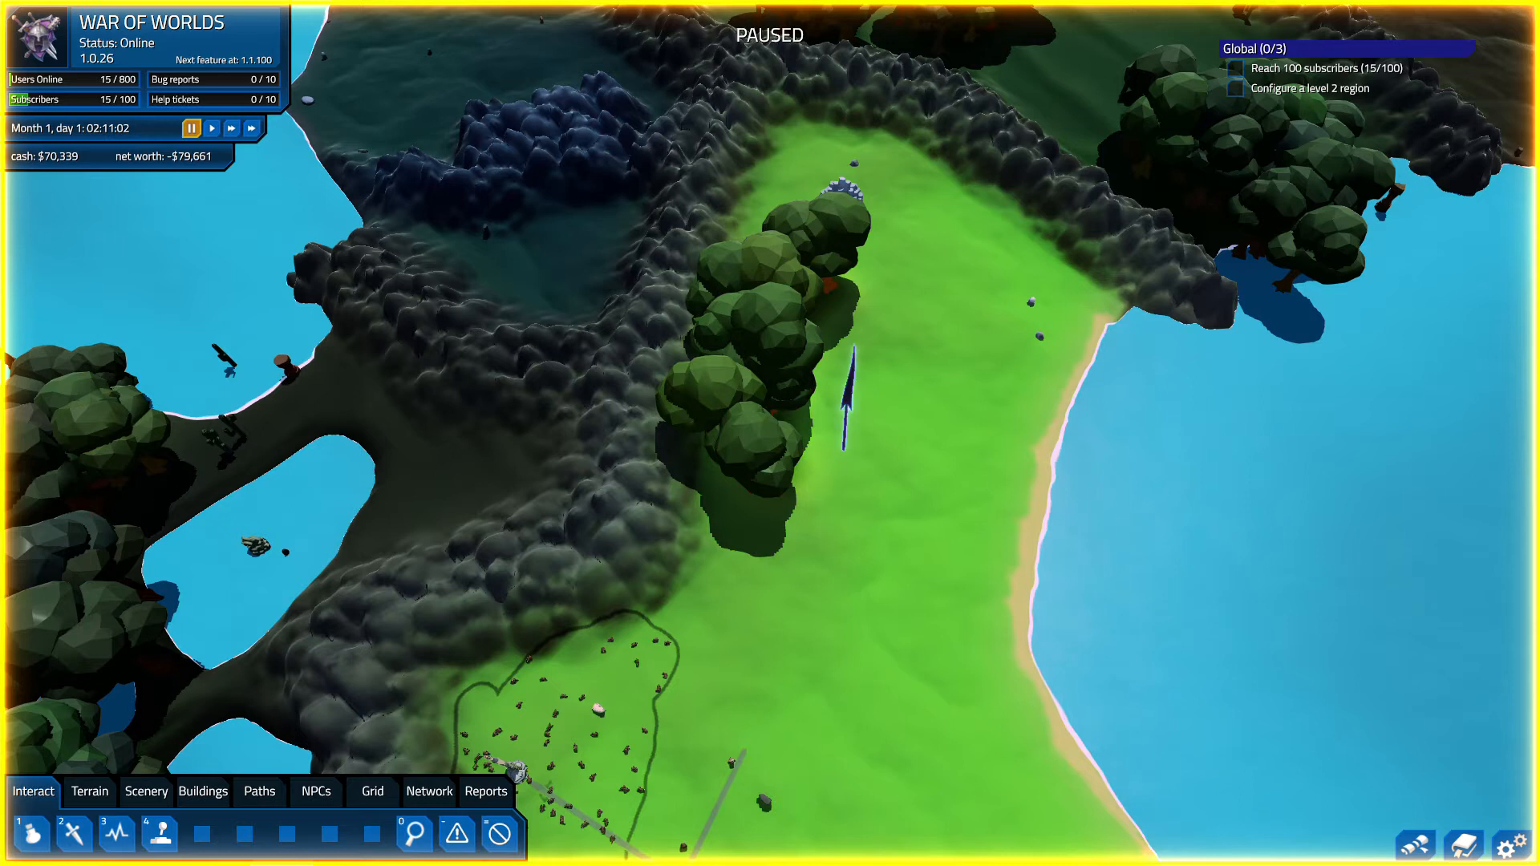
pyautogui.moveTo(859, 295)
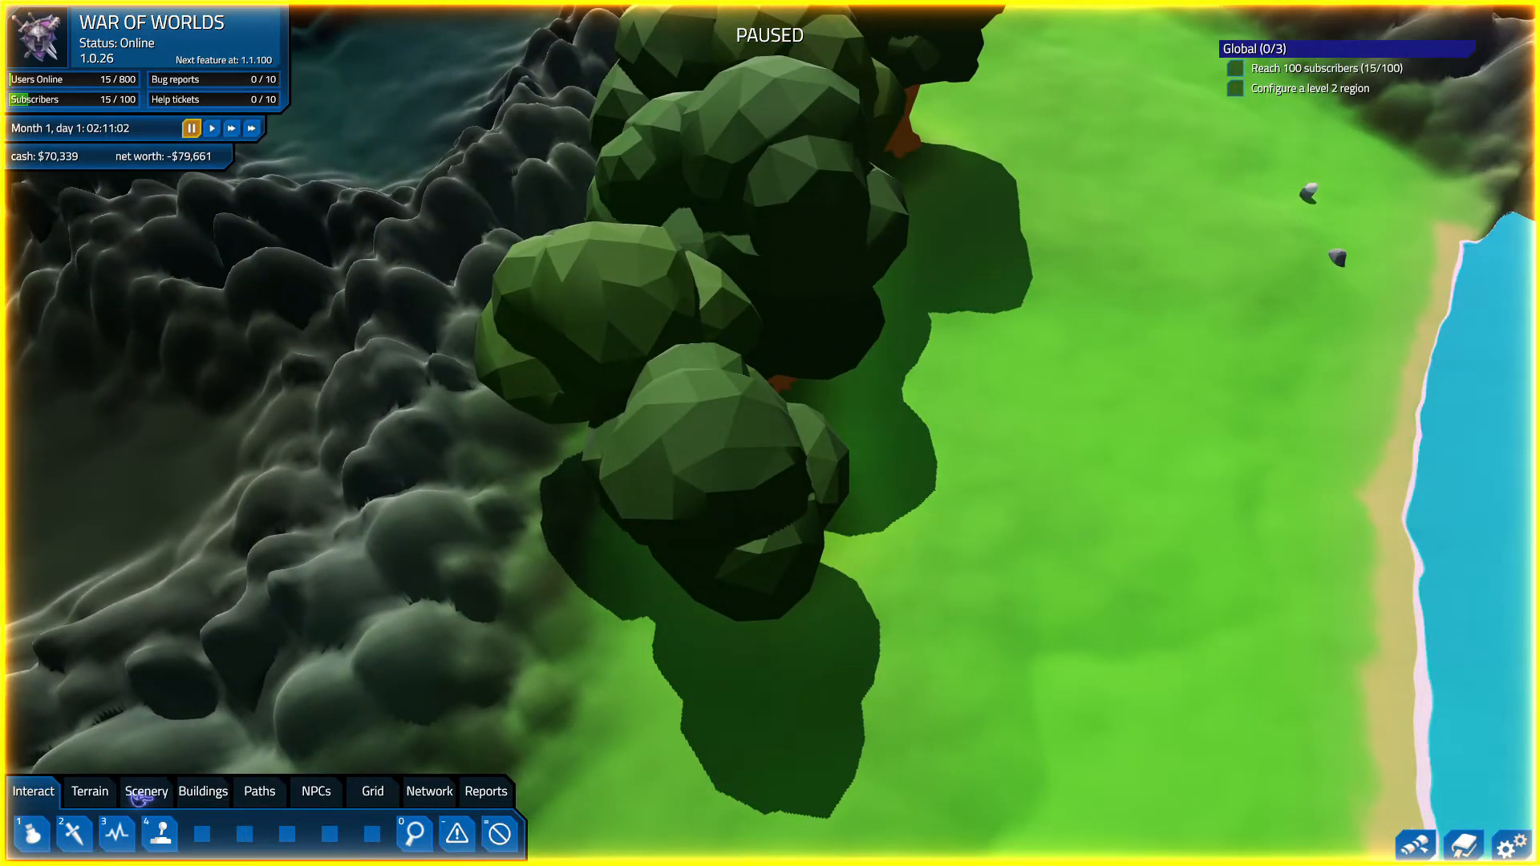
# - Destroy a tree beside the cliff, then inspect the Longsong Basin region's details
pyautogui.click(145, 792)
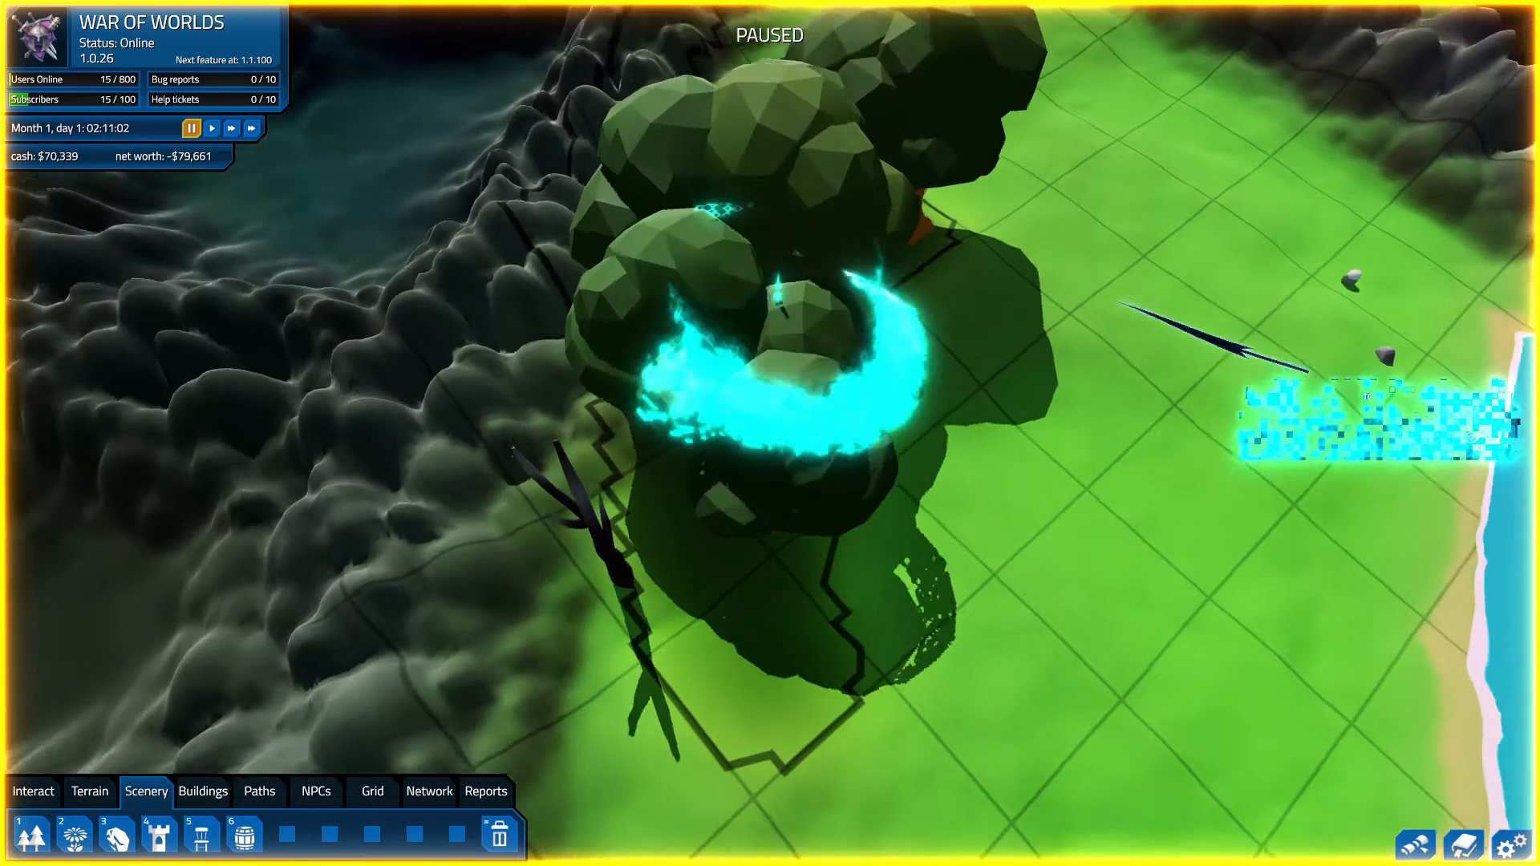
pyautogui.click(776, 344)
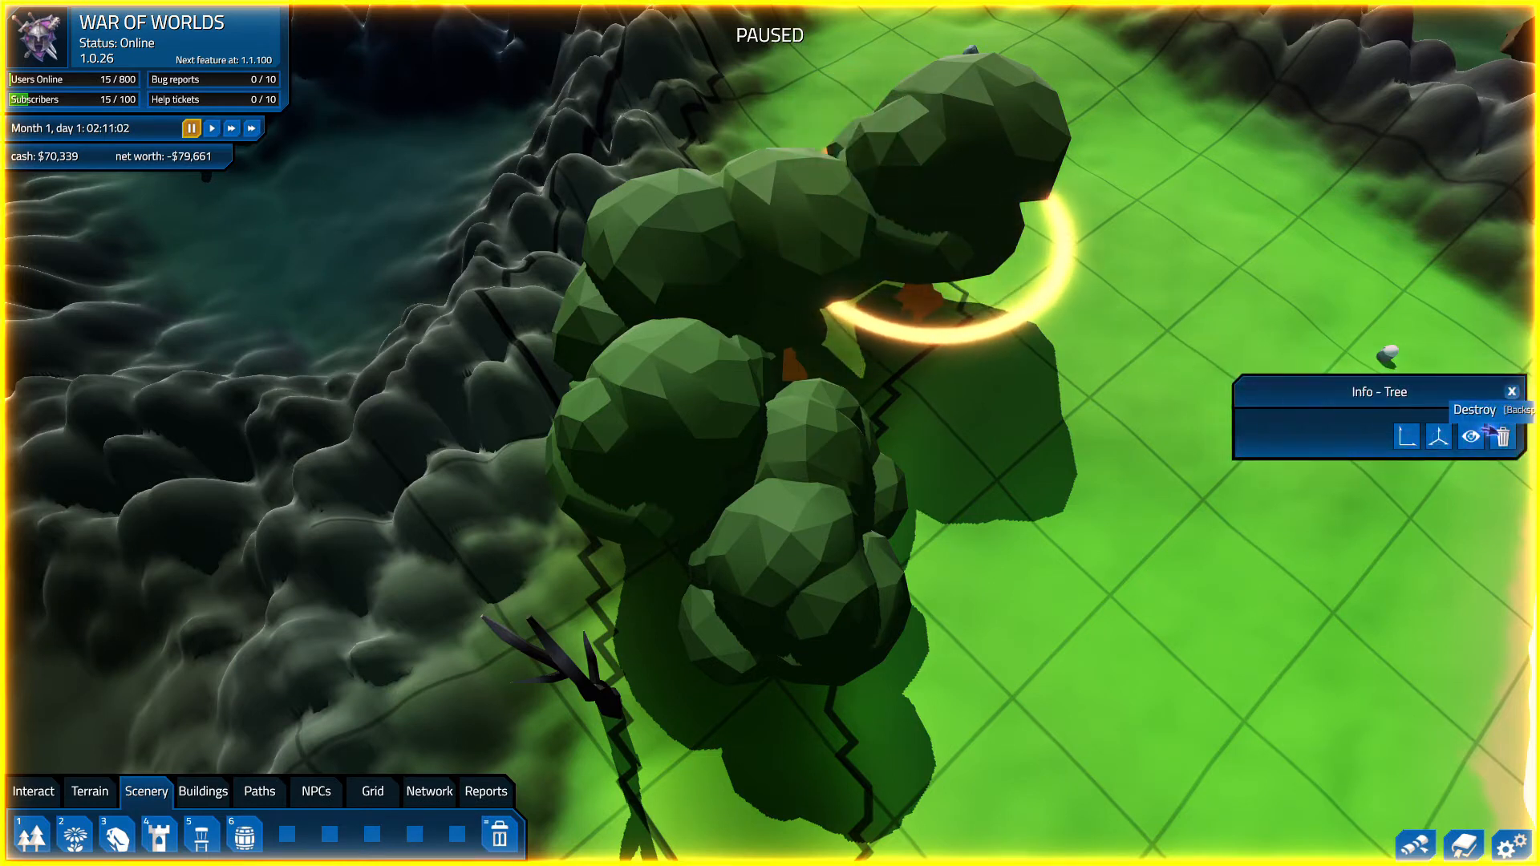
pyautogui.click(1502, 437)
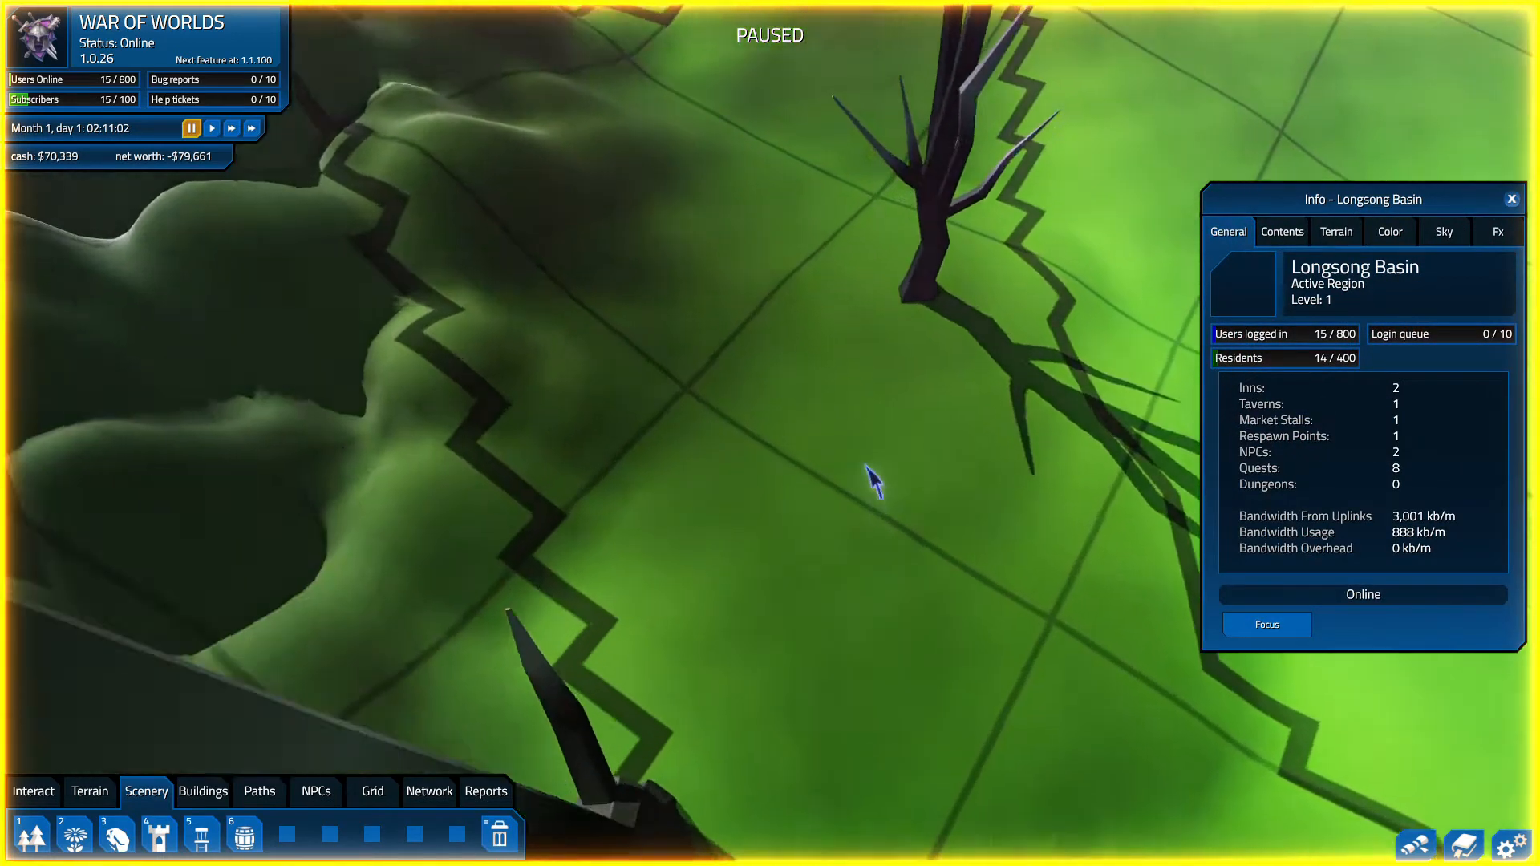
pyautogui.click(801, 378)
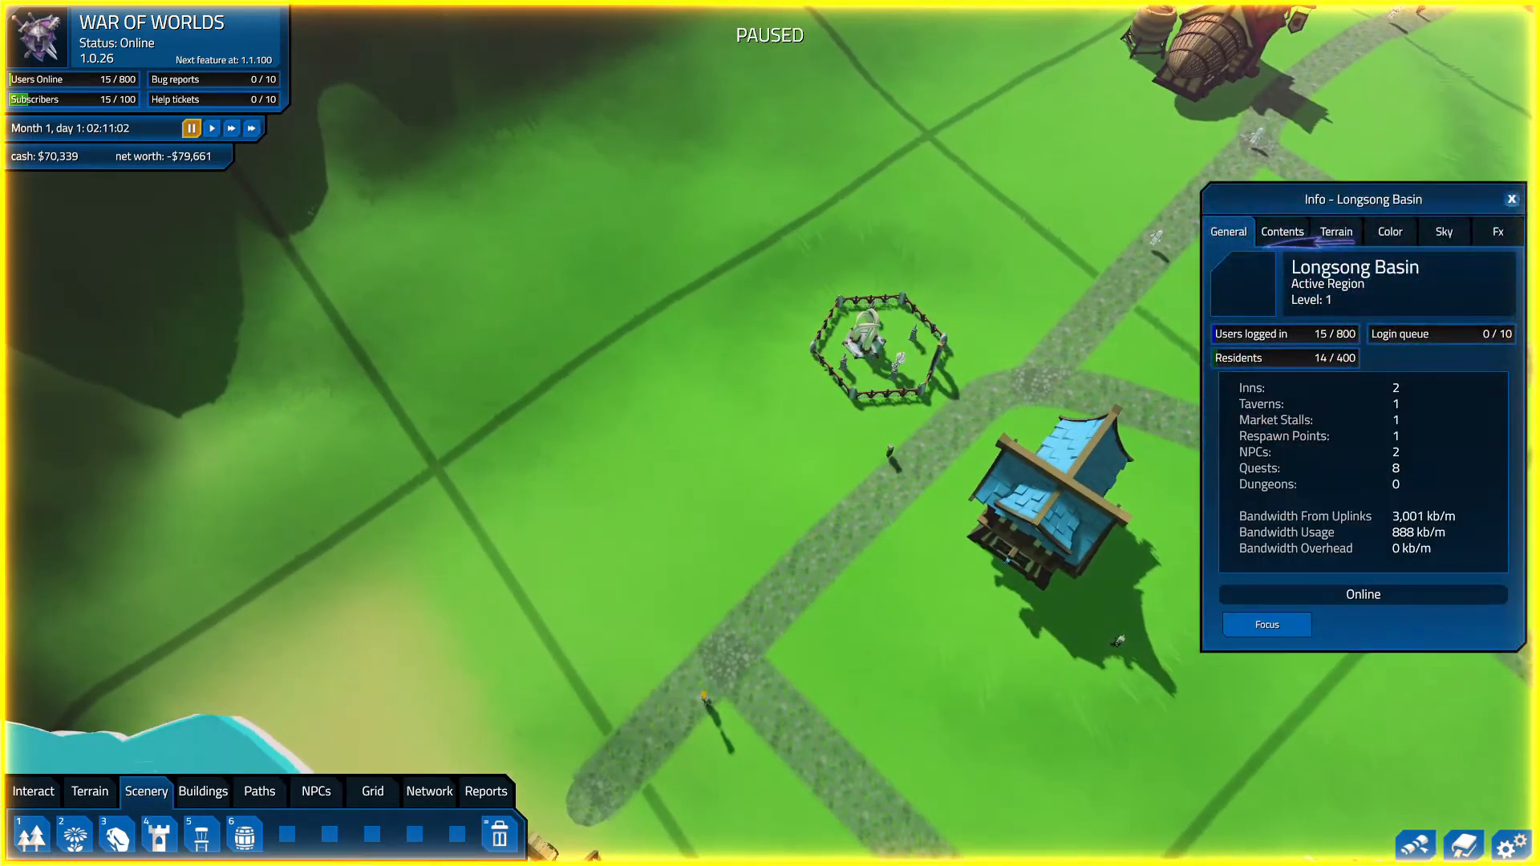
# - Check Elegant Respawn Point #1 (level 1, open, no users), then close its panel
pyautogui.click(876, 344)
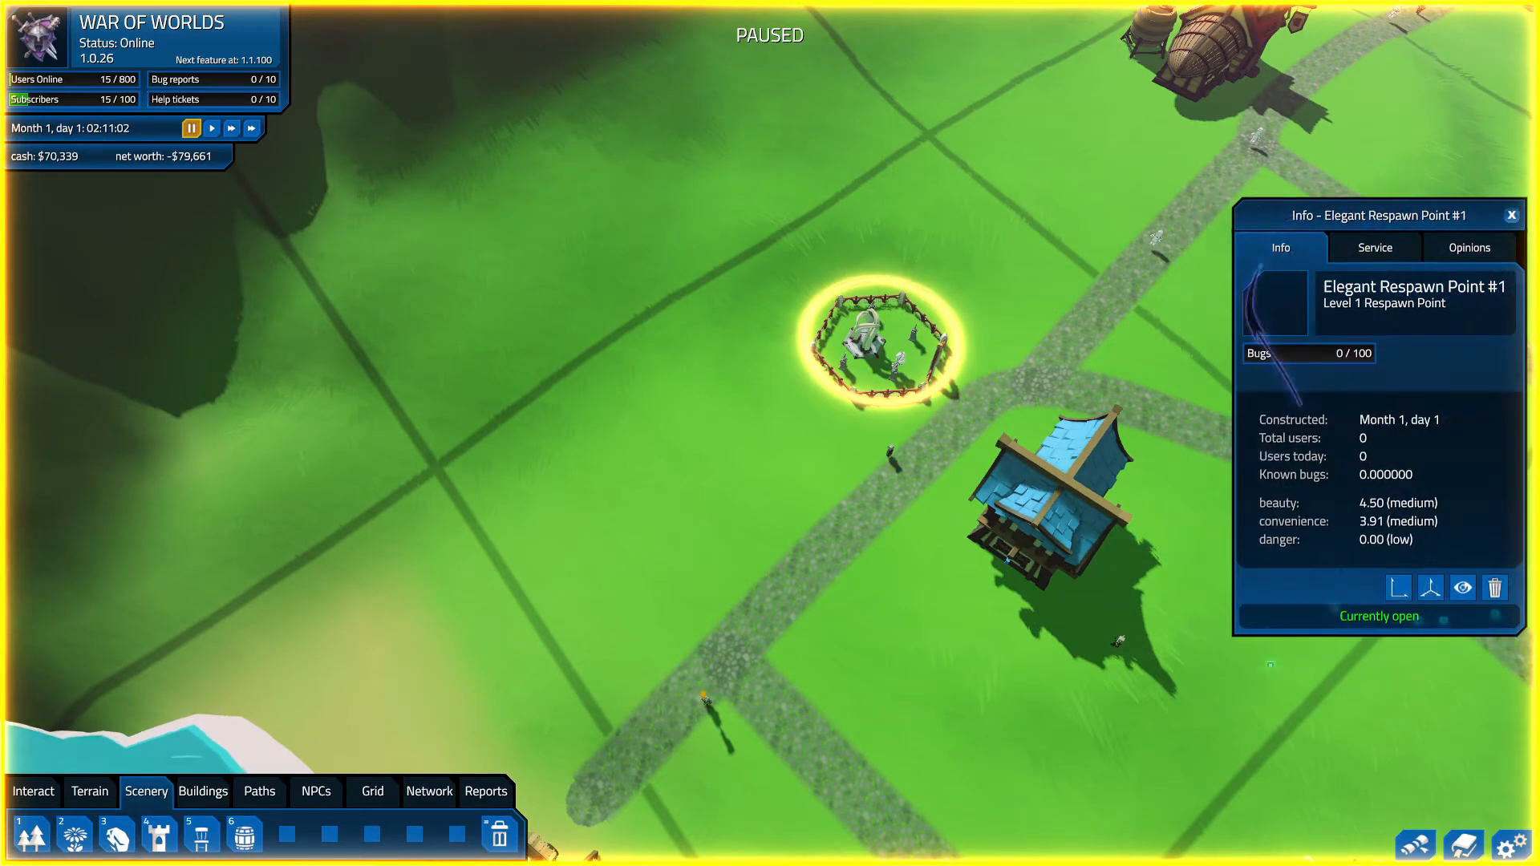
pyautogui.click(1374, 247)
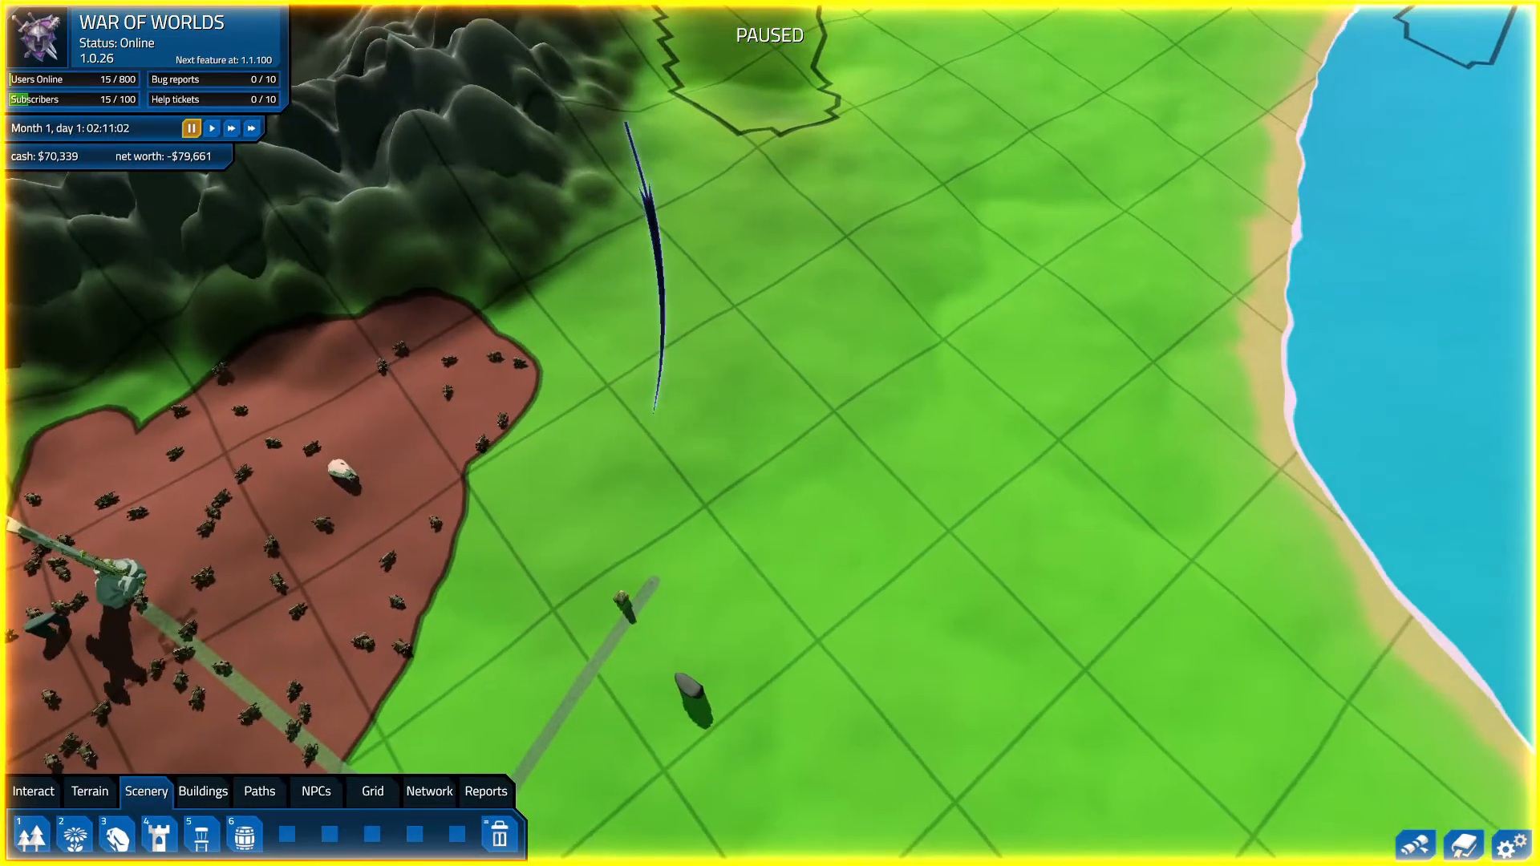
# - Paint the ground near the brown monster zone, then open the Design Doc's player classes
pyautogui.click(91, 792)
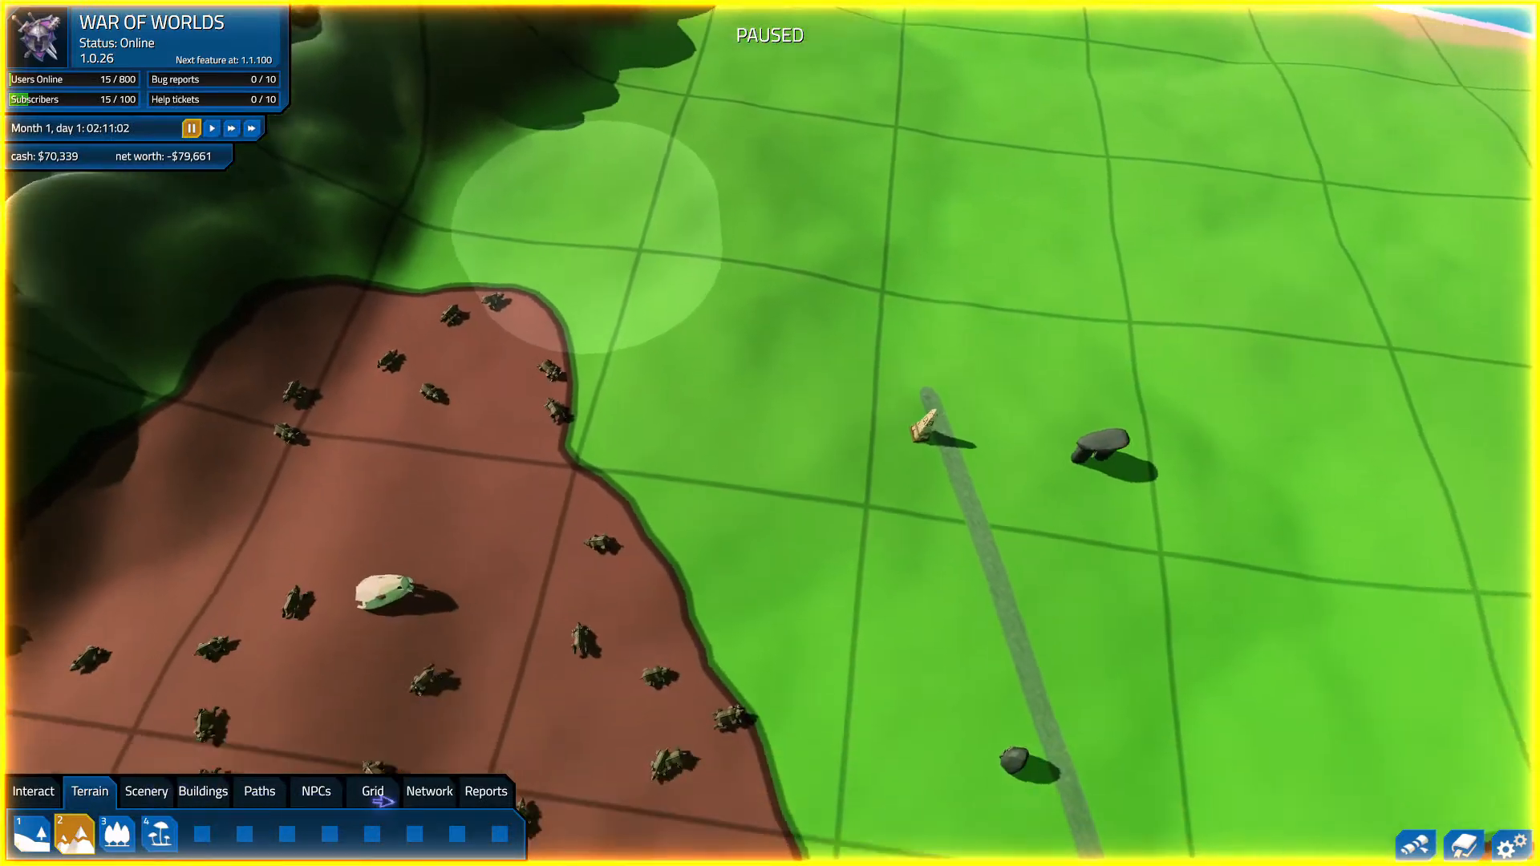
pyautogui.click(315, 792)
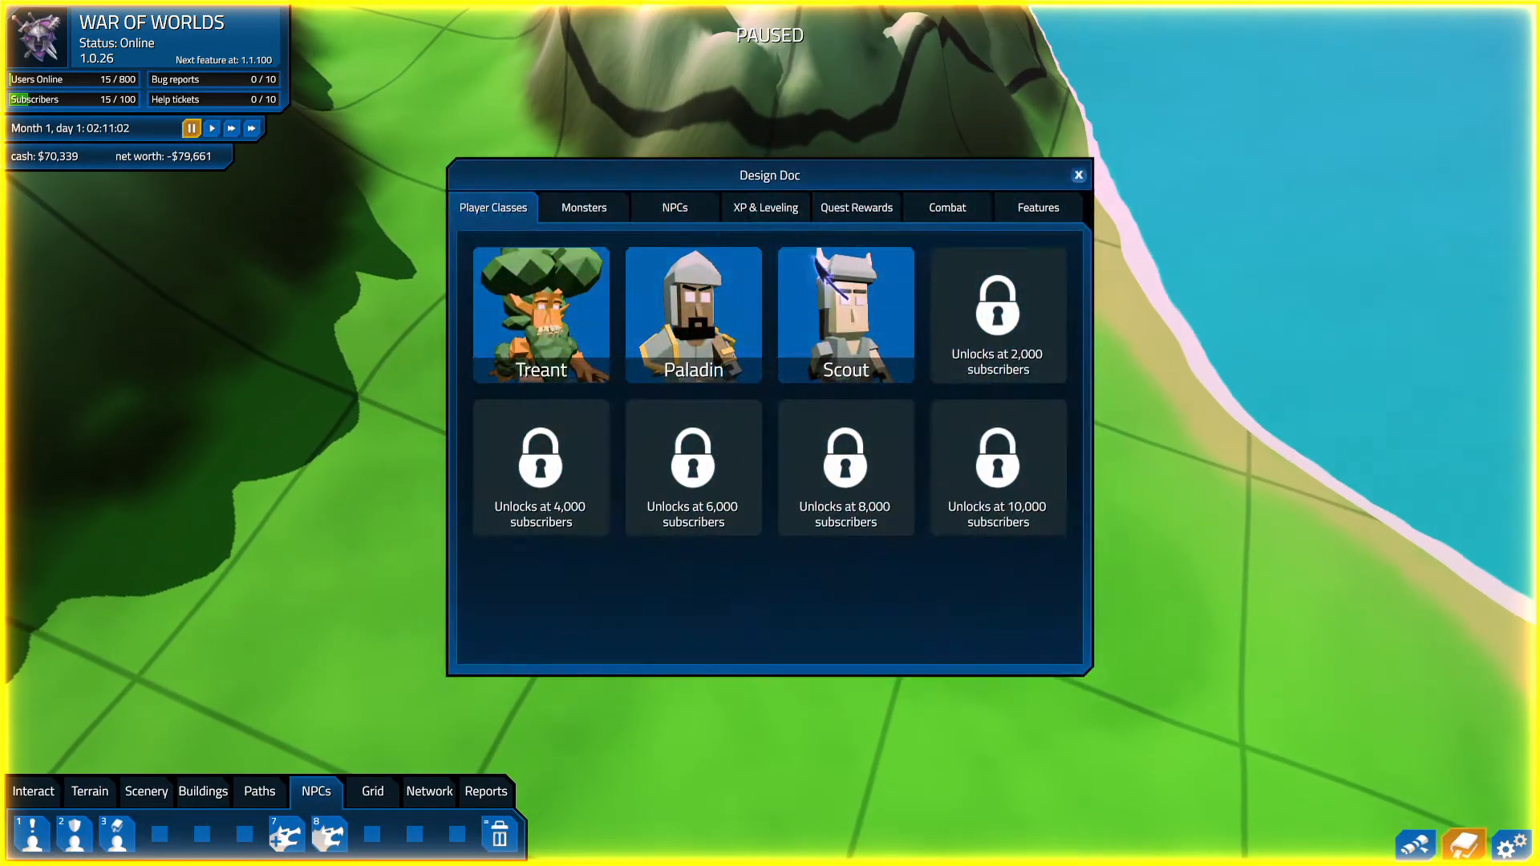
# - Open the Kobold's model editor and give it a long-tusked head with no hat
pyautogui.click(584, 207)
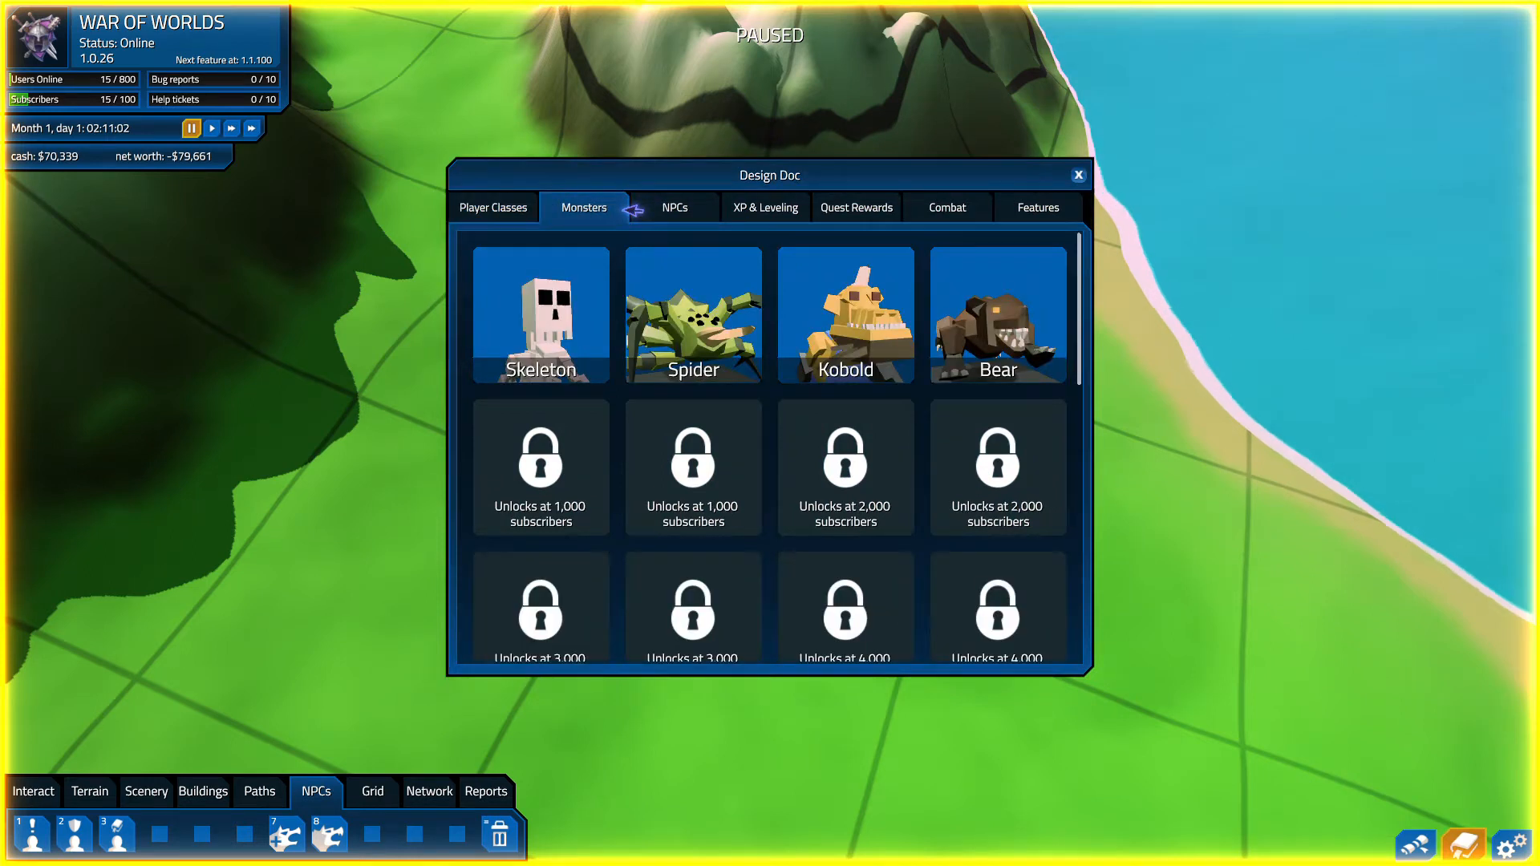
pyautogui.click(845, 314)
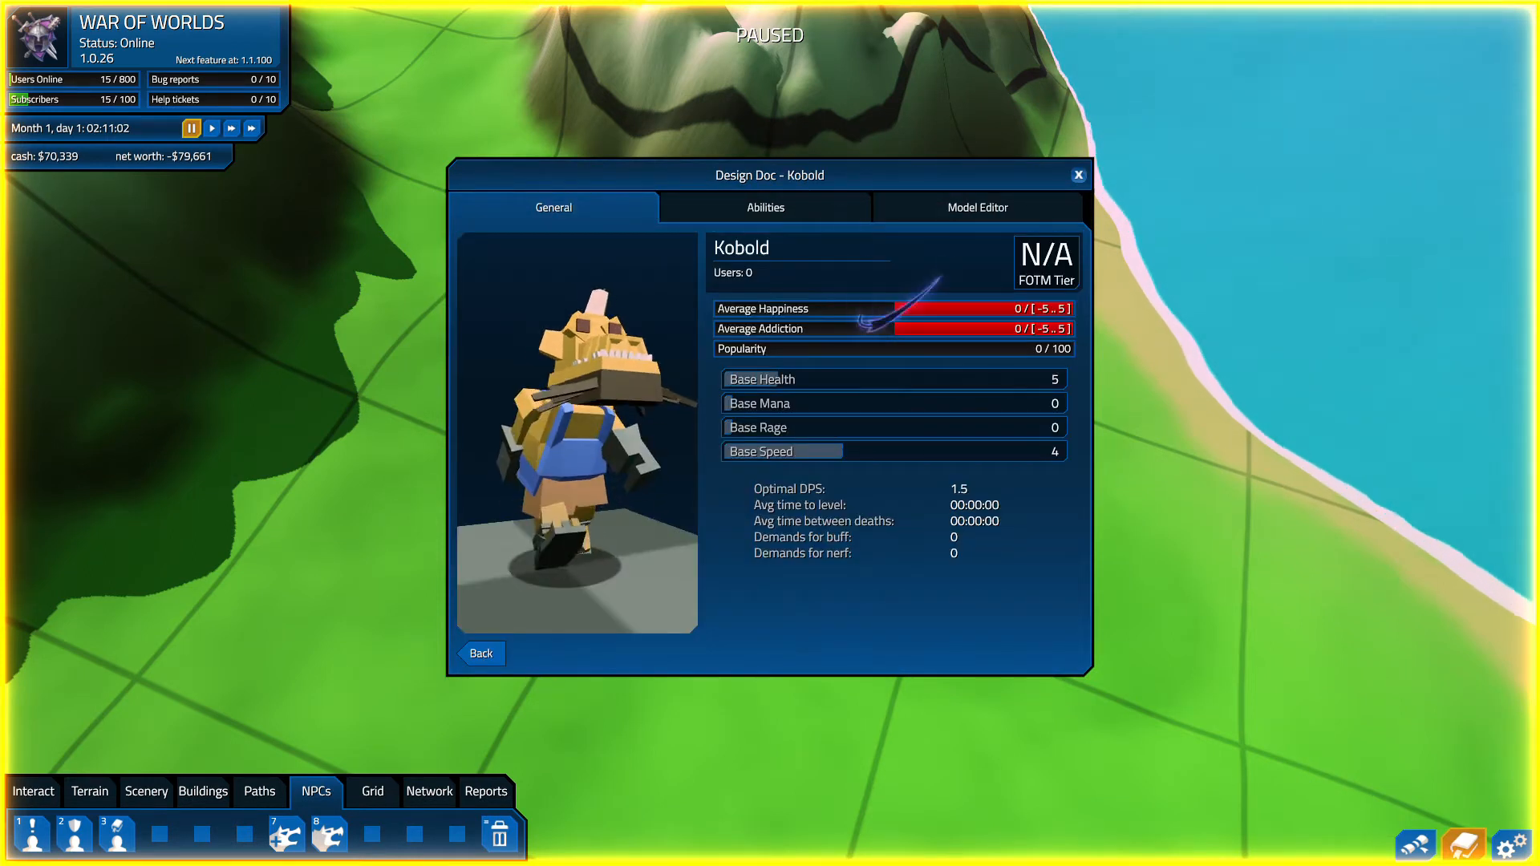
pyautogui.click(976, 207)
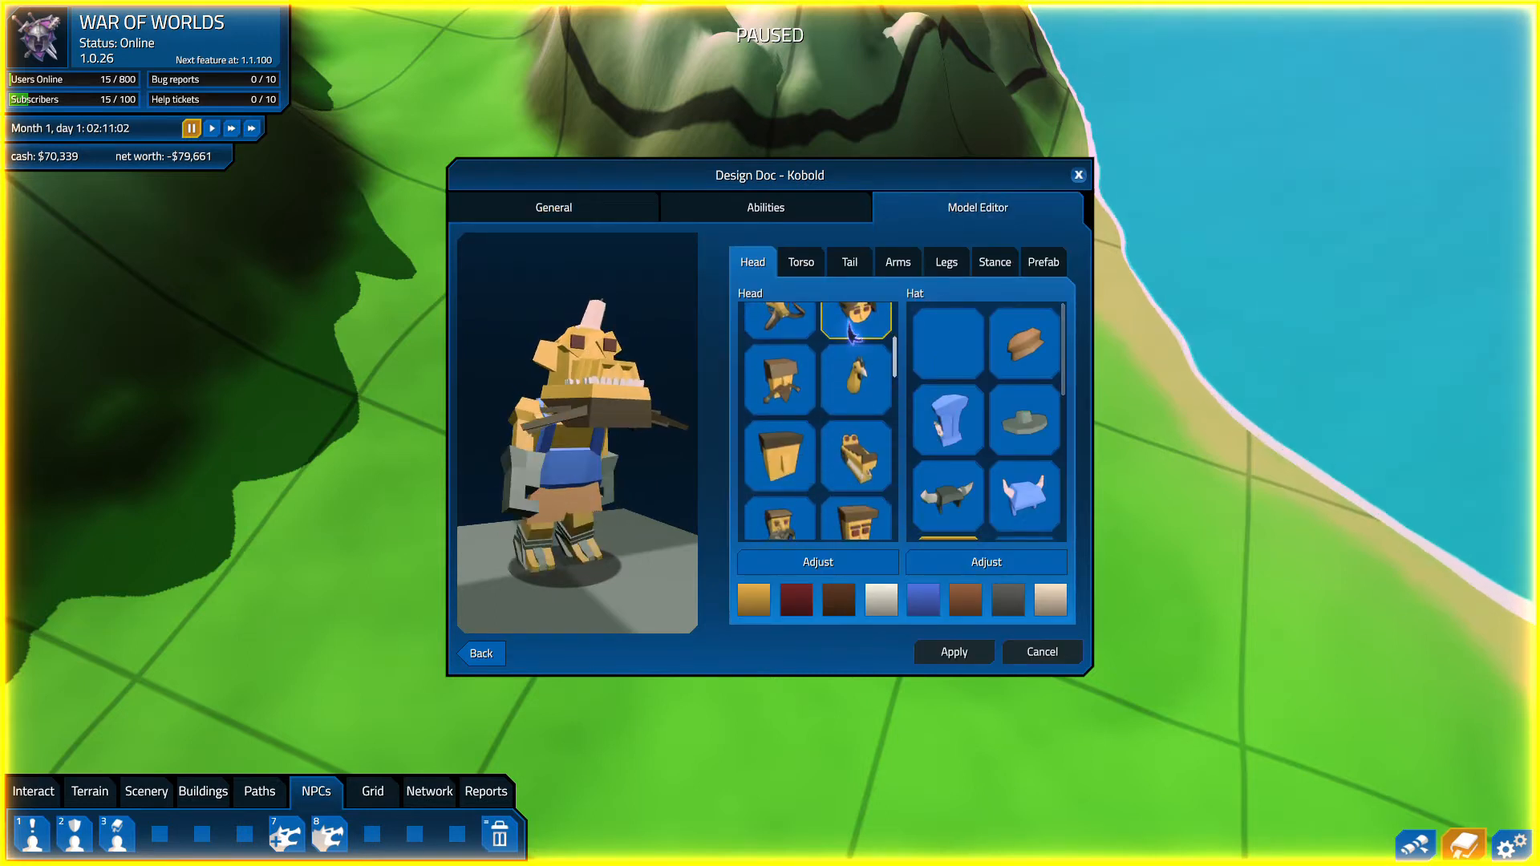
pyautogui.click(854, 327)
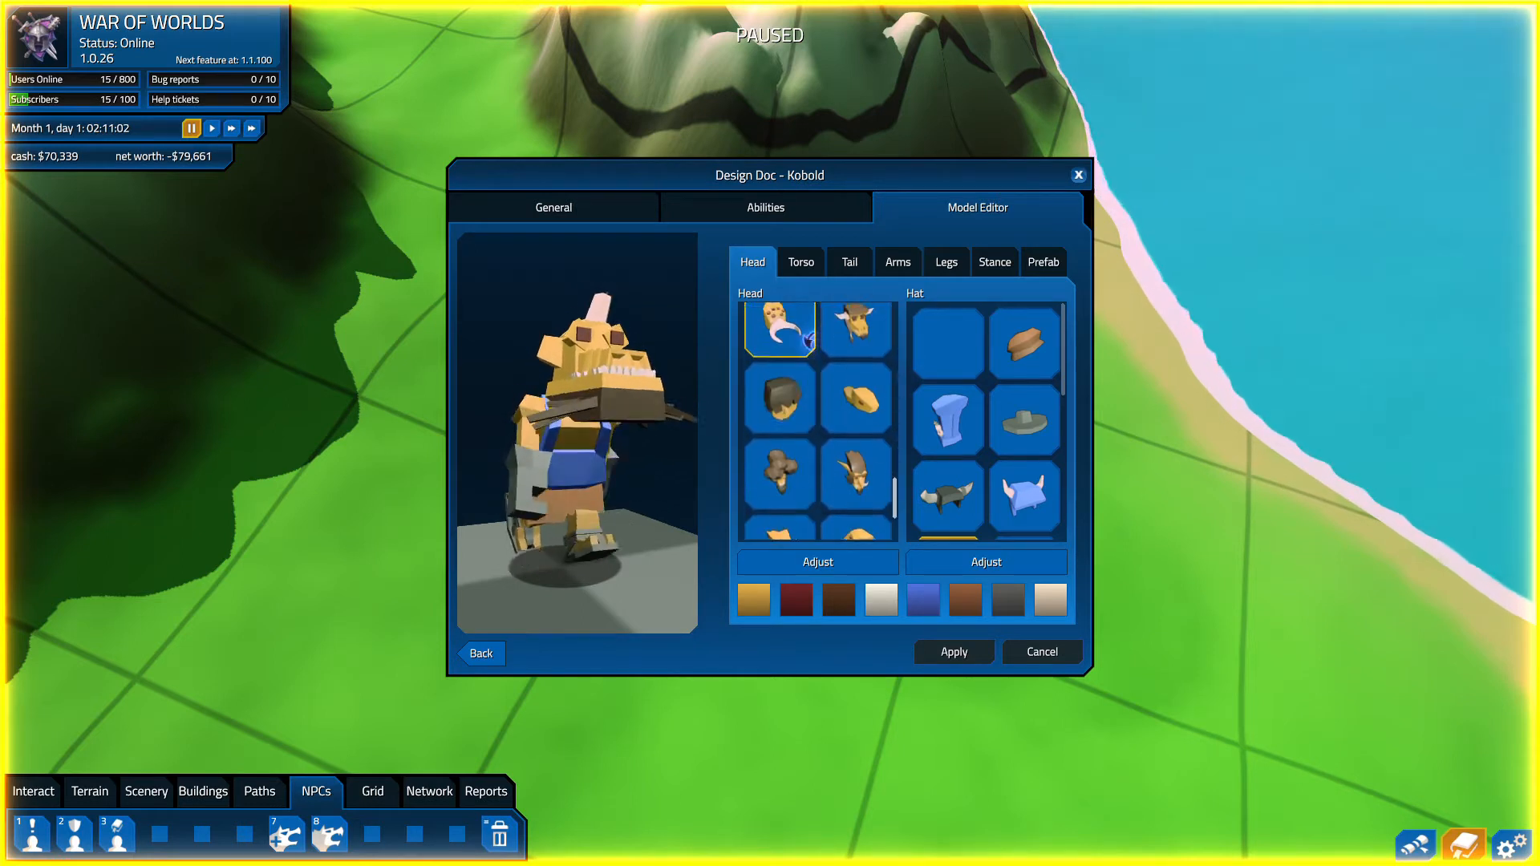
pyautogui.click(854, 423)
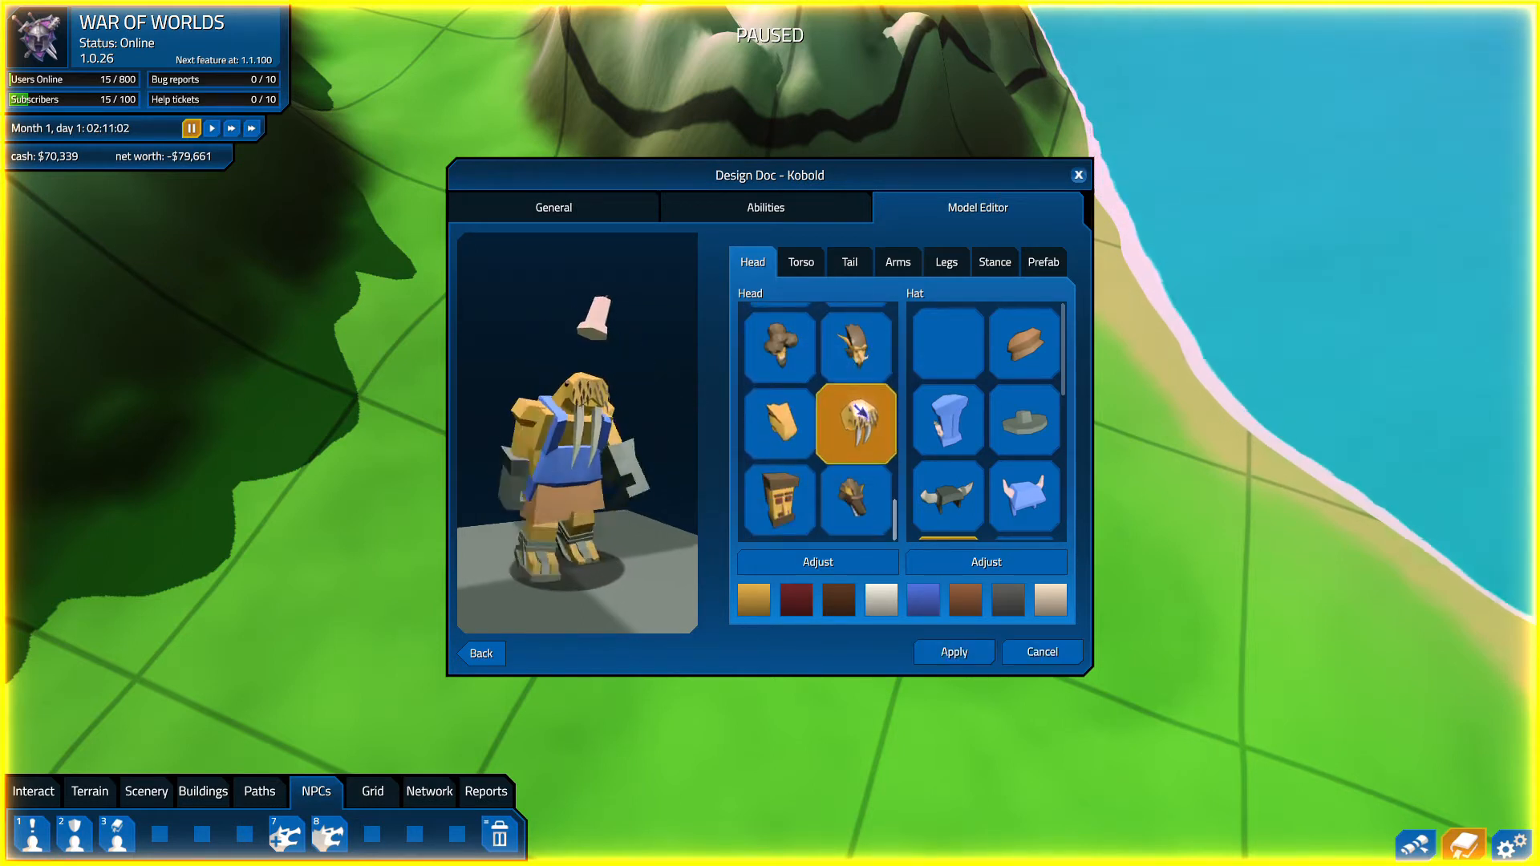
pyautogui.click(945, 343)
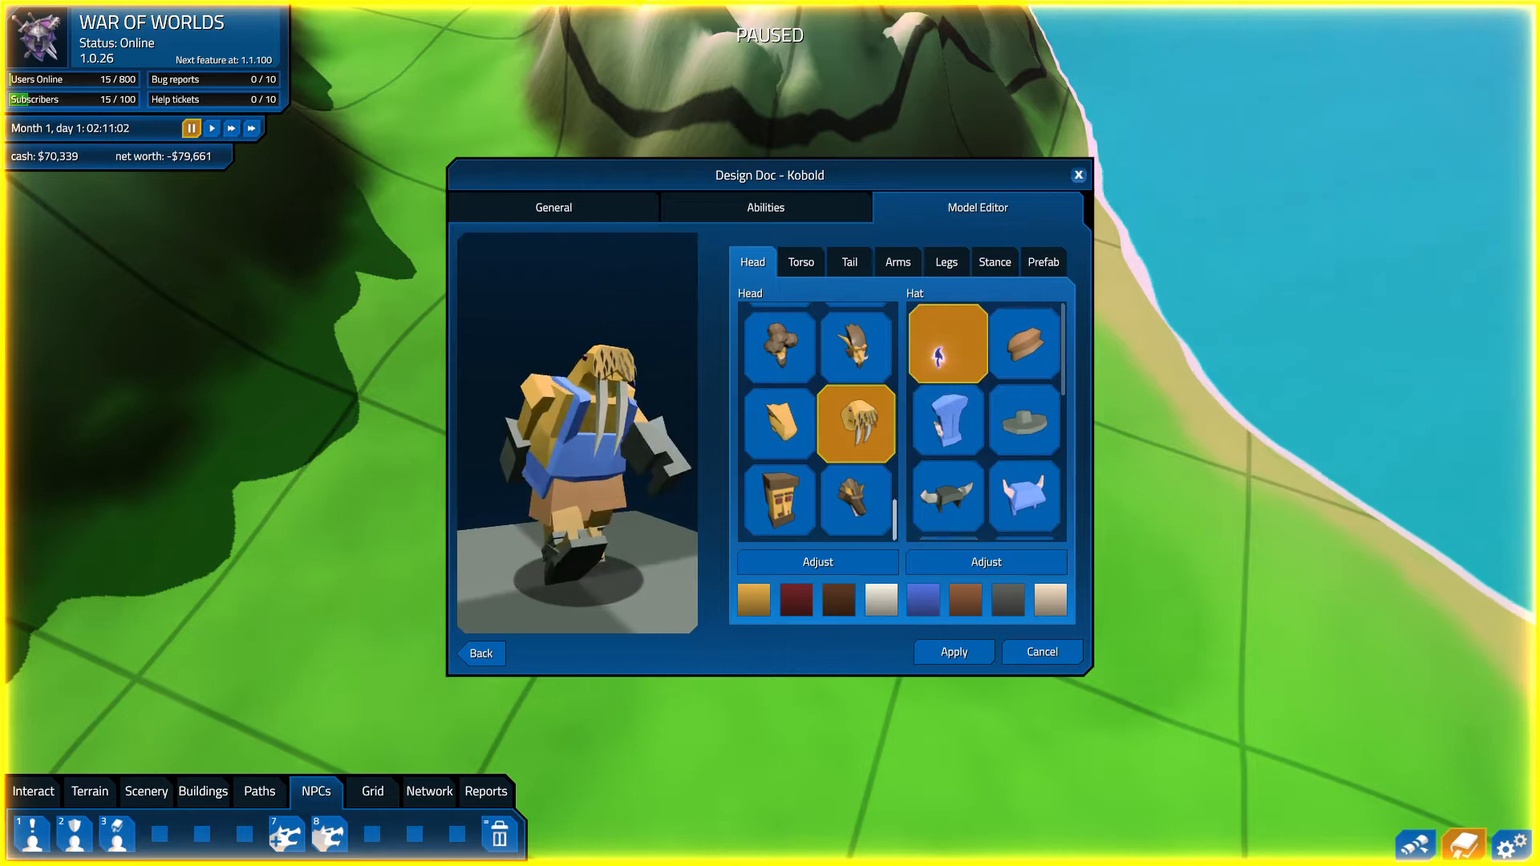
pyautogui.click(856, 433)
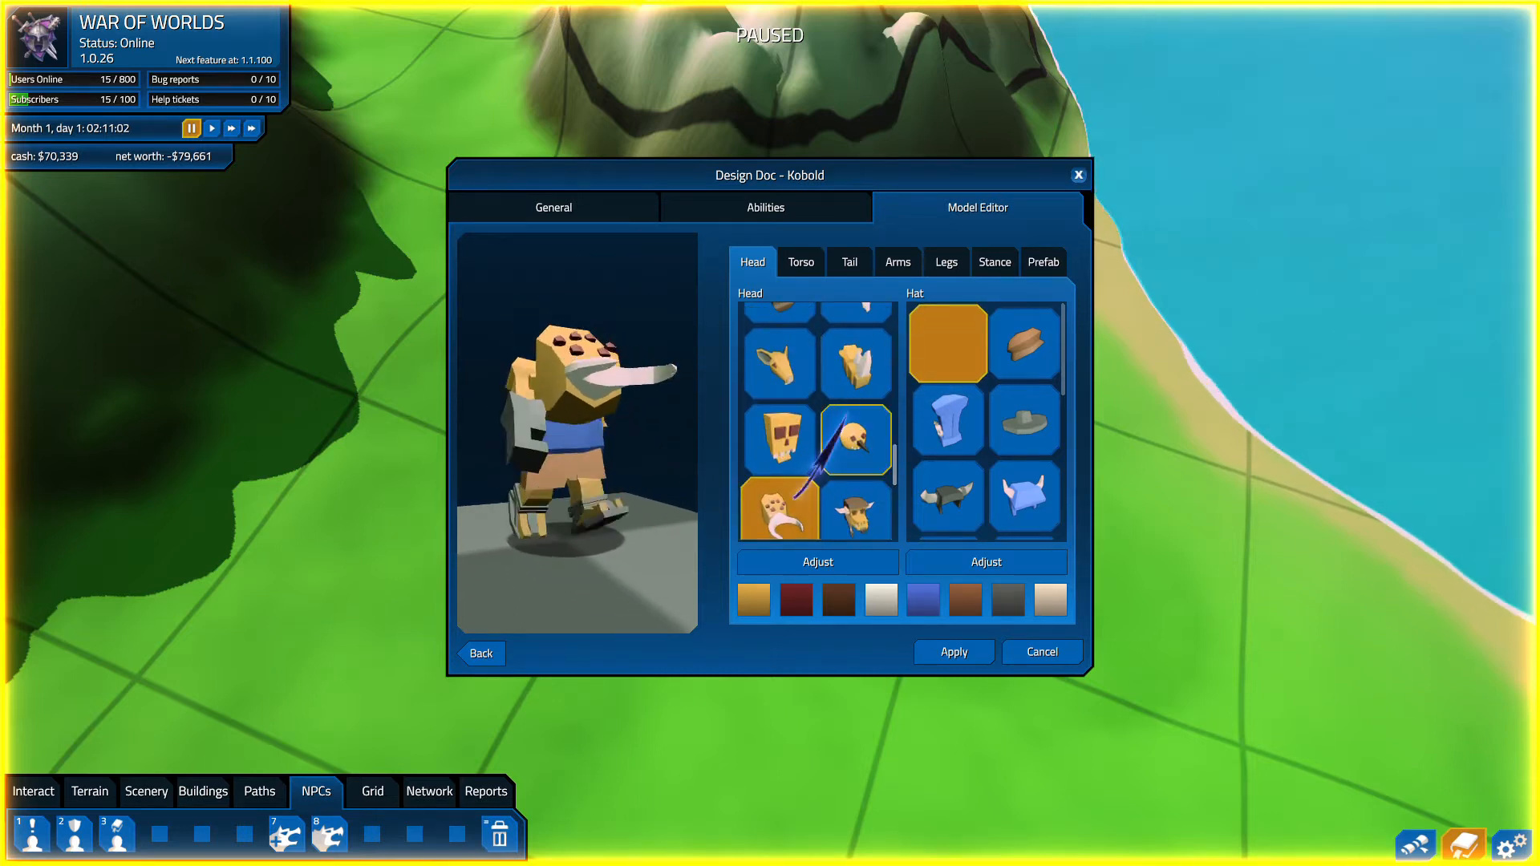
# - Replace the Kobold's torso and tail with different parts
pyautogui.click(801, 263)
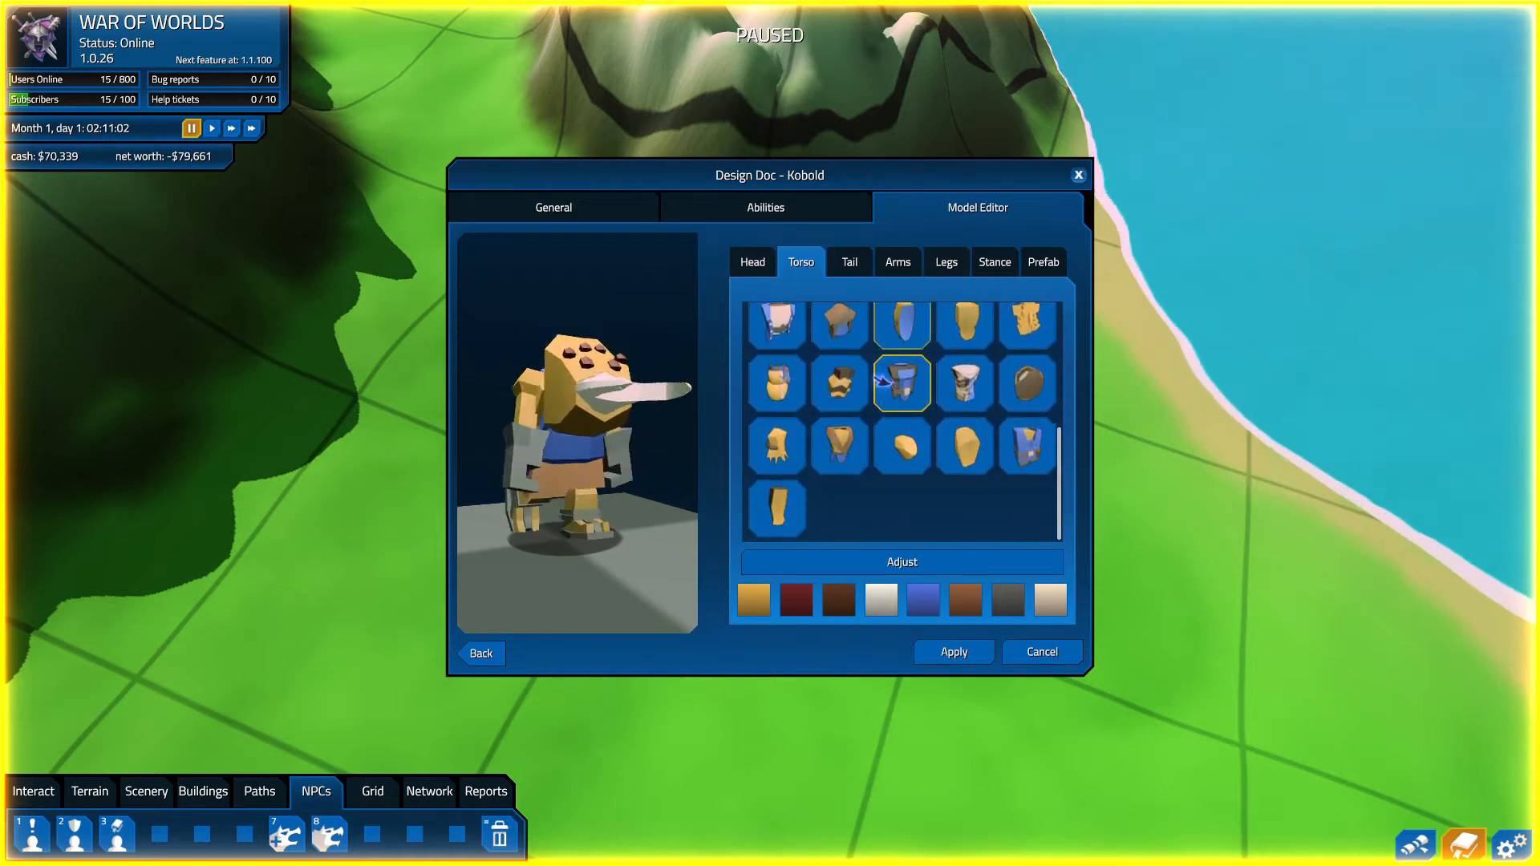
pyautogui.click(837, 446)
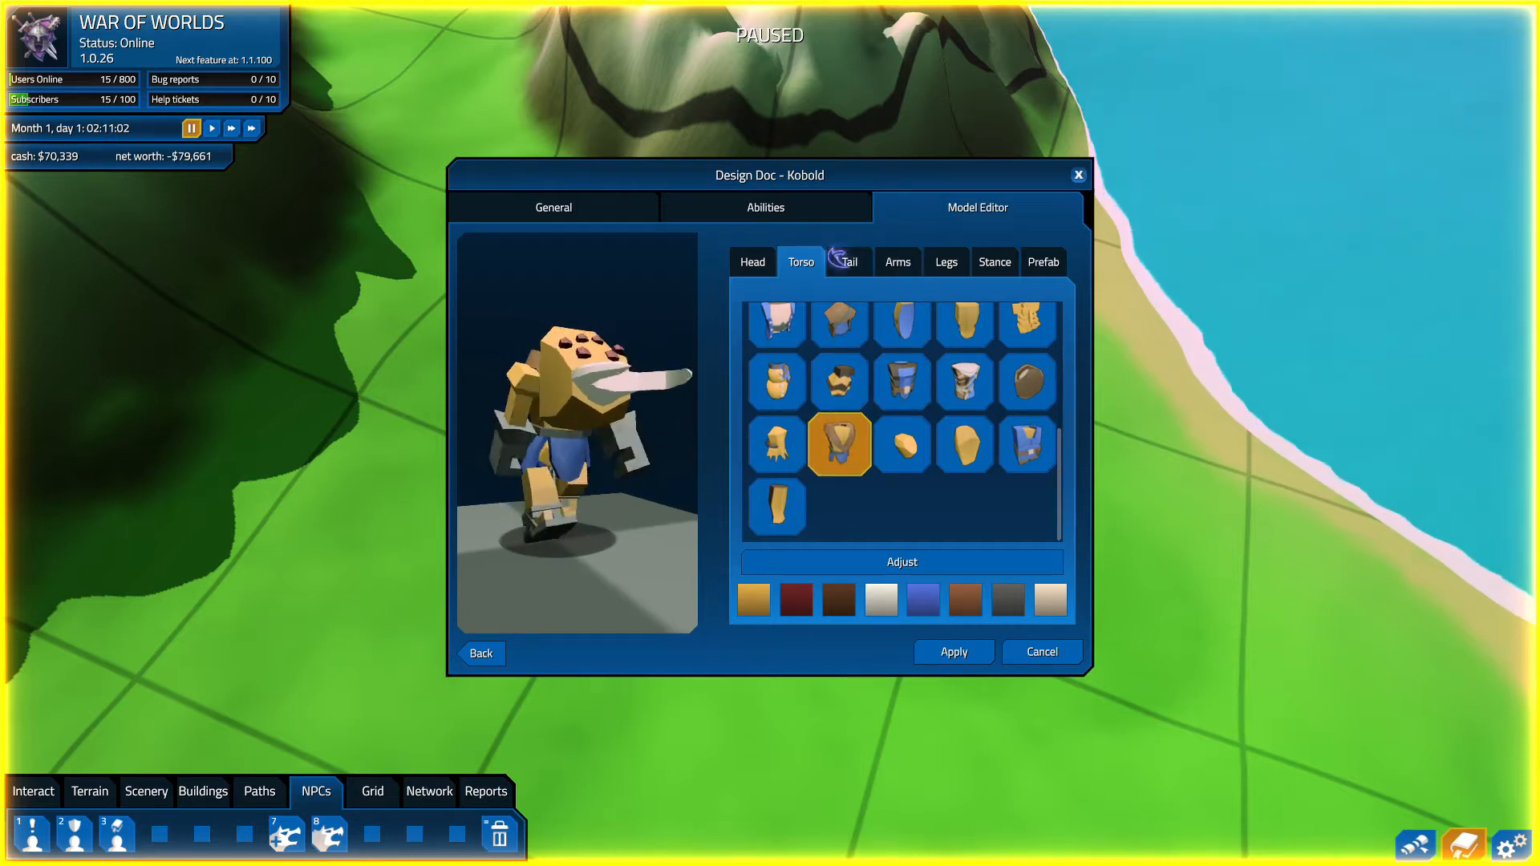
pyautogui.click(847, 262)
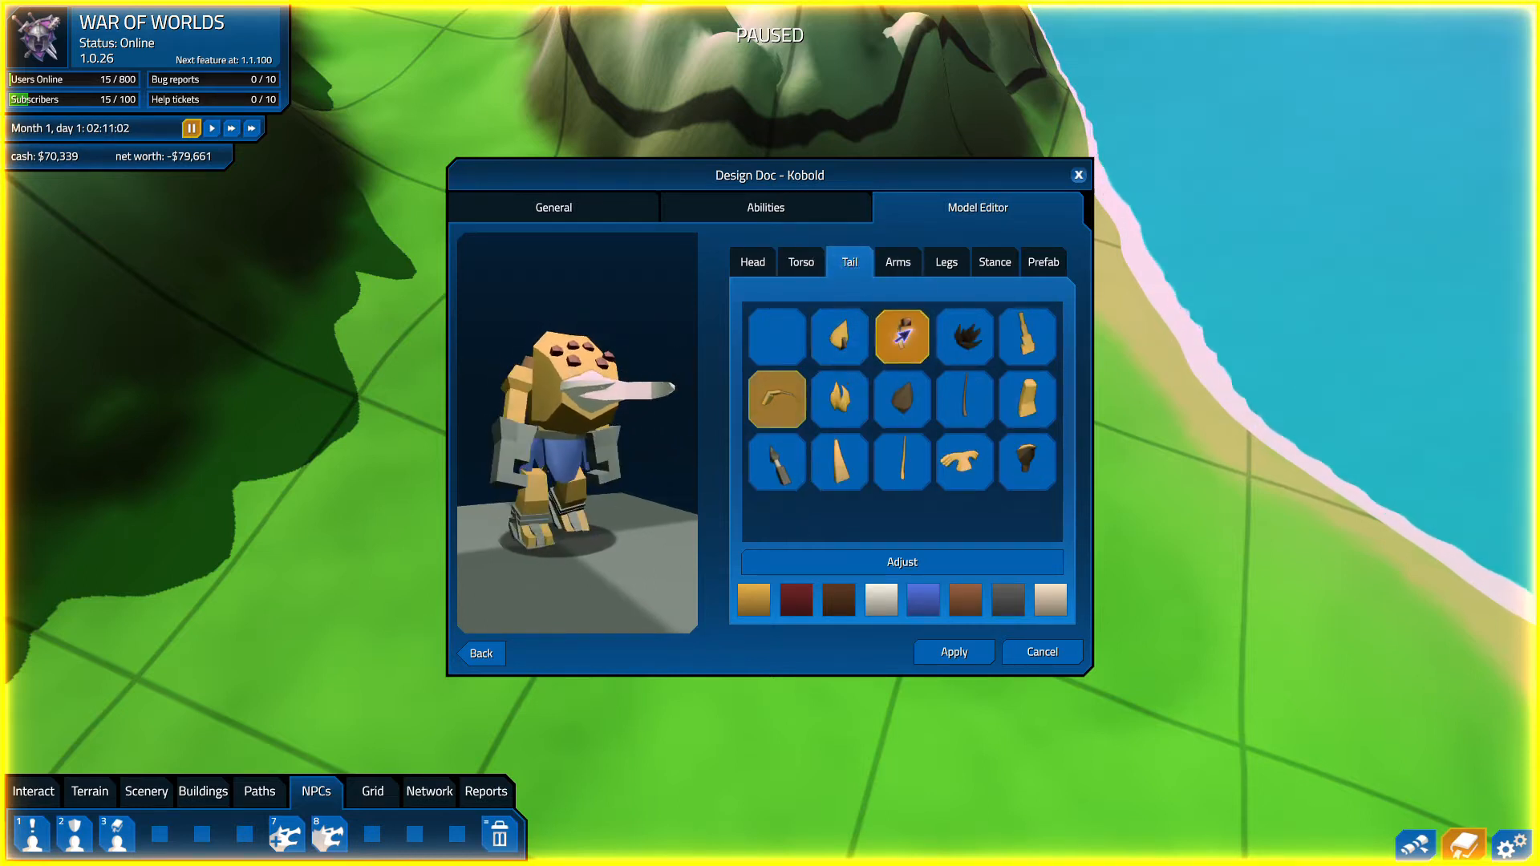
pyautogui.click(963, 399)
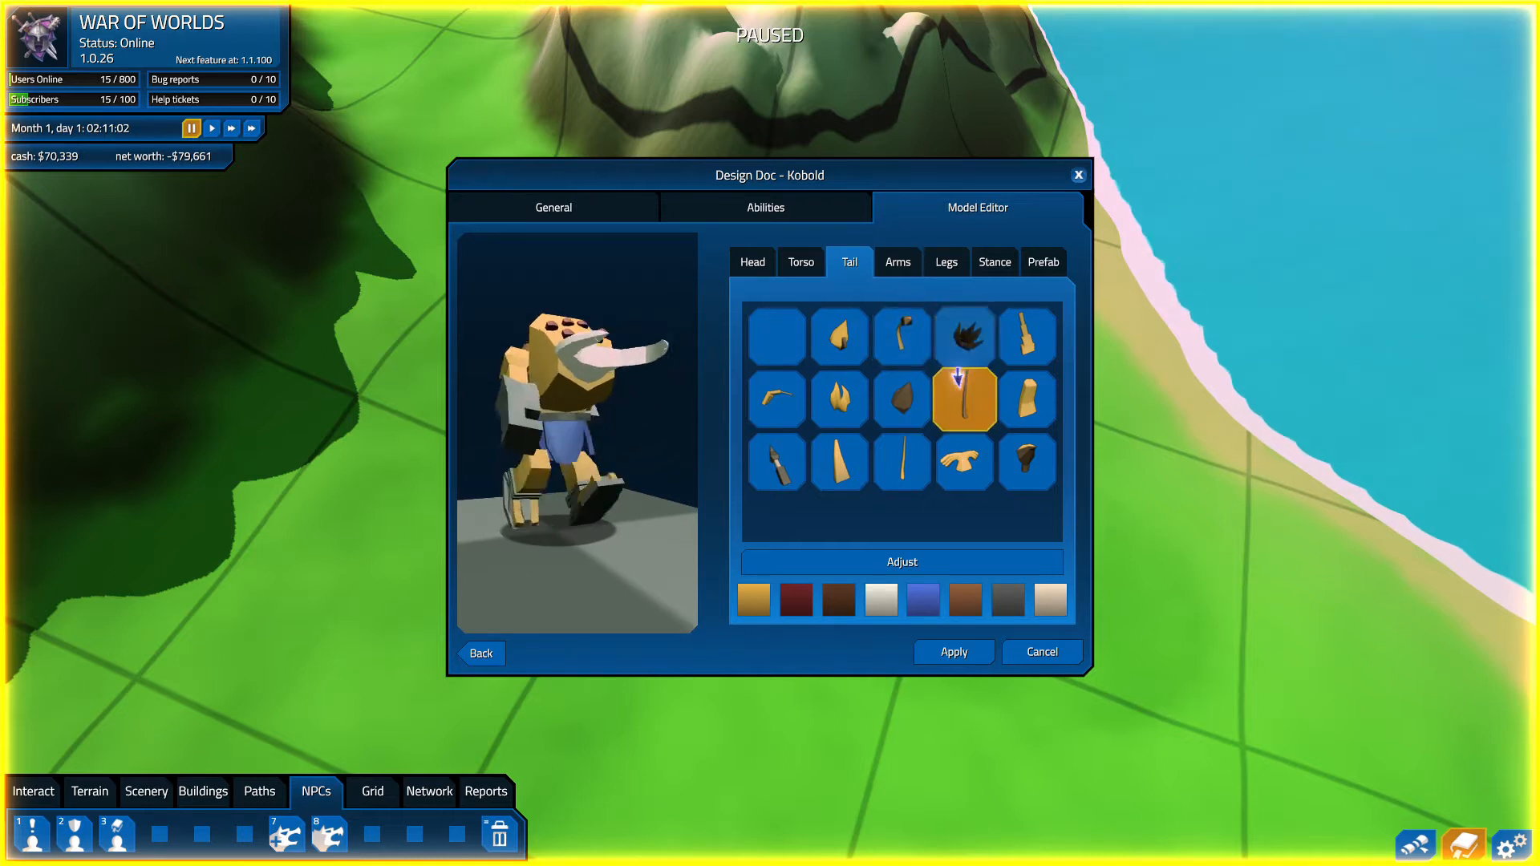
# - Give the Kobold new matching arm pieces and new leg pieces on both sides
pyautogui.click(897, 262)
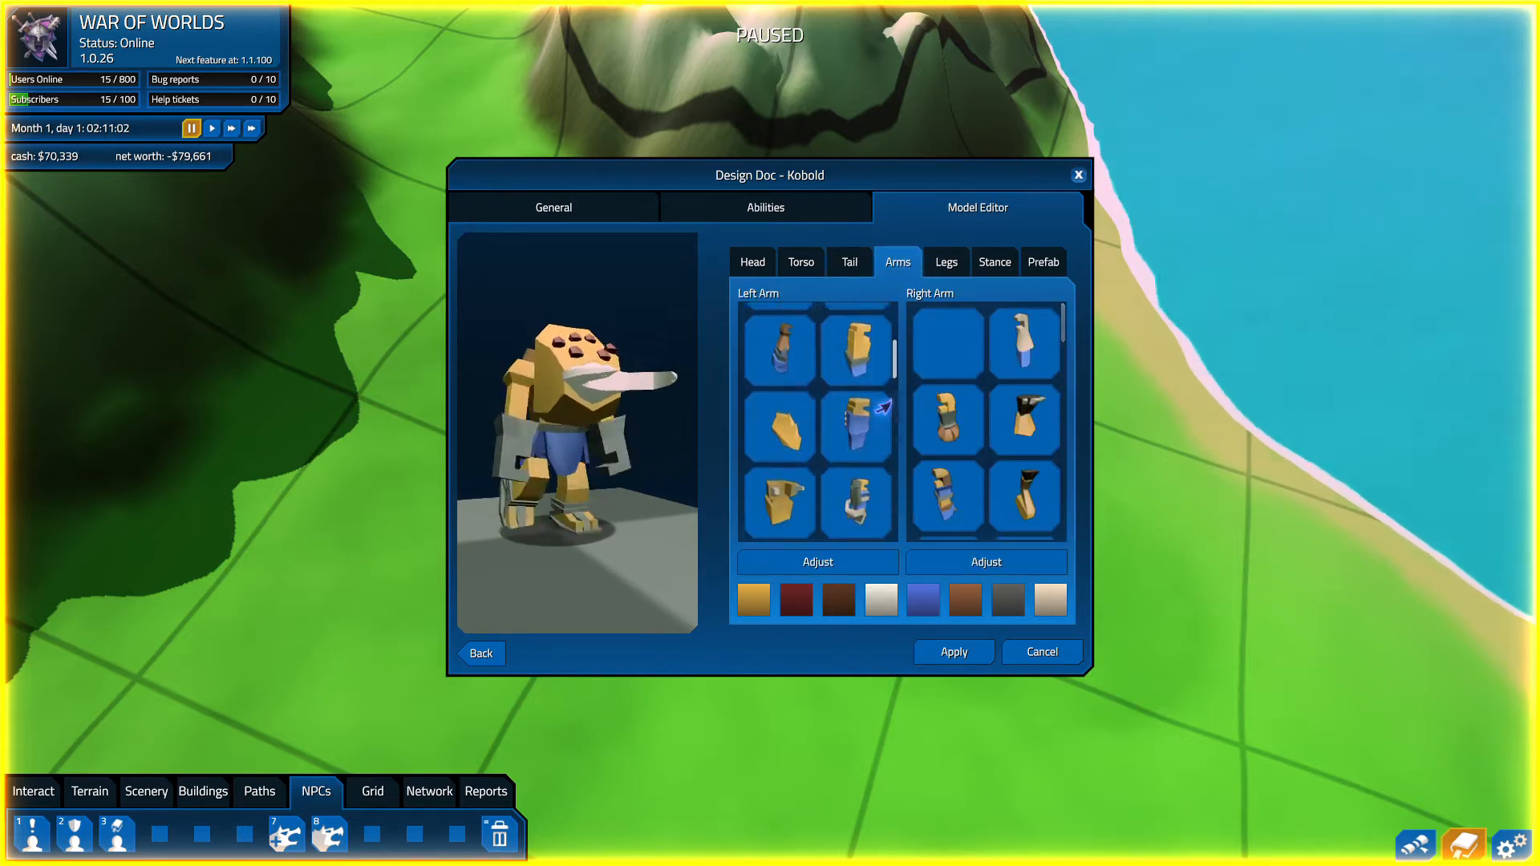
pyautogui.click(779, 503)
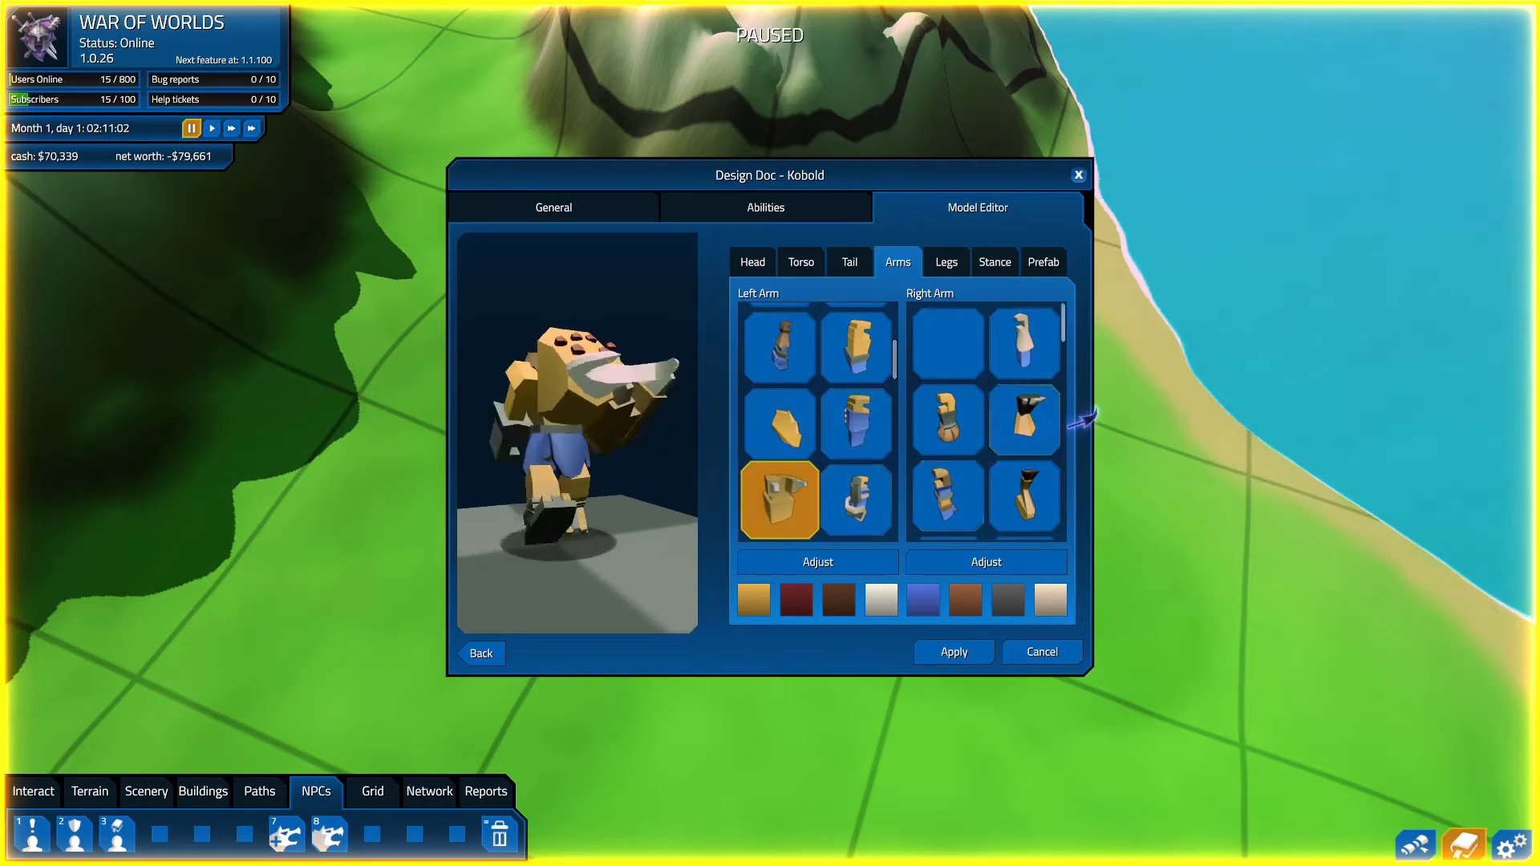
pyautogui.click(945, 491)
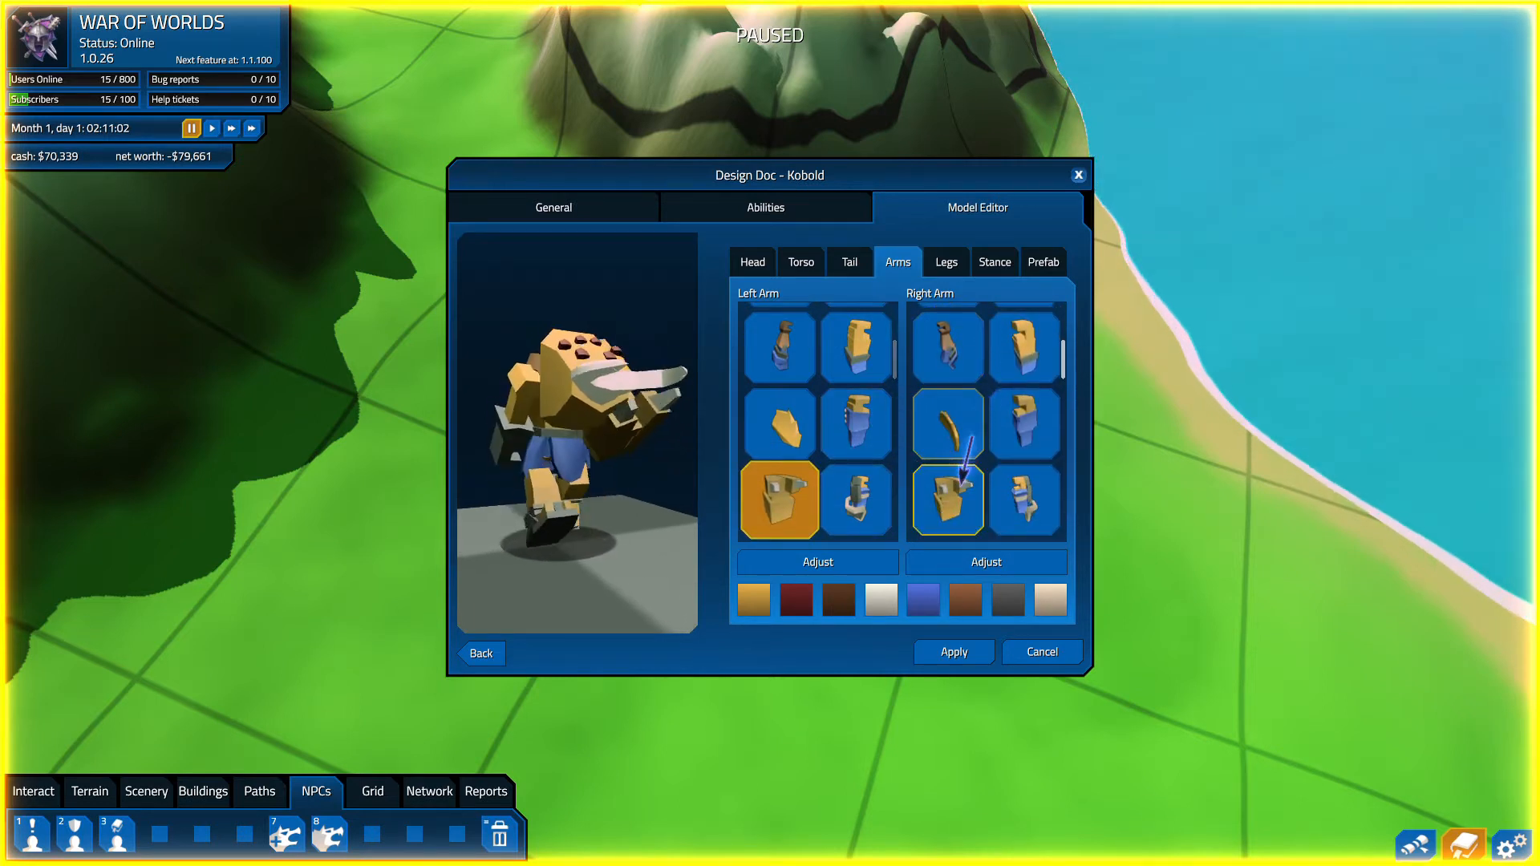
pyautogui.click(946, 499)
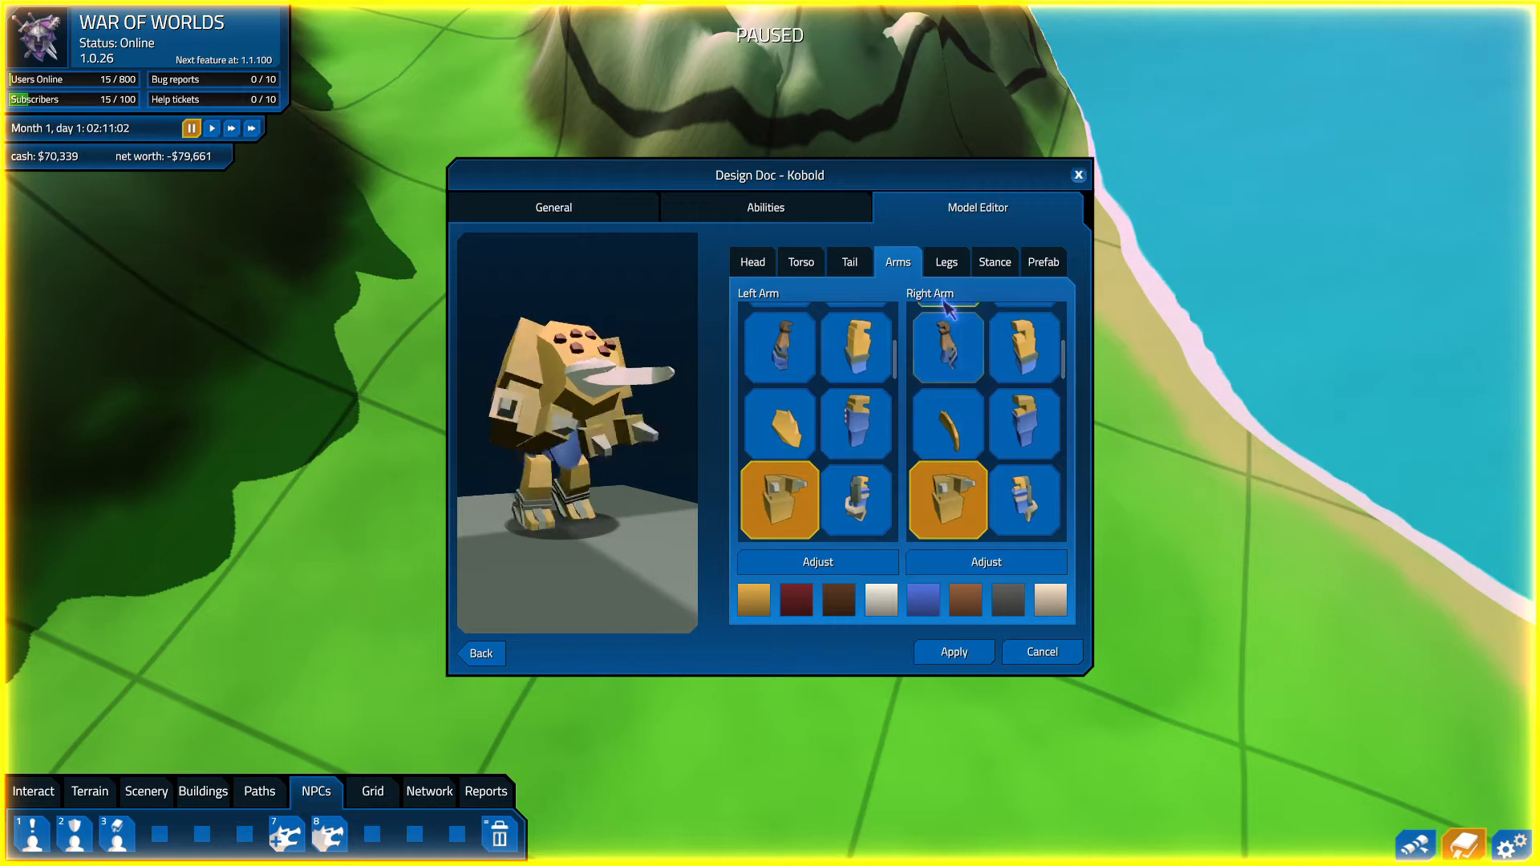
pyautogui.click(944, 261)
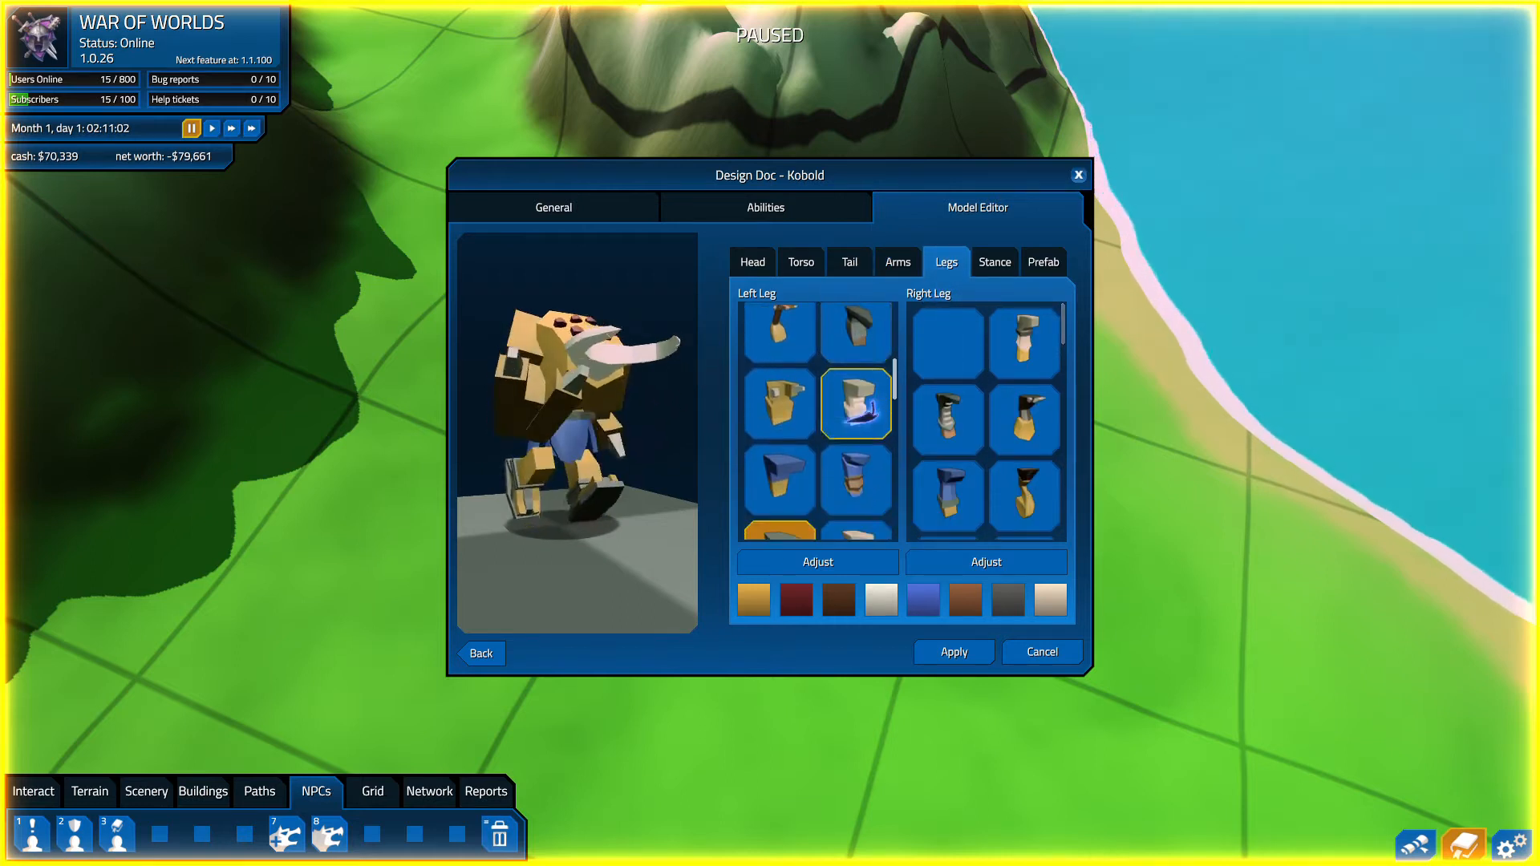
pyautogui.click(777, 403)
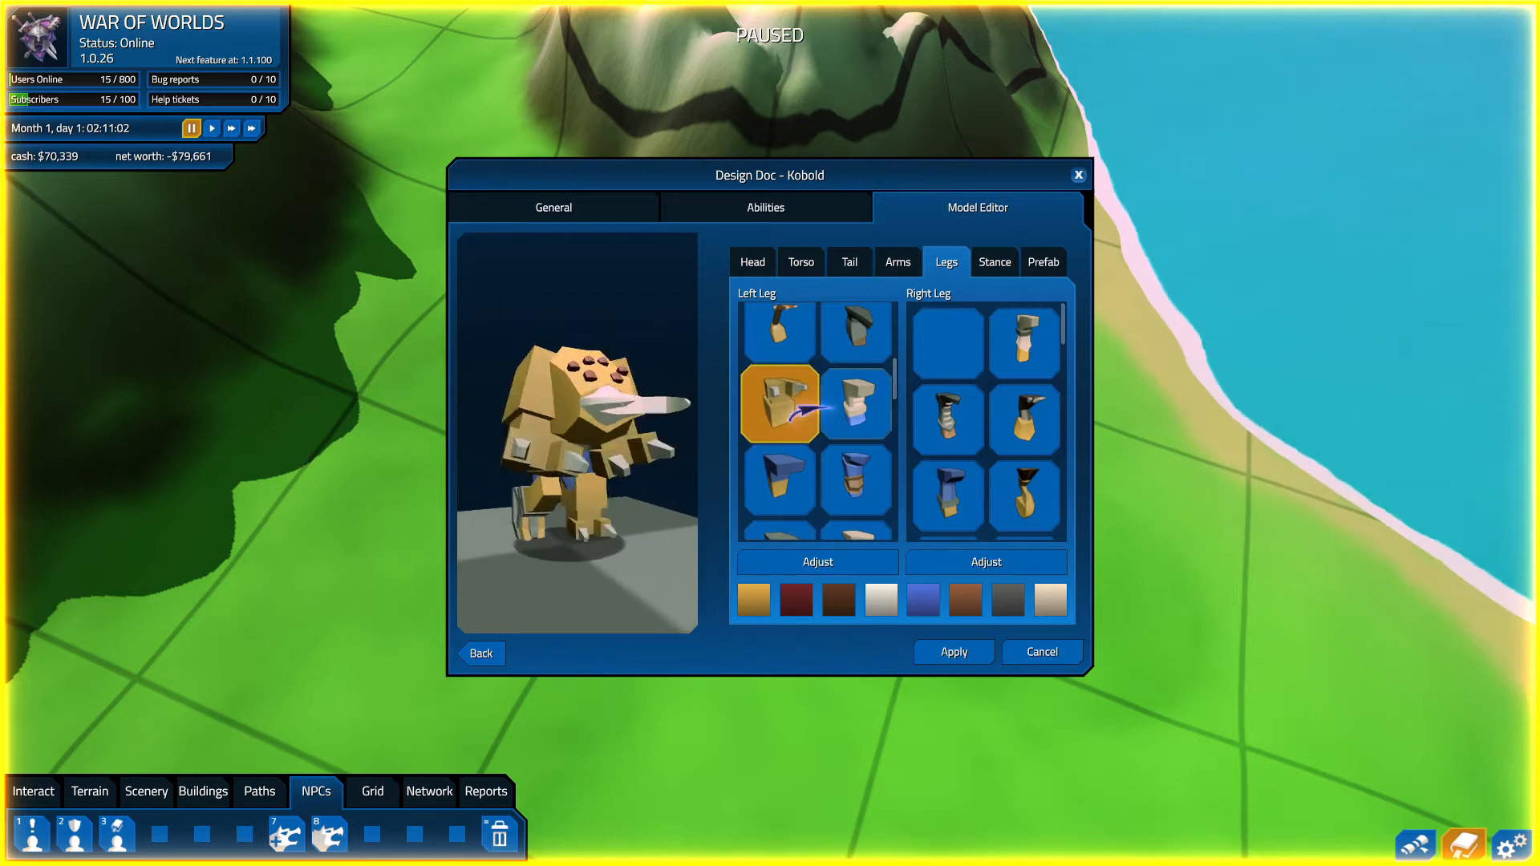
pyautogui.click(945, 468)
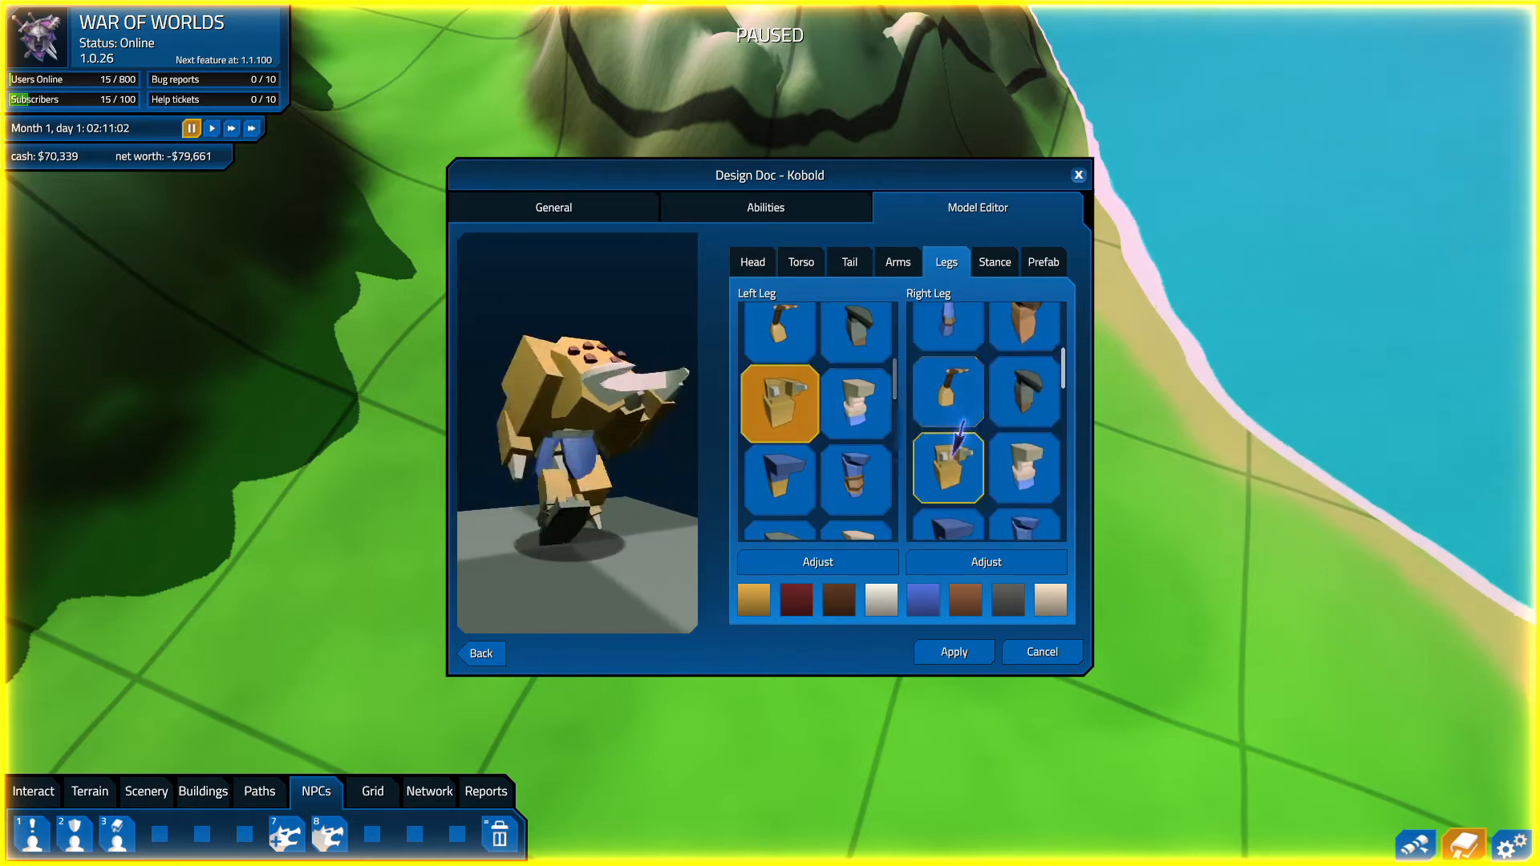
pyautogui.click(1024, 324)
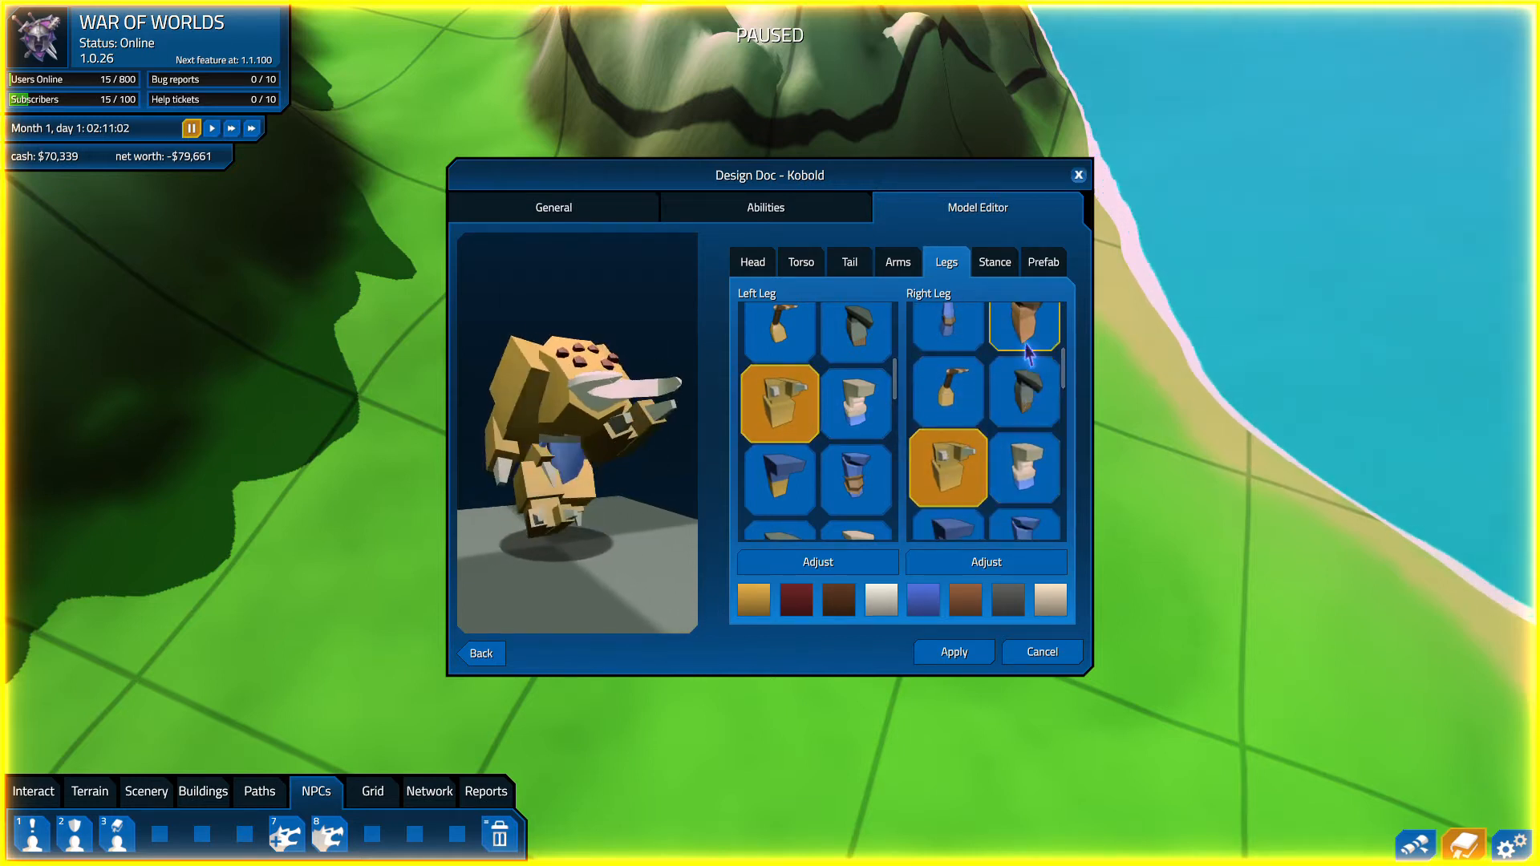
# - Set the Kobold to Quadruped stance, recolour it cyan, black and magenta, and apply
pyautogui.click(993, 263)
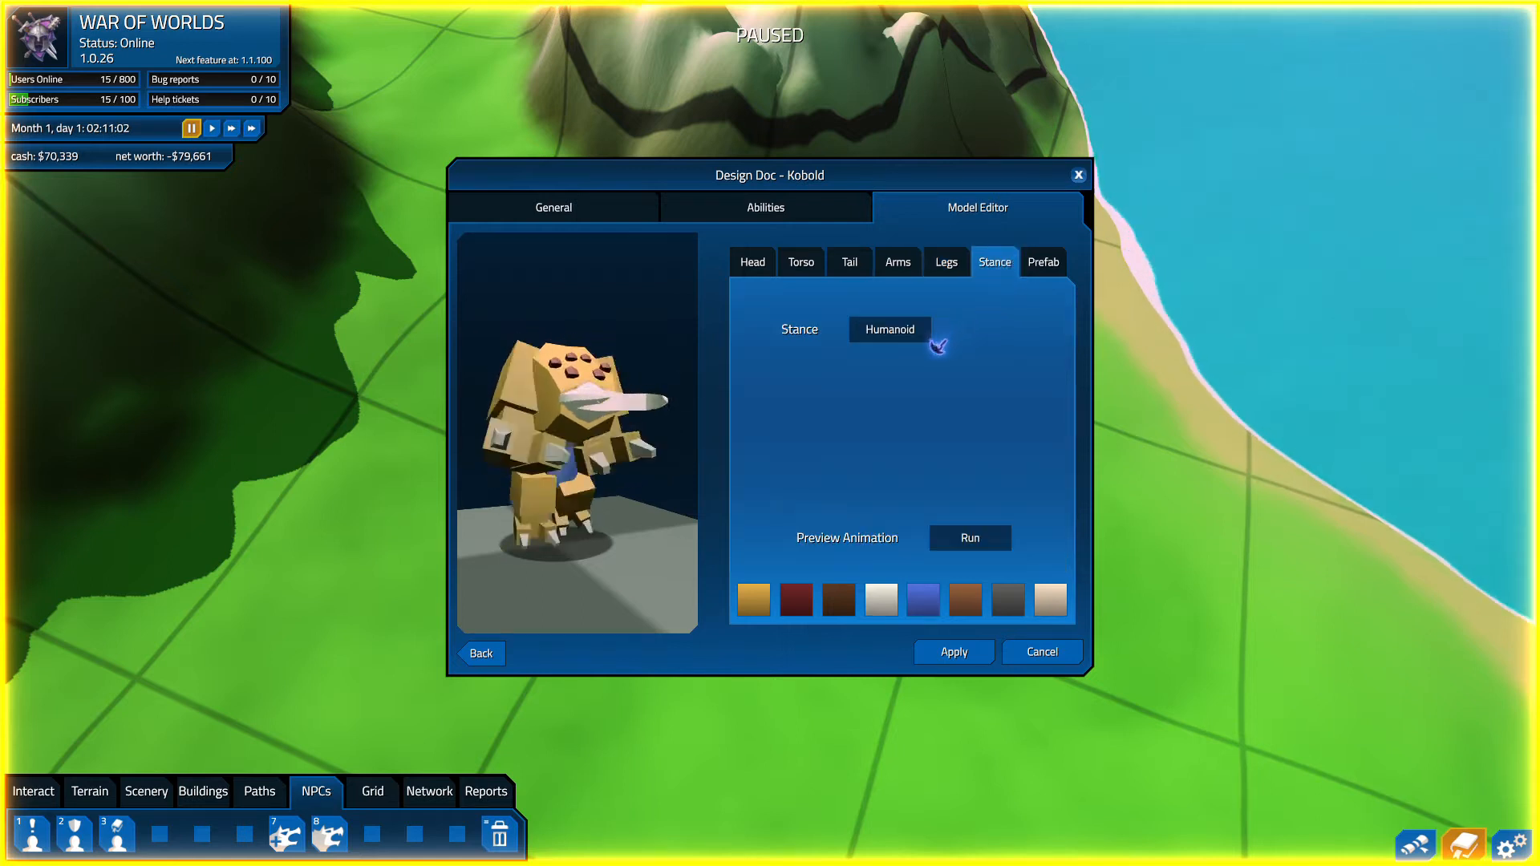
pyautogui.click(887, 329)
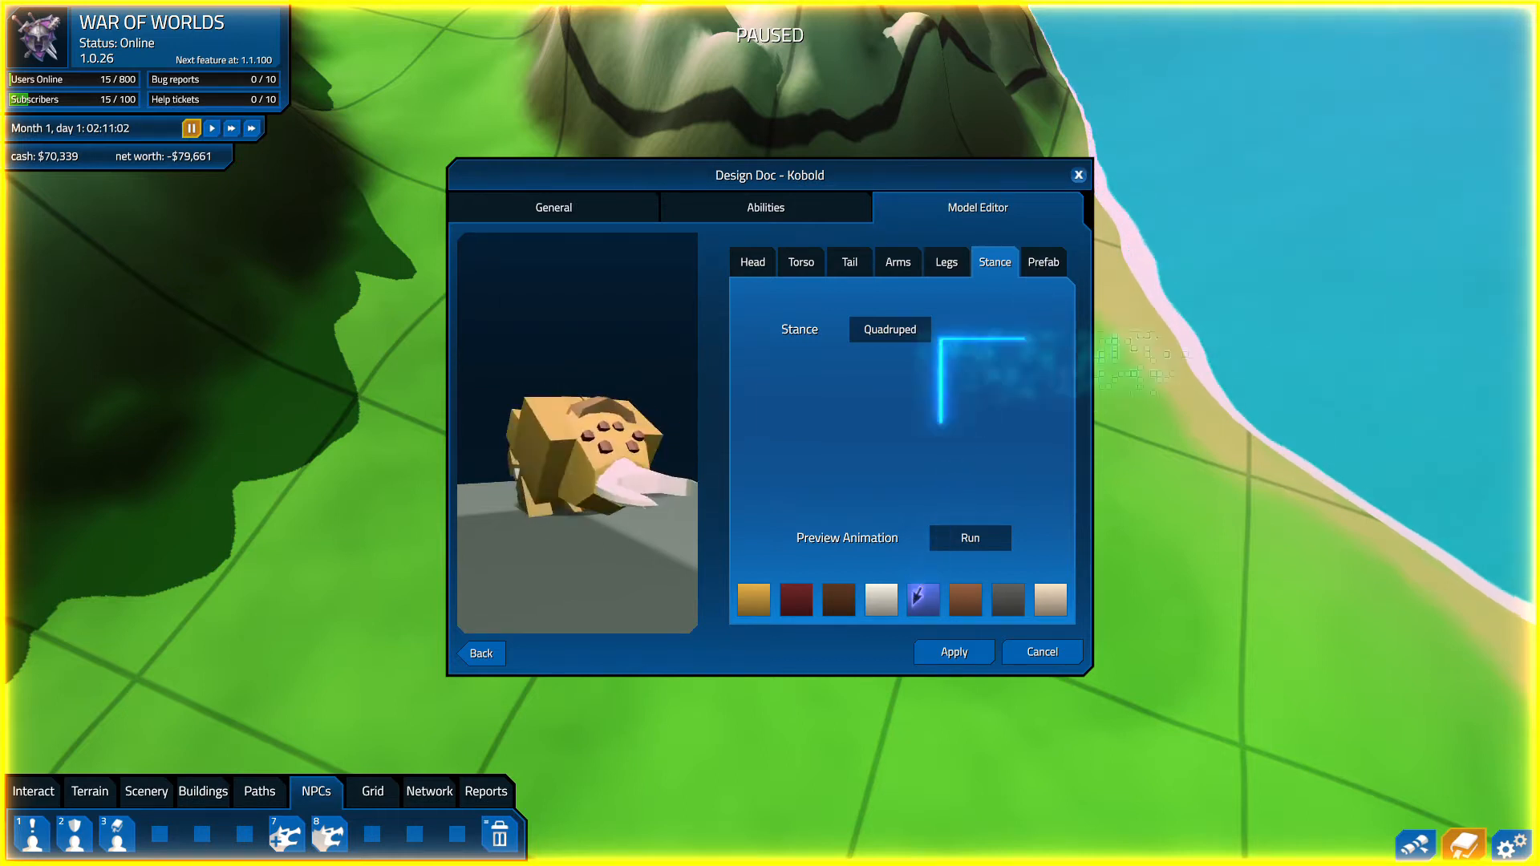
pyautogui.click(921, 600)
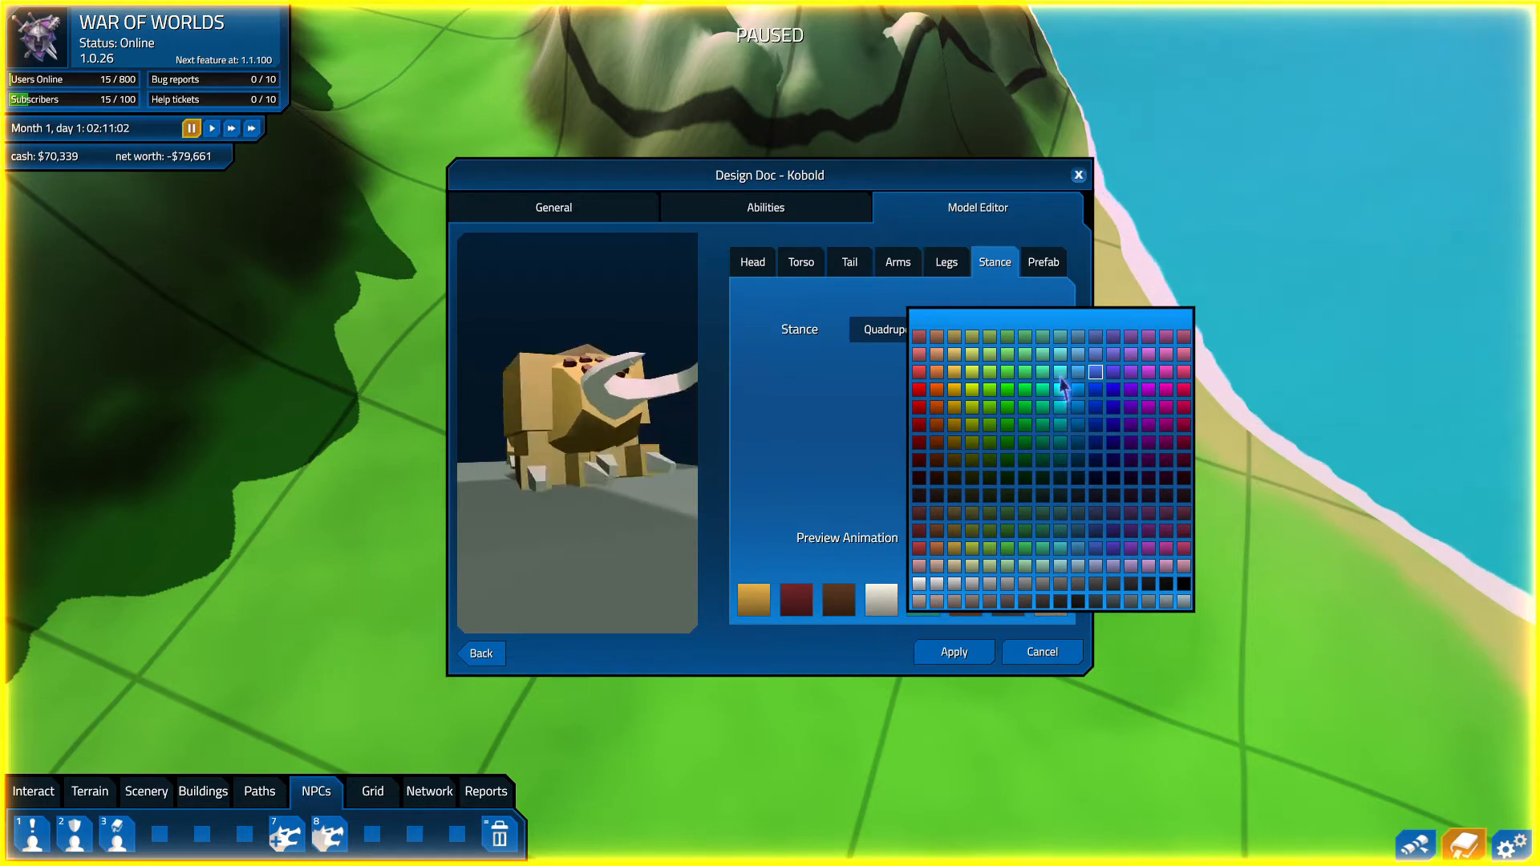
pyautogui.click(1093, 371)
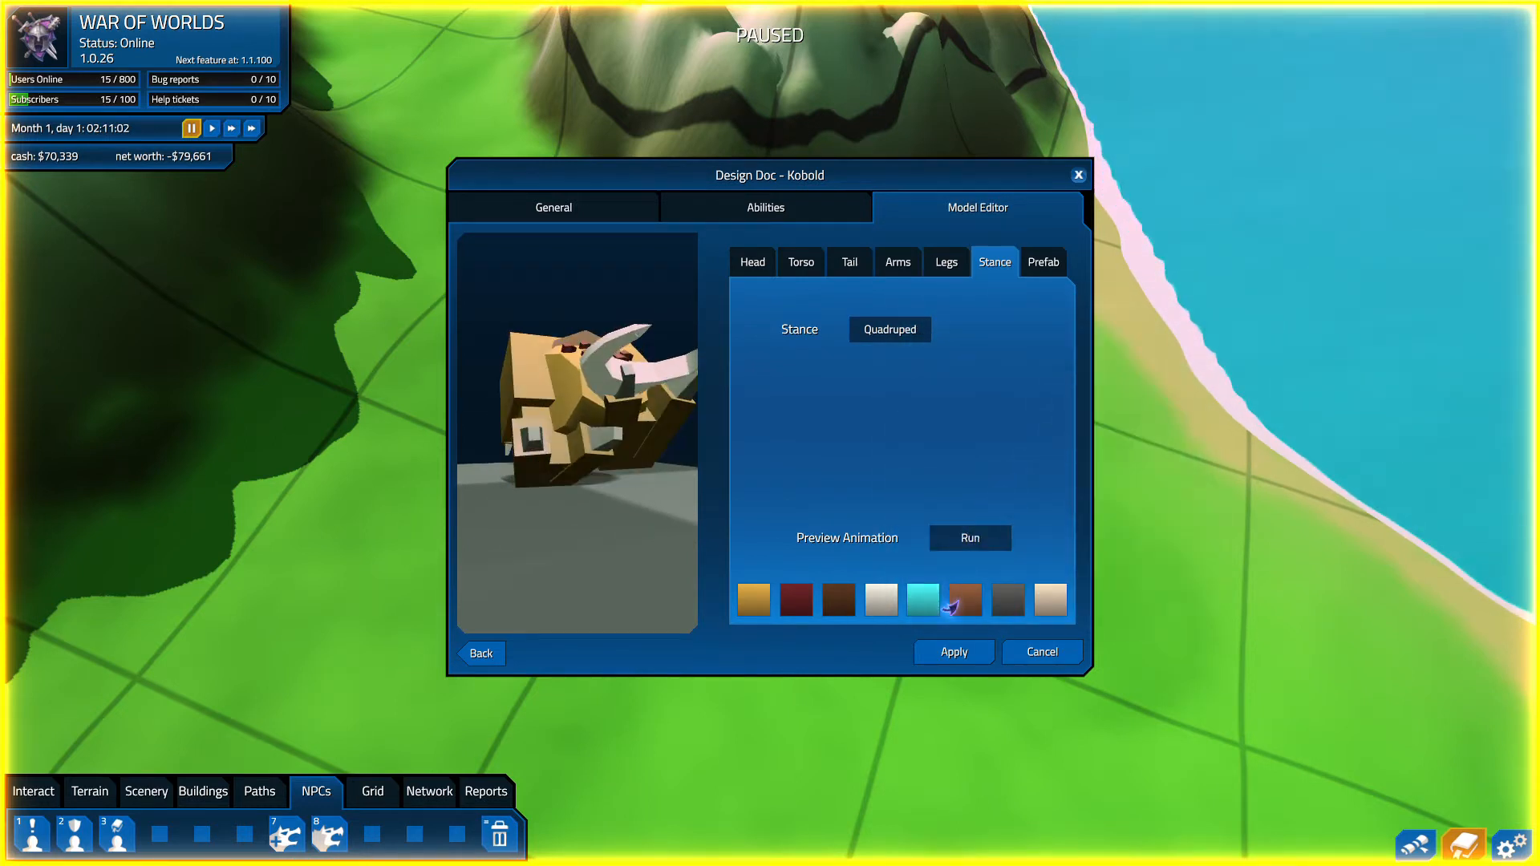
pyautogui.click(969, 538)
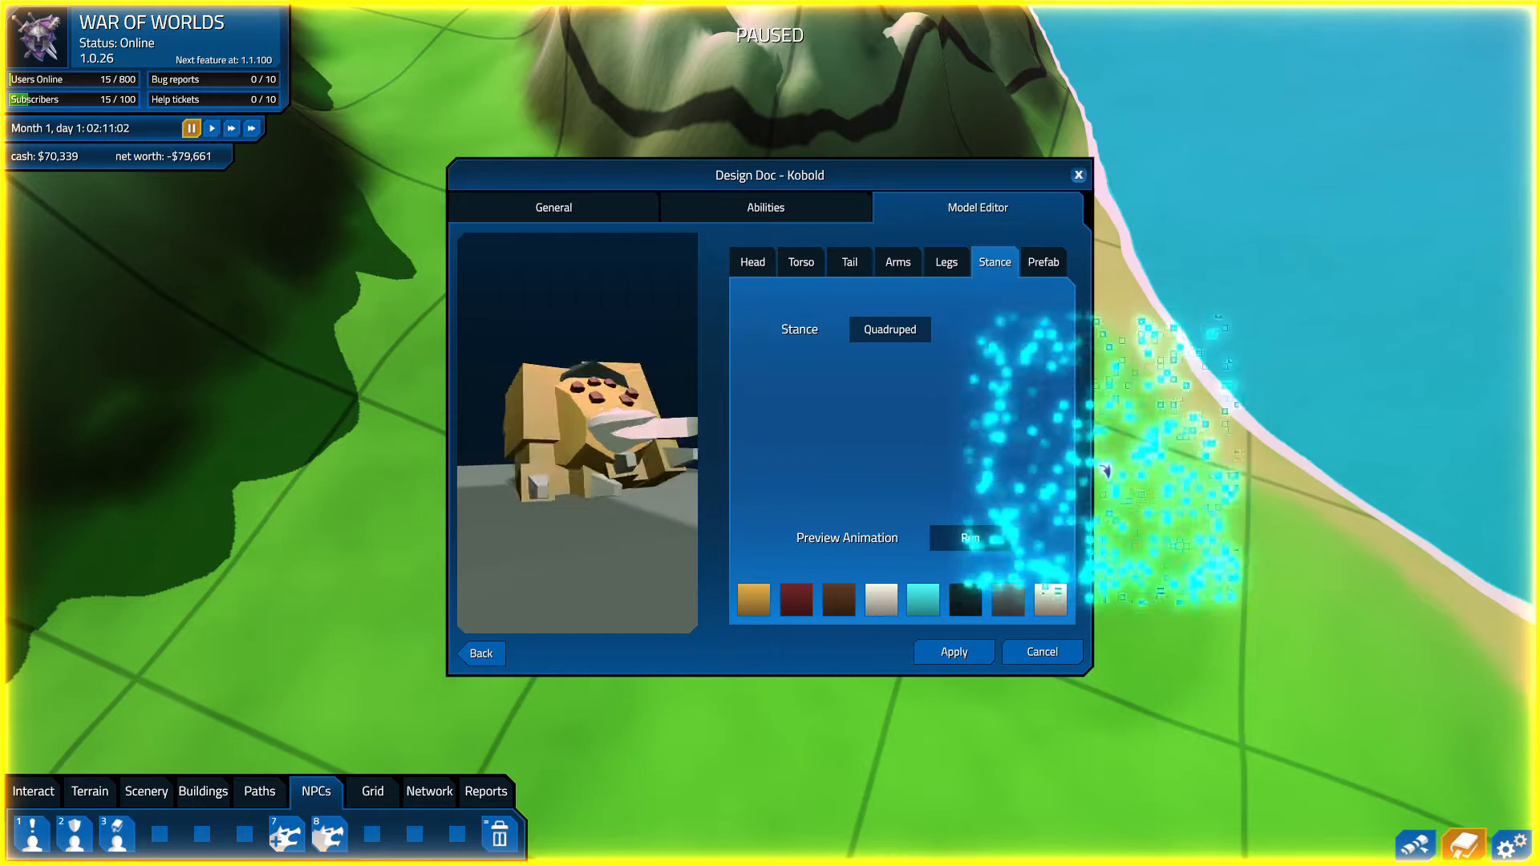
pyautogui.click(1049, 600)
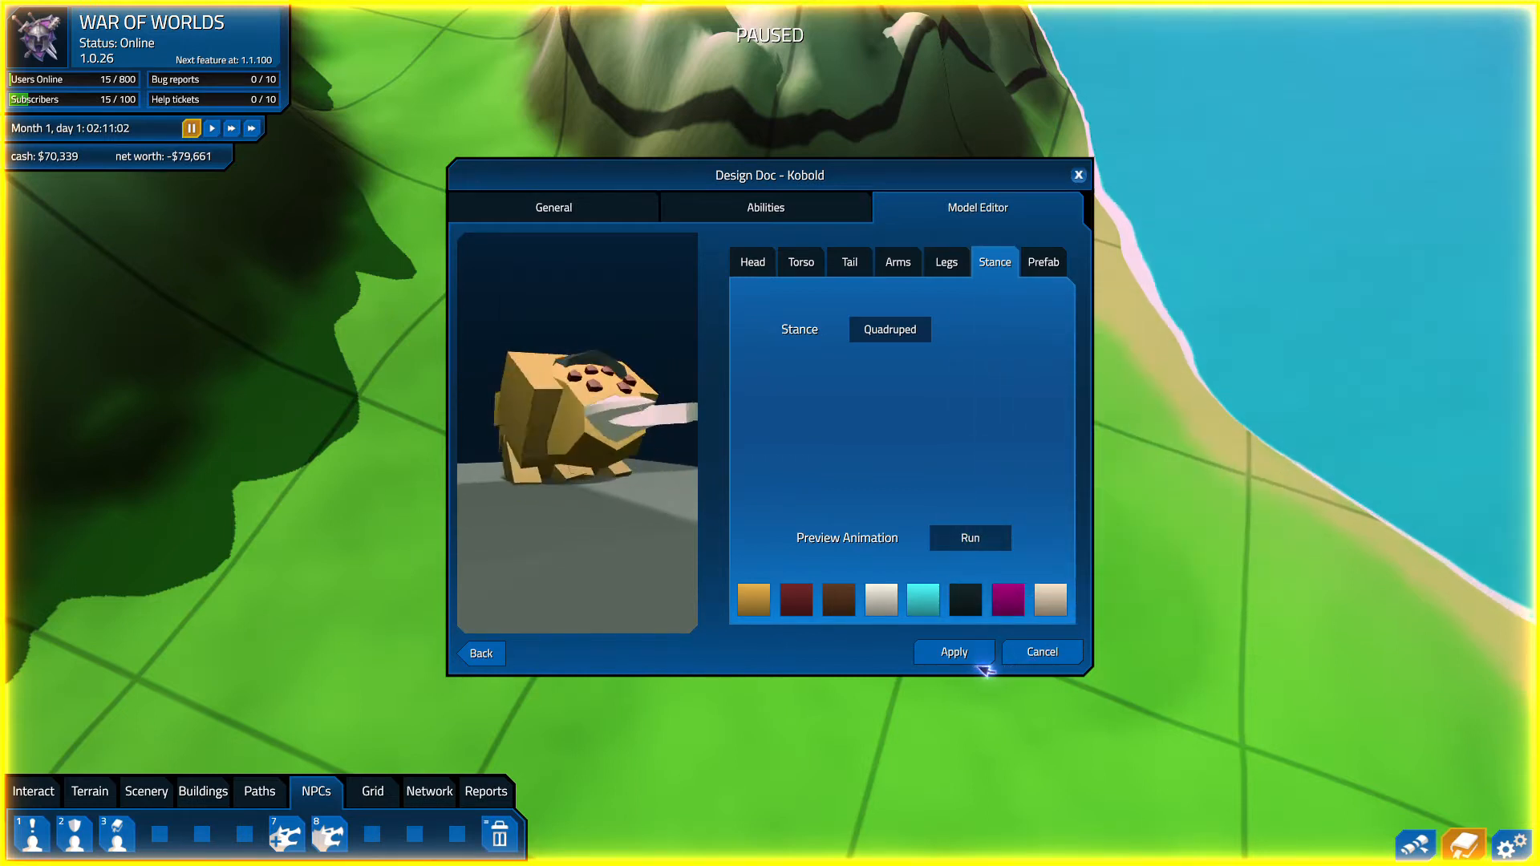
pyautogui.click(952, 651)
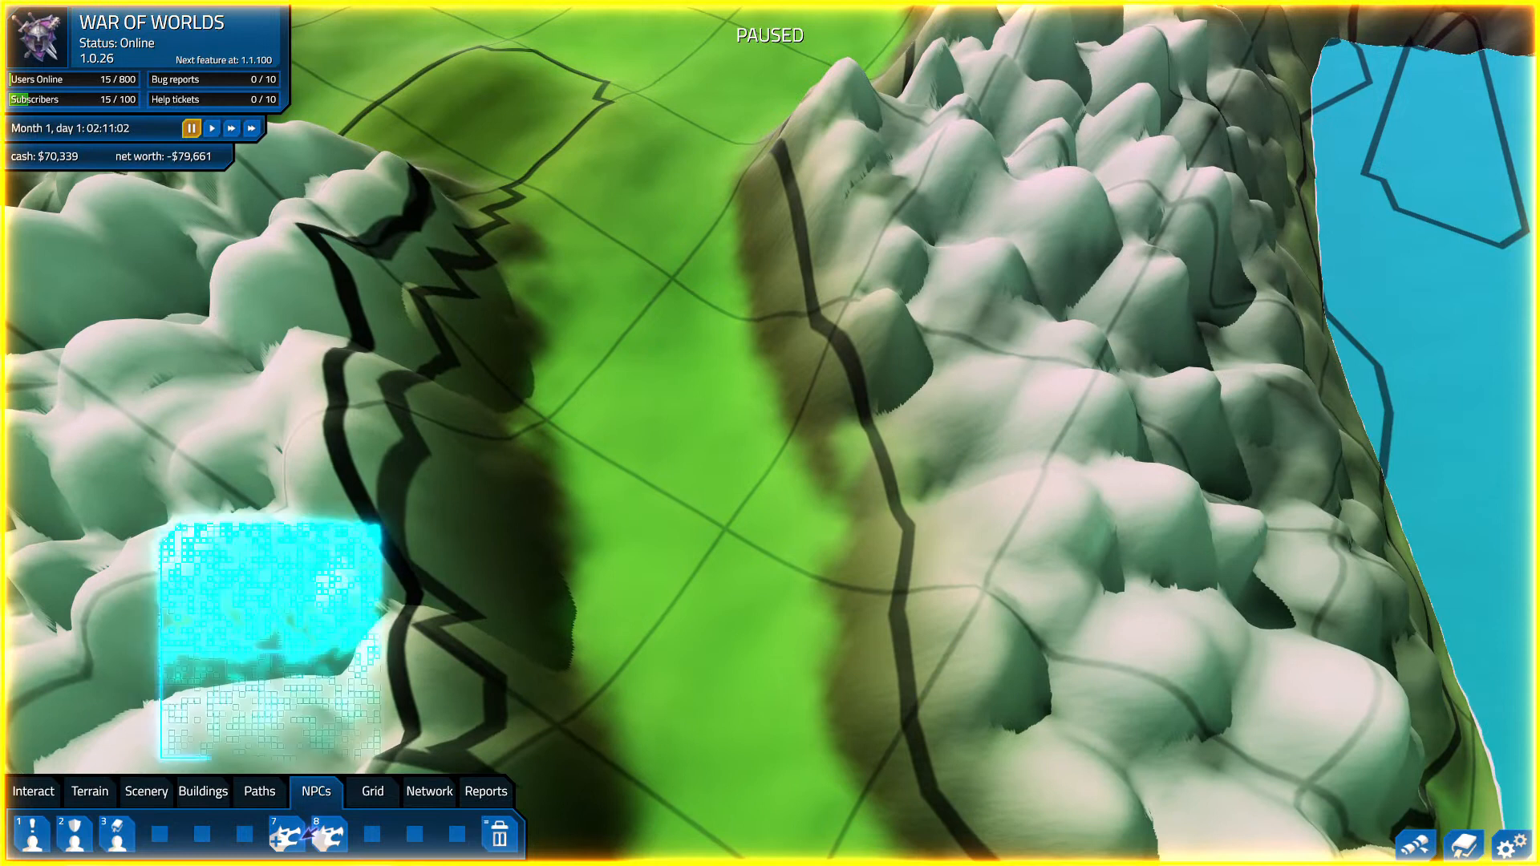
# - Place a Skeleton monster zone in the valley between the snowy mountains
pyautogui.click(286, 834)
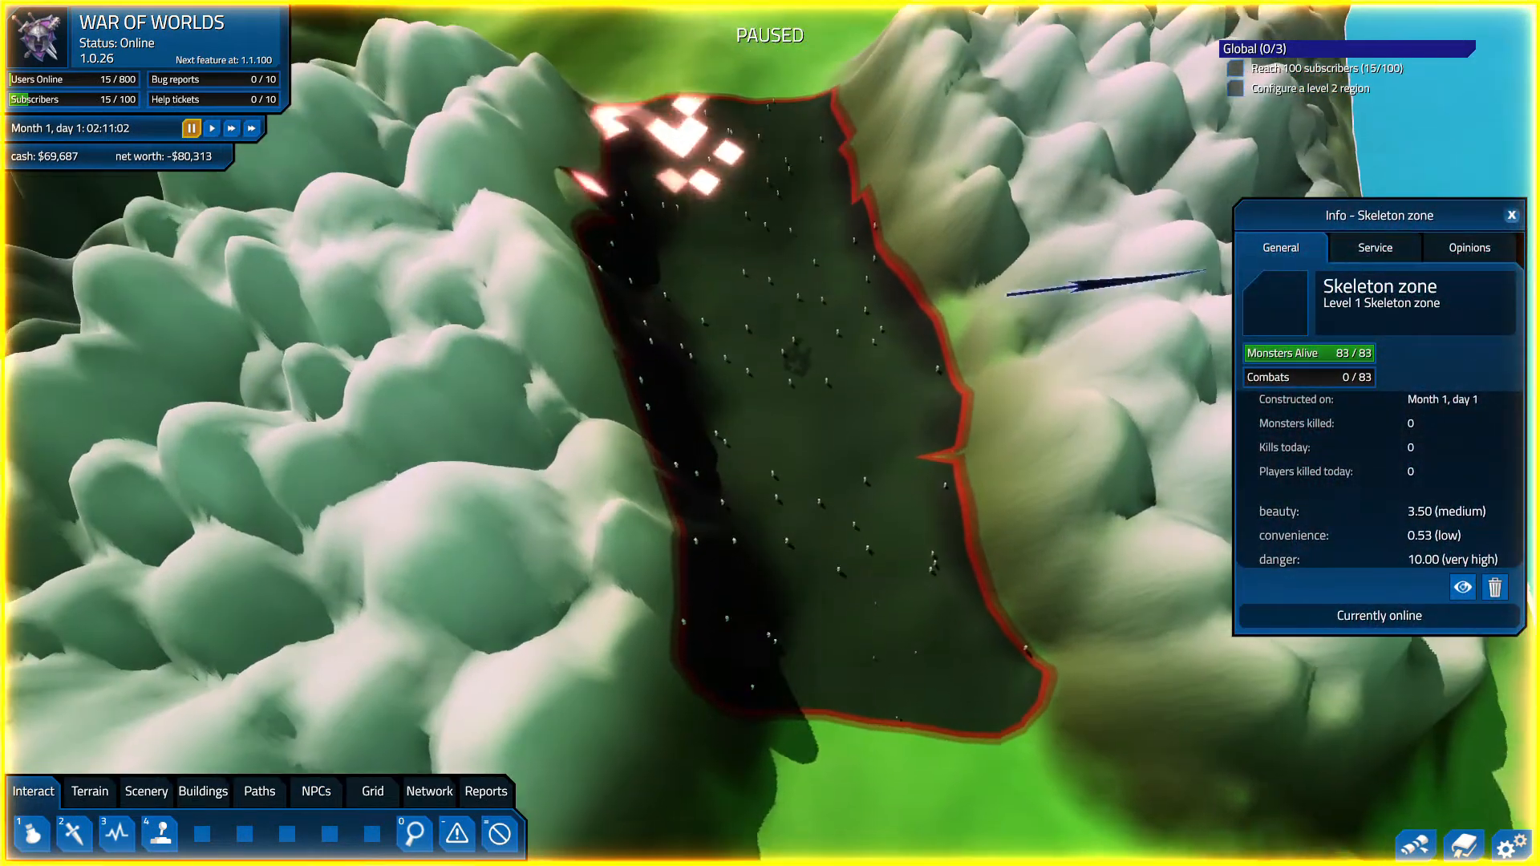
# - Set the Skeleton zone's monster density to Minimal
pyautogui.click(1374, 248)
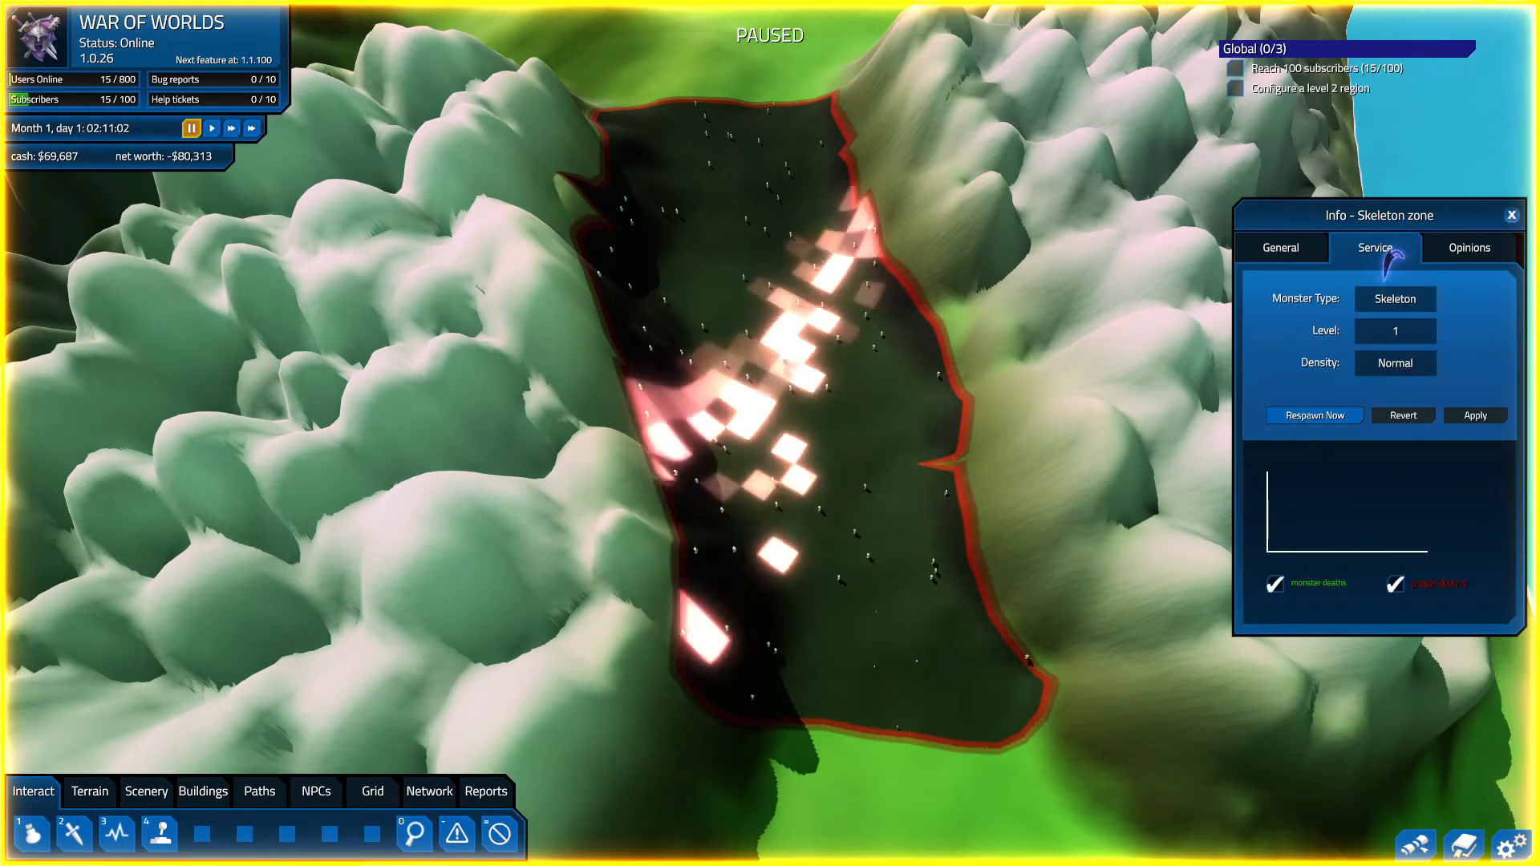
pyautogui.click(1394, 363)
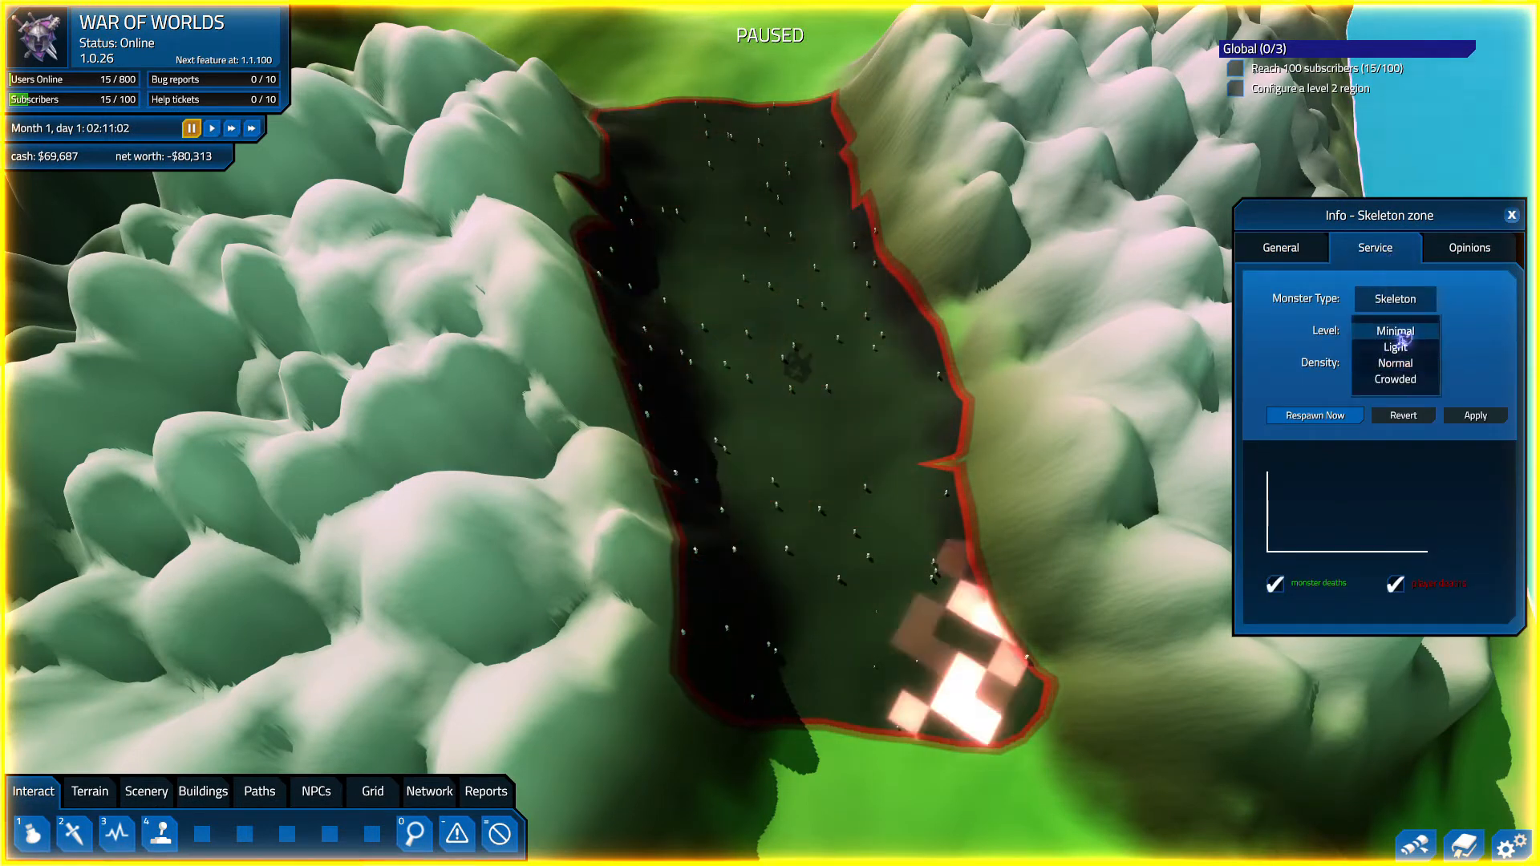
pyautogui.click(1394, 332)
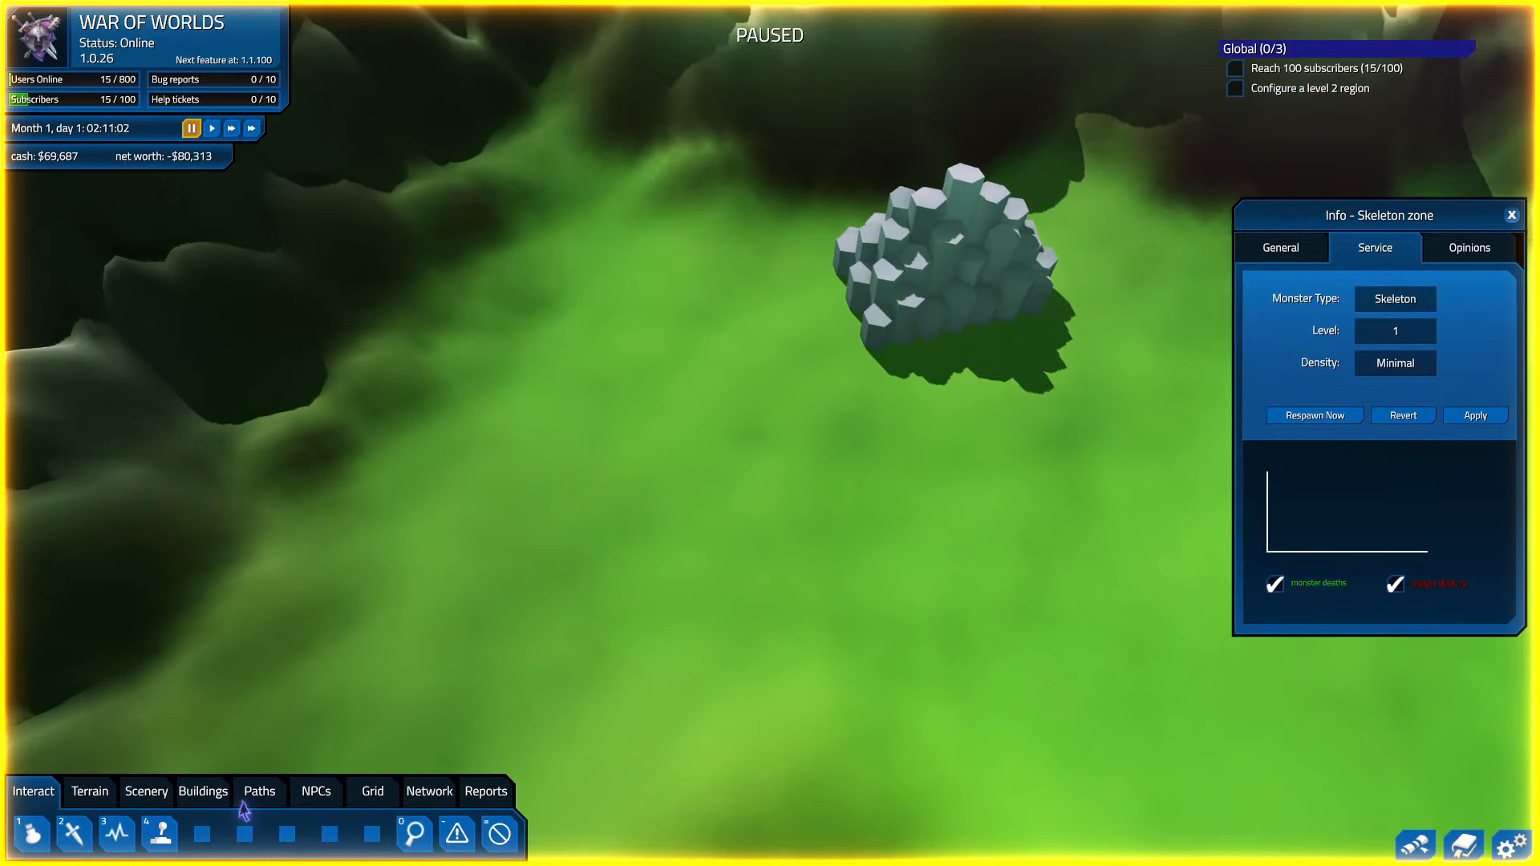
# - Place a Coastal Respawn Point on the grassy plain
pyautogui.click(202, 791)
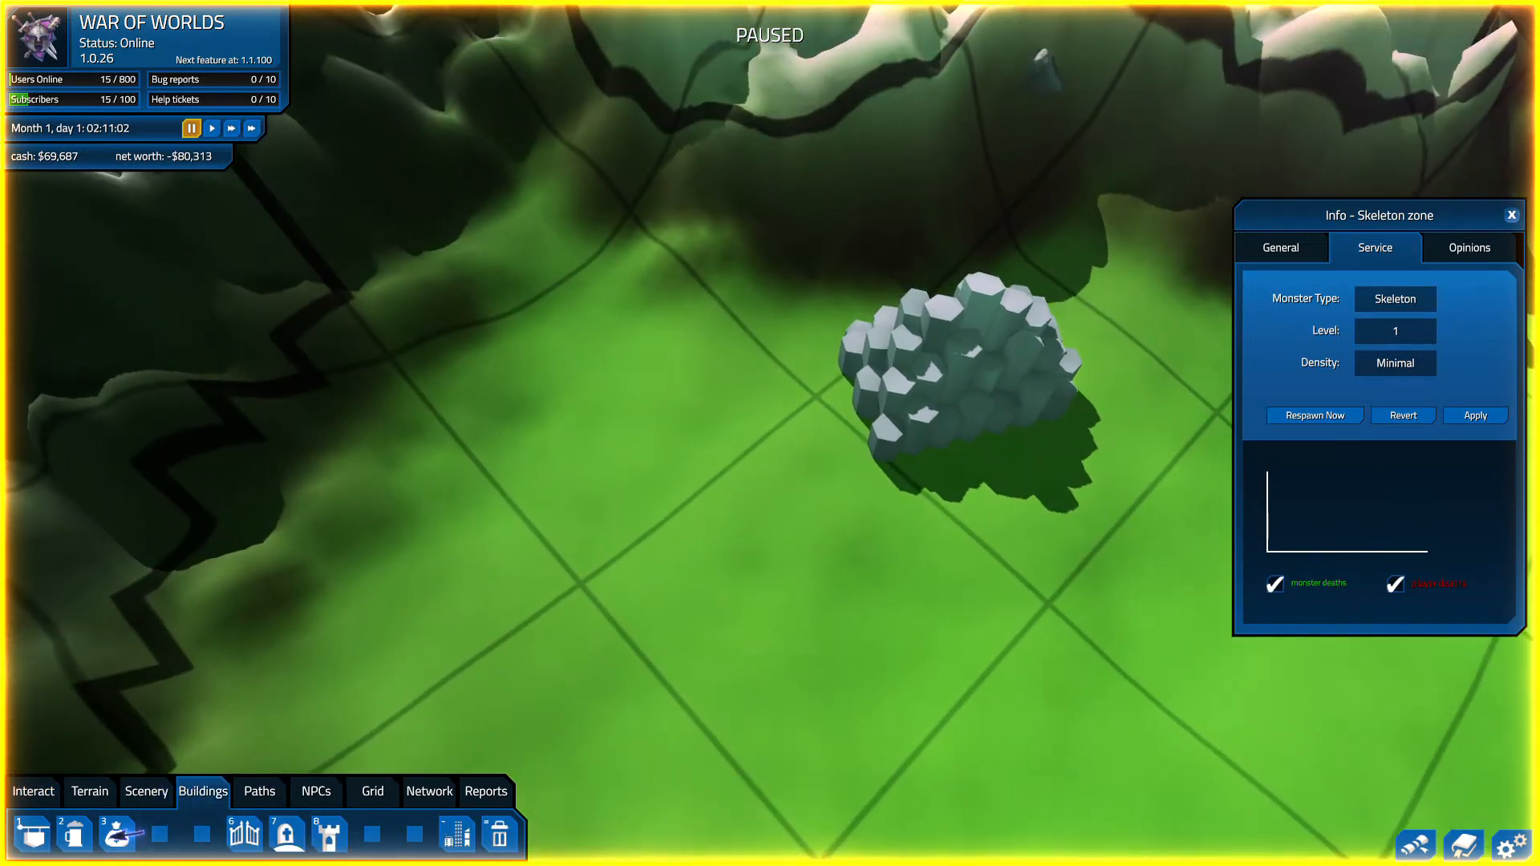
pyautogui.moveTo(285, 832)
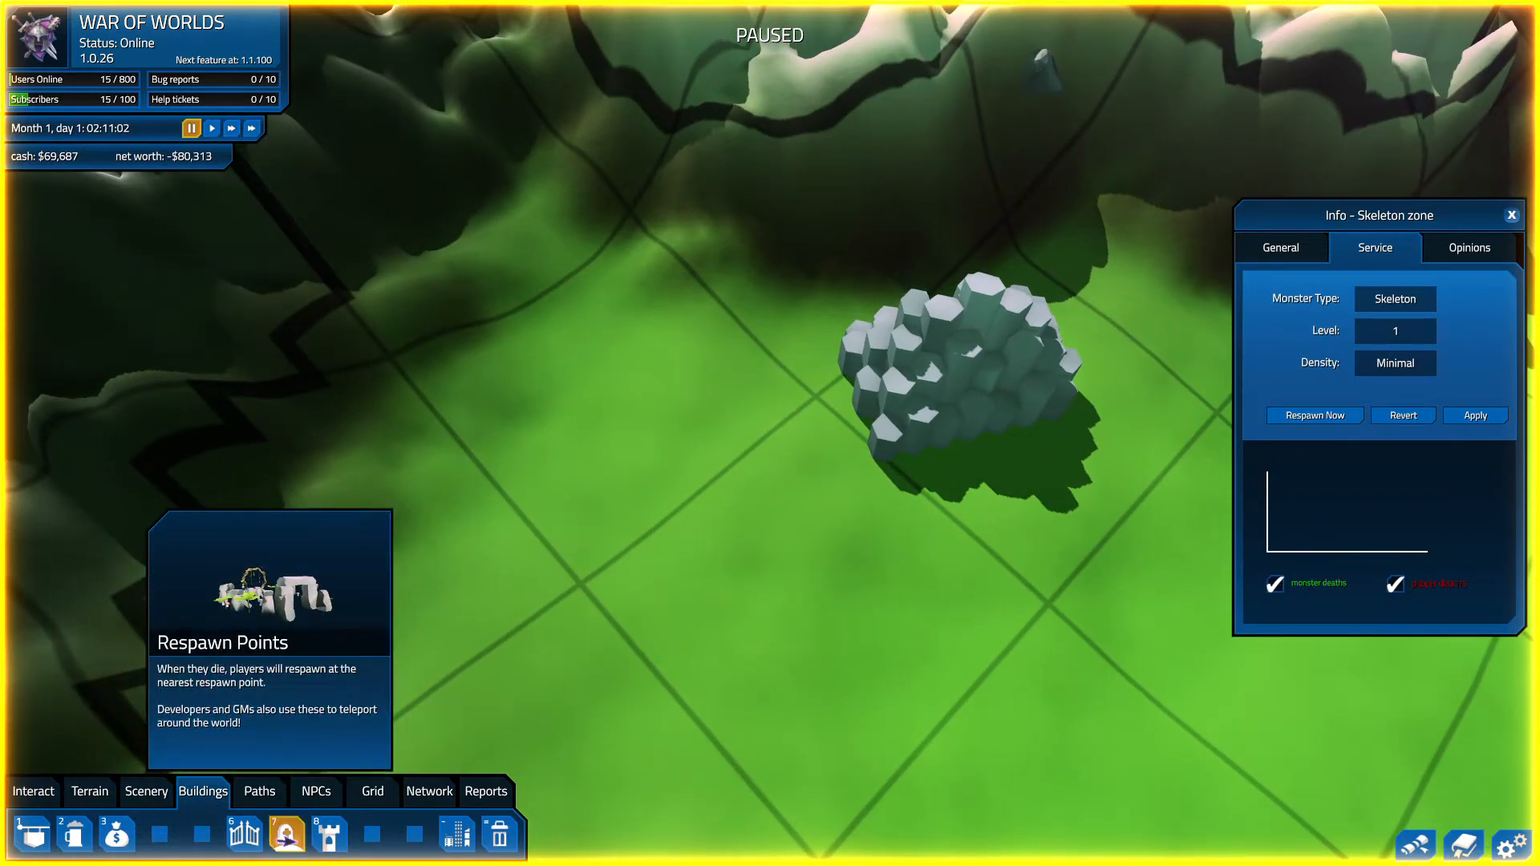
pyautogui.click(286, 832)
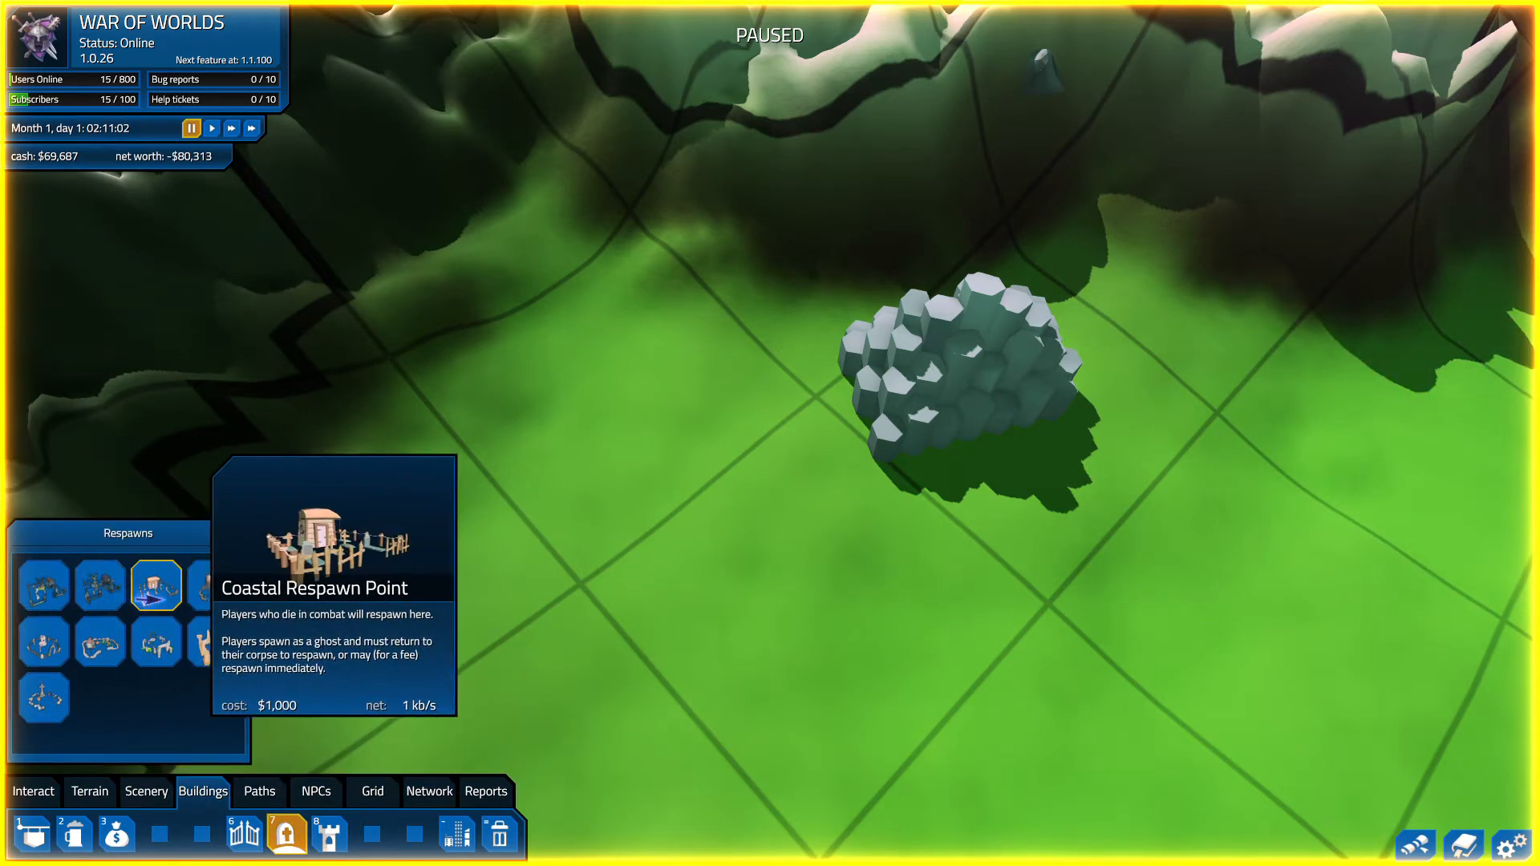
pyautogui.click(211, 586)
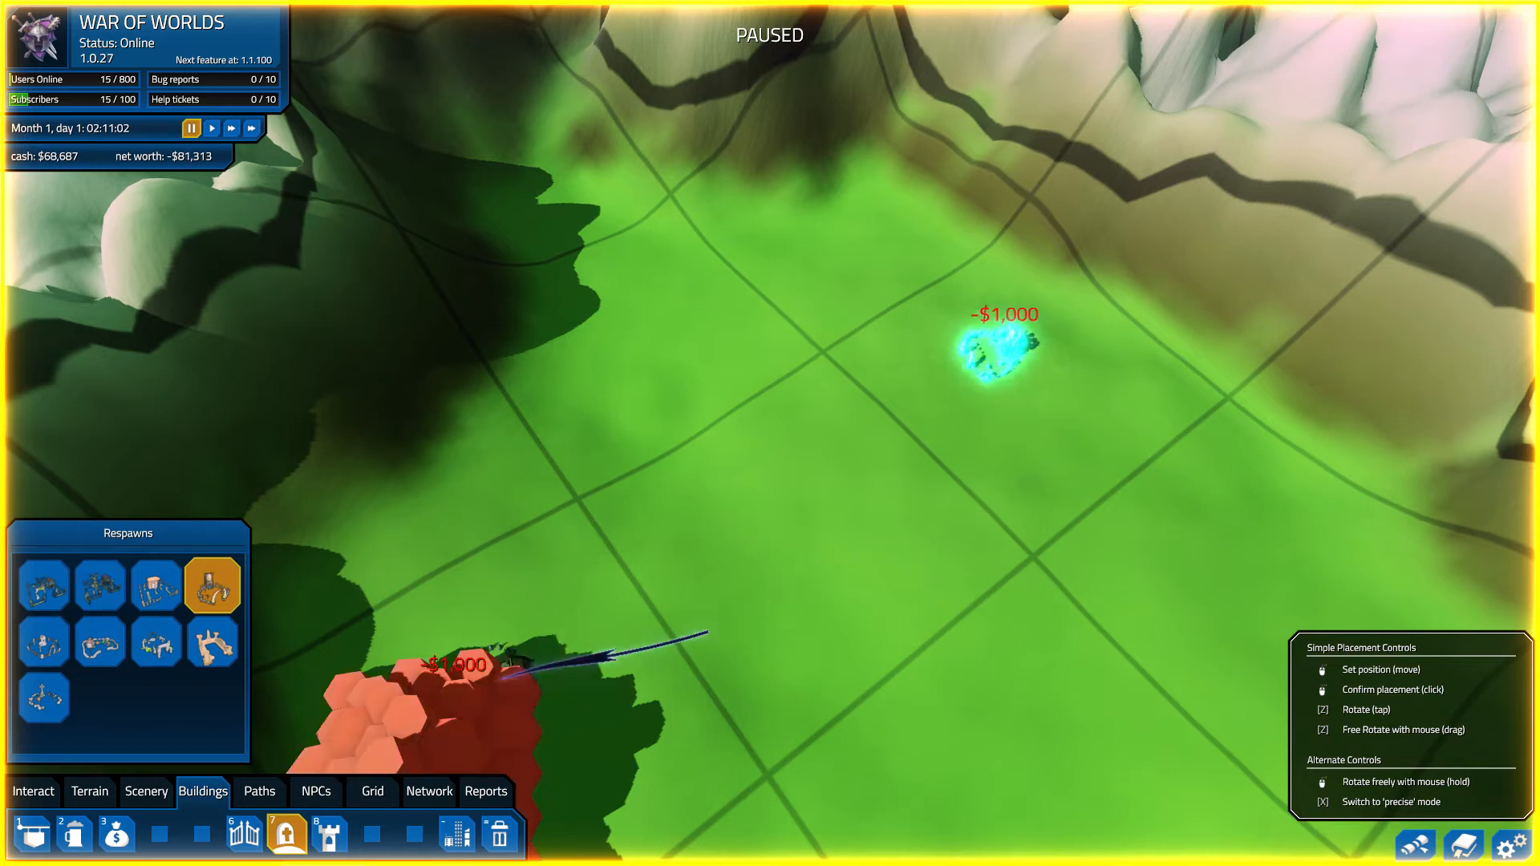
# - Place two Warlike Inns on the grassy plain and start placing a Warlike Blacksmith
pyautogui.click(27, 834)
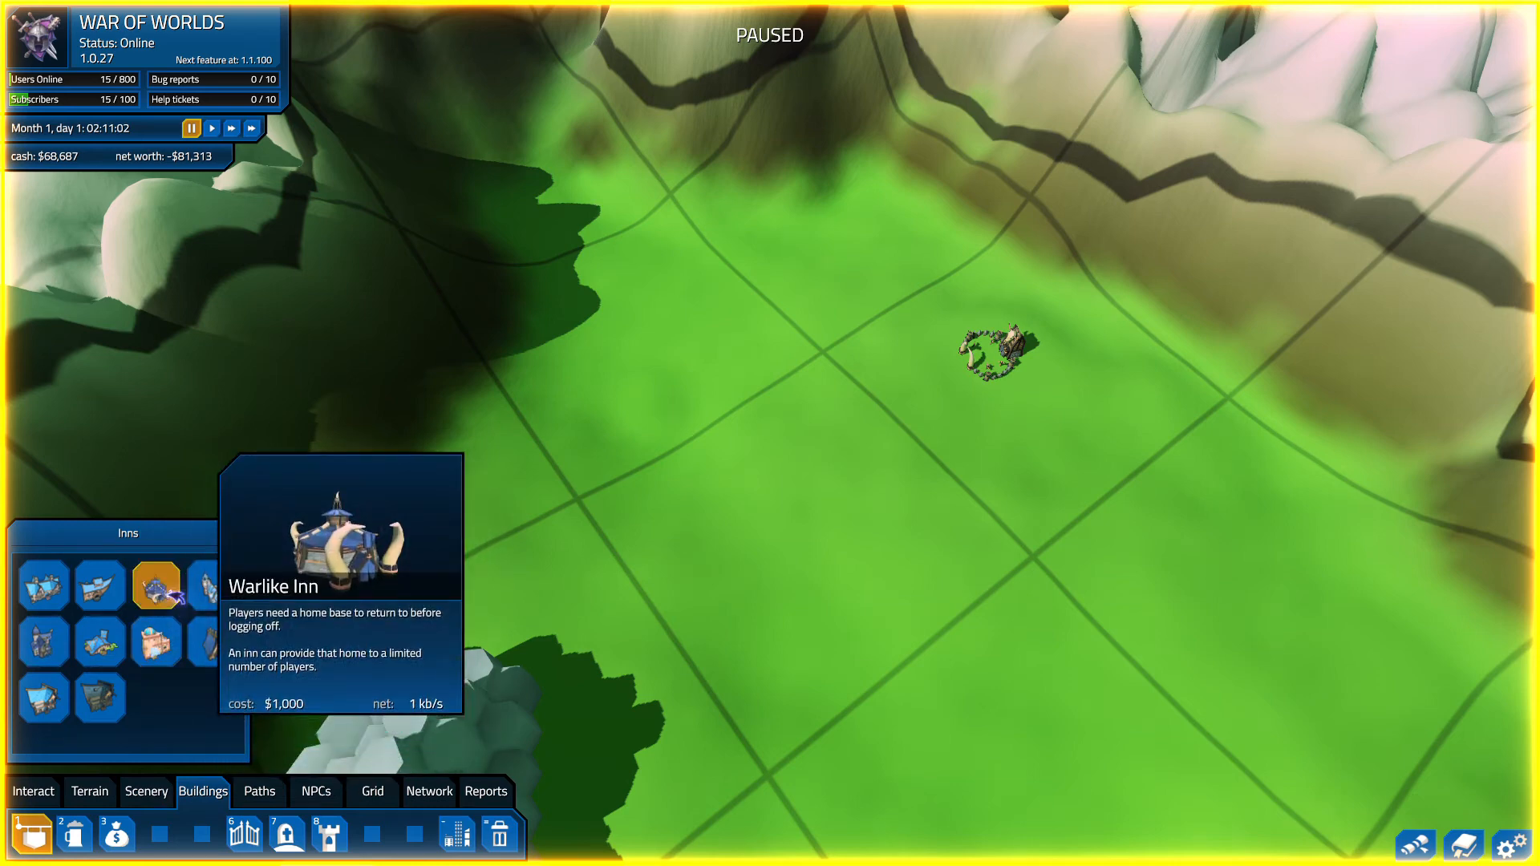
pyautogui.click(155, 586)
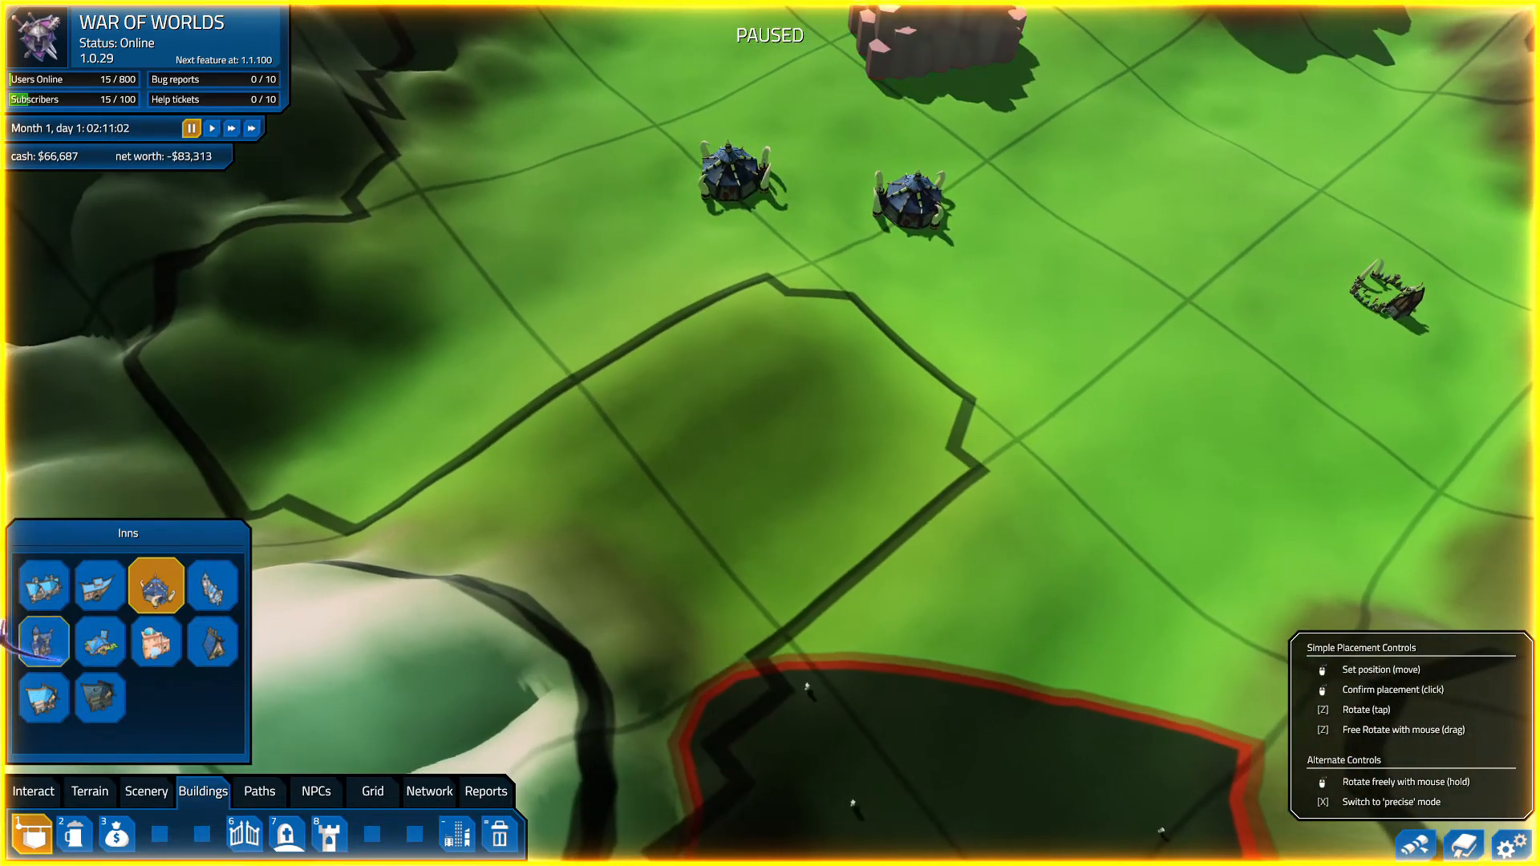
pyautogui.click(145, 792)
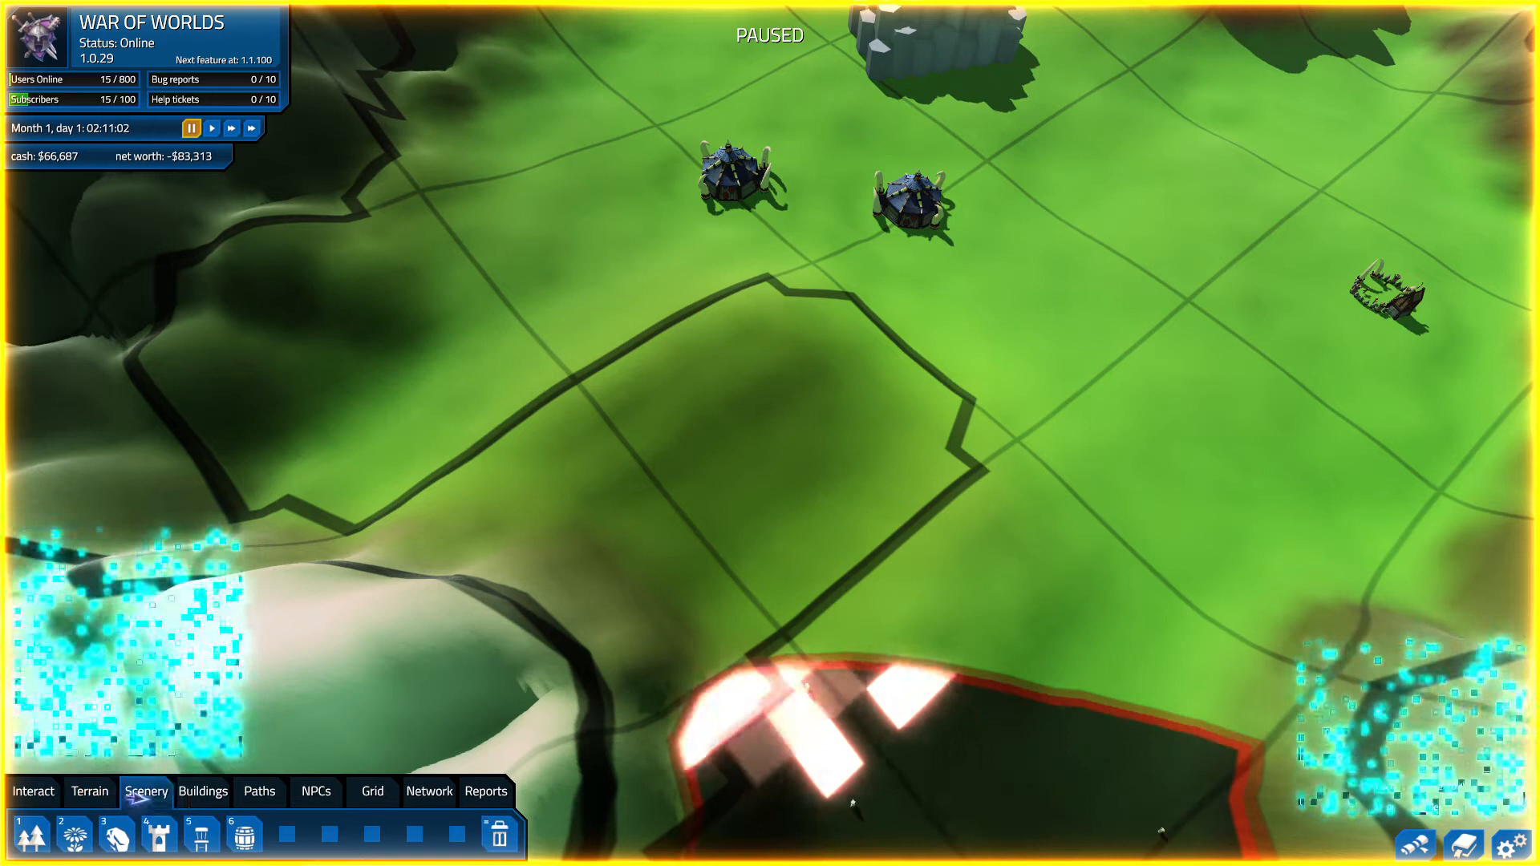
pyautogui.click(202, 791)
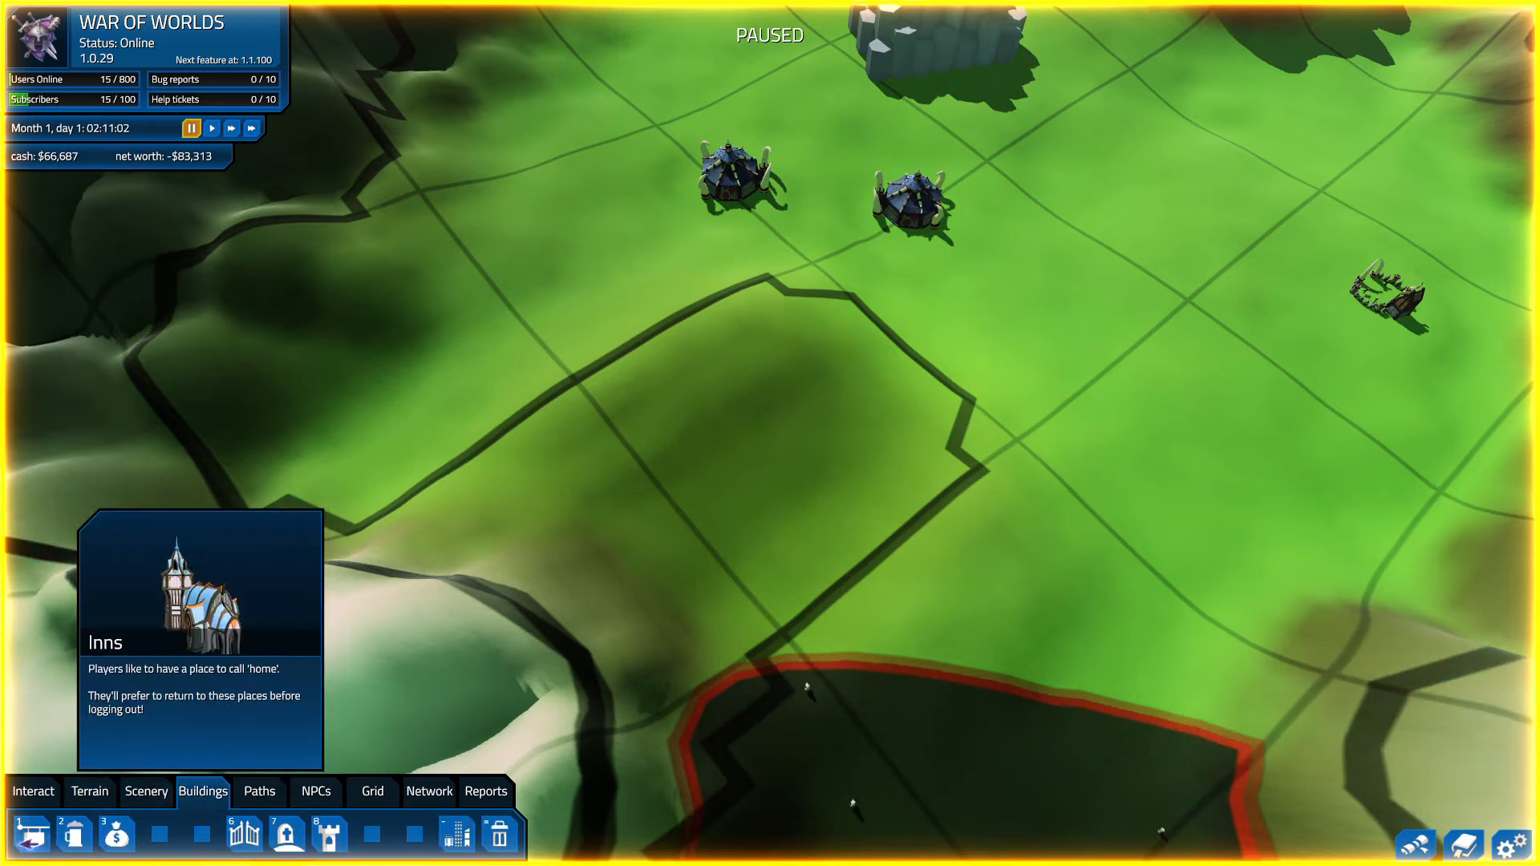
pyautogui.click(115, 835)
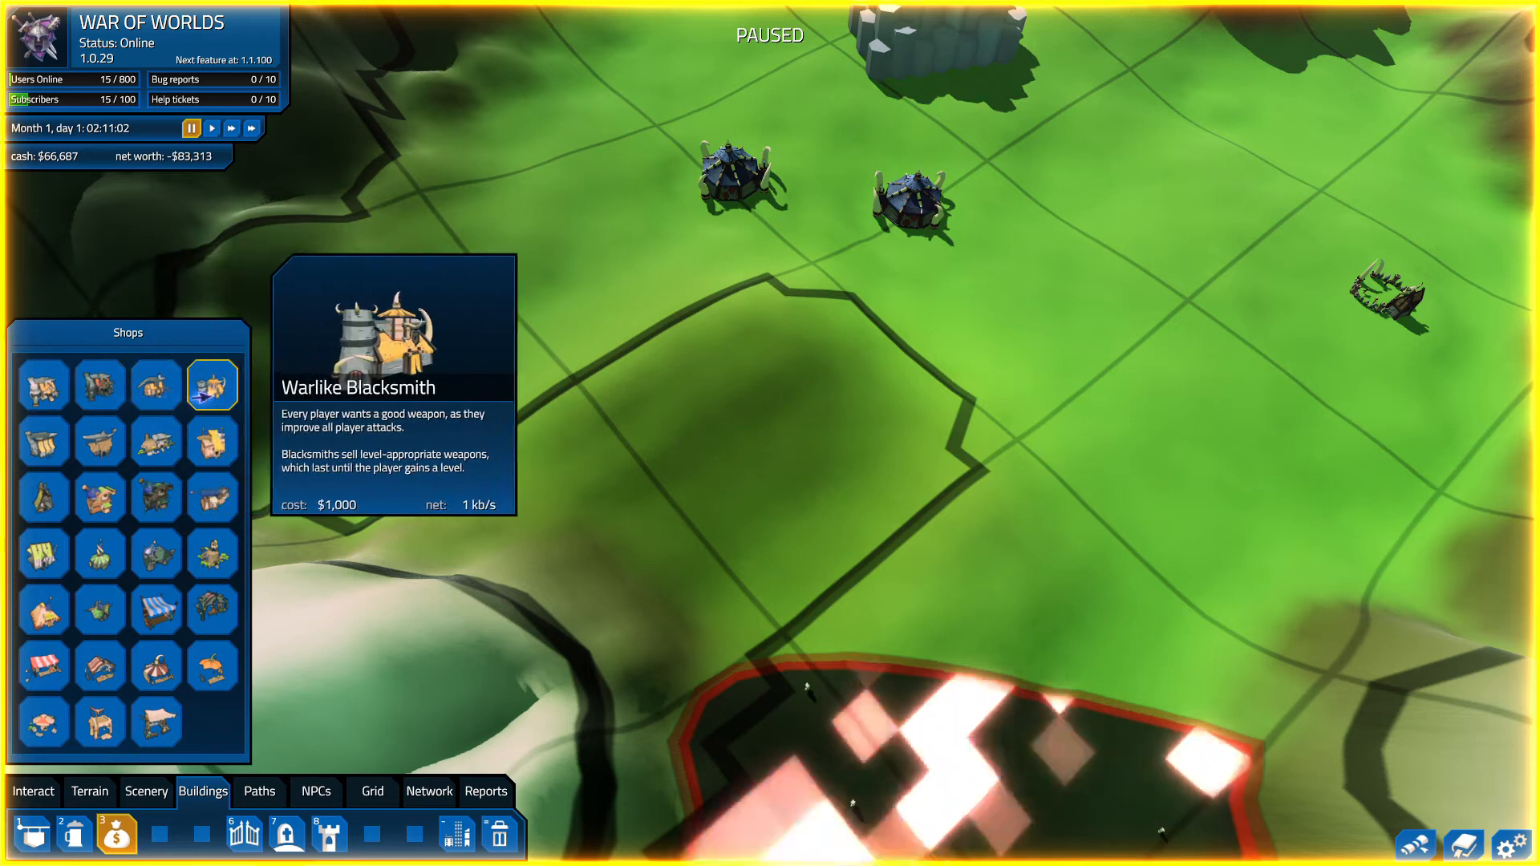
pyautogui.click(211, 385)
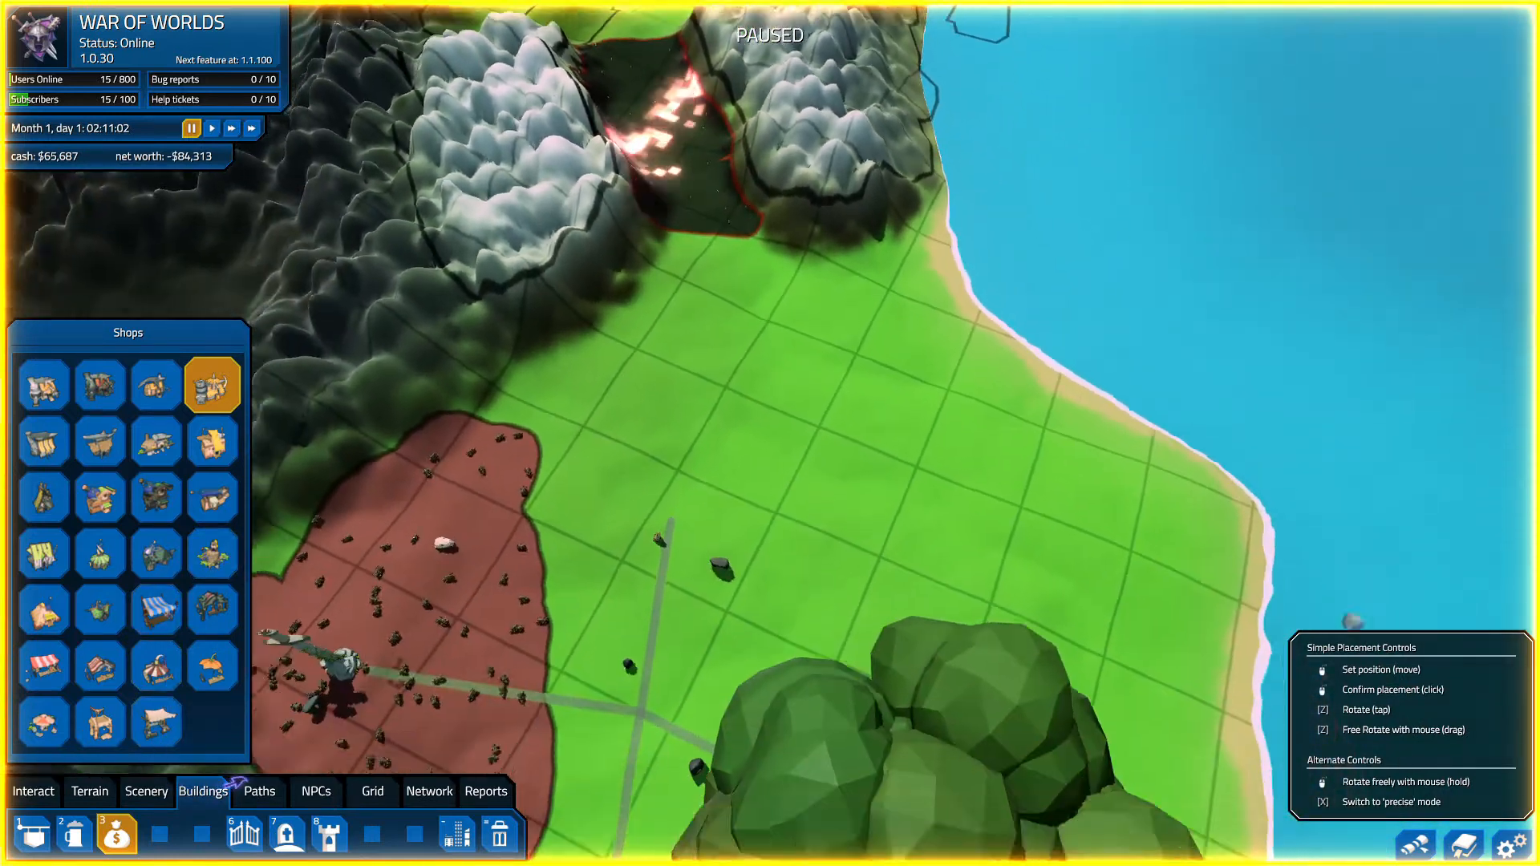
# - Draw a road from the coast up through the valley, ending near the respawn point
pyautogui.click(259, 791)
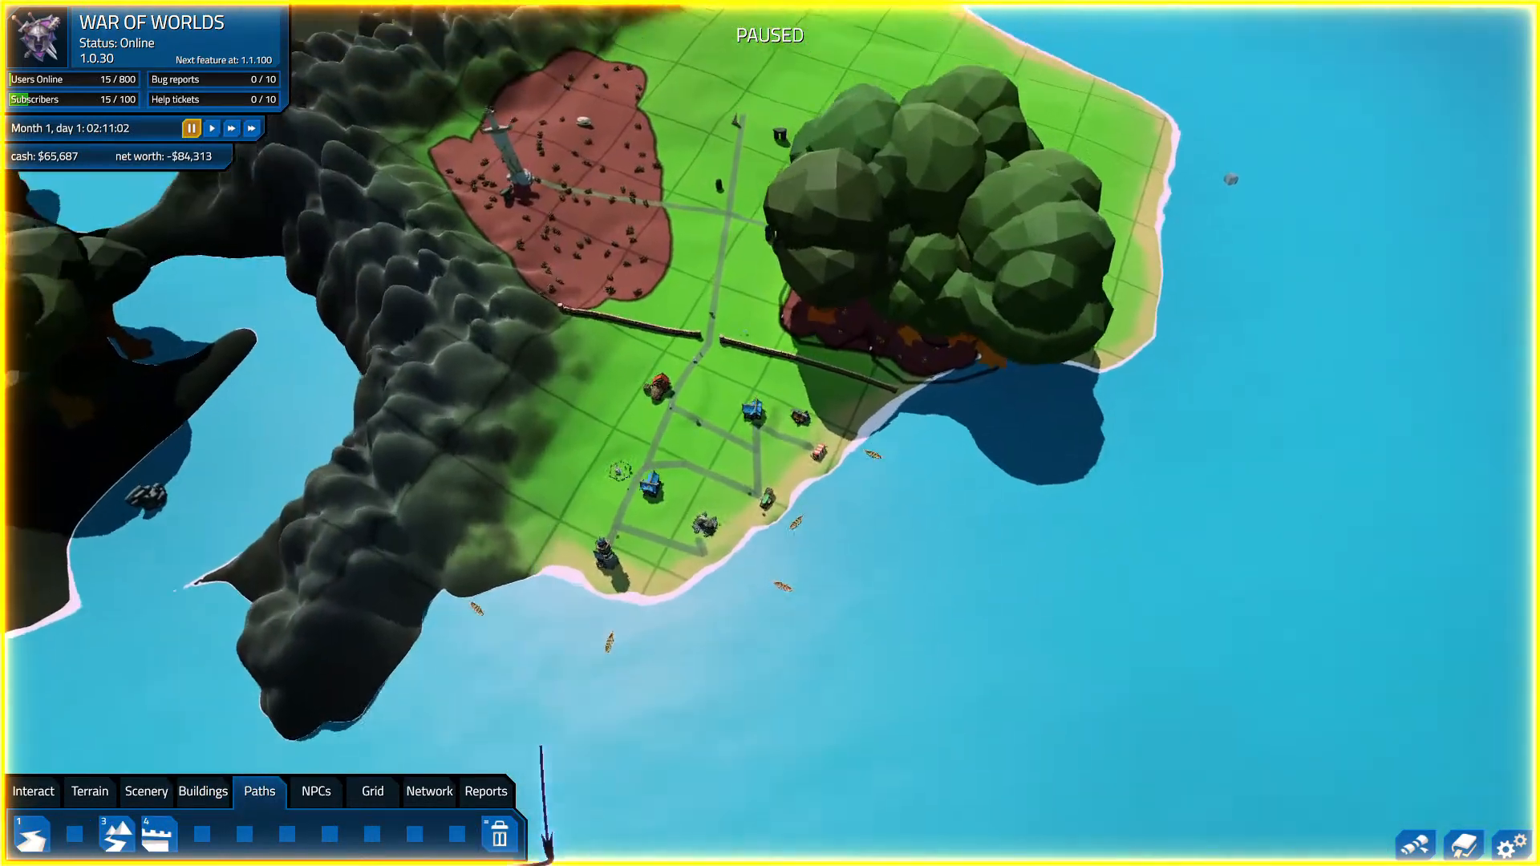
pyautogui.click(32, 836)
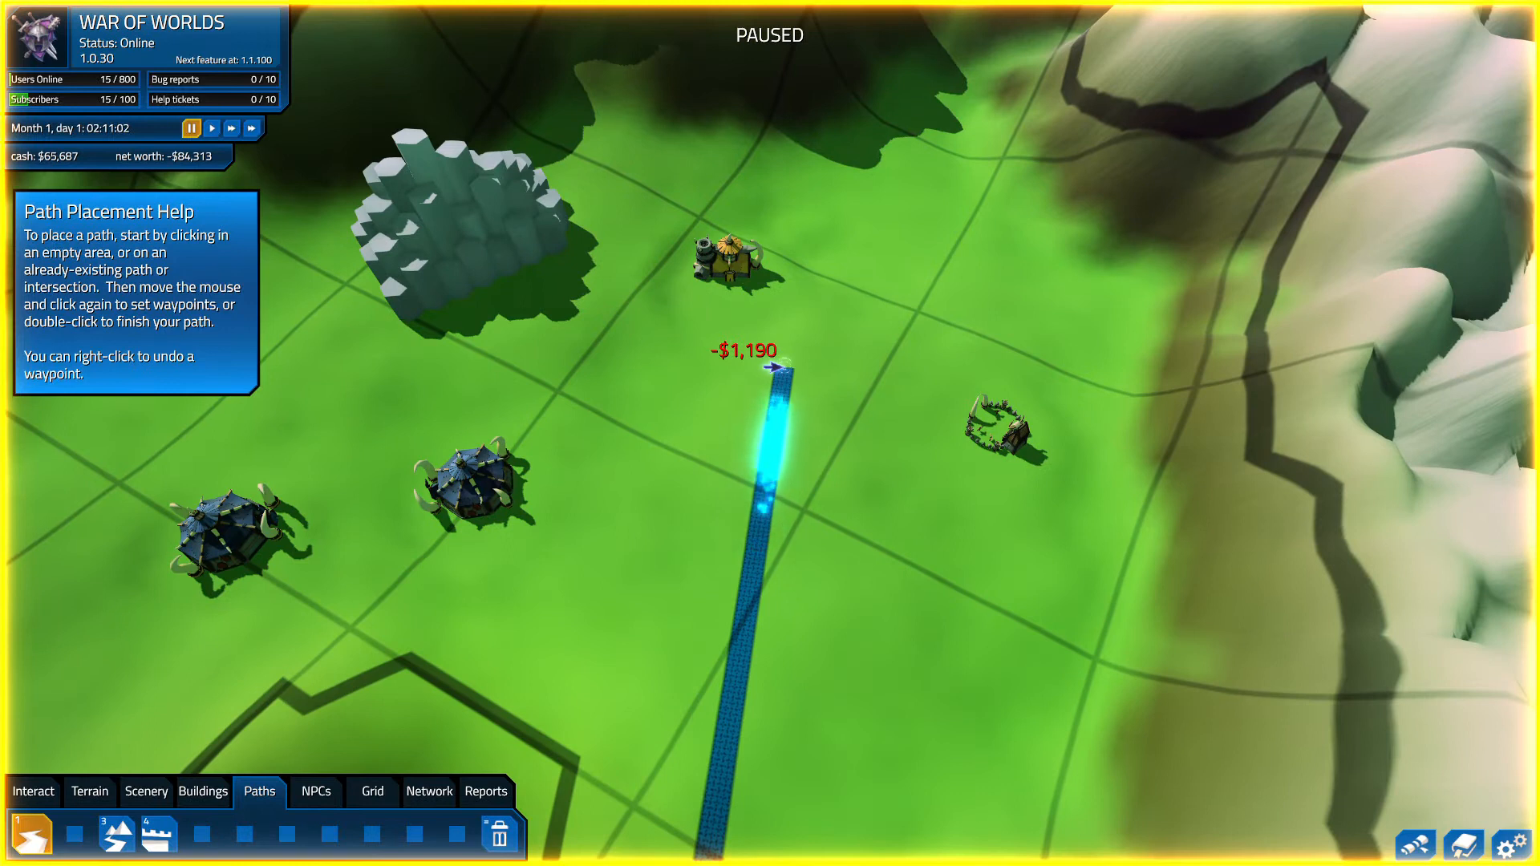
pyautogui.moveTo(918, 422)
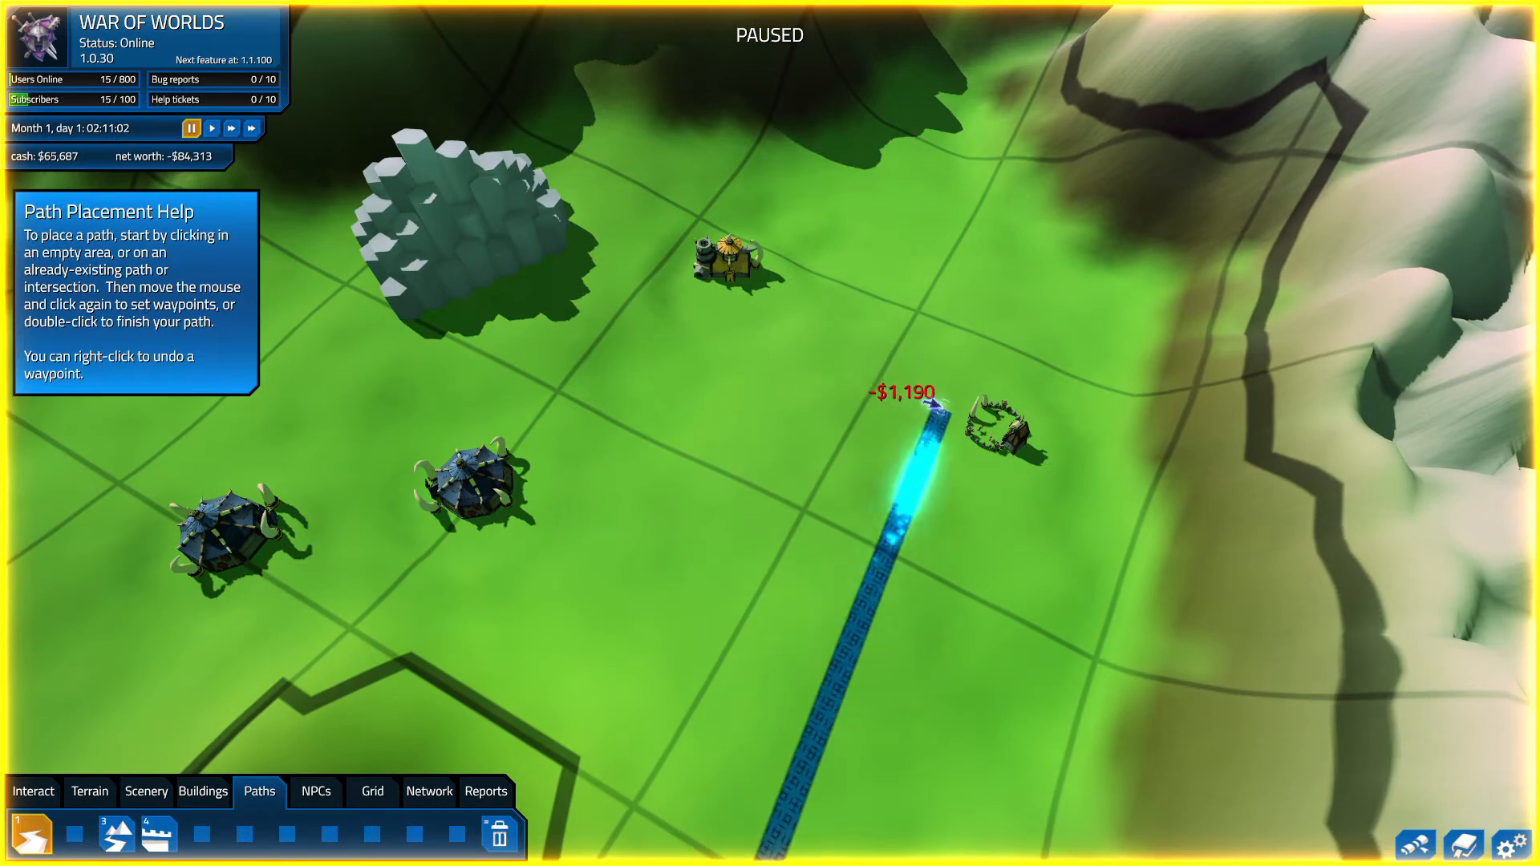
pyautogui.click(378, 349)
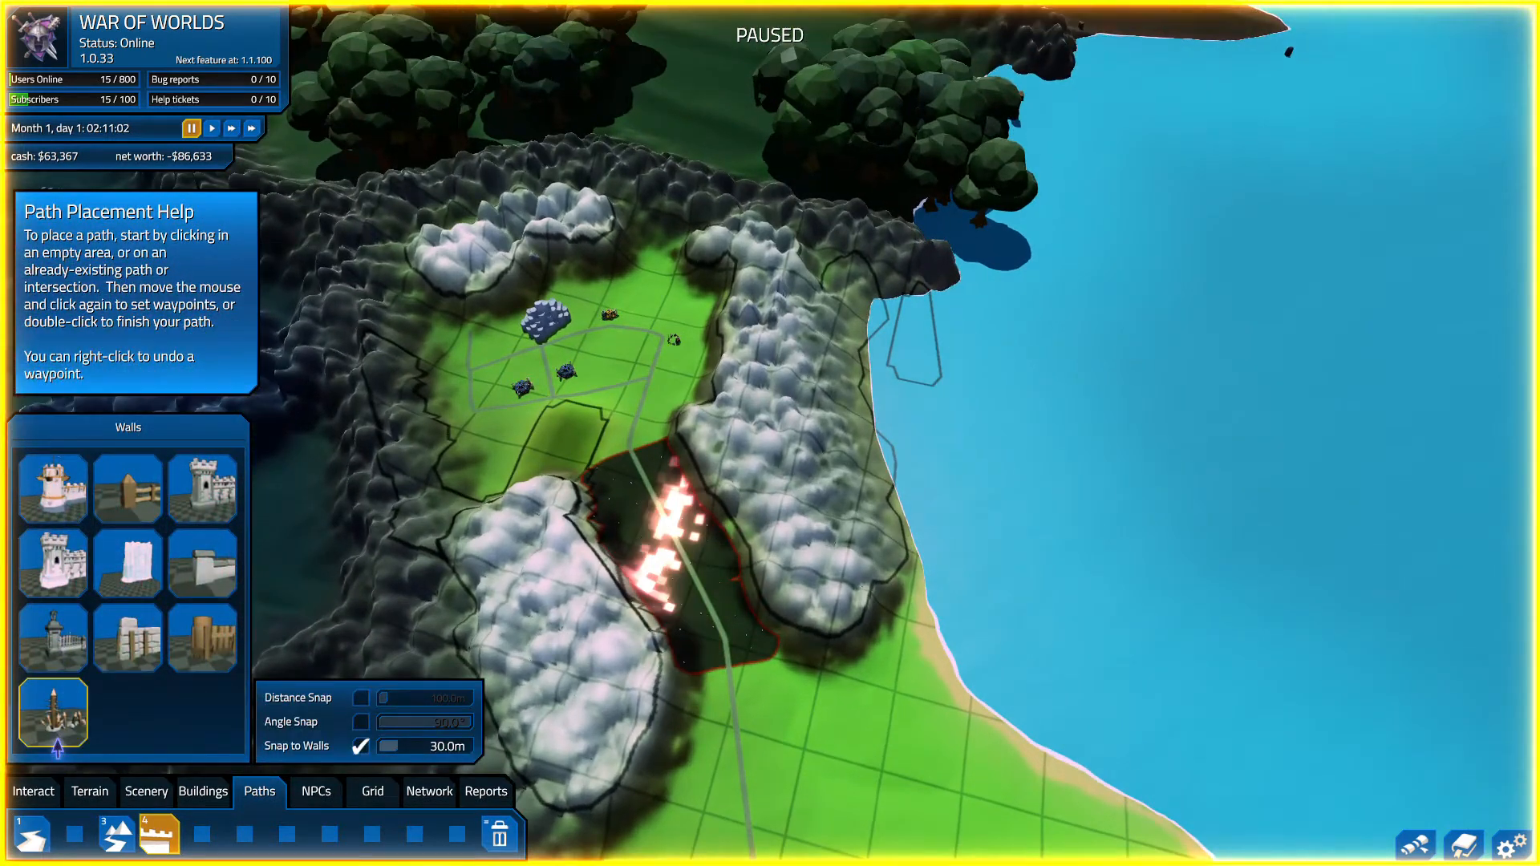
# - Draw a wooden log palisade from start to end along the Bear zone's border
pyautogui.click(201, 637)
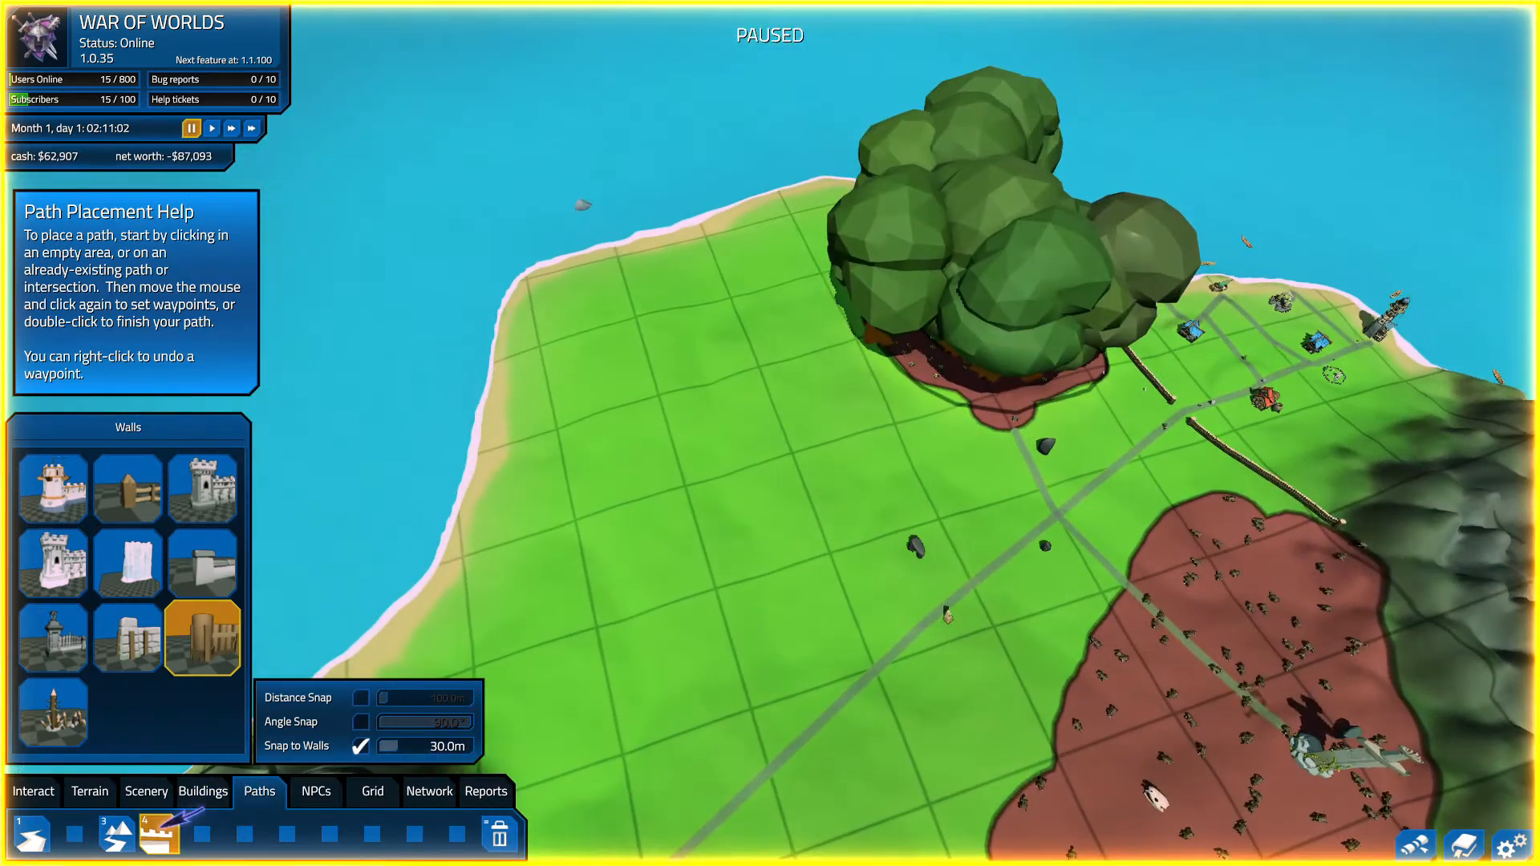
pyautogui.click(372, 791)
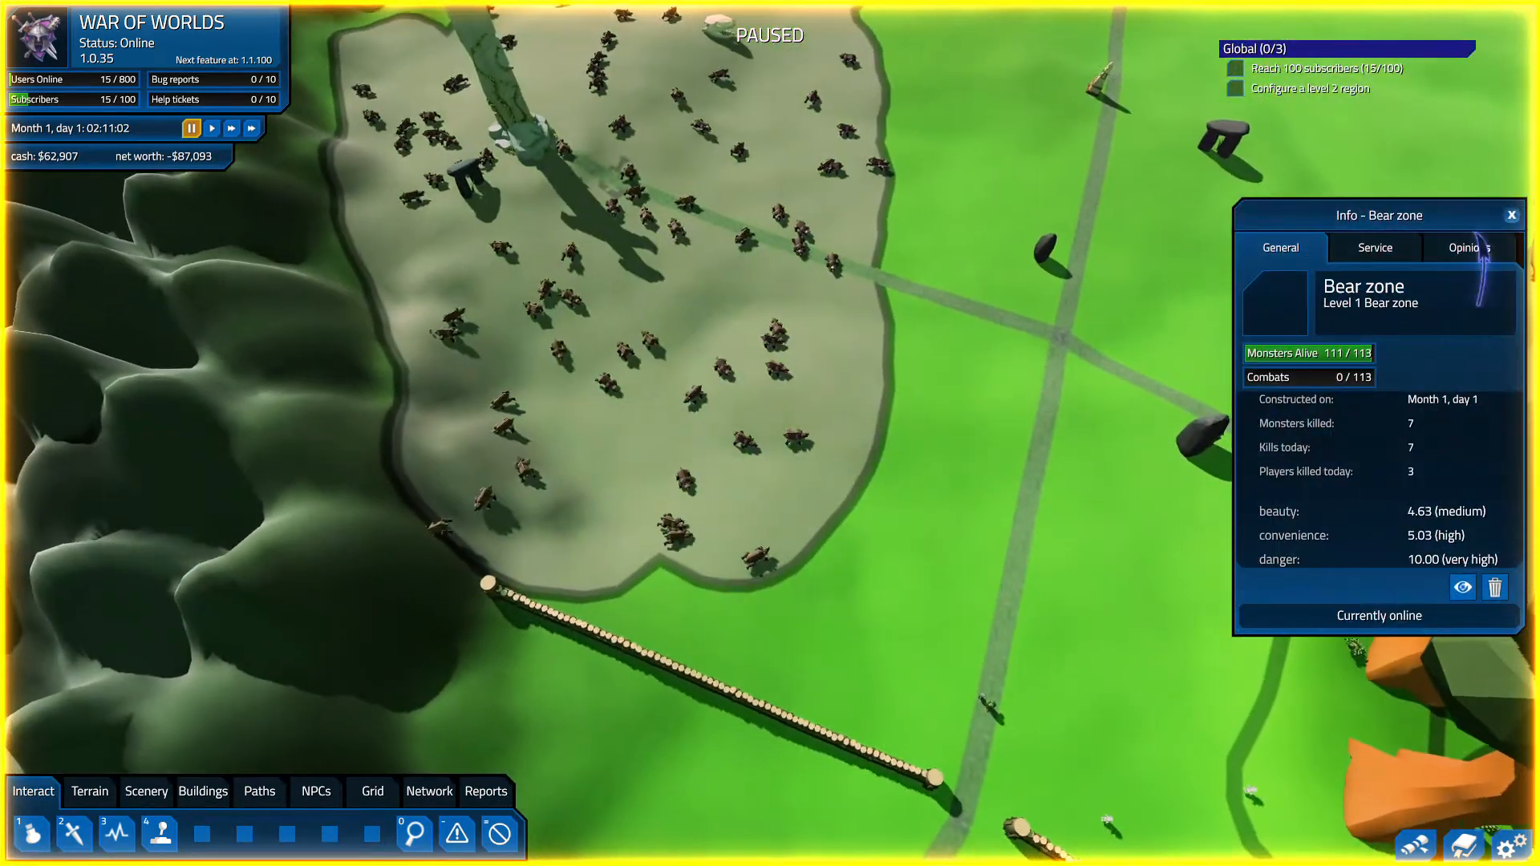
# - Set the Bear zone's monster density to Minimal from its Info Service tab
pyautogui.click(1374, 248)
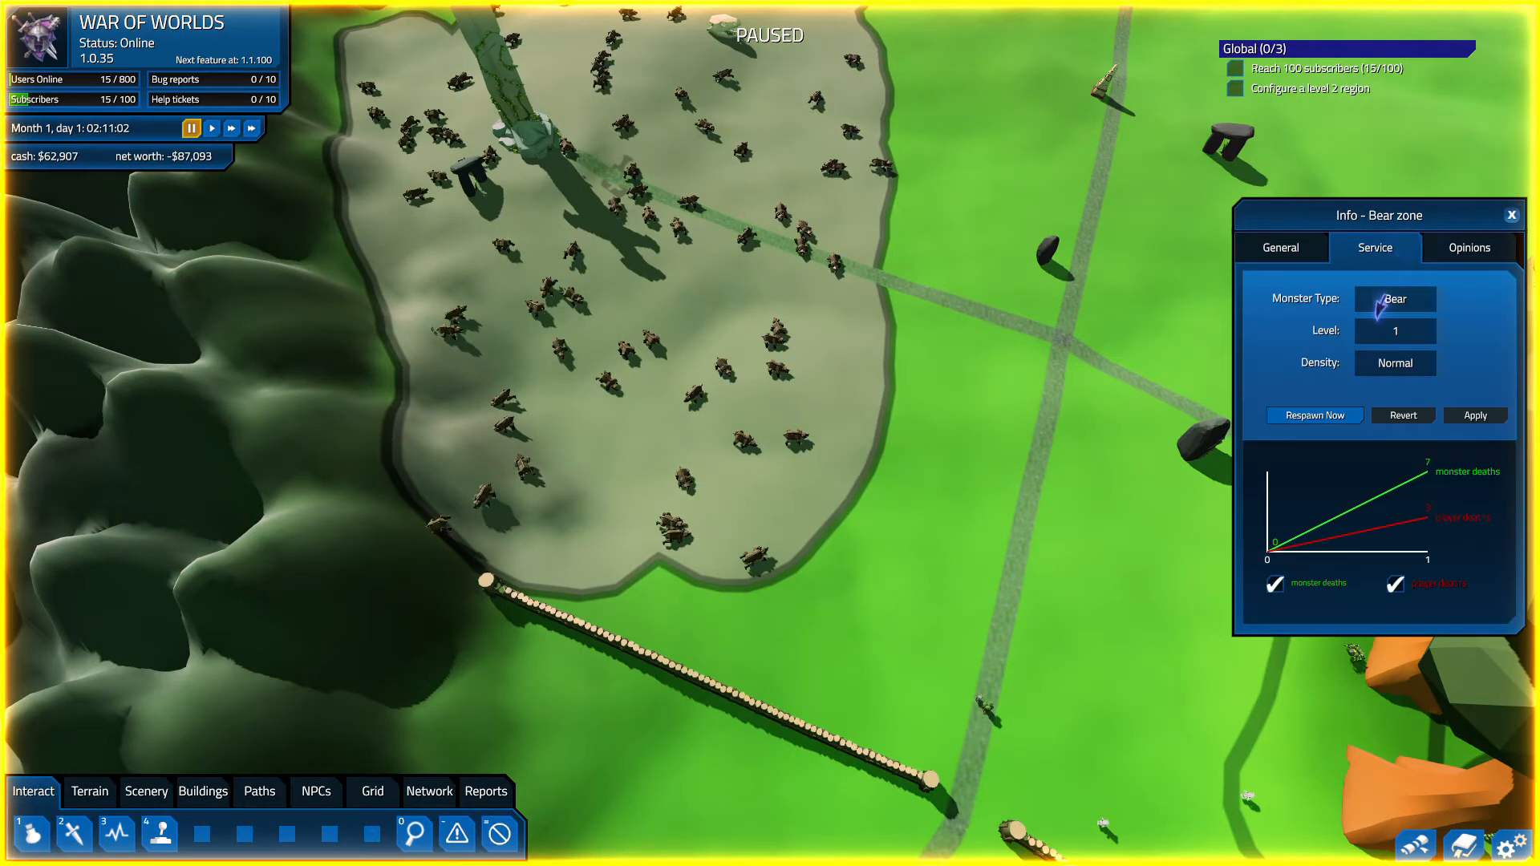
pyautogui.click(1394, 363)
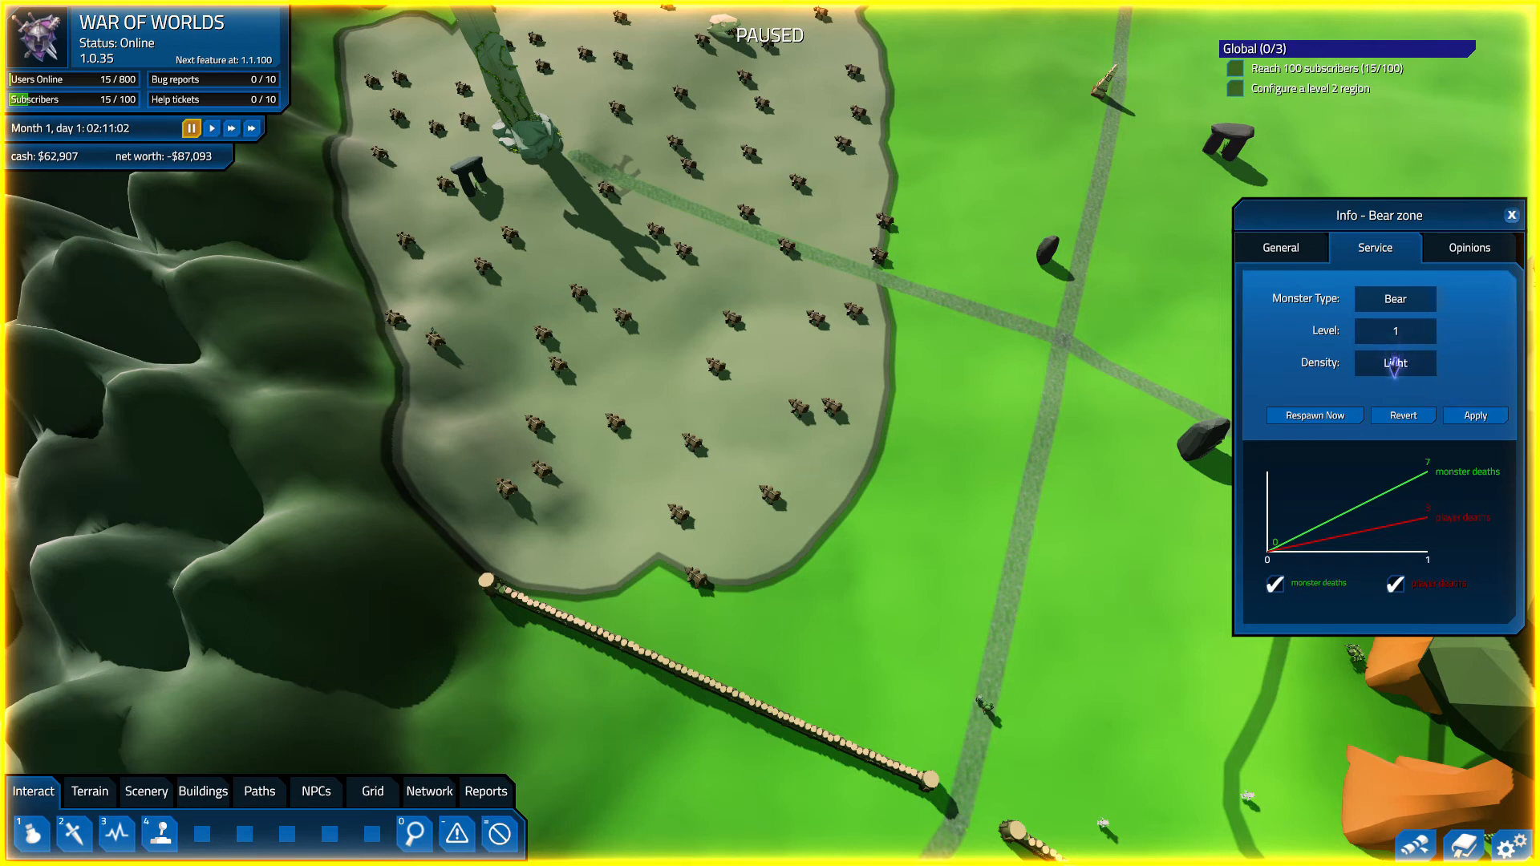
pyautogui.click(1394, 362)
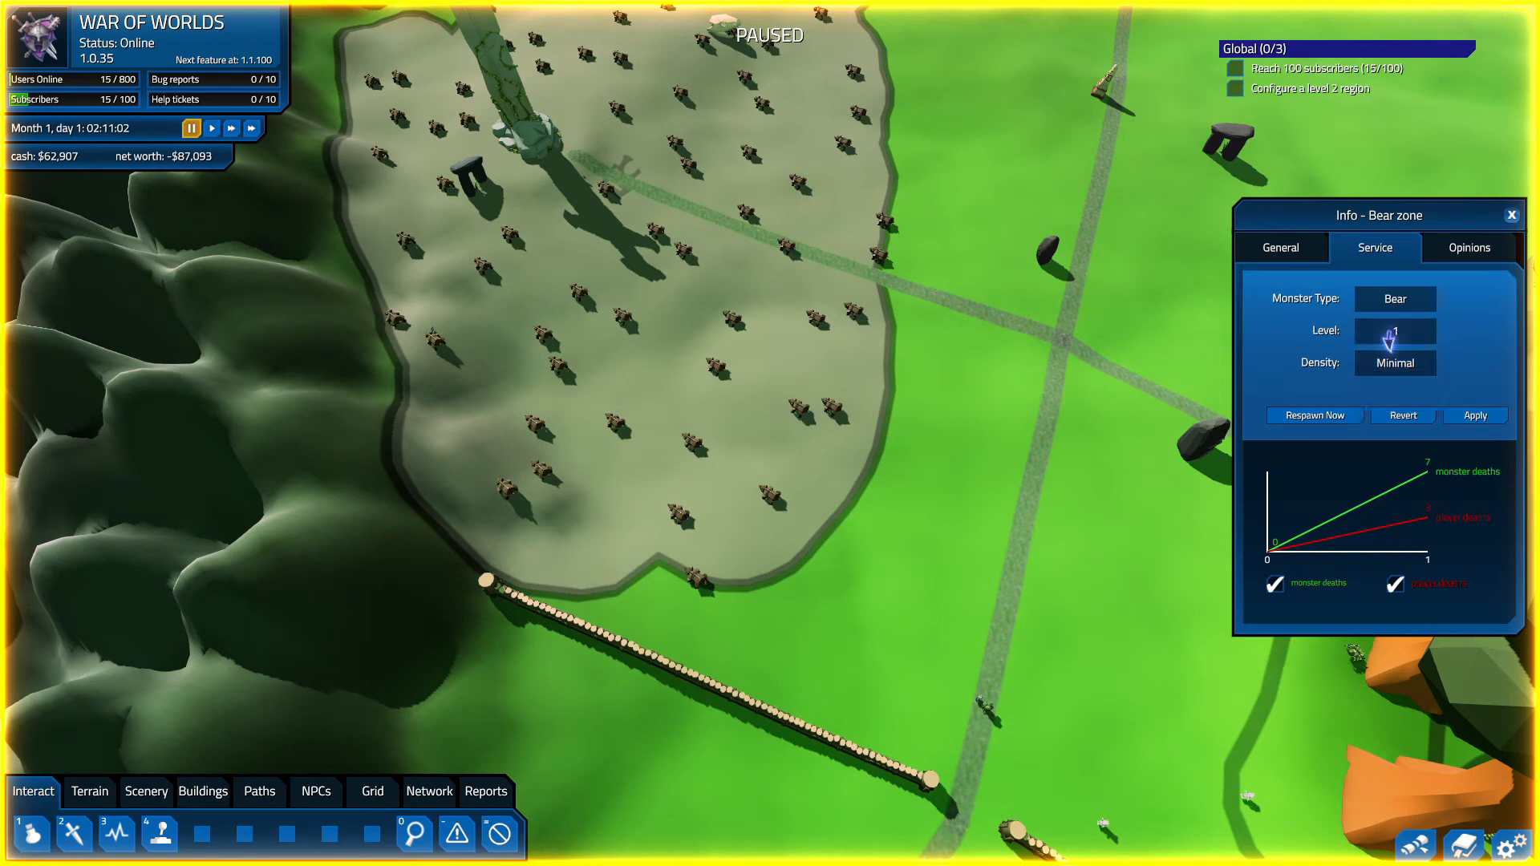
pyautogui.moveTo(1115, 565)
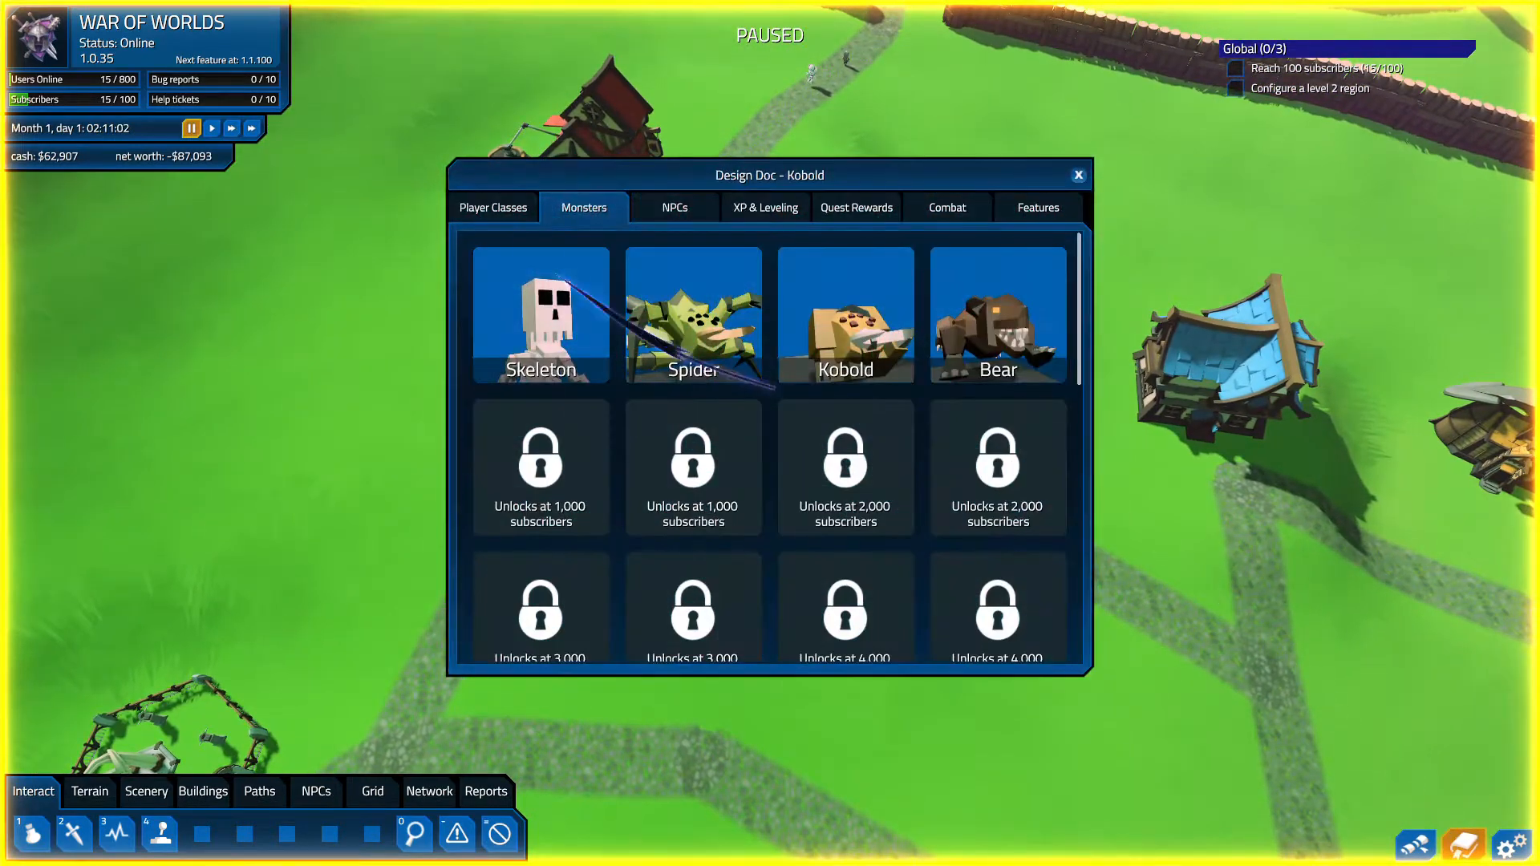
# - Open the Treant class's abilities list and select Attack 3
pyautogui.click(492, 207)
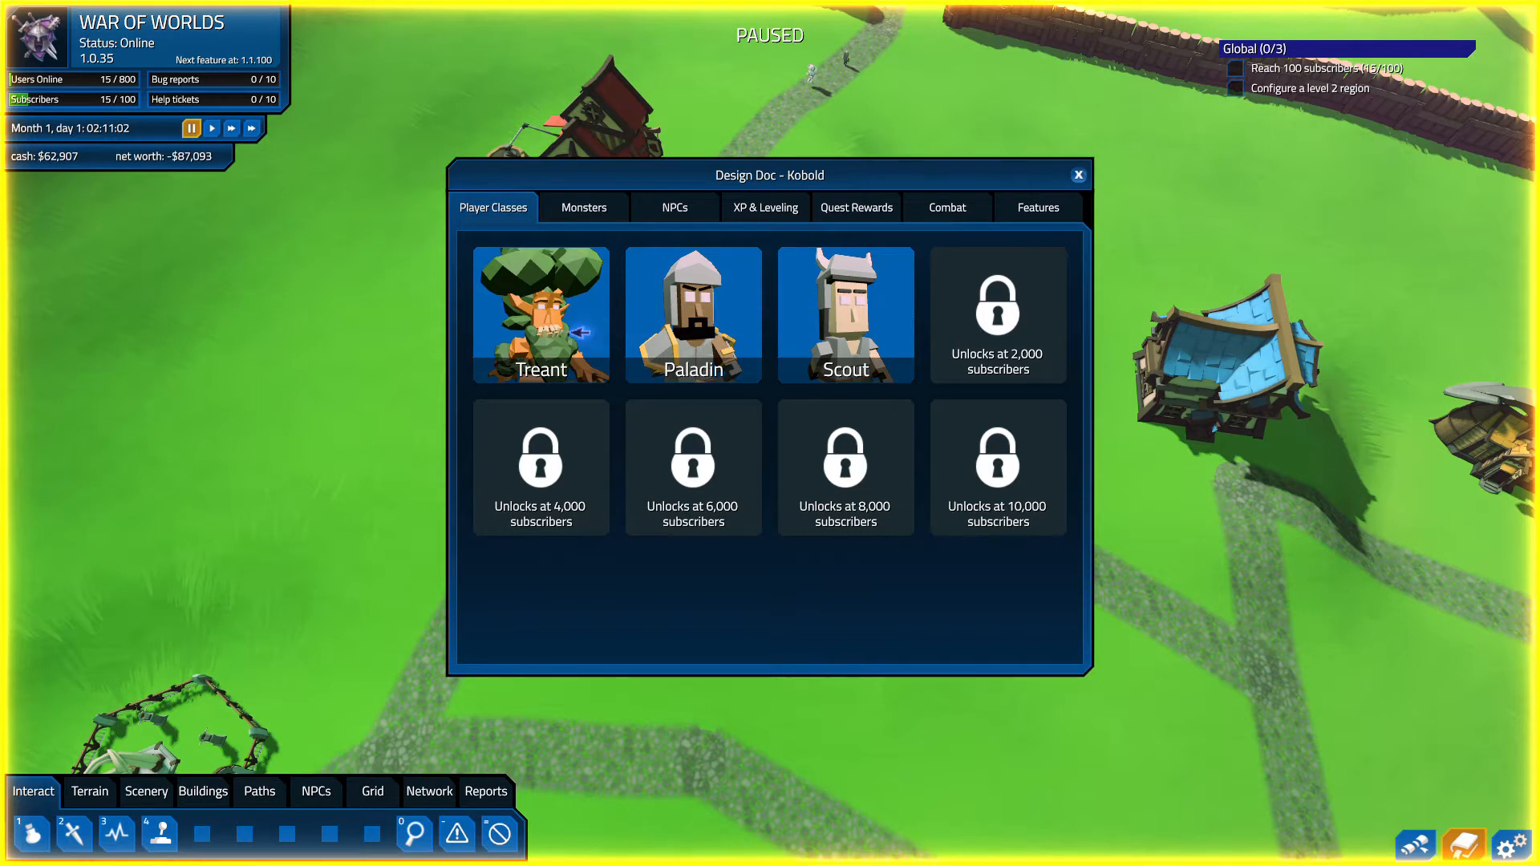
pyautogui.click(539, 315)
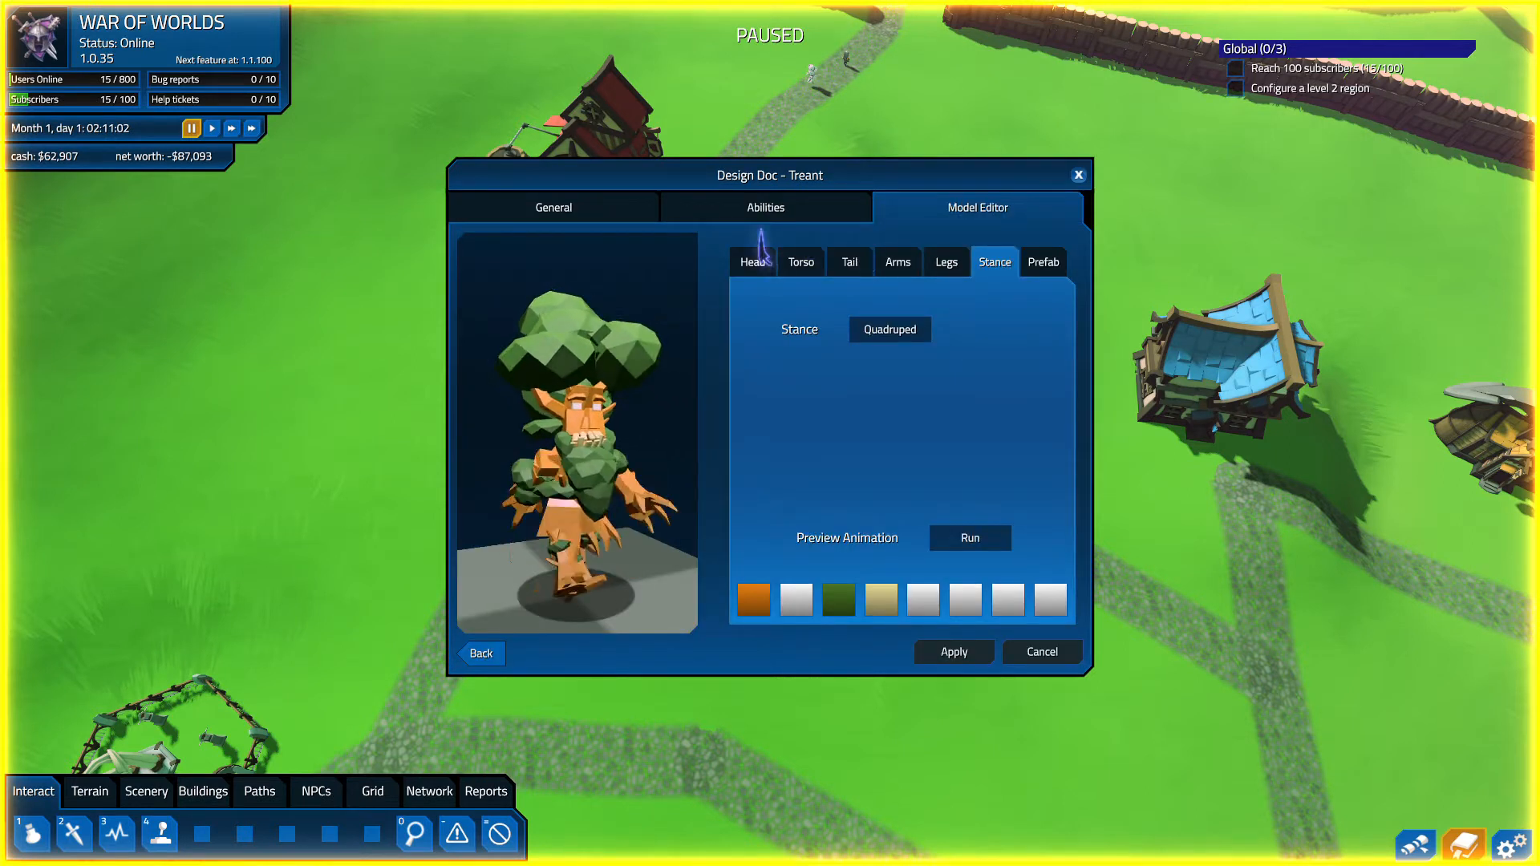
pyautogui.click(765, 207)
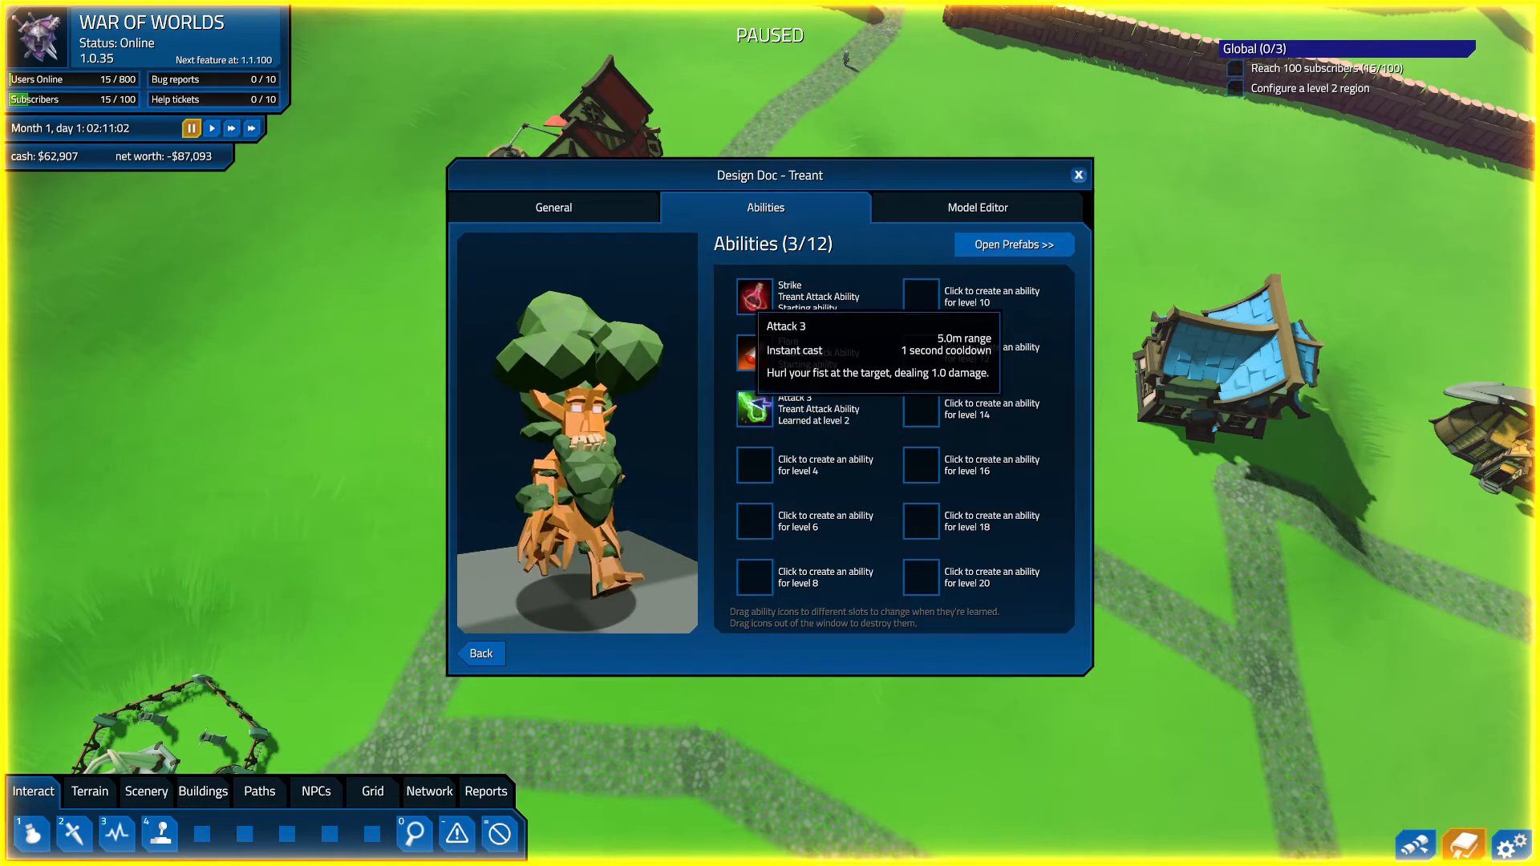
pyautogui.click(754, 408)
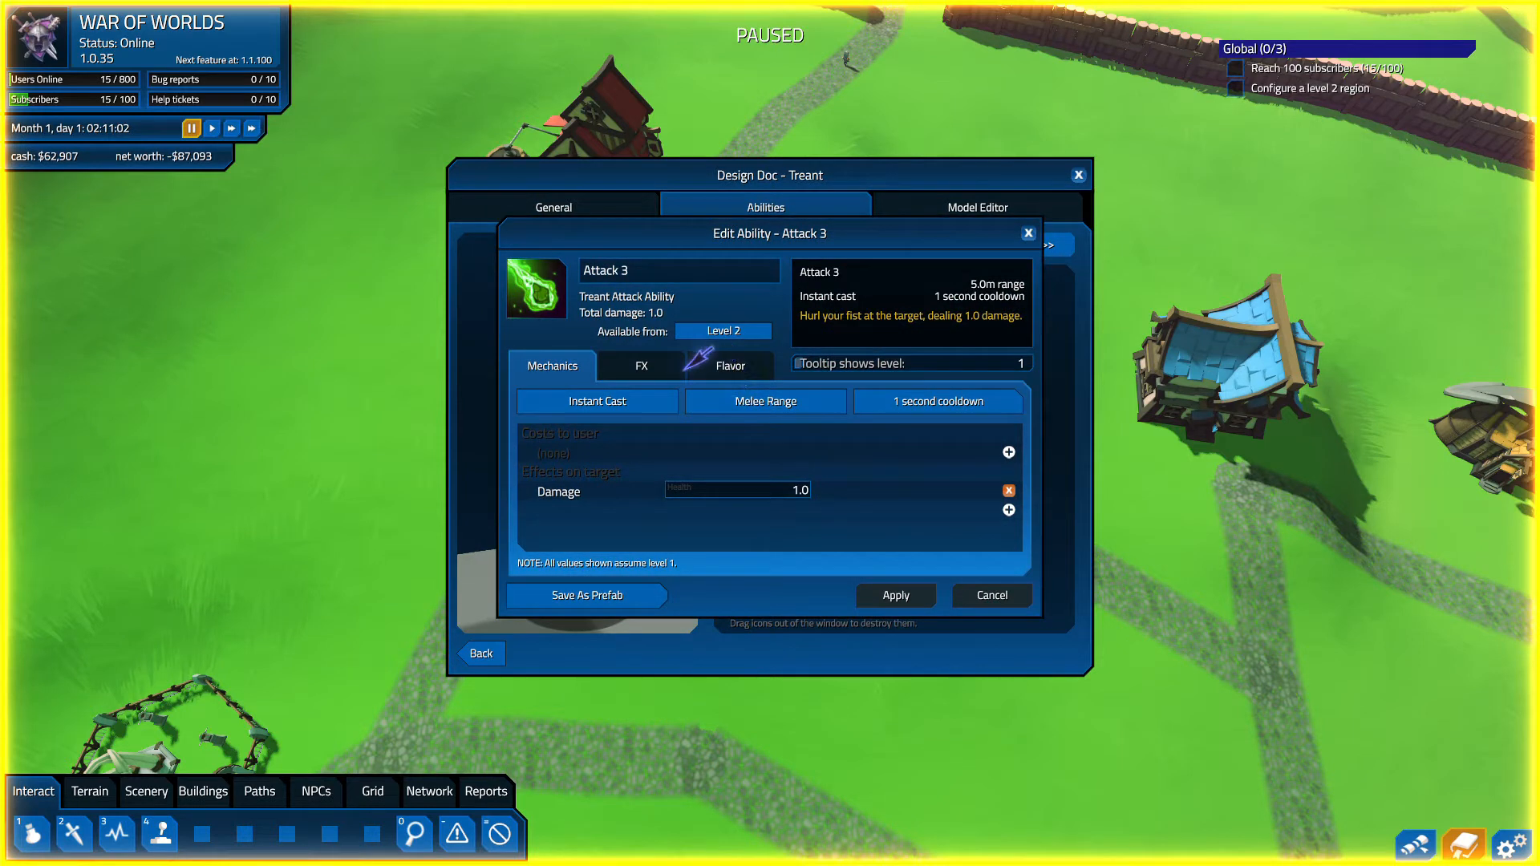
# - Review Attack 3's damage, visual effect and description tabs, then return to Mechanics
pyautogui.click(776, 489)
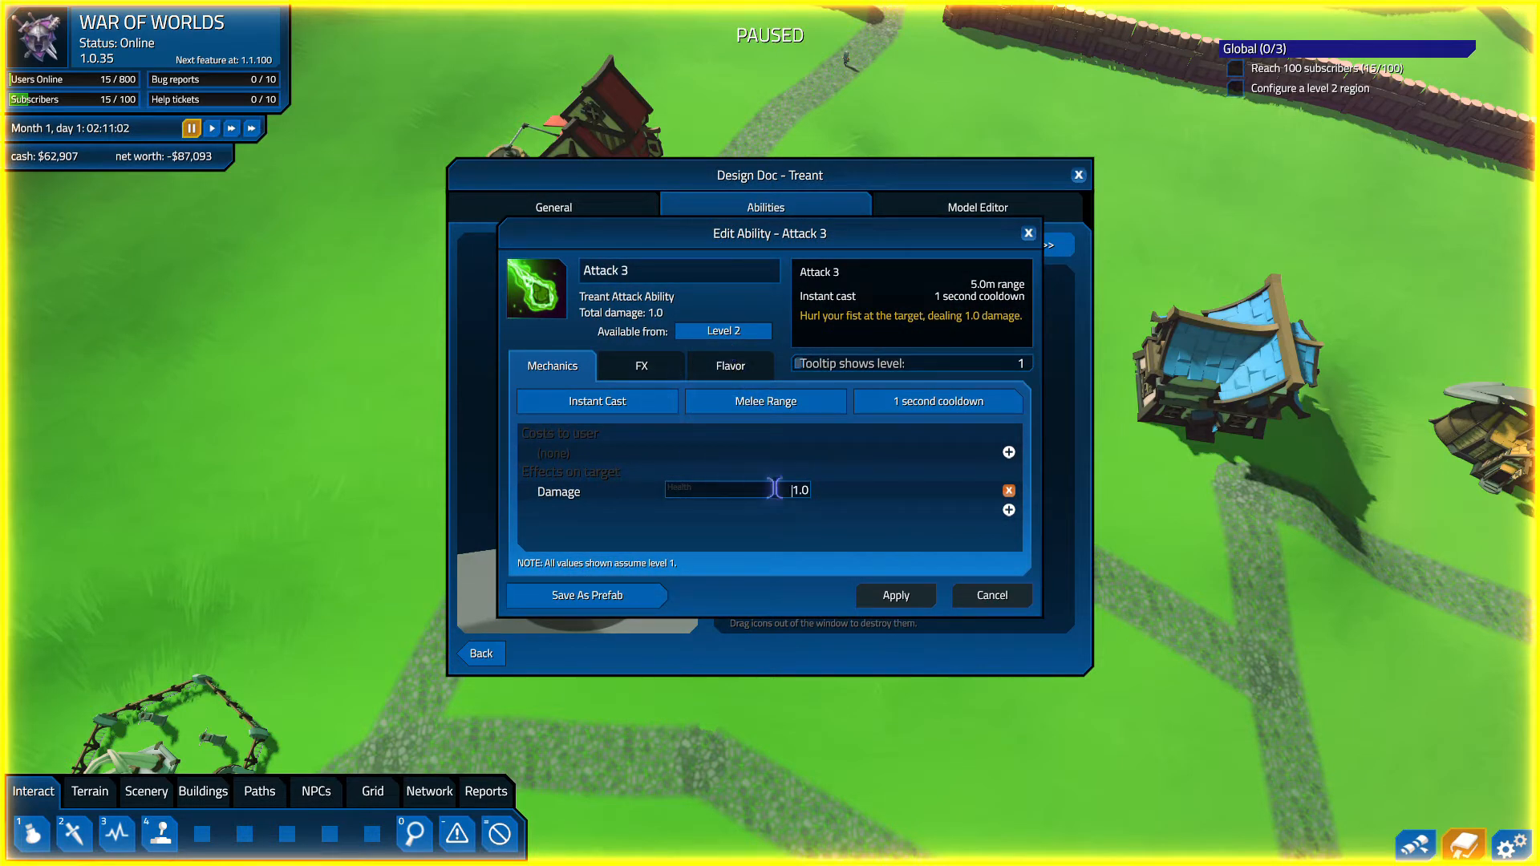
pyautogui.moveTo(852, 451)
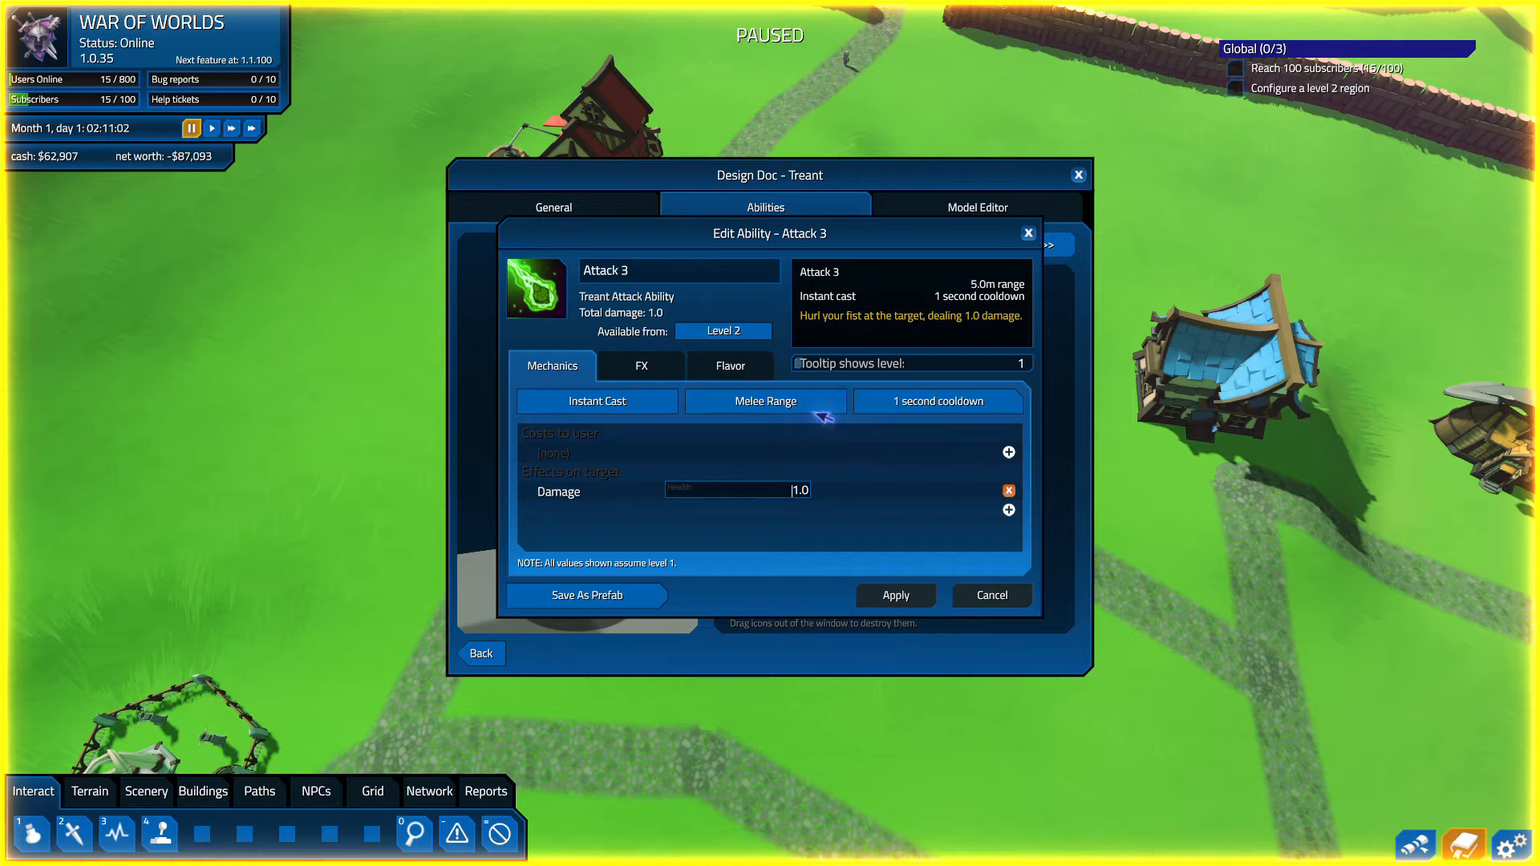
pyautogui.click(639, 365)
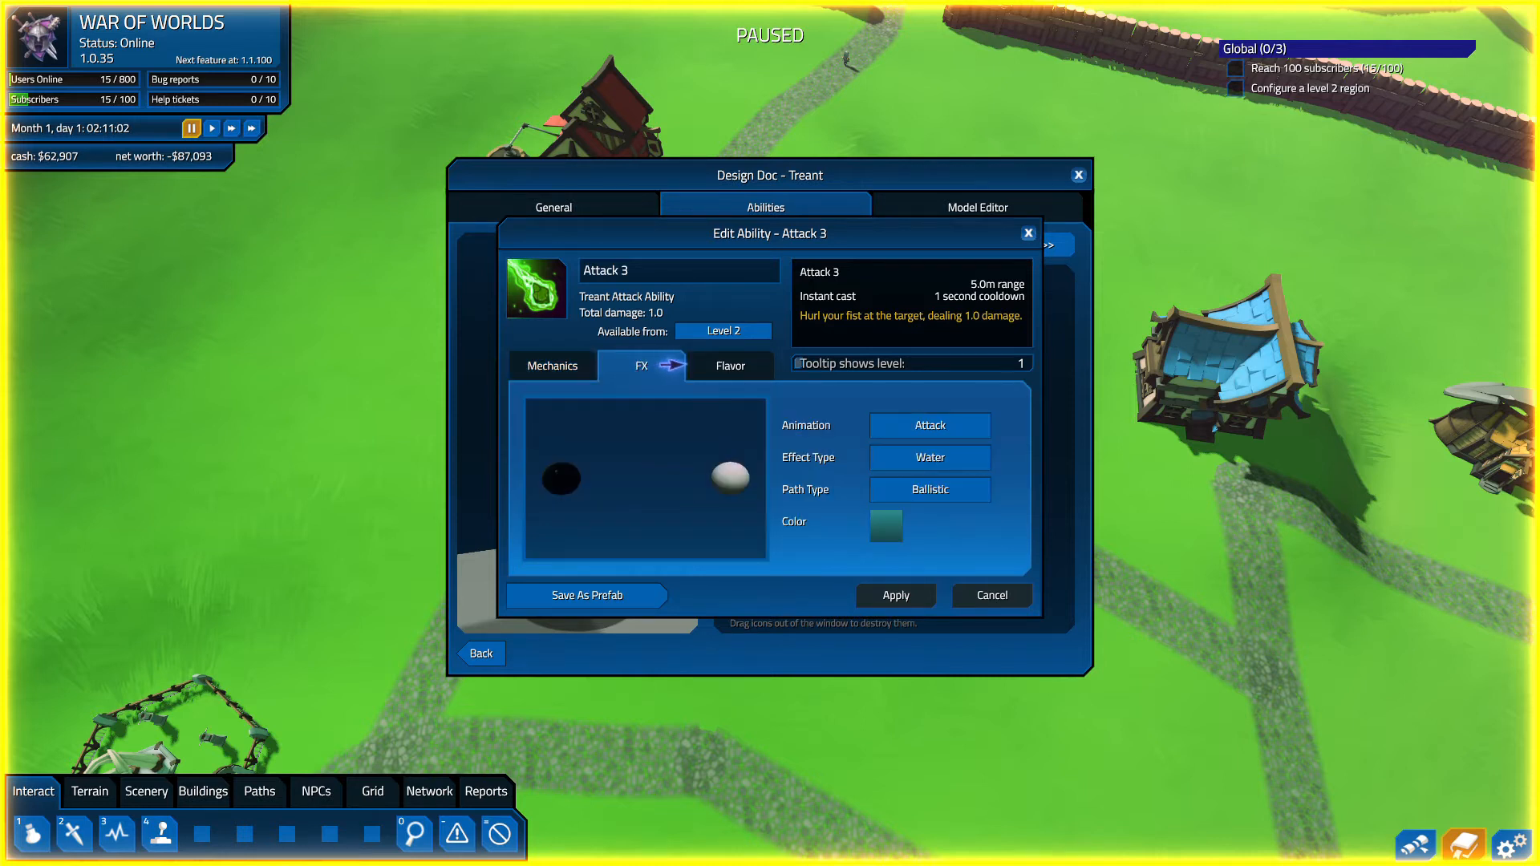
pyautogui.click(729, 366)
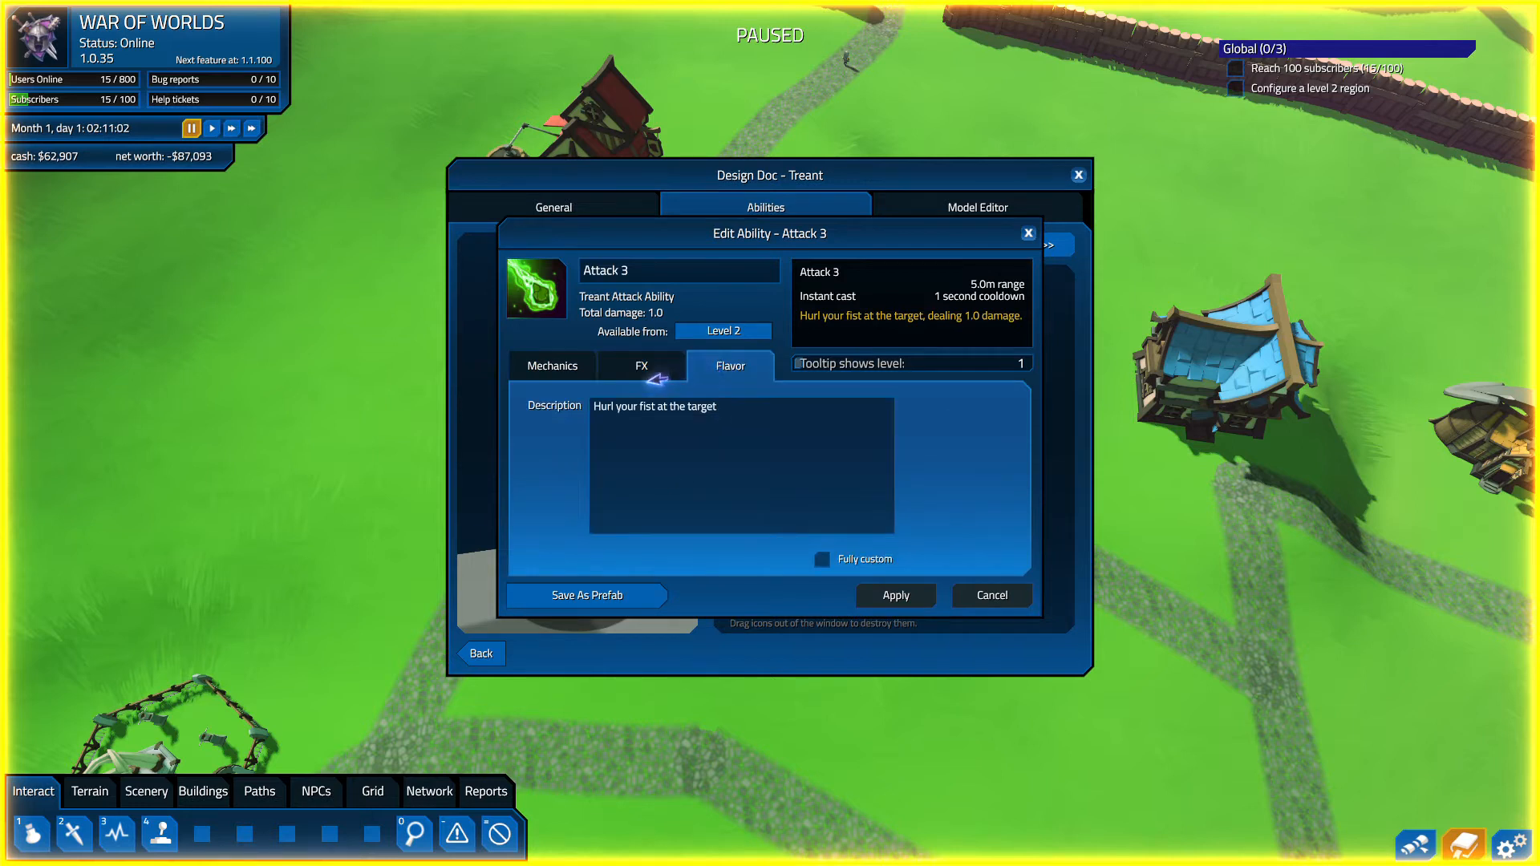
pyautogui.click(552, 364)
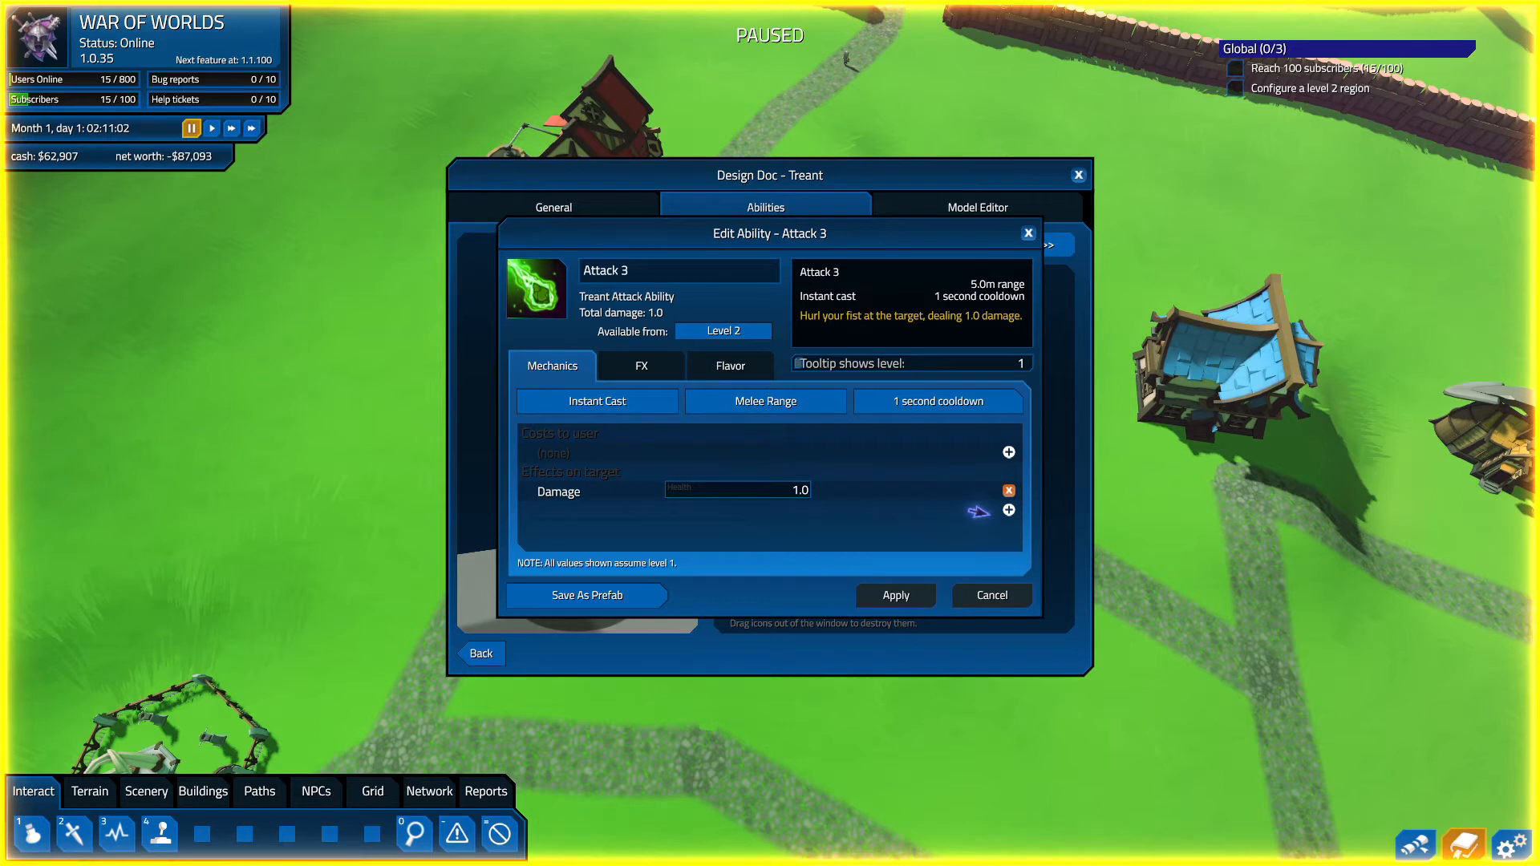
pyautogui.moveTo(992, 511)
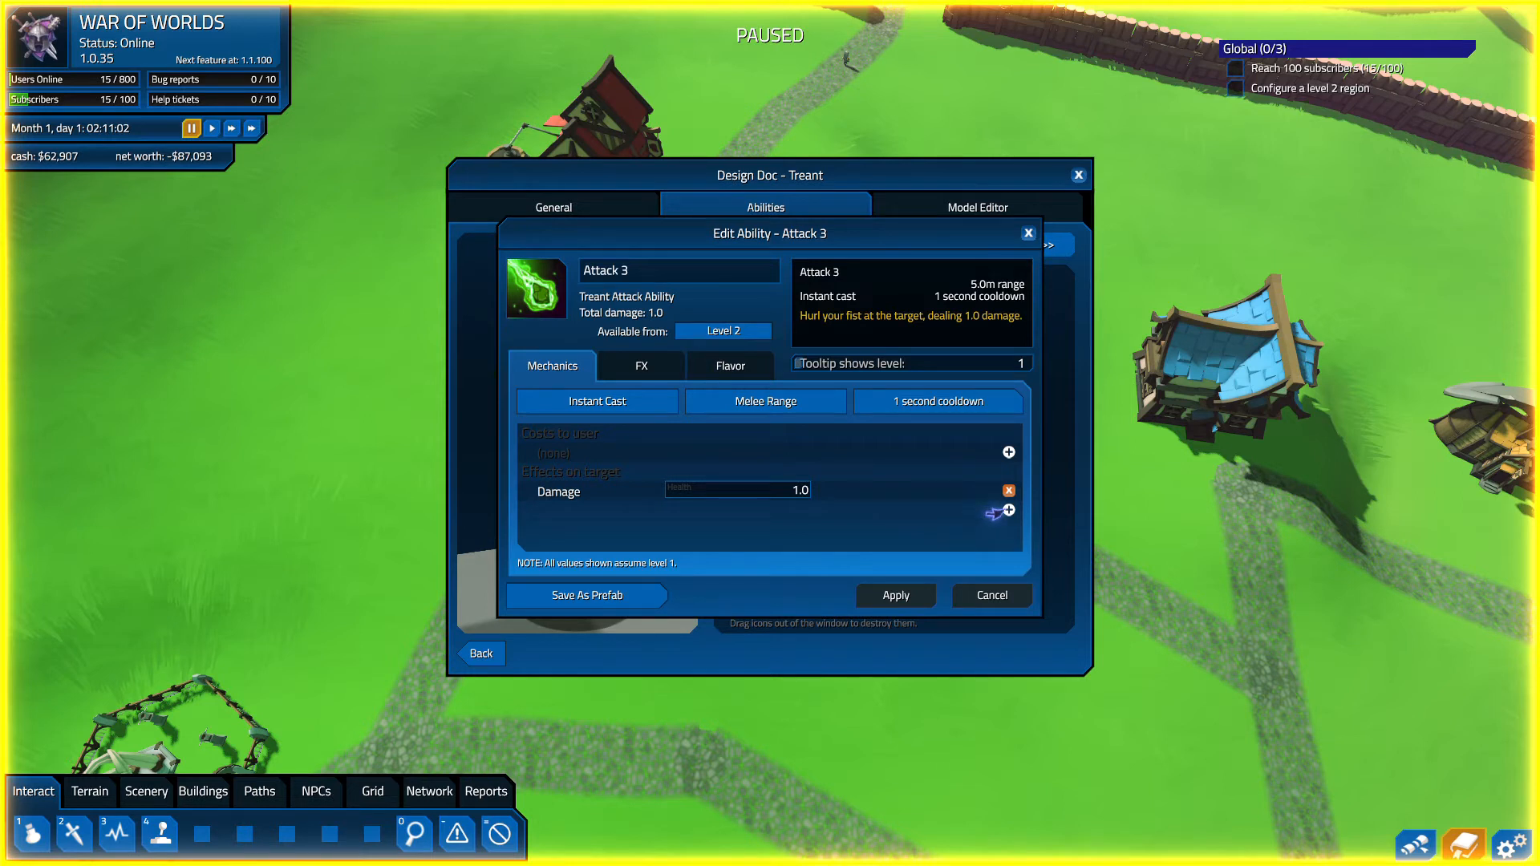
# - Add a Heal Over Time effect of 1 health to Attack 3 and apply
pyautogui.click(1008, 510)
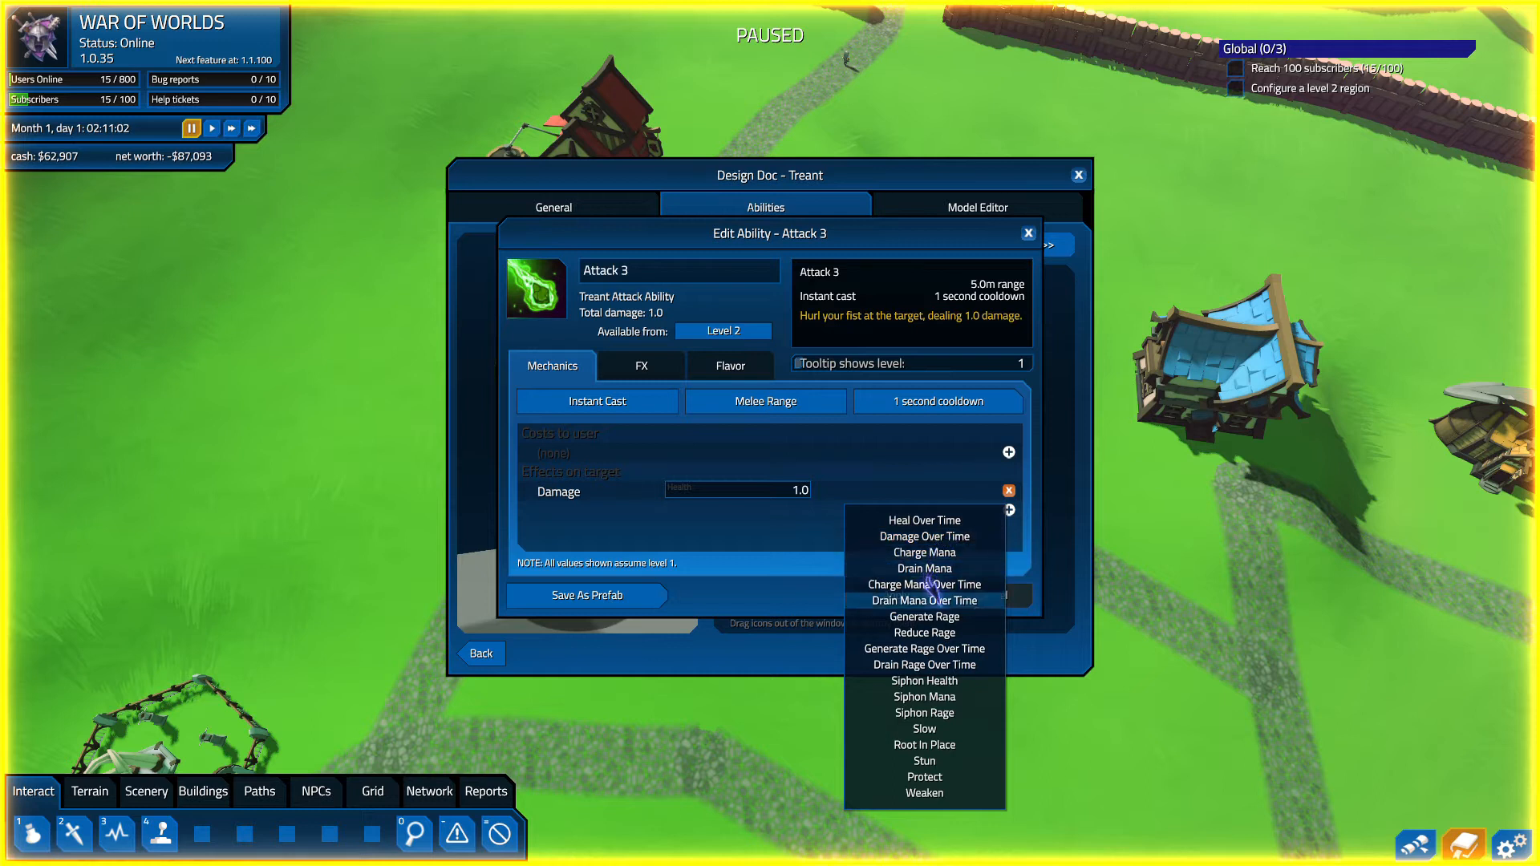
pyautogui.moveTo(923, 697)
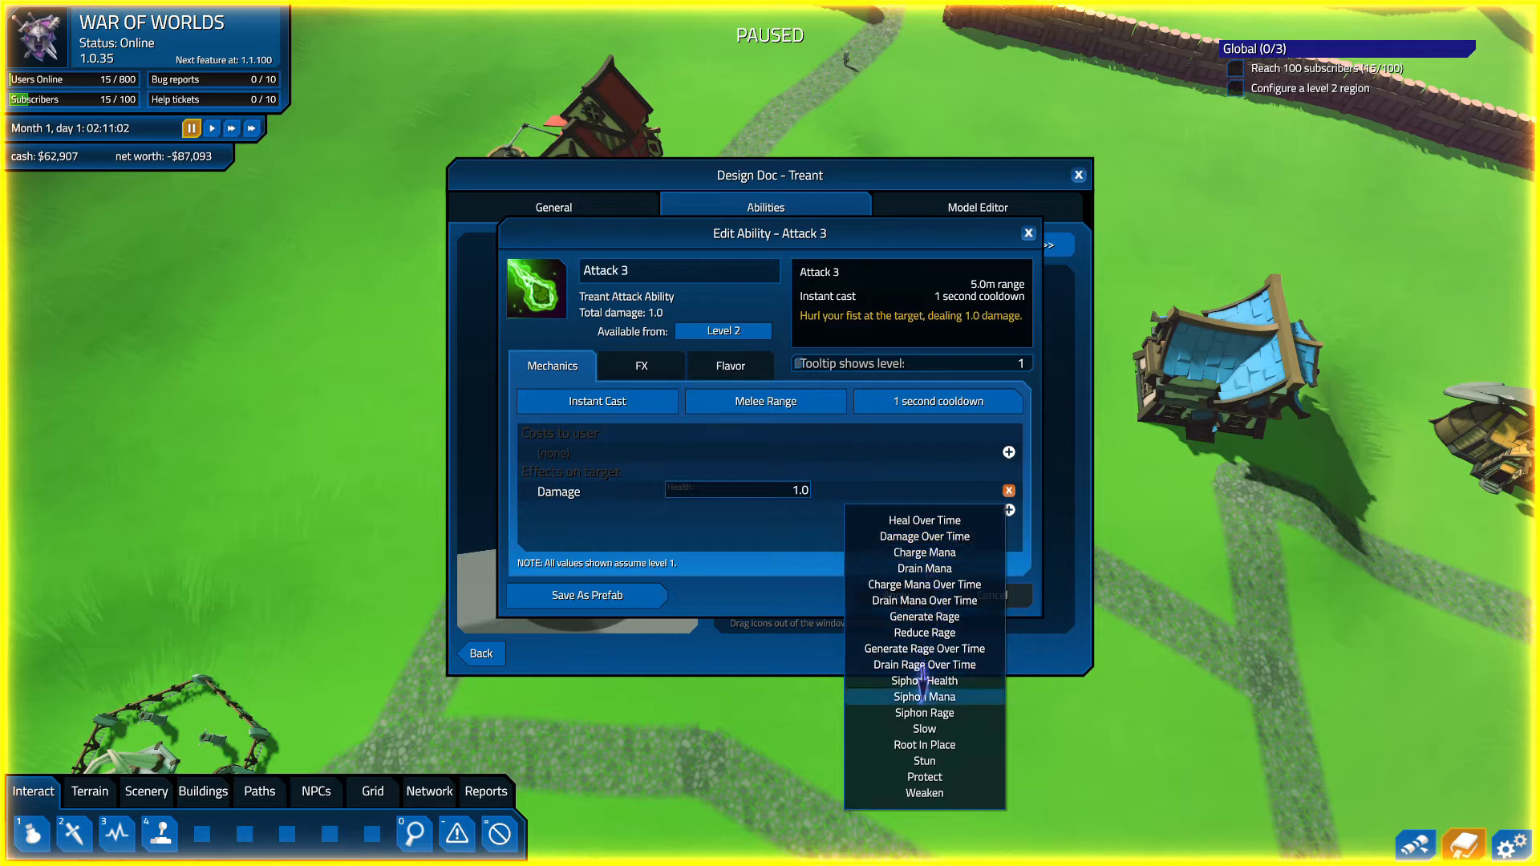
pyautogui.moveTo(923, 712)
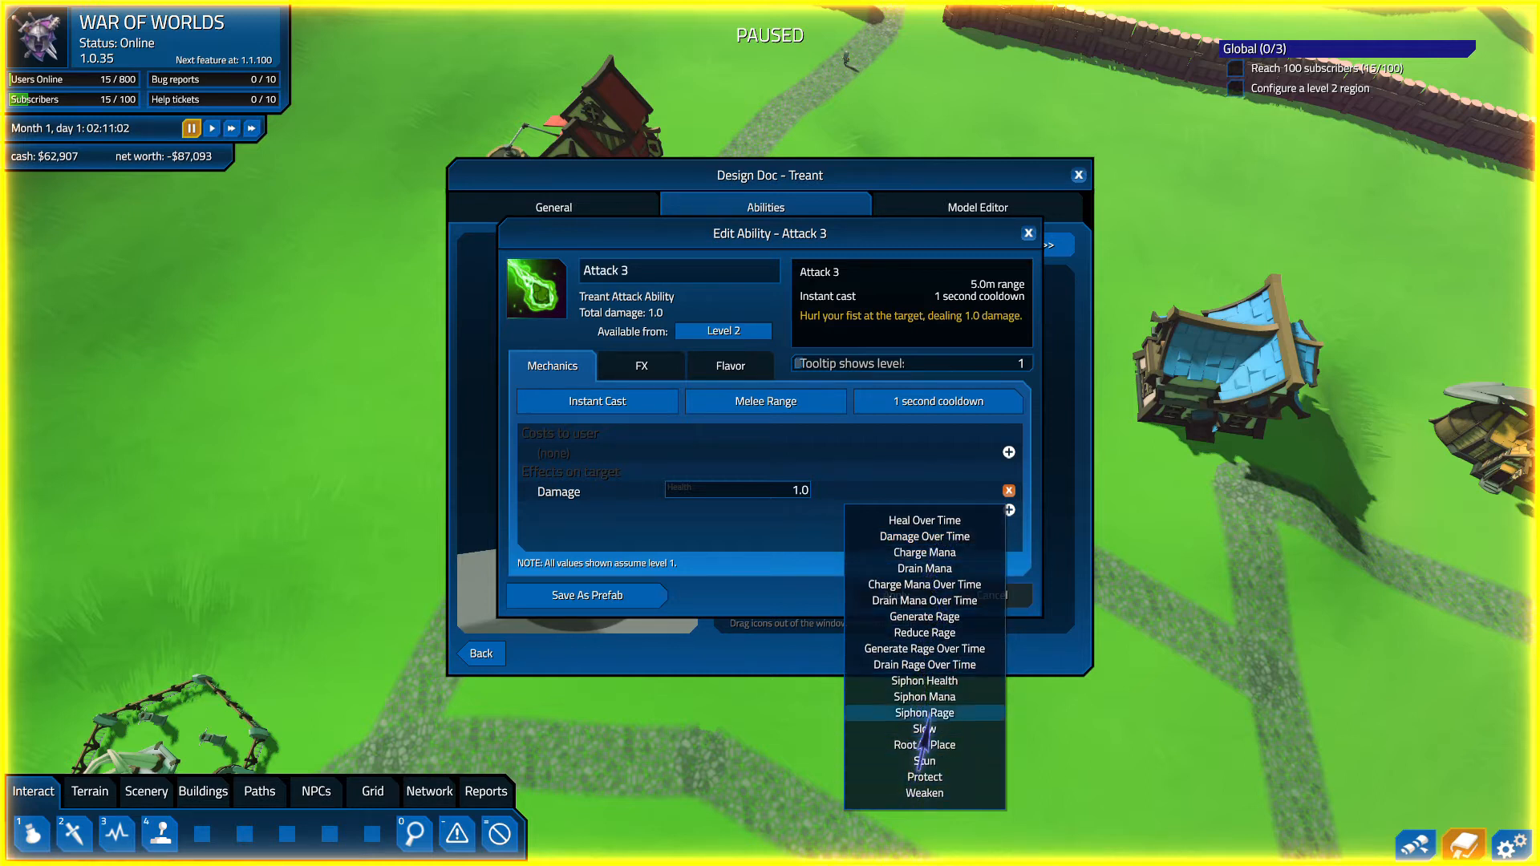
pyautogui.moveTo(923, 600)
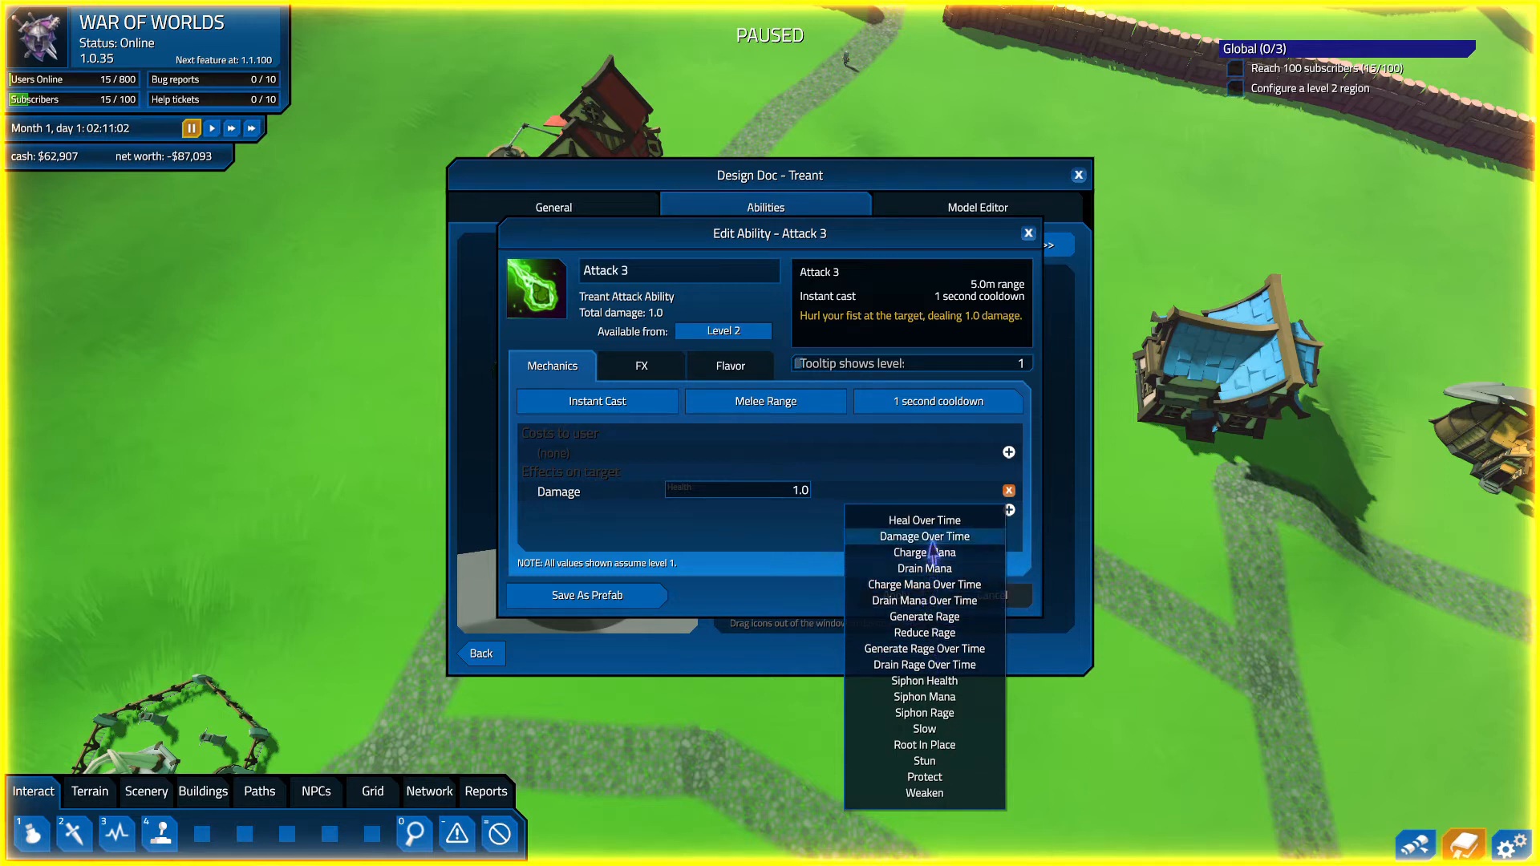
pyautogui.click(923, 519)
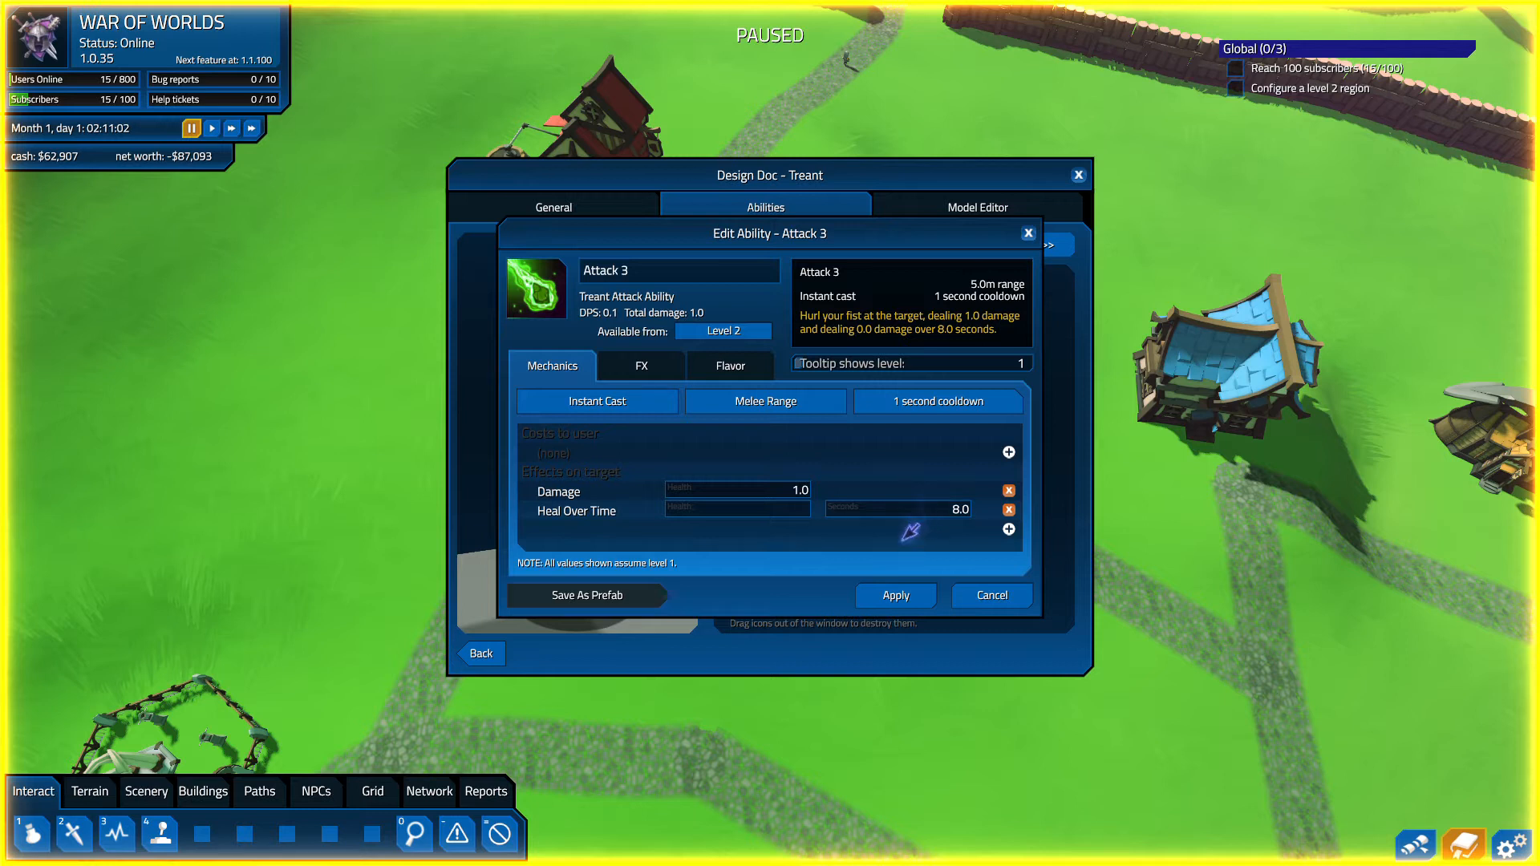
pyautogui.moveTo(913, 439)
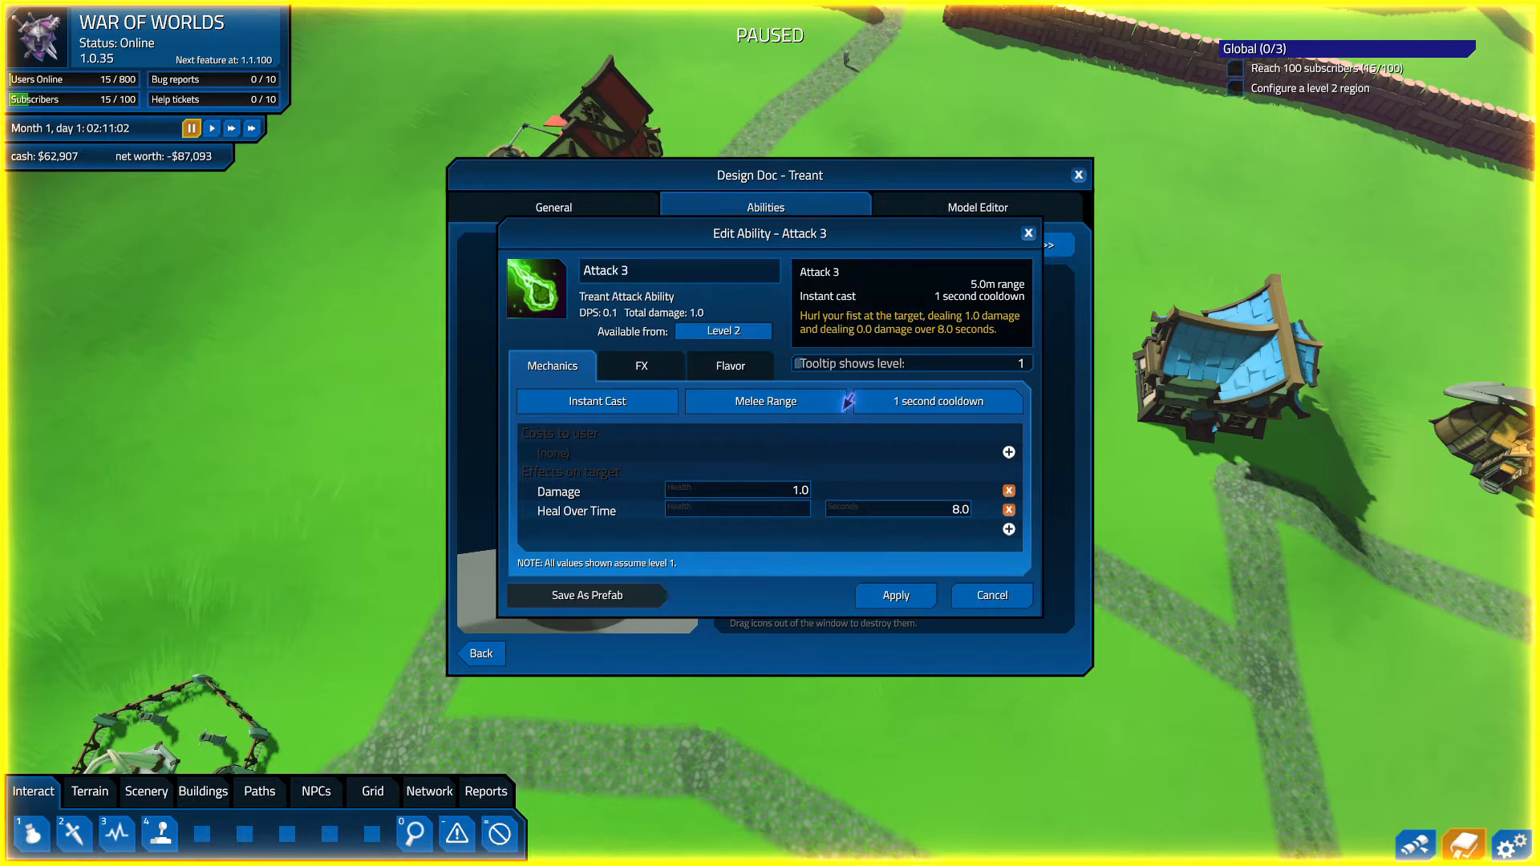
pyautogui.write('10')
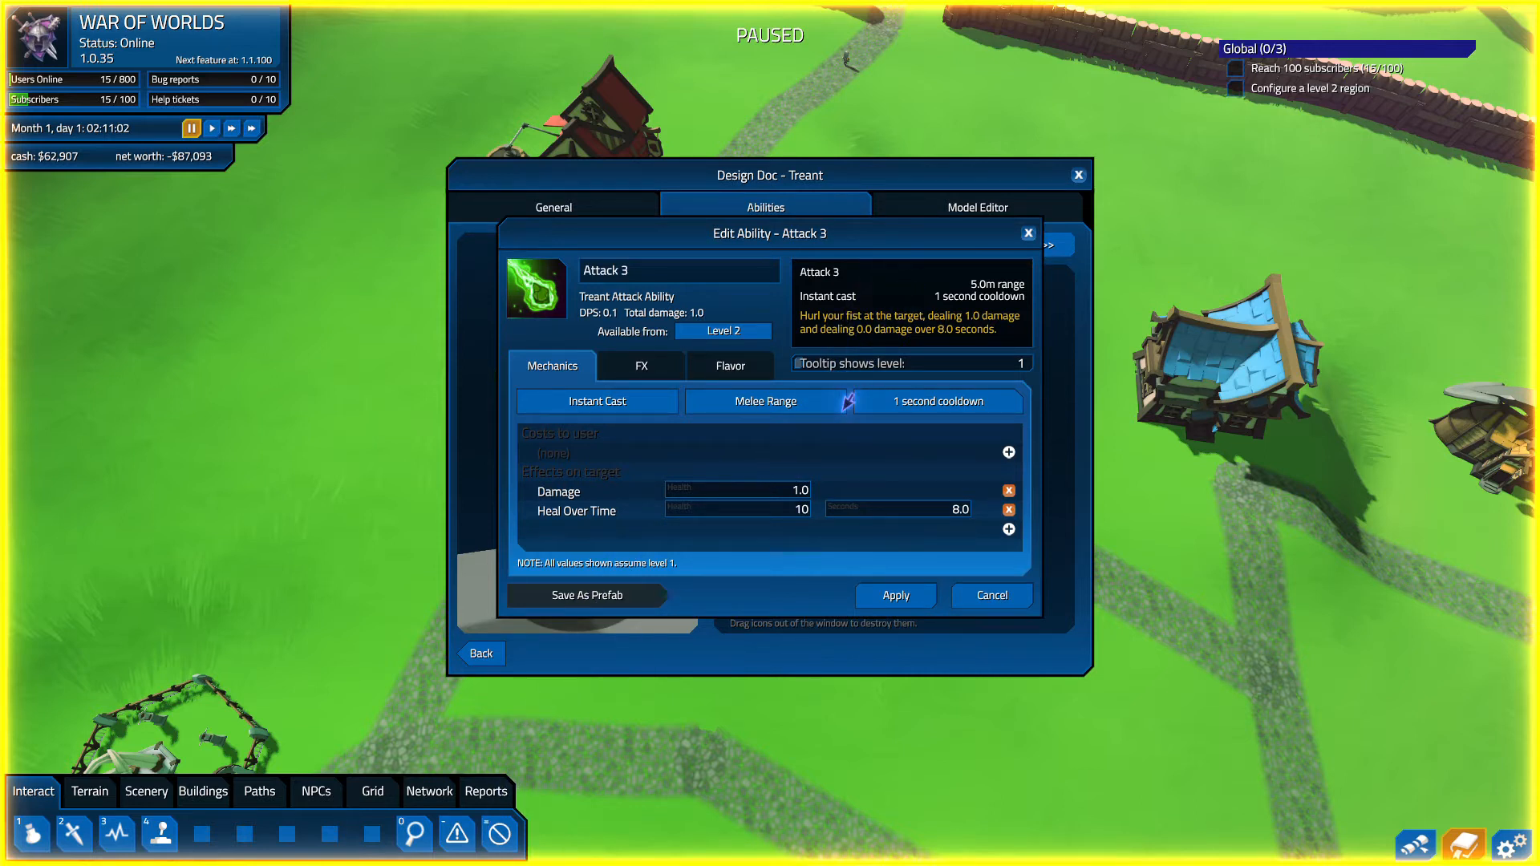
pyautogui.tripleClick(738, 507)
pyautogui.write('1')
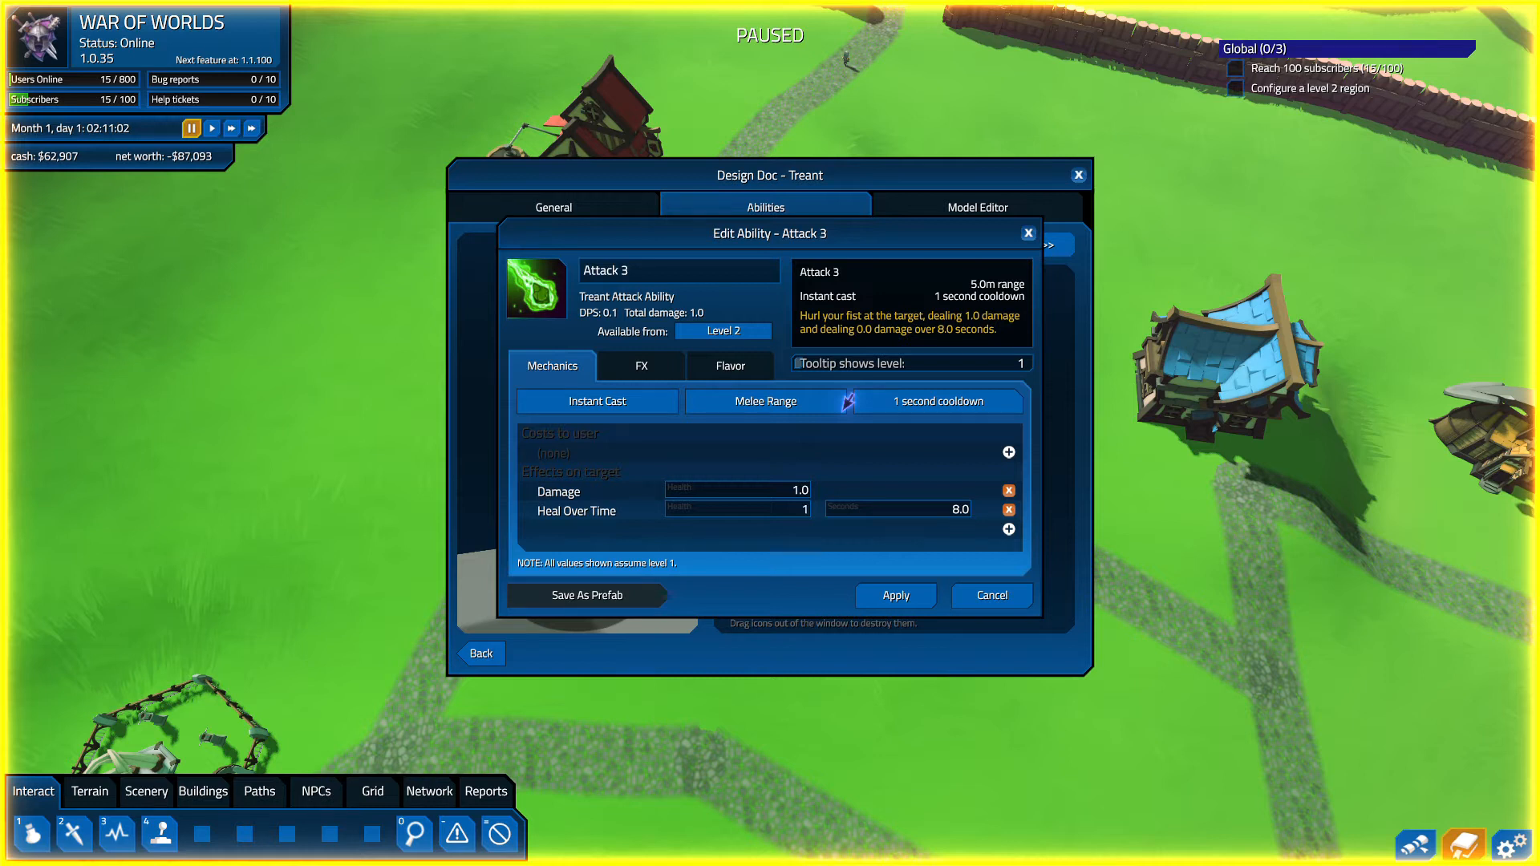
pyautogui.click(736, 507)
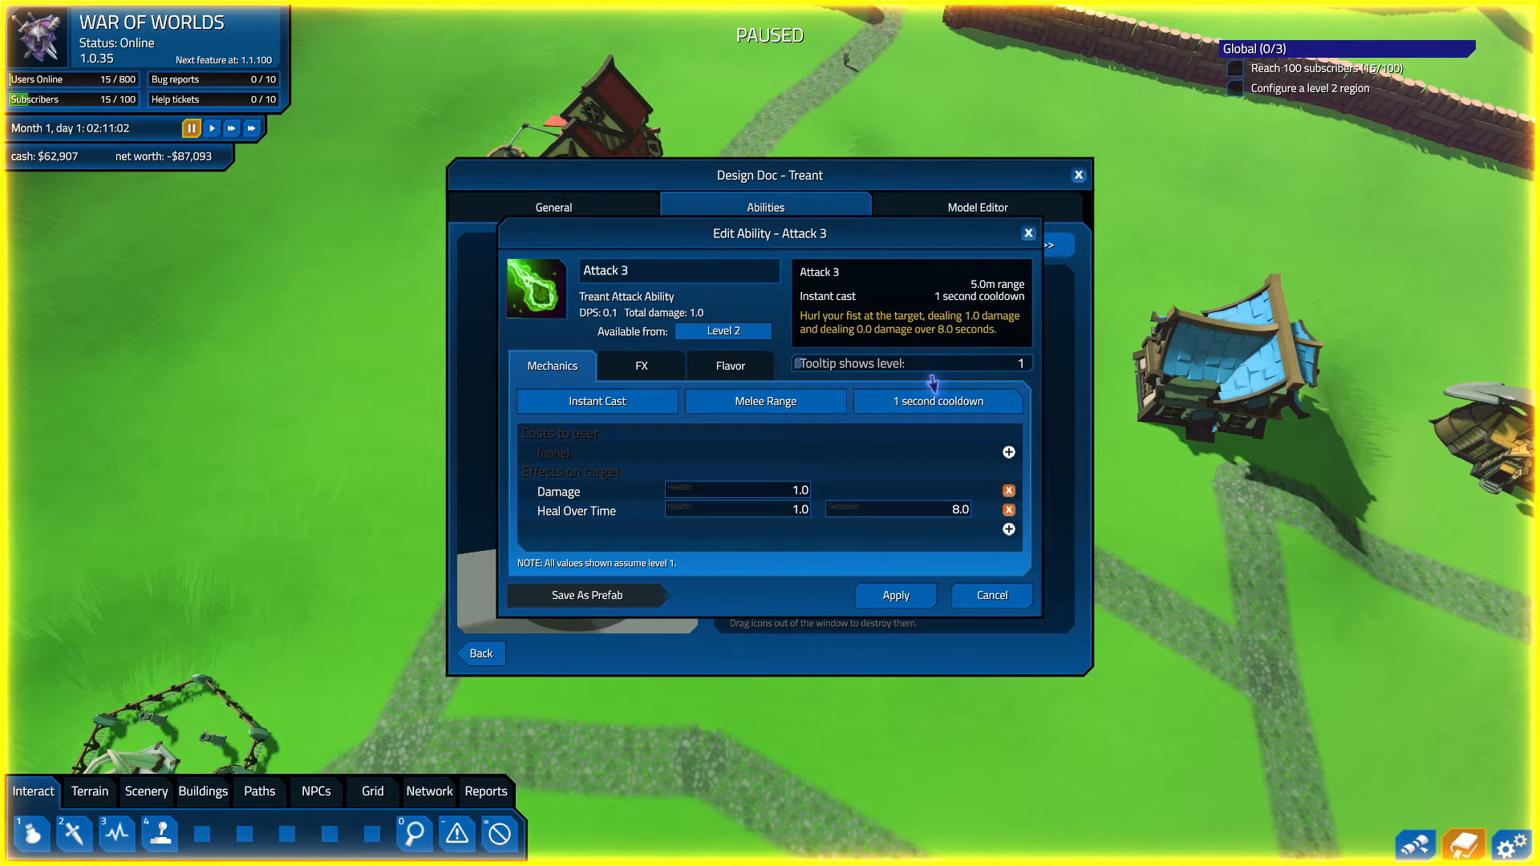
pyautogui.moveTo(924, 595)
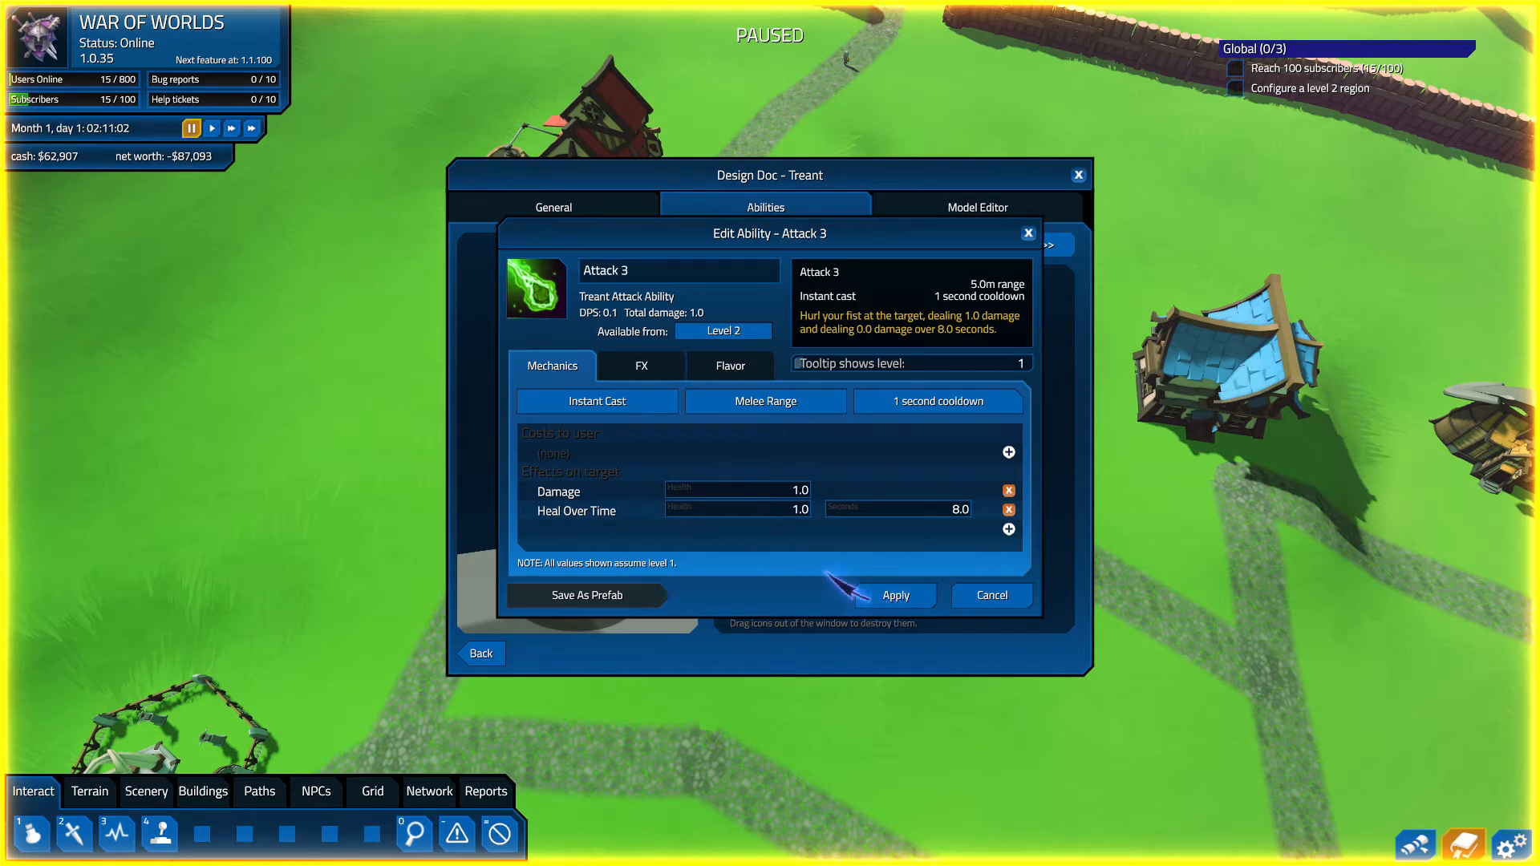
pyautogui.click(894, 595)
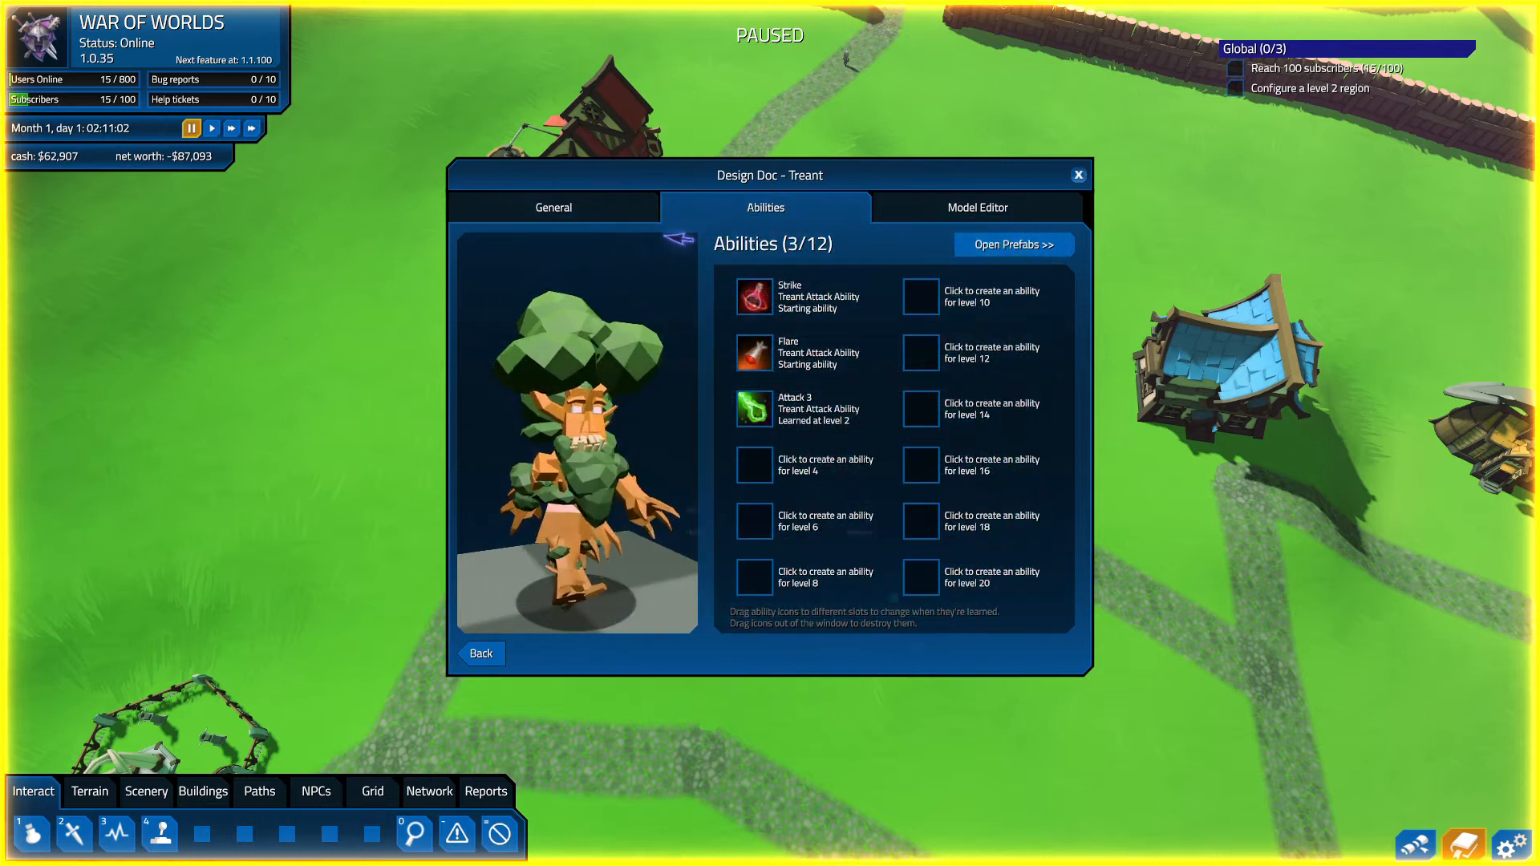
# - Review the Treant class stats, then the Paladin class details
pyautogui.click(551, 207)
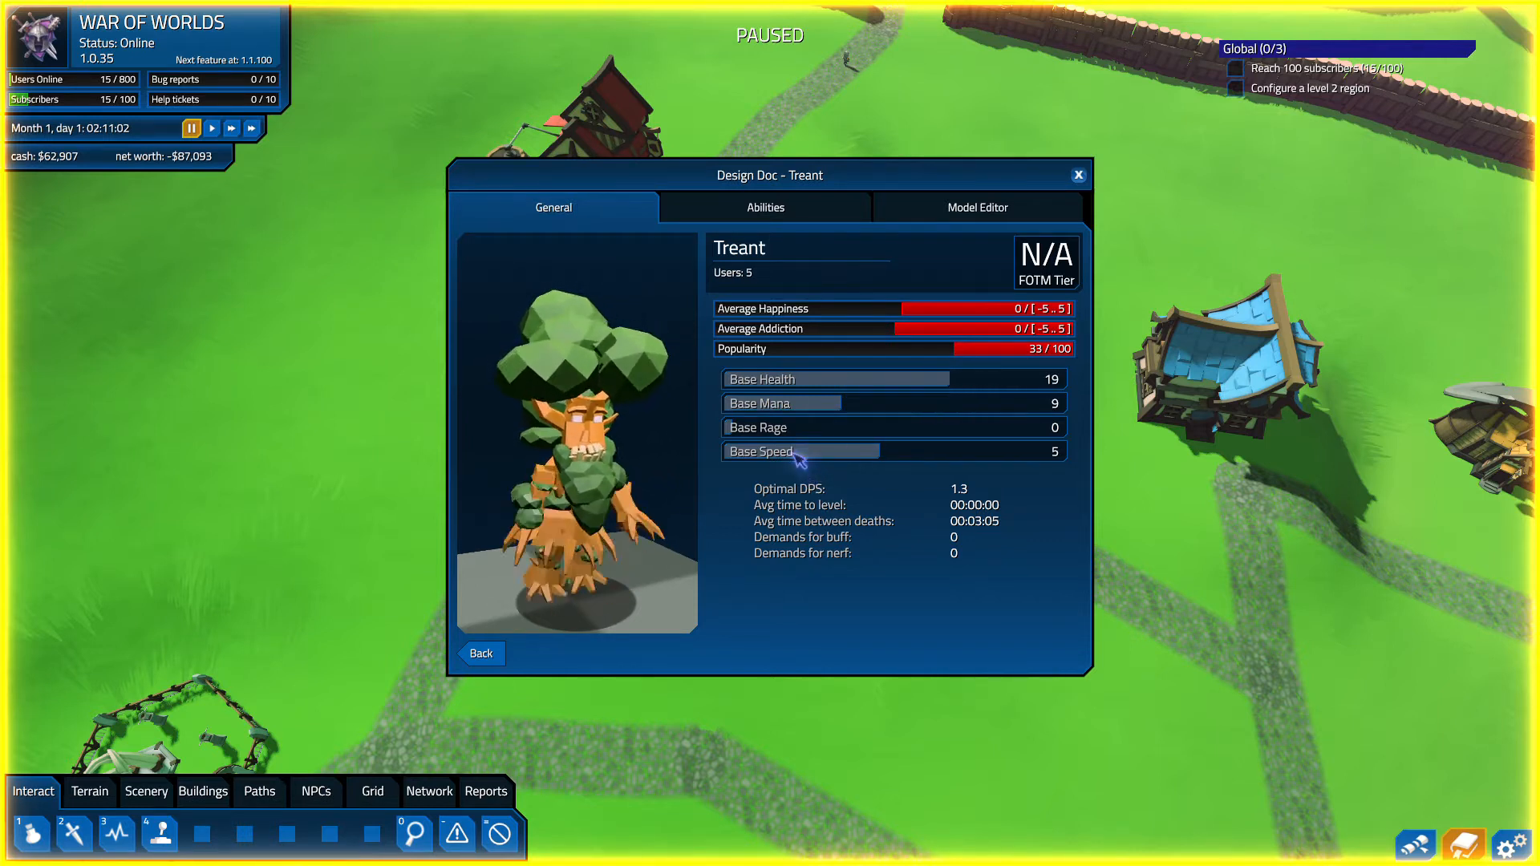
pyautogui.click(801, 451)
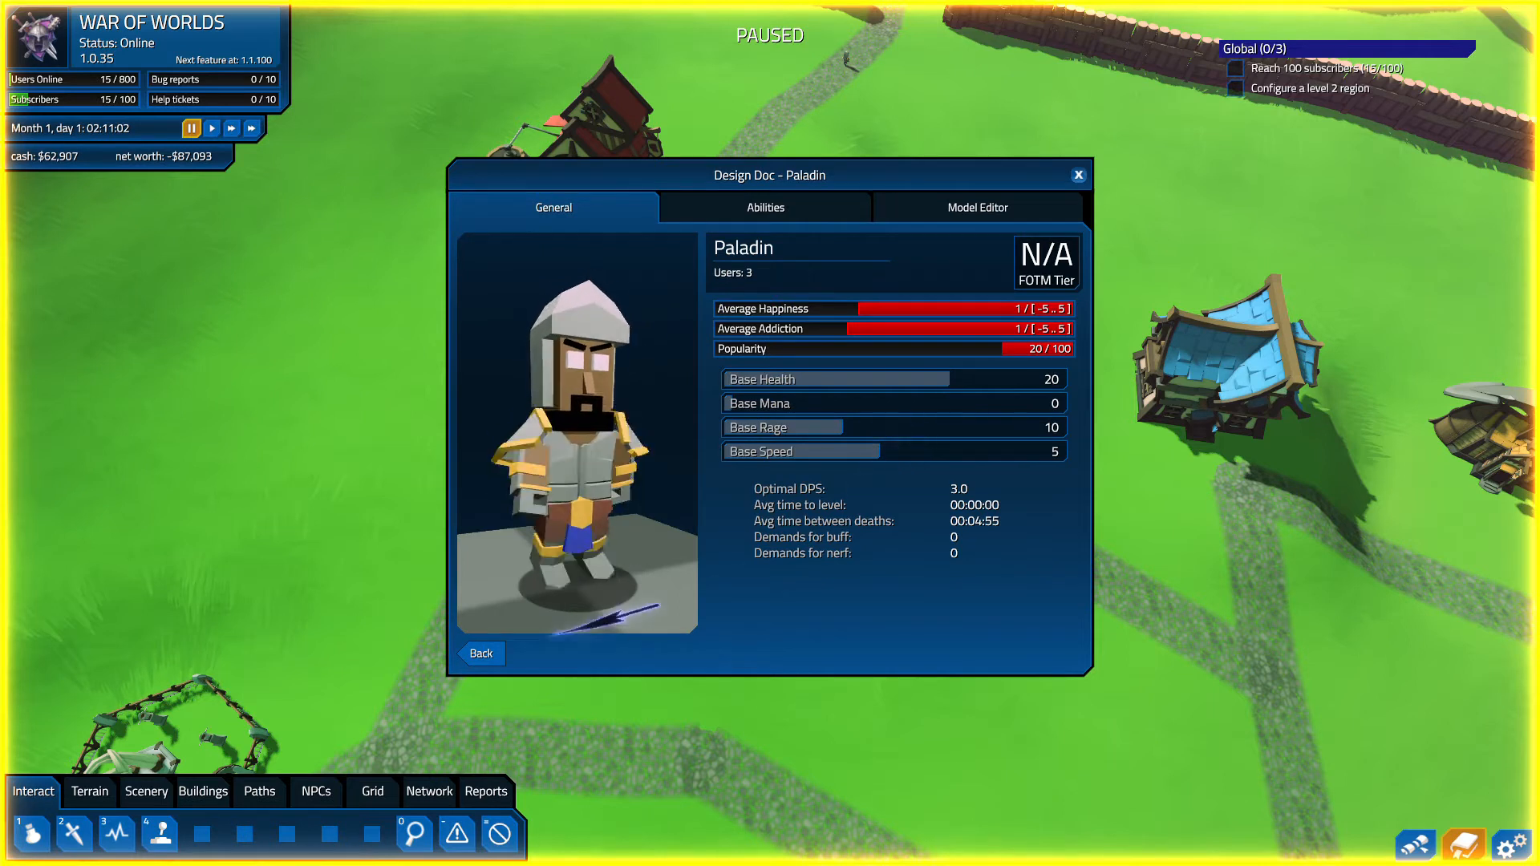
pyautogui.click(481, 653)
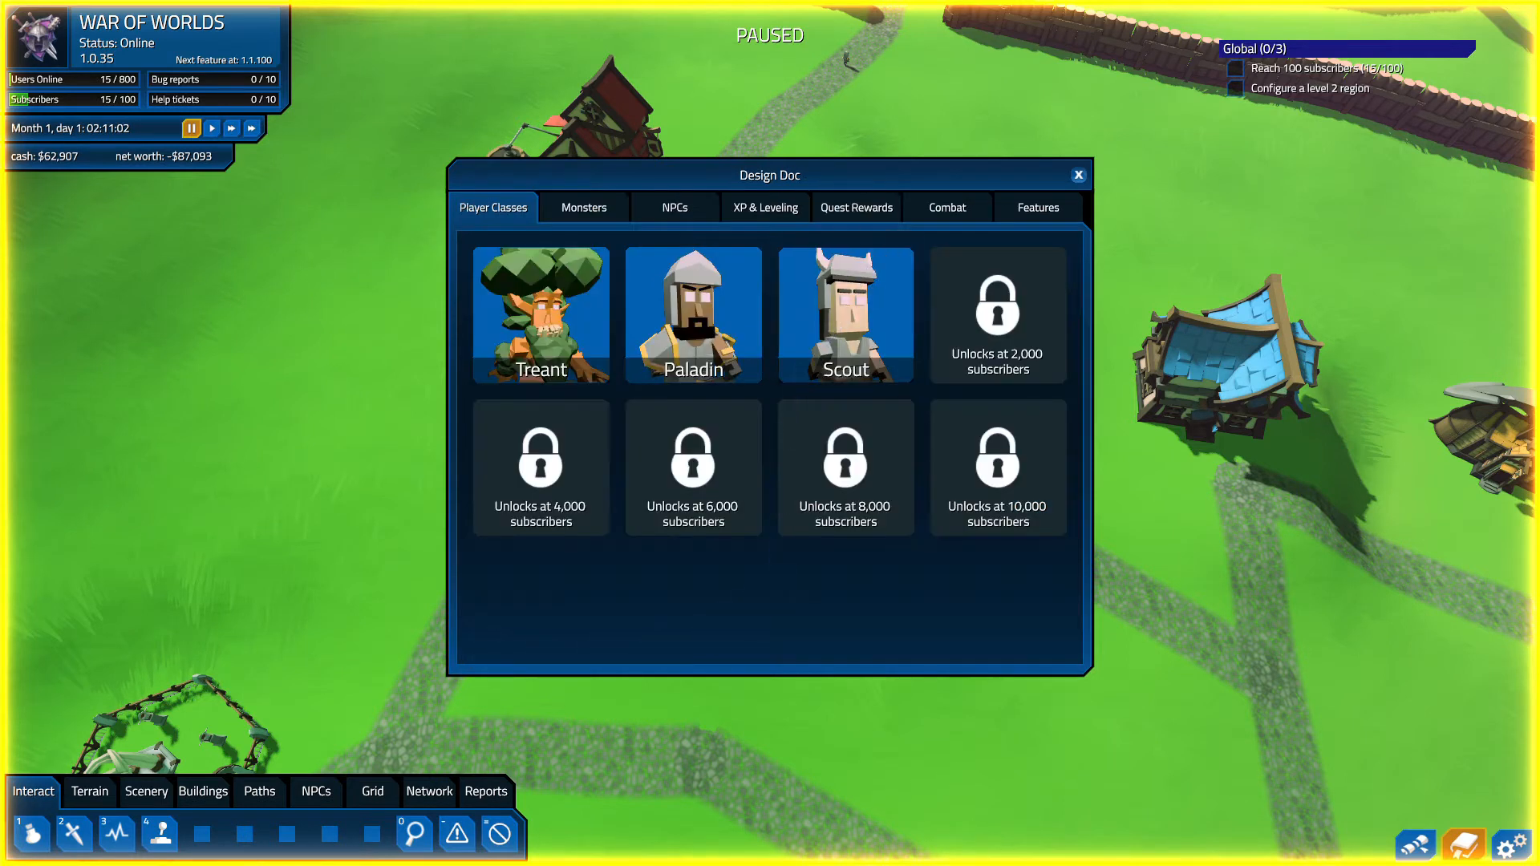
pyautogui.click(845, 315)
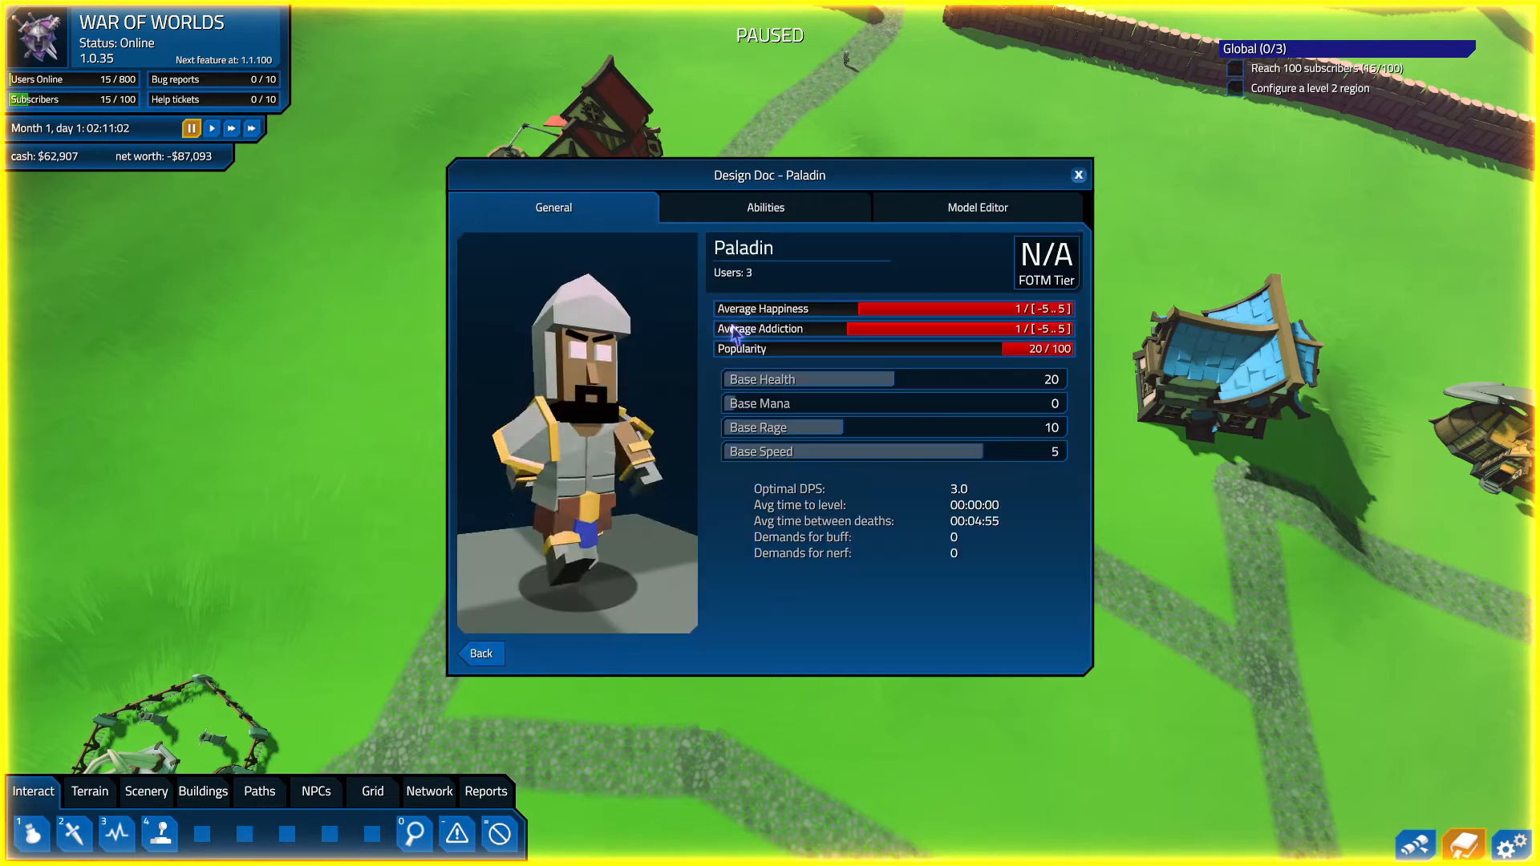
pyautogui.click(480, 653)
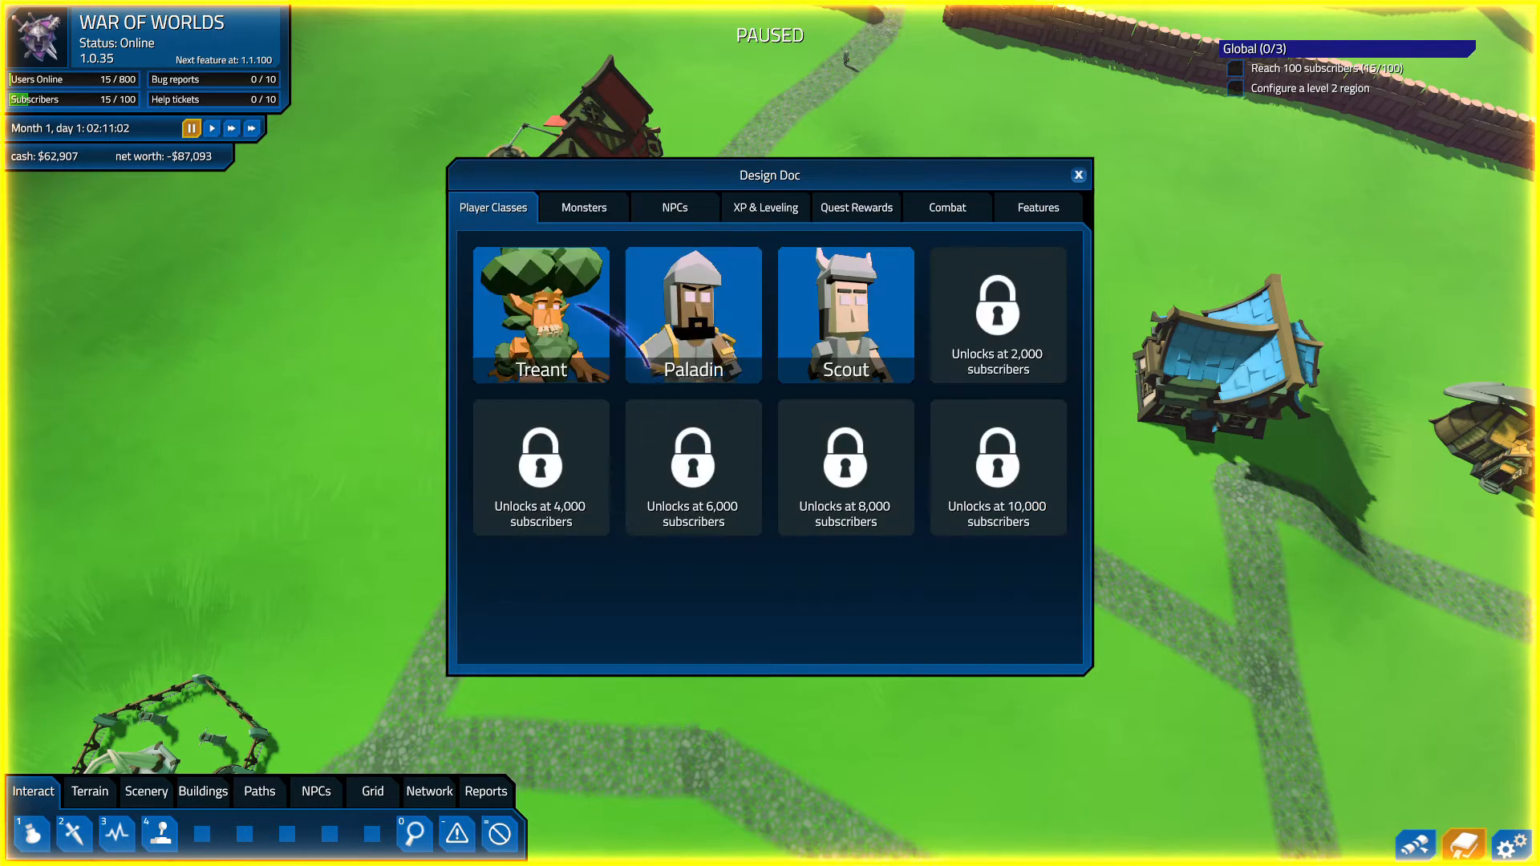
pyautogui.moveTo(495, 651)
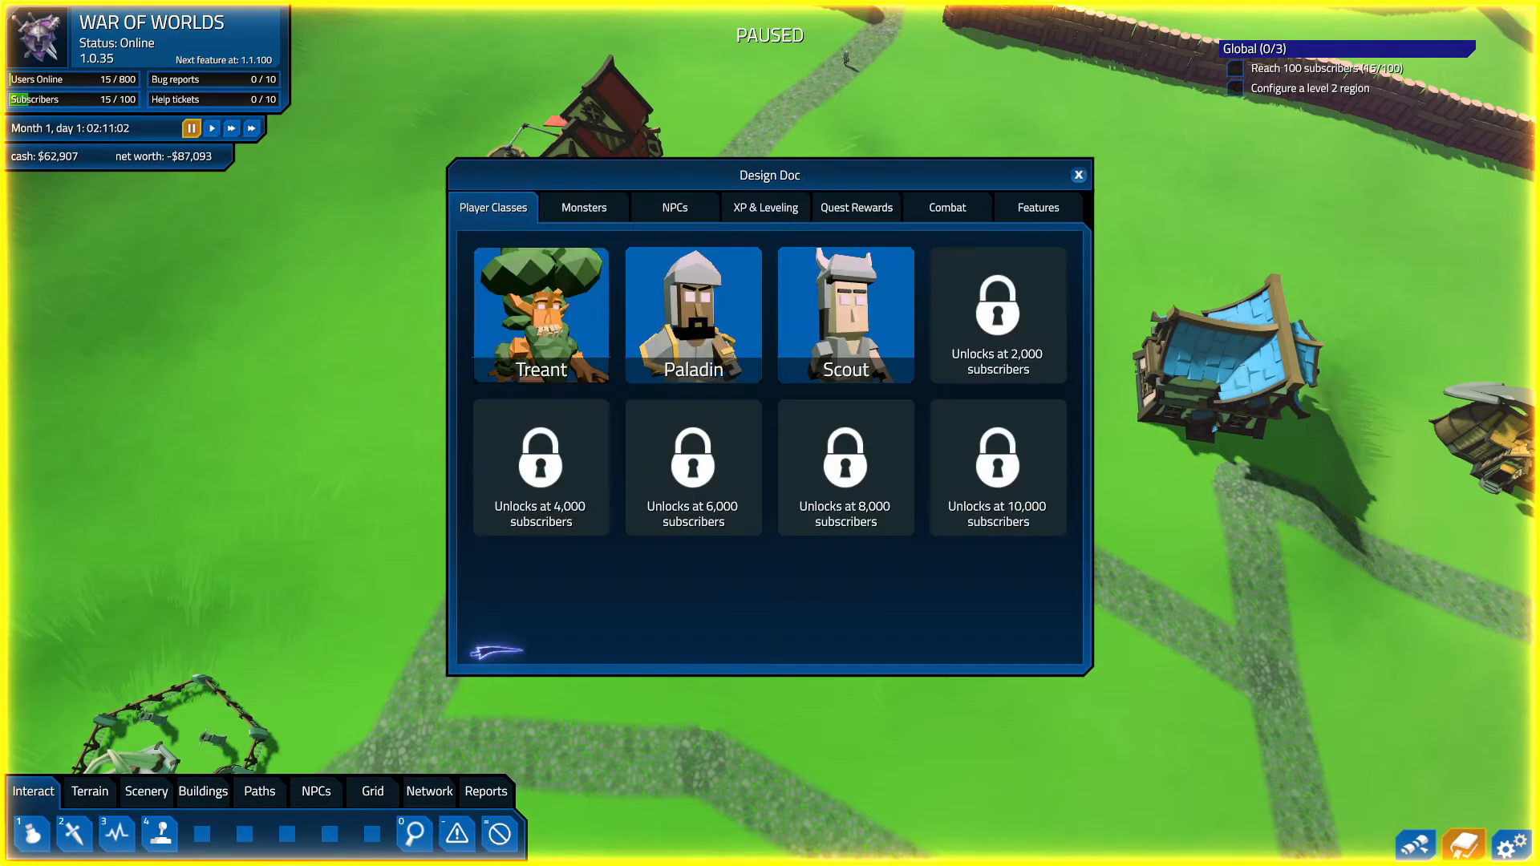
# - Browse the Features, Quest Rewards, Combat, XP & Leveling, NPCs and Monsters tabs
pyautogui.click(1037, 207)
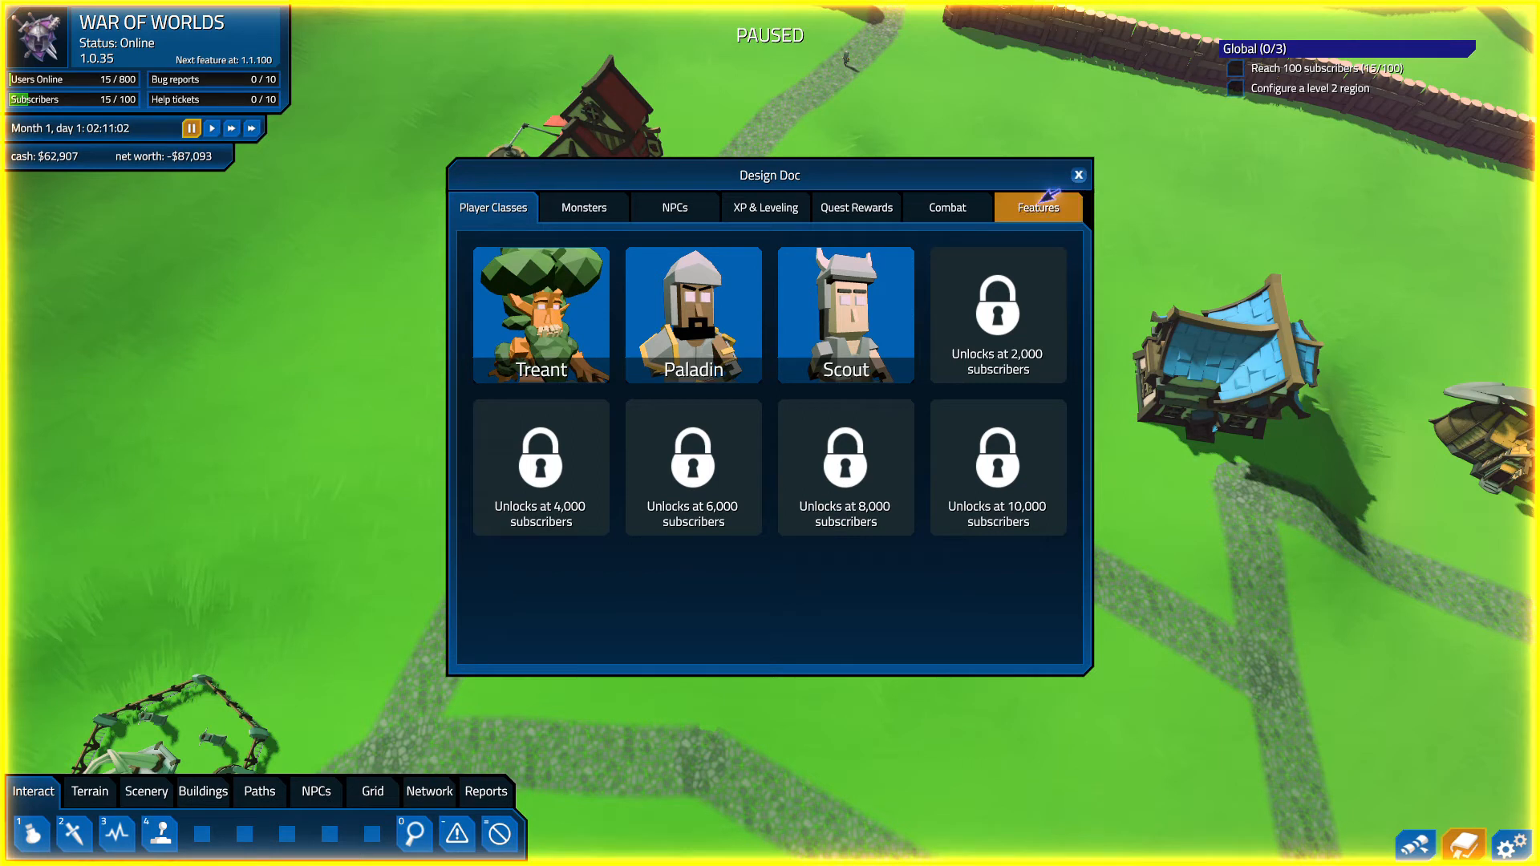
pyautogui.click(1038, 207)
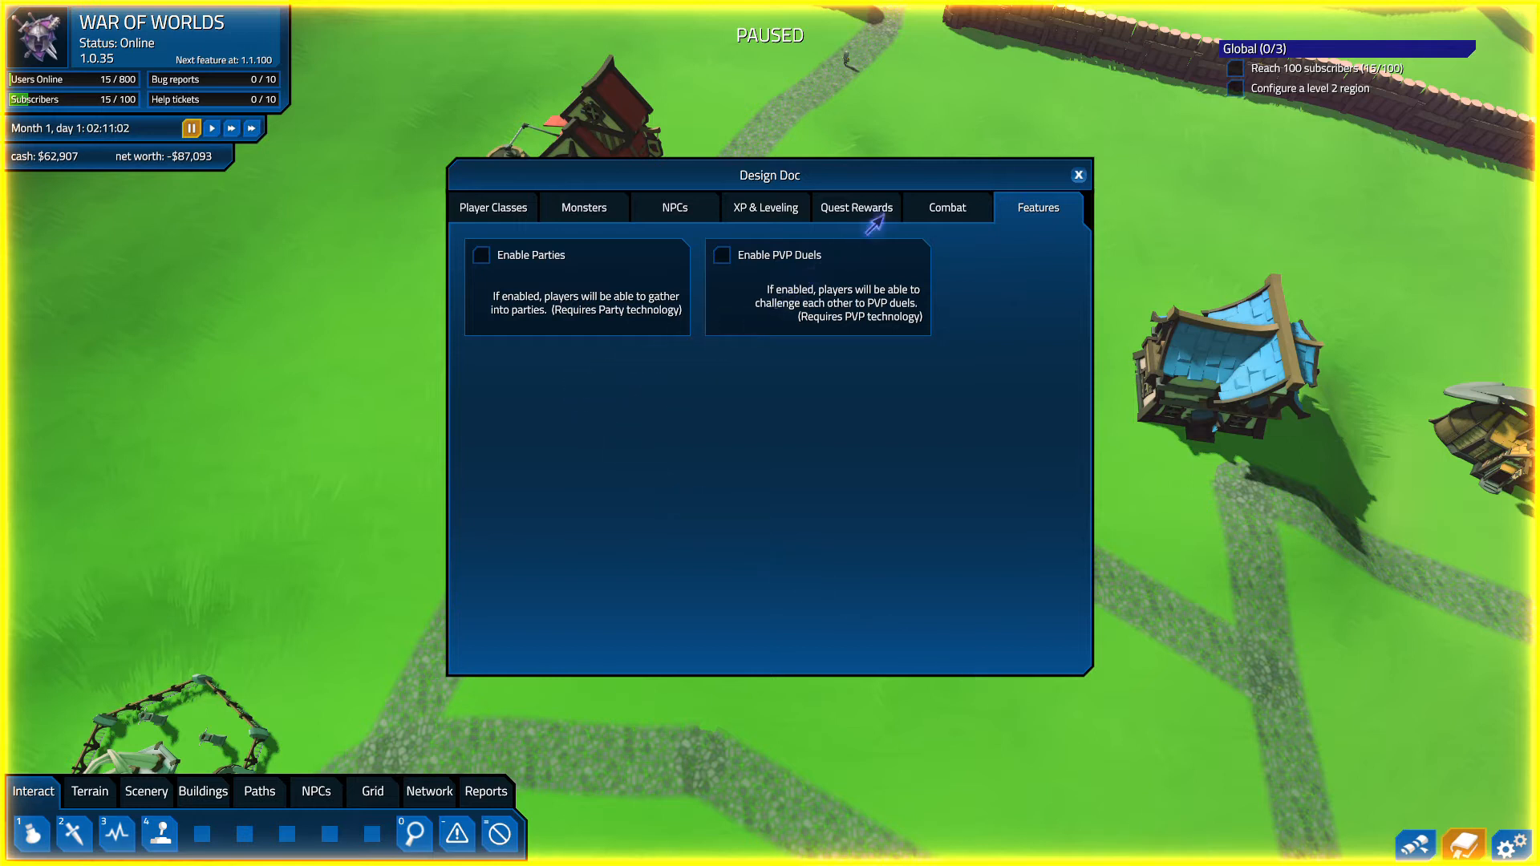
pyautogui.click(854, 207)
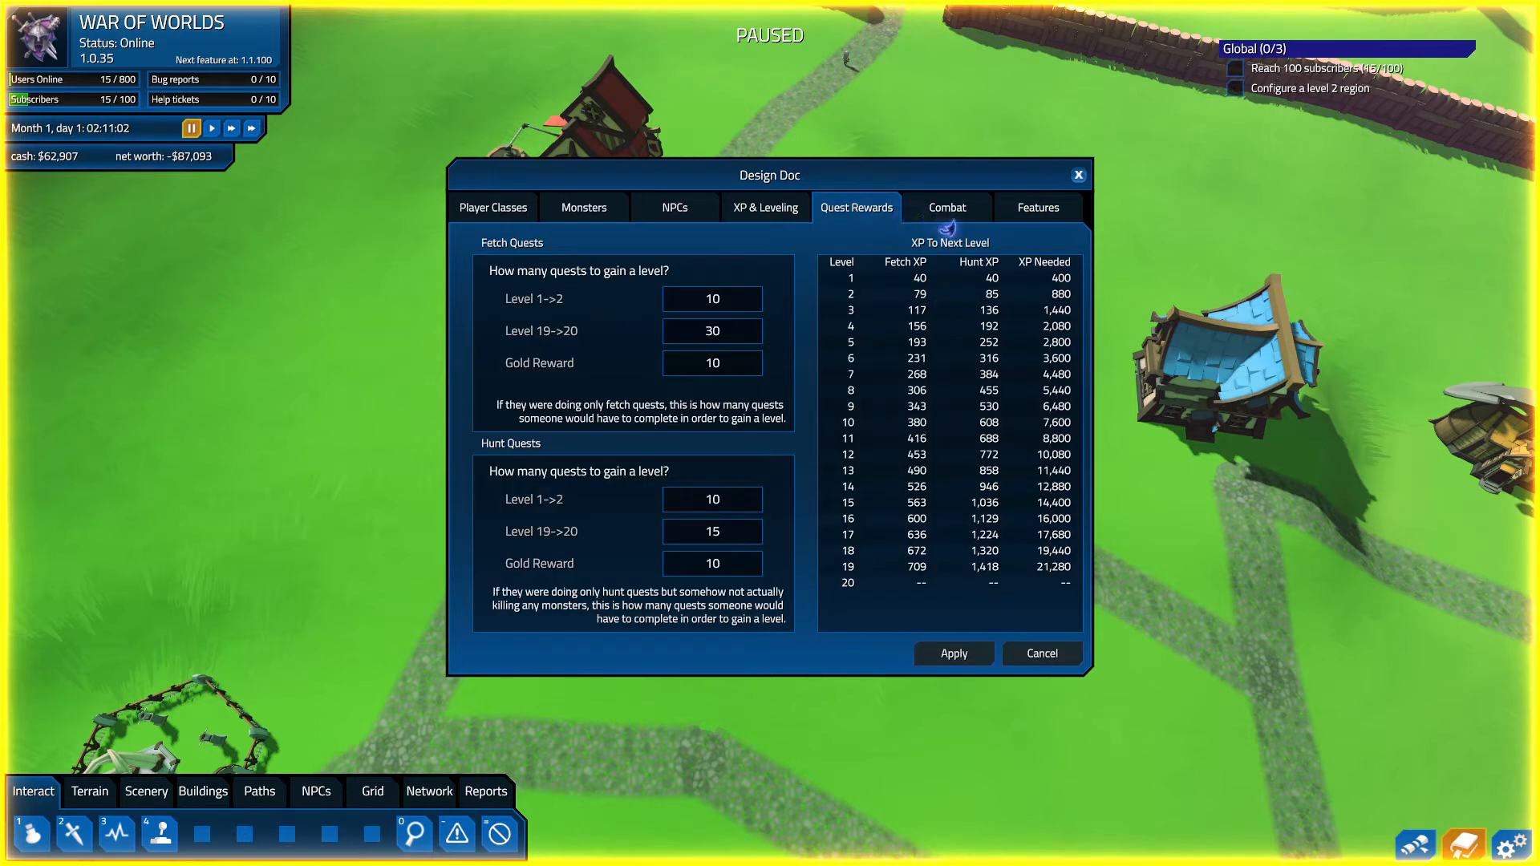
pyautogui.click(945, 207)
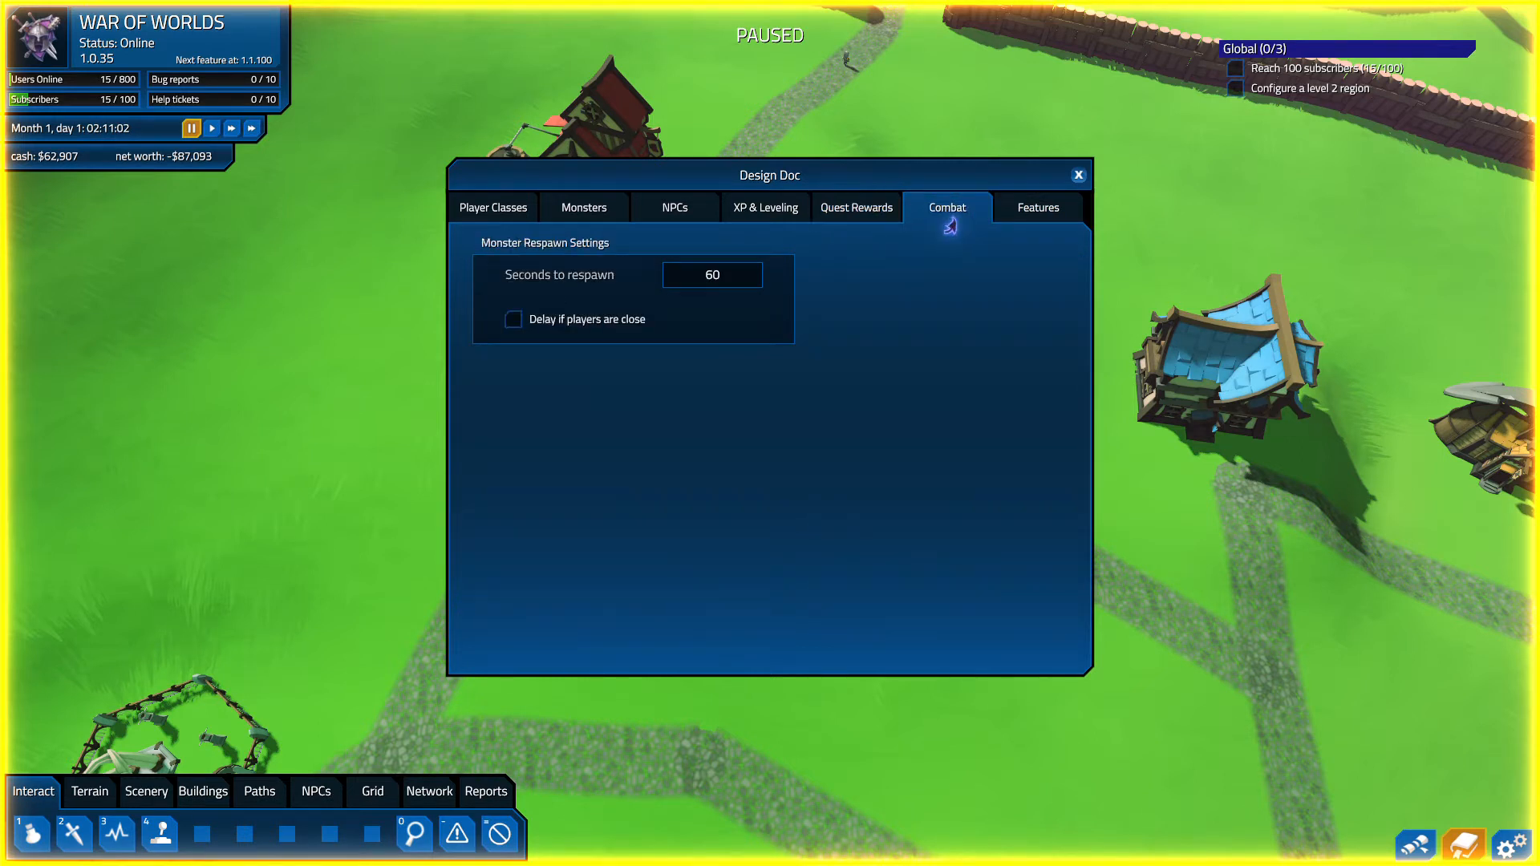
pyautogui.click(764, 206)
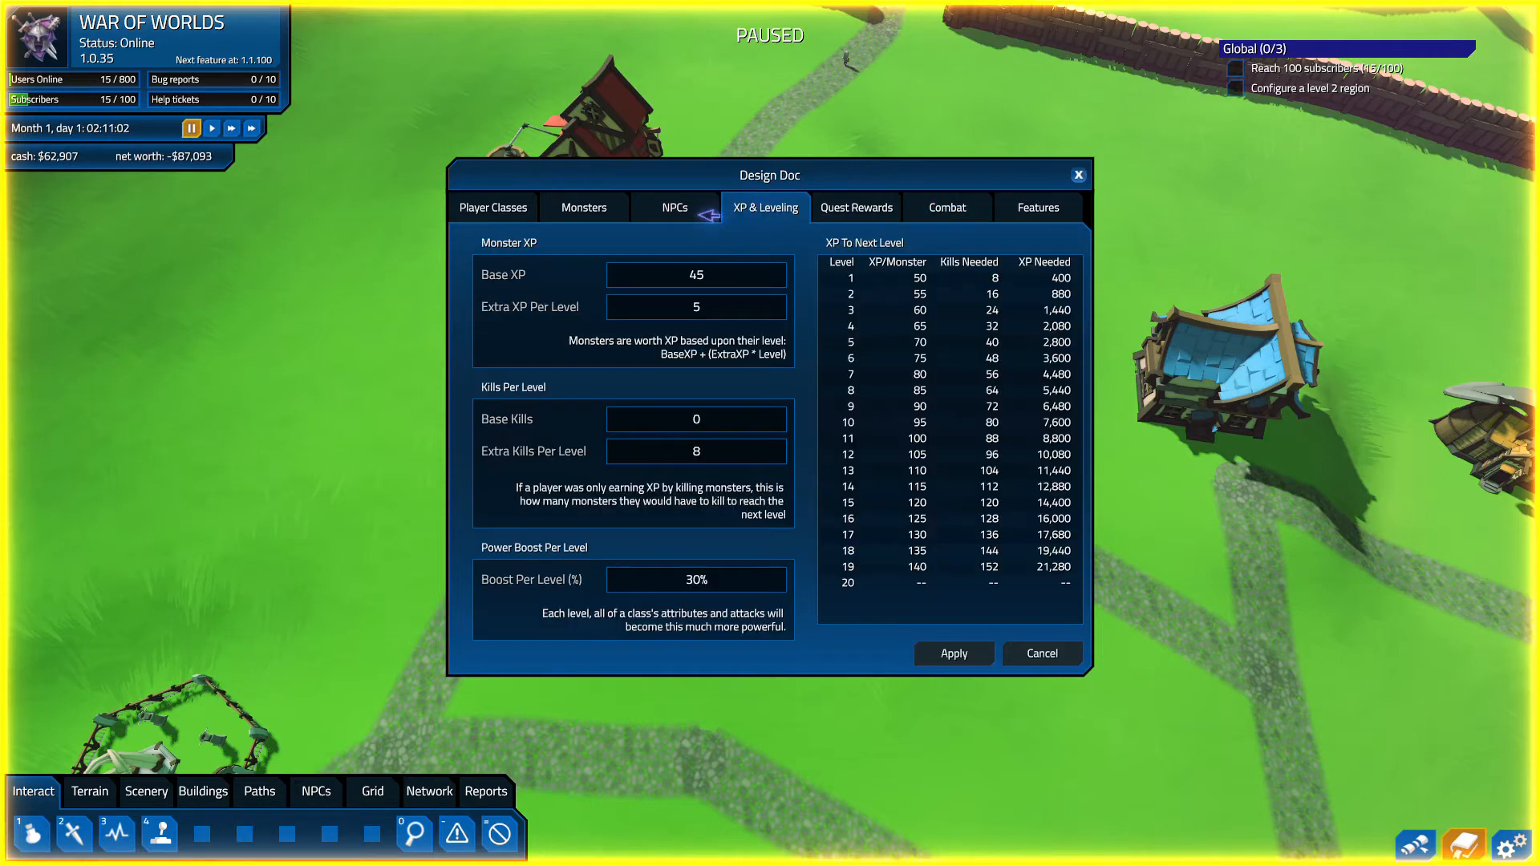
pyautogui.click(674, 207)
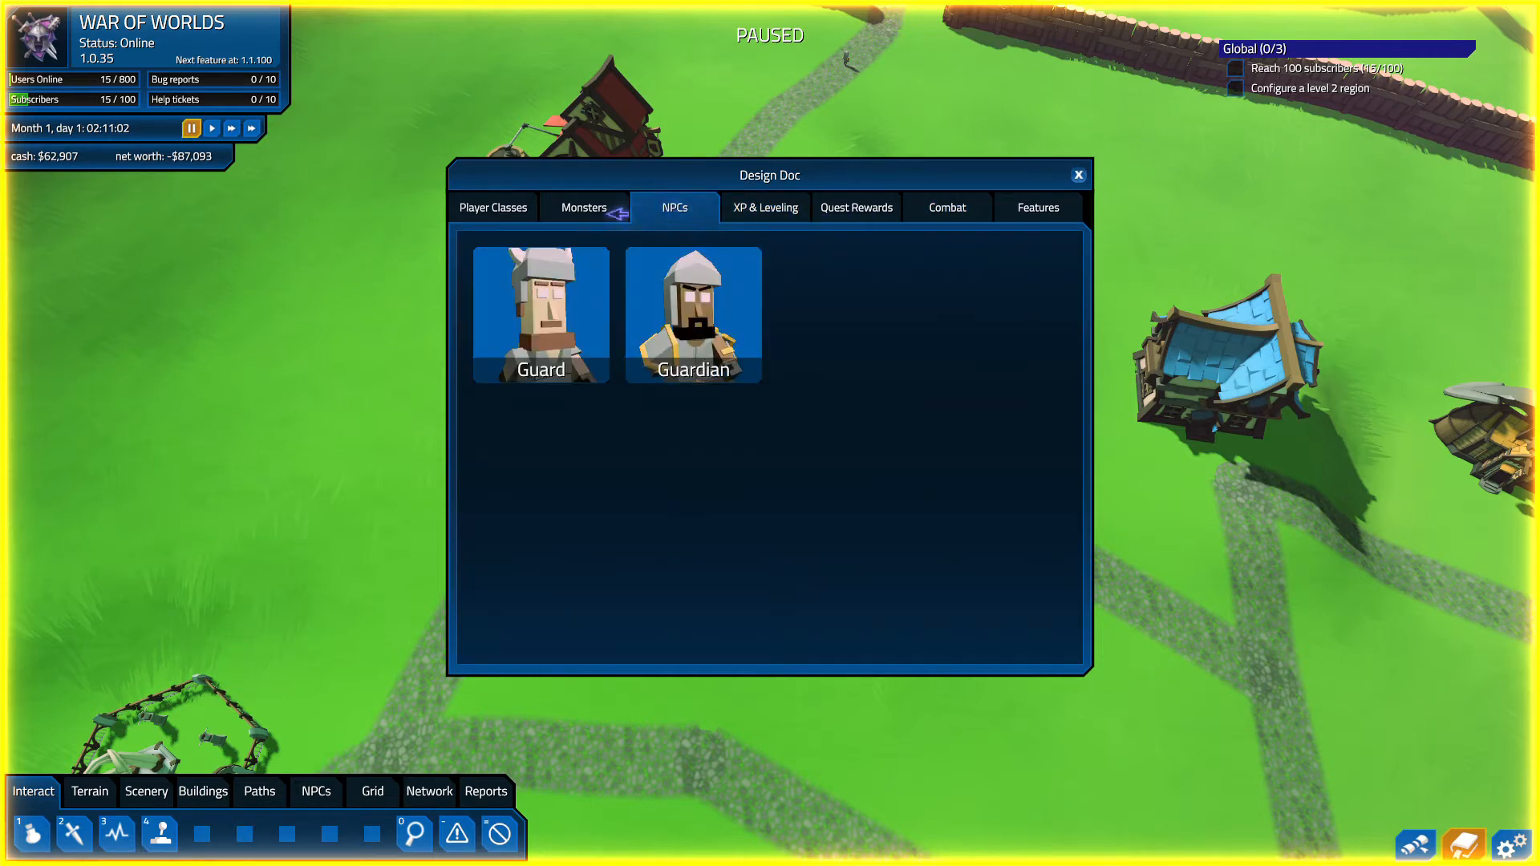
pyautogui.click(493, 207)
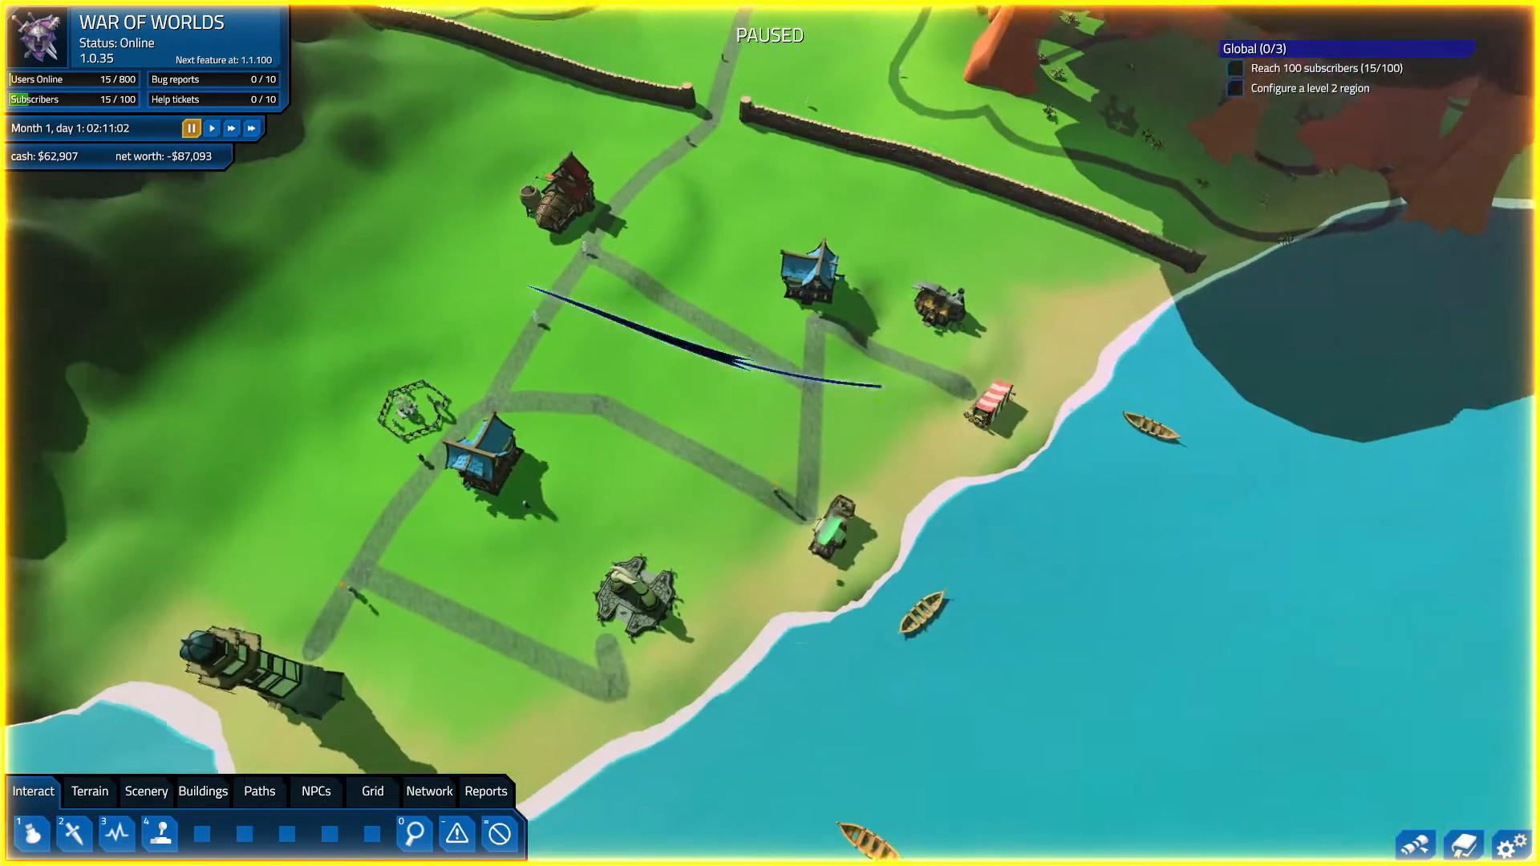
# - Resume at normal speed, dismiss the MMORPG Overview, and look around the village
pyautogui.click(211, 127)
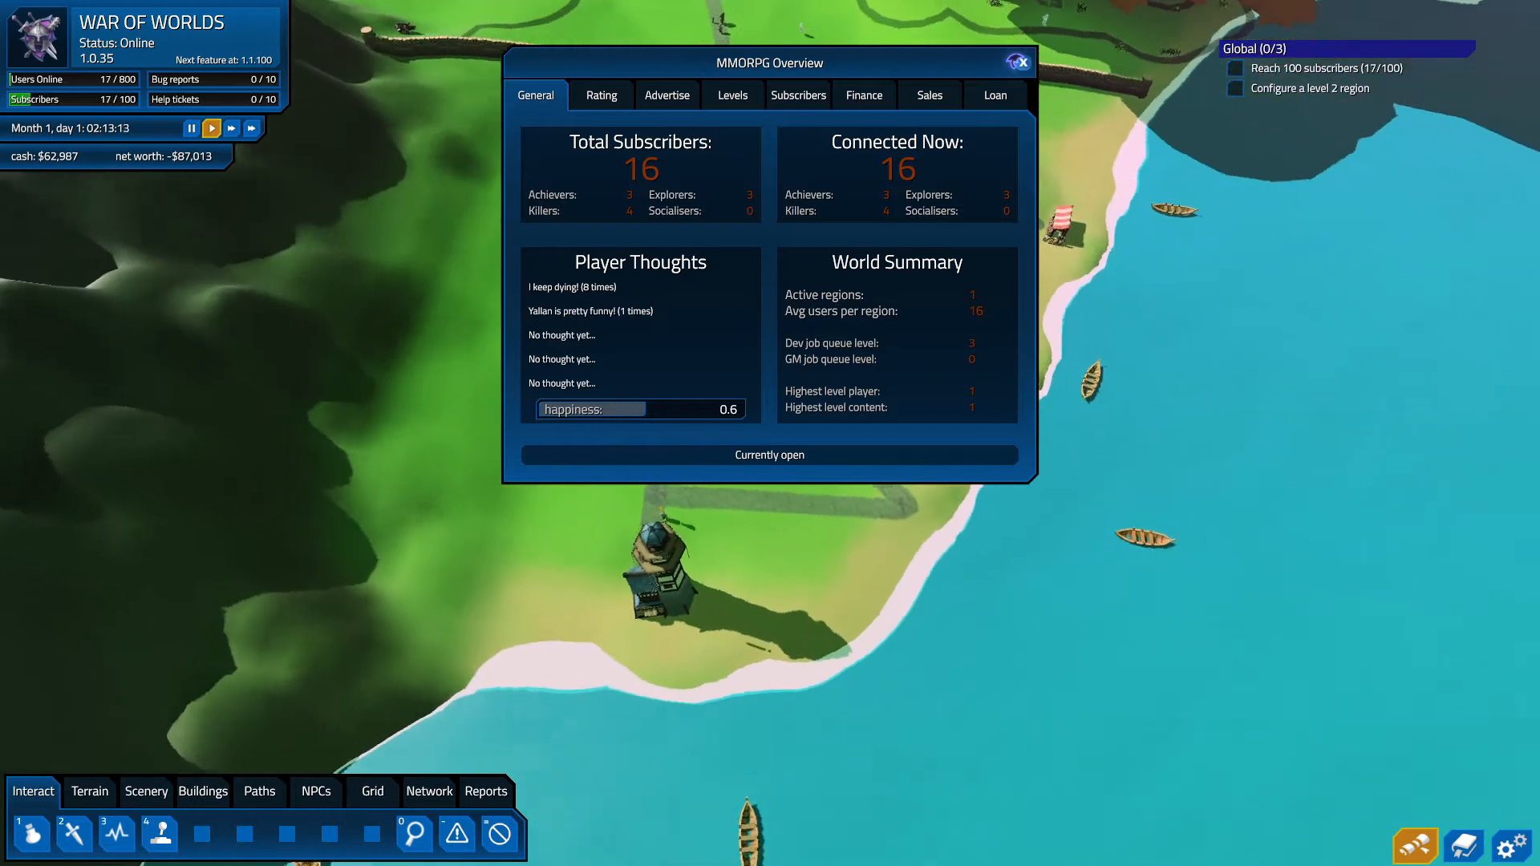
pyautogui.click(1019, 62)
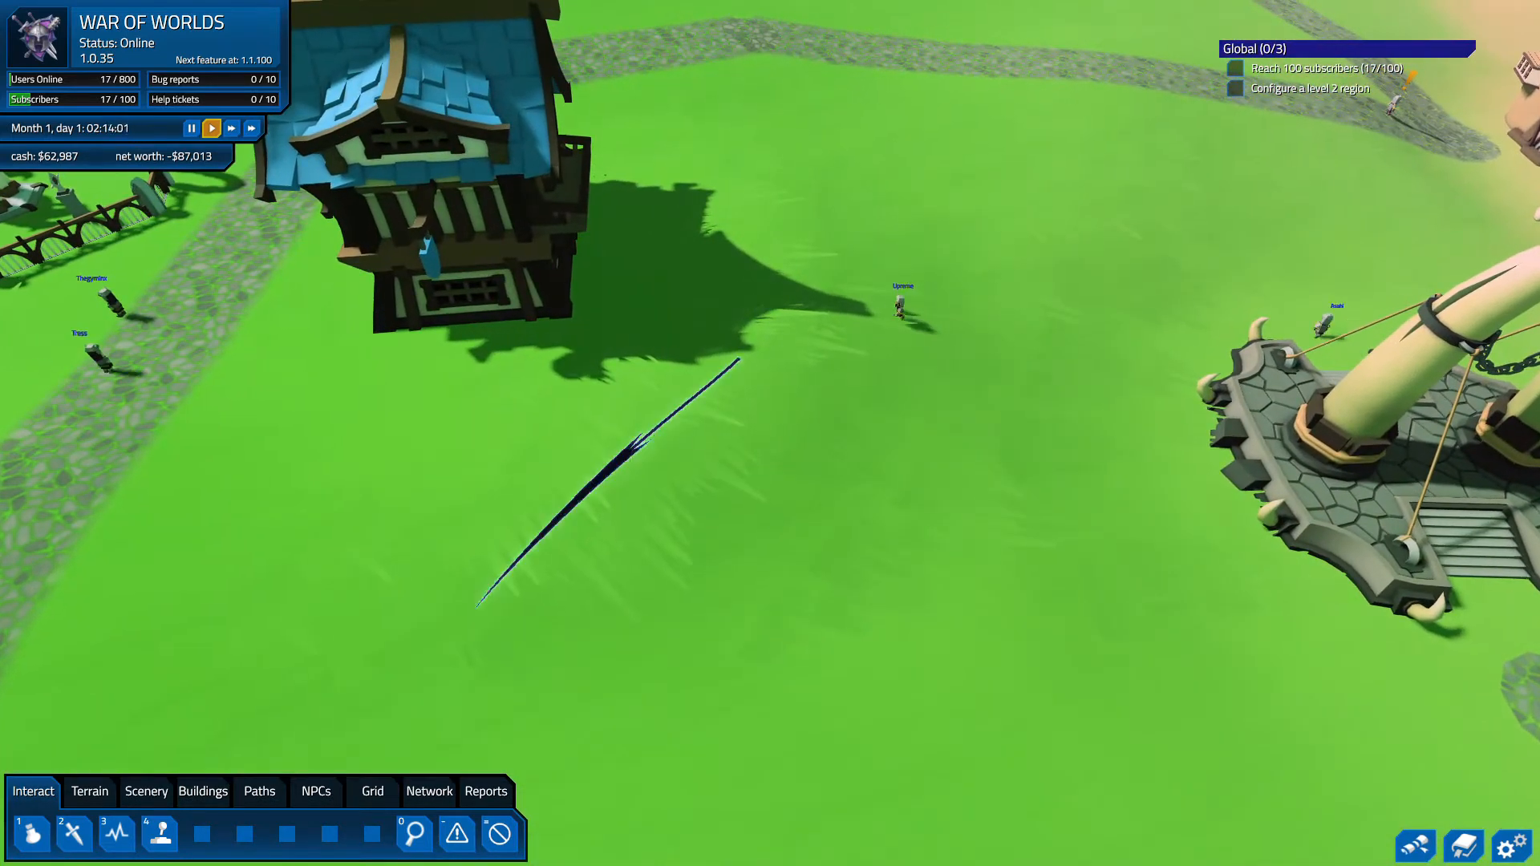
pyautogui.moveTo(412, 834)
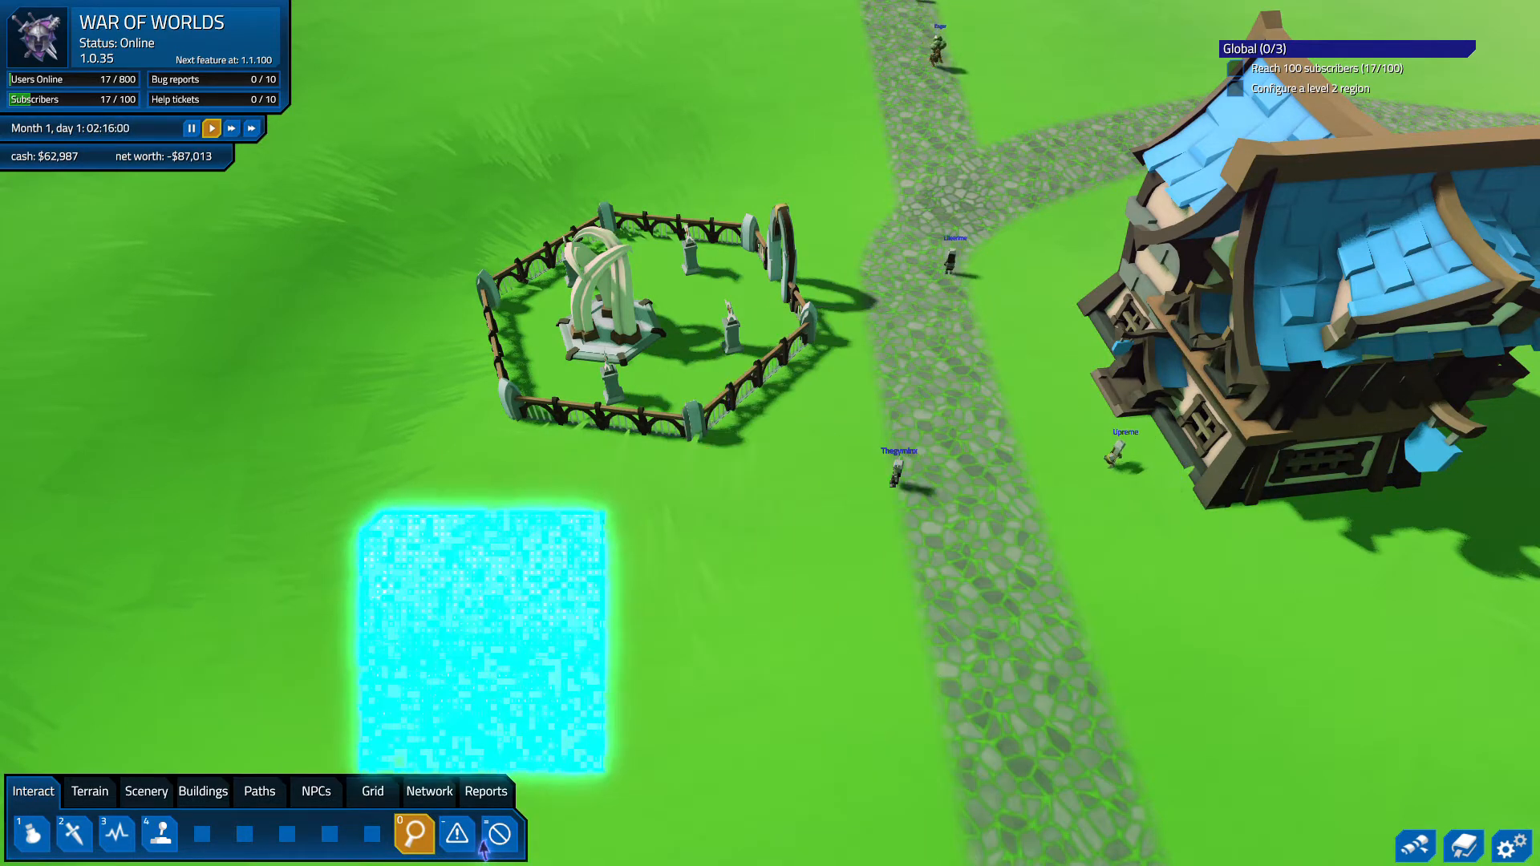
pyautogui.click(499, 835)
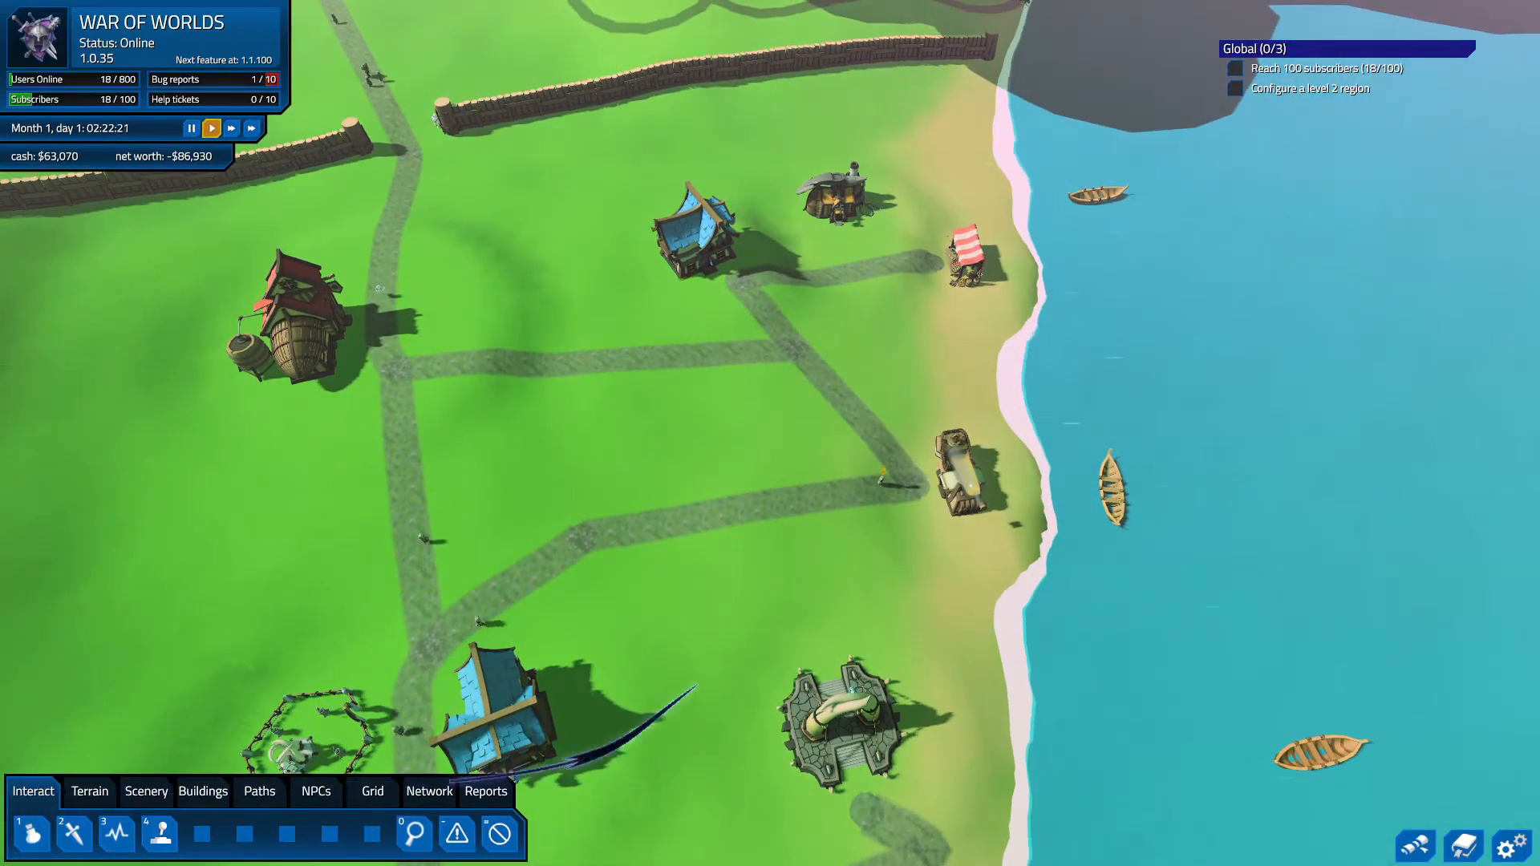
# - Add a Waste the Spiders quest to Aevir the Eternal, checking Warlike Inn #2
pyautogui.click(881, 462)
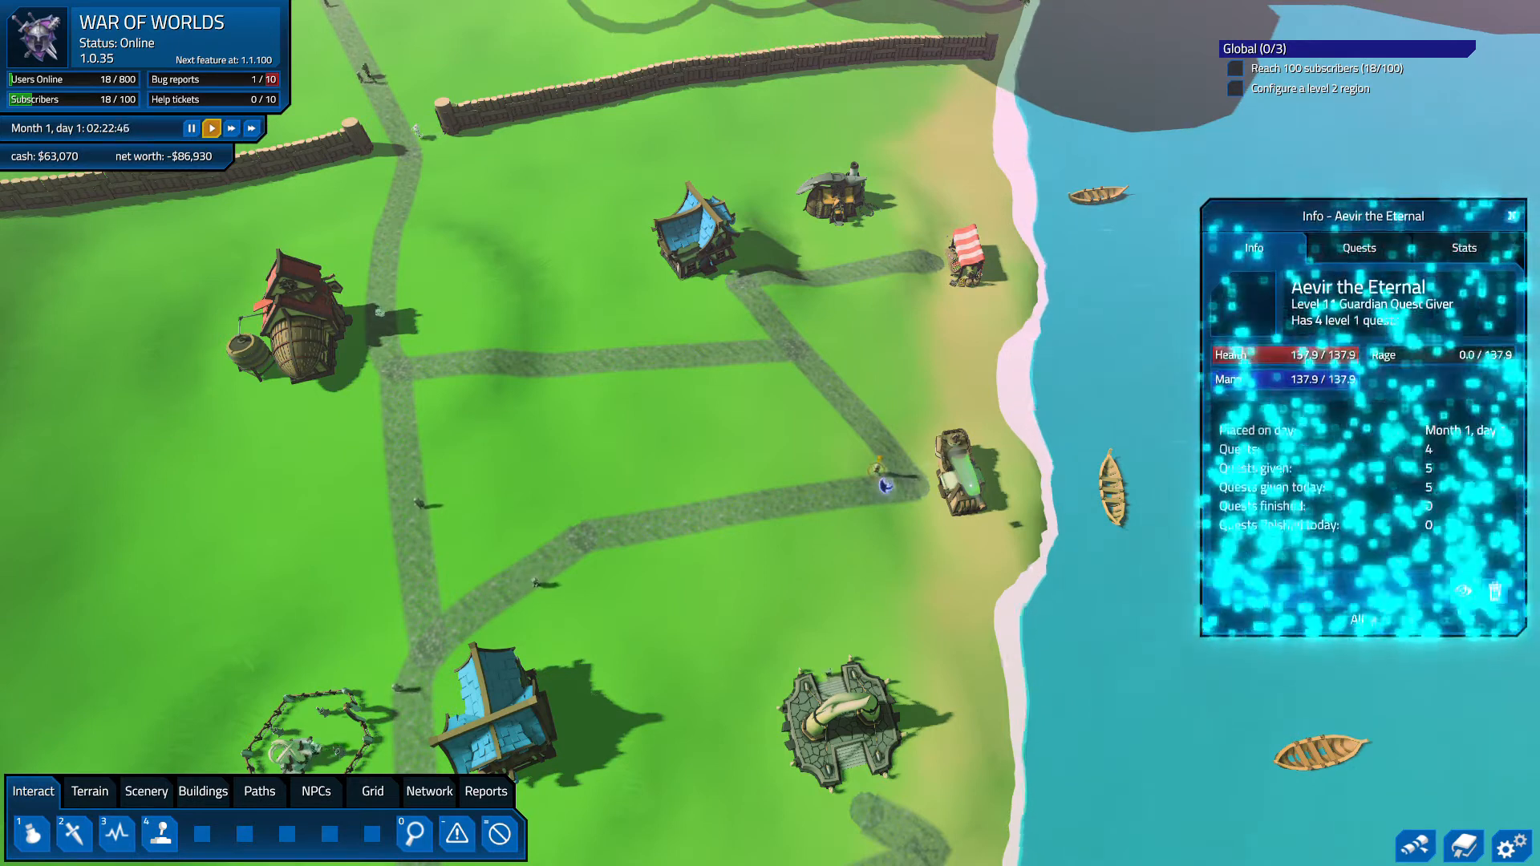
pyautogui.click(1357, 248)
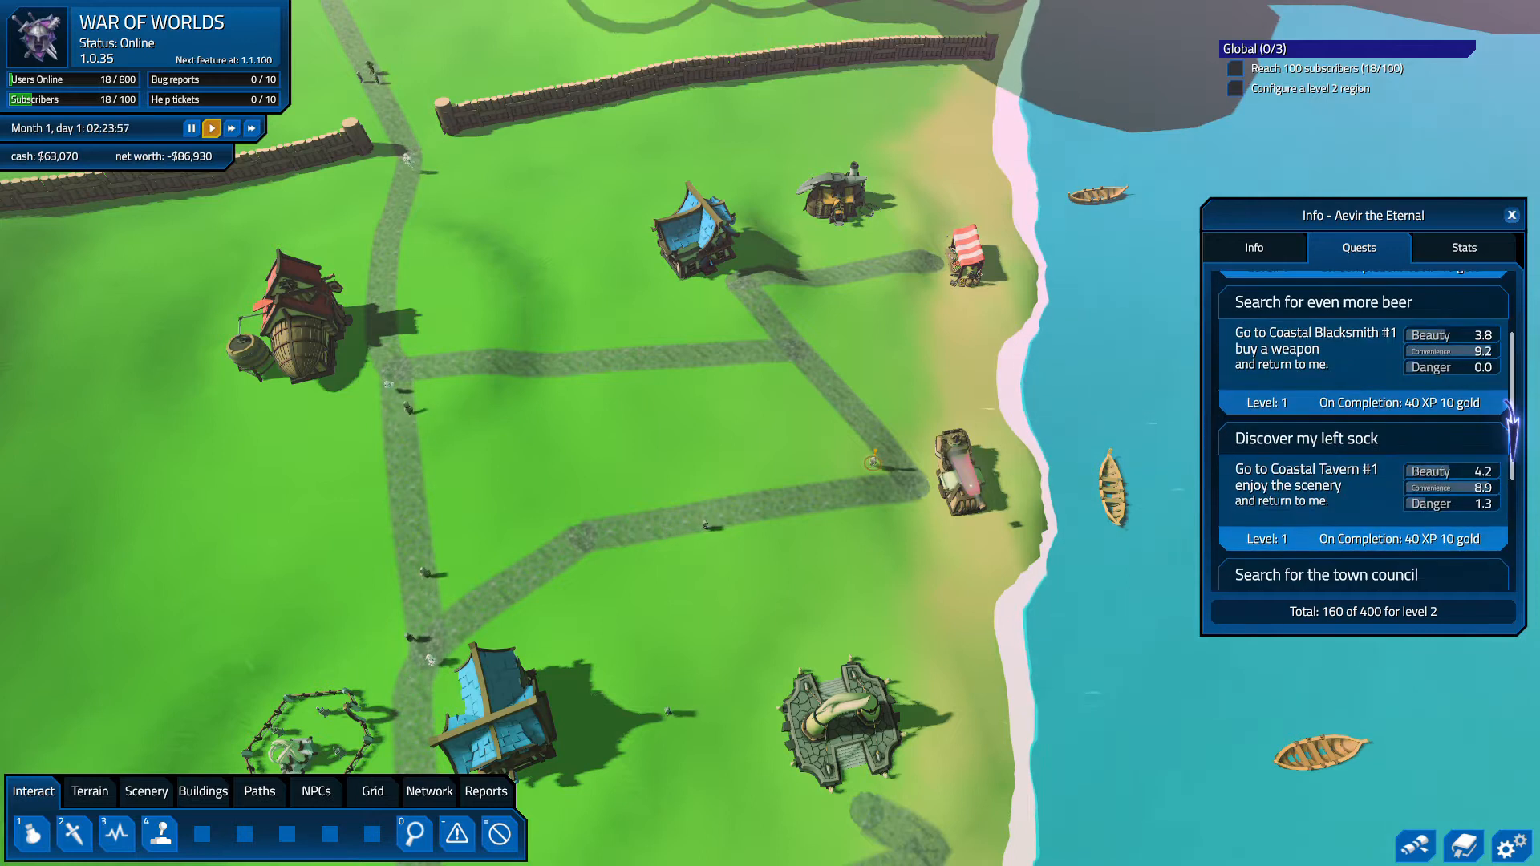
pyautogui.scroll(-3)
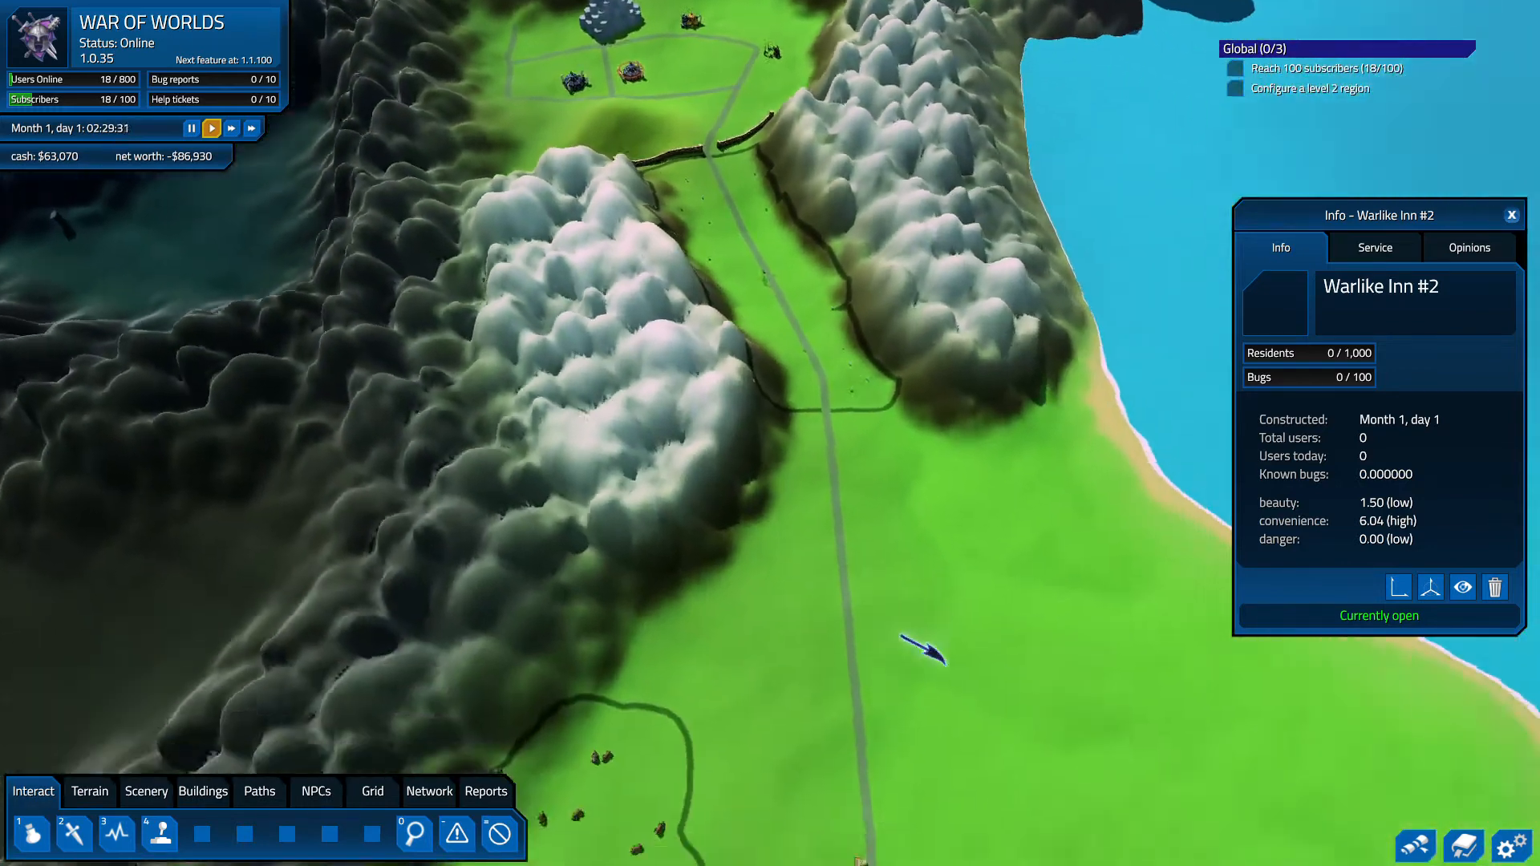
pyautogui.click(1374, 248)
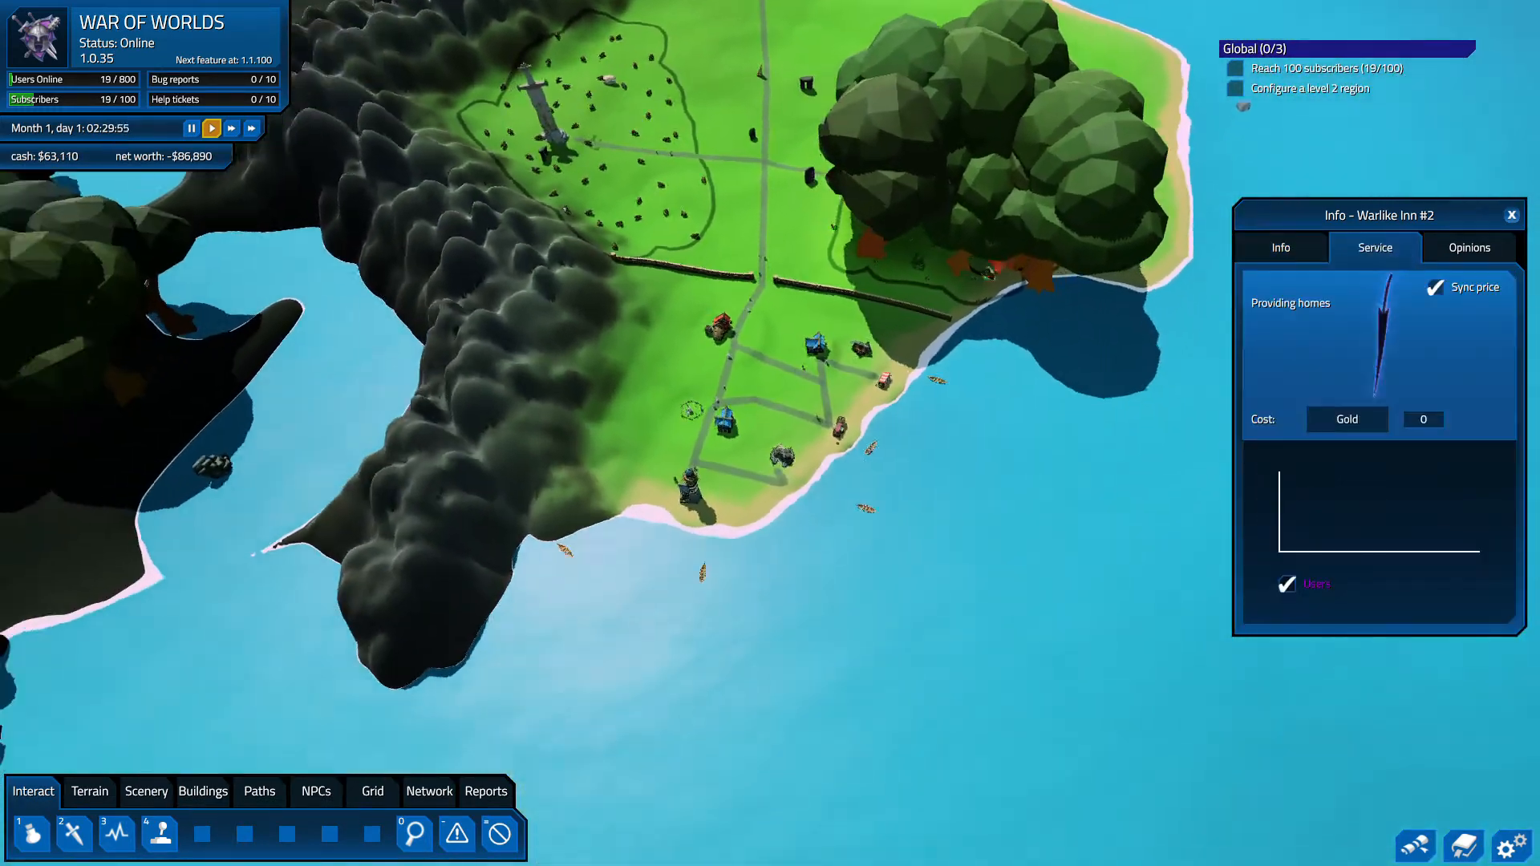
pyautogui.click(1346, 420)
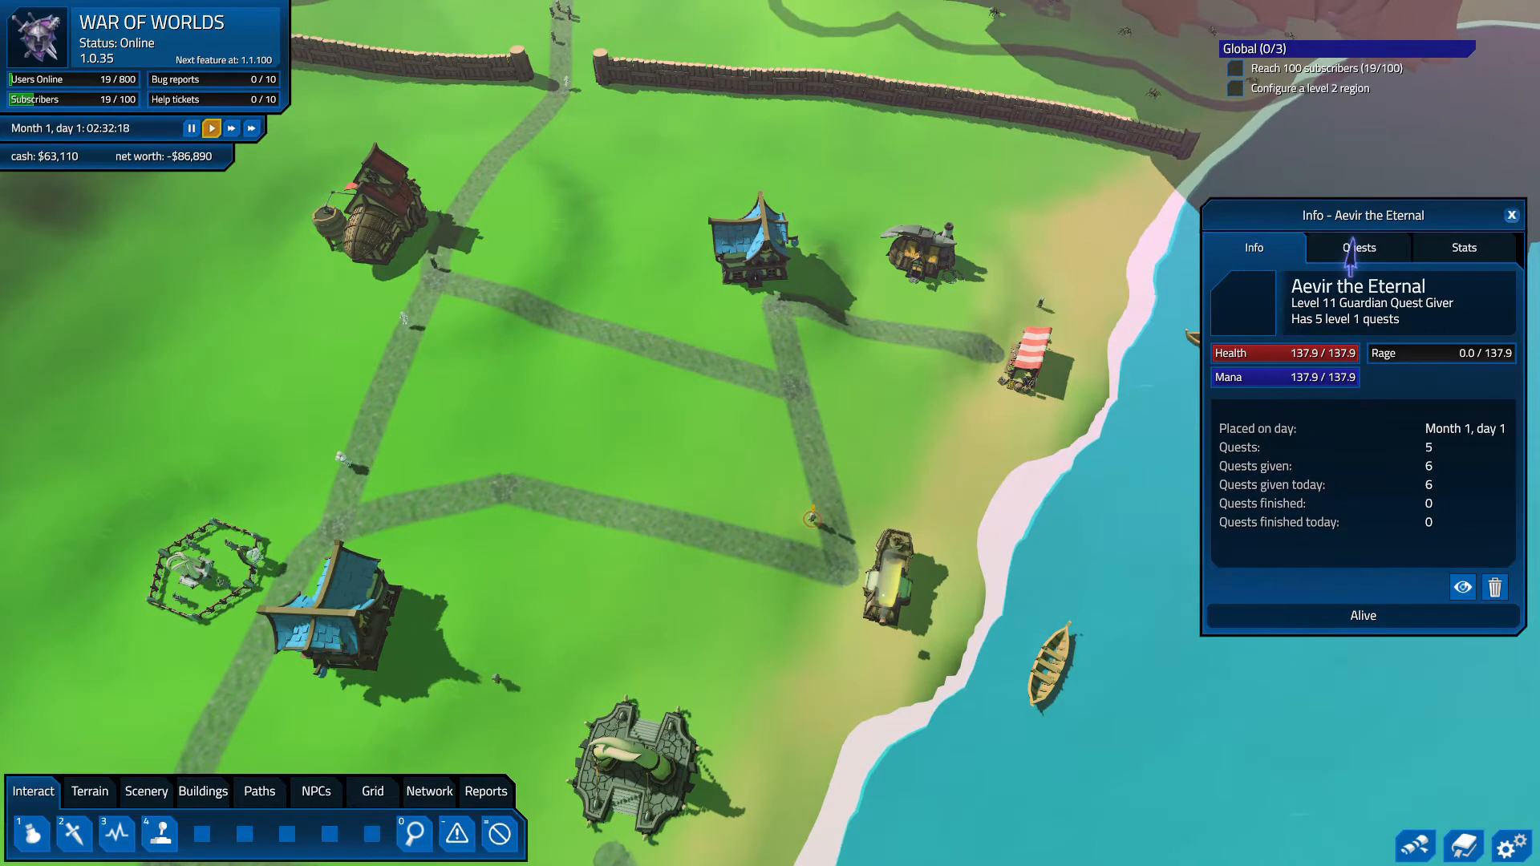
pyautogui.click(1358, 248)
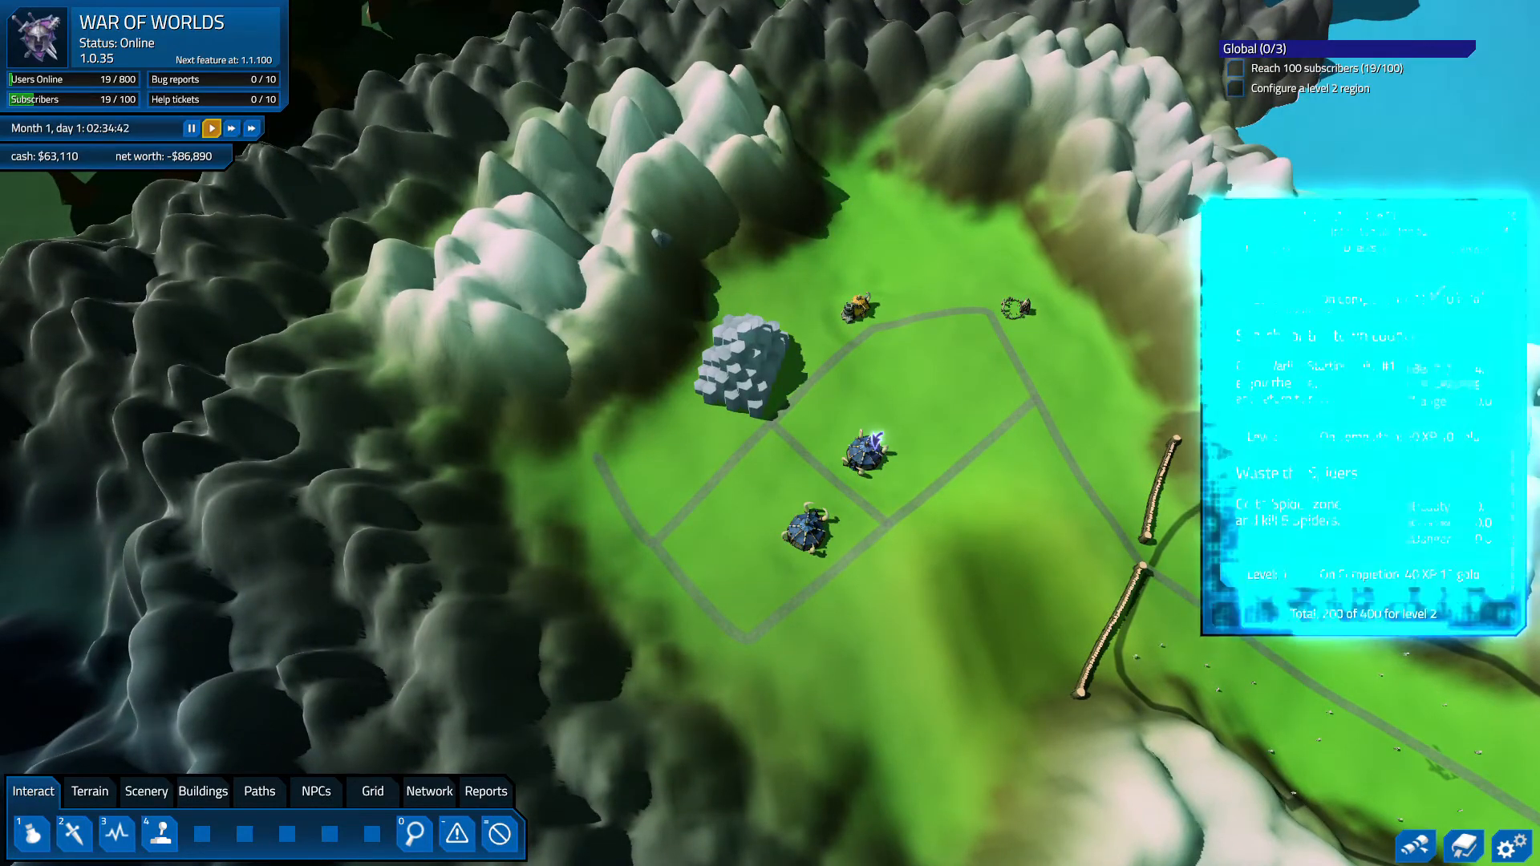
pyautogui.click(814, 481)
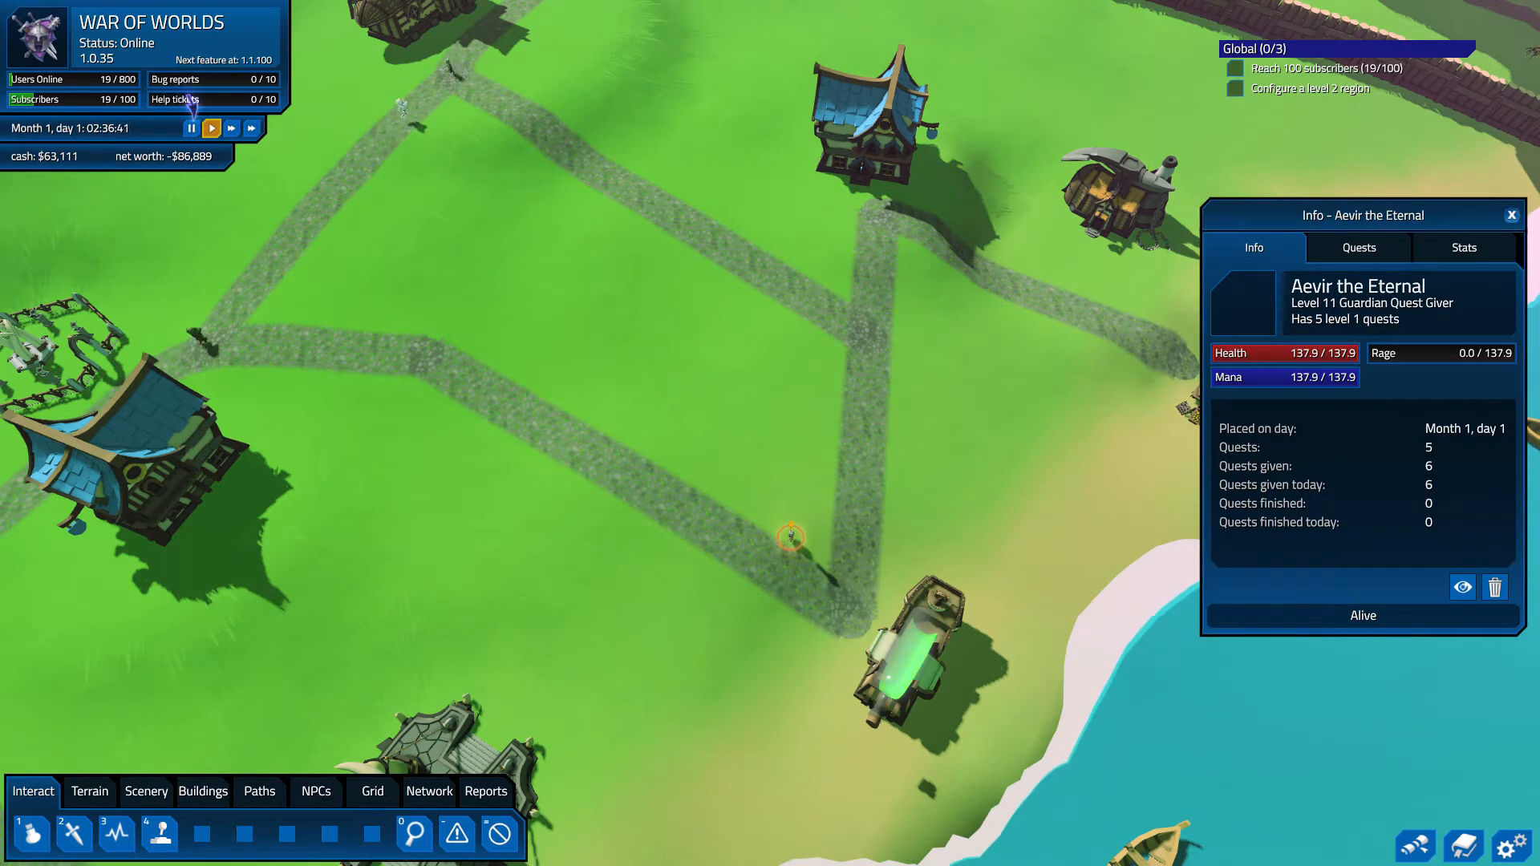
# - Pause and edit Aevir's Waste the Spiders quest to target Warlike Inn #2
pyautogui.click(191, 127)
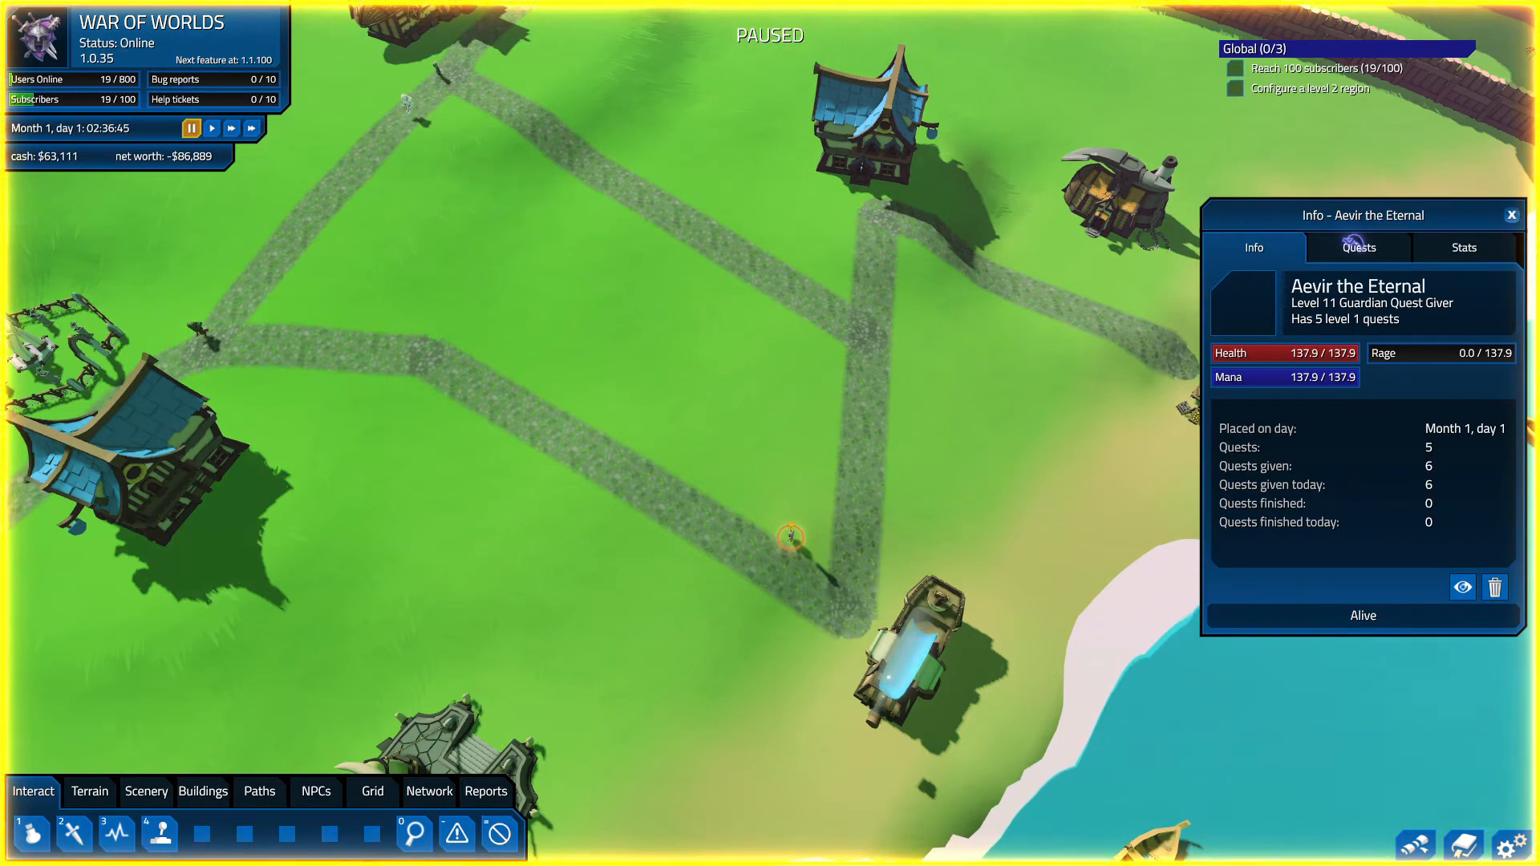
pyautogui.click(1358, 248)
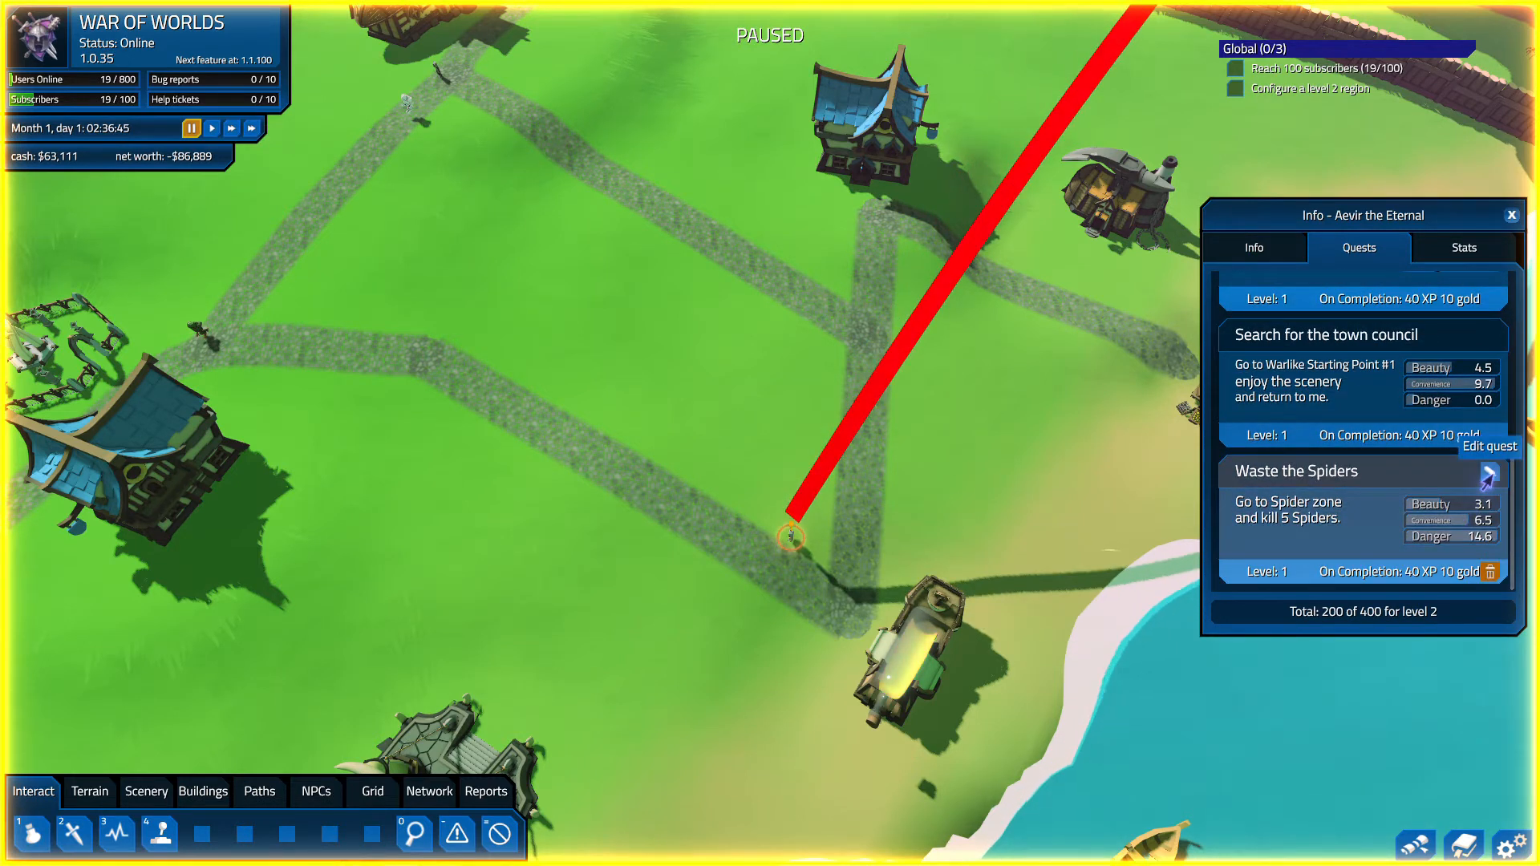
pyautogui.click(1518, 473)
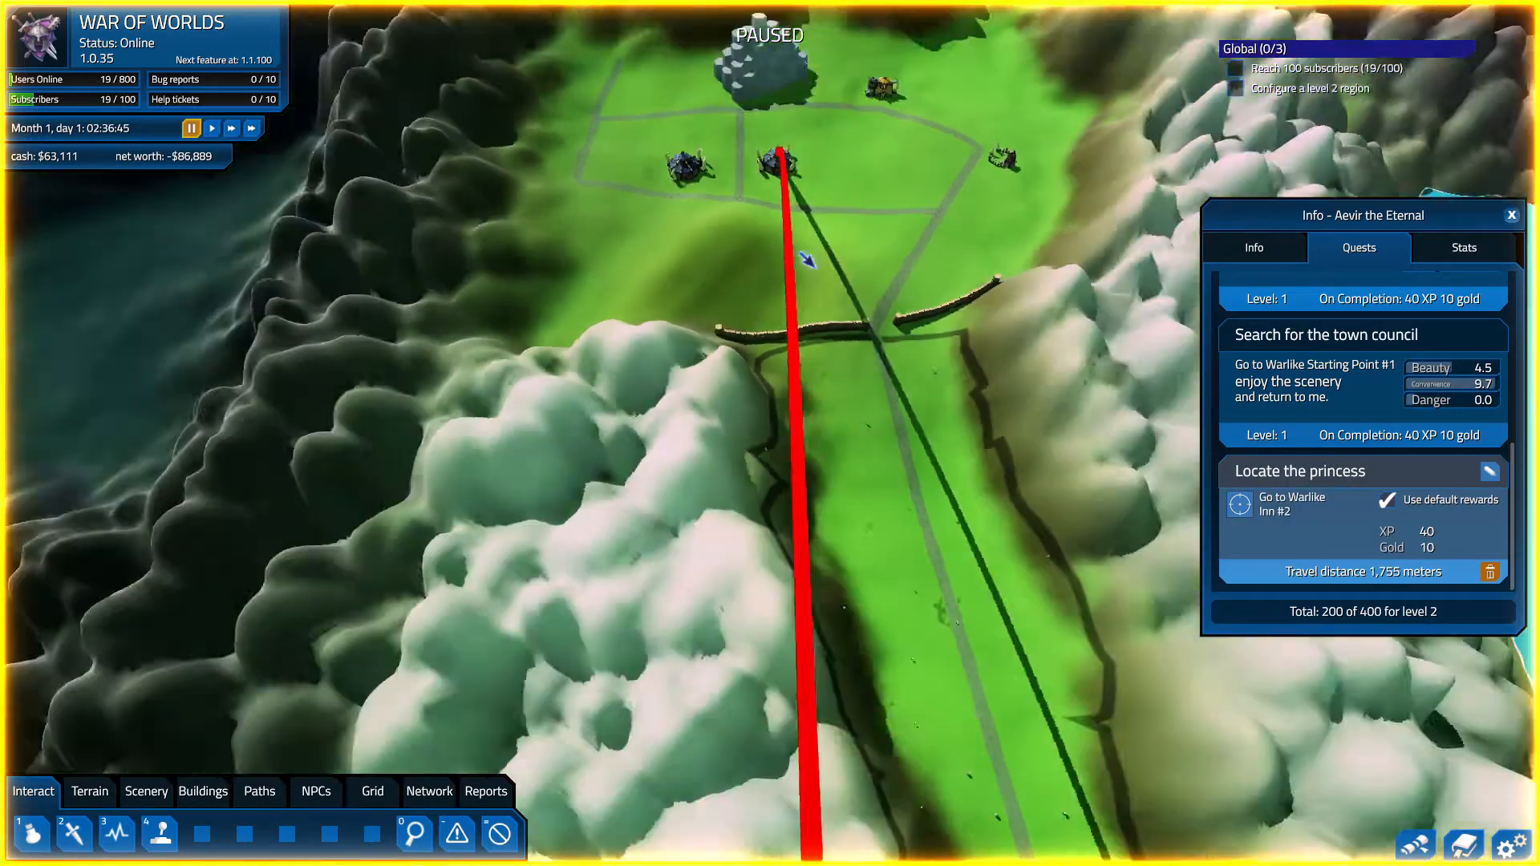
pyautogui.scroll(-3)
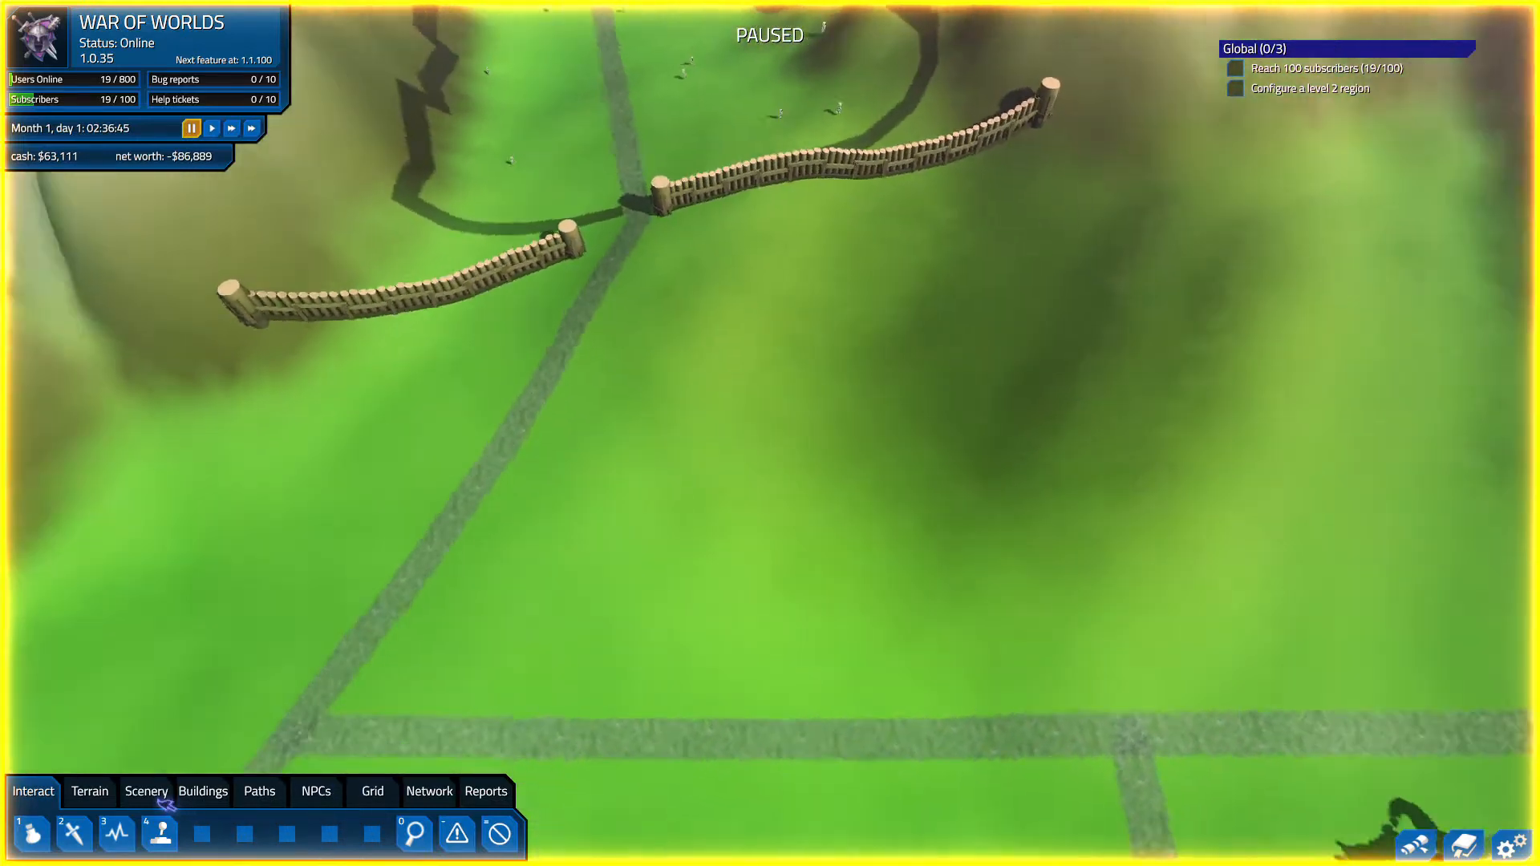
# - Pick a Guard from the Guards palette and place it in the village
pyautogui.click(203, 791)
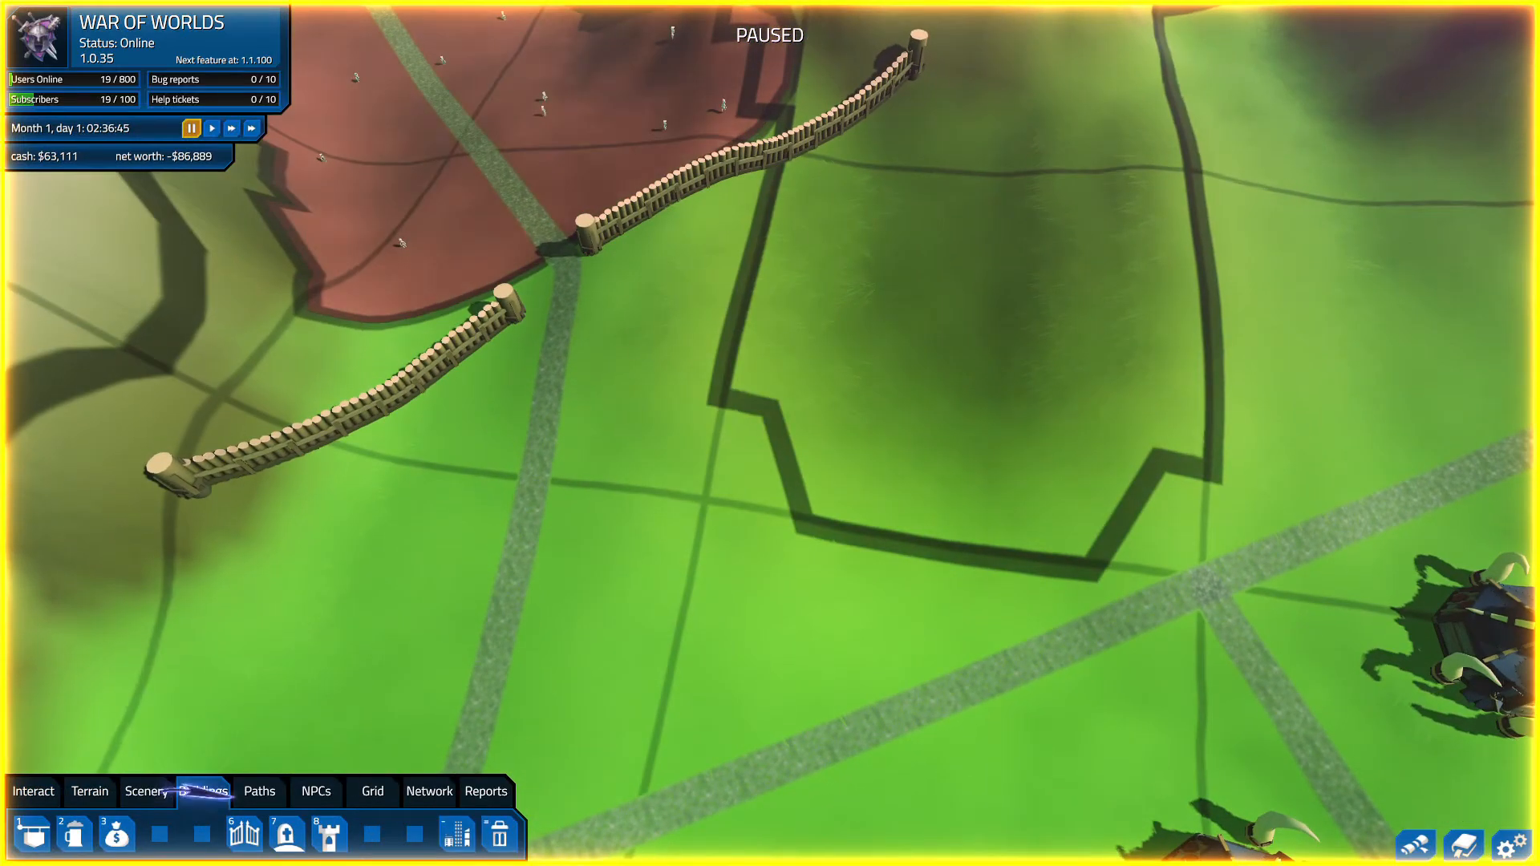
pyautogui.click(315, 792)
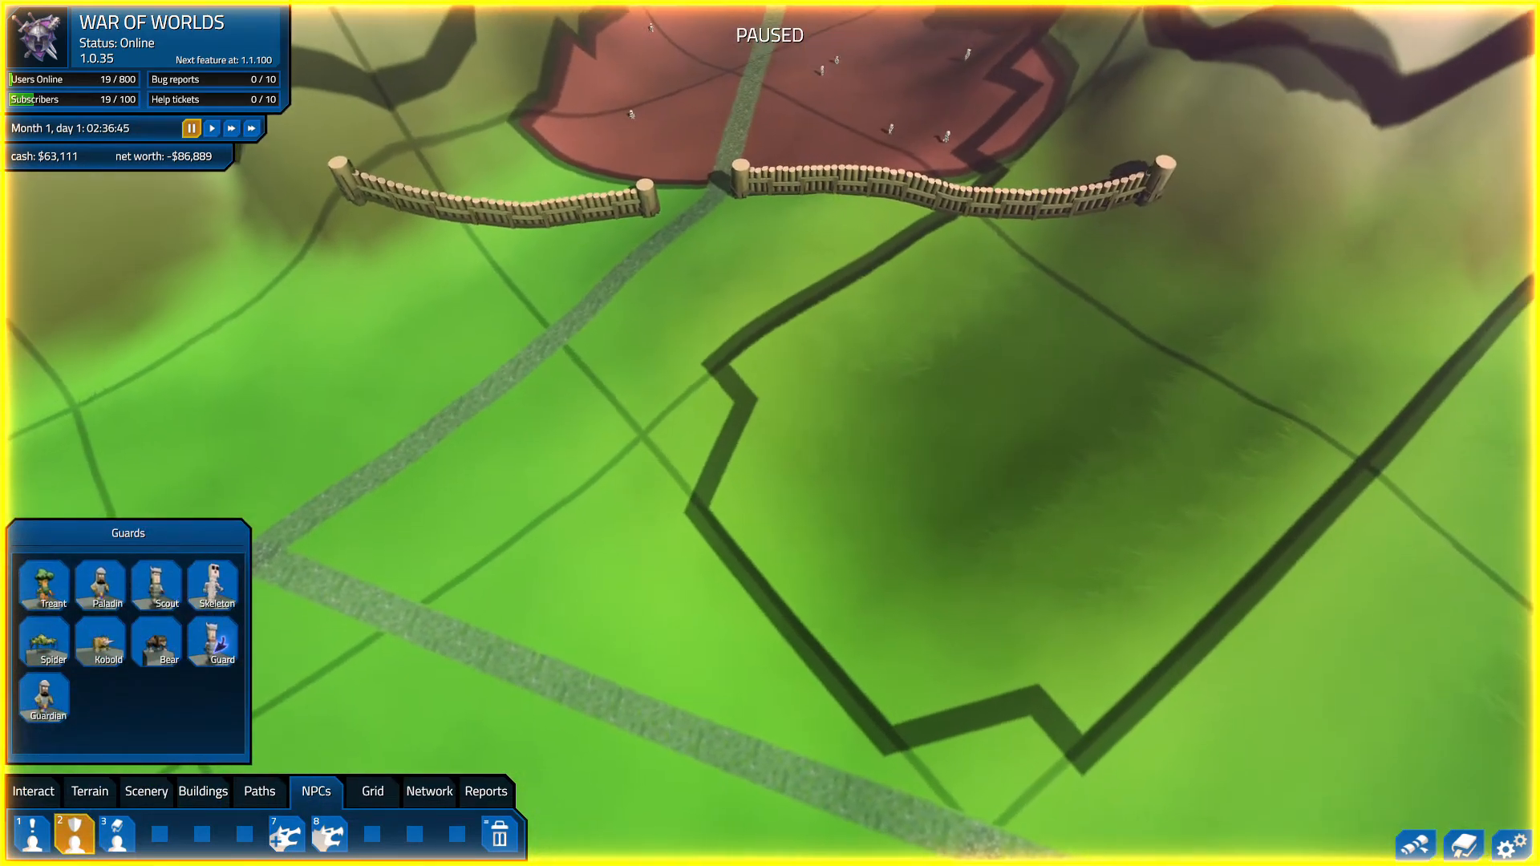
pyautogui.click(707, 182)
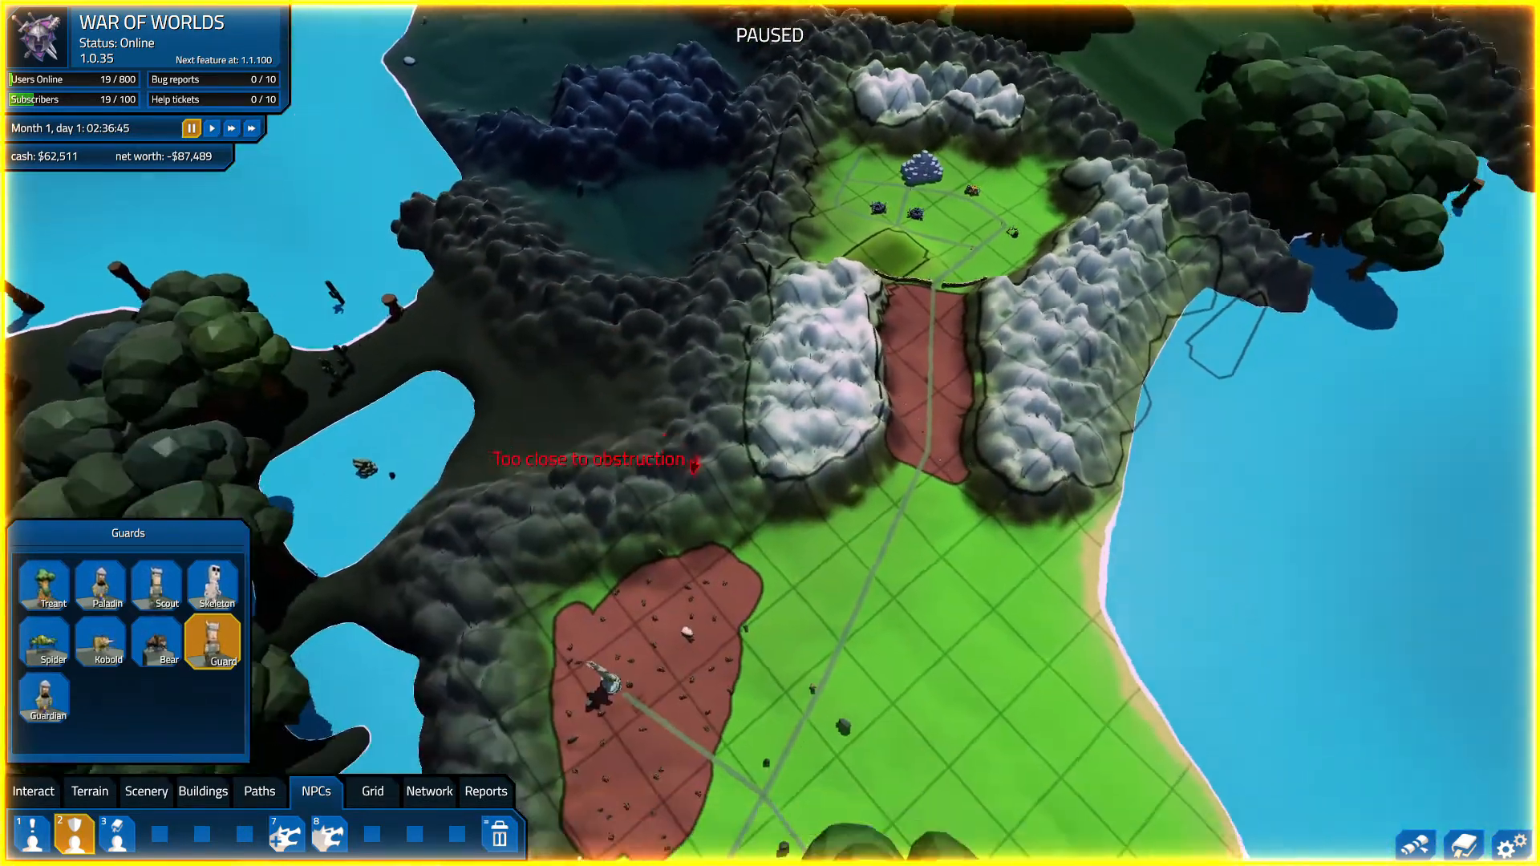
pyautogui.click(32, 791)
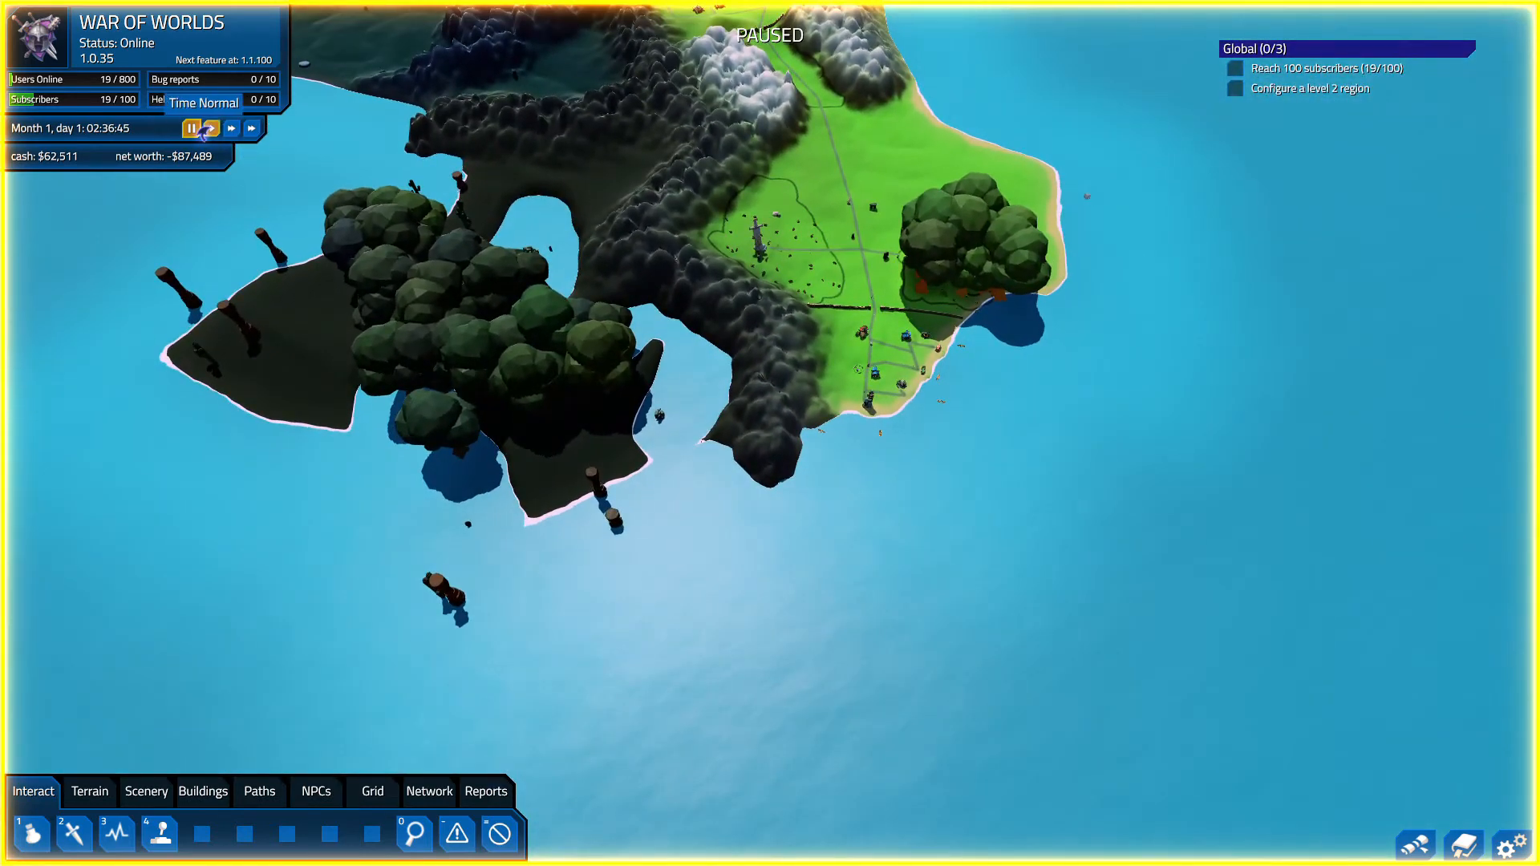
pyautogui.click(211, 128)
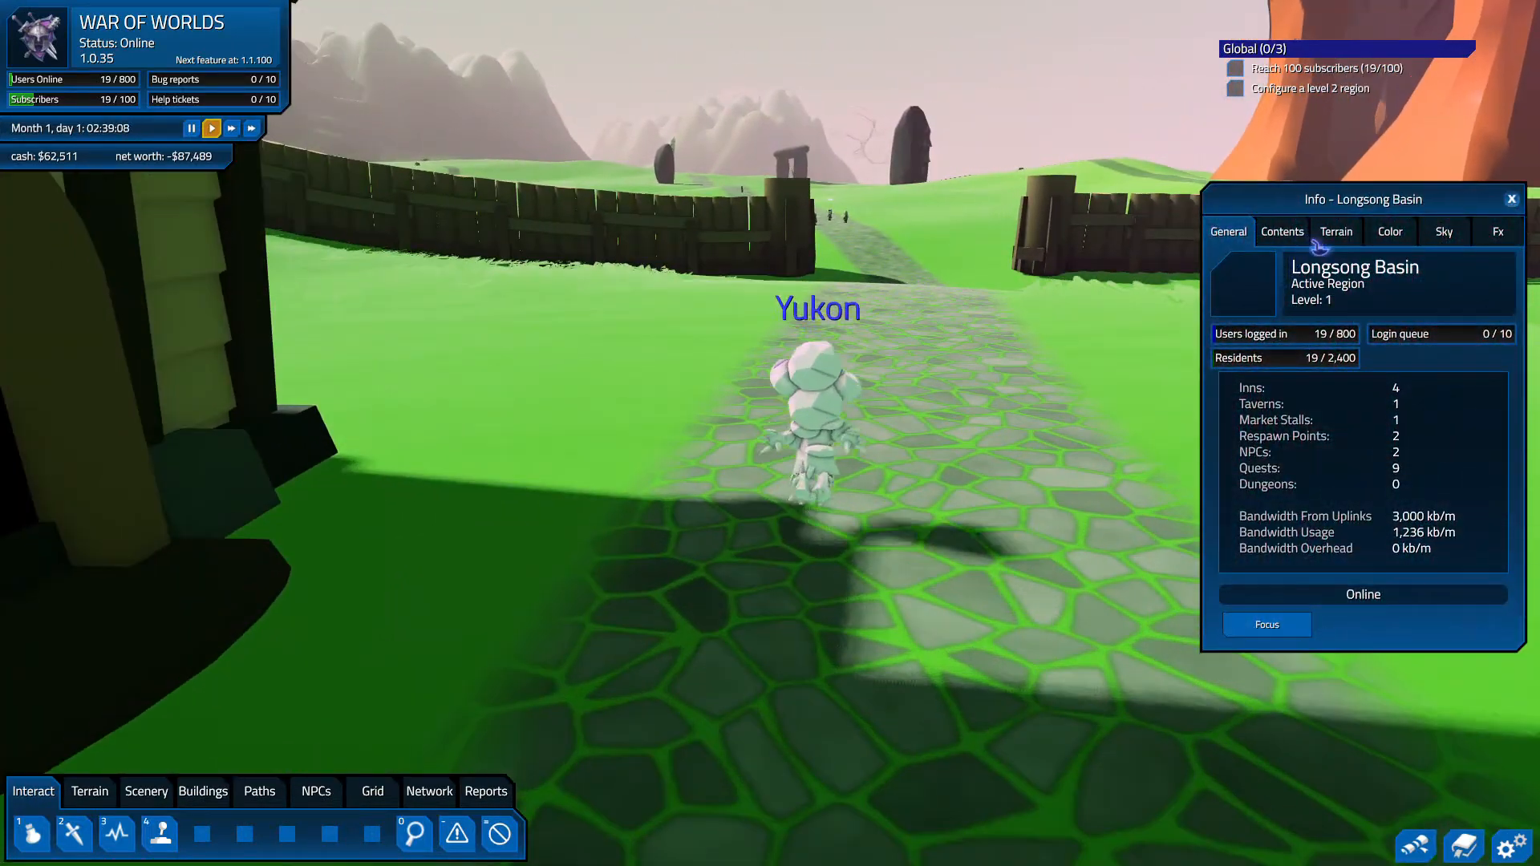
pyautogui.click(1388, 232)
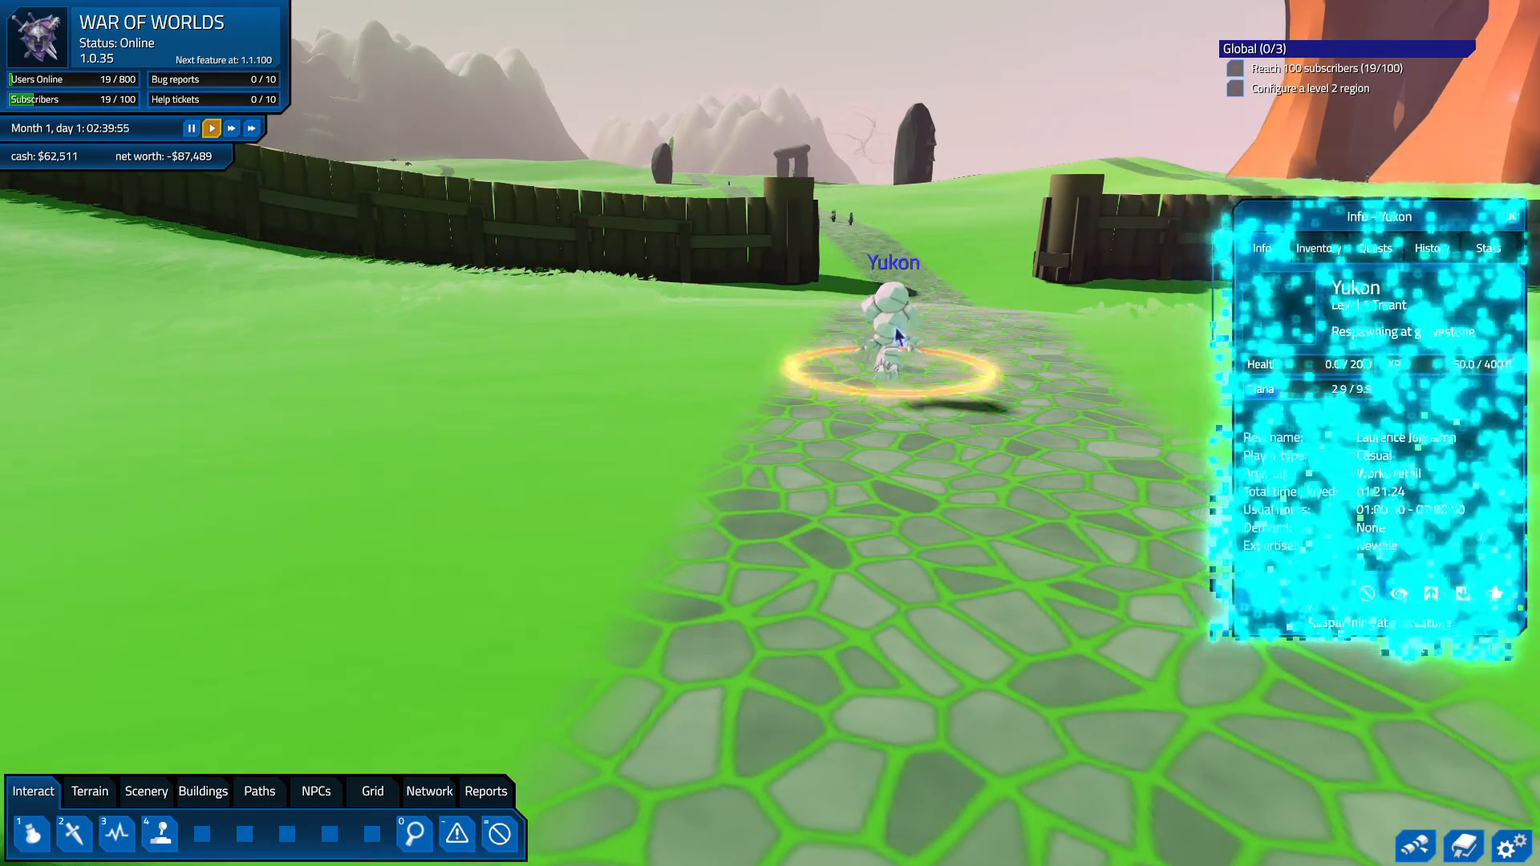
pyautogui.click(1374, 247)
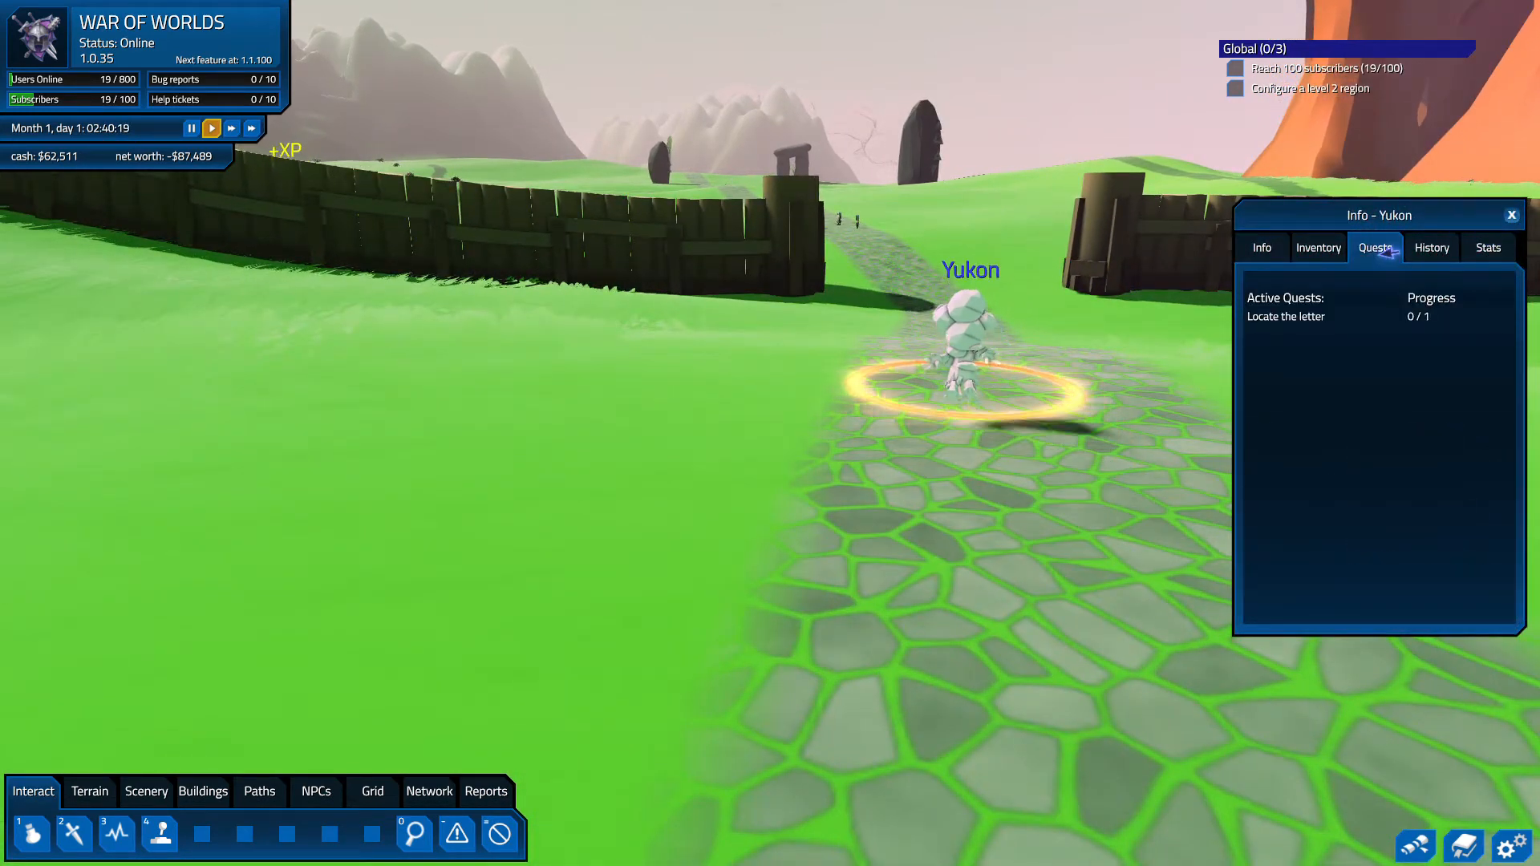
pyautogui.click(1431, 247)
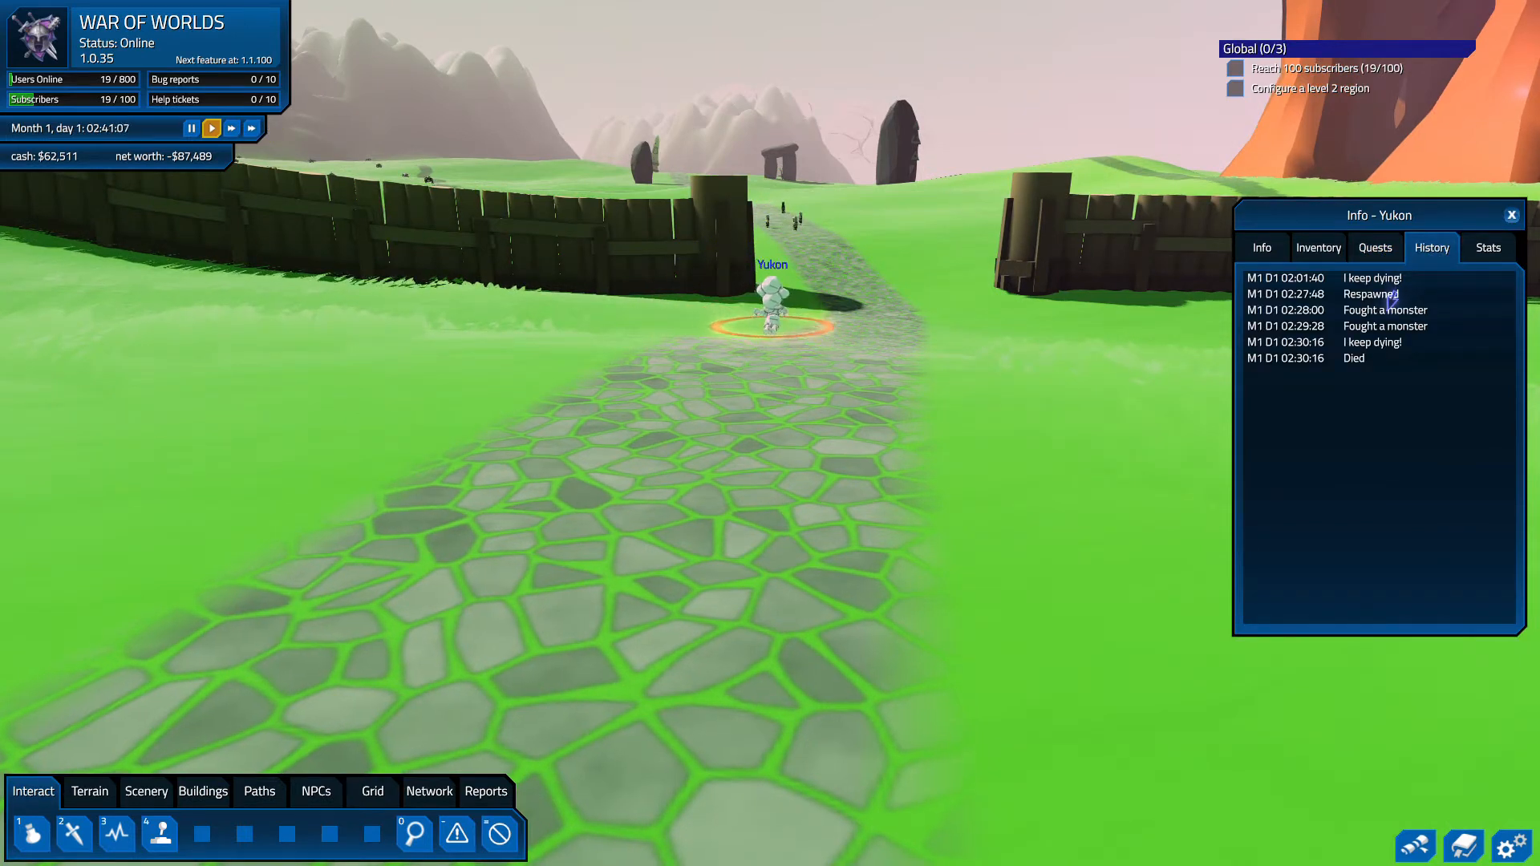
pyautogui.click(1487, 248)
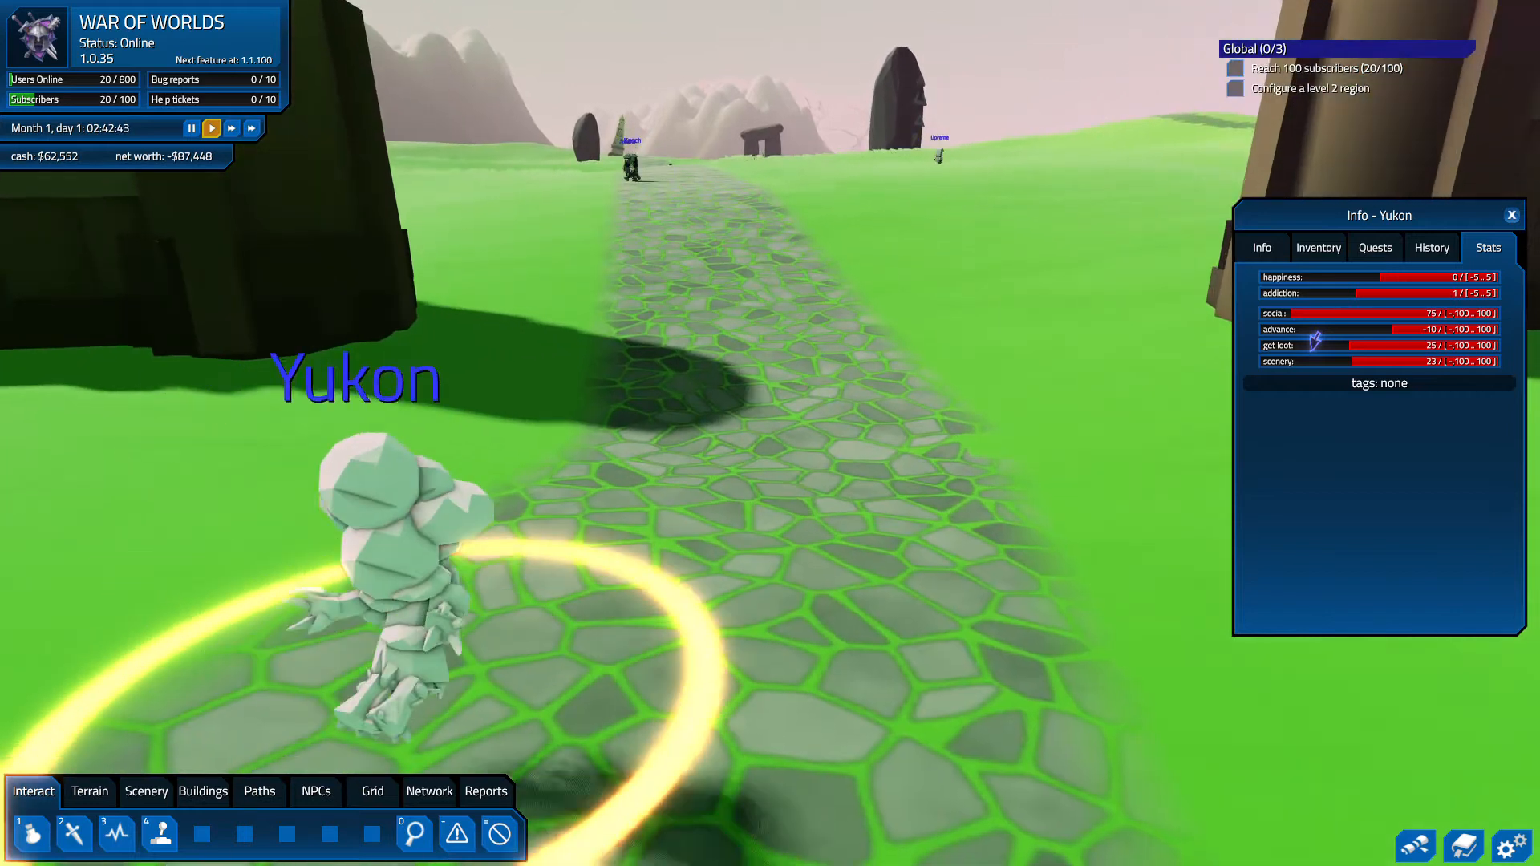
pyautogui.click(1318, 246)
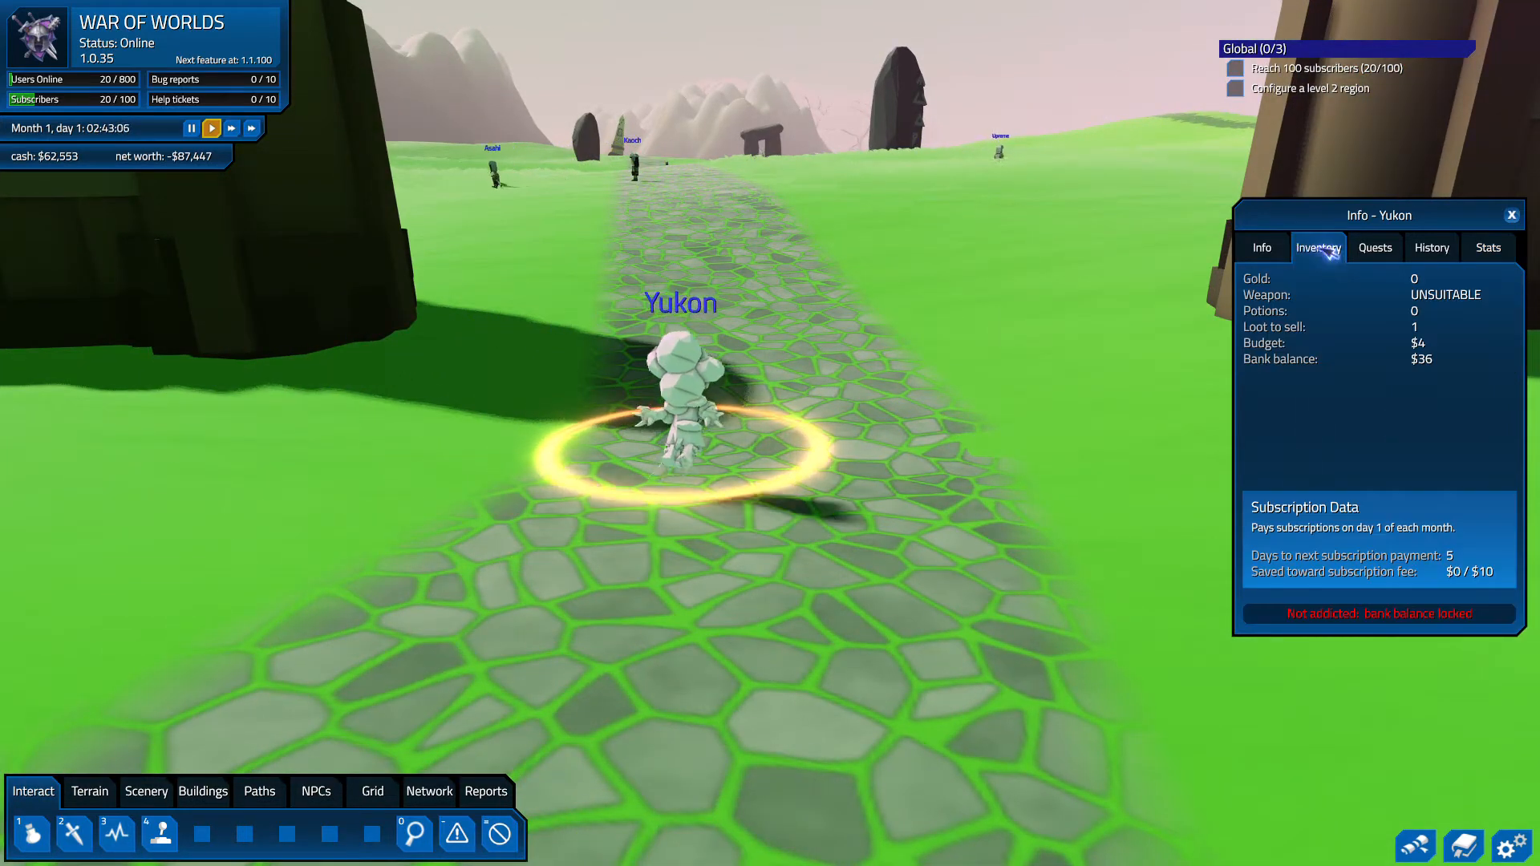
pyautogui.click(1487, 247)
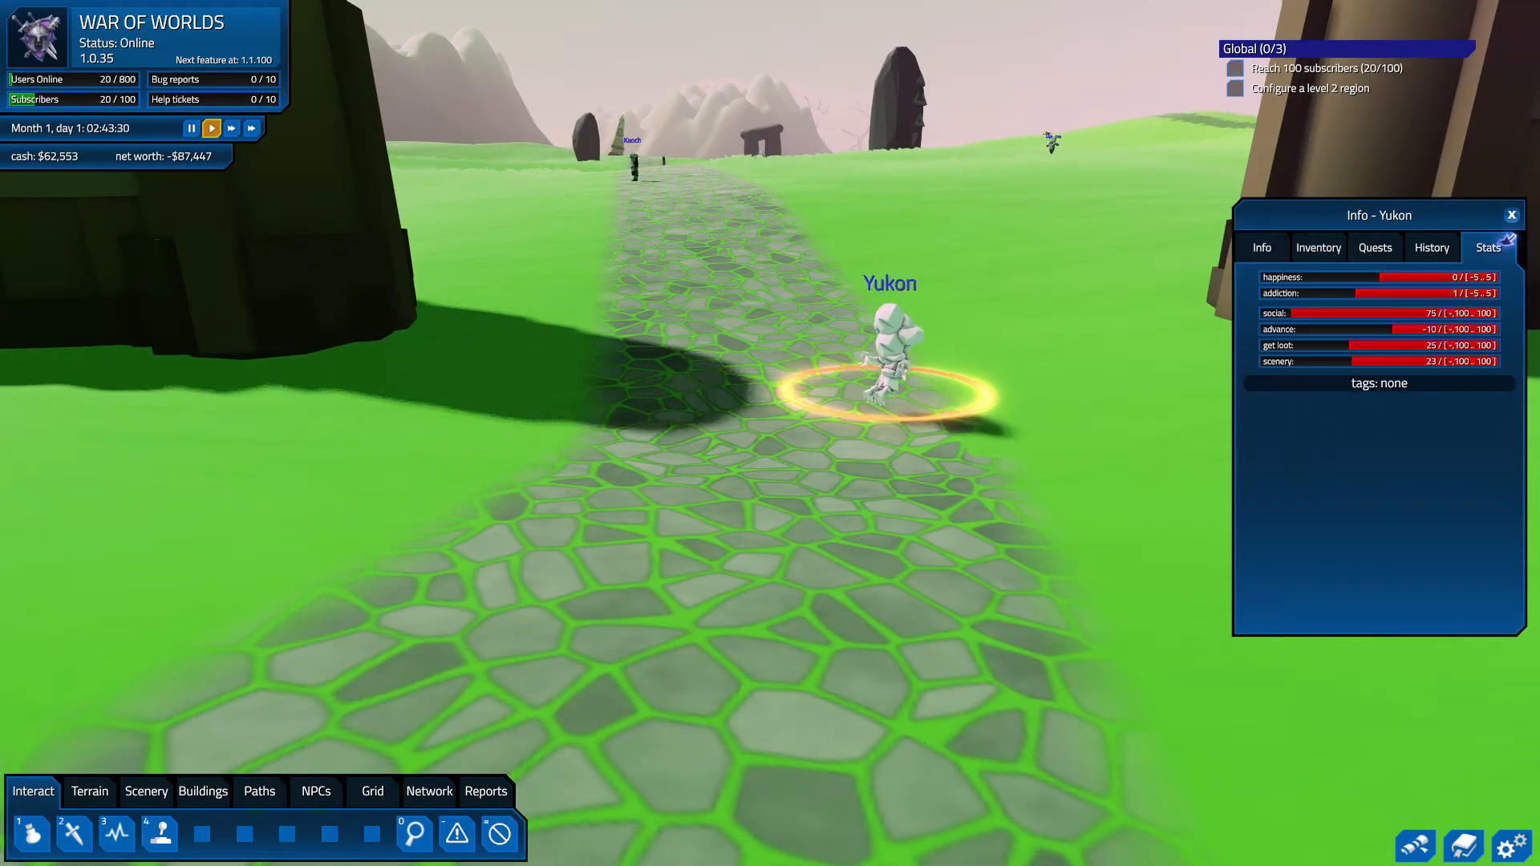
pyautogui.click(1261, 246)
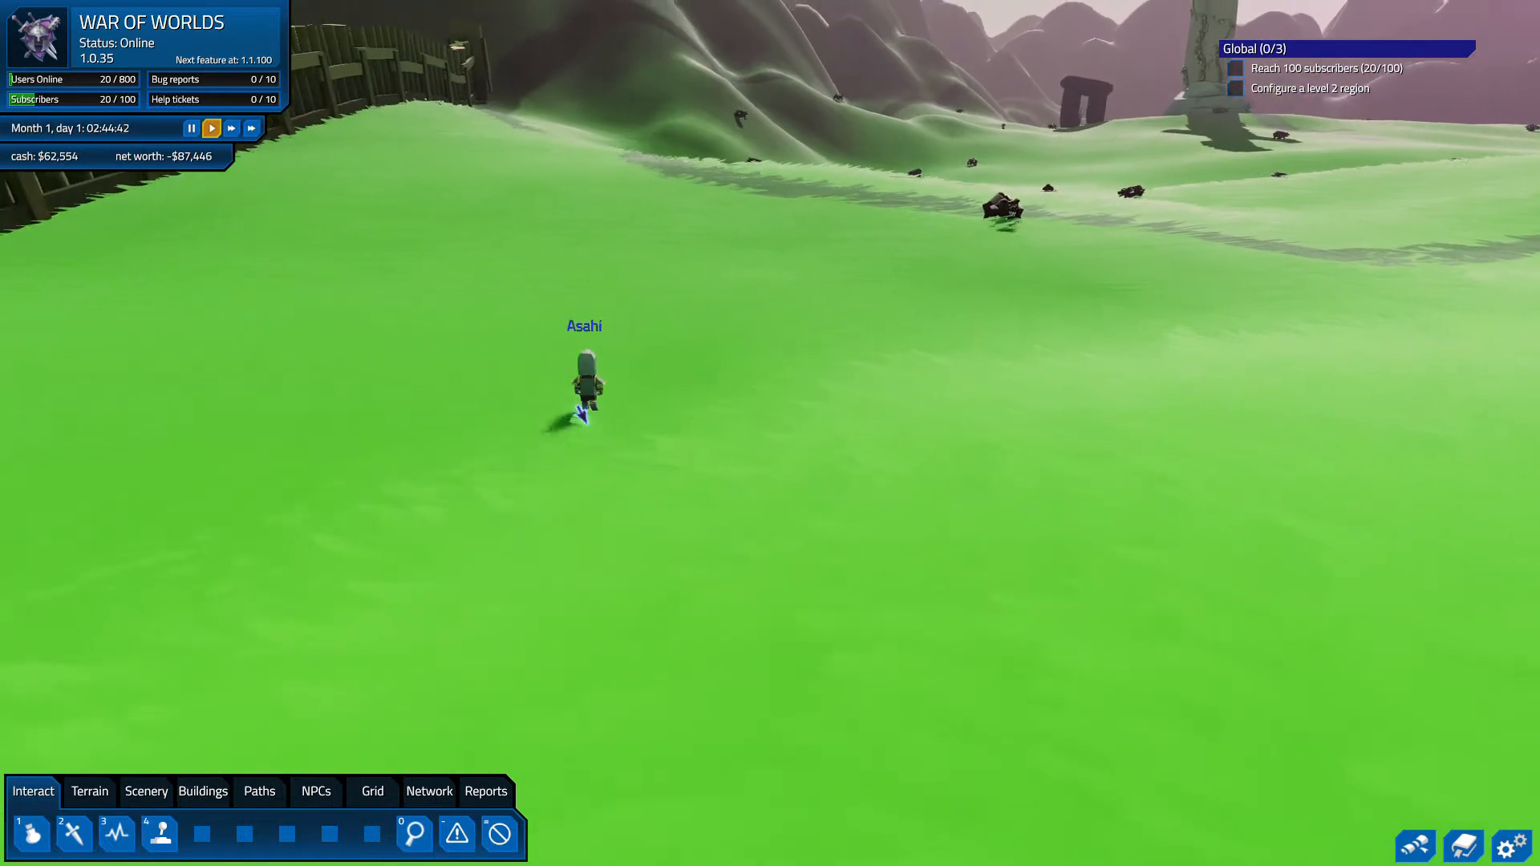
pyautogui.click(585, 384)
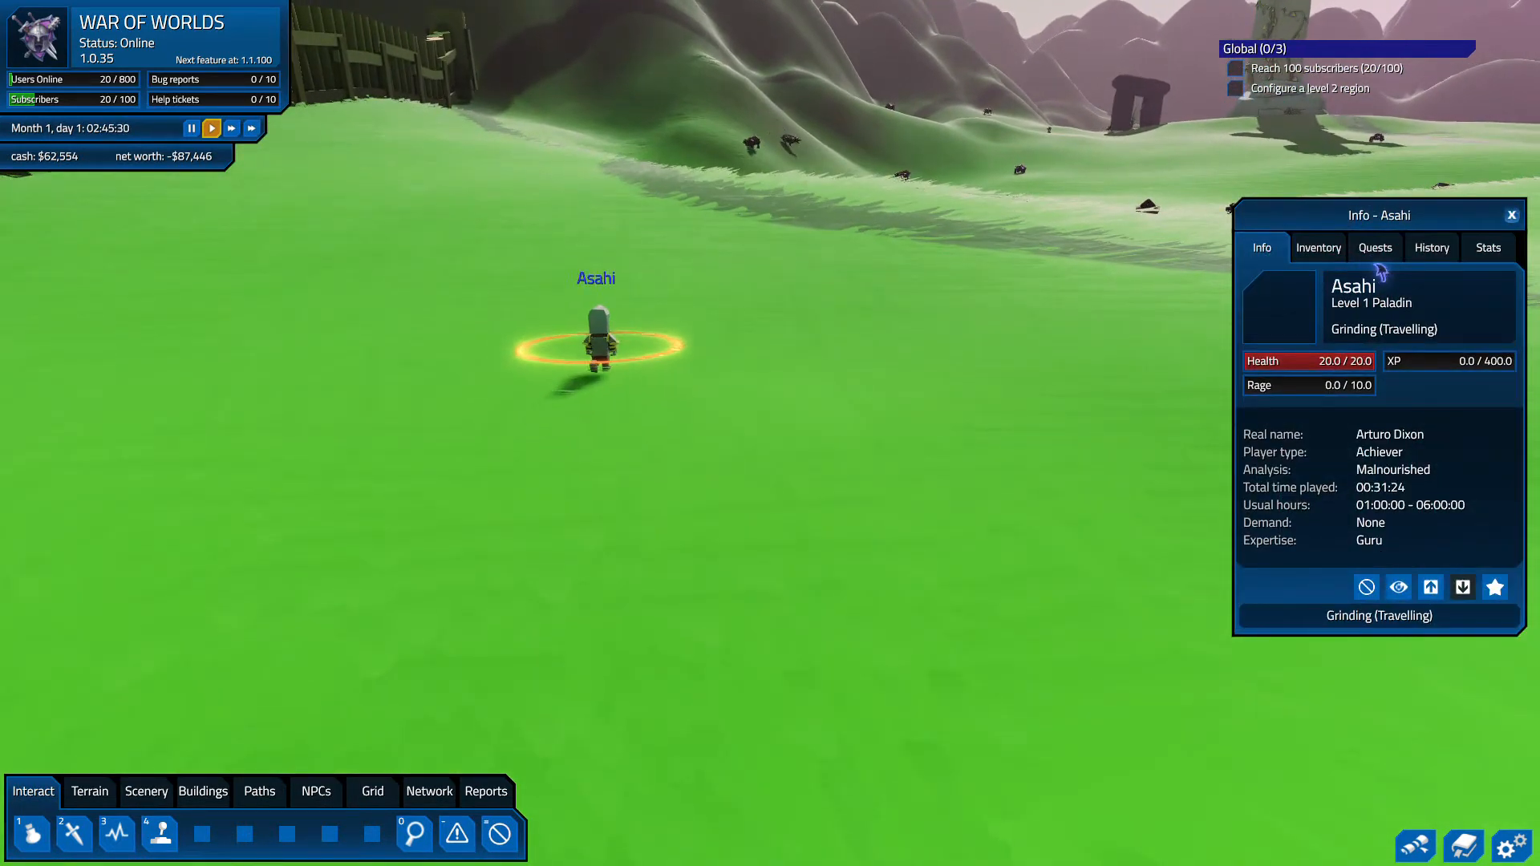
pyautogui.click(1375, 248)
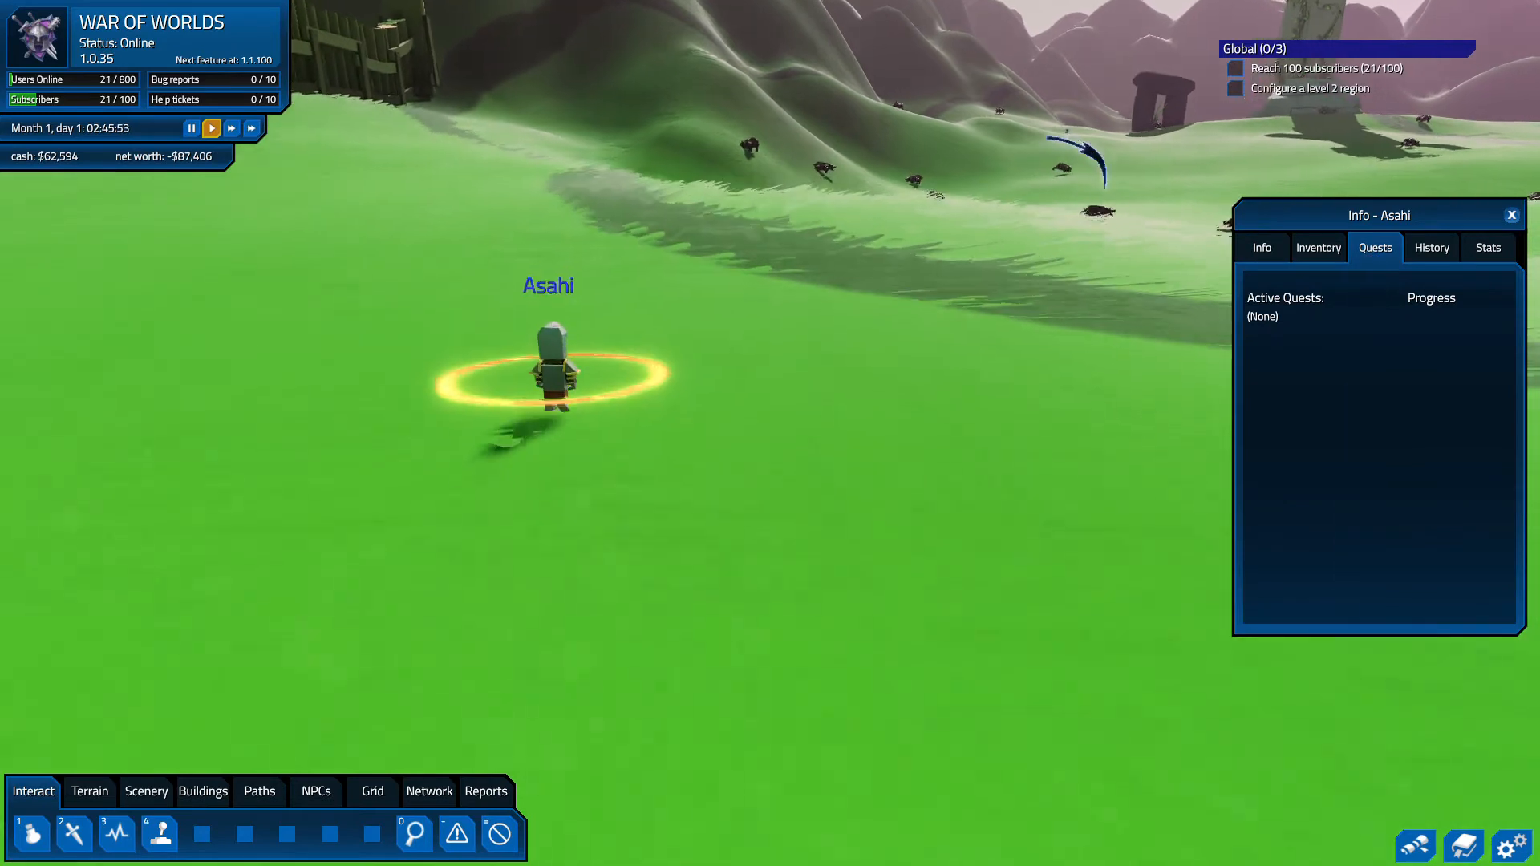
pyautogui.click(1431, 248)
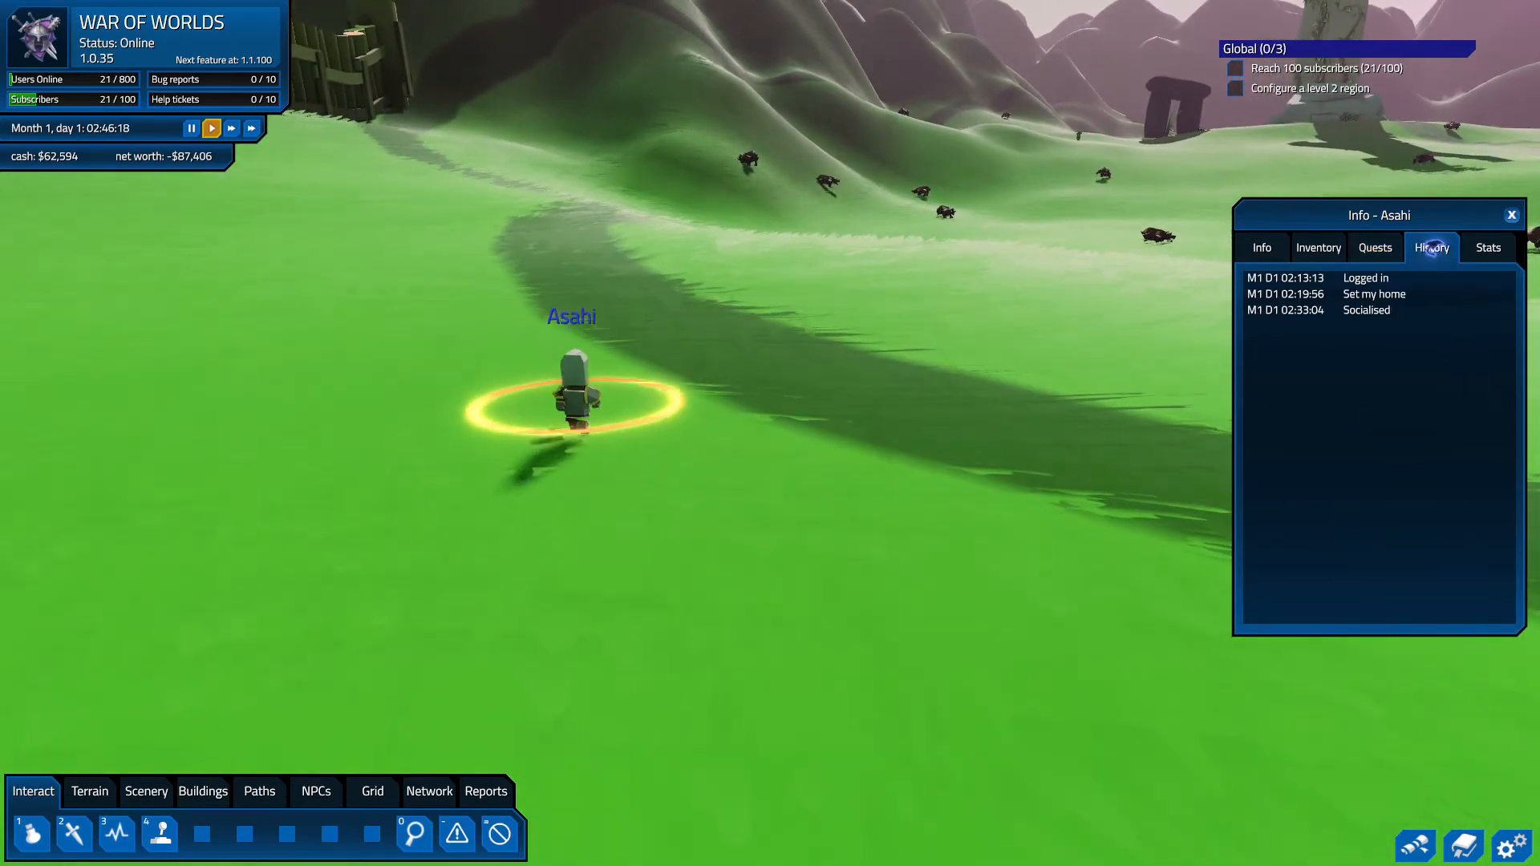
pyautogui.click(1488, 248)
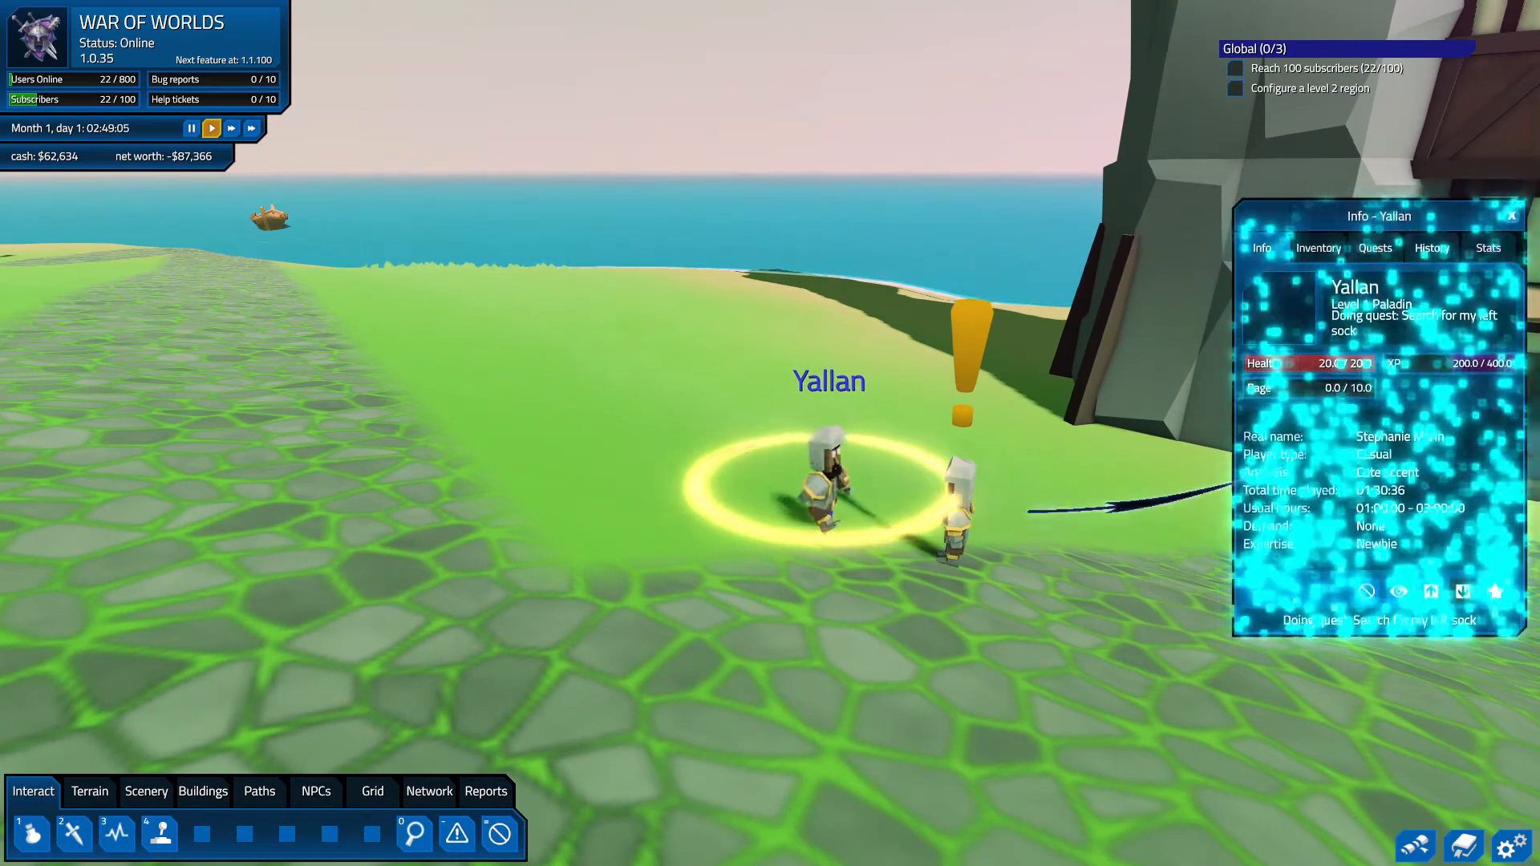
pyautogui.click(1375, 247)
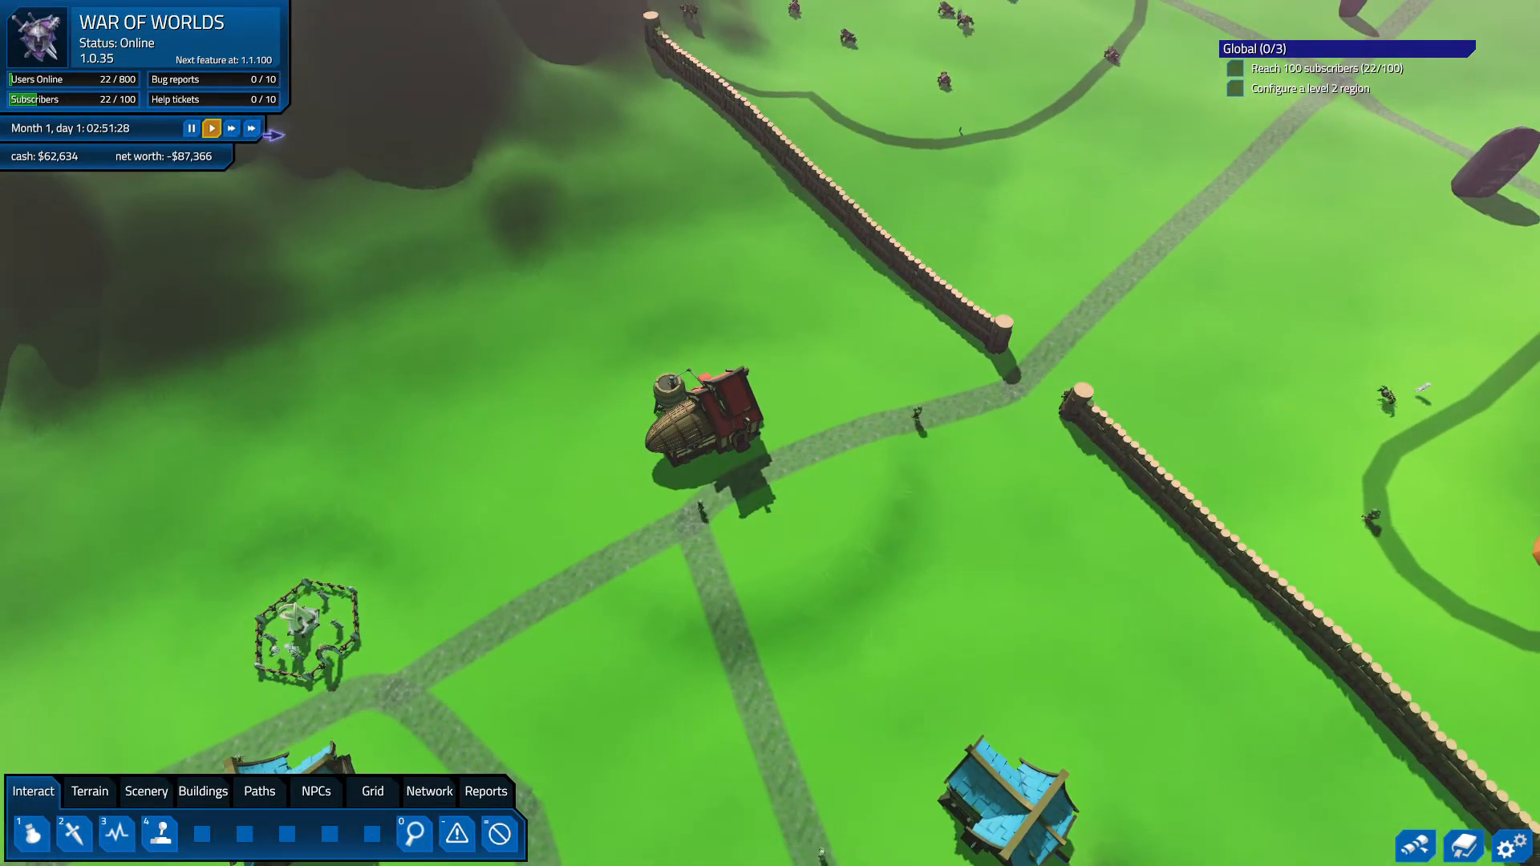
# - Fast-forward the game clock until a subscriber reaches level 2
pyautogui.click(252, 128)
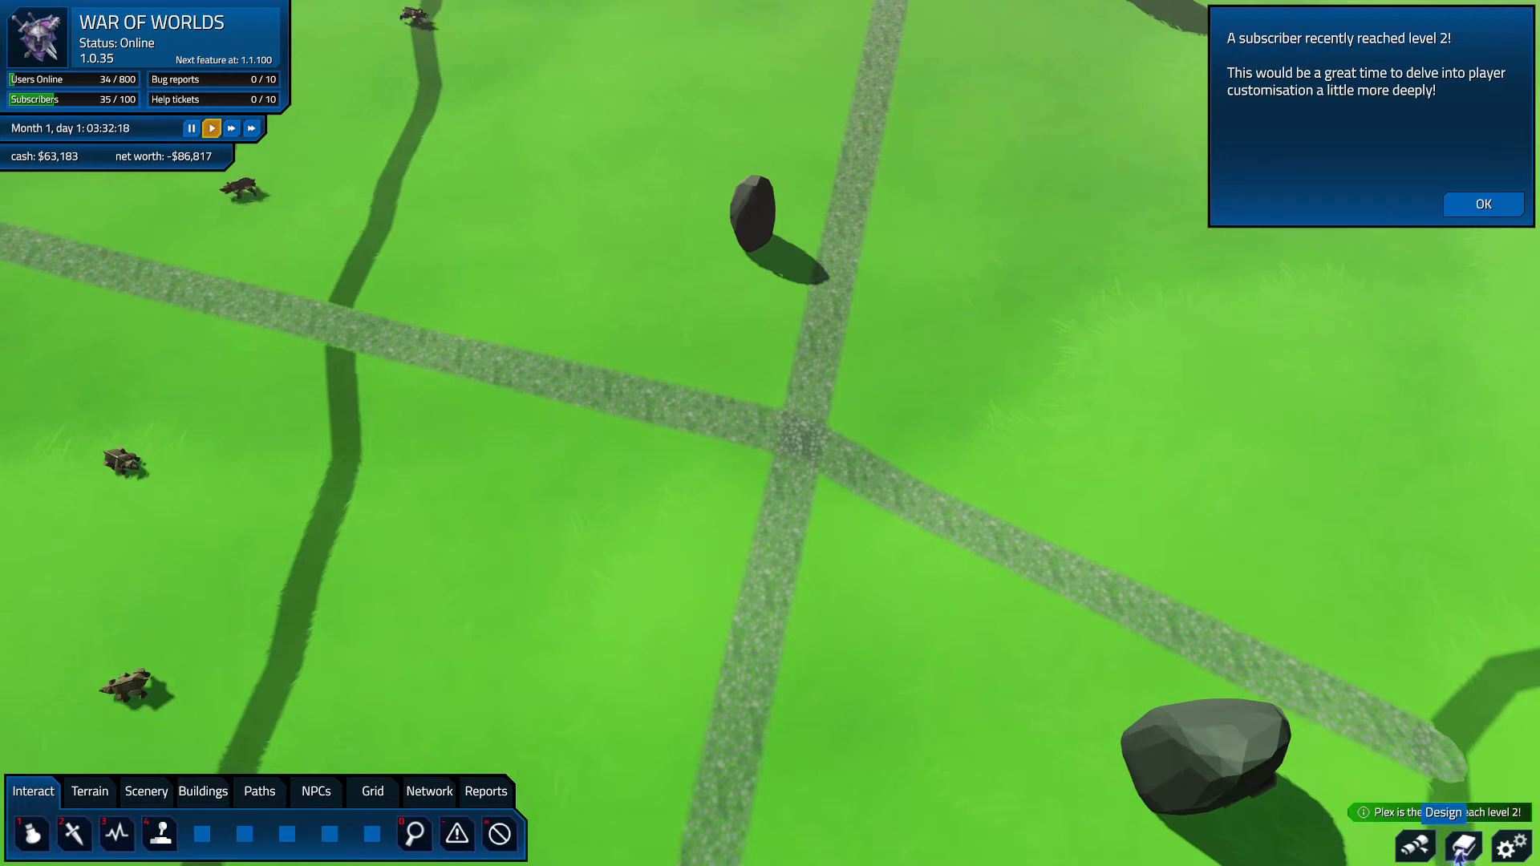
# - Pause the game and switch between the terrain and scenery tools
pyautogui.click(191, 128)
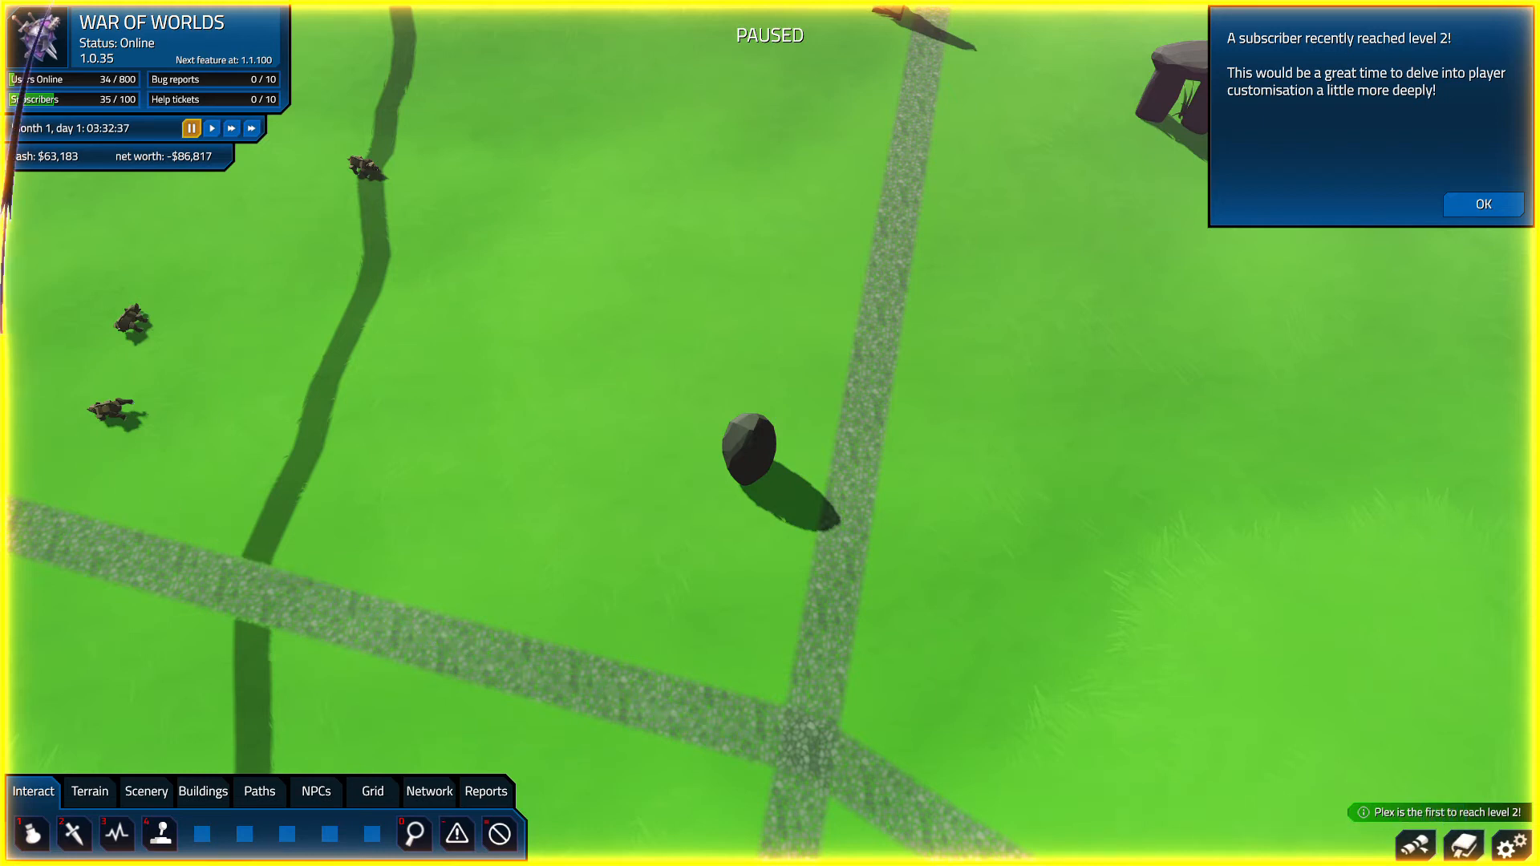
pyautogui.click(88, 792)
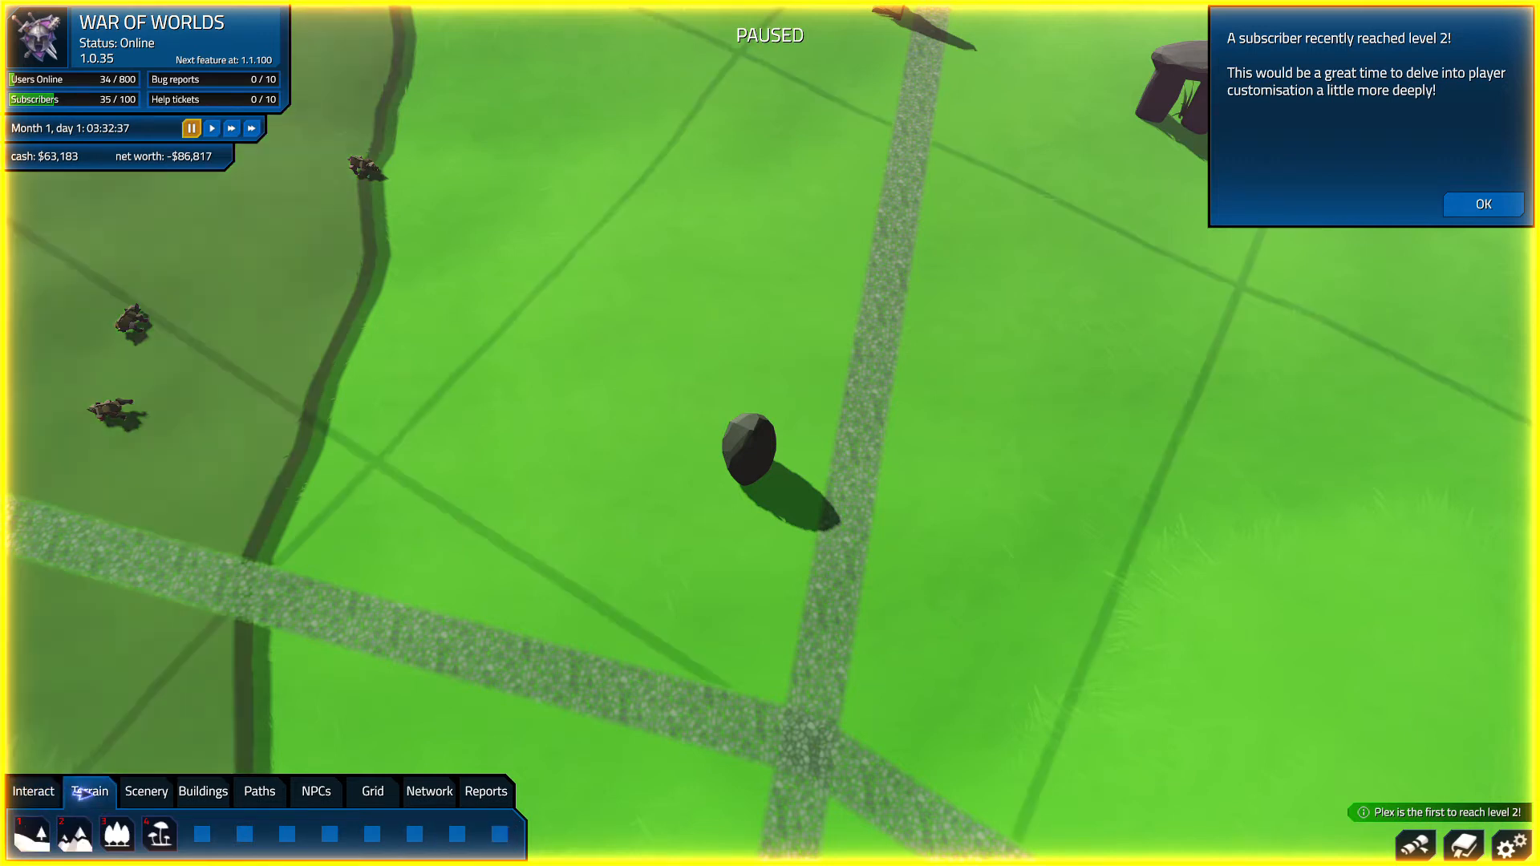
pyautogui.click(145, 791)
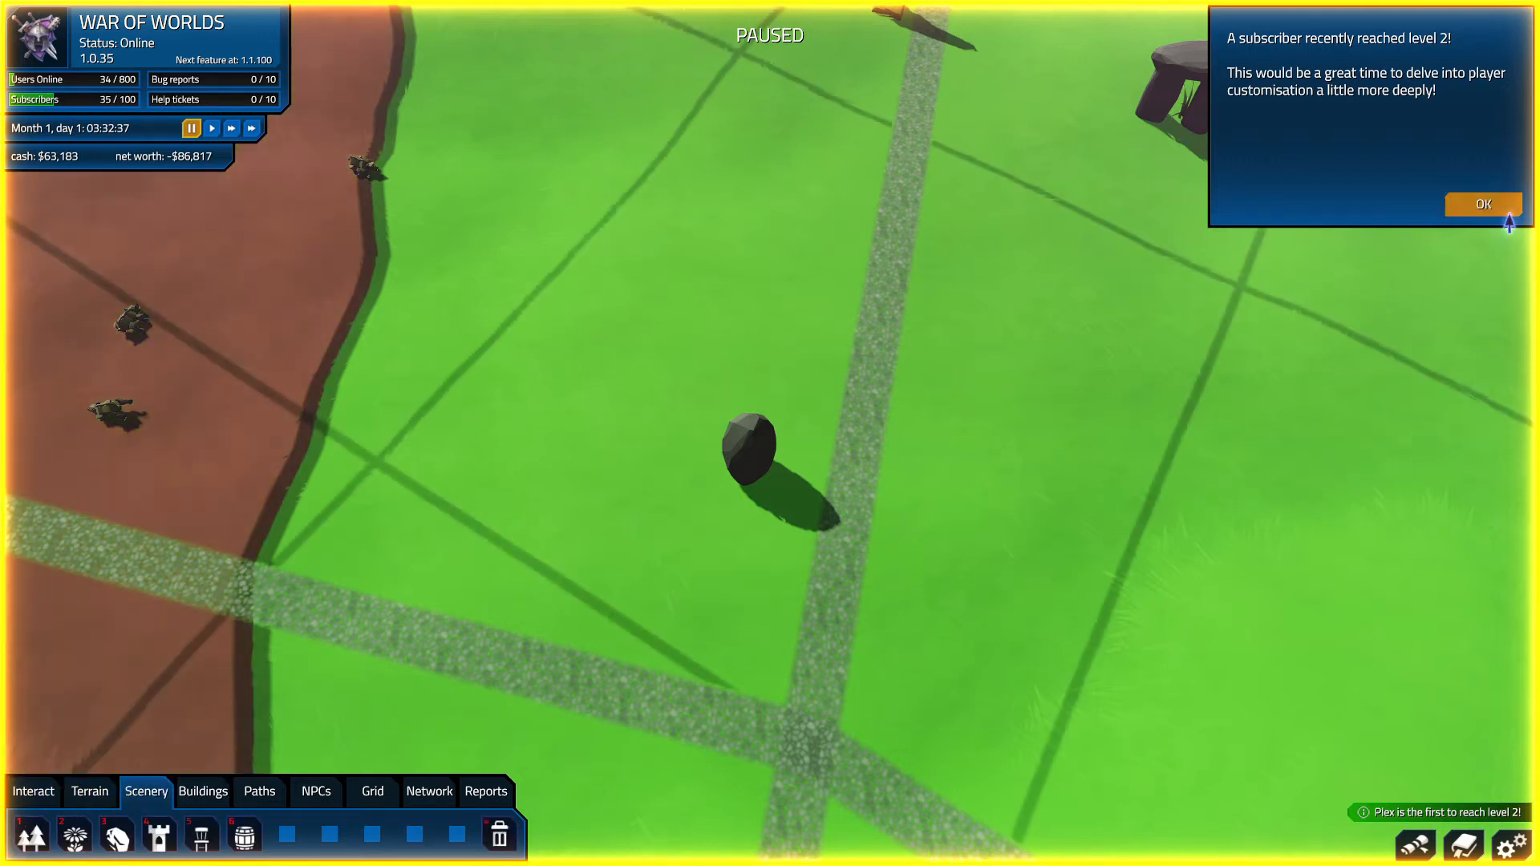
# - Click through and dismiss every level 2 tutorial tip
pyautogui.click(1483, 204)
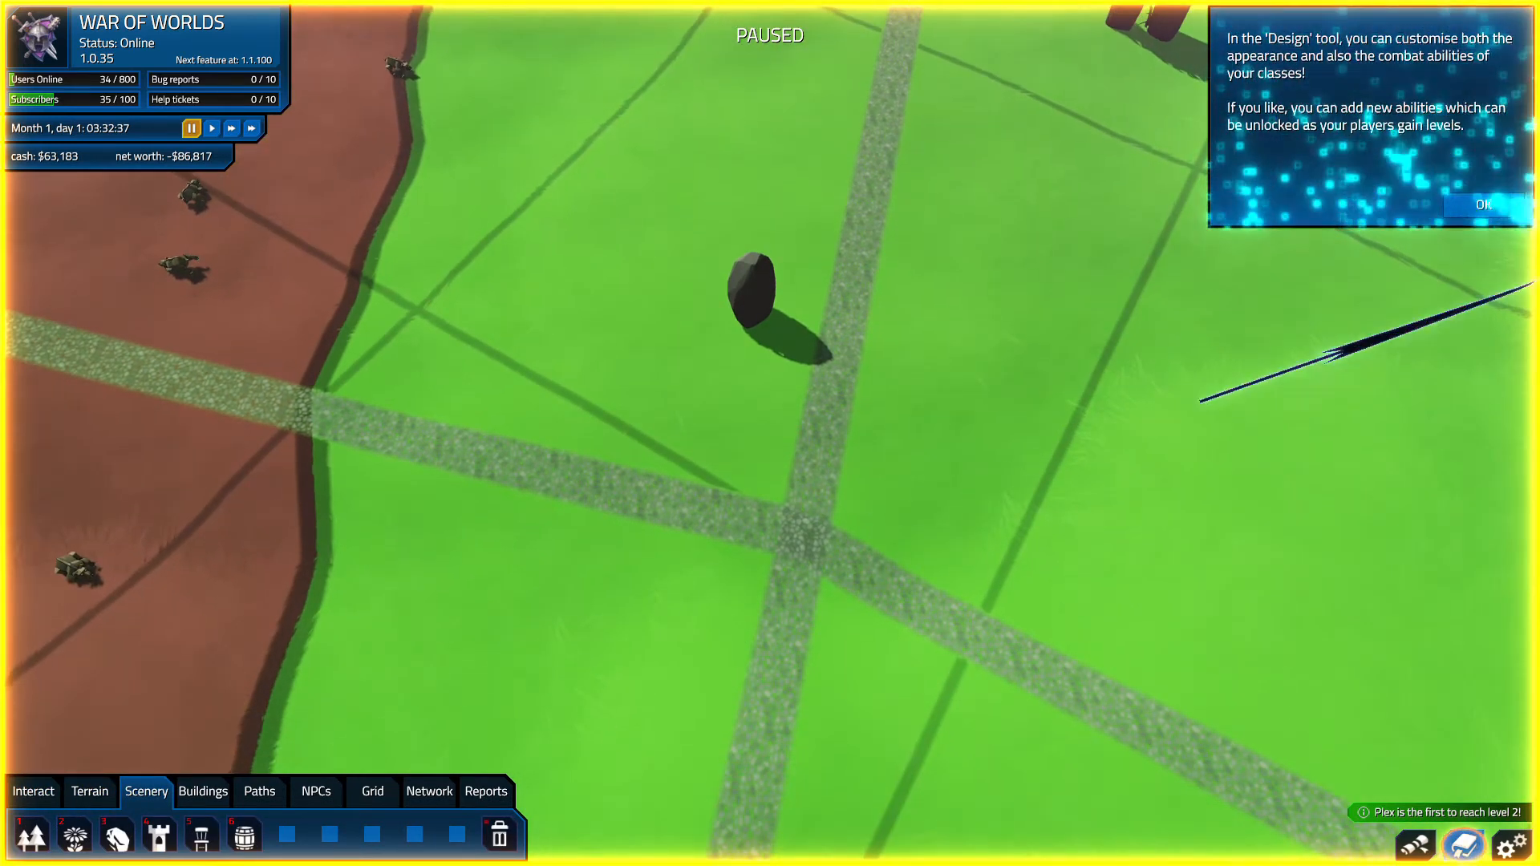
pyautogui.click(1482, 205)
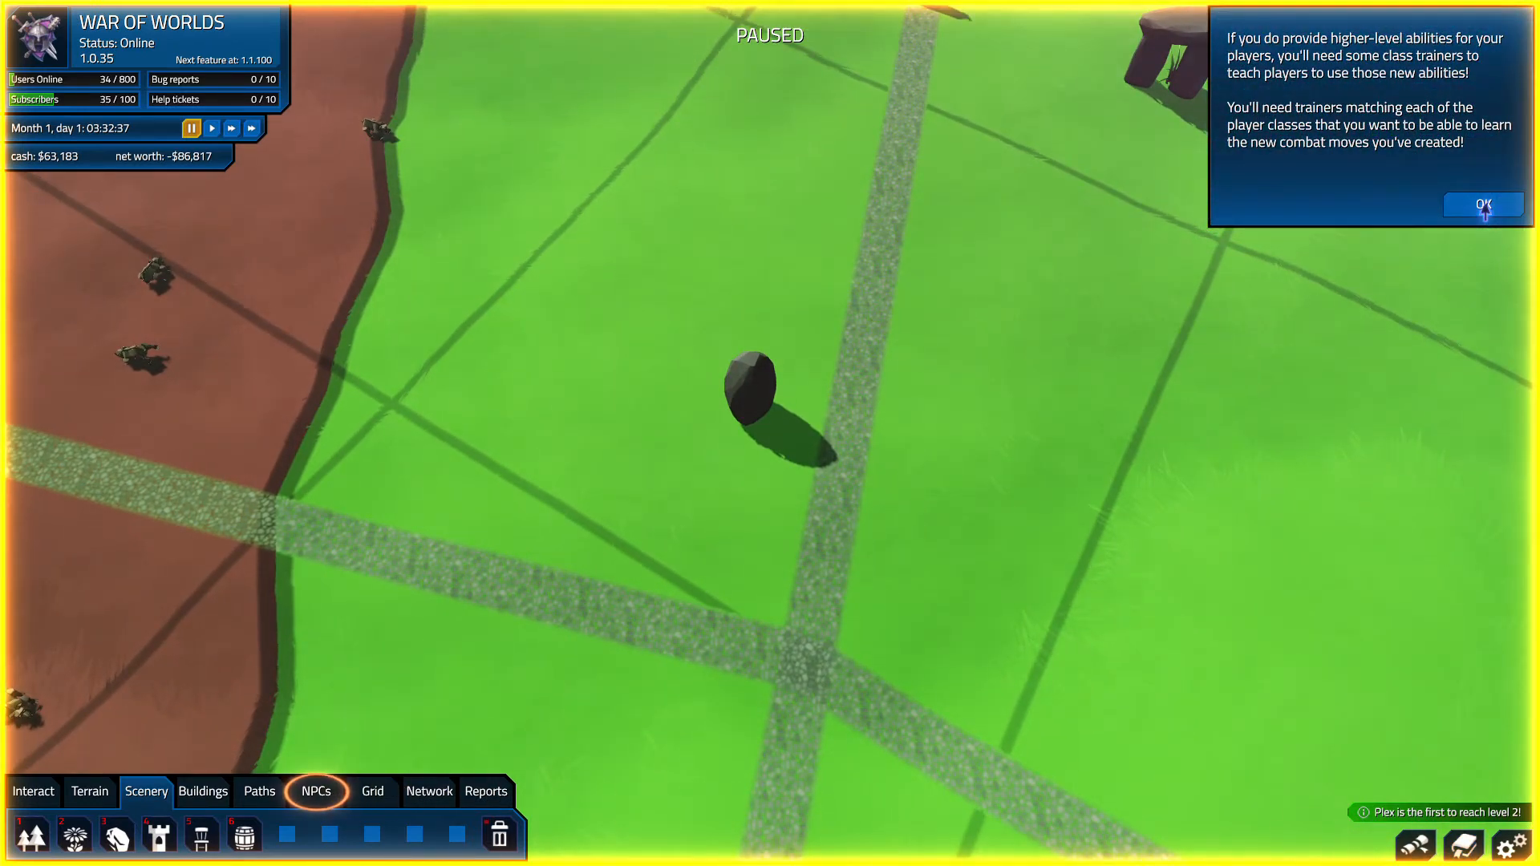
pyautogui.click(1483, 204)
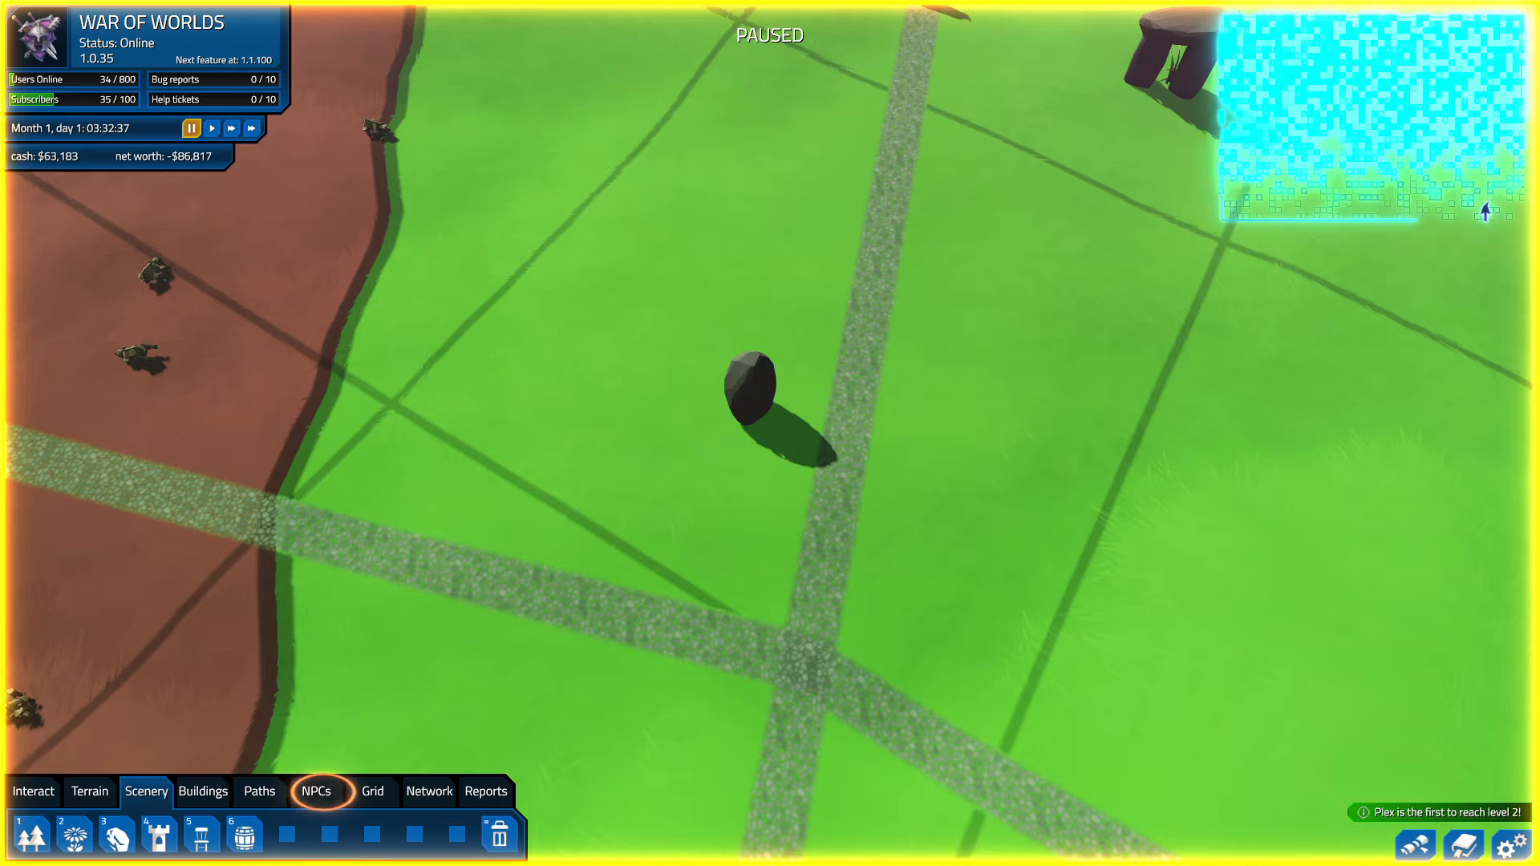
pyautogui.click(372, 792)
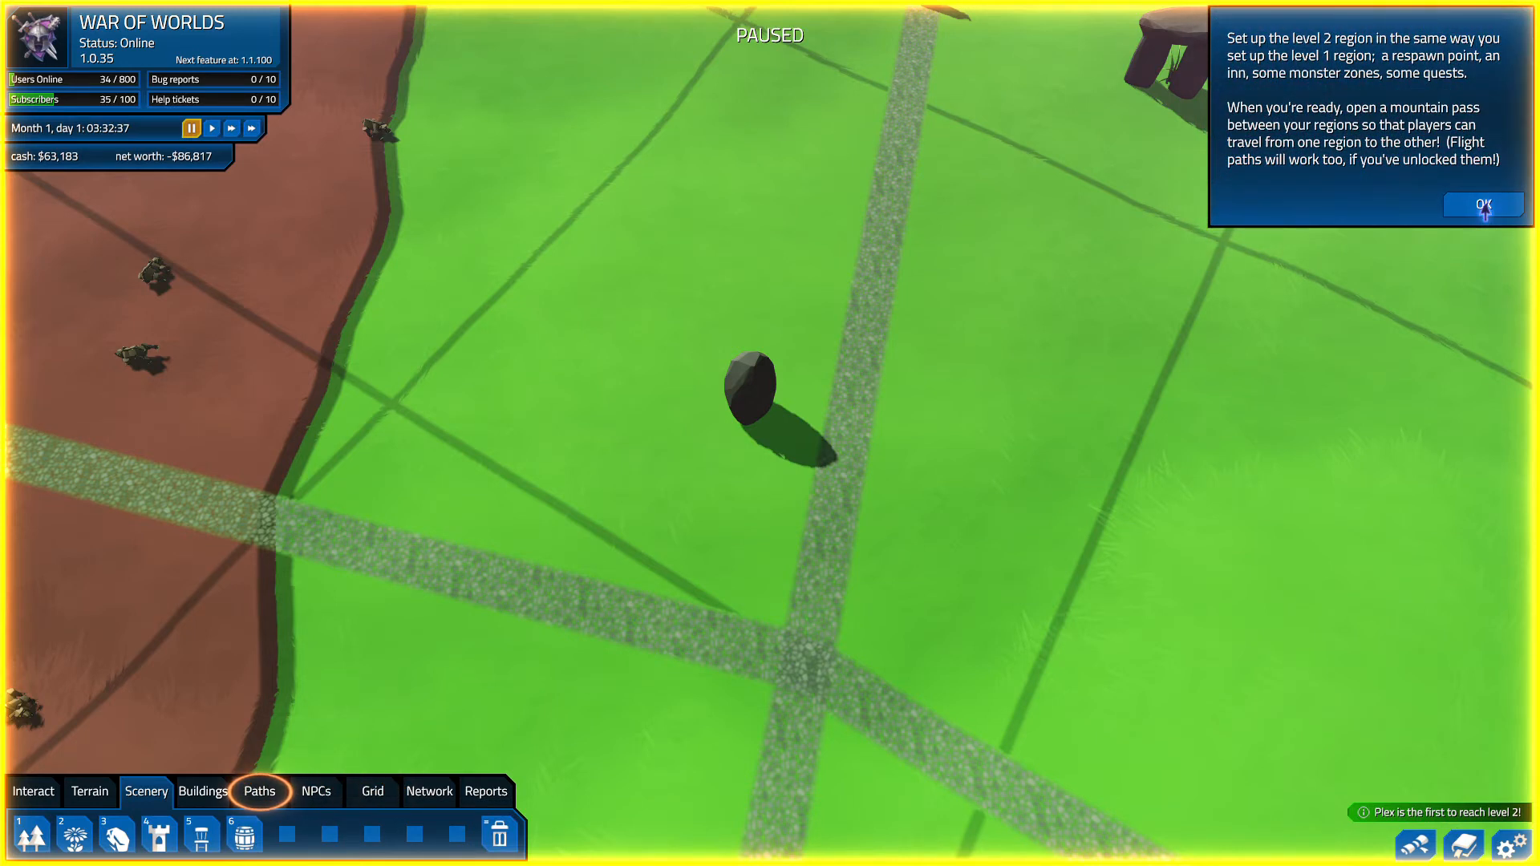
pyautogui.click(1484, 205)
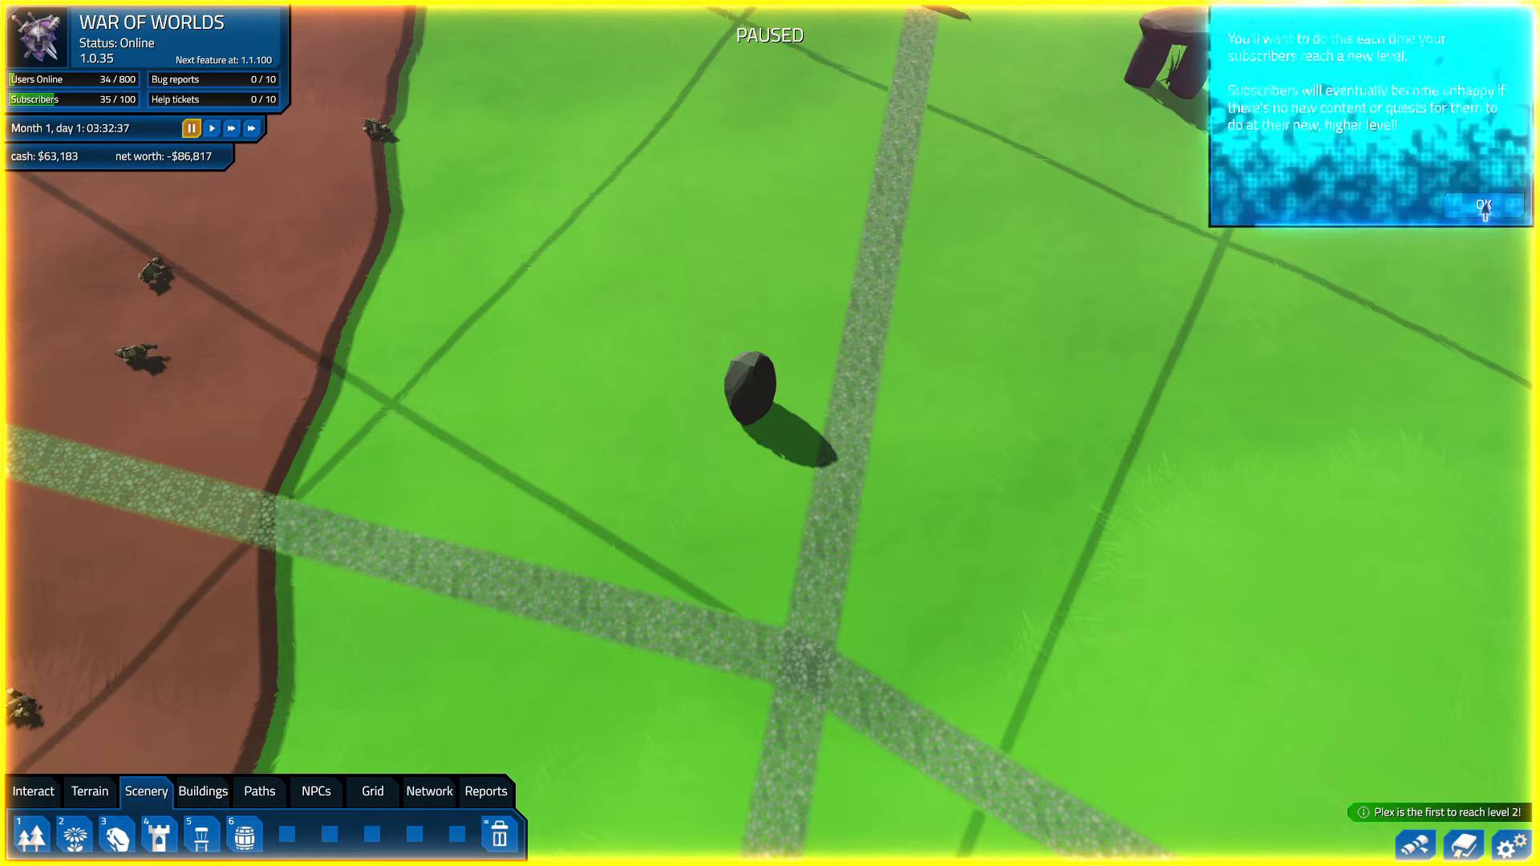
pyautogui.click(1484, 204)
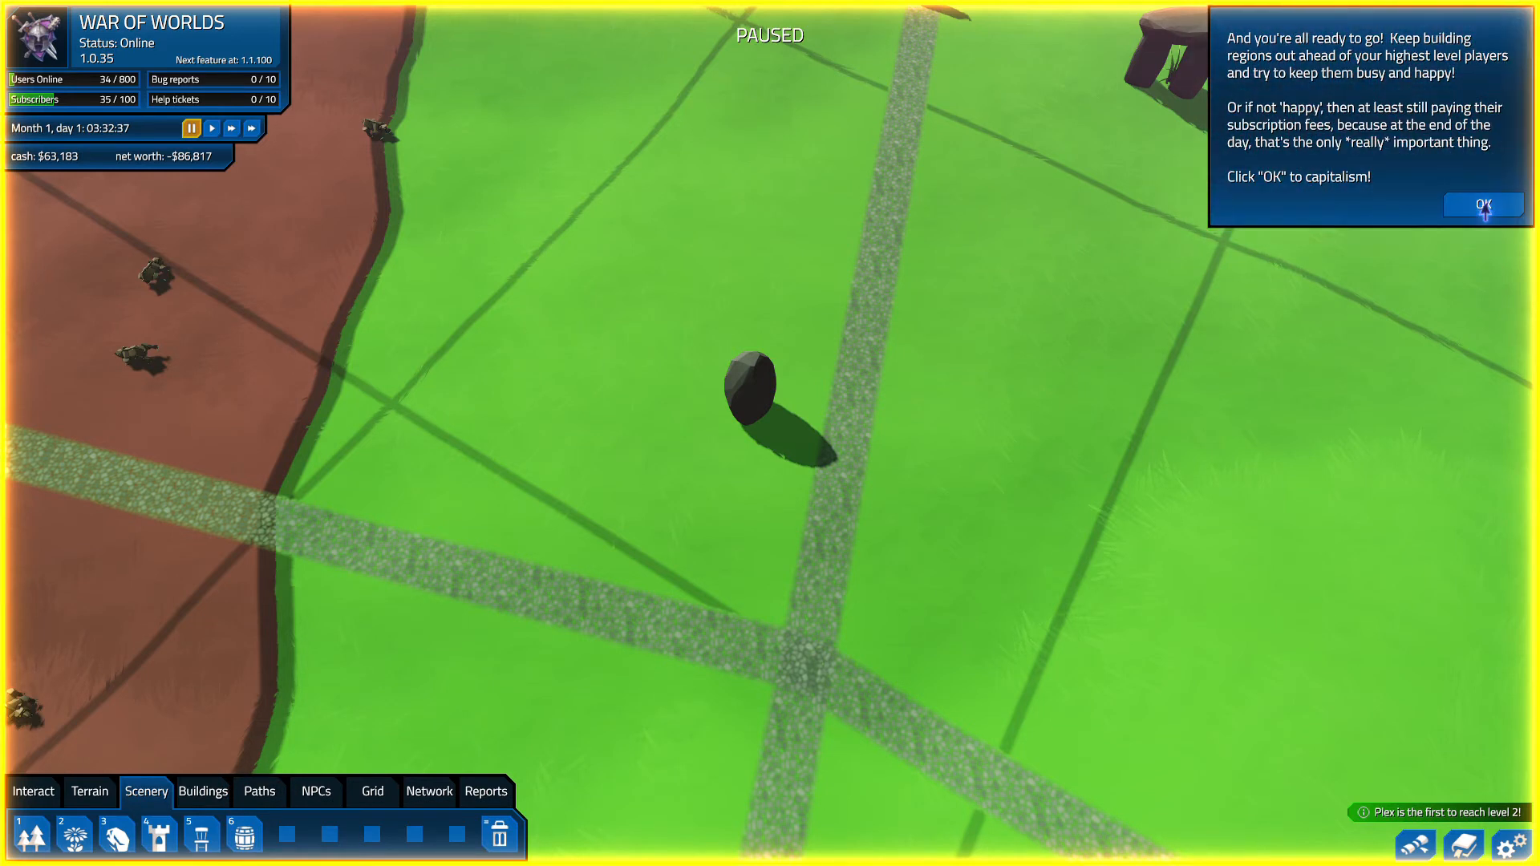
pyautogui.click(1483, 204)
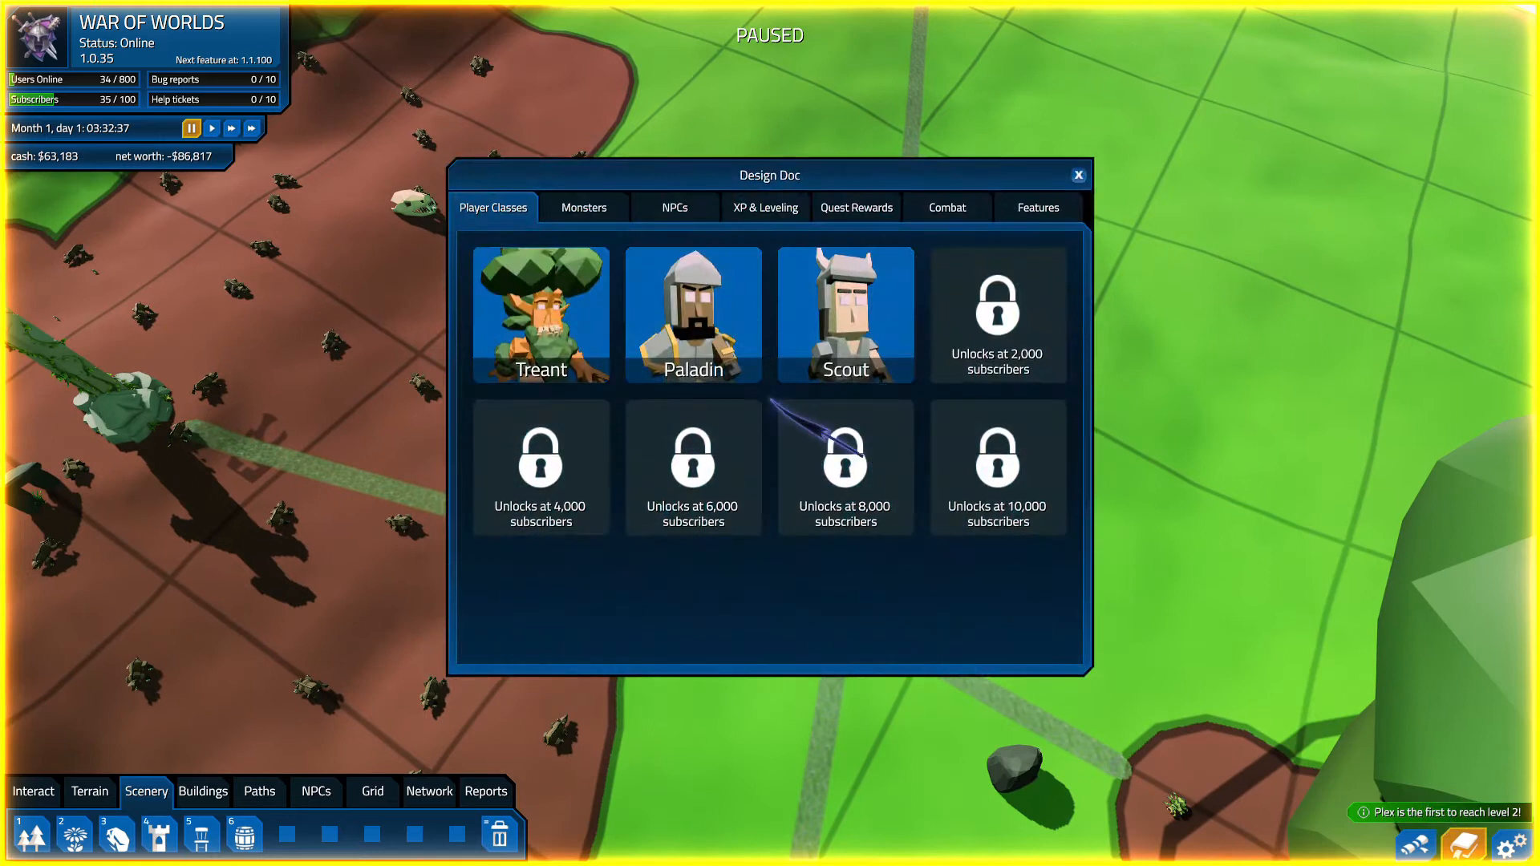
# - Open the Paladin class, review its three abilities, then switch to its Model Editor
pyautogui.click(692, 315)
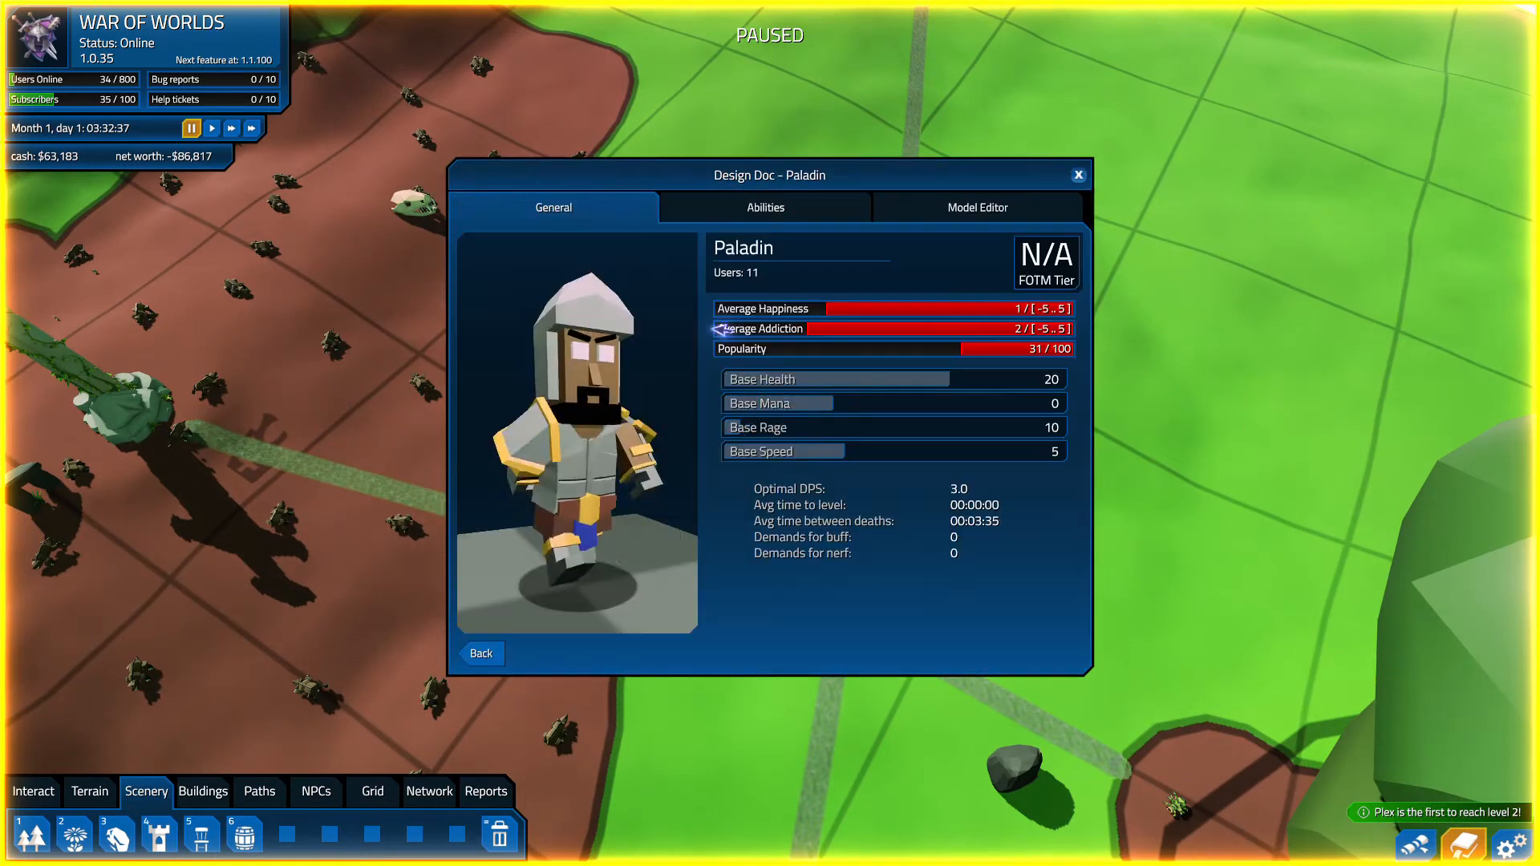
pyautogui.click(765, 207)
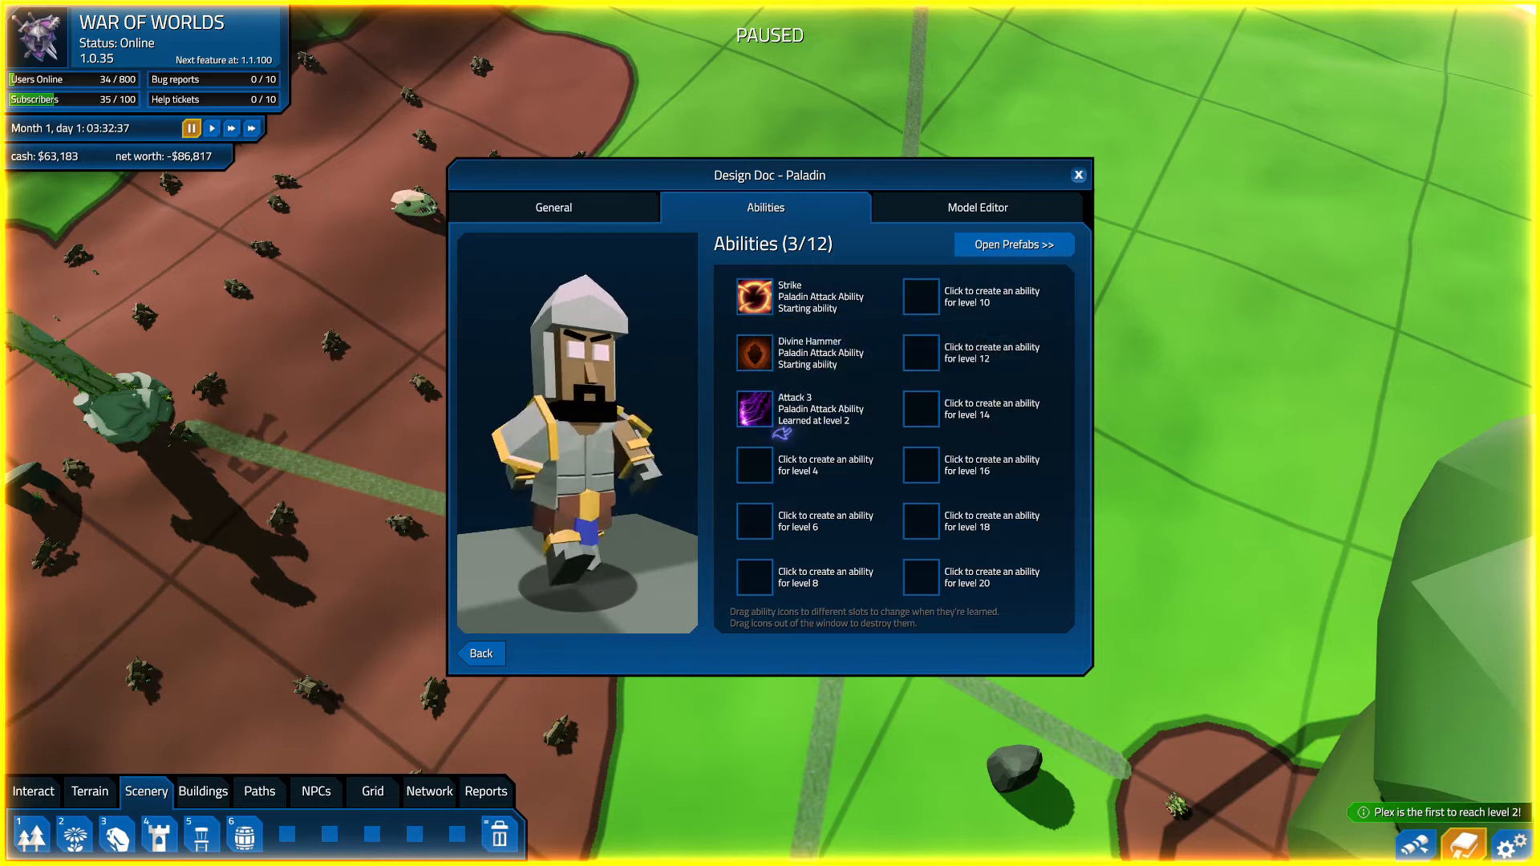
pyautogui.click(977, 206)
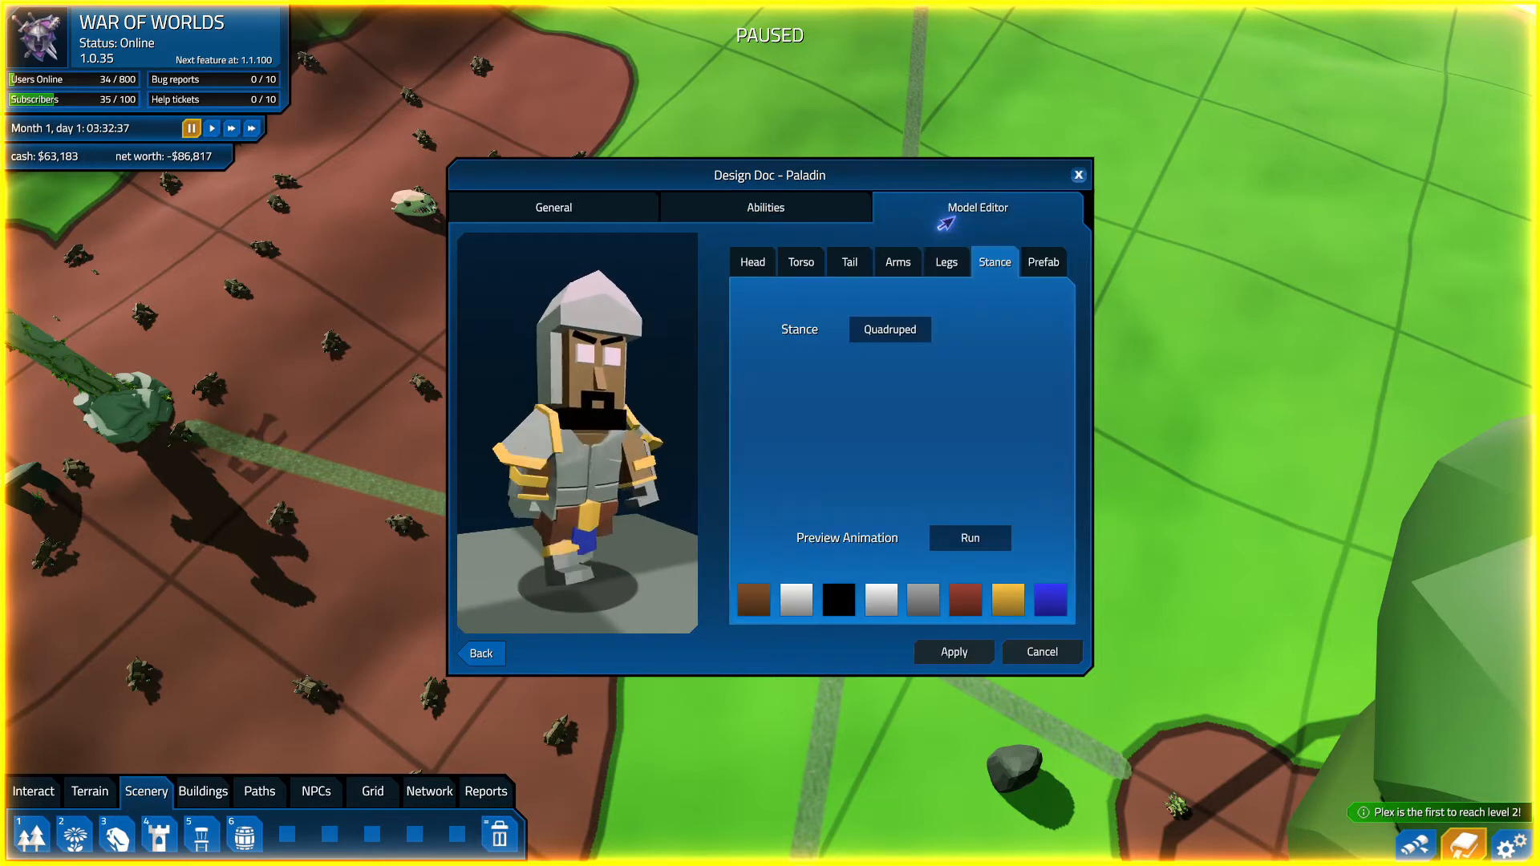
# - Change the Paladin's preview animation and try new shades on a body colour
pyautogui.click(969, 538)
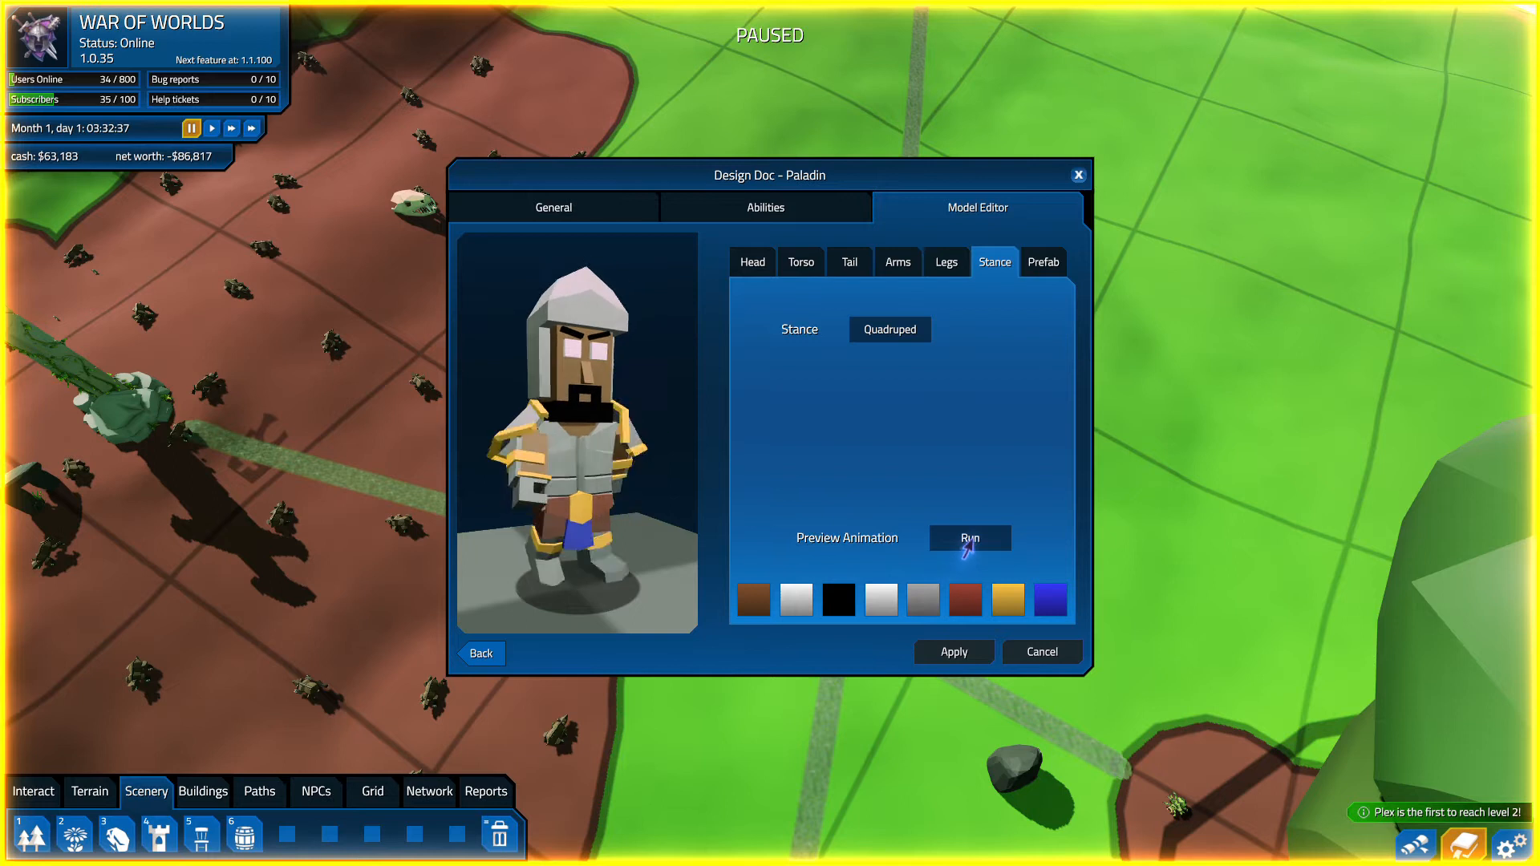
pyautogui.click(969, 538)
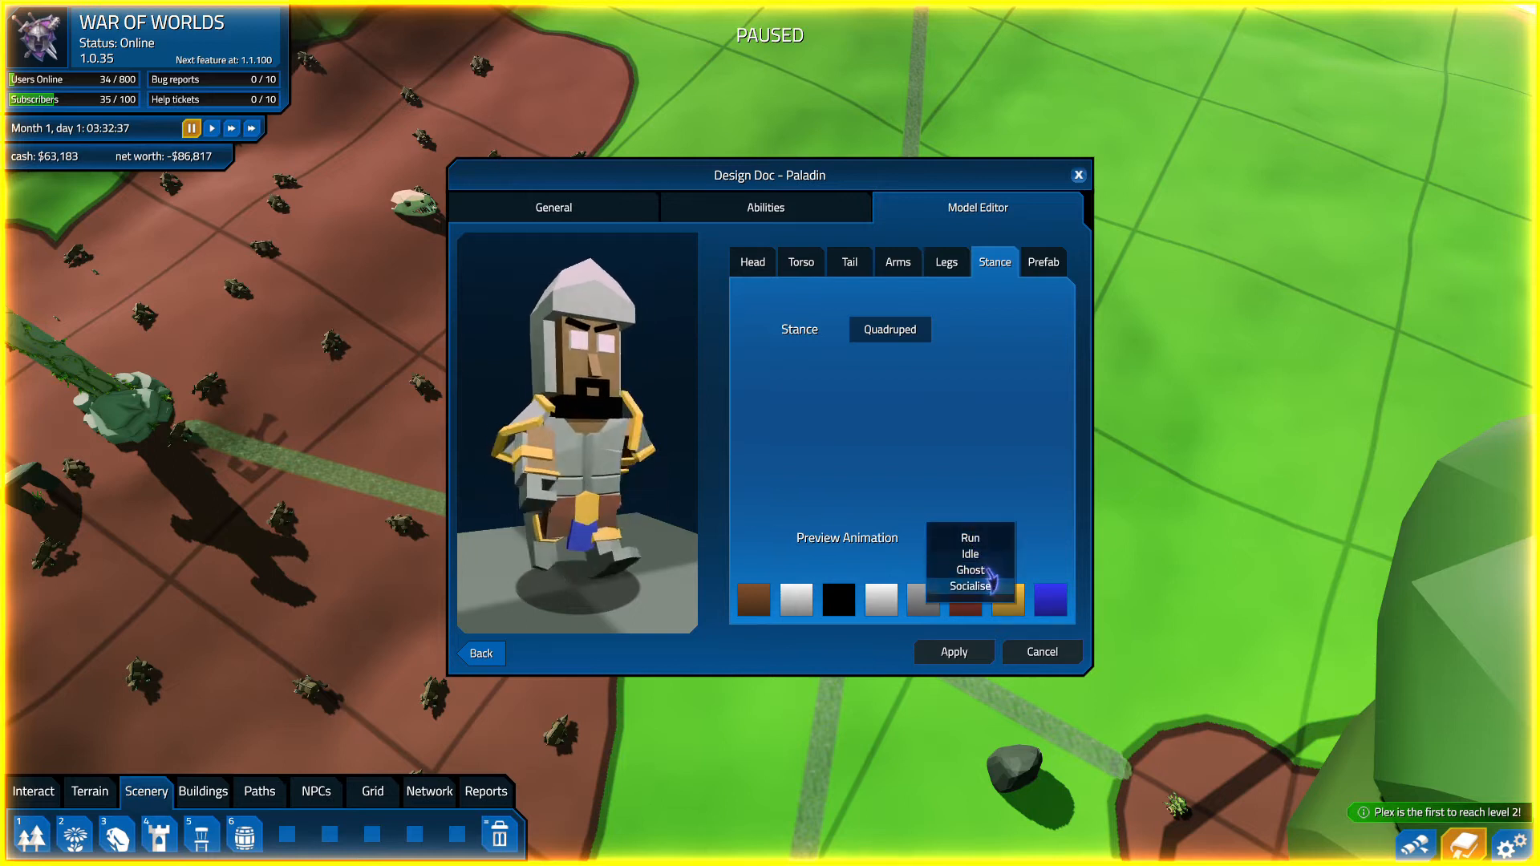
pyautogui.click(968, 537)
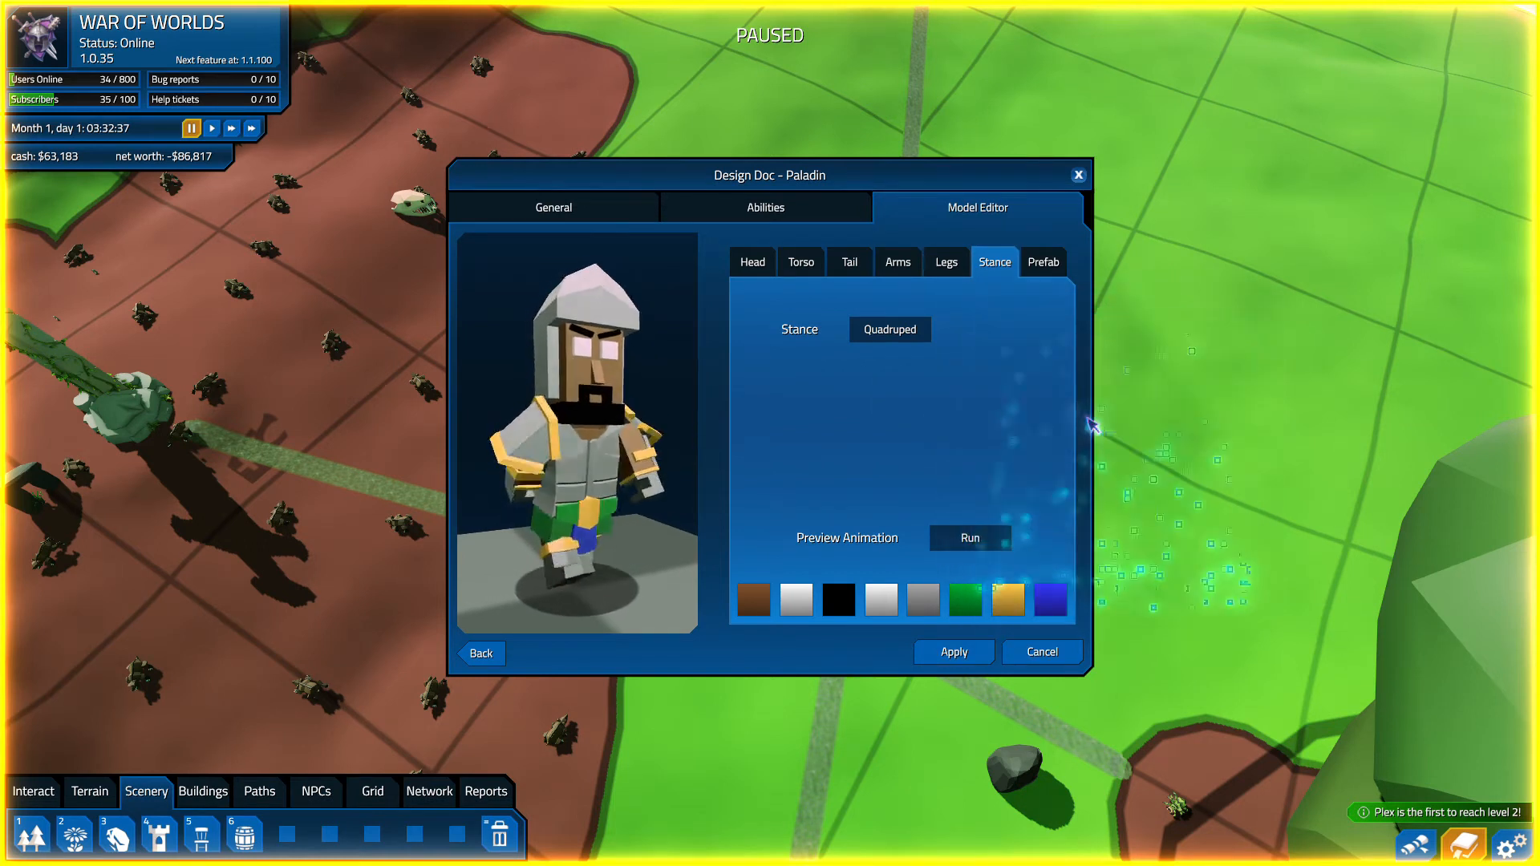
pyautogui.click(1047, 600)
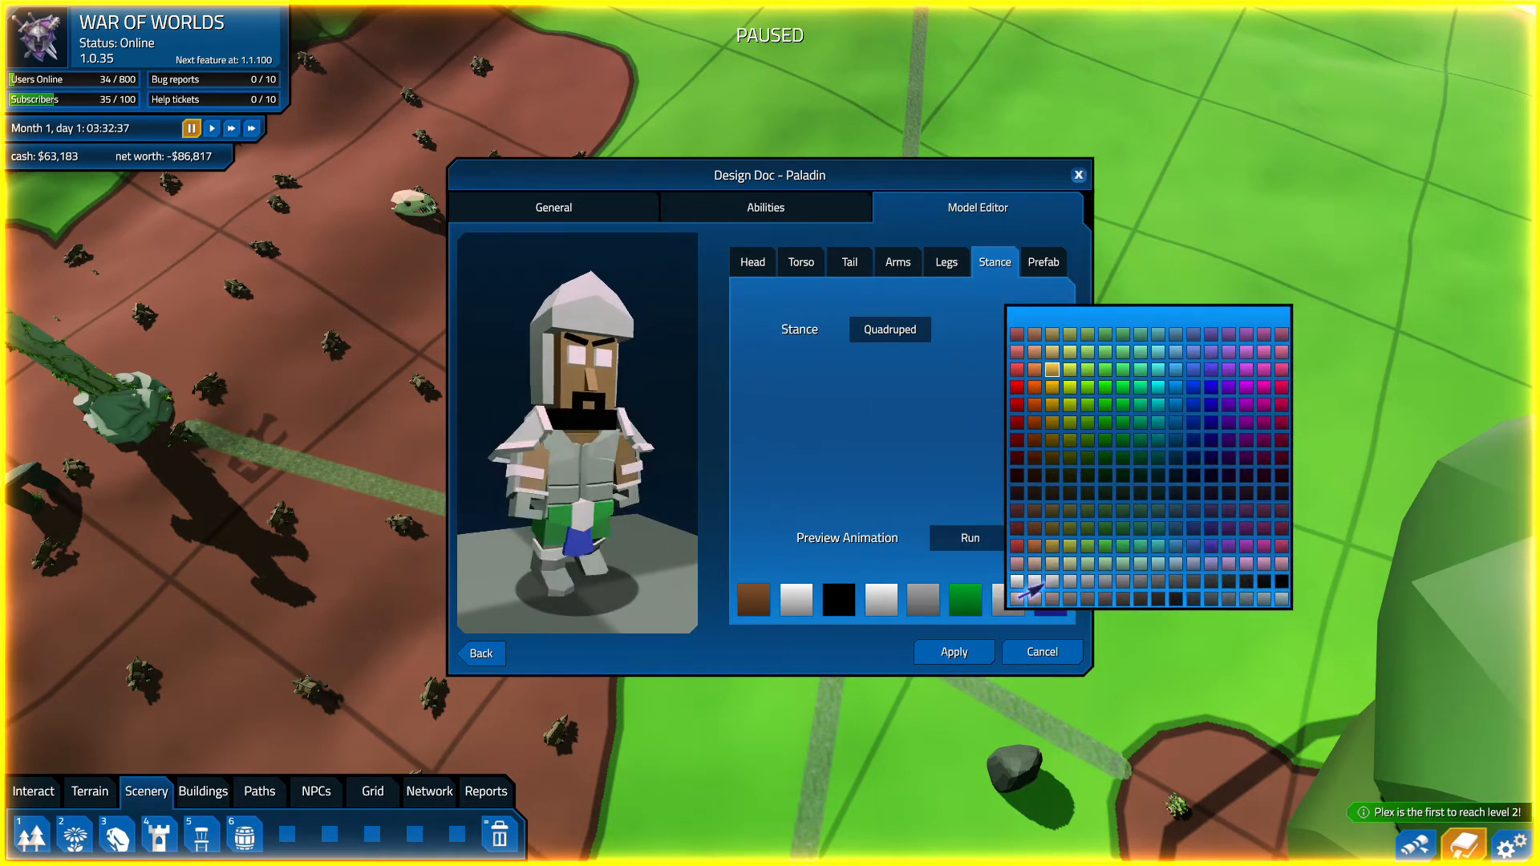
pyautogui.click(1063, 378)
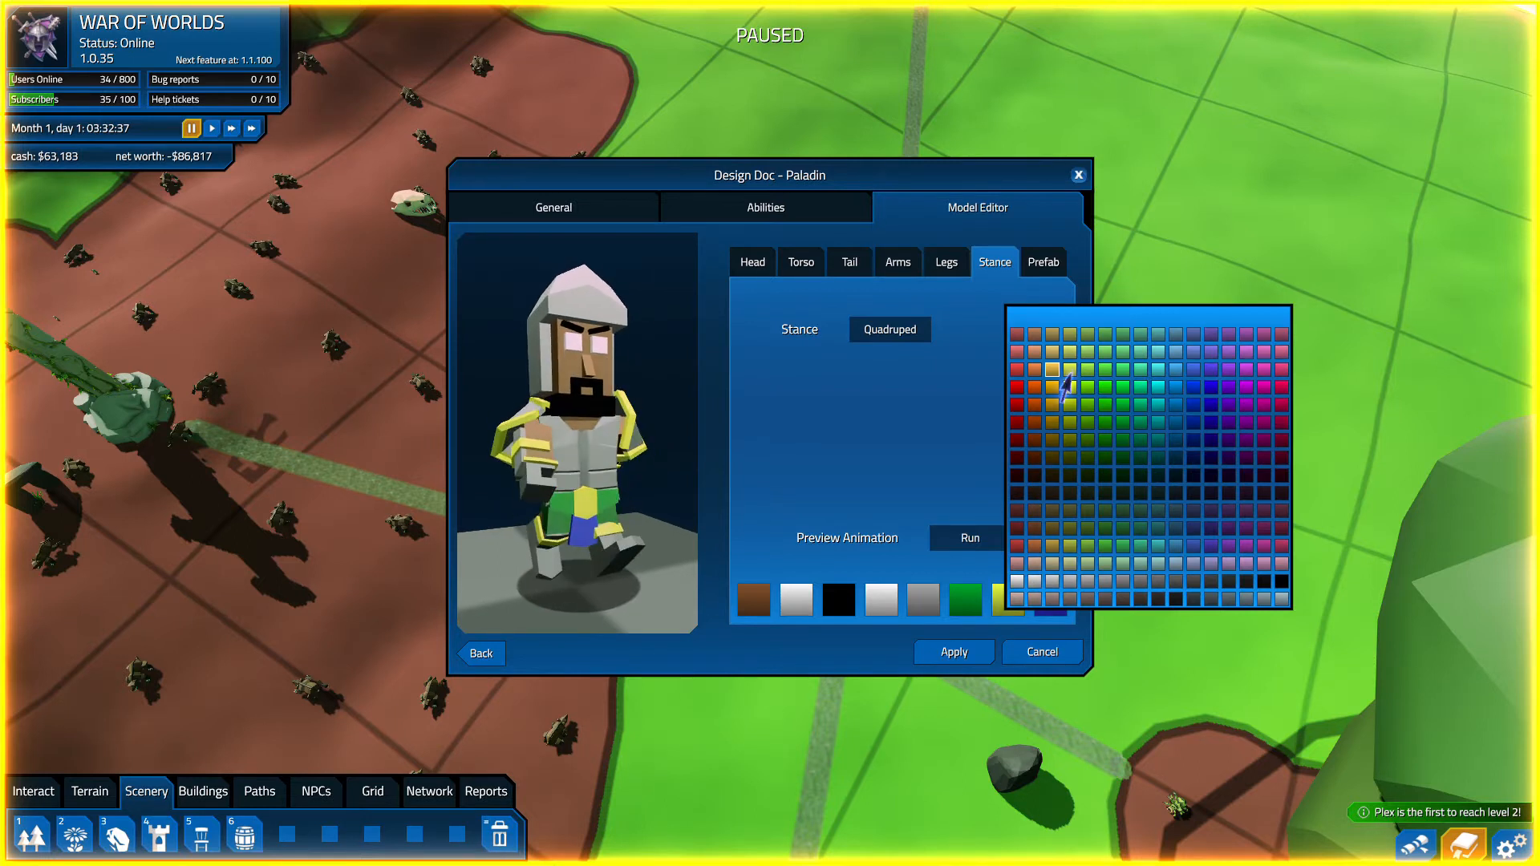
pyautogui.click(1050, 390)
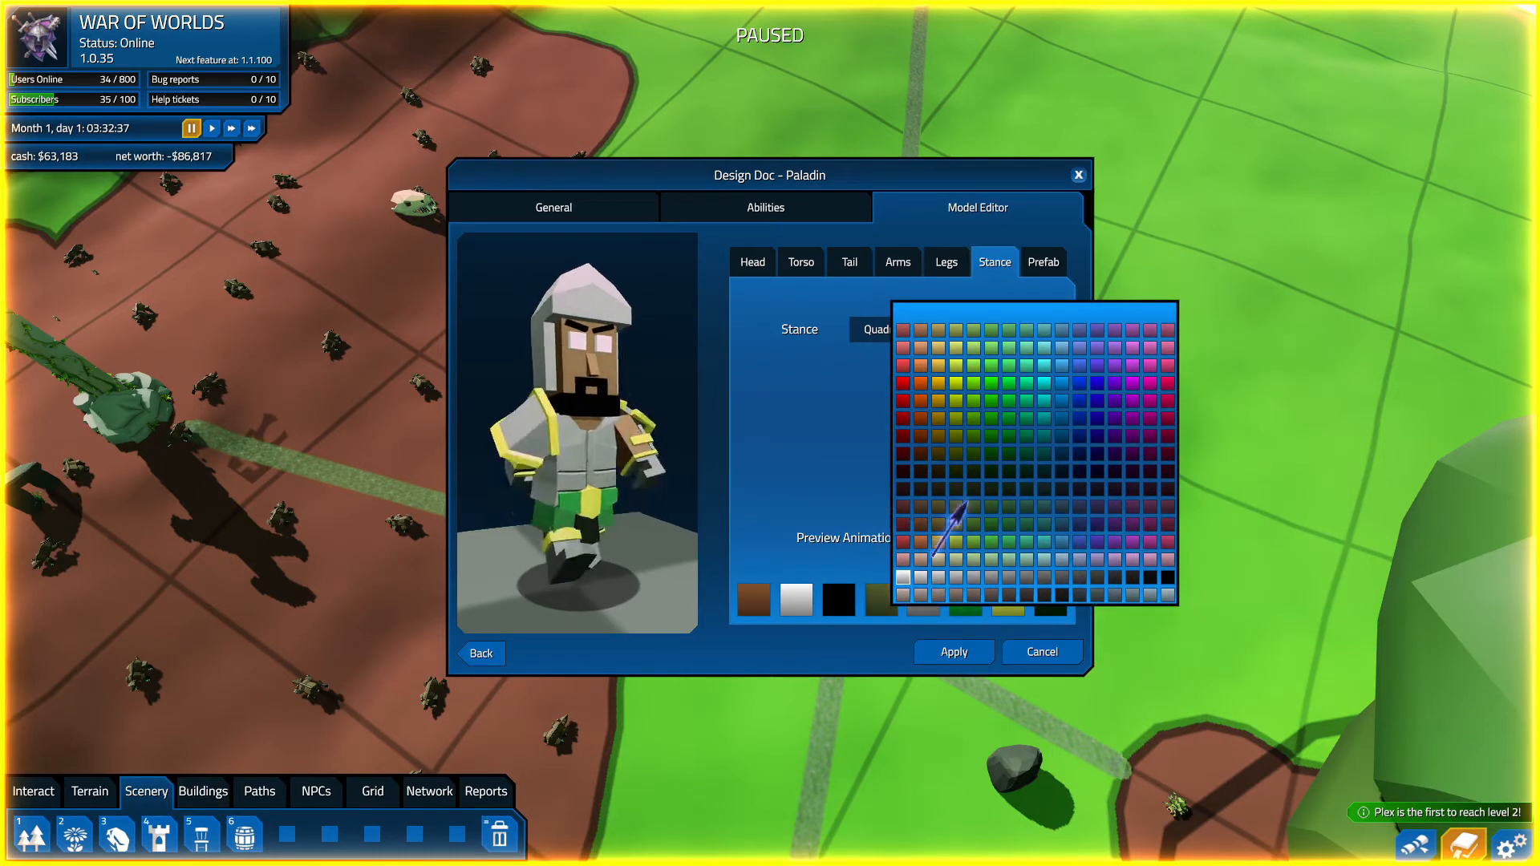
pyautogui.click(982, 378)
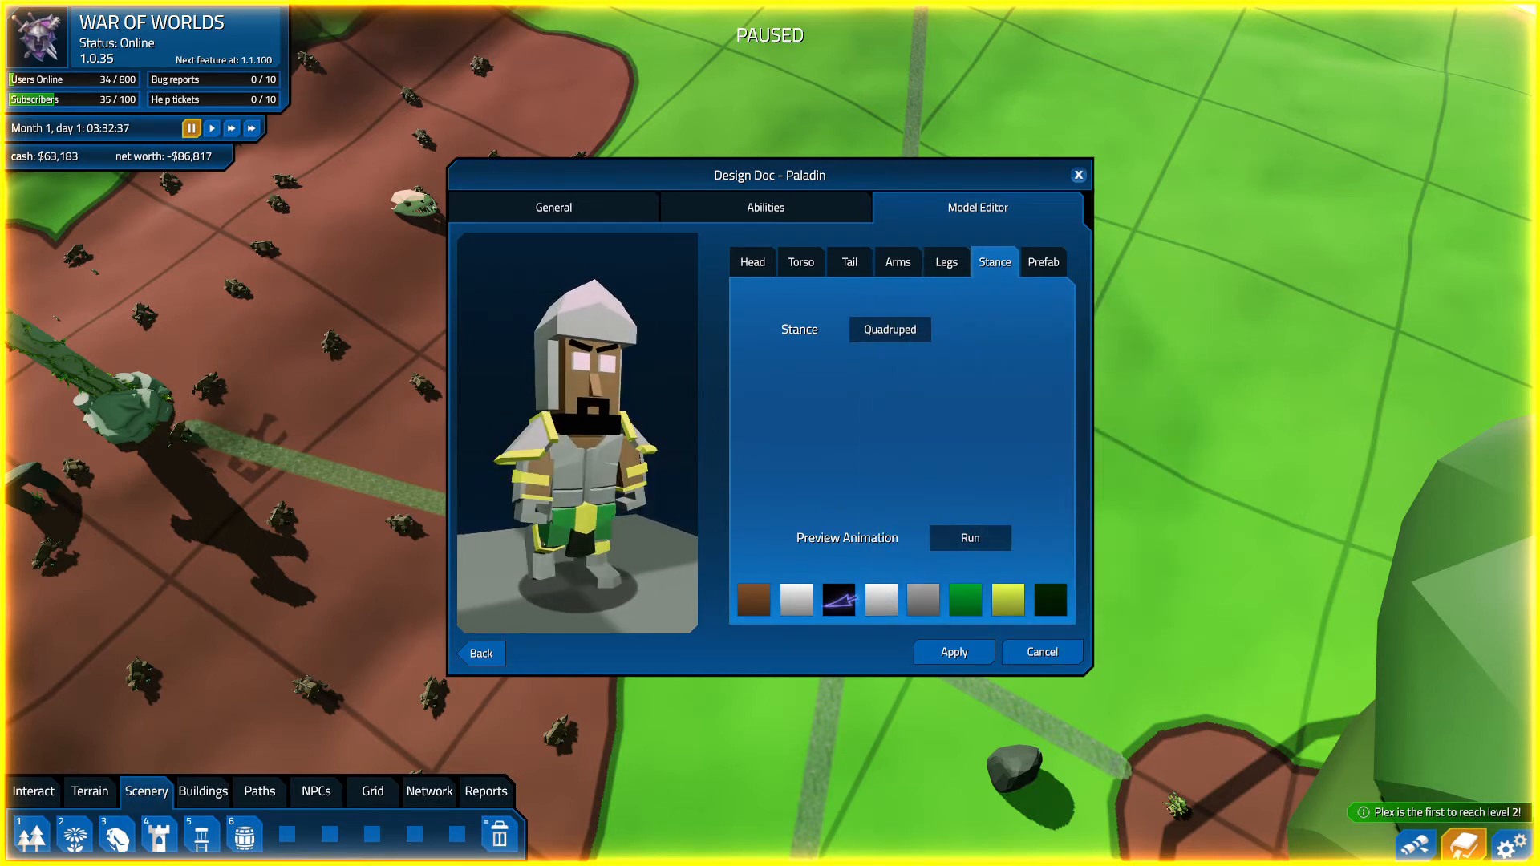
# - Give the Paladin green eyes and pale grey skin
pyautogui.click(752, 599)
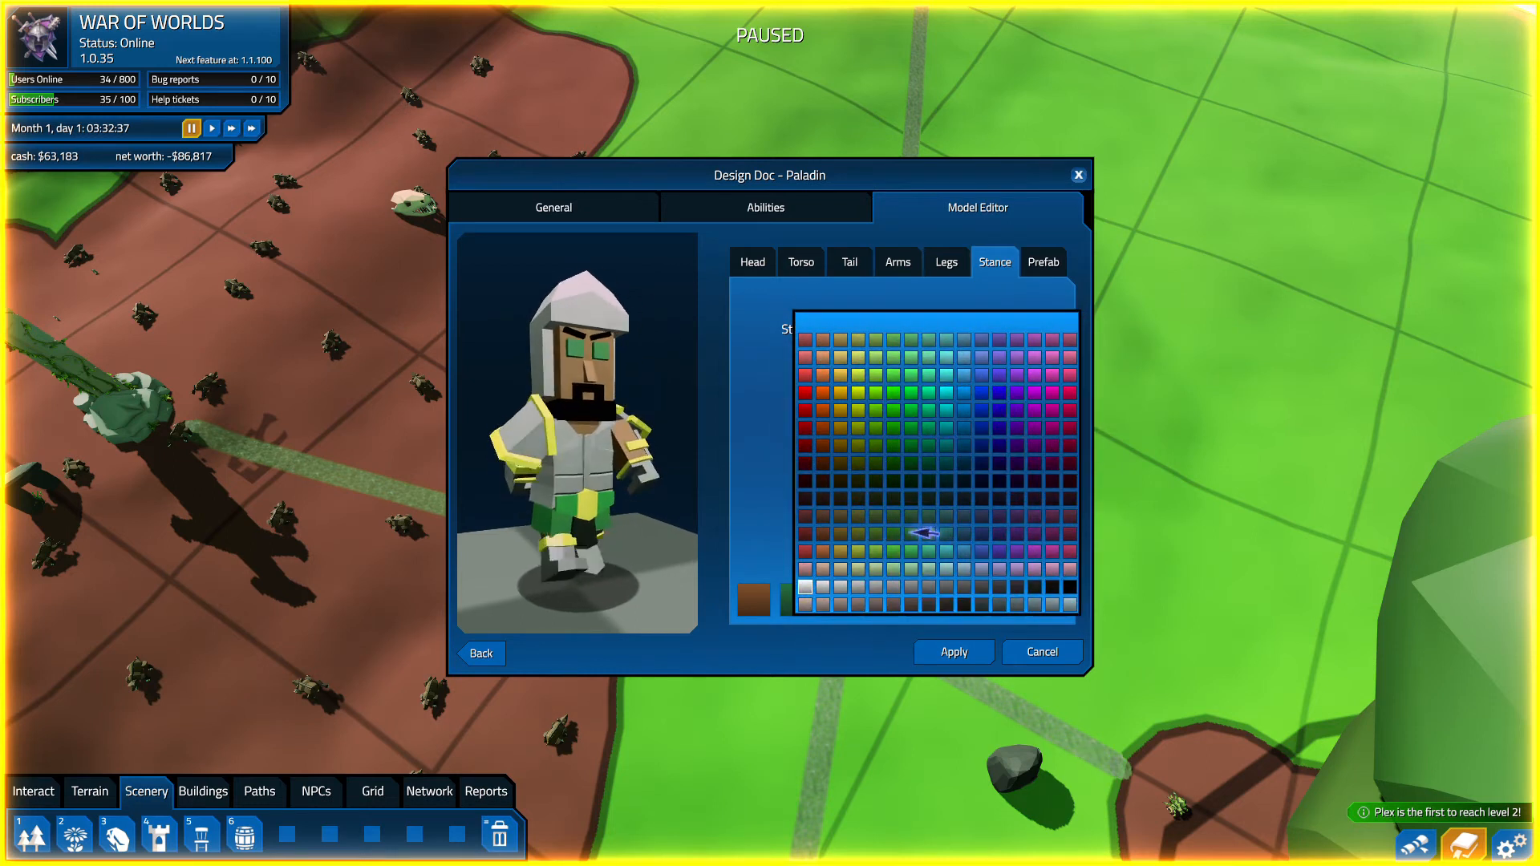
pyautogui.click(814, 414)
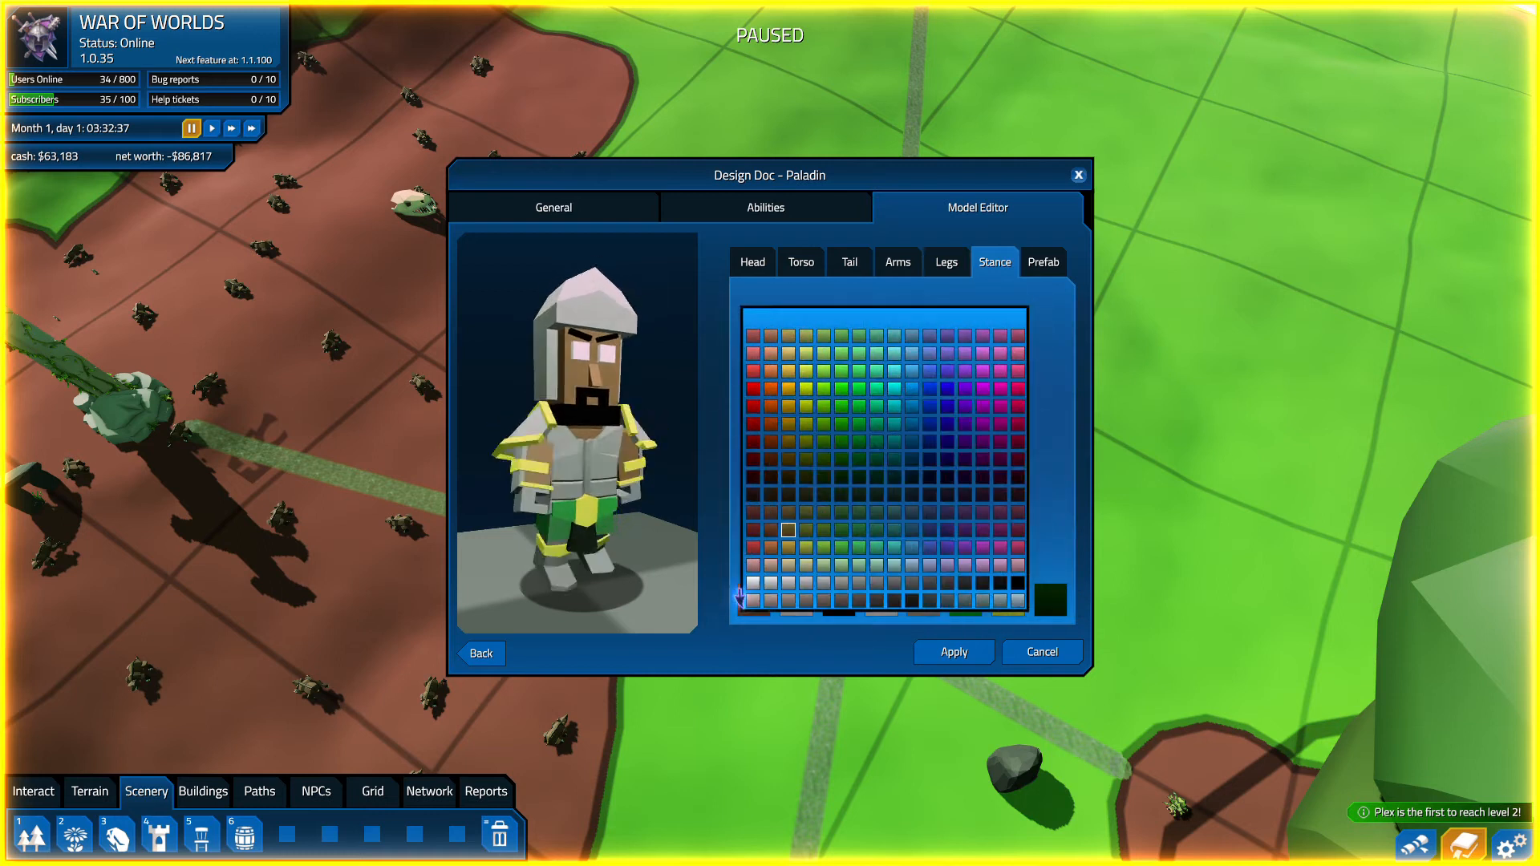
pyautogui.click(793, 574)
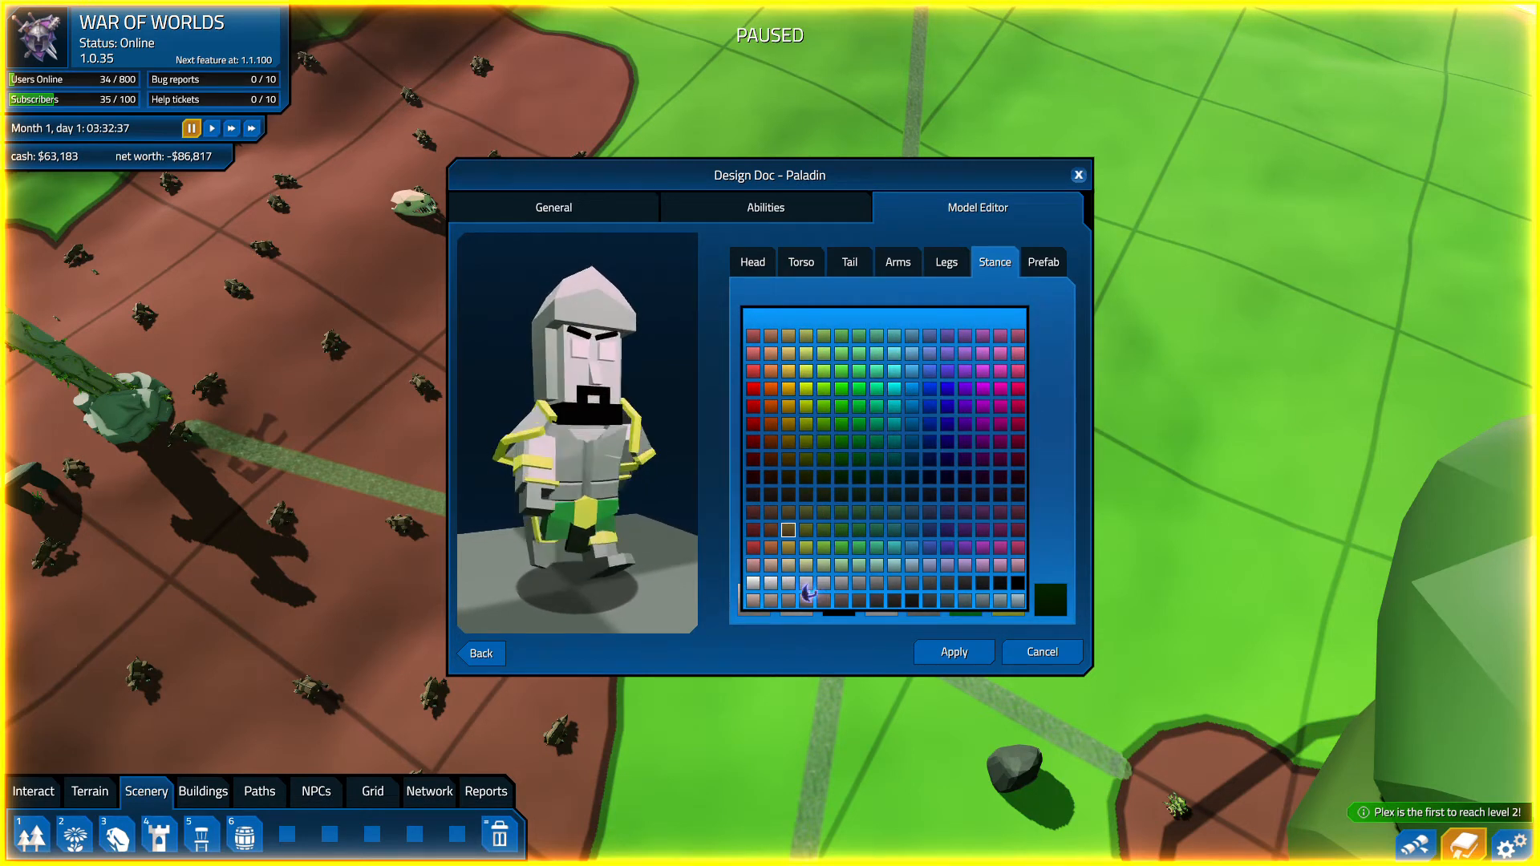
pyautogui.click(993, 262)
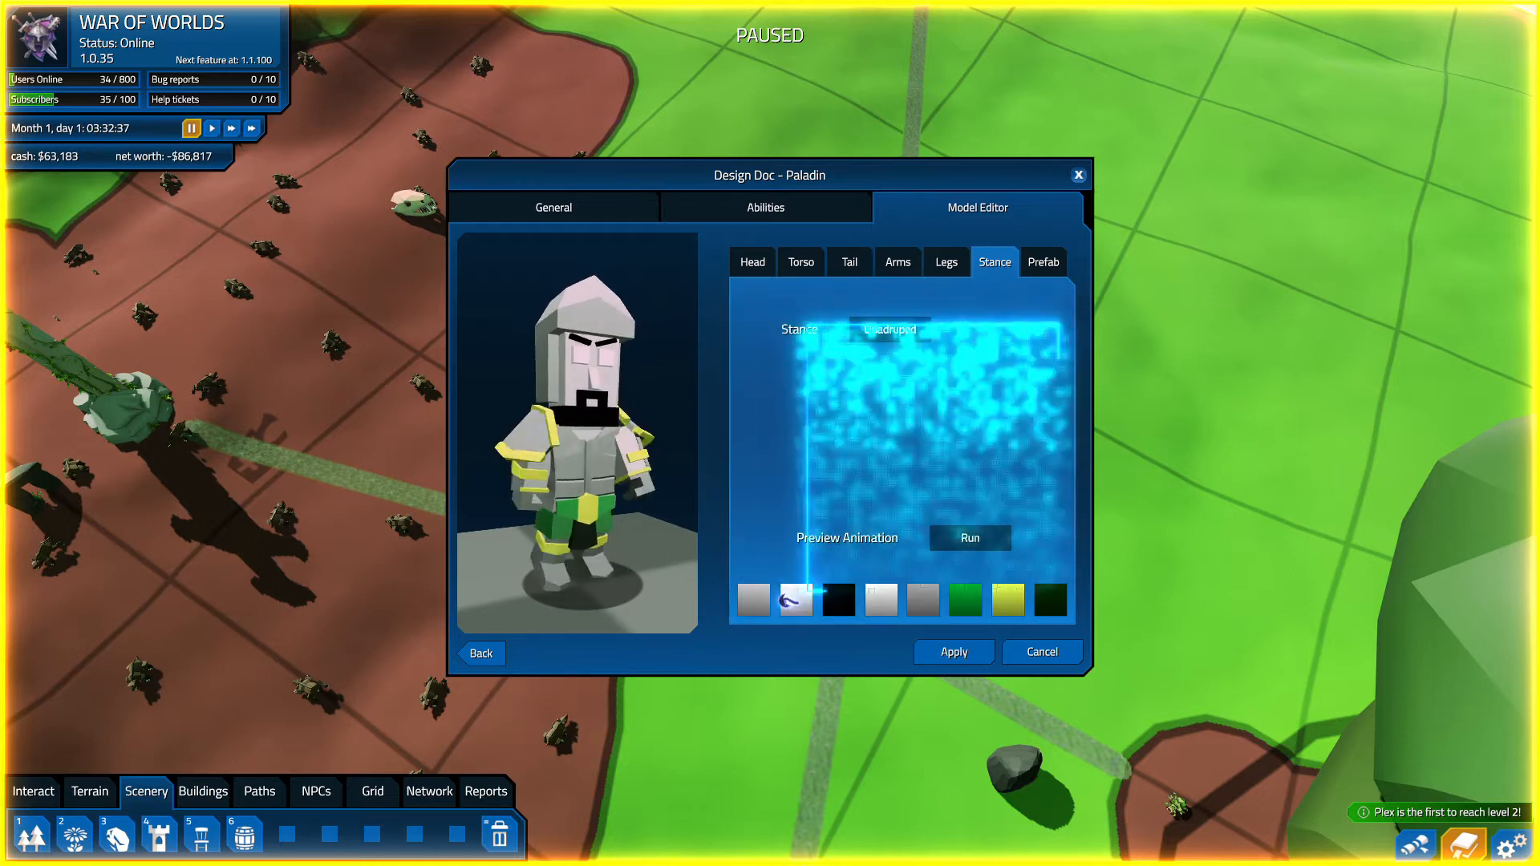
pyautogui.click(795, 599)
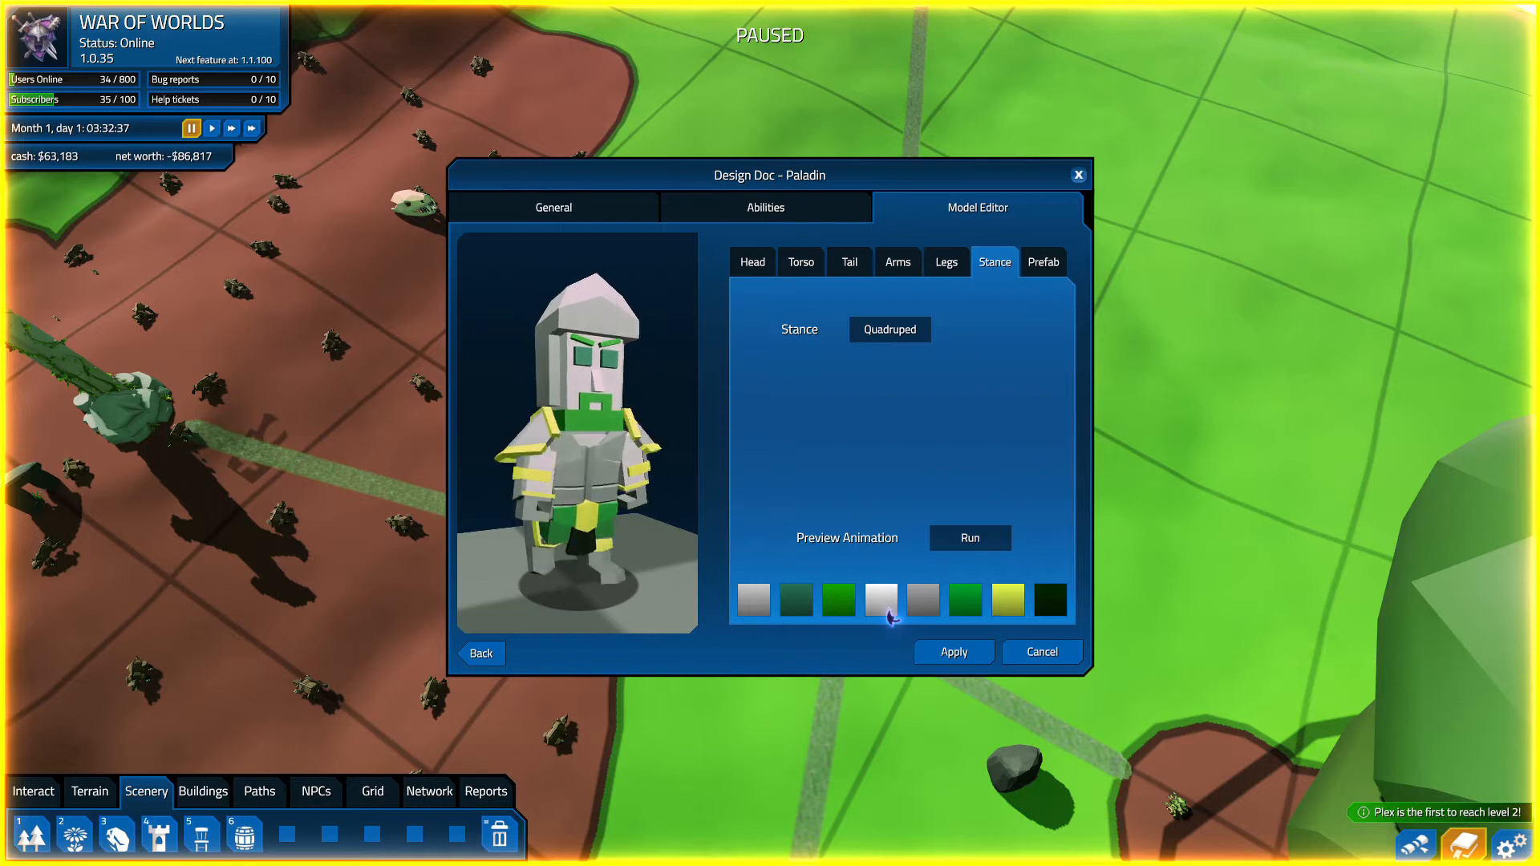
# - Make the Paladin's helmet and armour black
pyautogui.click(880, 599)
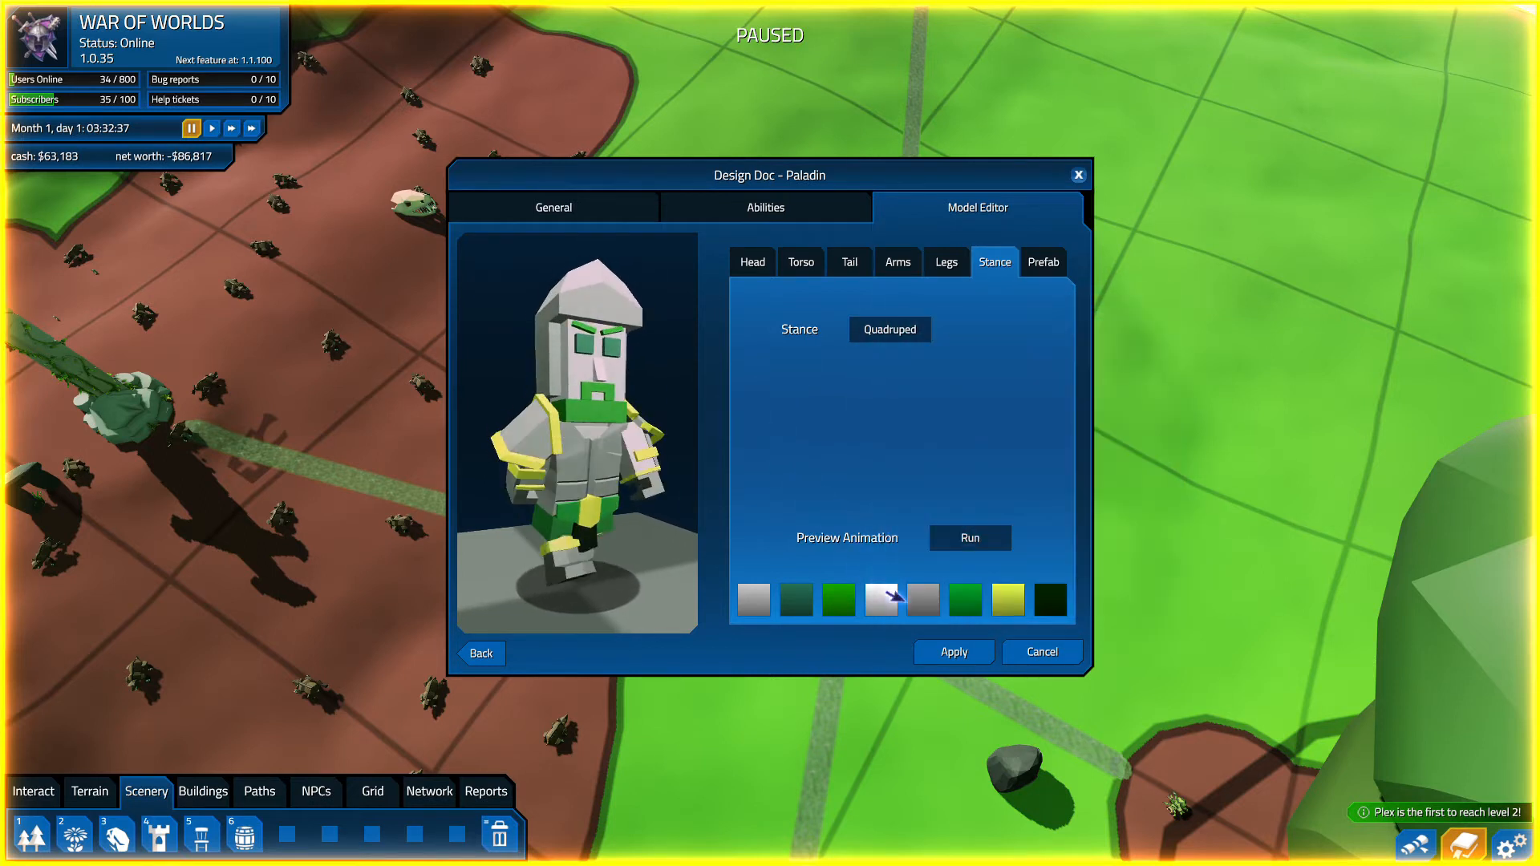
pyautogui.click(881, 599)
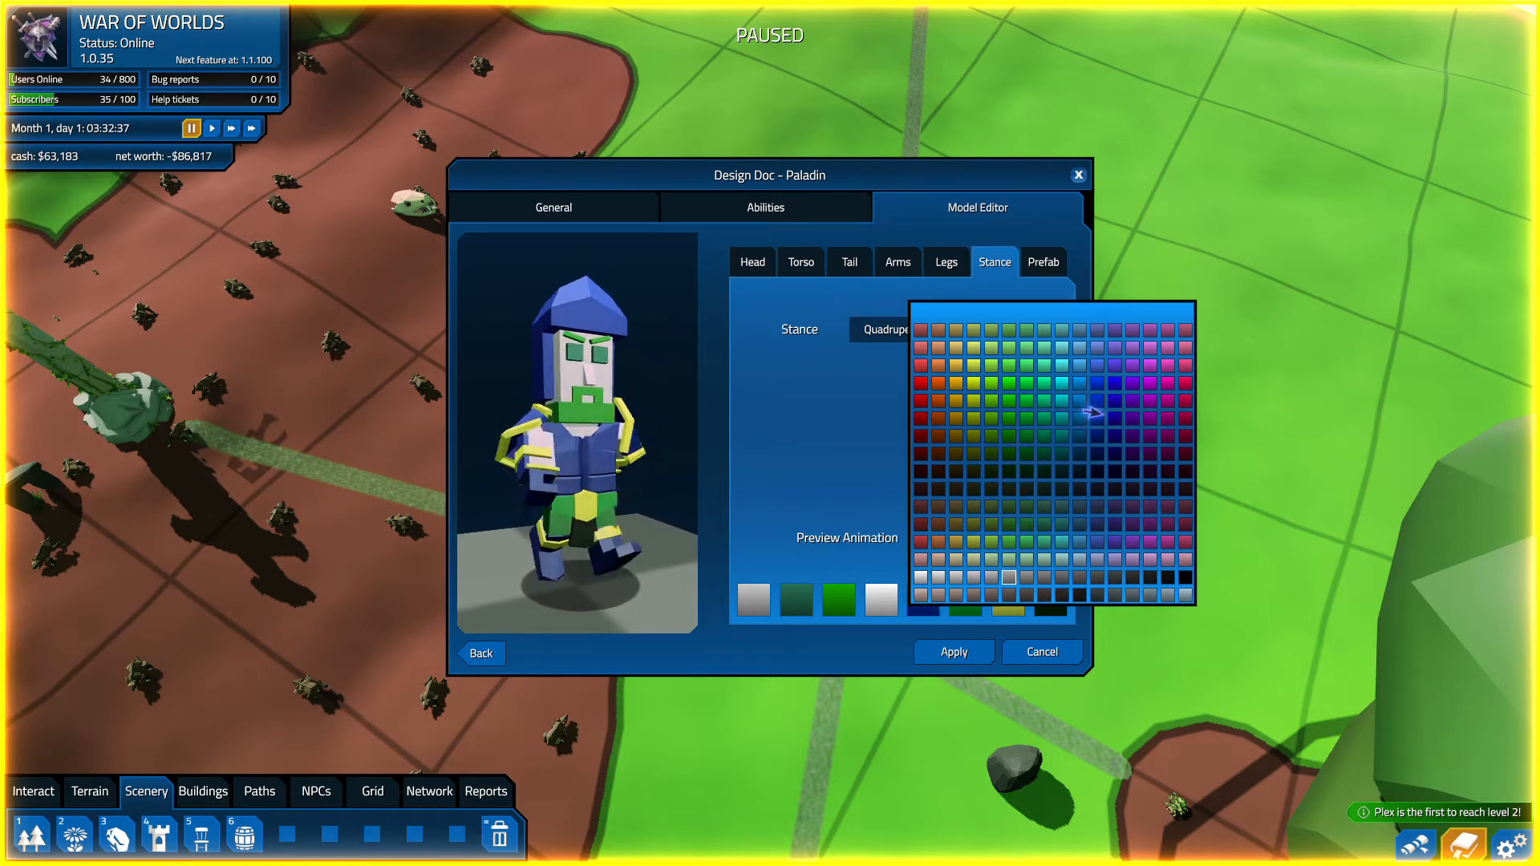
pyautogui.click(1094, 596)
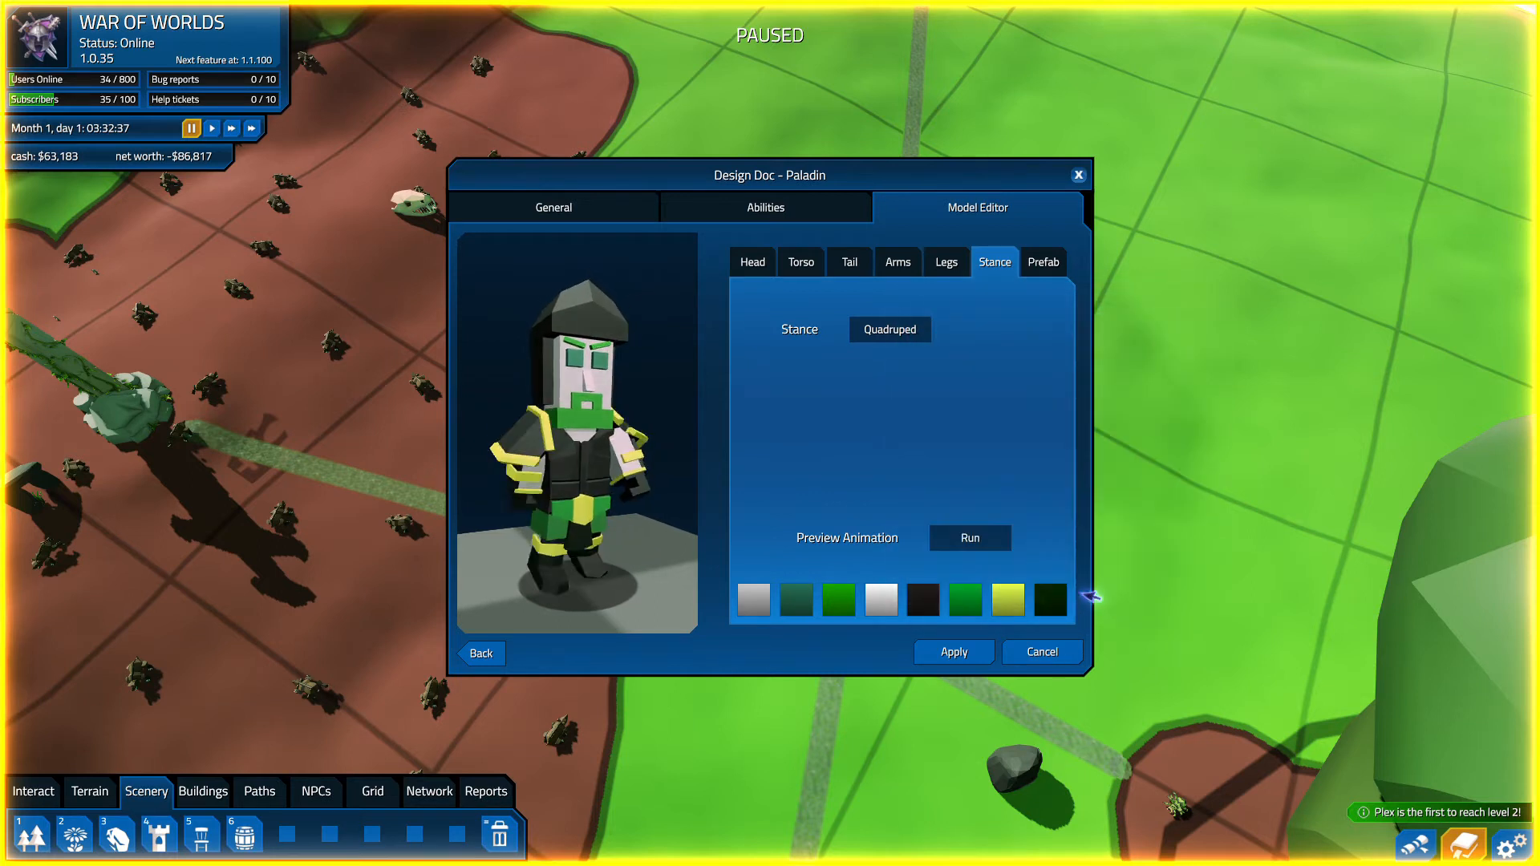
pyautogui.click(970, 537)
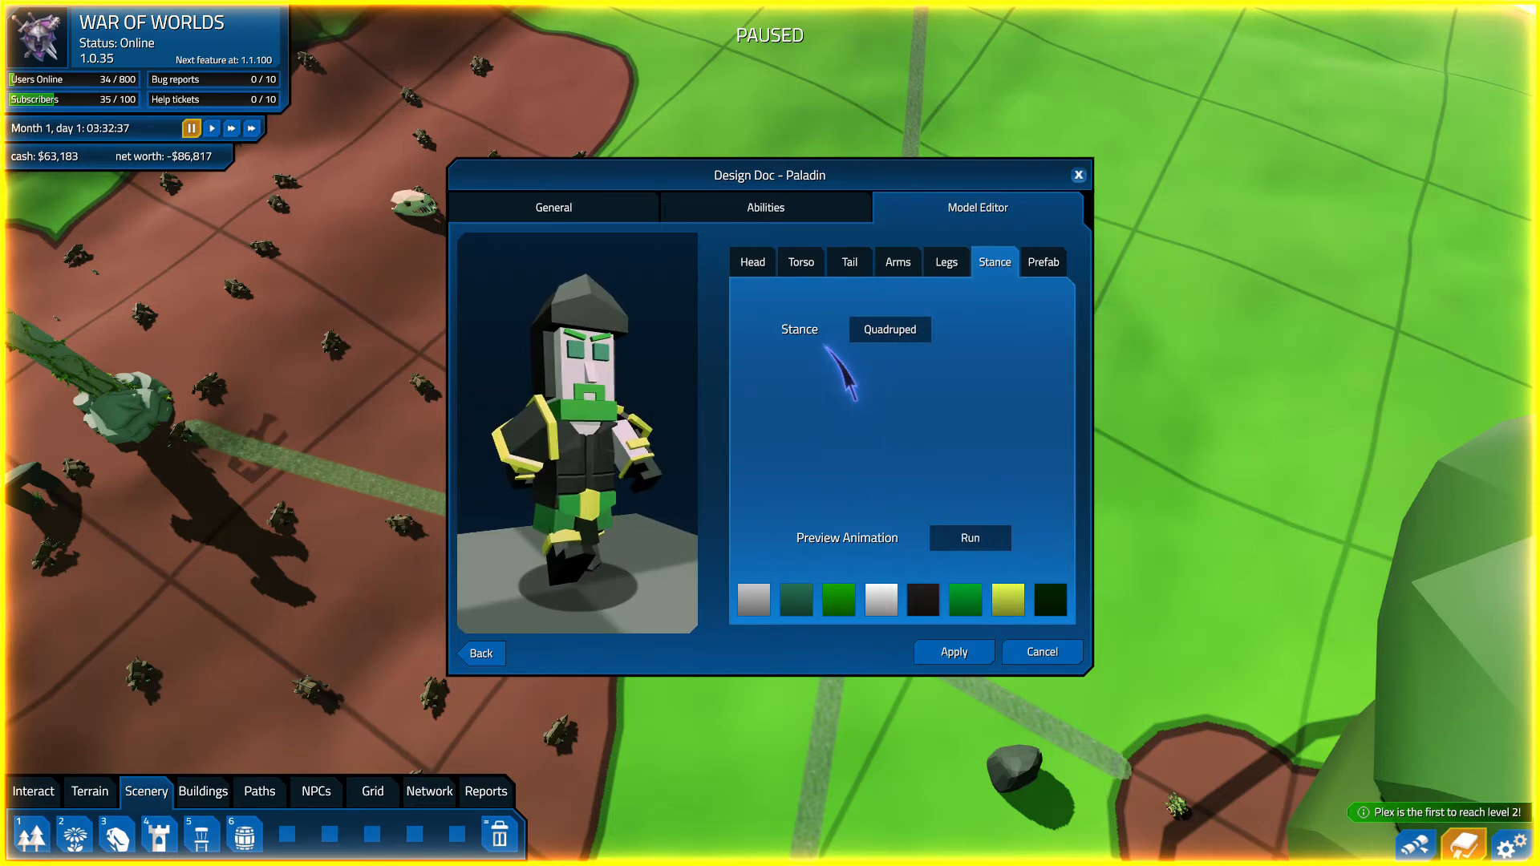
pyautogui.click(552, 207)
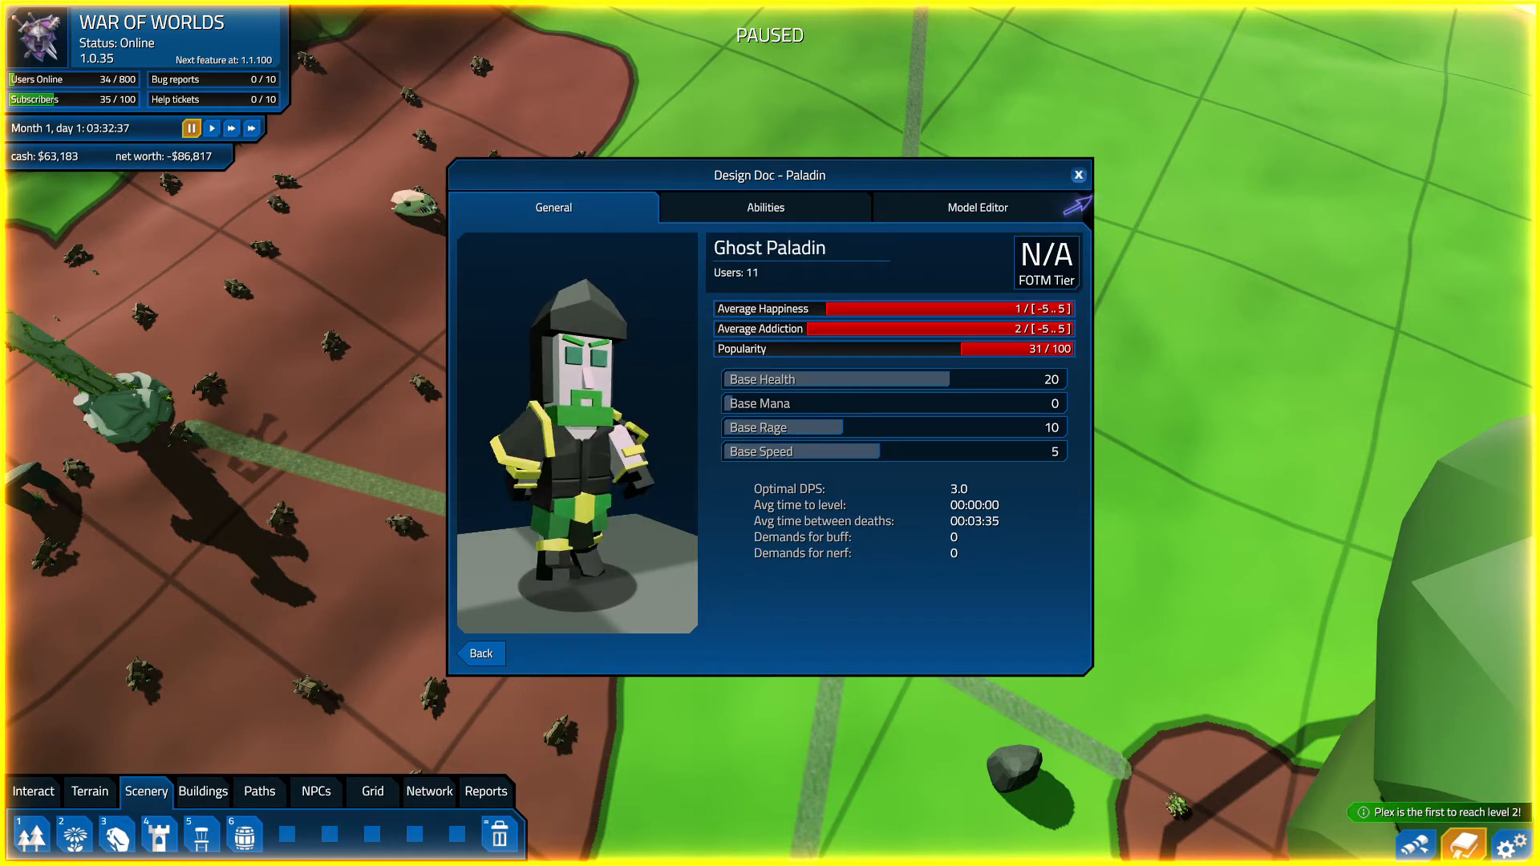
# - Return to Player Classes and edit the Scout's Attack 3 ability, currently 2.0 melee damage
pyautogui.click(1077, 175)
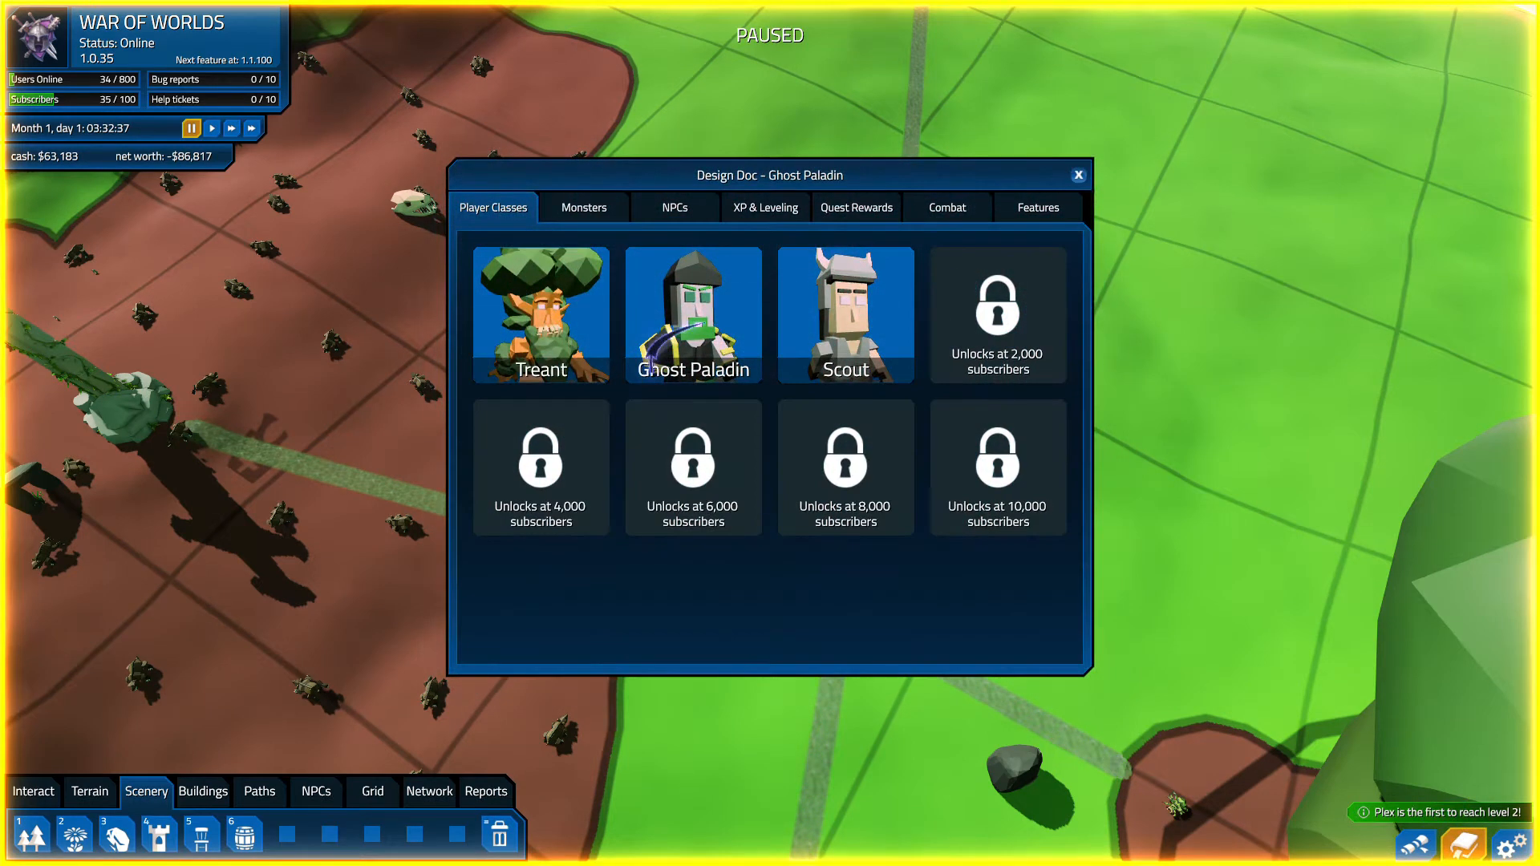
pyautogui.click(845, 314)
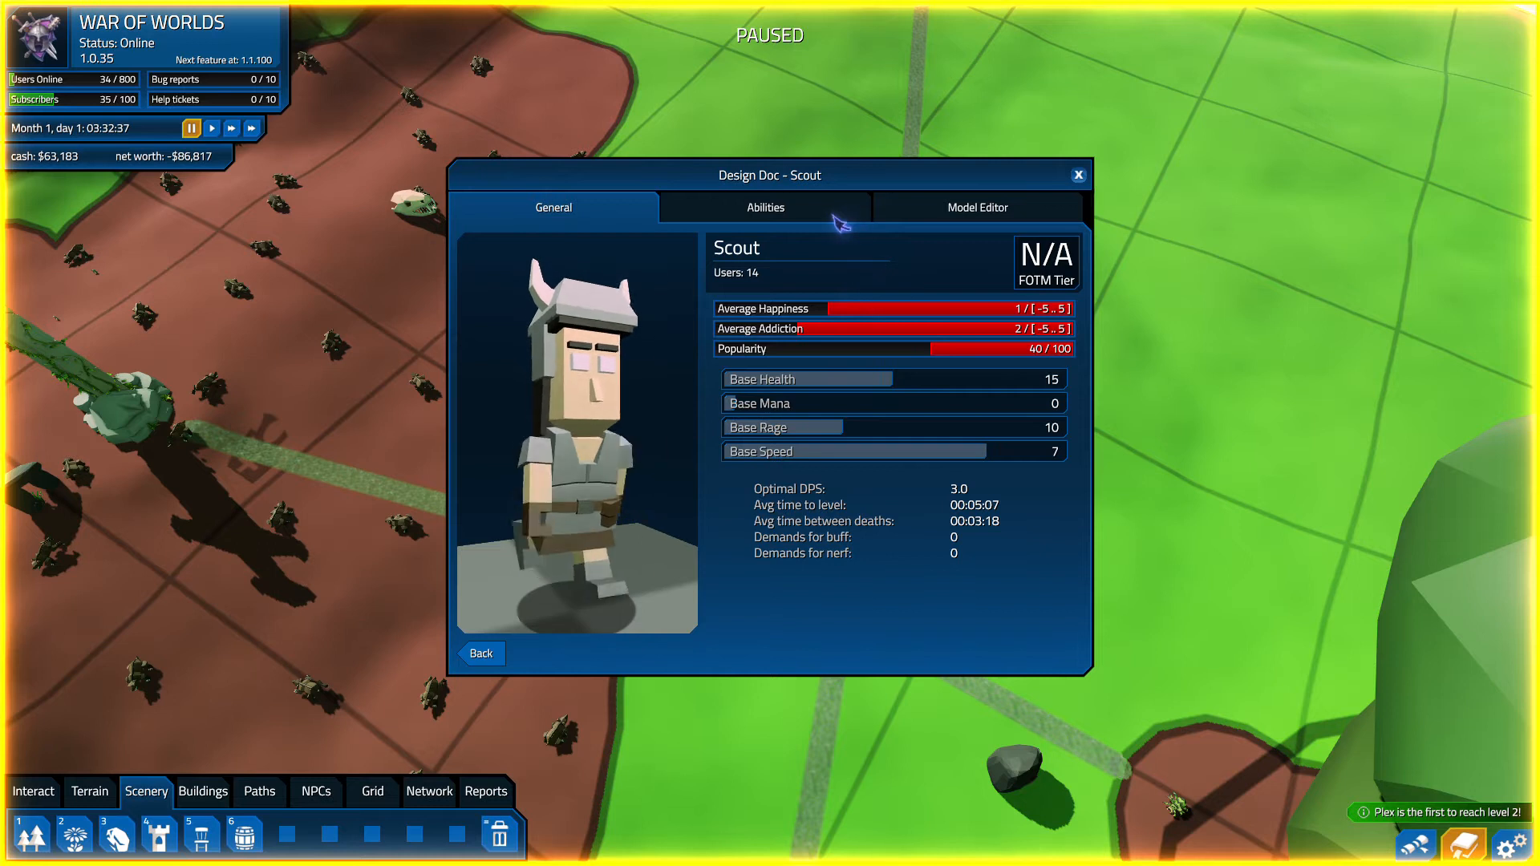
pyautogui.click(765, 207)
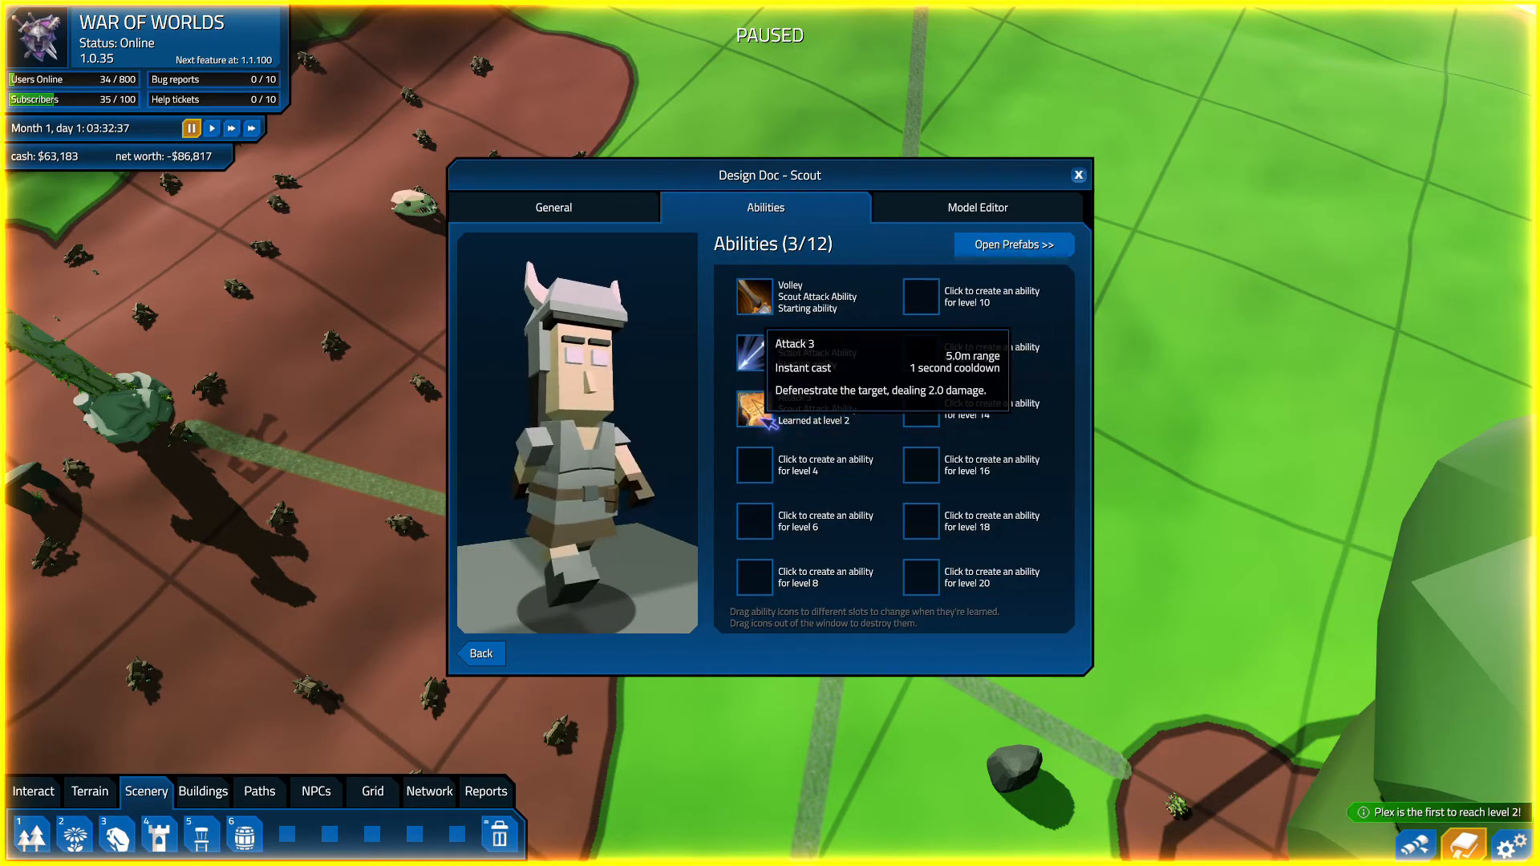
pyautogui.click(795, 351)
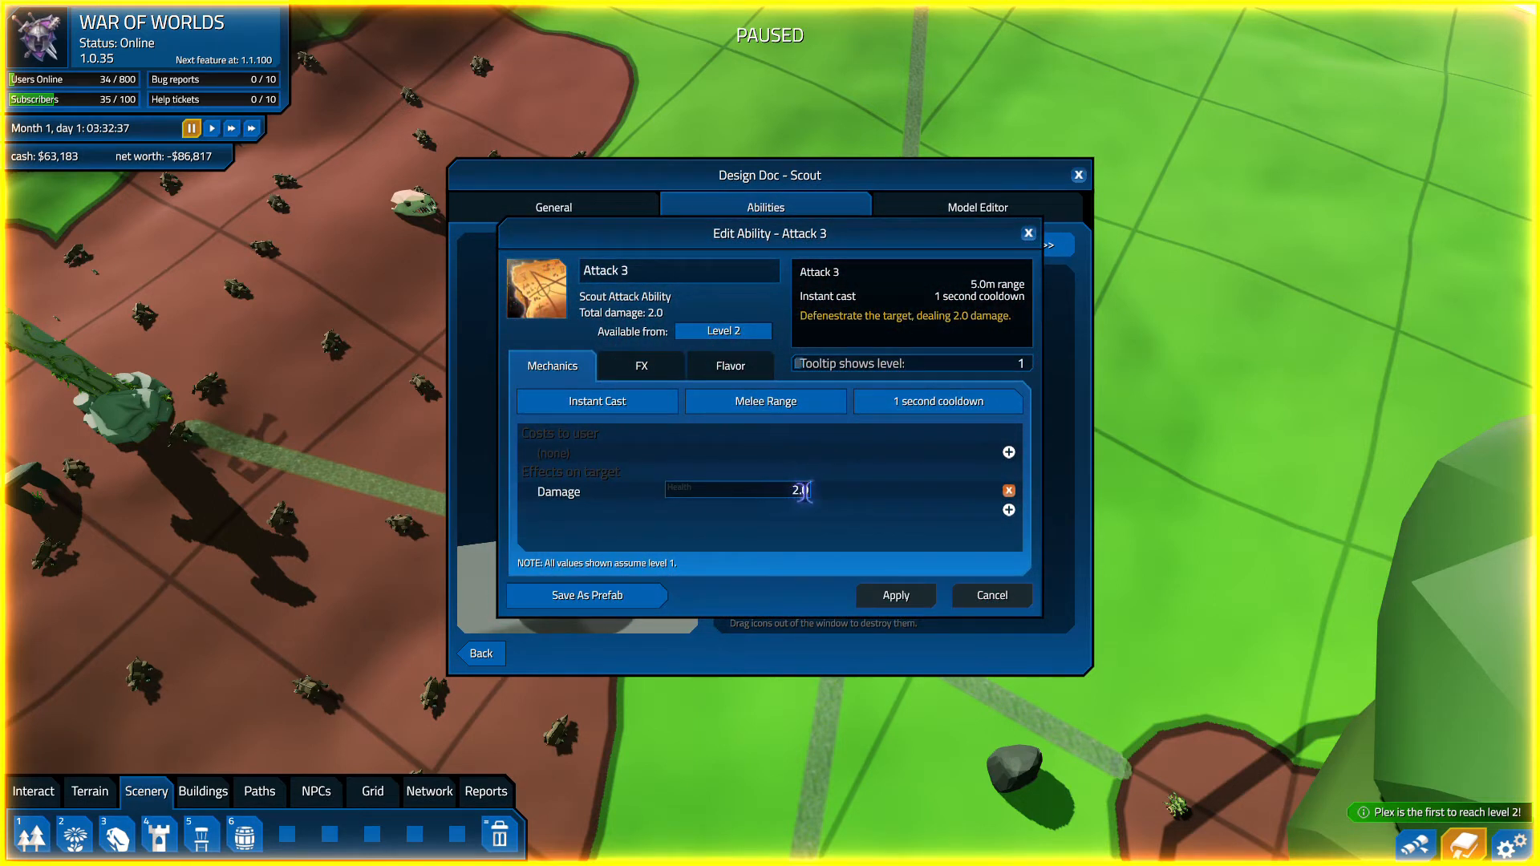
# - Replace Attack 3's Damage with Damage plus Damage Over Time, adding a health cost
pyautogui.click(1008, 491)
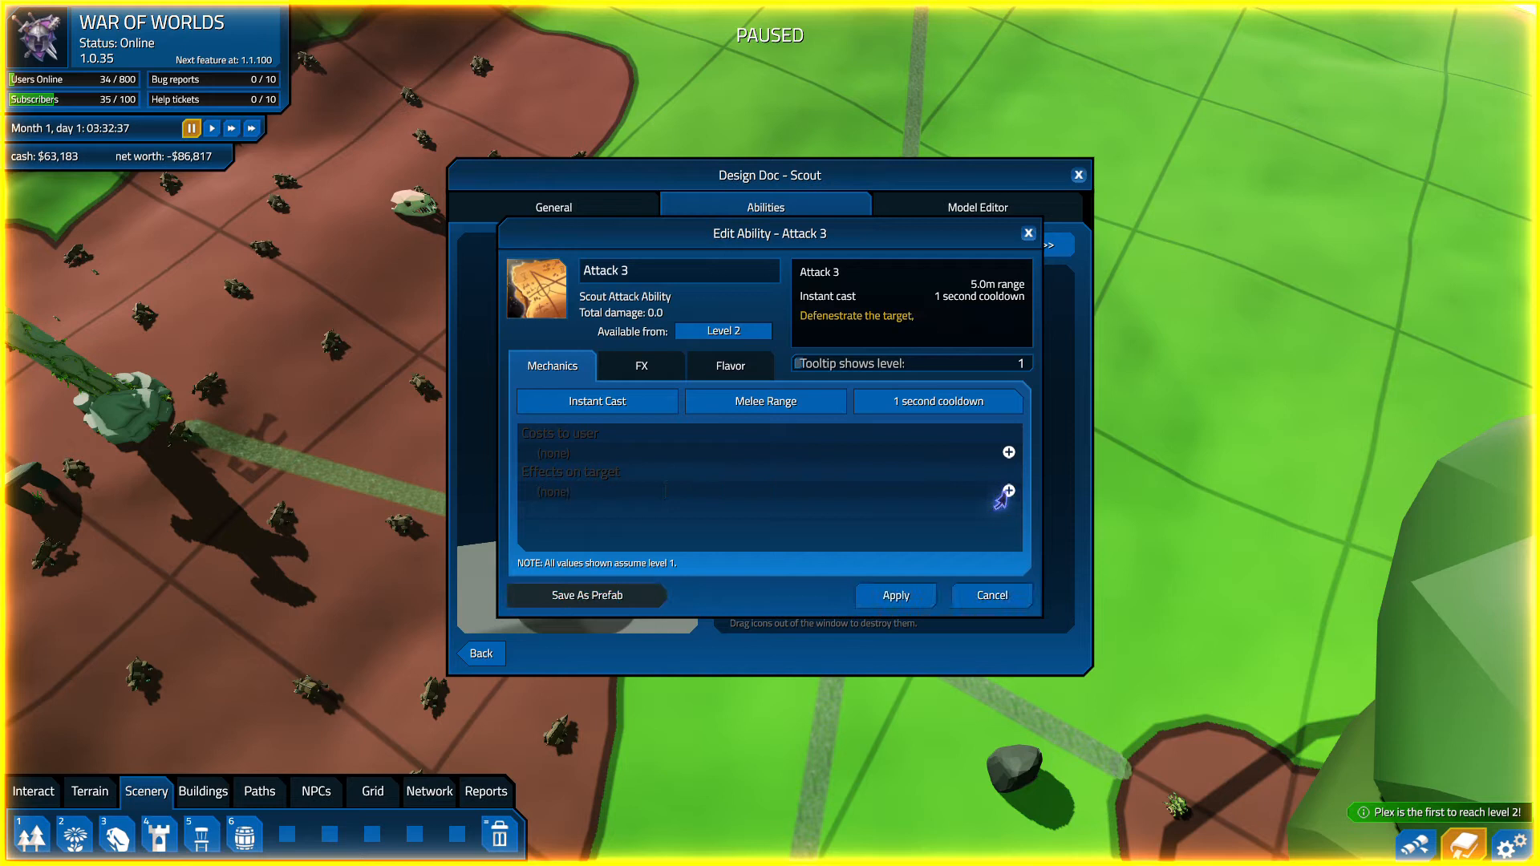
pyautogui.click(1007, 491)
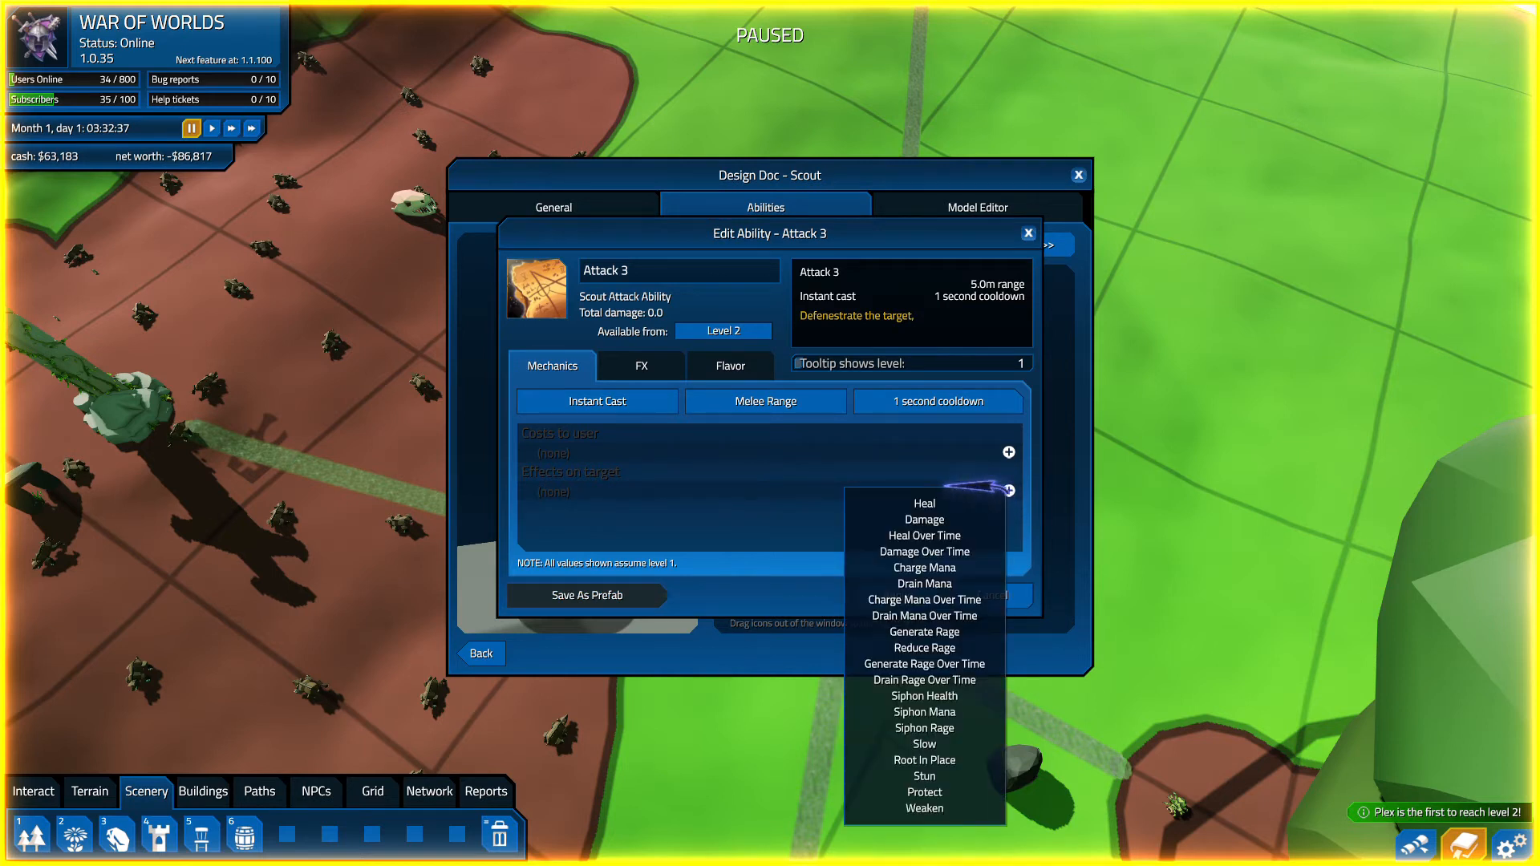
pyautogui.moveTo(924, 631)
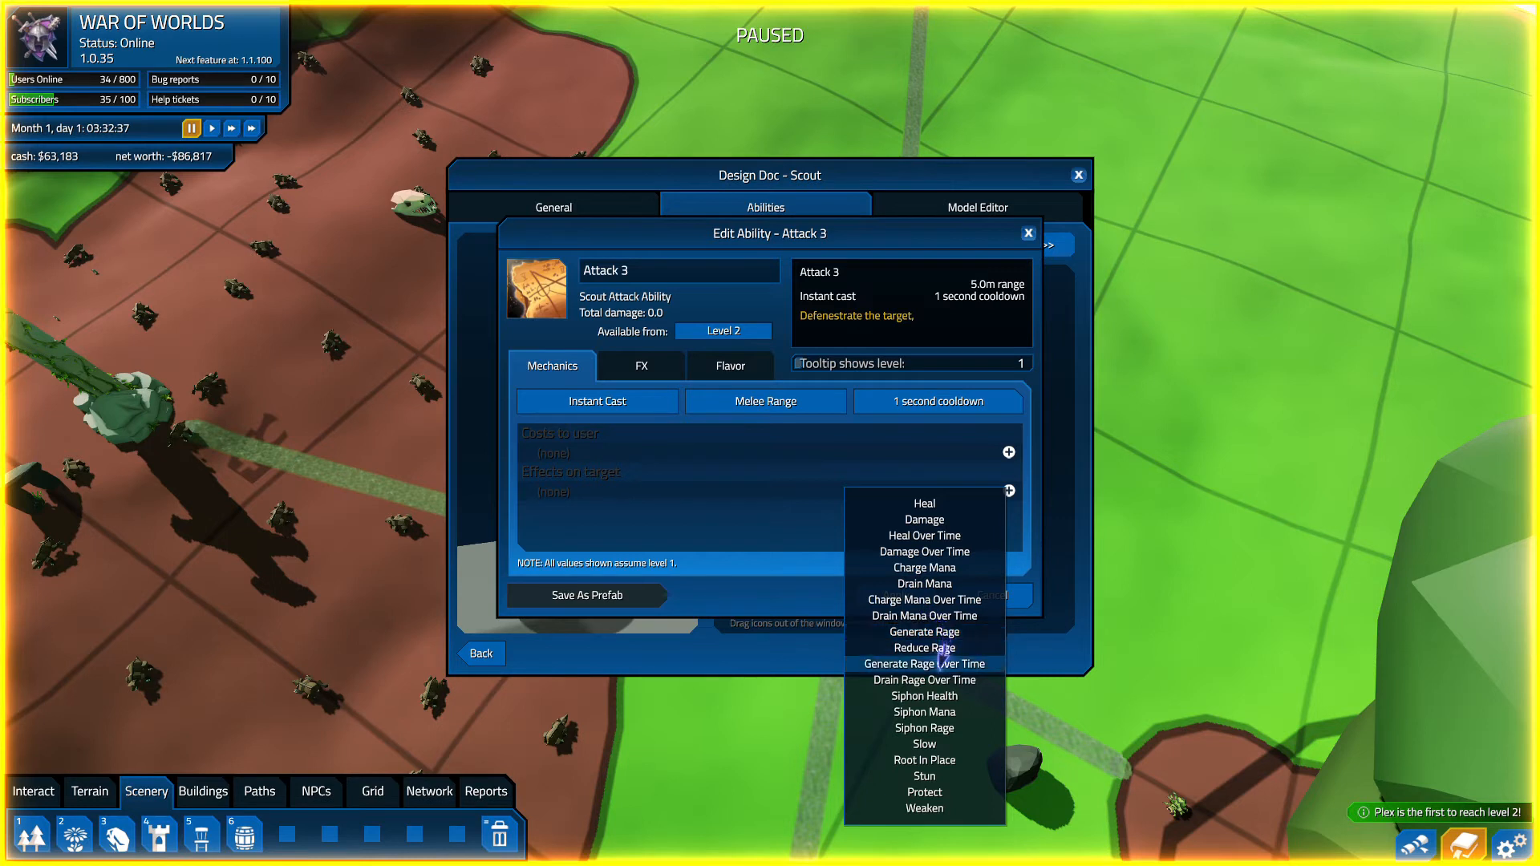
pyautogui.moveTo(923, 535)
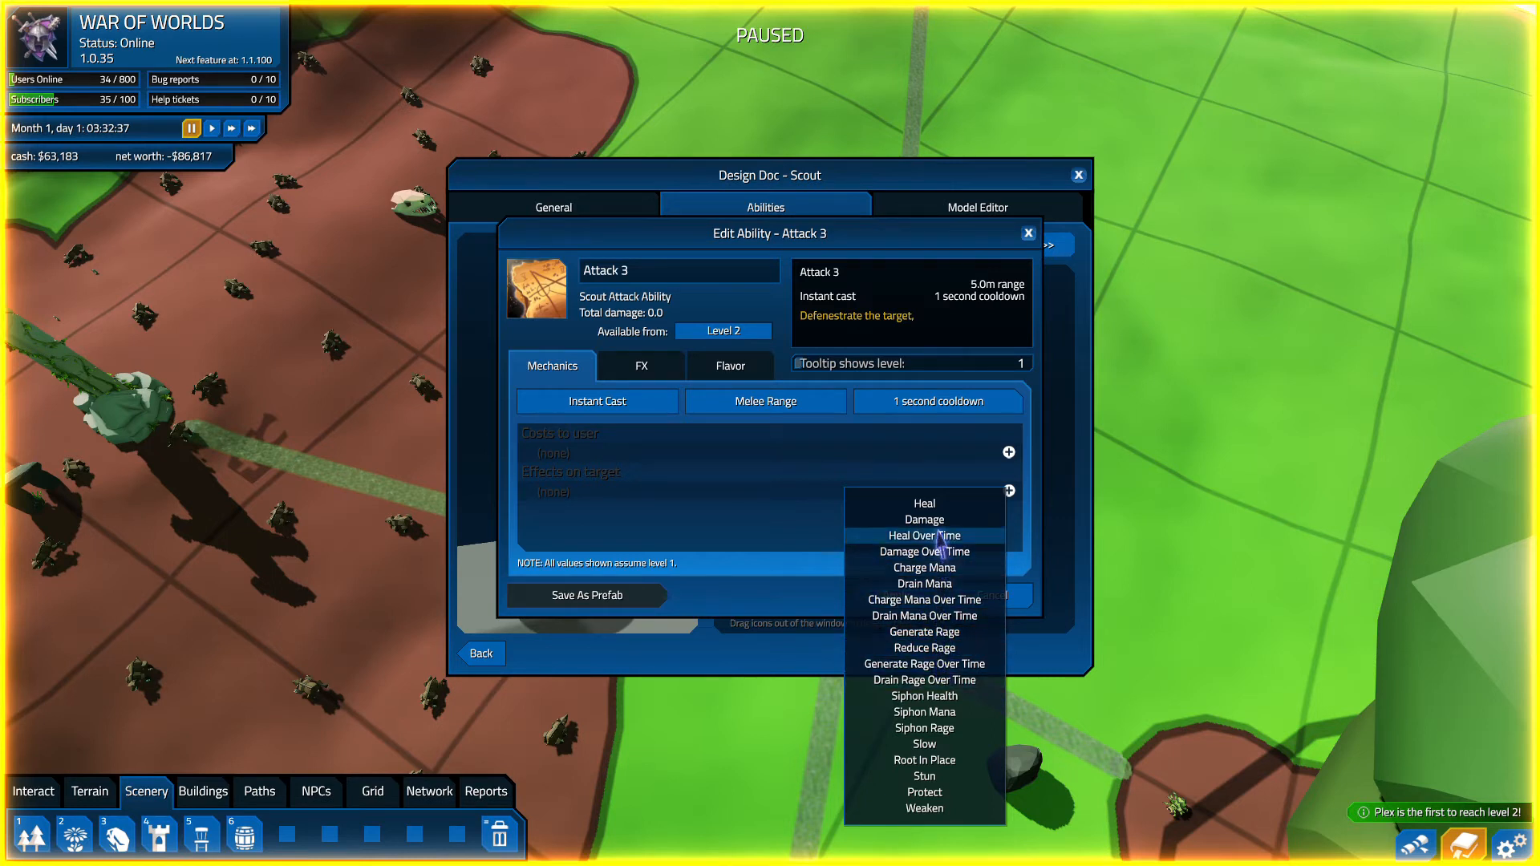
pyautogui.click(924, 519)
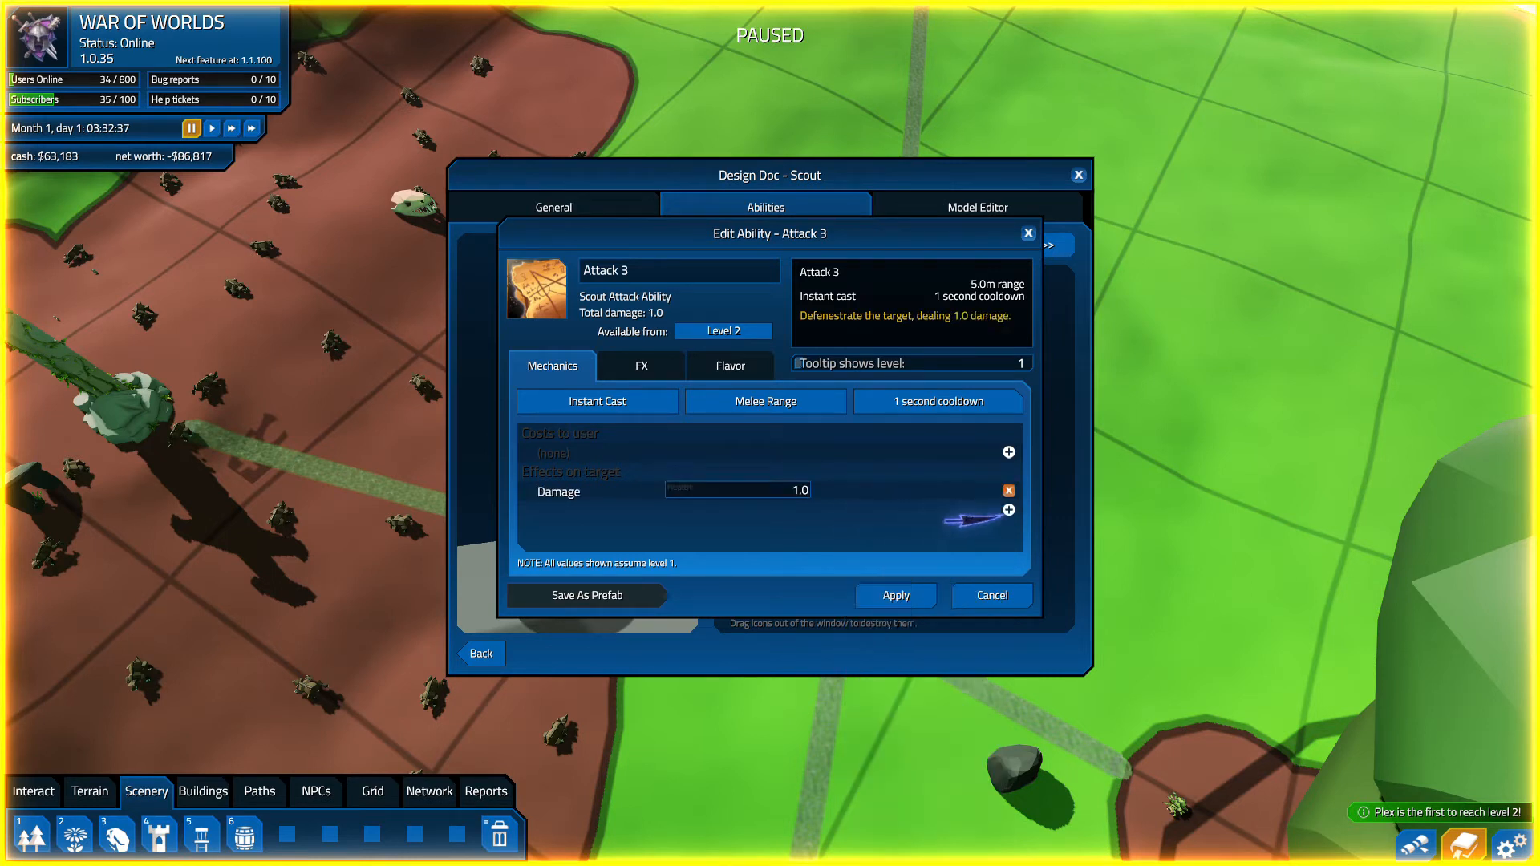
pyautogui.click(1008, 510)
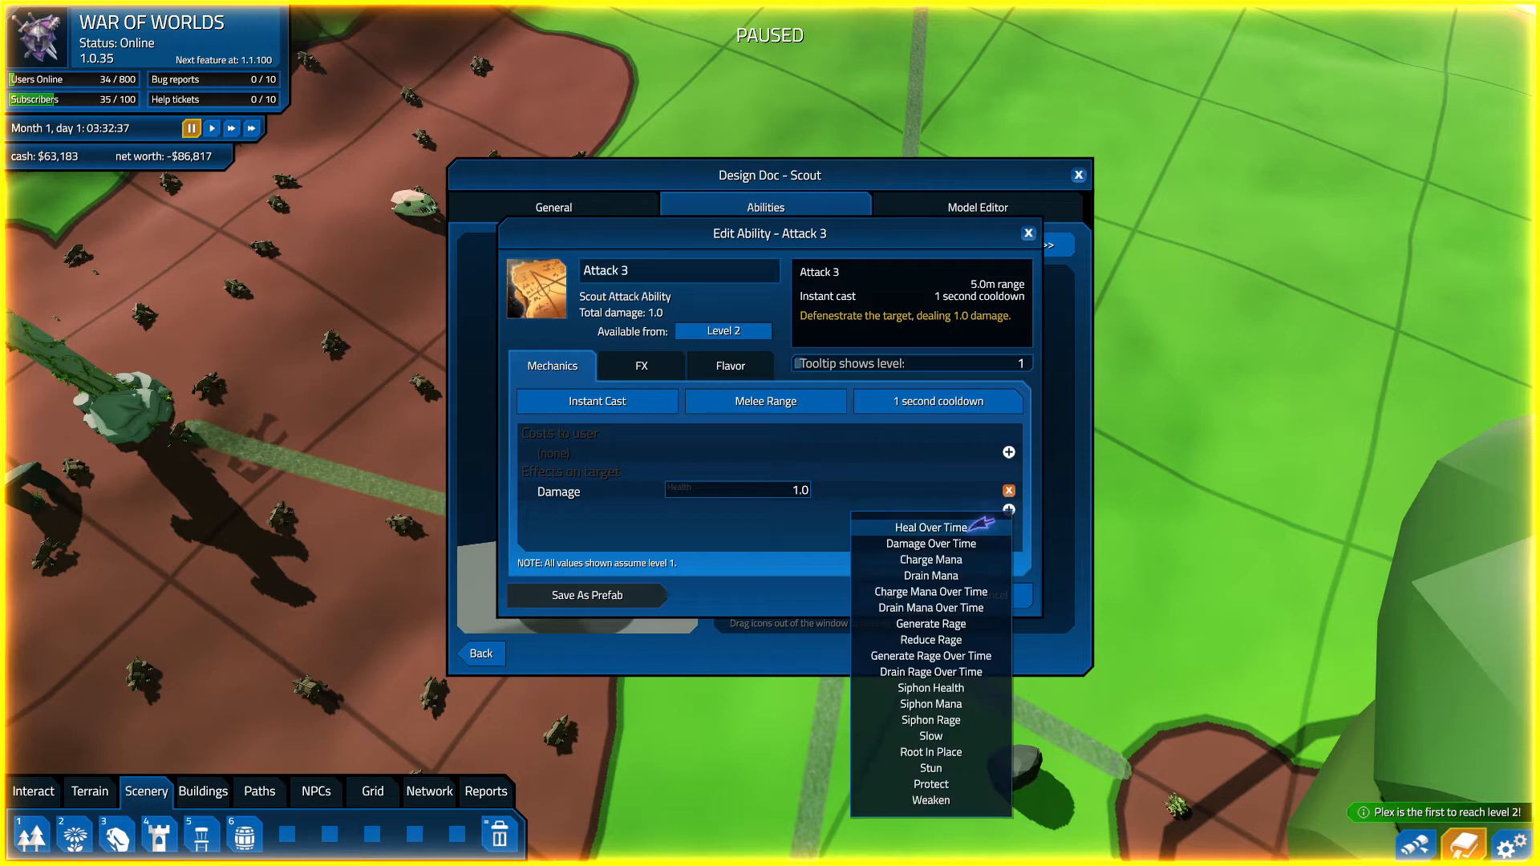
pyautogui.click(929, 543)
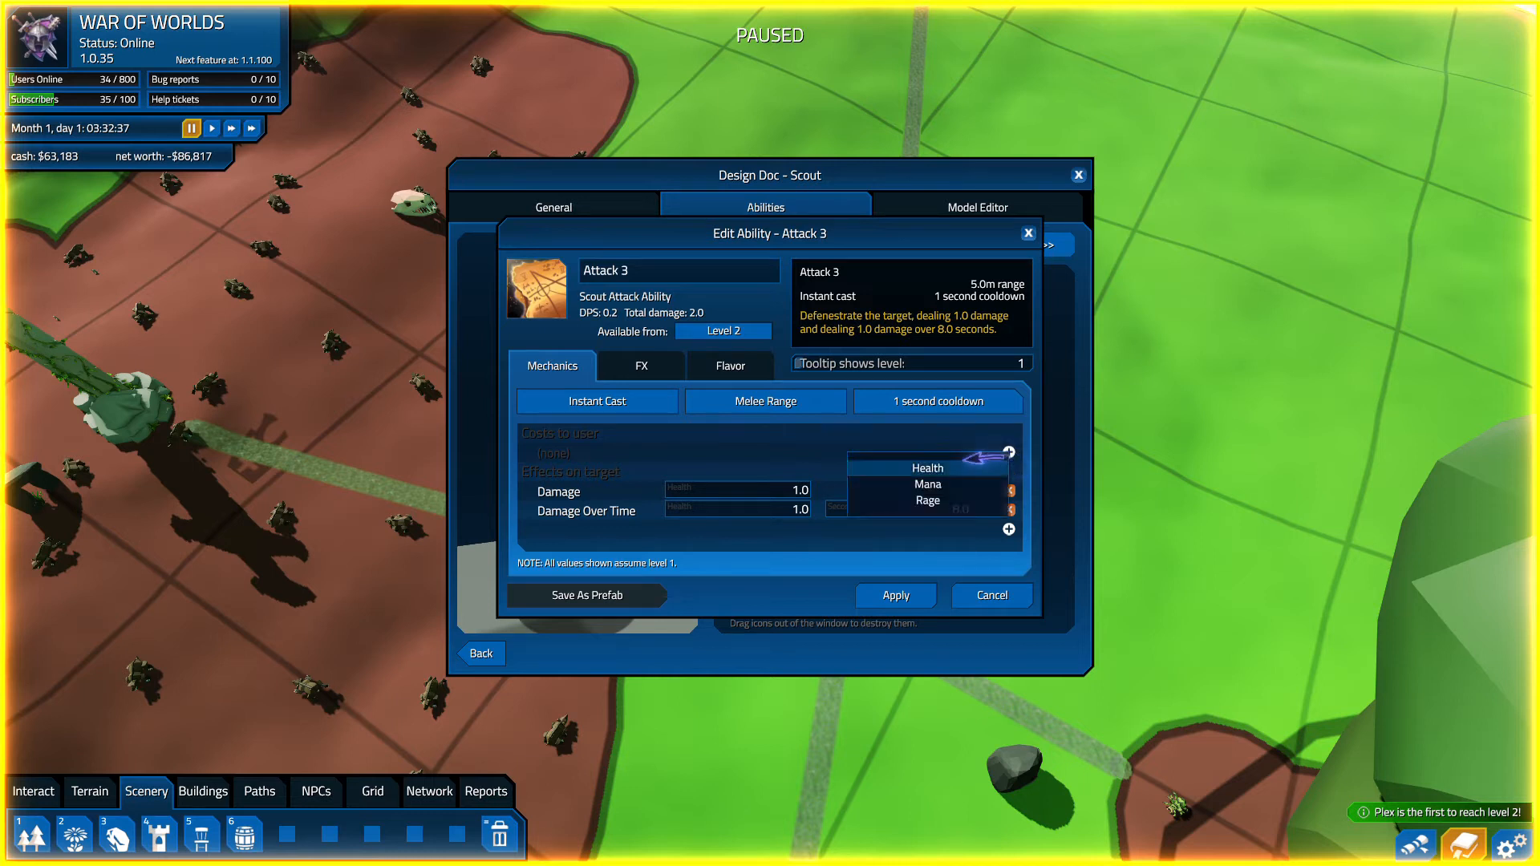
pyautogui.click(927, 467)
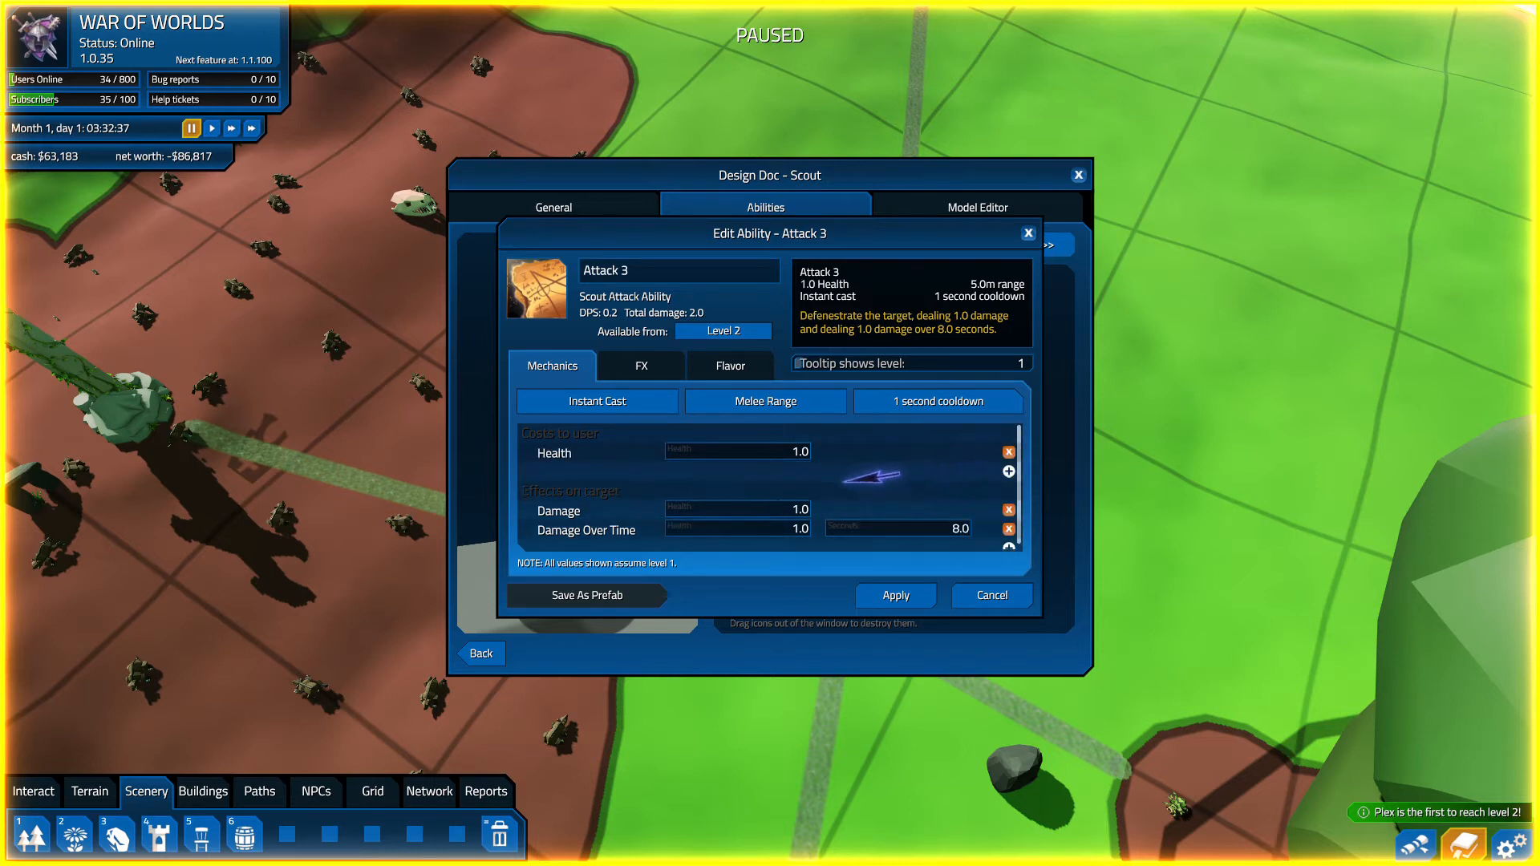
pyautogui.click(791, 450)
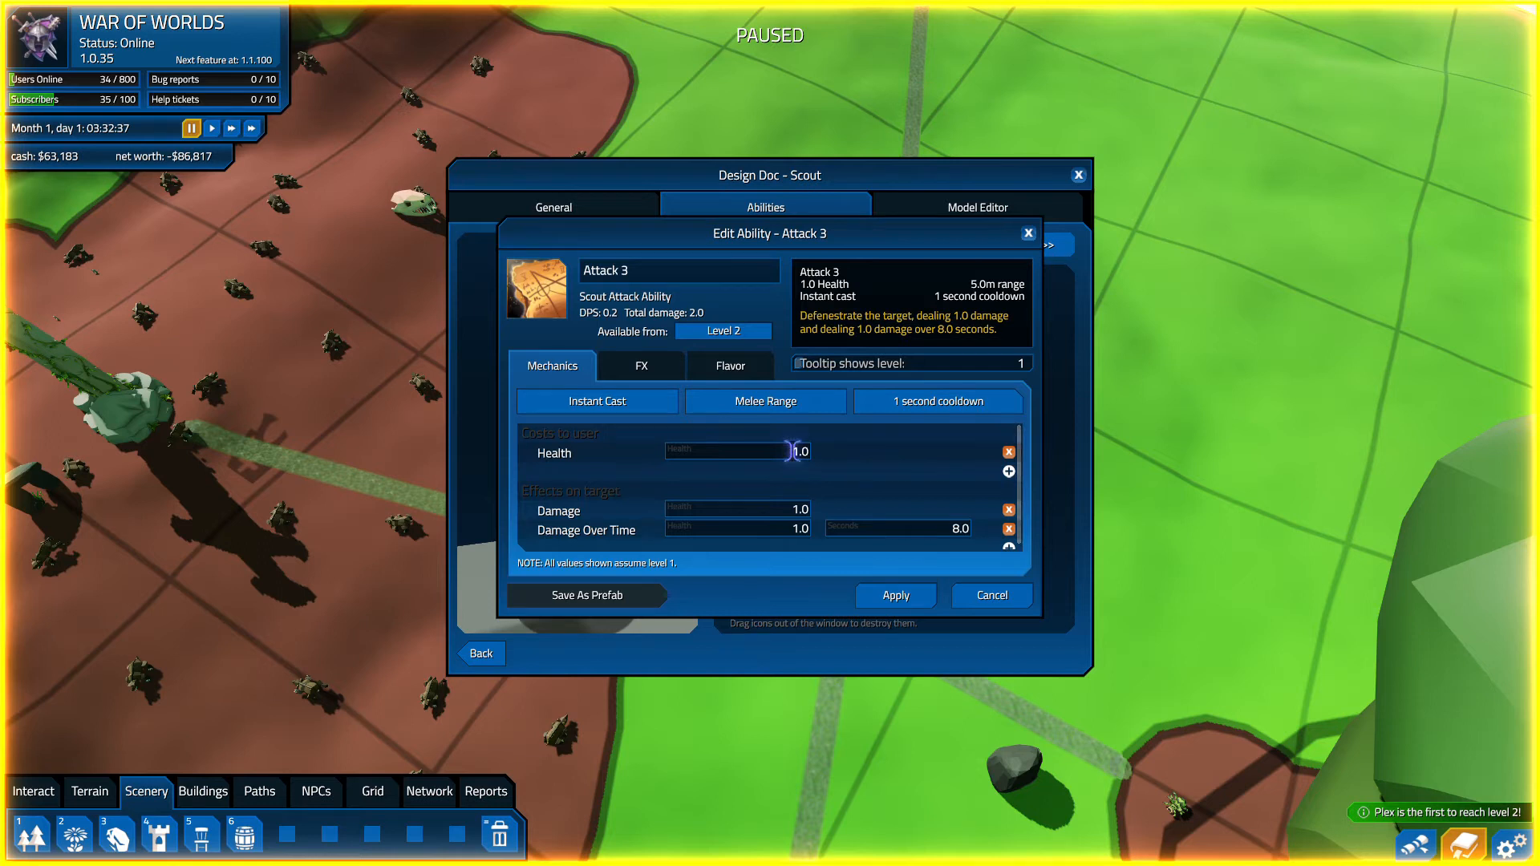
pyautogui.moveTo(973, 457)
pyautogui.write('5')
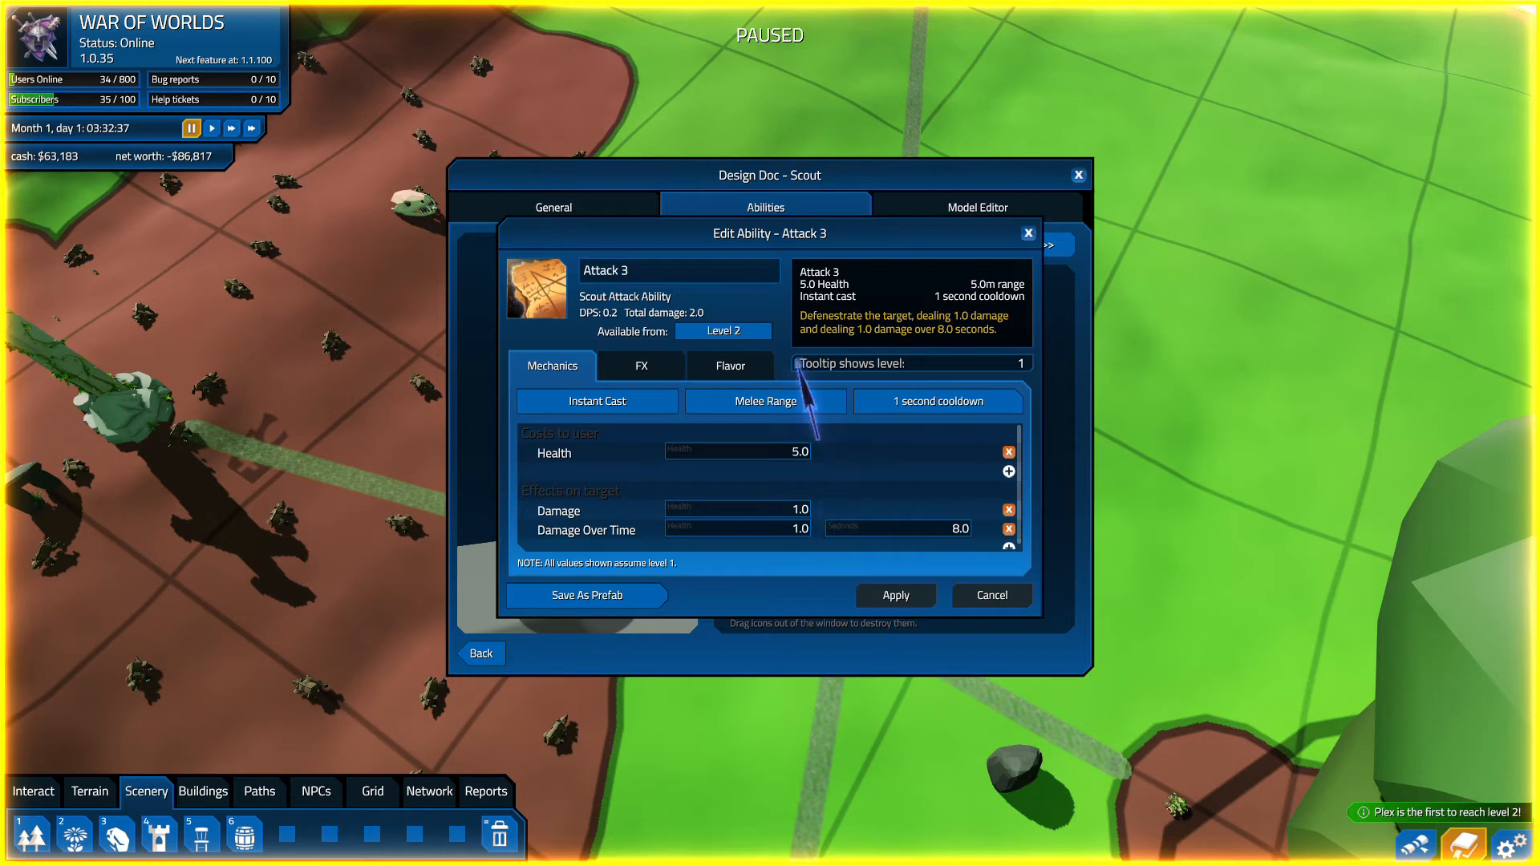
pyautogui.moveTo(801, 378)
pyautogui.write('Hurt All')
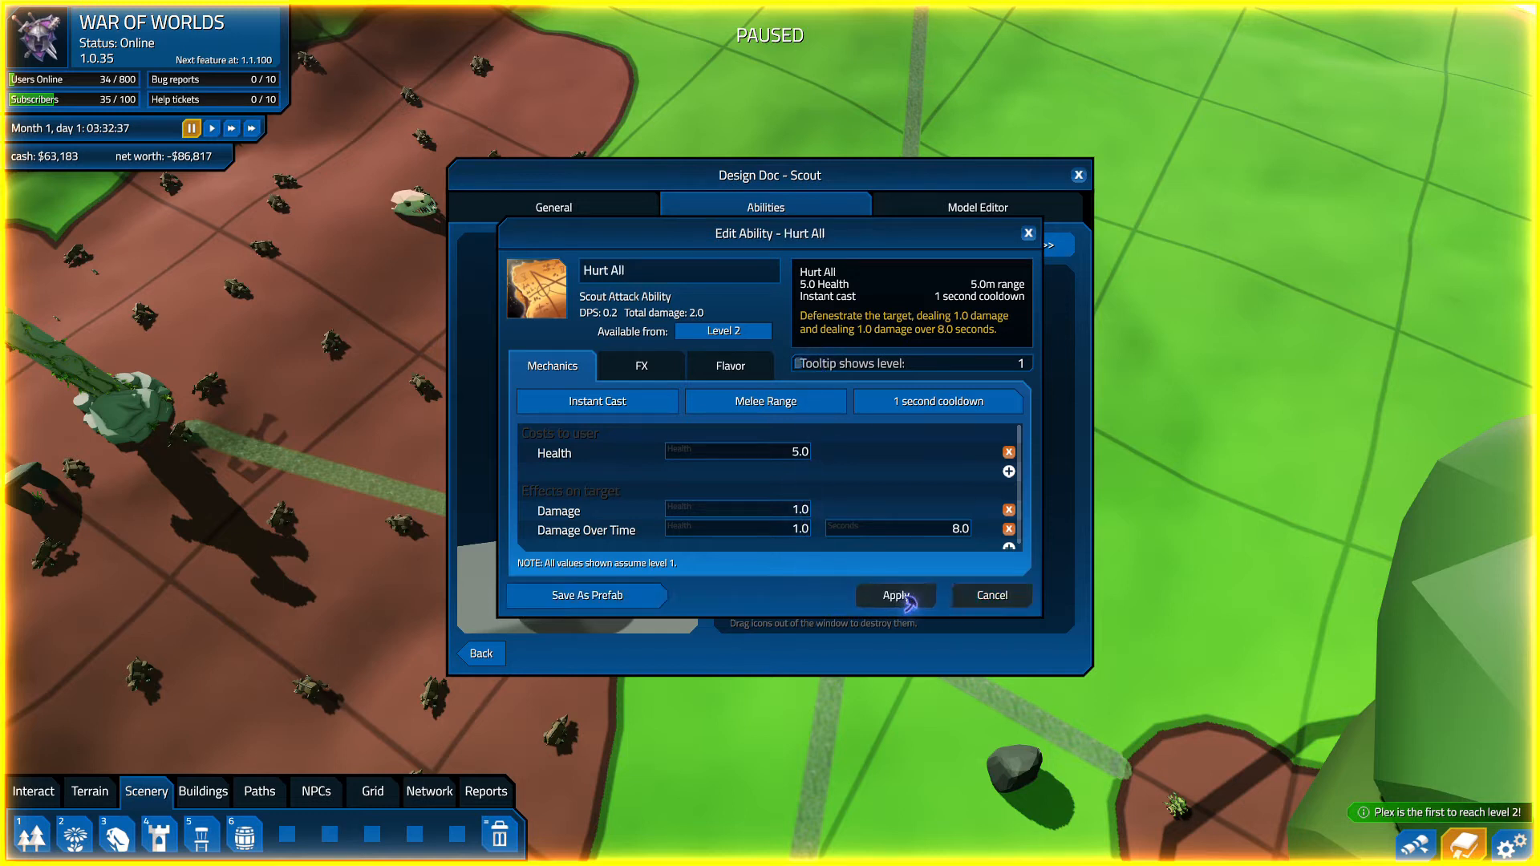
pyautogui.moveTo(1029, 232)
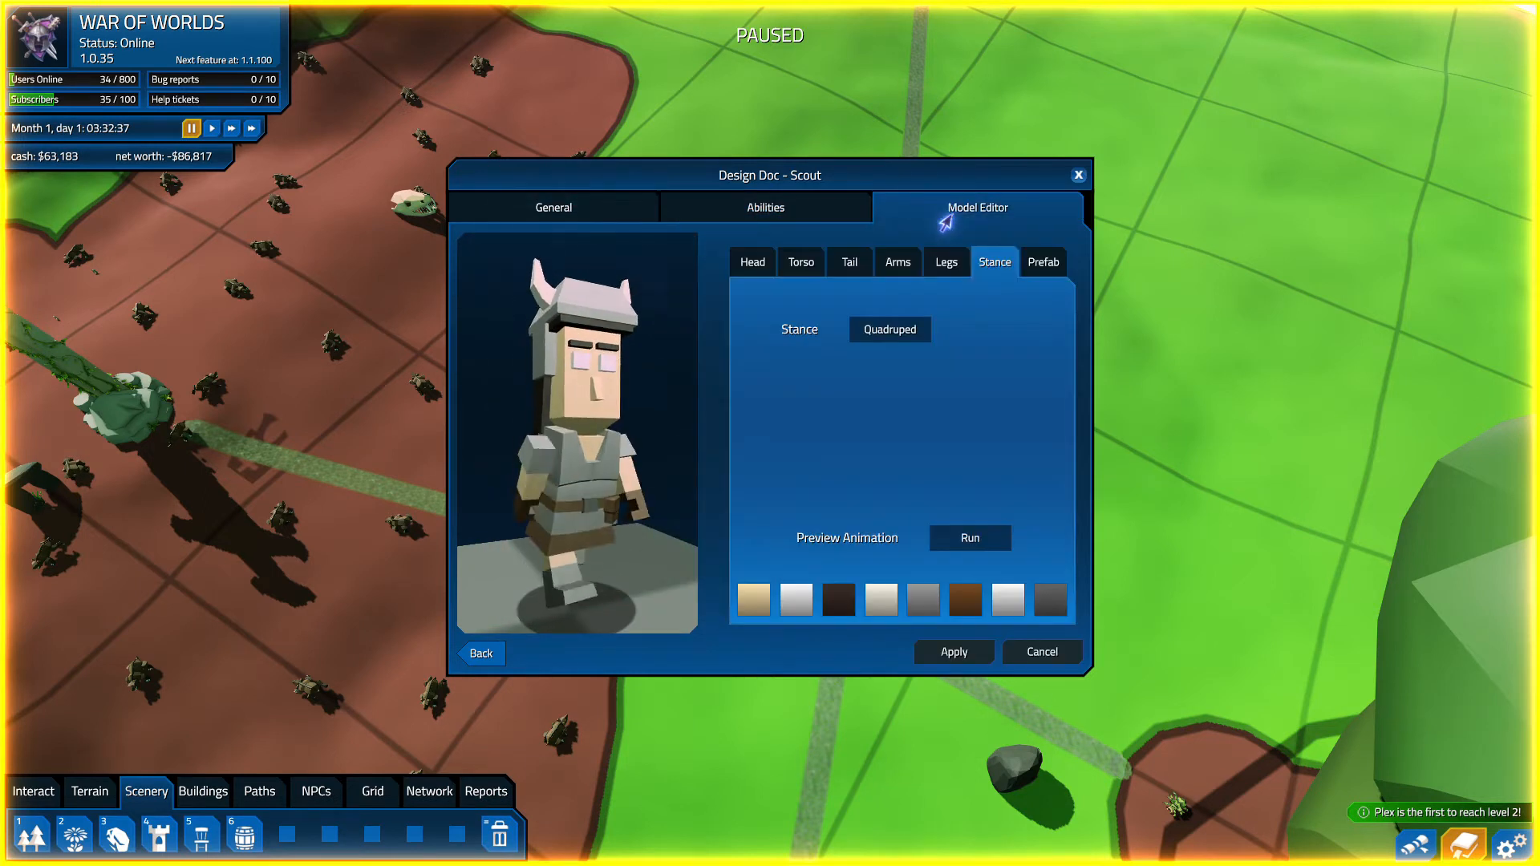
# - Change the Treant model's orange bark to dark brown and close its design doc
pyautogui.click(796, 600)
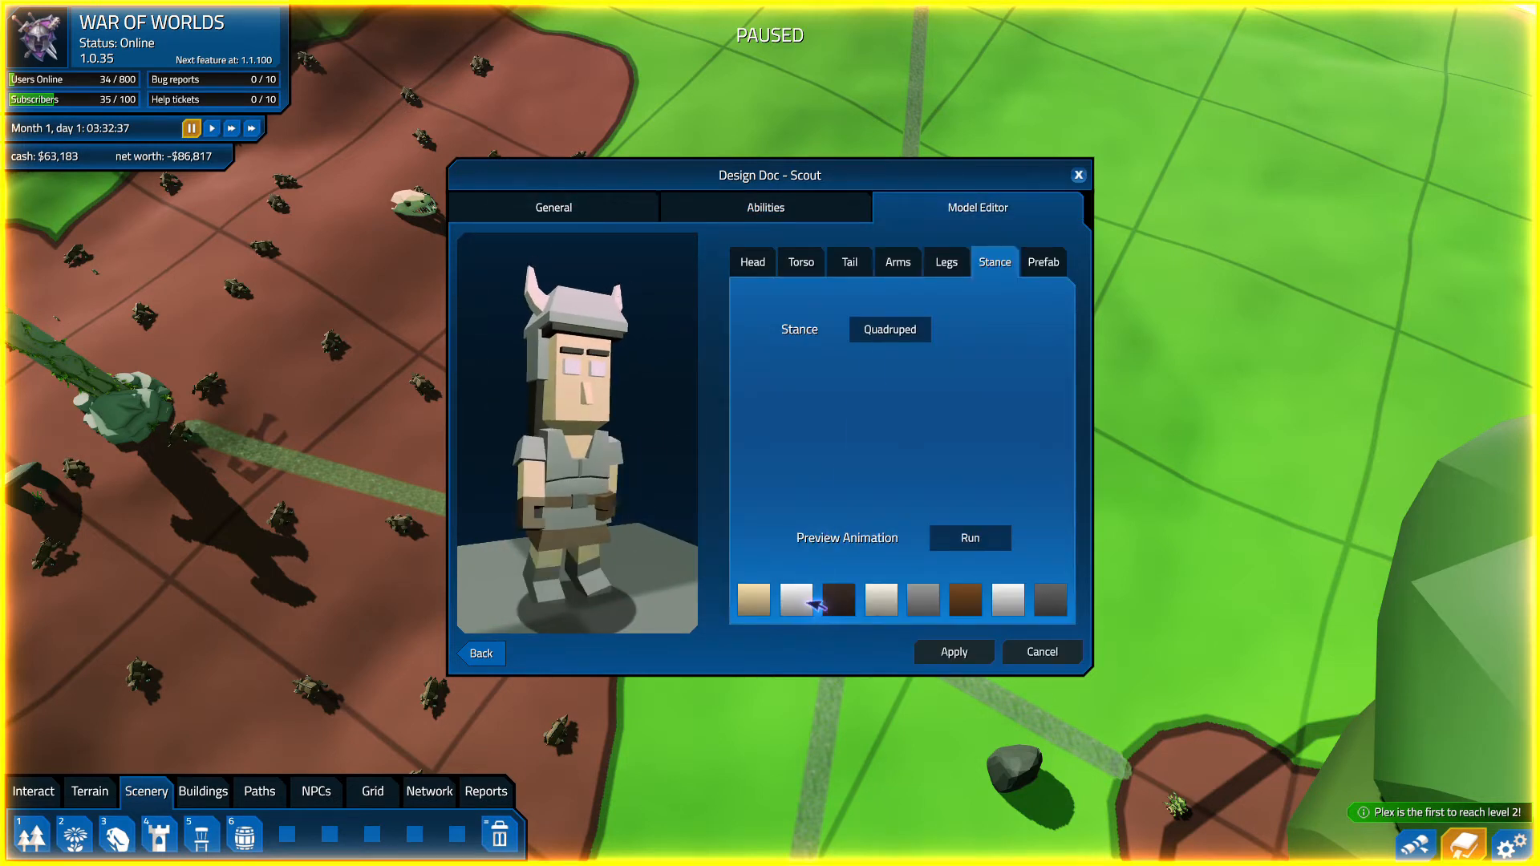
pyautogui.click(968, 537)
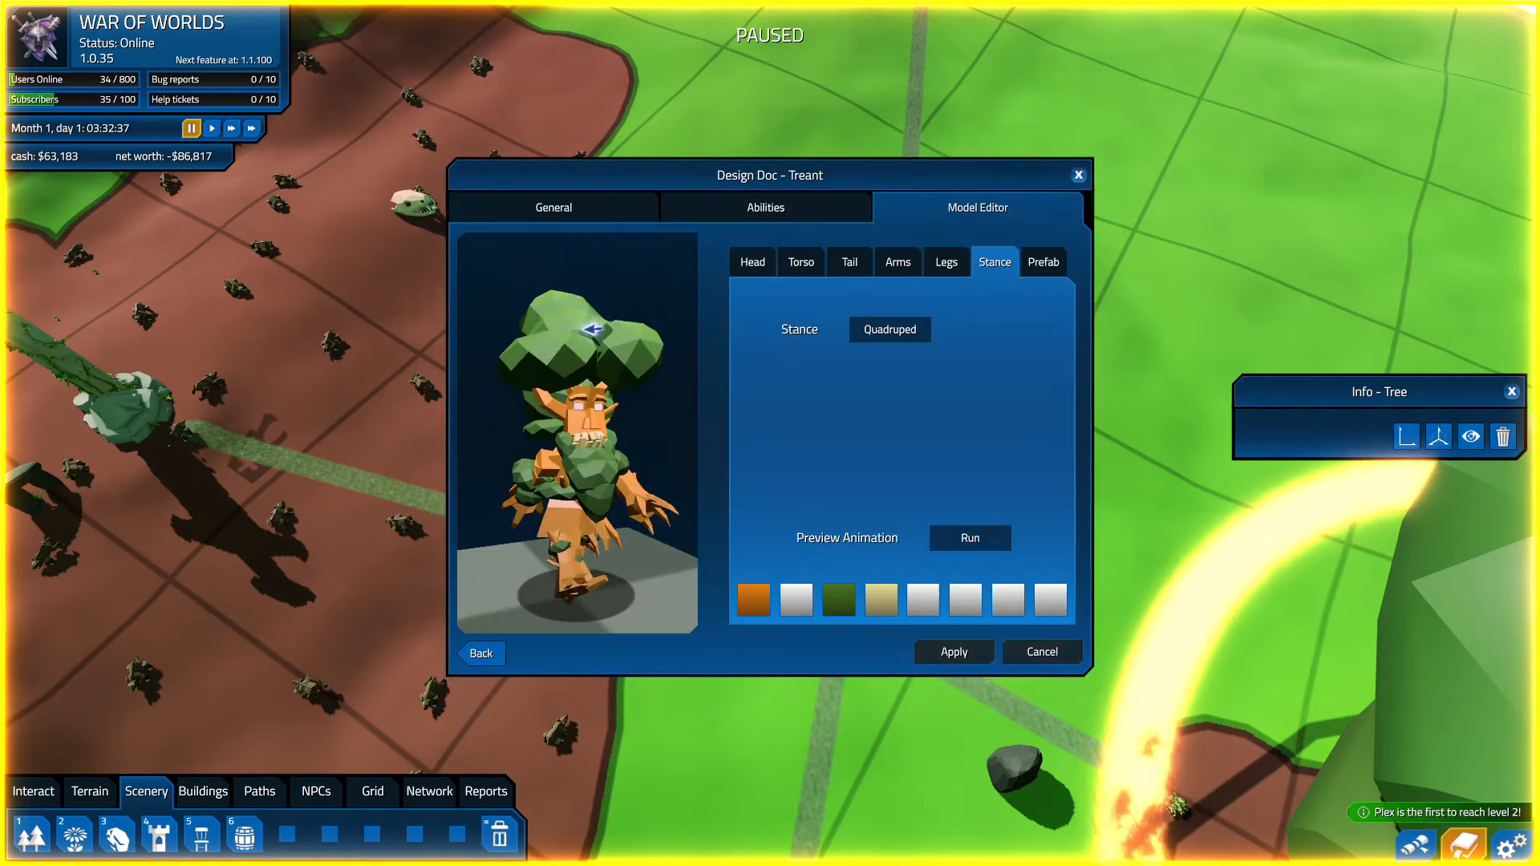
pyautogui.click(765, 207)
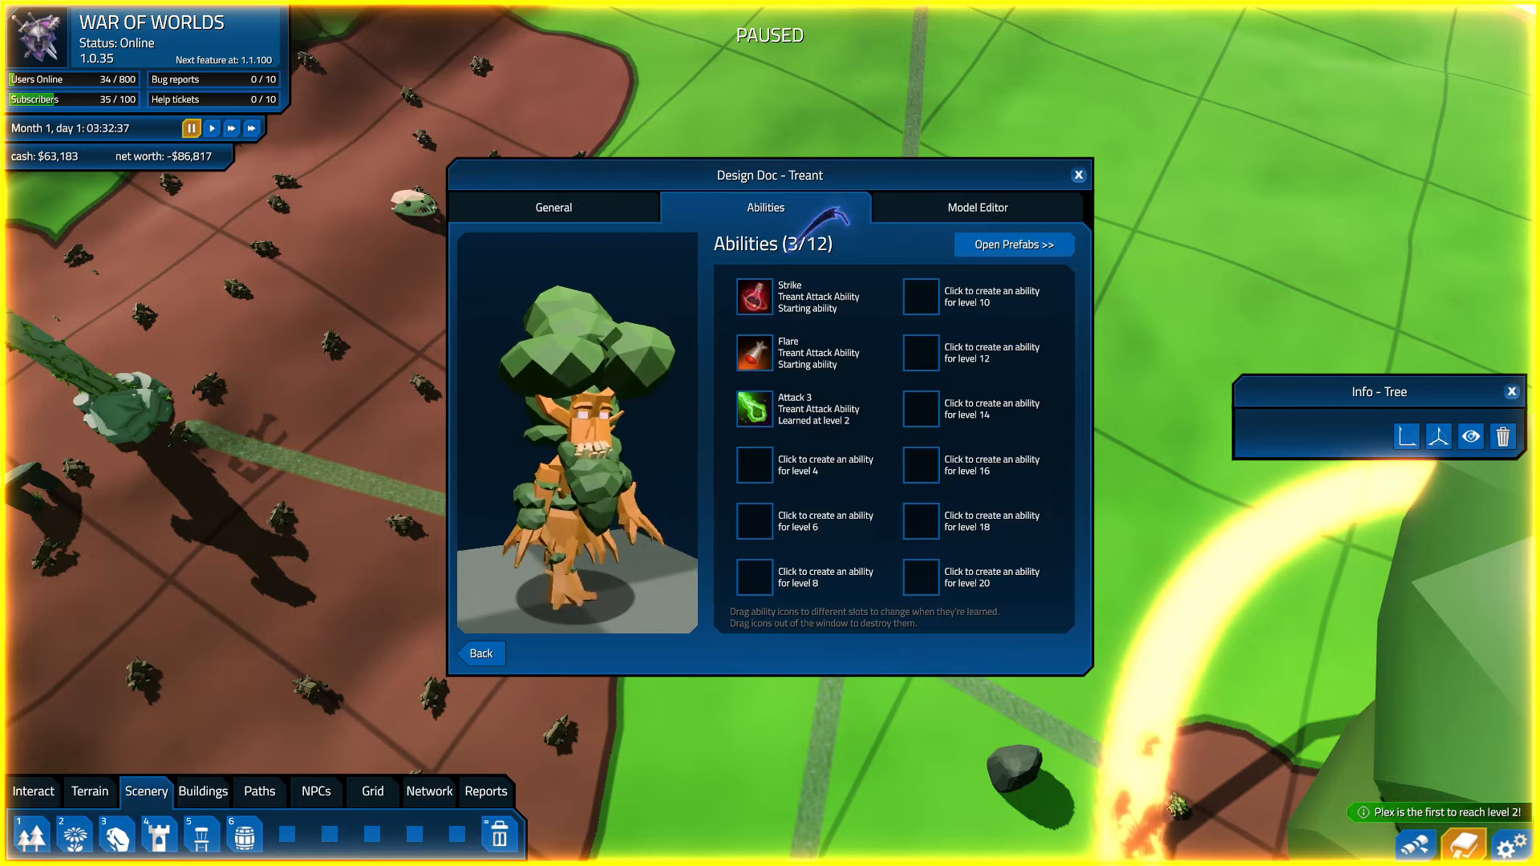
pyautogui.moveTo(976, 207)
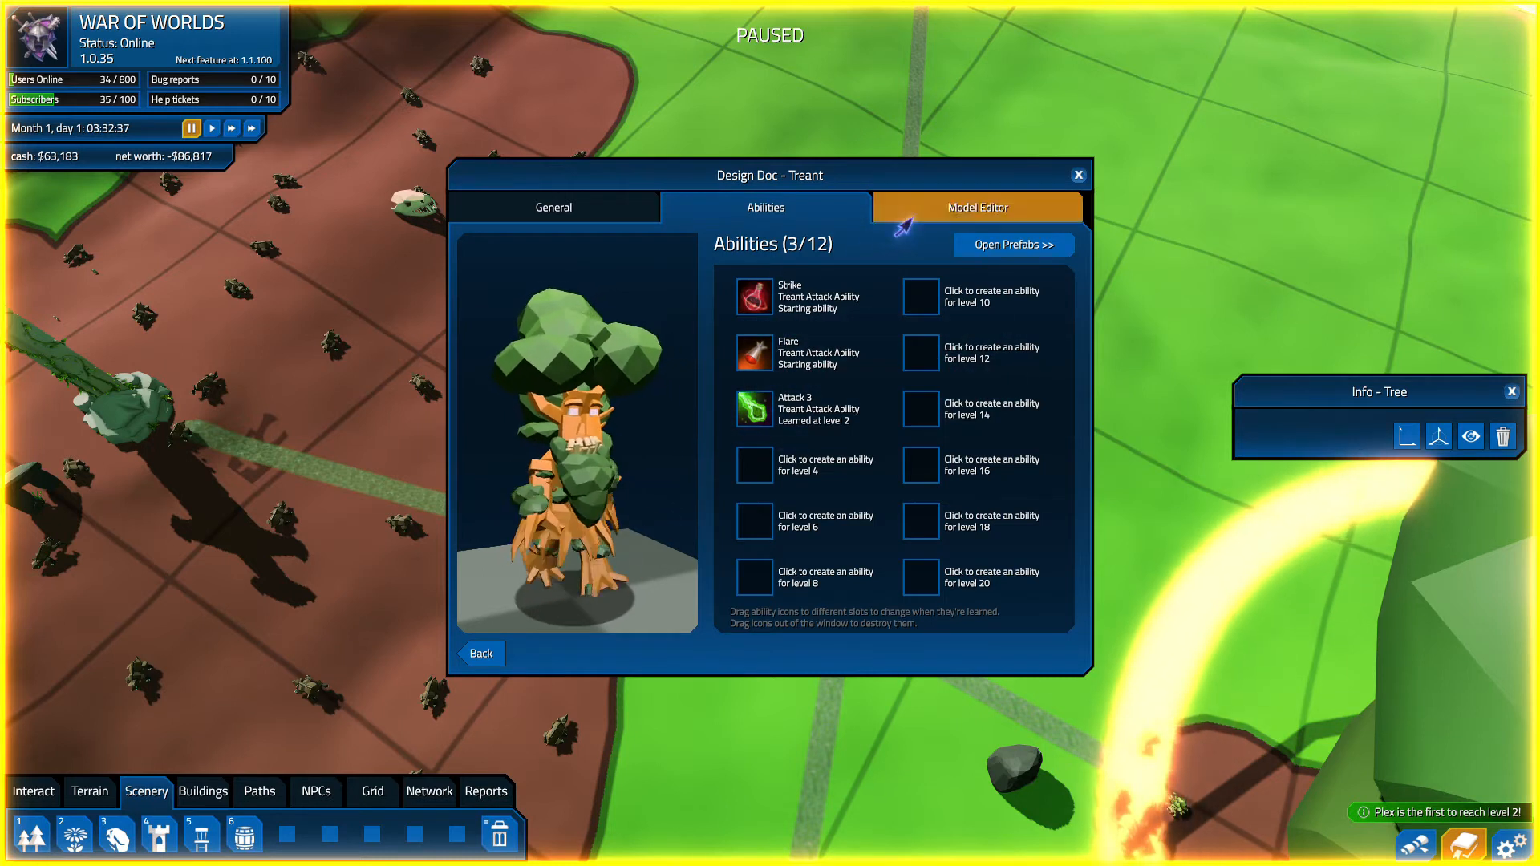
pyautogui.click(976, 207)
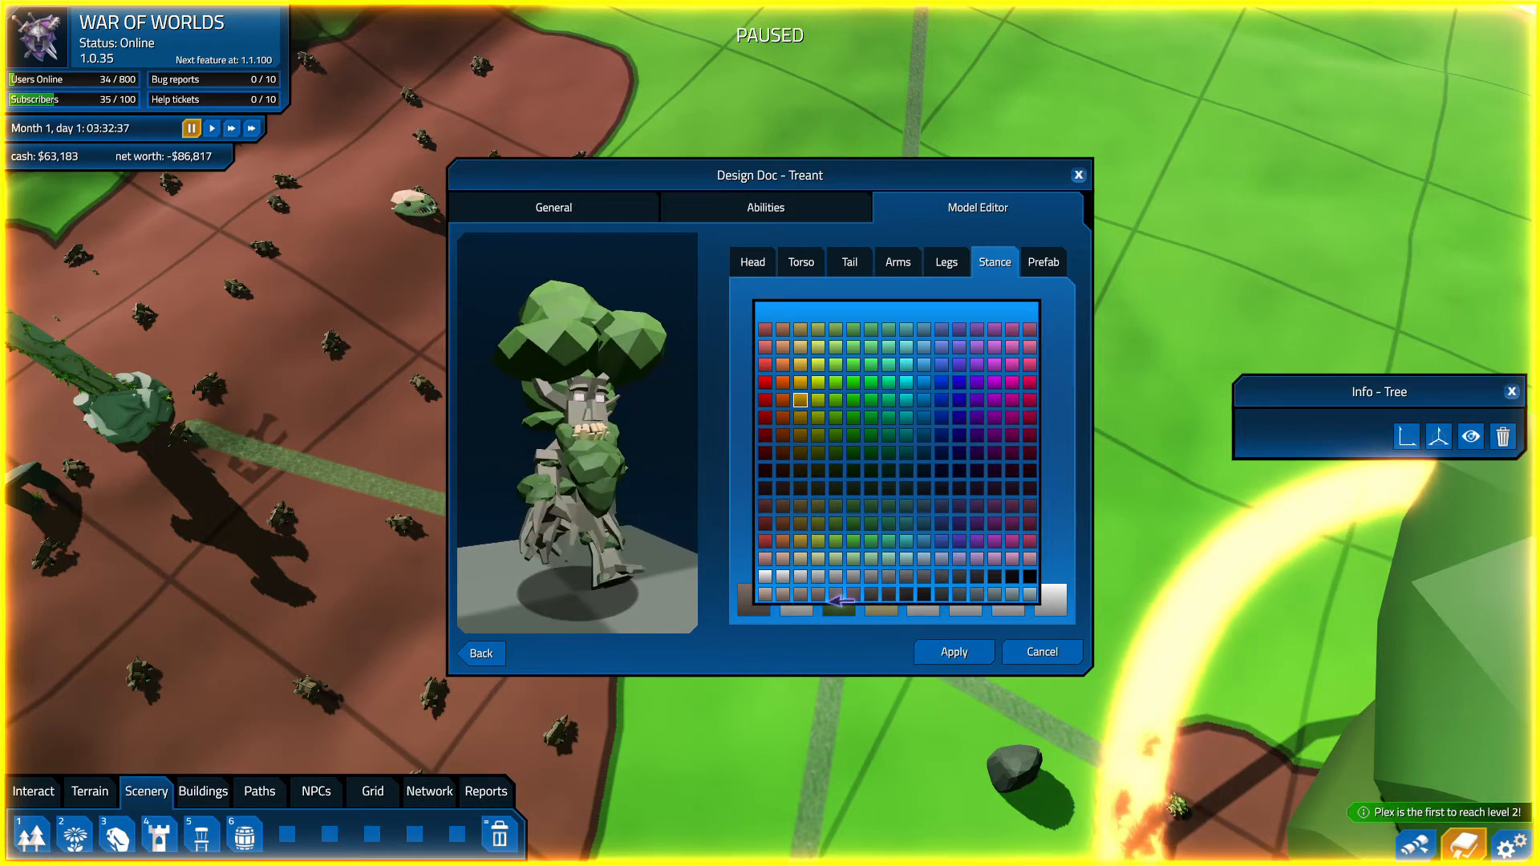
pyautogui.click(837, 550)
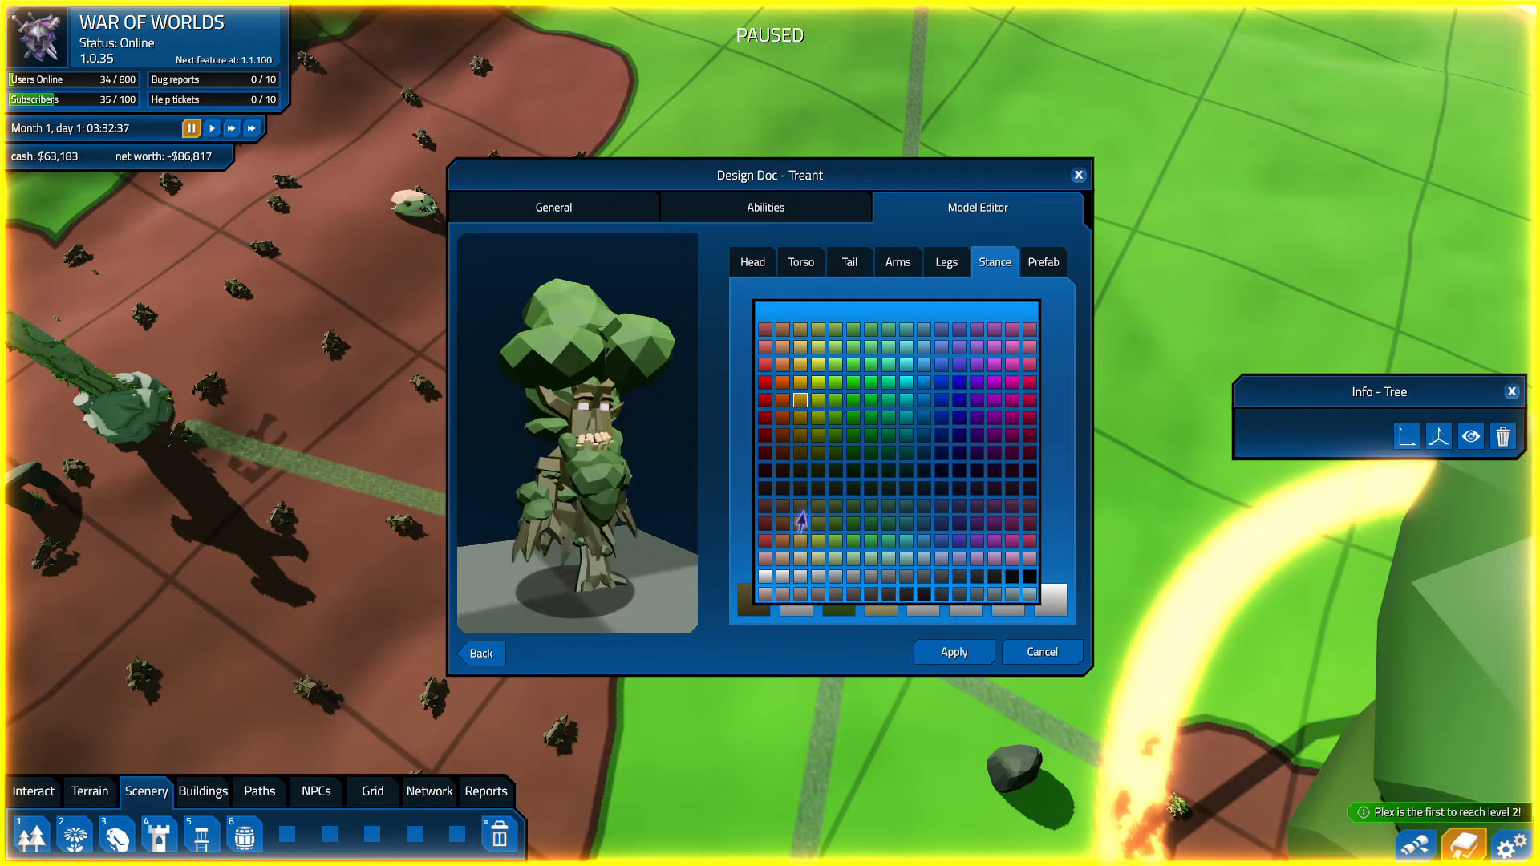
pyautogui.click(994, 262)
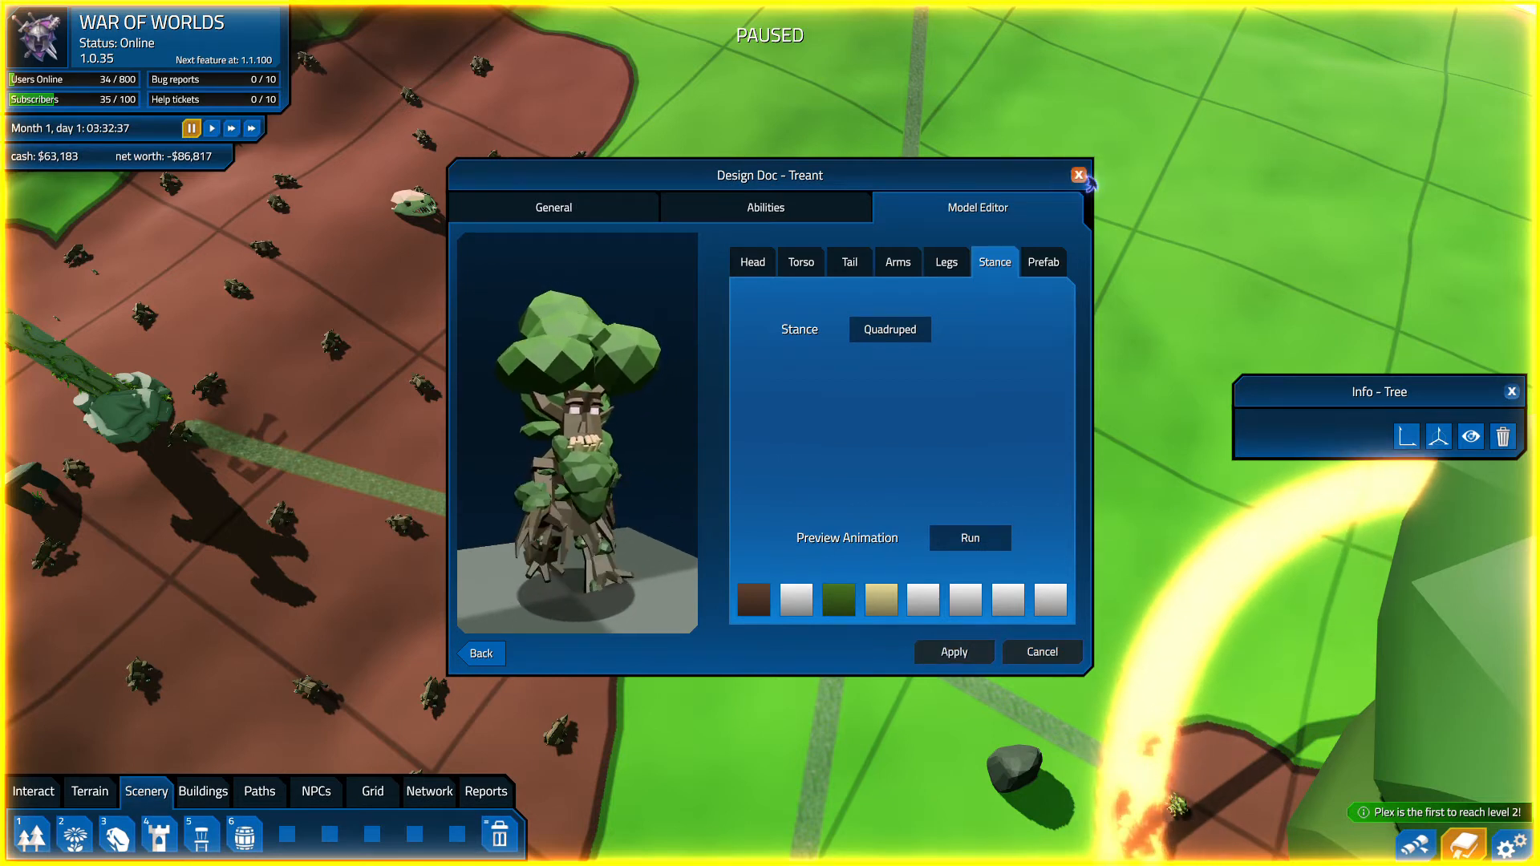
pyautogui.click(1077, 175)
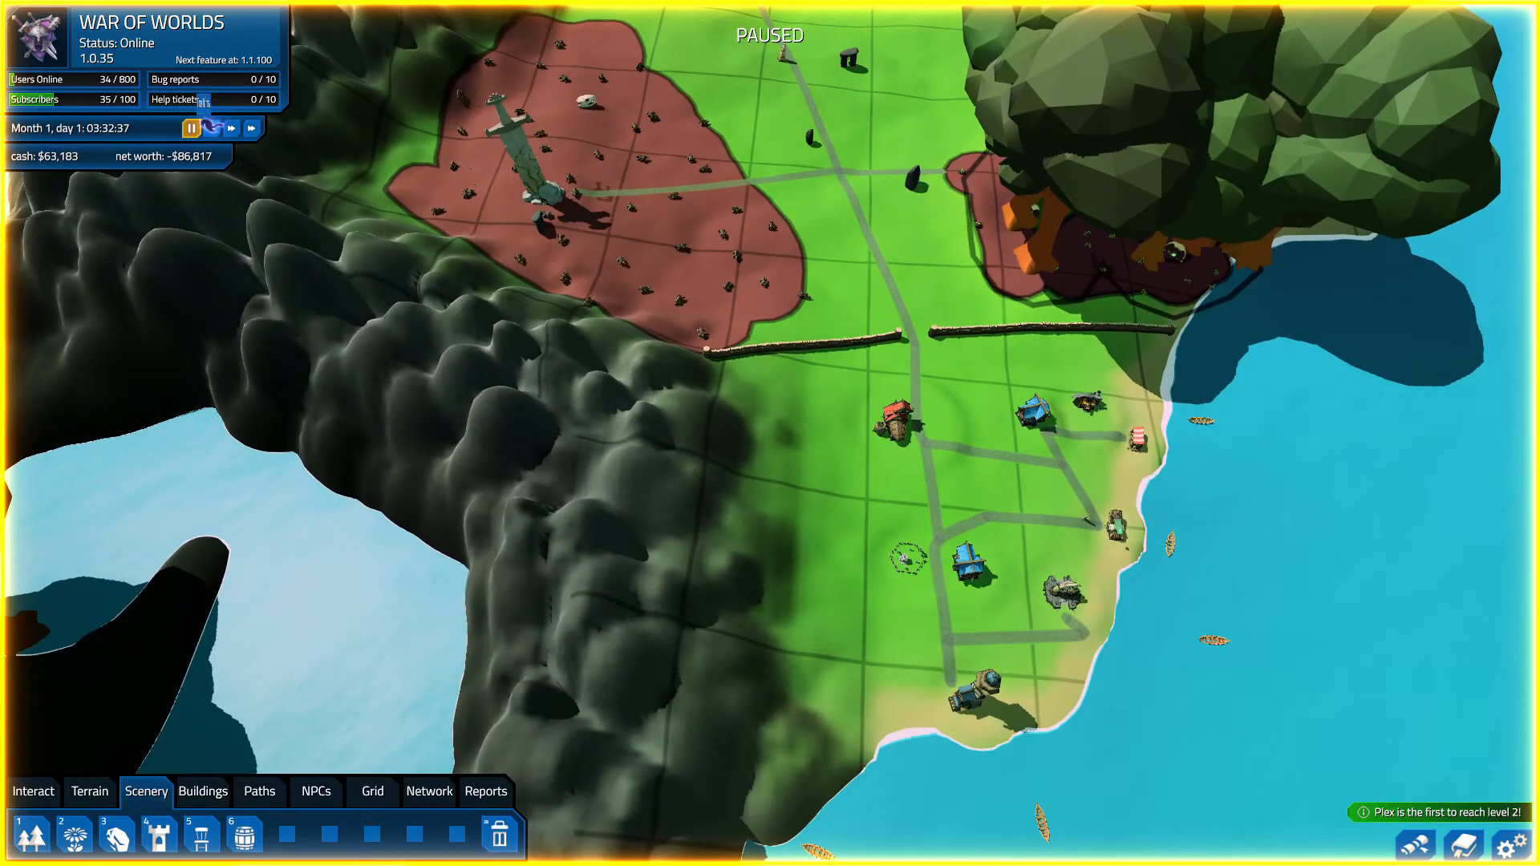
# - Resume the game with the play button so subscribers and cash start rising
pyautogui.click(212, 128)
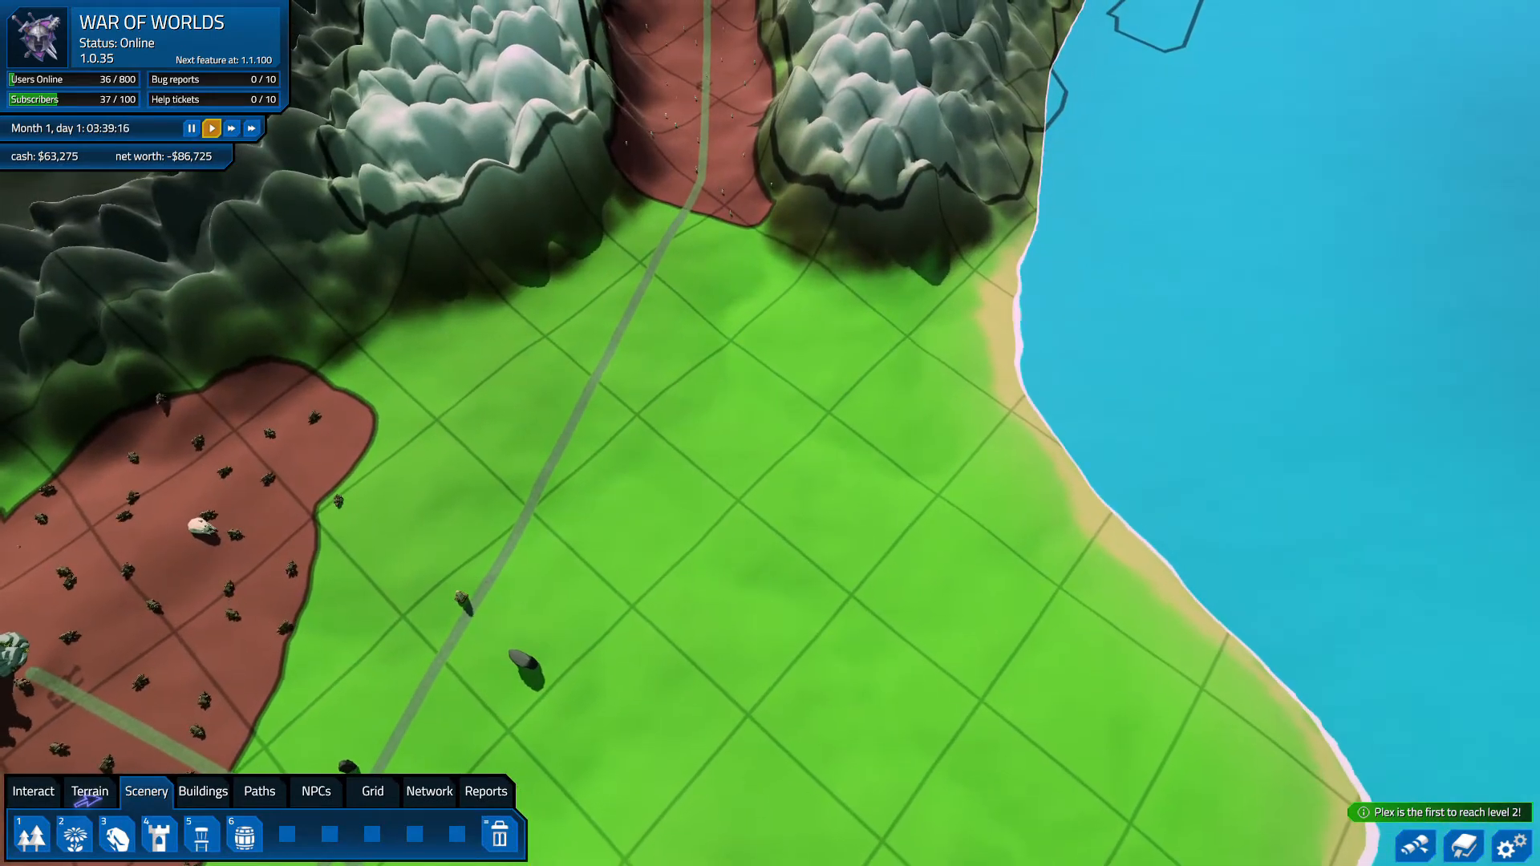
# - Pick the archery target from Structures scenery and place three in a row on the grass
pyautogui.click(73, 835)
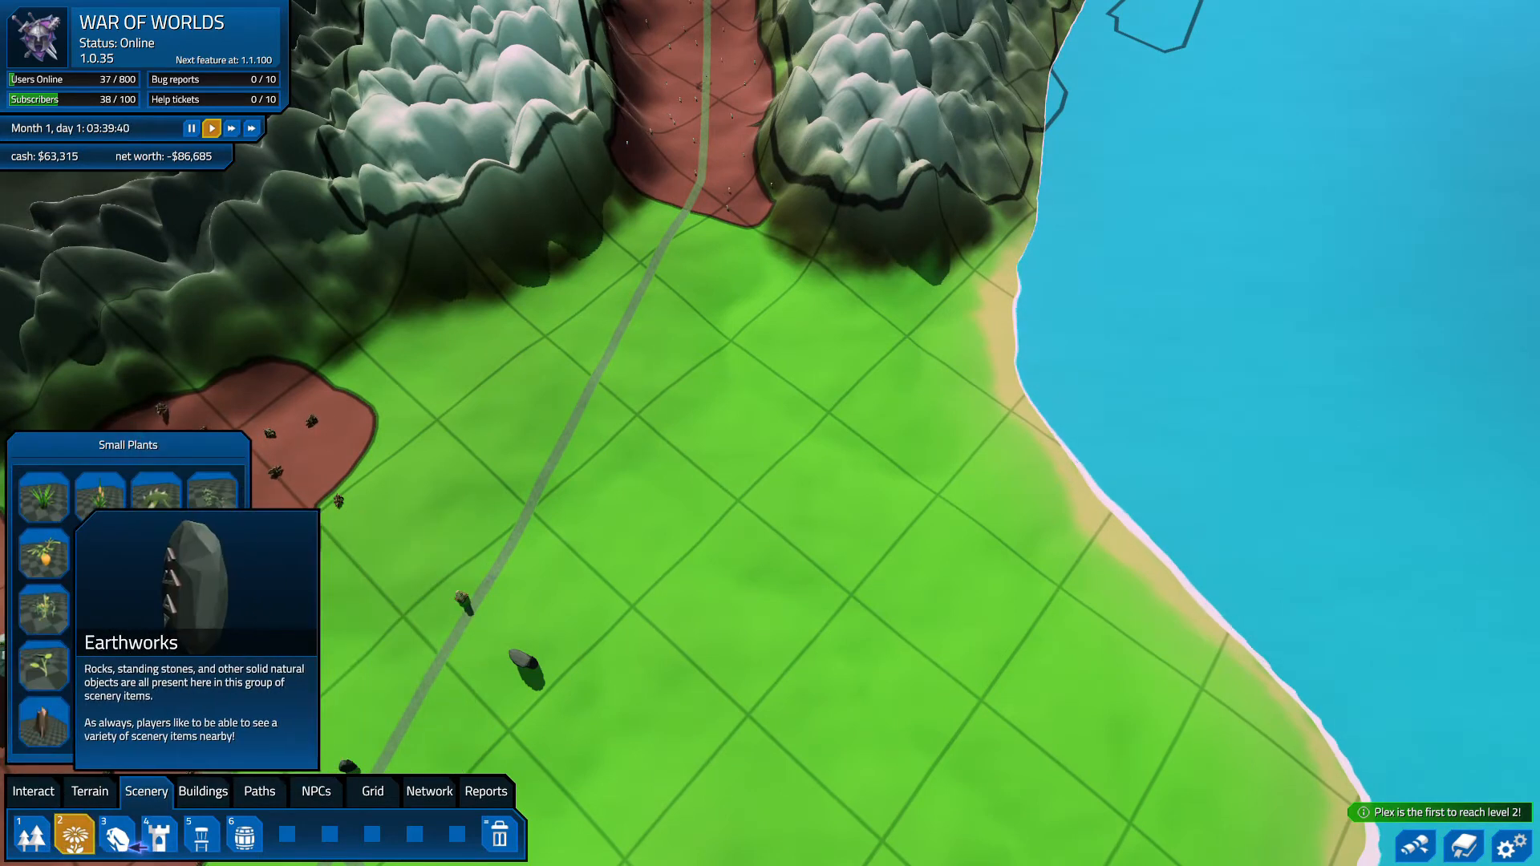
pyautogui.click(158, 835)
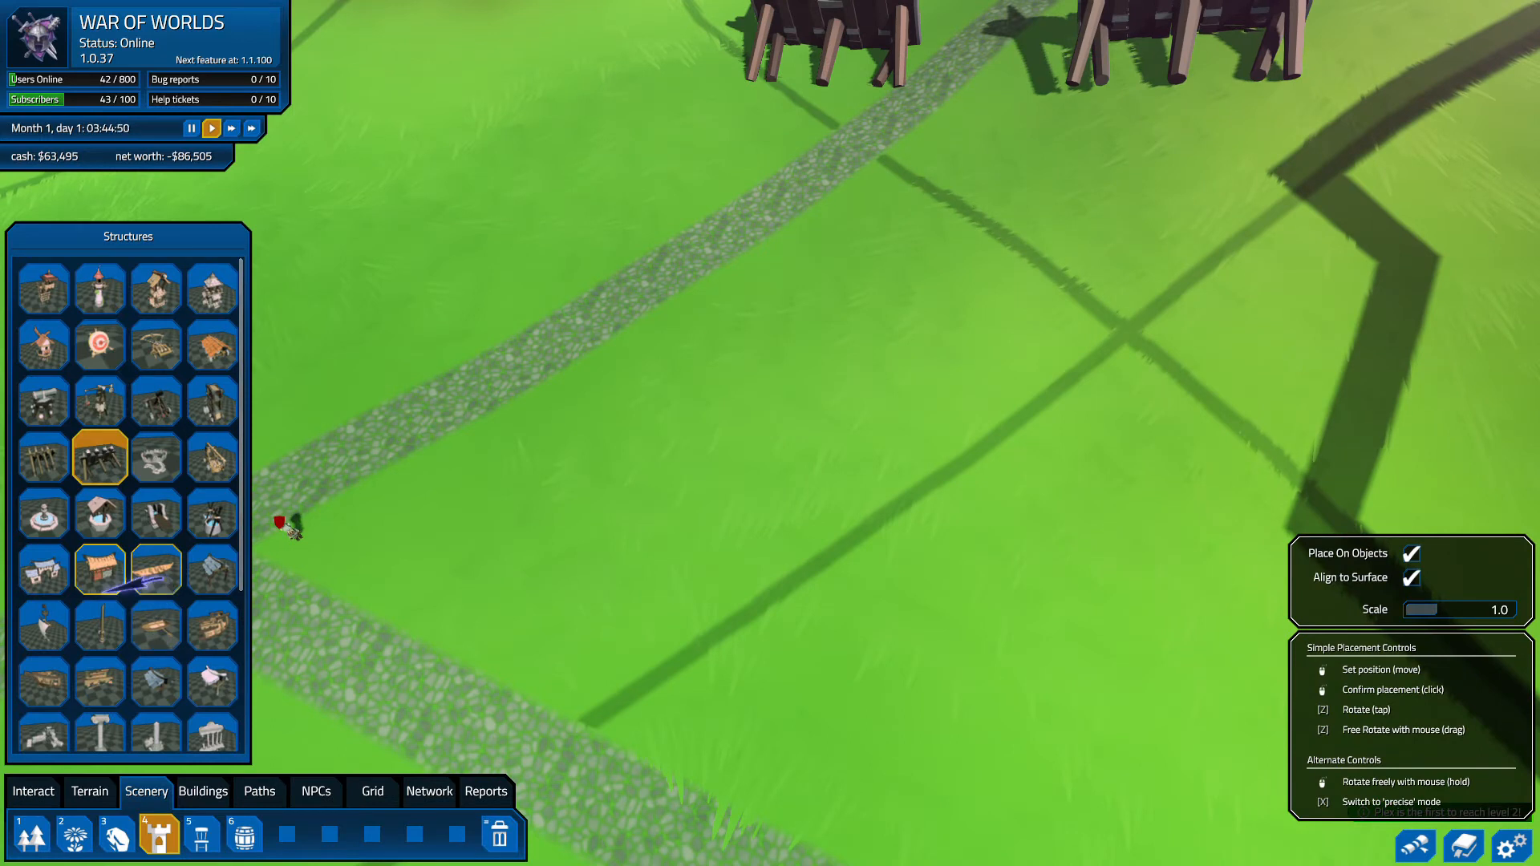
pyautogui.click(98, 344)
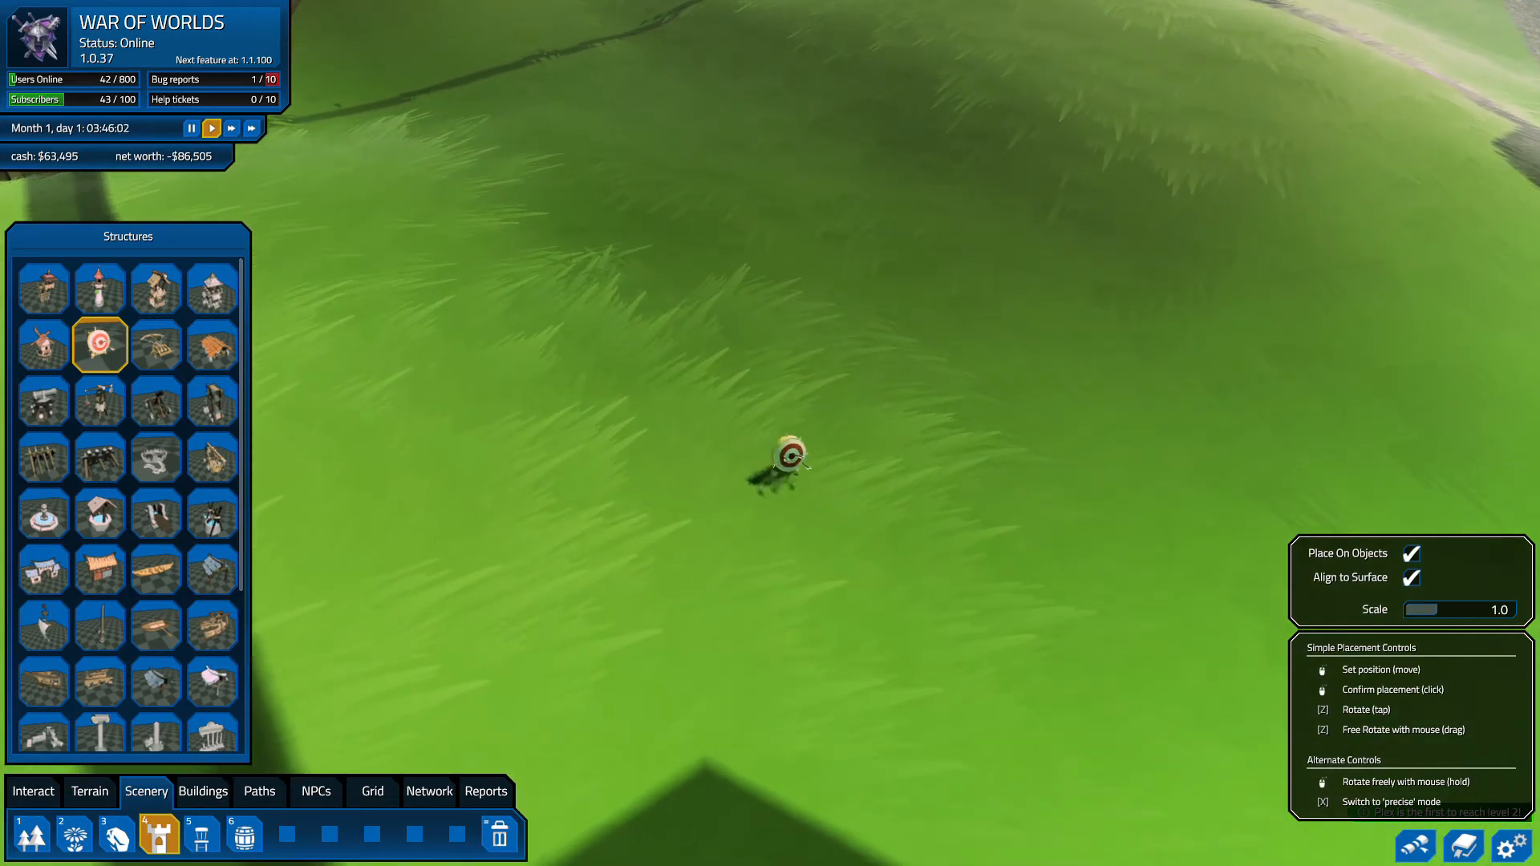
pyautogui.click(796, 454)
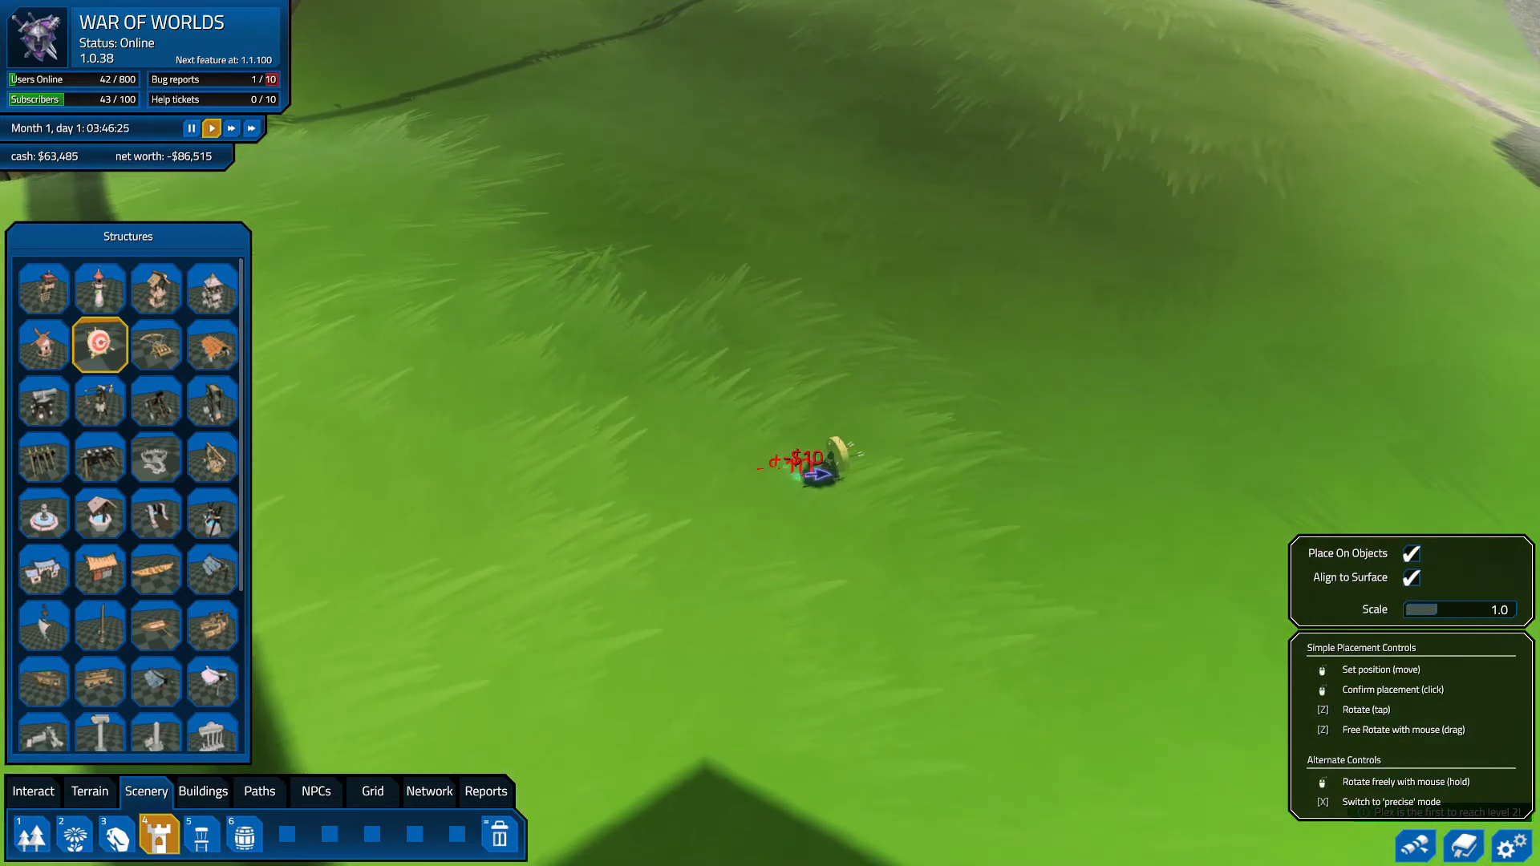
pyautogui.click(813, 456)
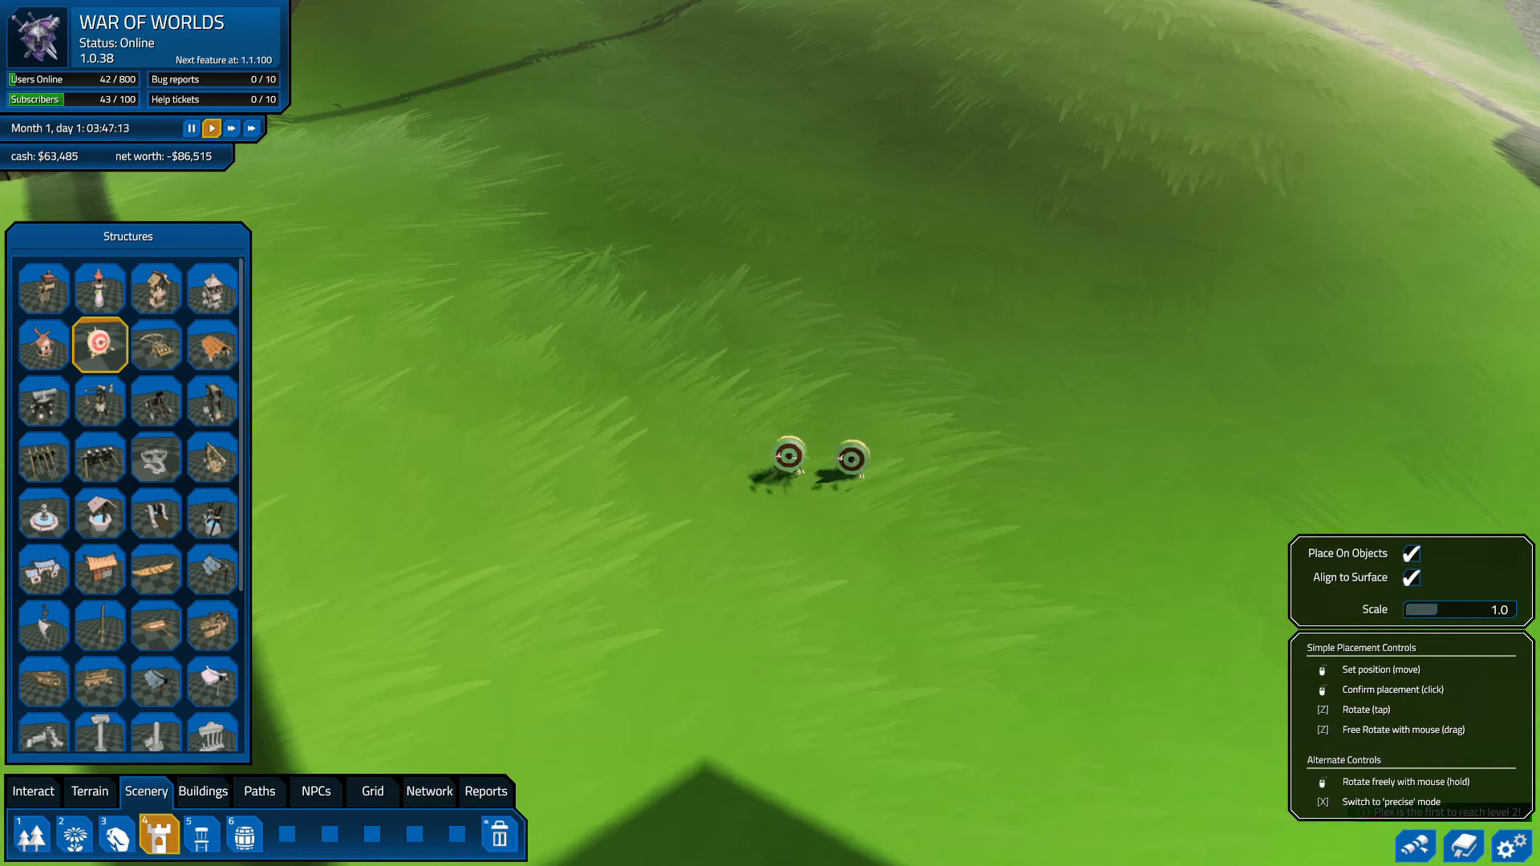
pyautogui.click(845, 460)
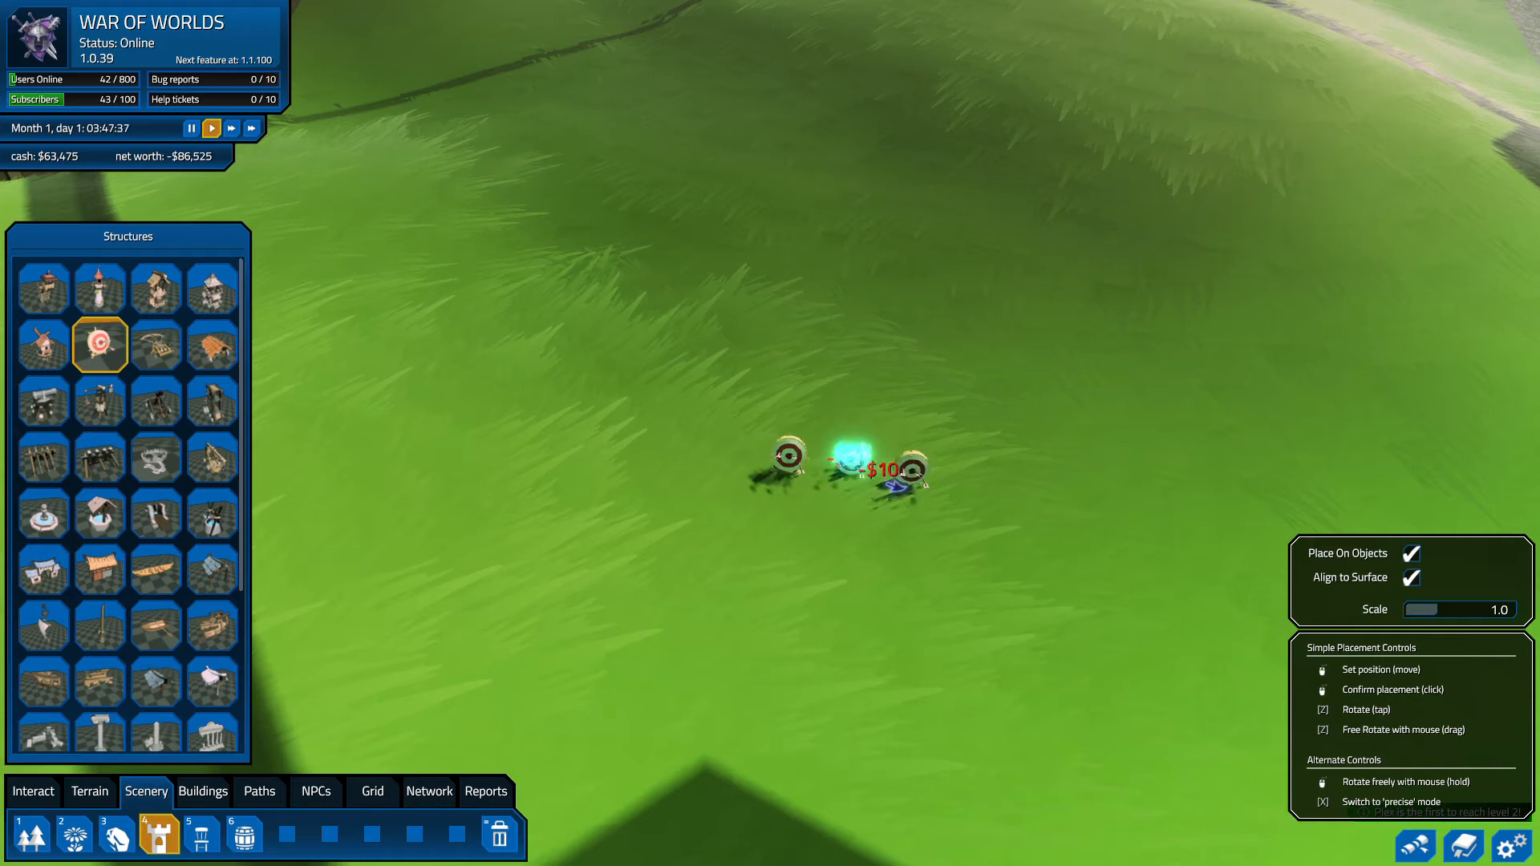
pyautogui.click(859, 455)
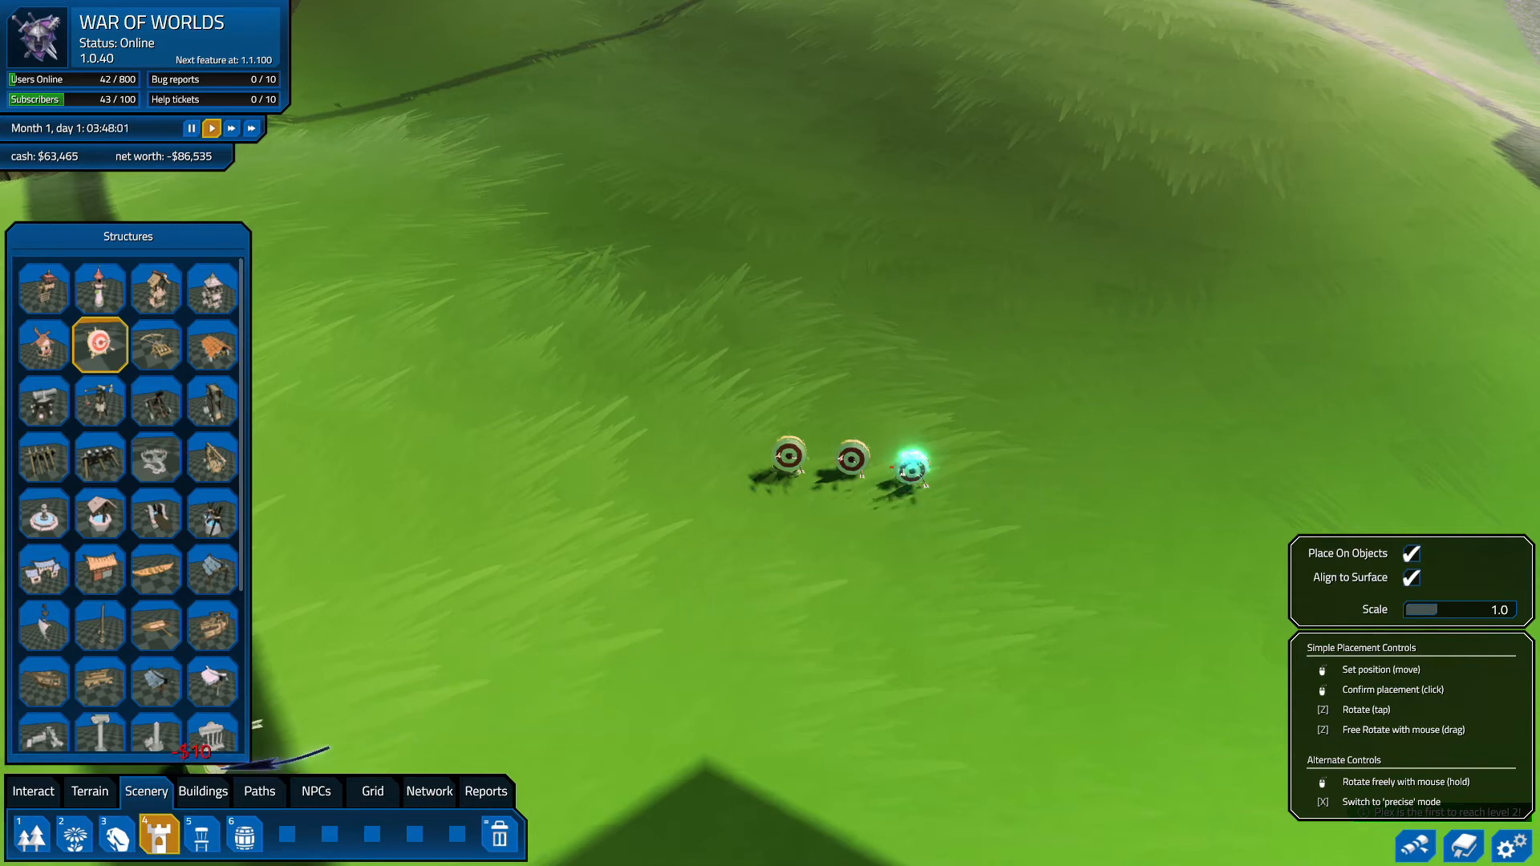
# - Place a Ghost Paladin class trainer from the NPCs tab next to the archery targets
pyautogui.click(315, 792)
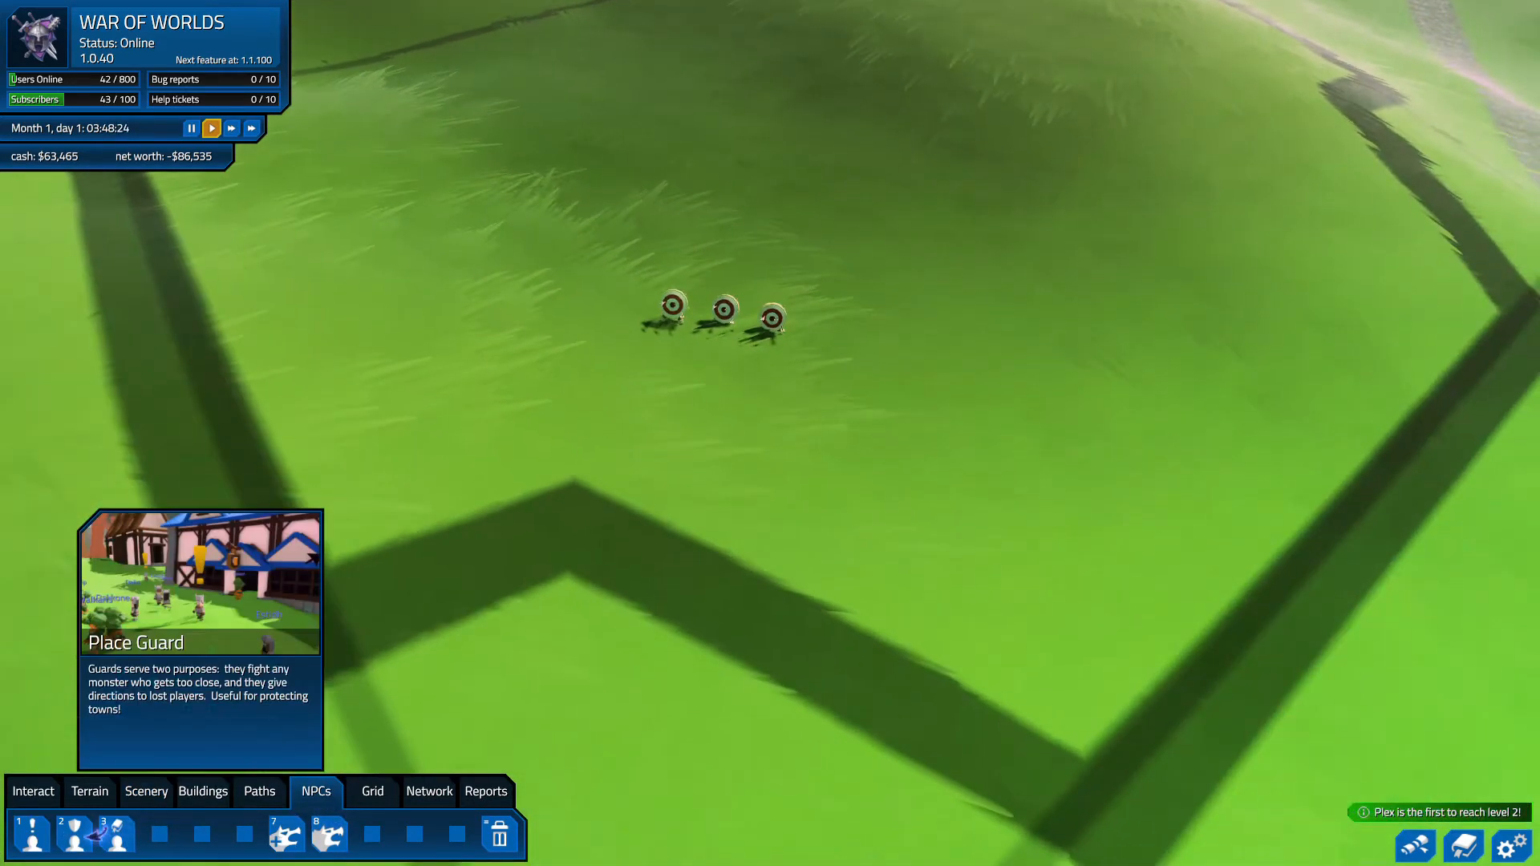
pyautogui.click(115, 835)
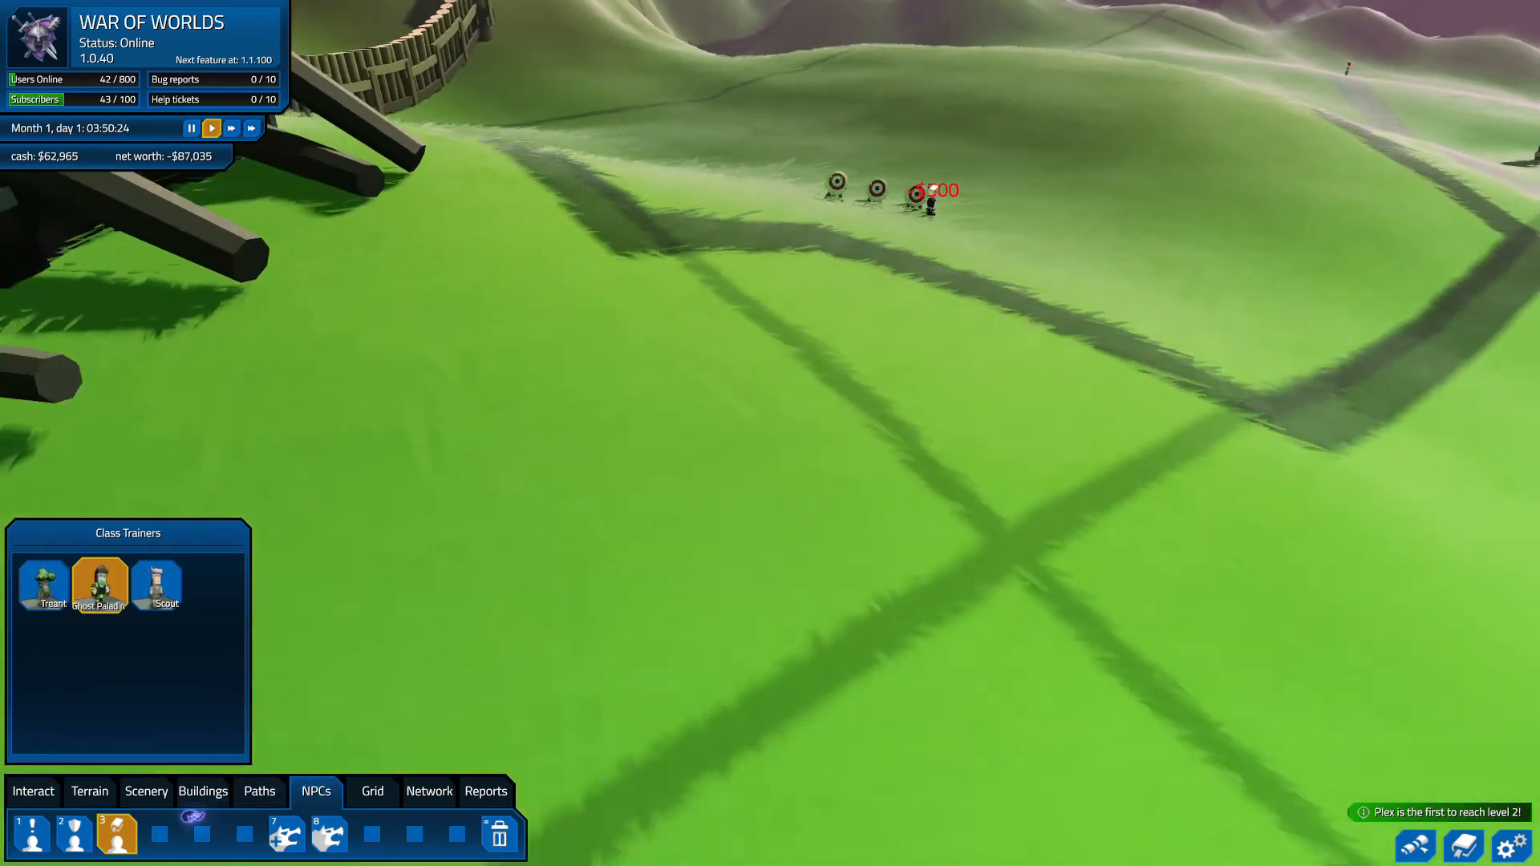
pyautogui.click(259, 792)
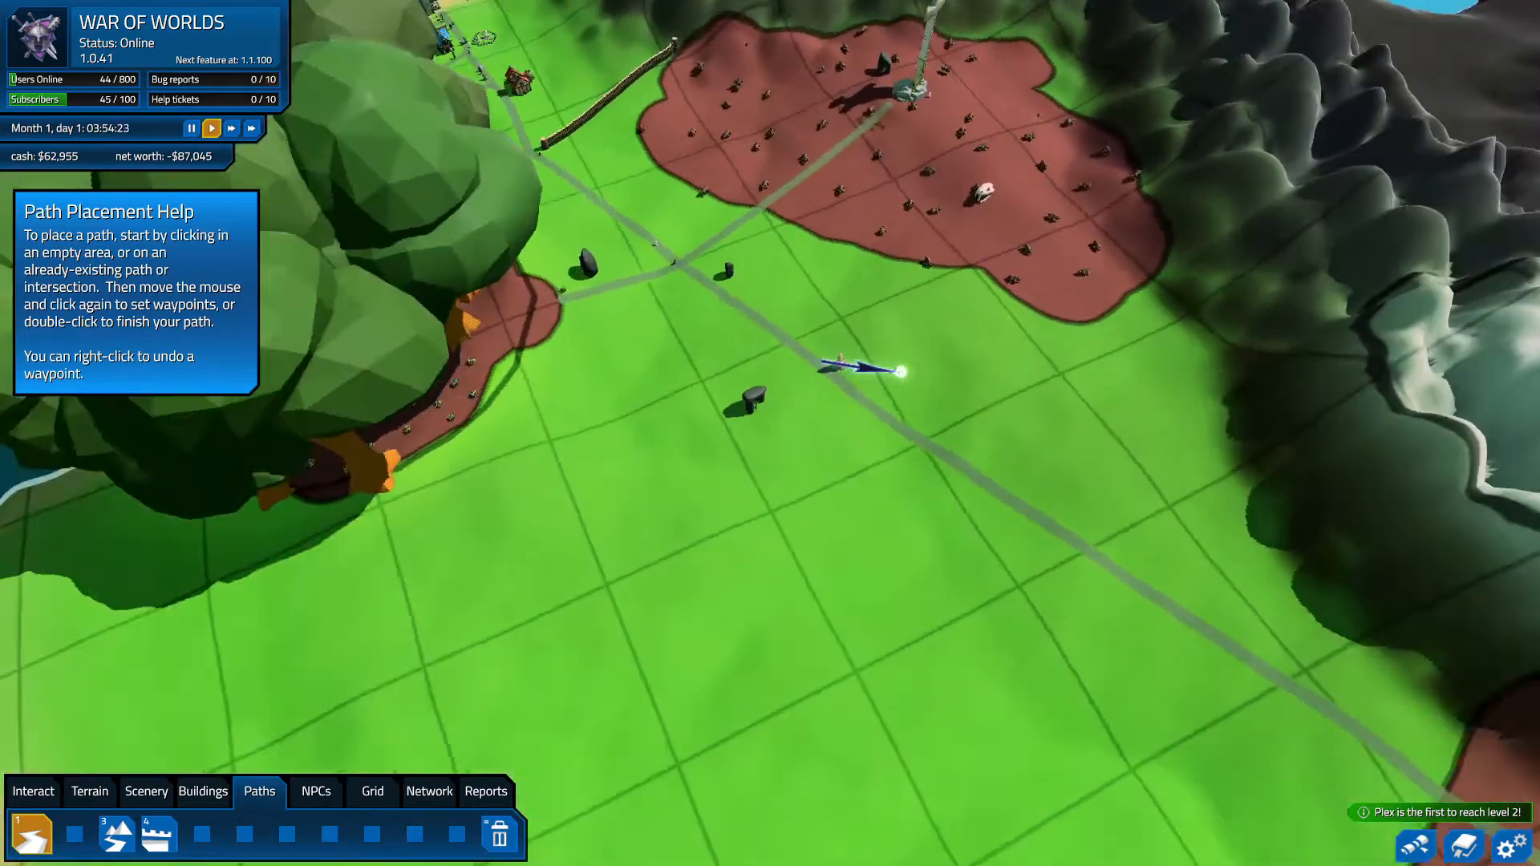
# - Zoom the view over the grassland below the dirt monster zone
pyautogui.scroll(3)
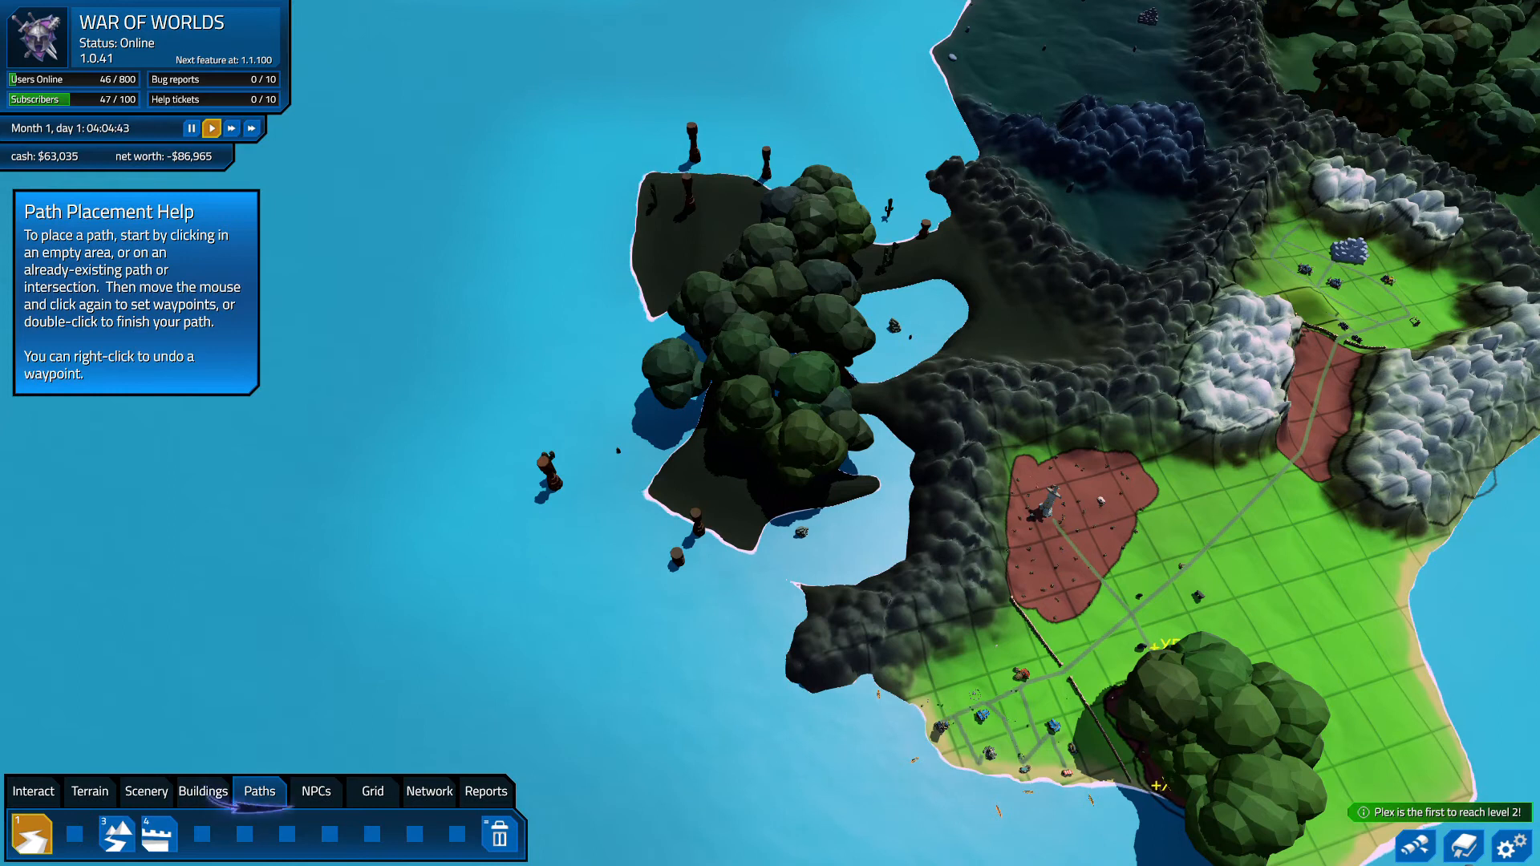
# - Draw roads through the mountain pass, then choose the Arid Landmark building
pyautogui.click(371, 792)
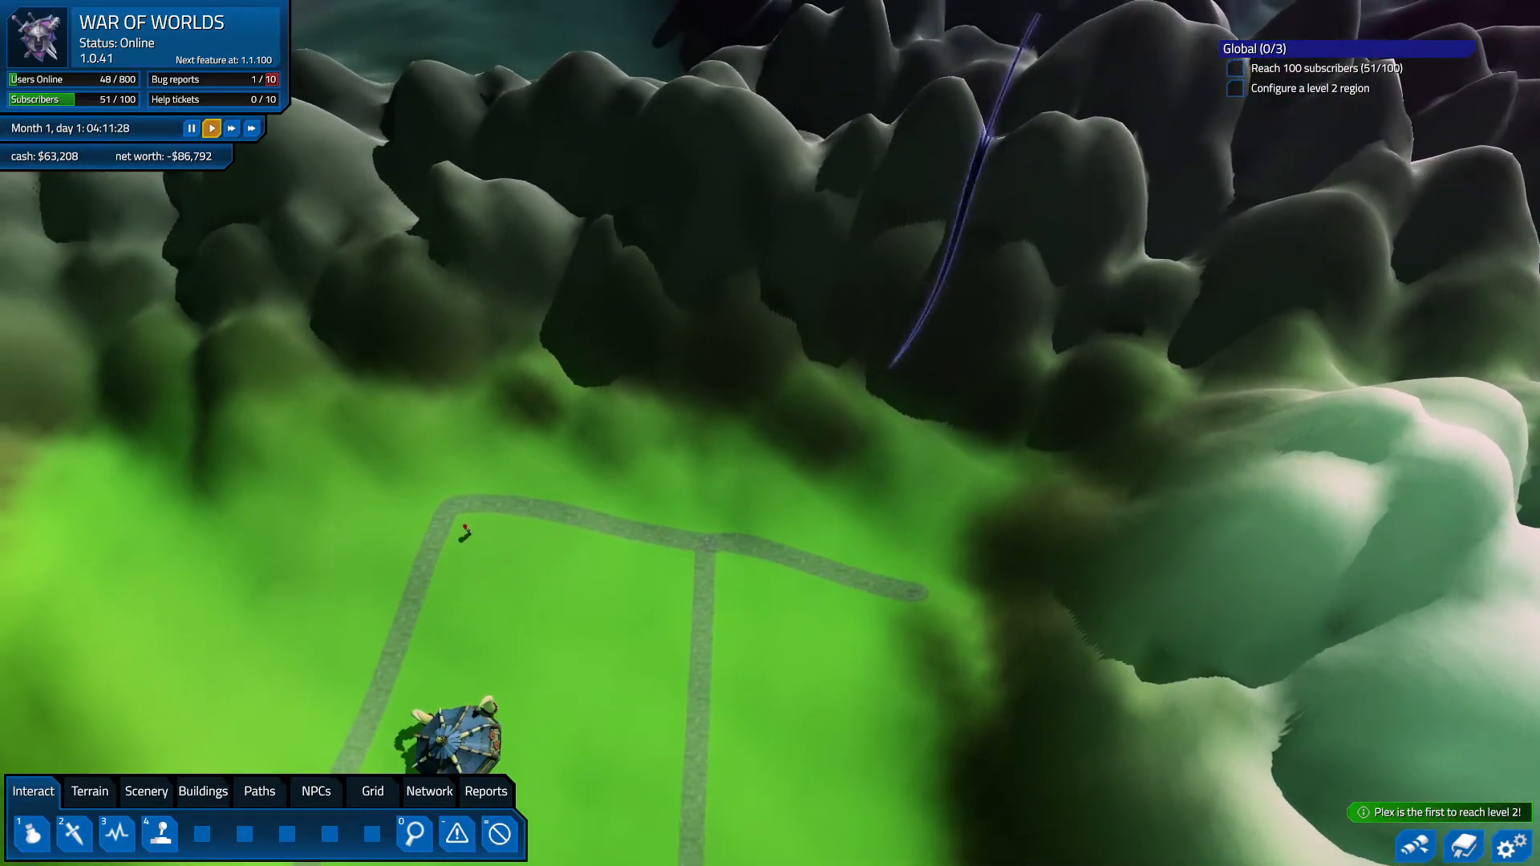
pyautogui.click(202, 791)
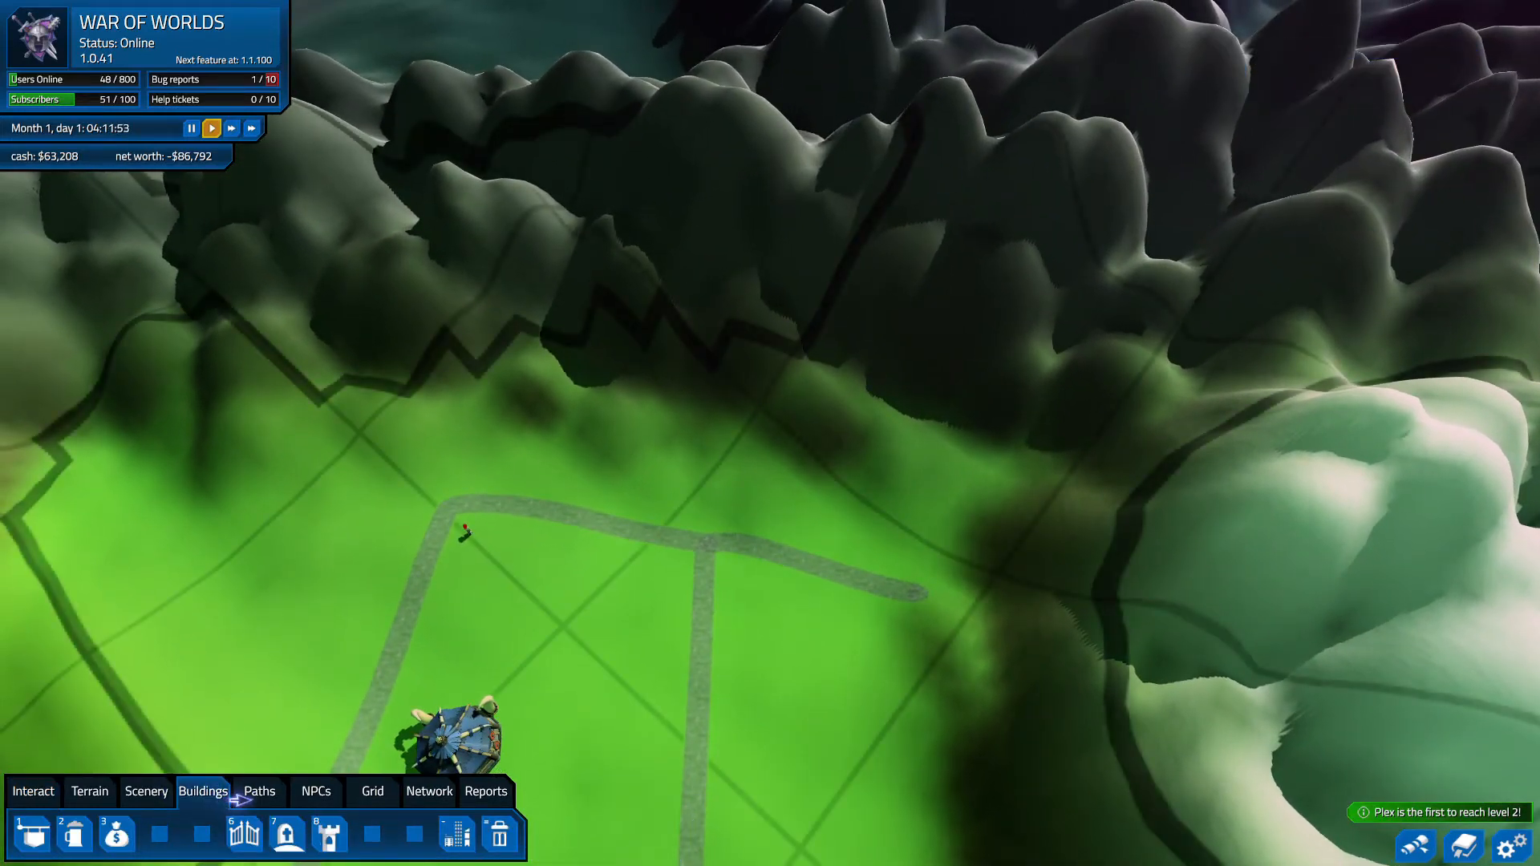
pyautogui.click(259, 791)
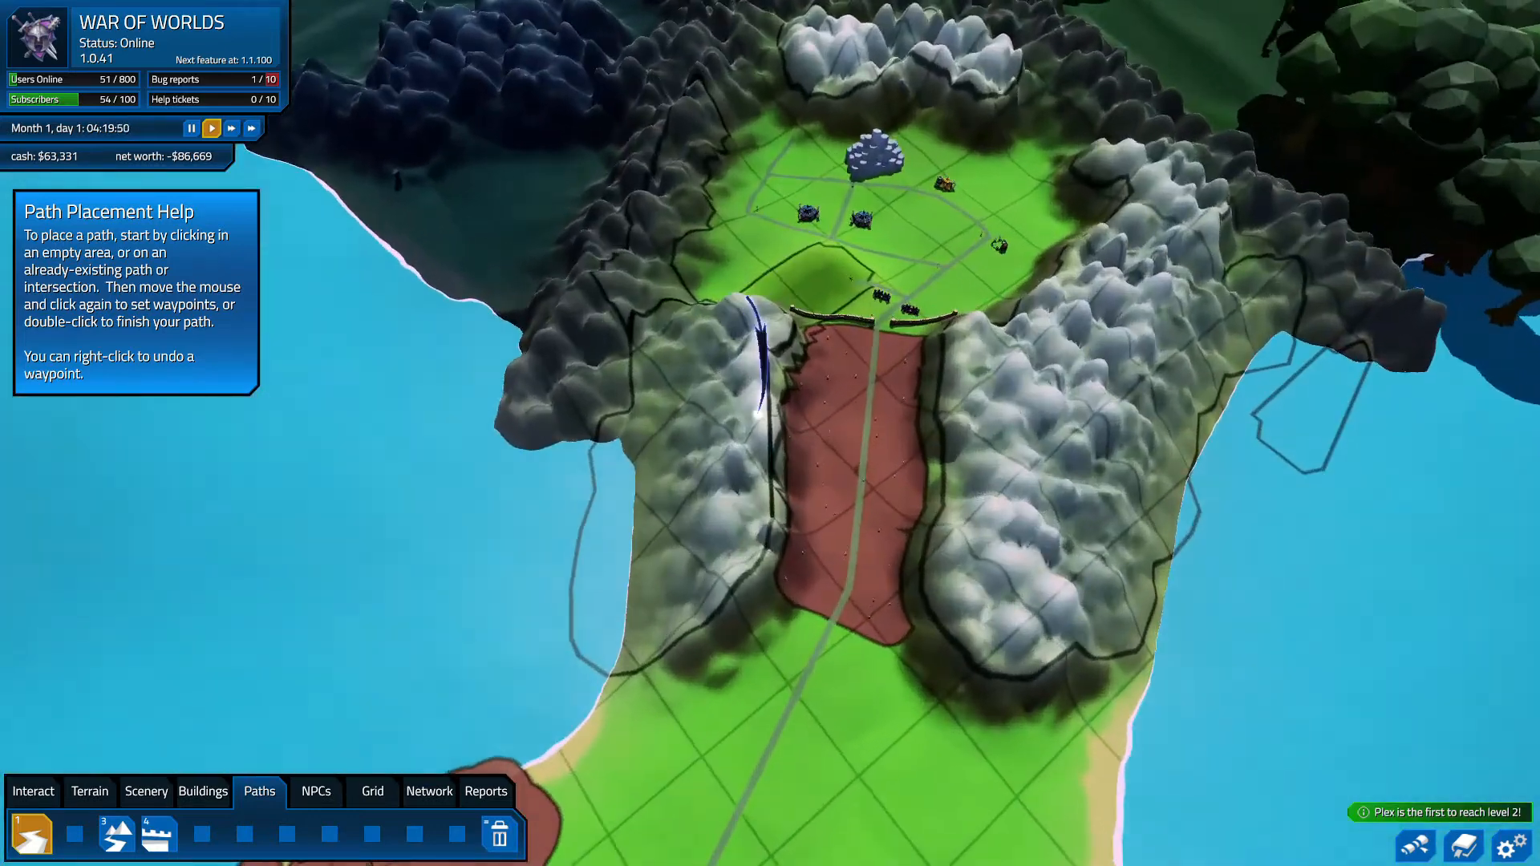
pyautogui.click(202, 792)
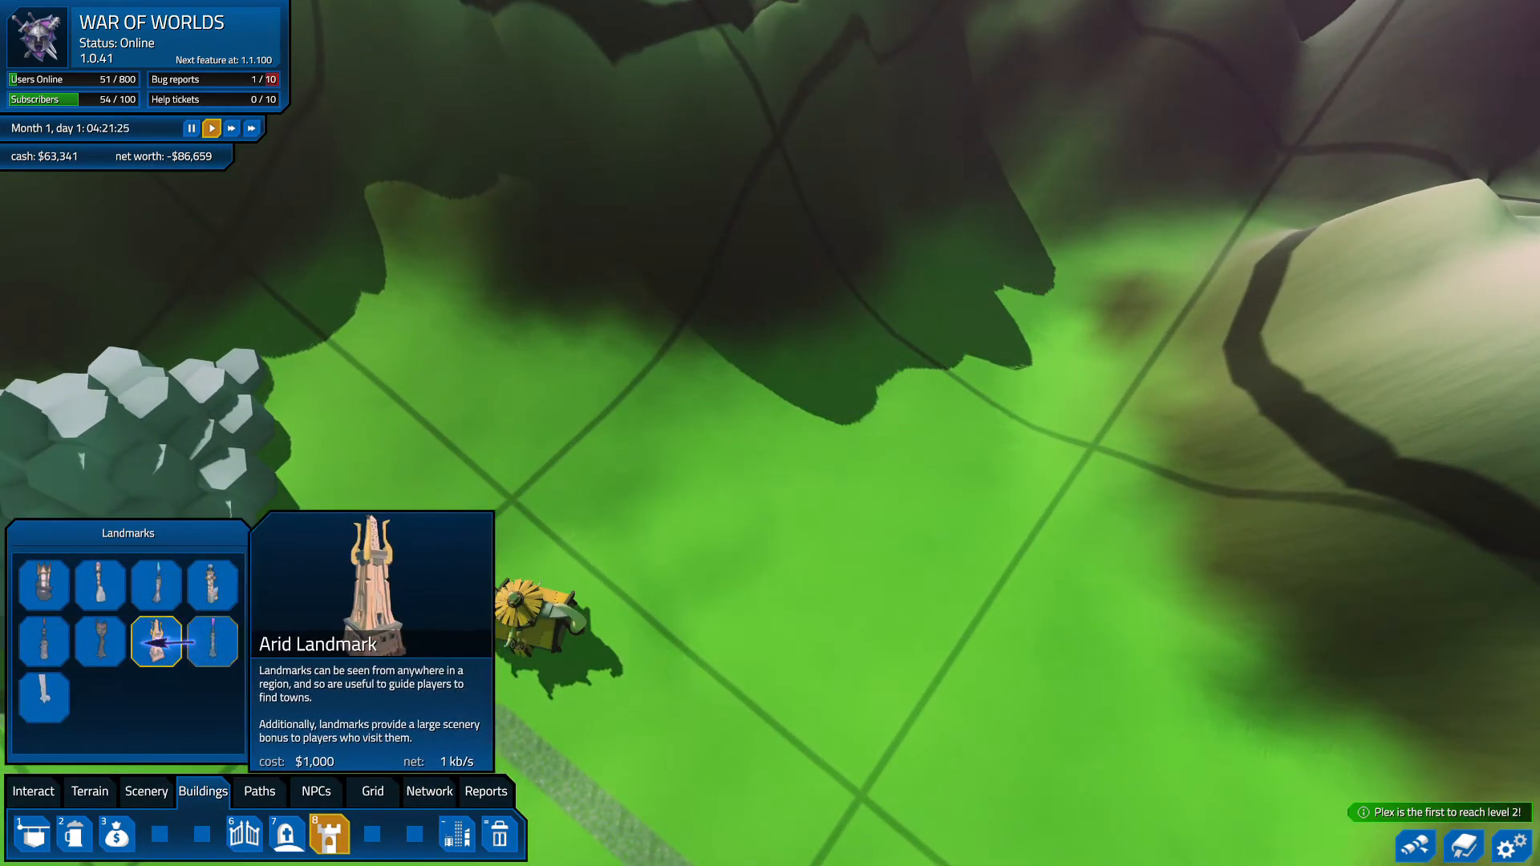
# - Place the Wizard Spire landmark beside the crystal rocks and check its Info window
pyautogui.click(41, 700)
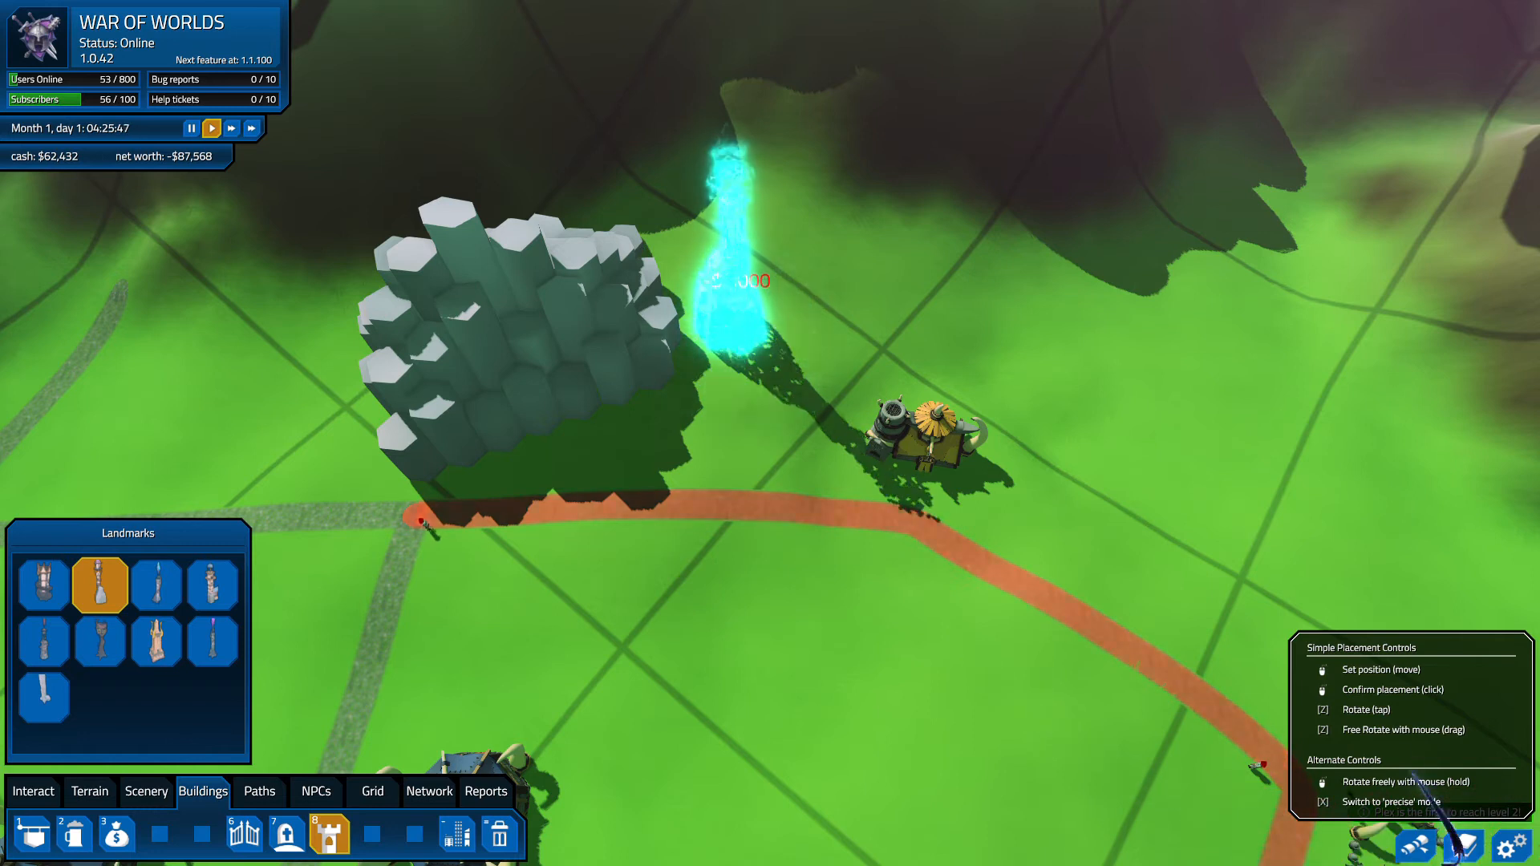
pyautogui.click(735, 294)
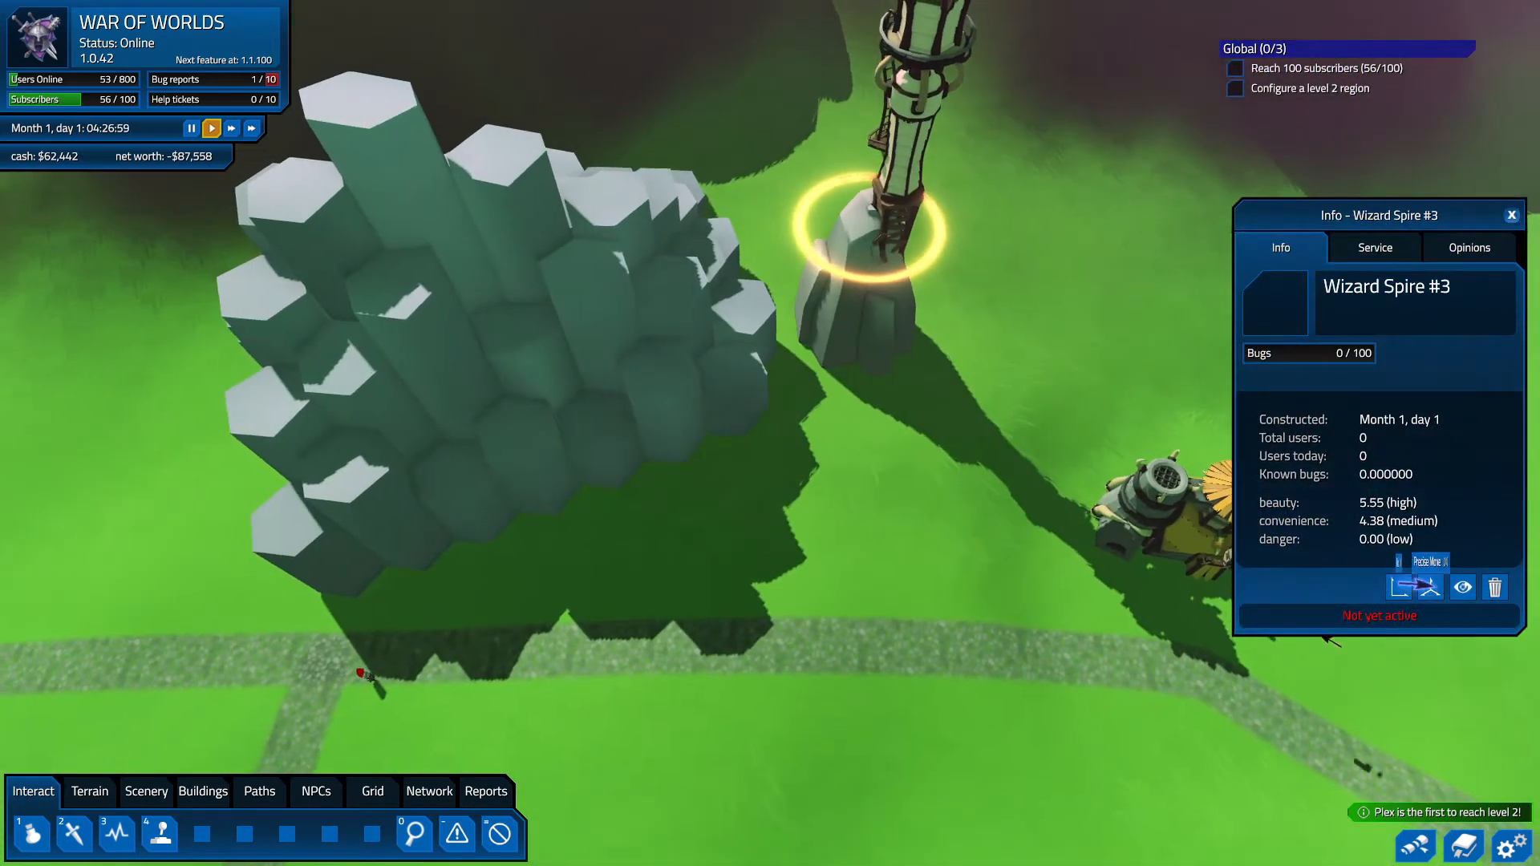
pyautogui.click(1415, 586)
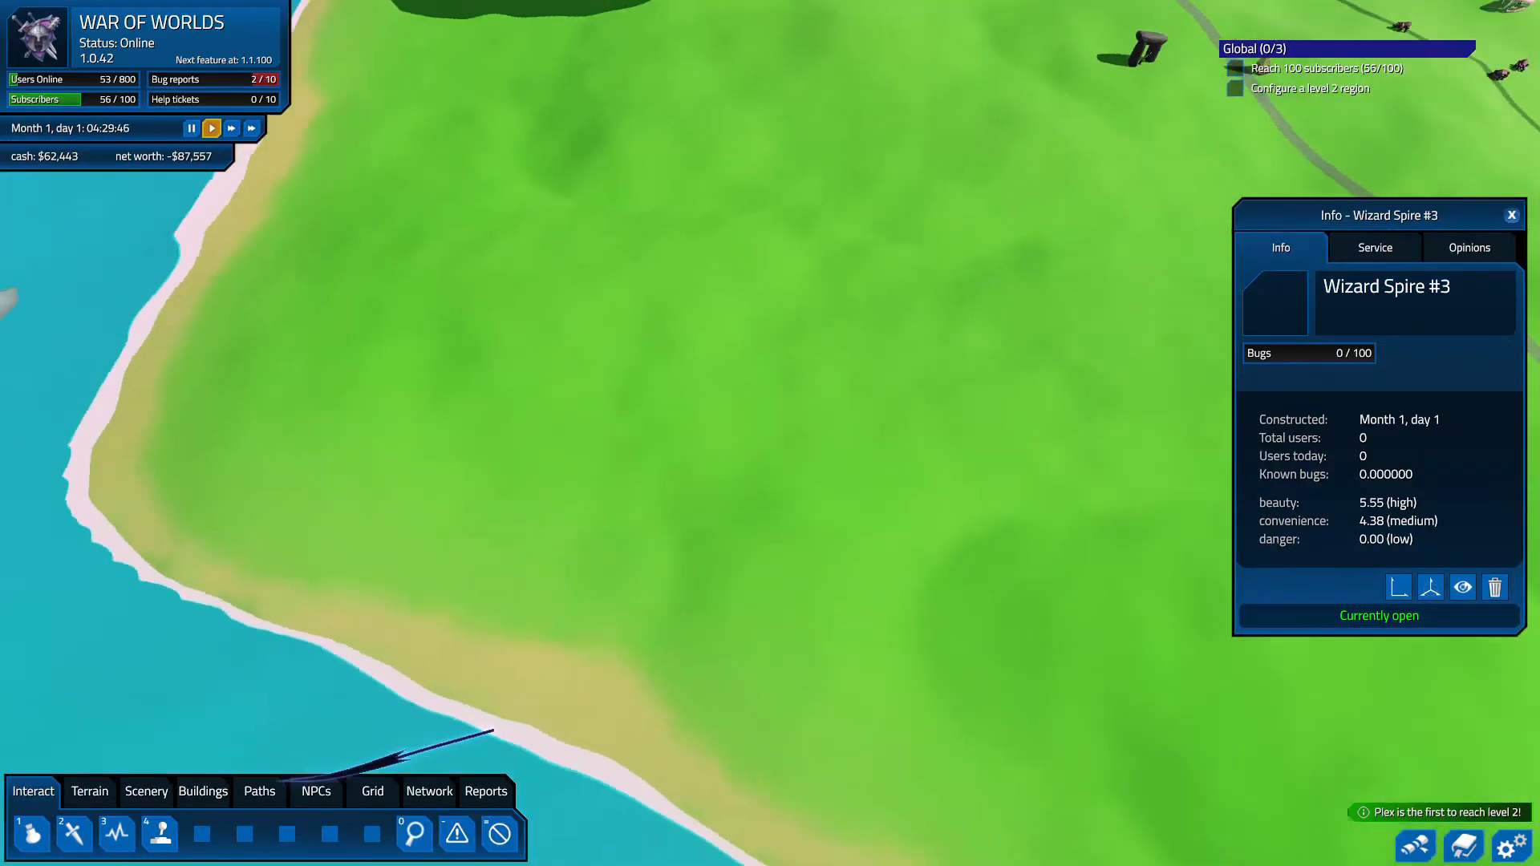
pyautogui.click(145, 792)
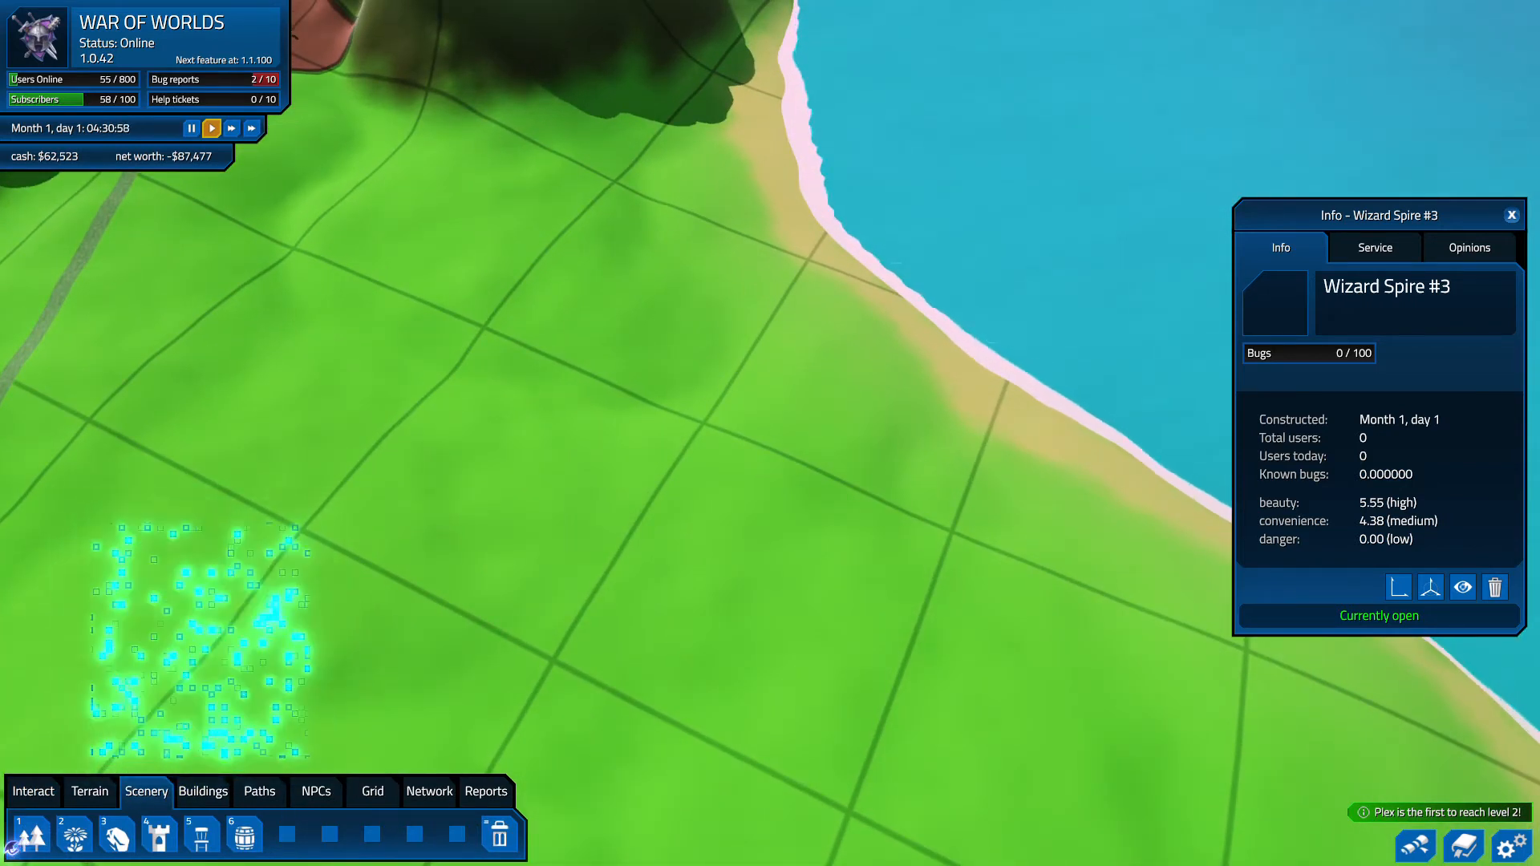
# - Place jagged stone formations on the grass below the mountains and near the red zone
pyautogui.click(30, 834)
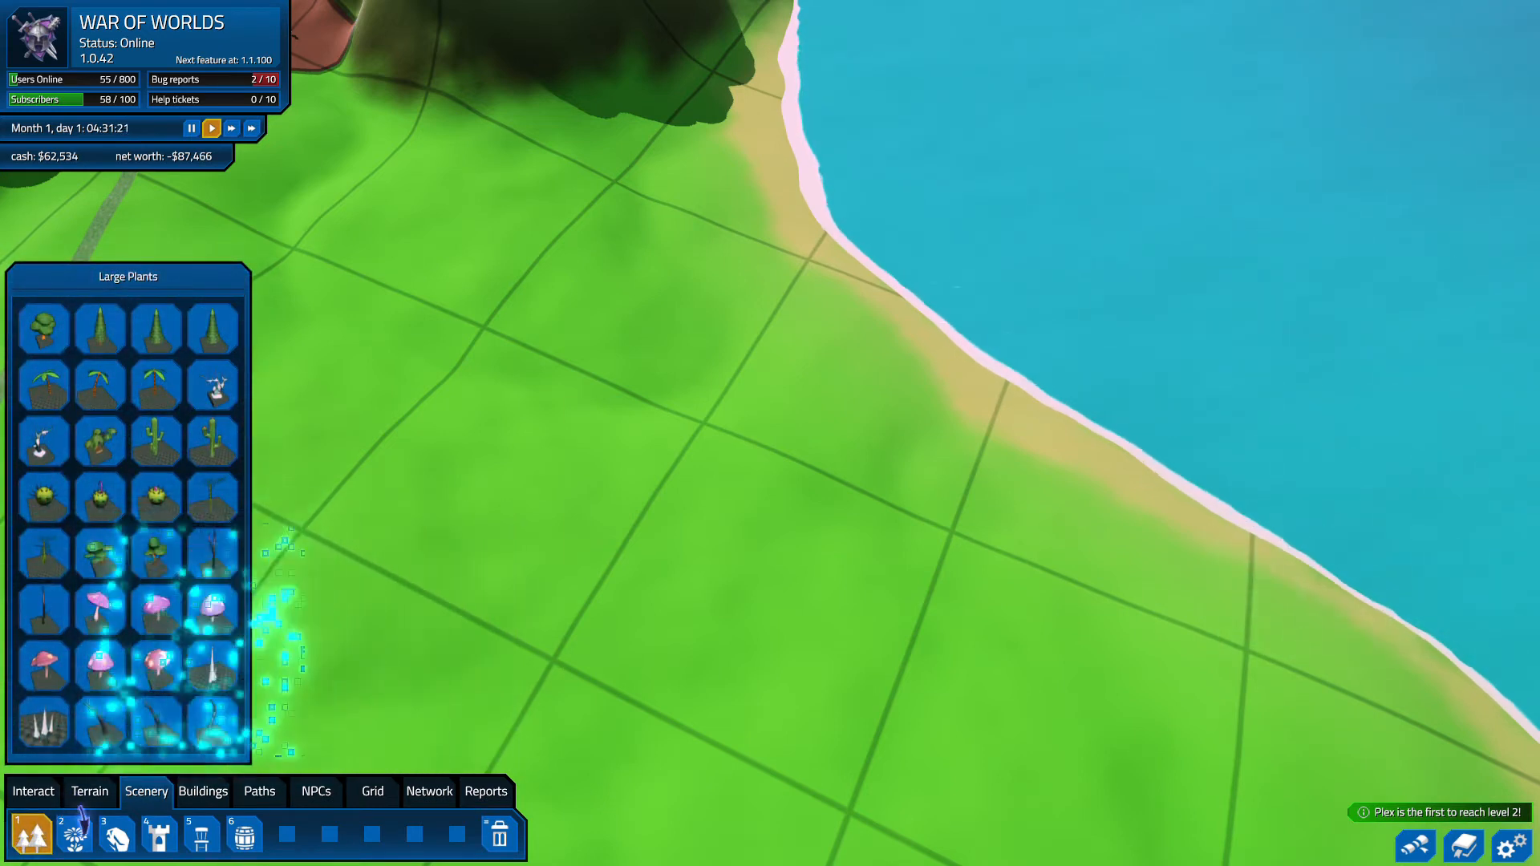
pyautogui.click(73, 834)
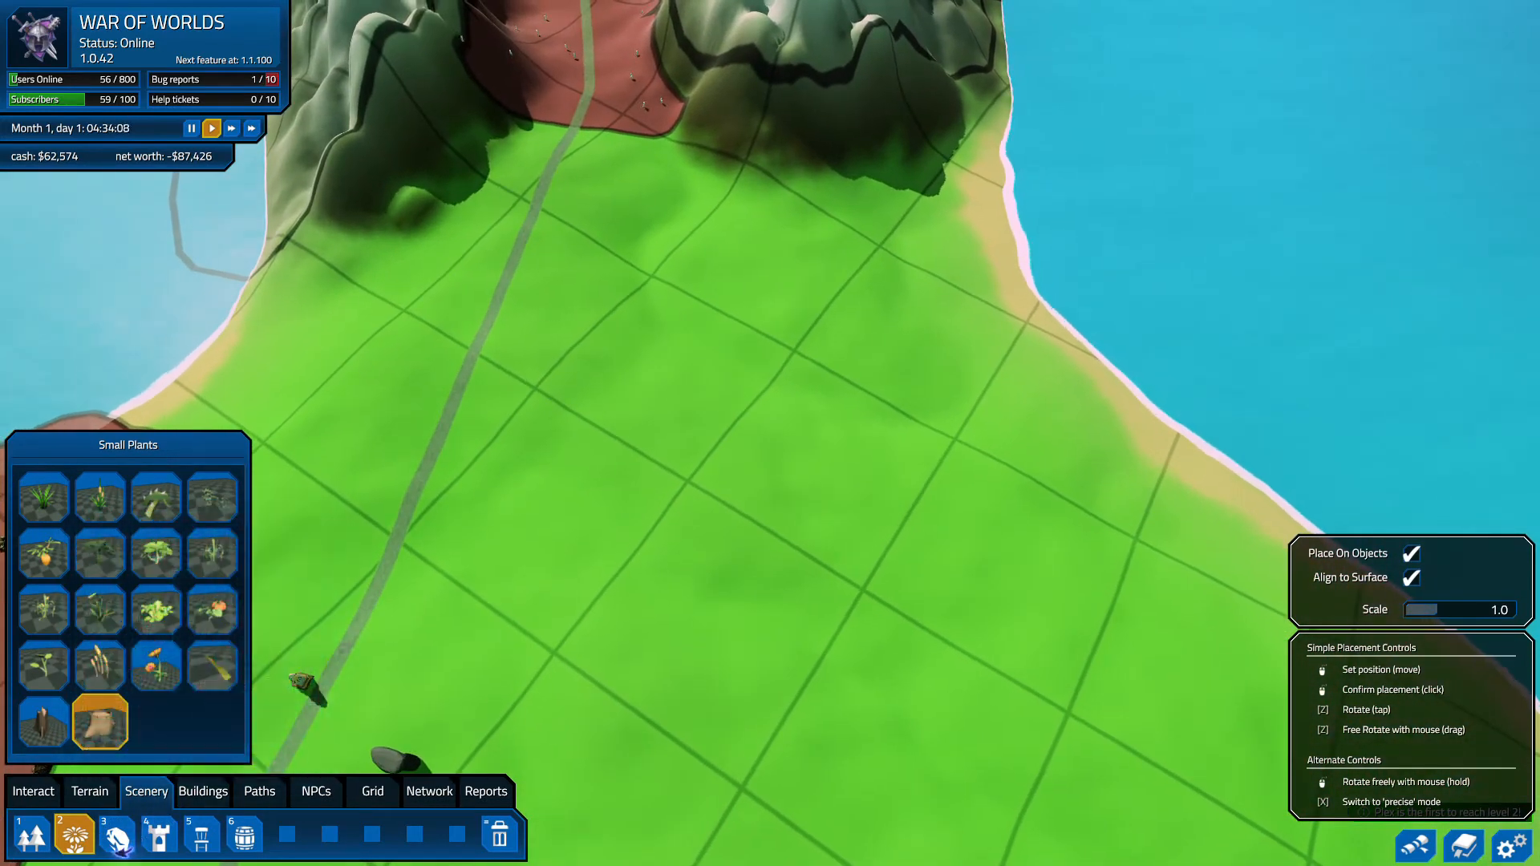
pyautogui.click(116, 835)
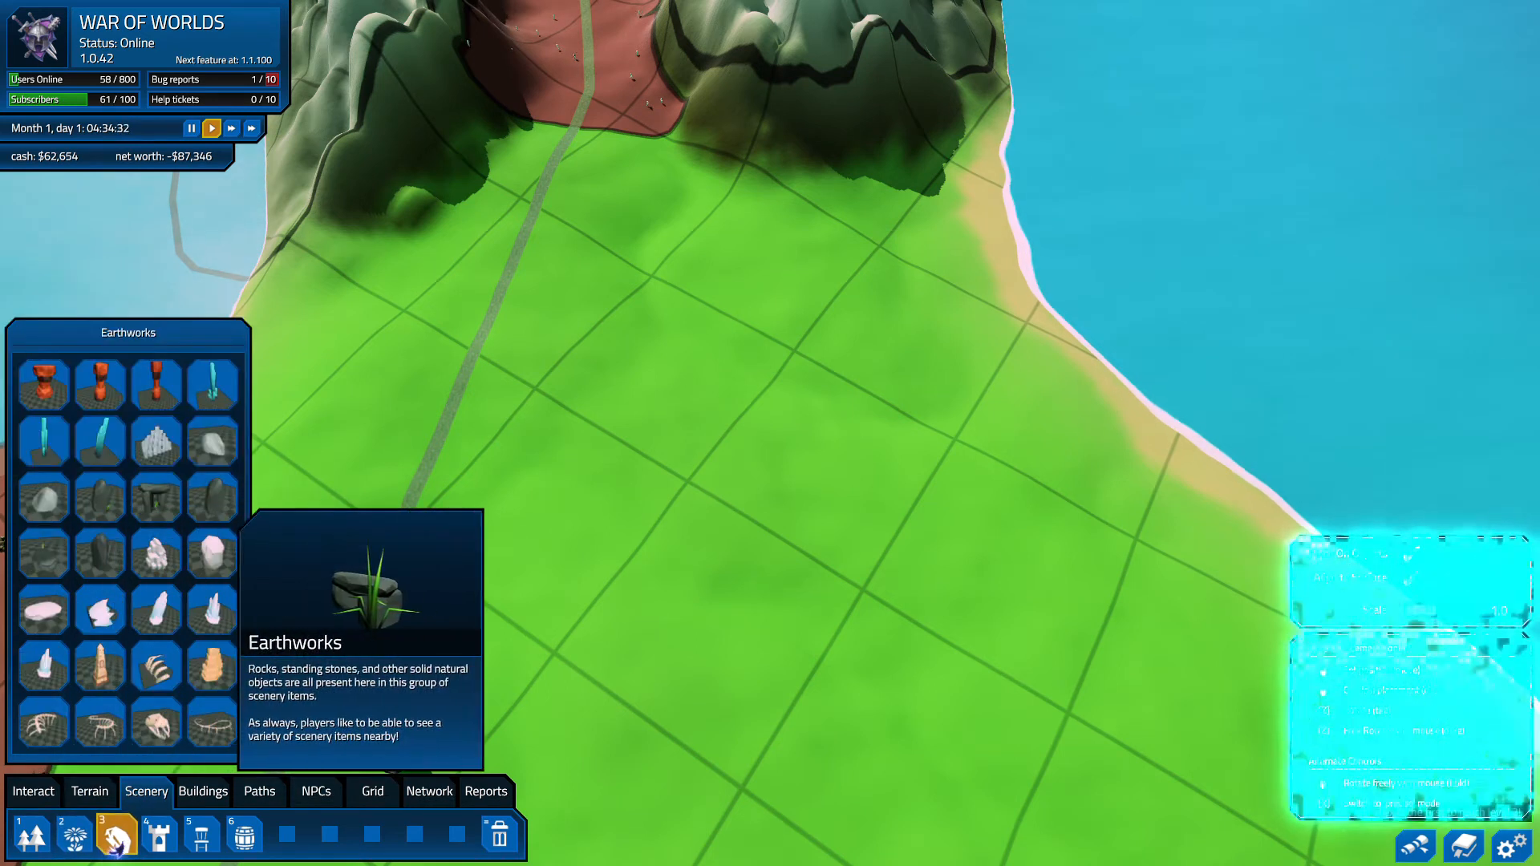
pyautogui.click(154, 442)
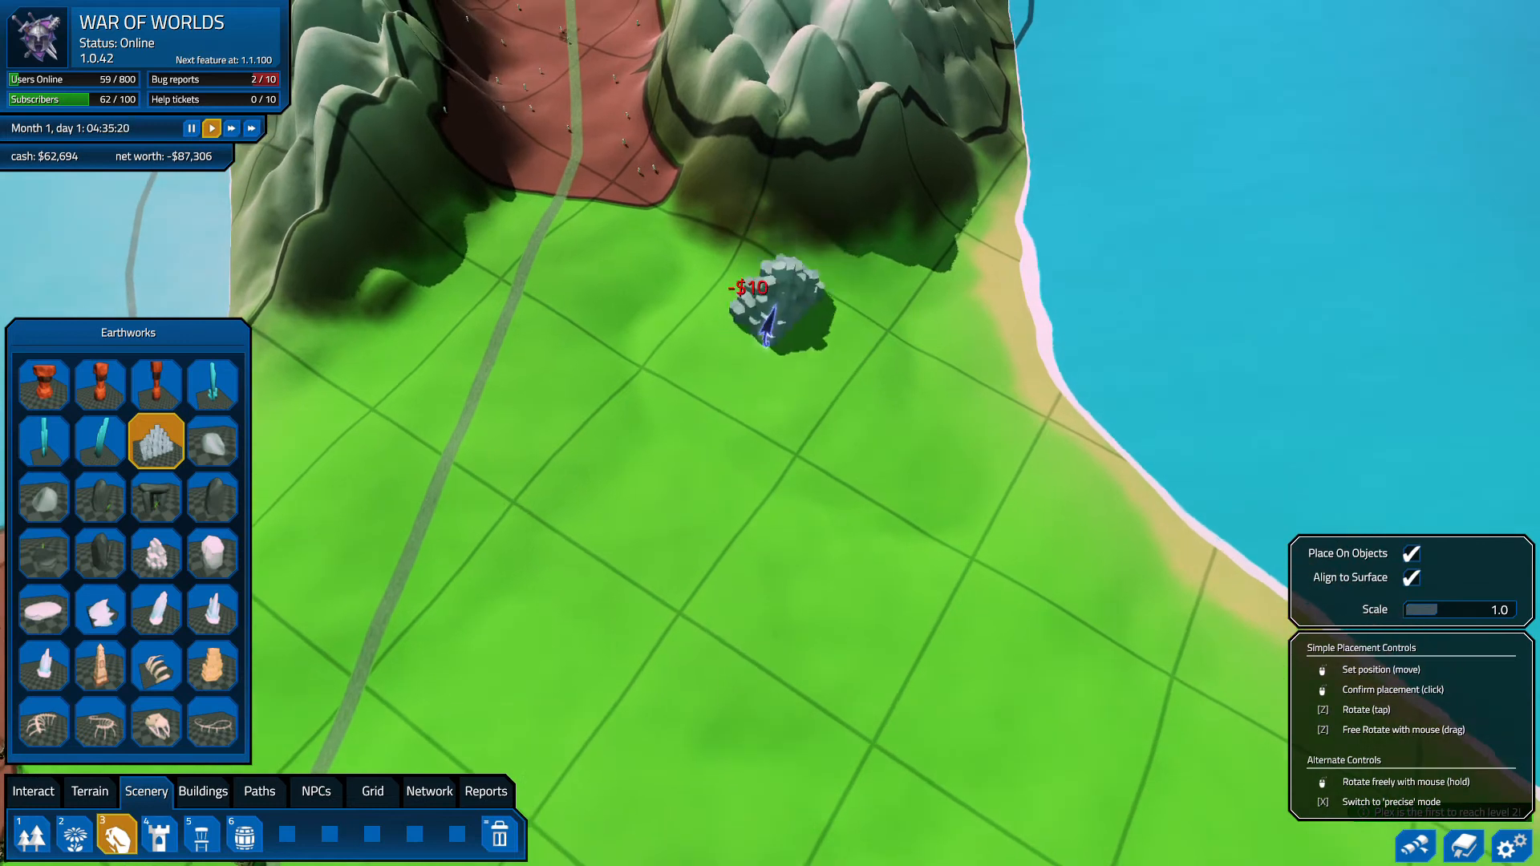
pyautogui.click(775, 305)
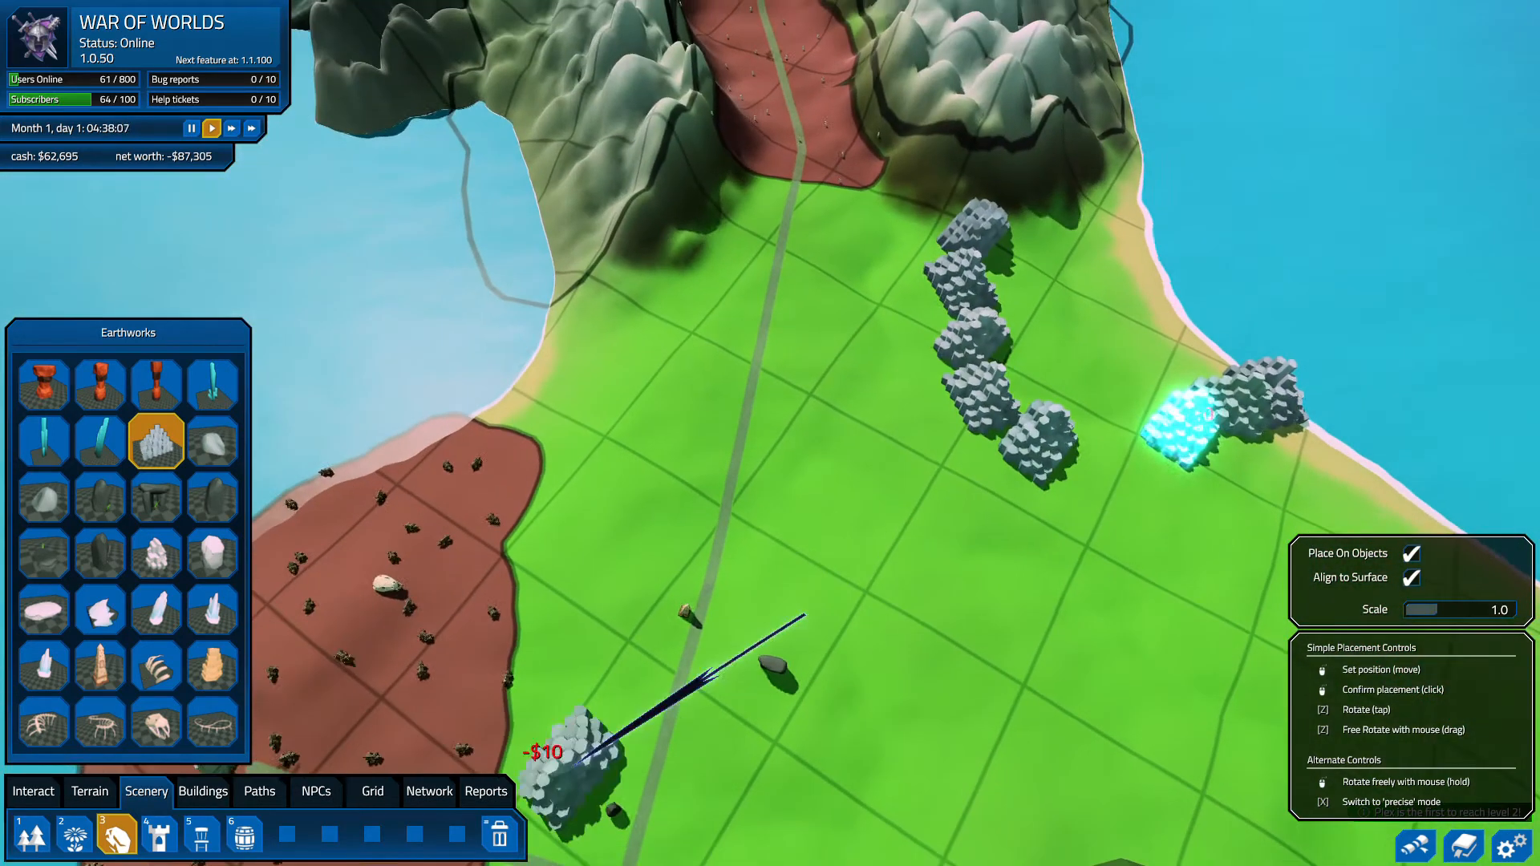
pyautogui.click(88, 792)
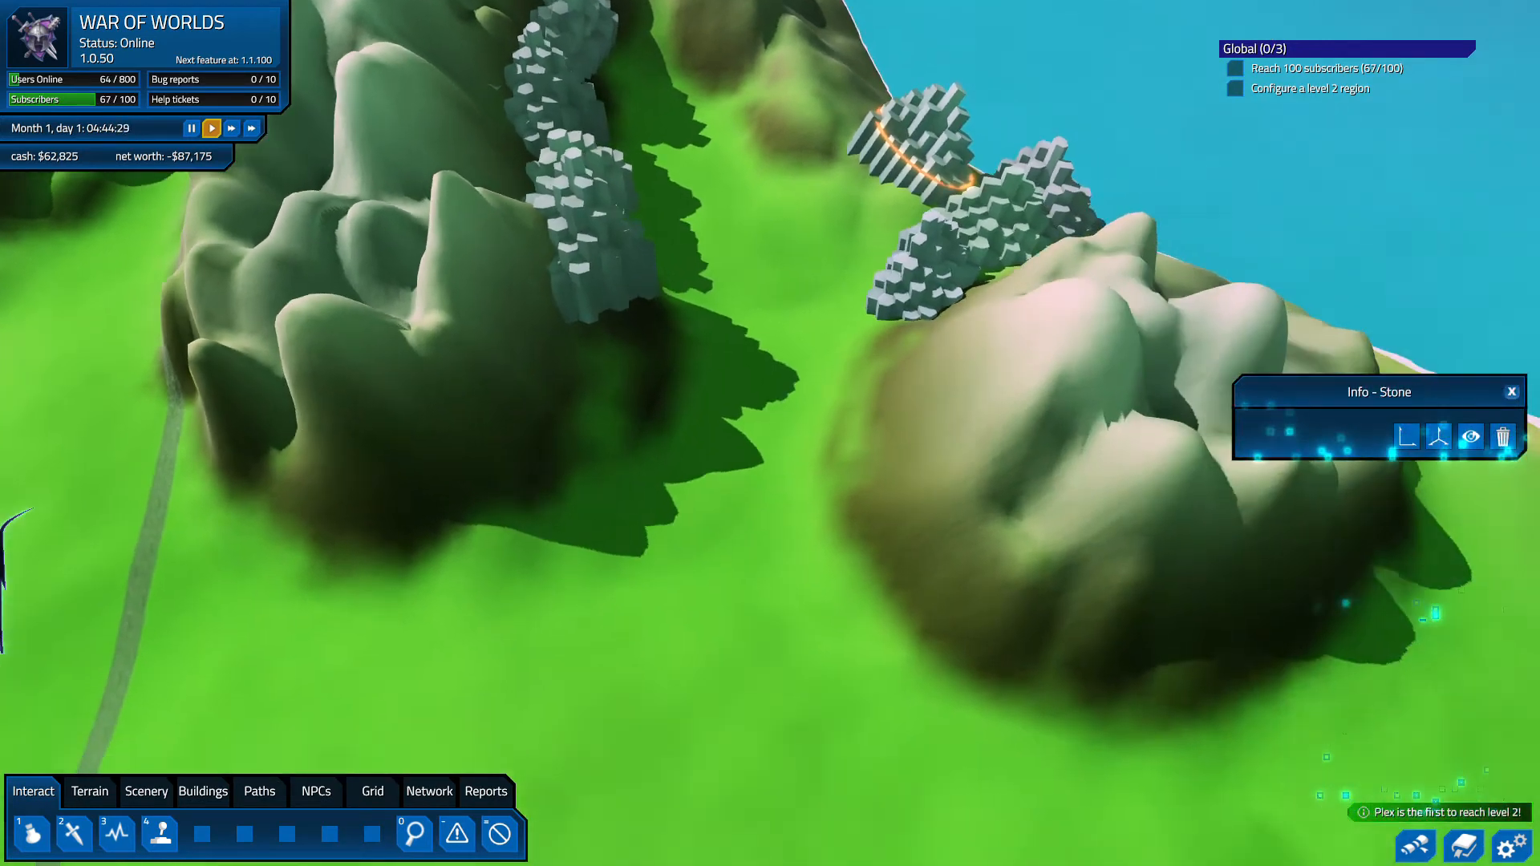
# - Choose the Elite Monster tool and place an elite Kobold on the grassy slope
pyautogui.click(316, 792)
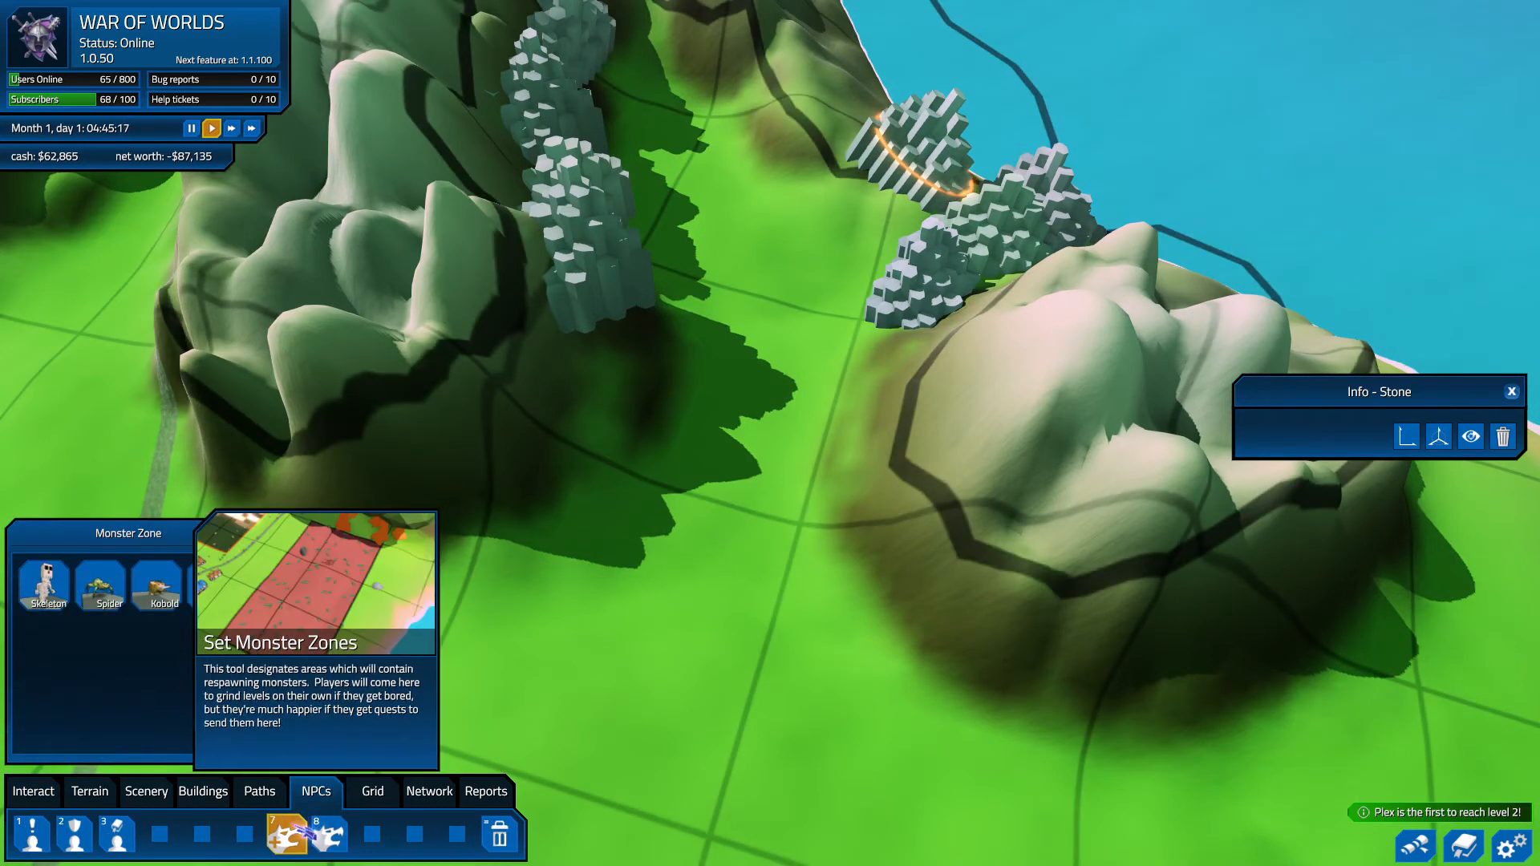
pyautogui.click(159, 585)
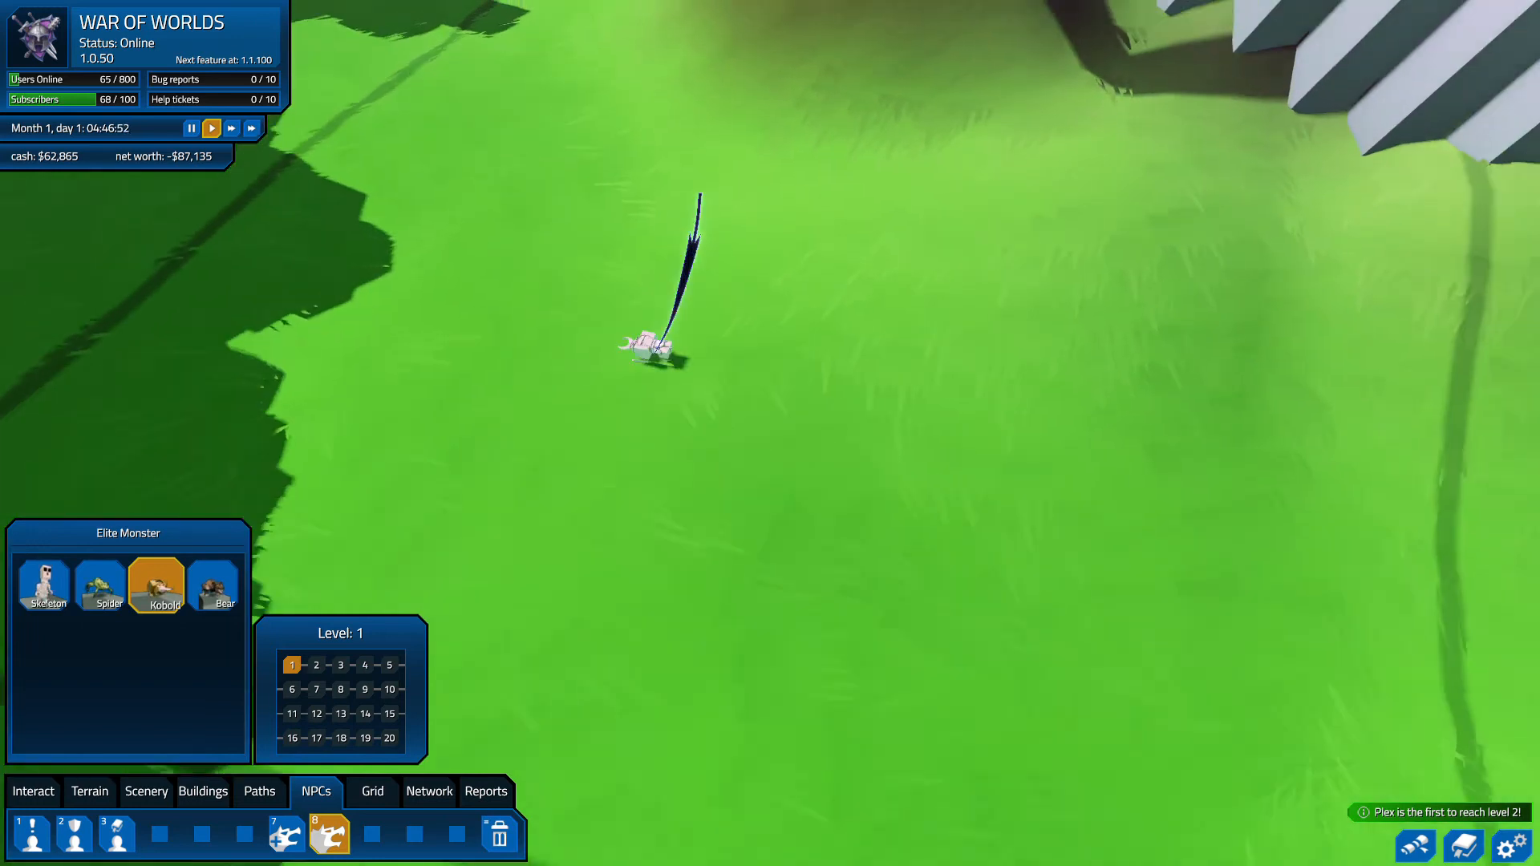
pyautogui.click(44, 585)
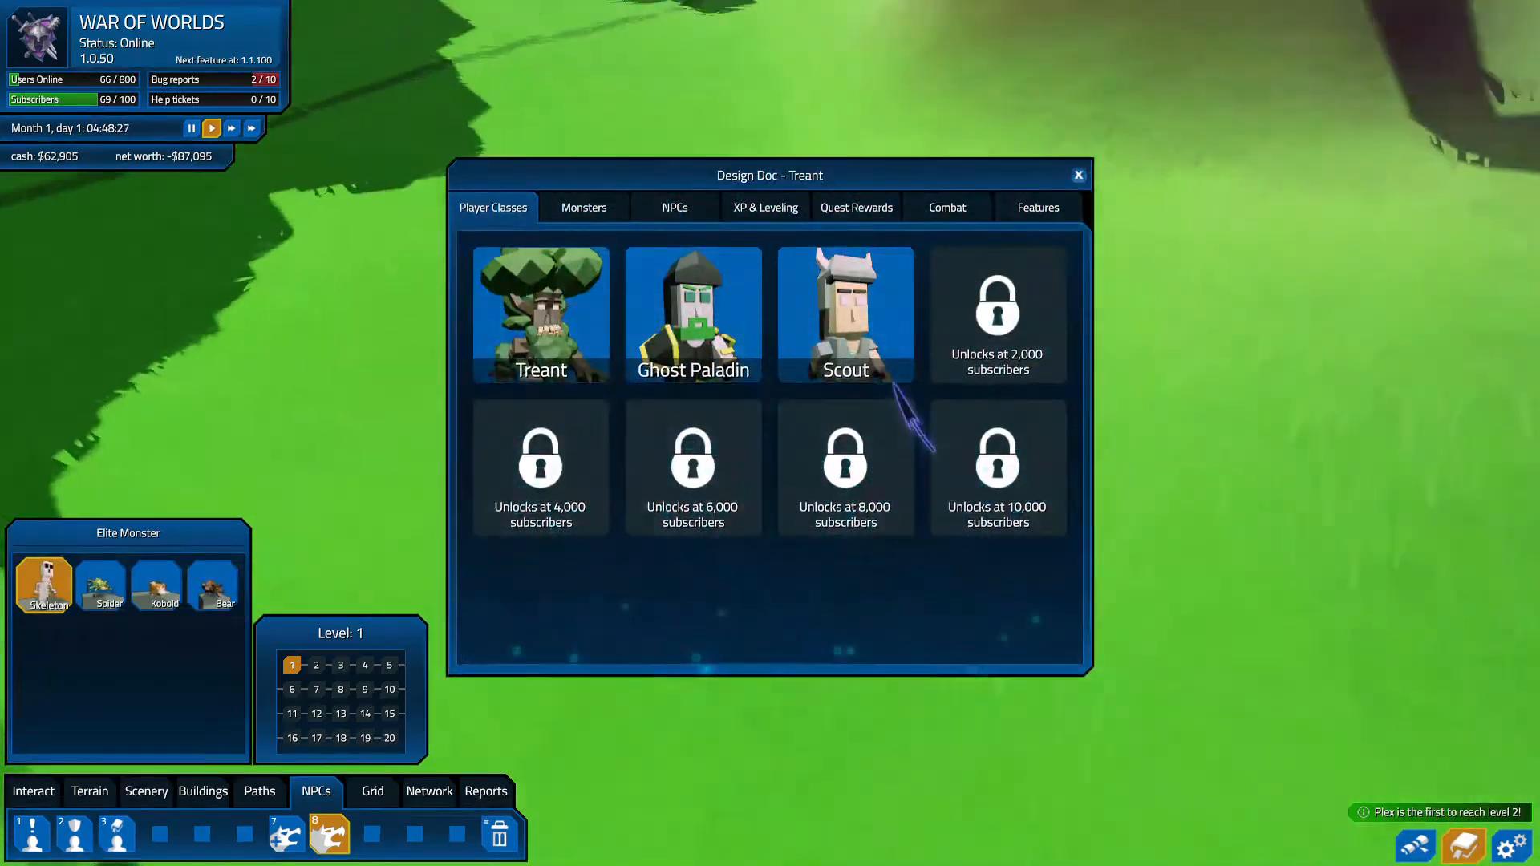
pyautogui.click(584, 207)
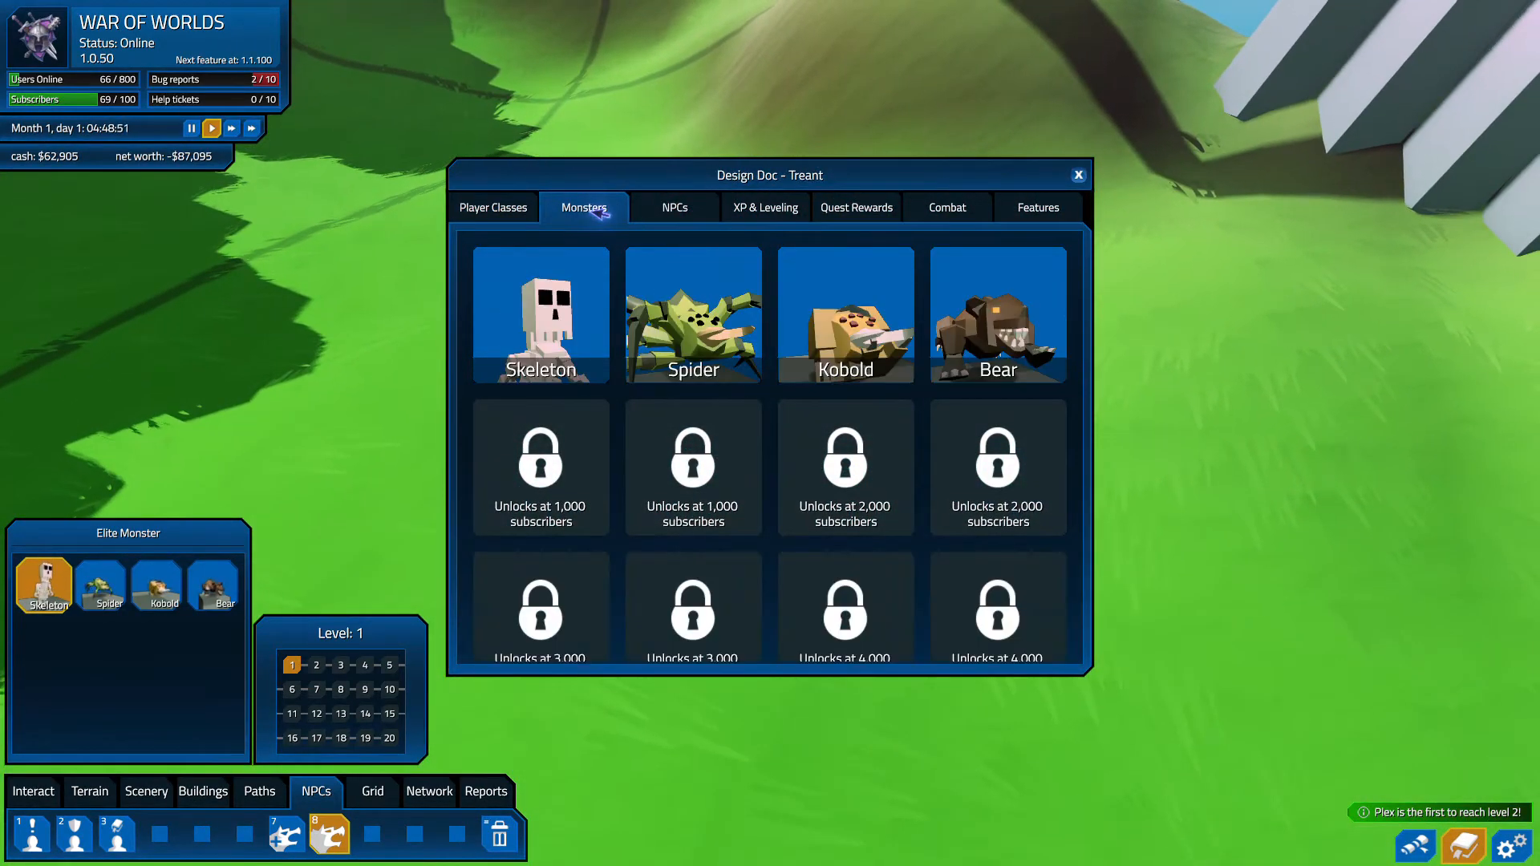
pyautogui.click(844, 315)
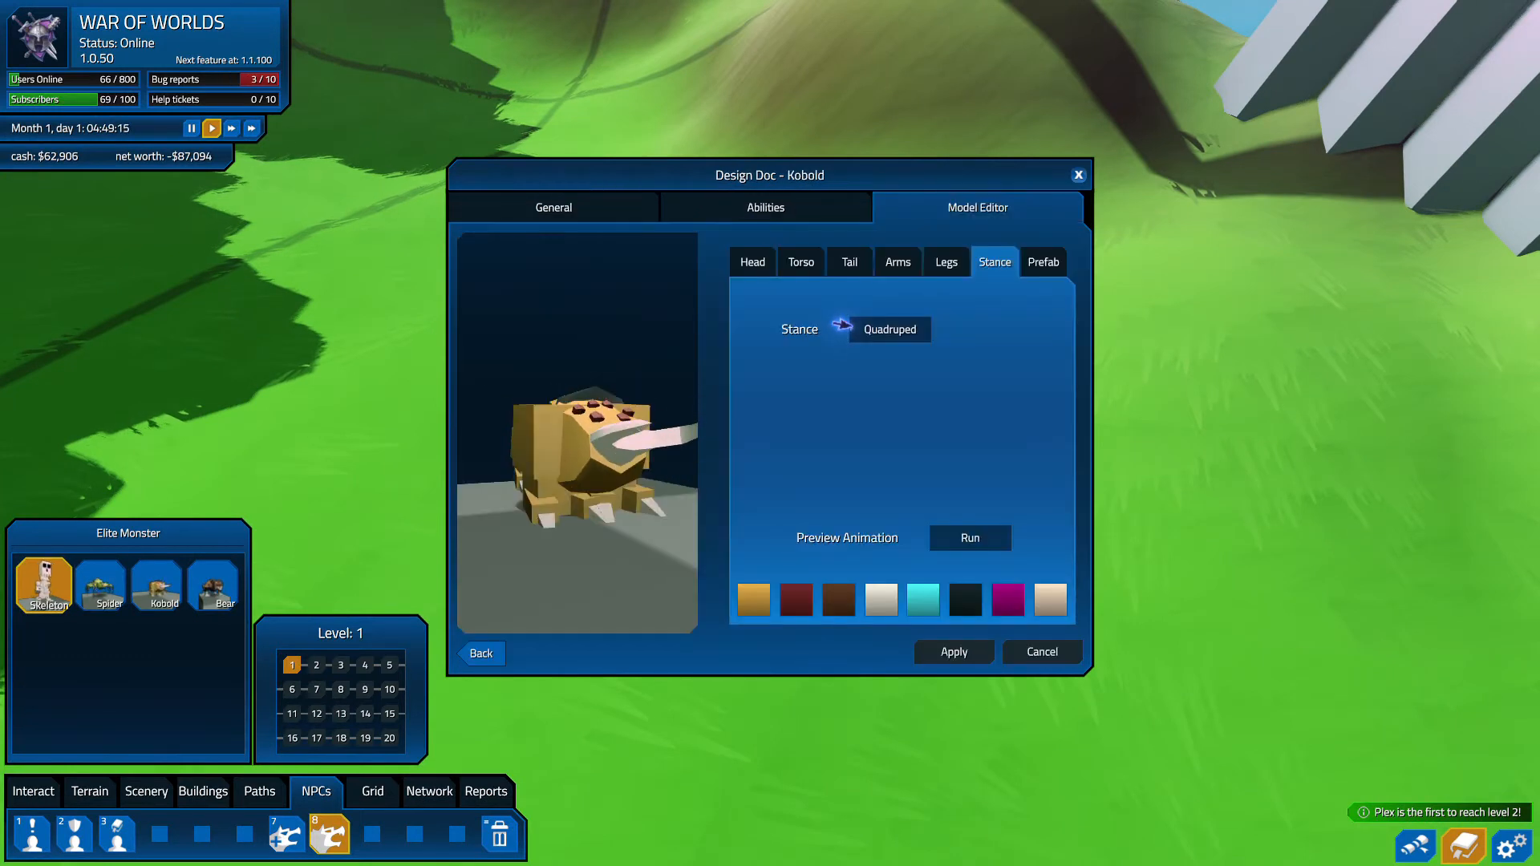
pyautogui.click(1042, 262)
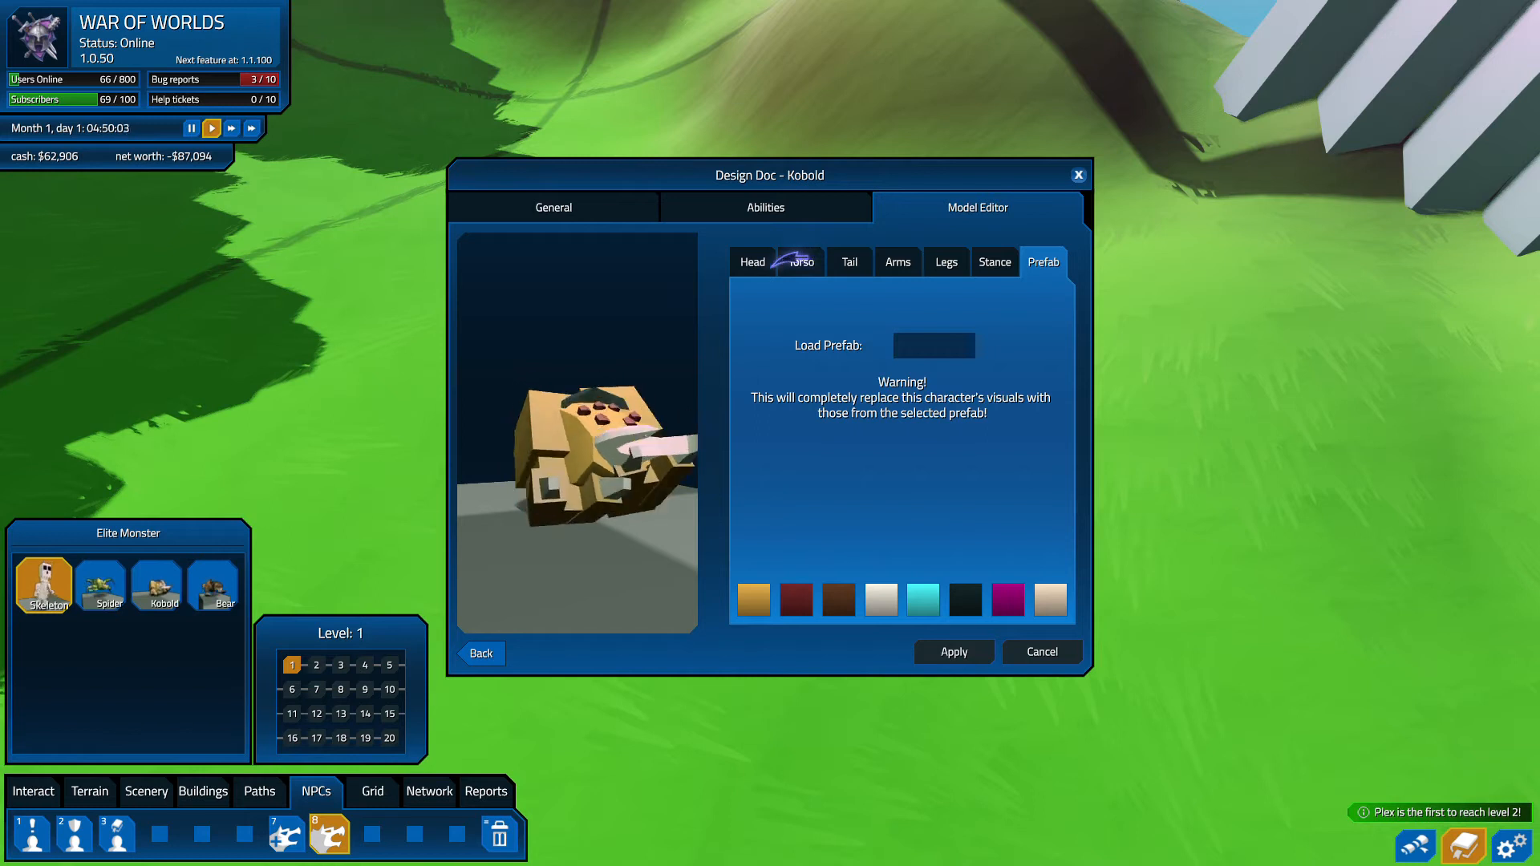
pyautogui.click(800, 262)
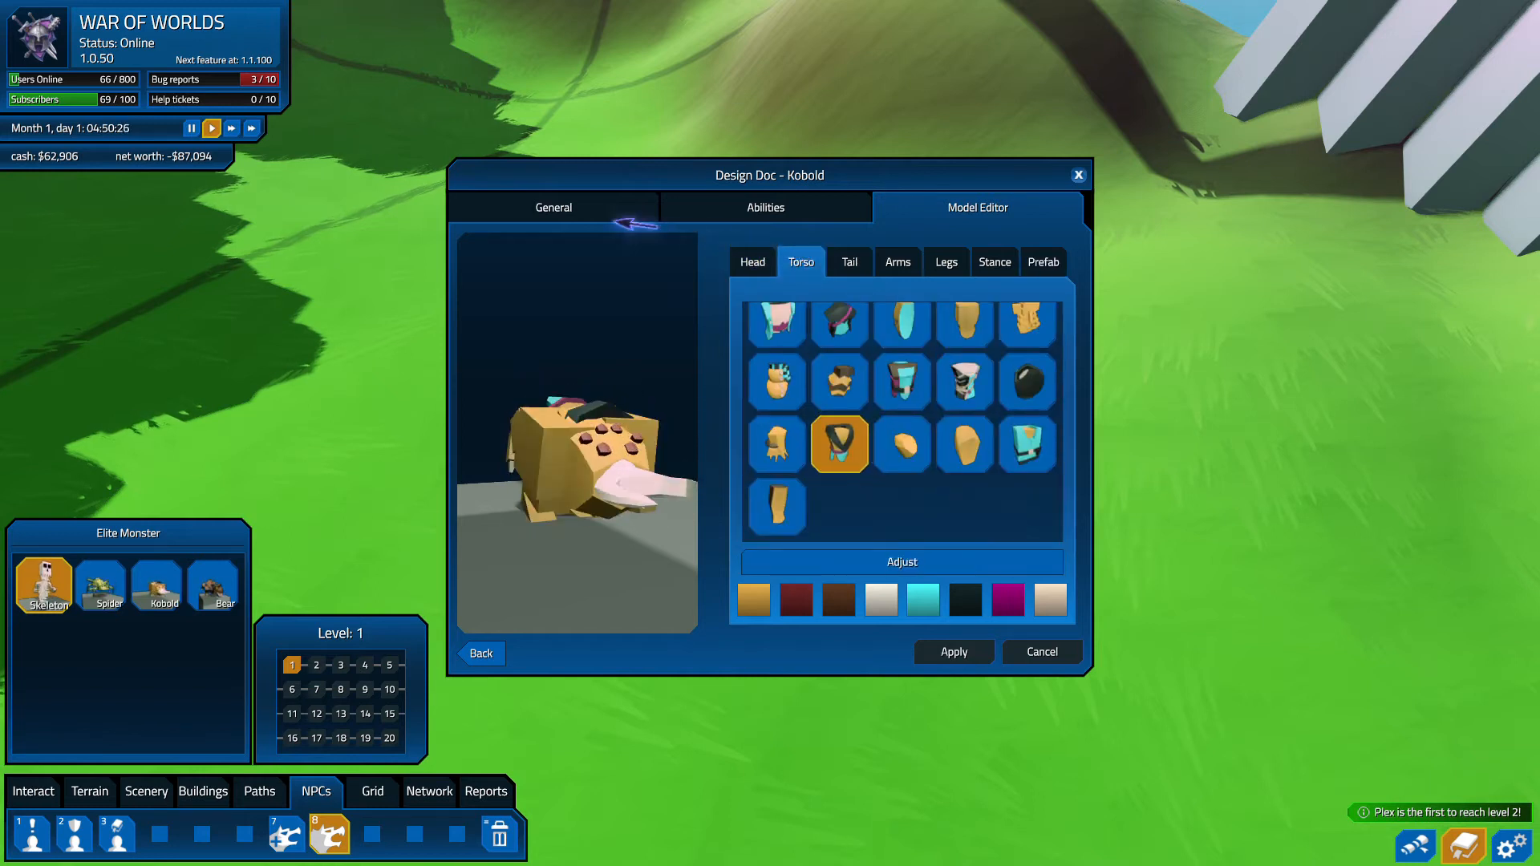
pyautogui.click(552, 207)
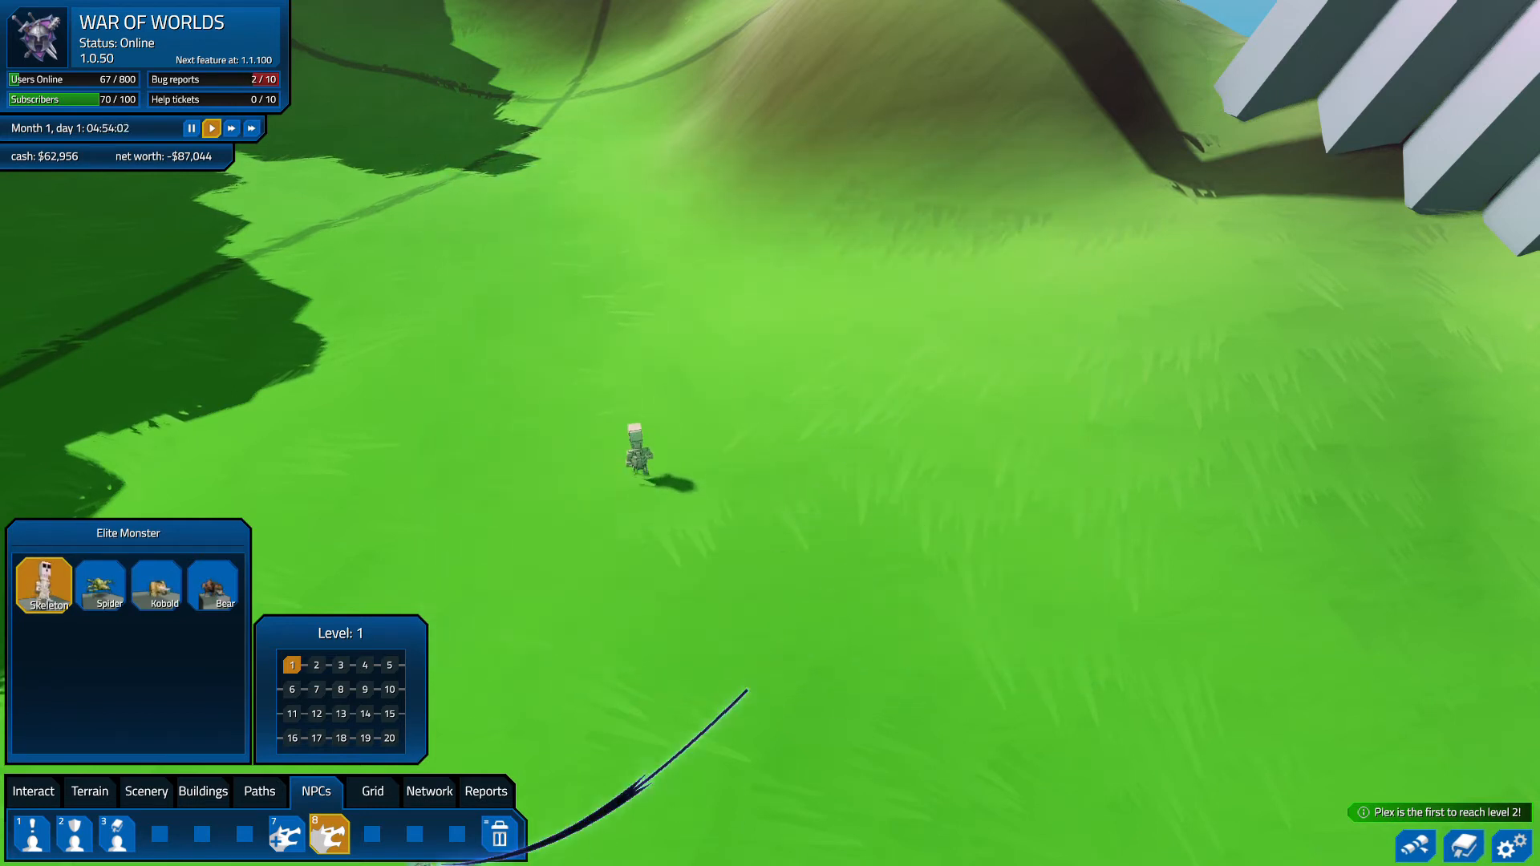
# - Place the level 1 elite Skeleton Chillwinter on the slope and inspect it
pyautogui.click(32, 792)
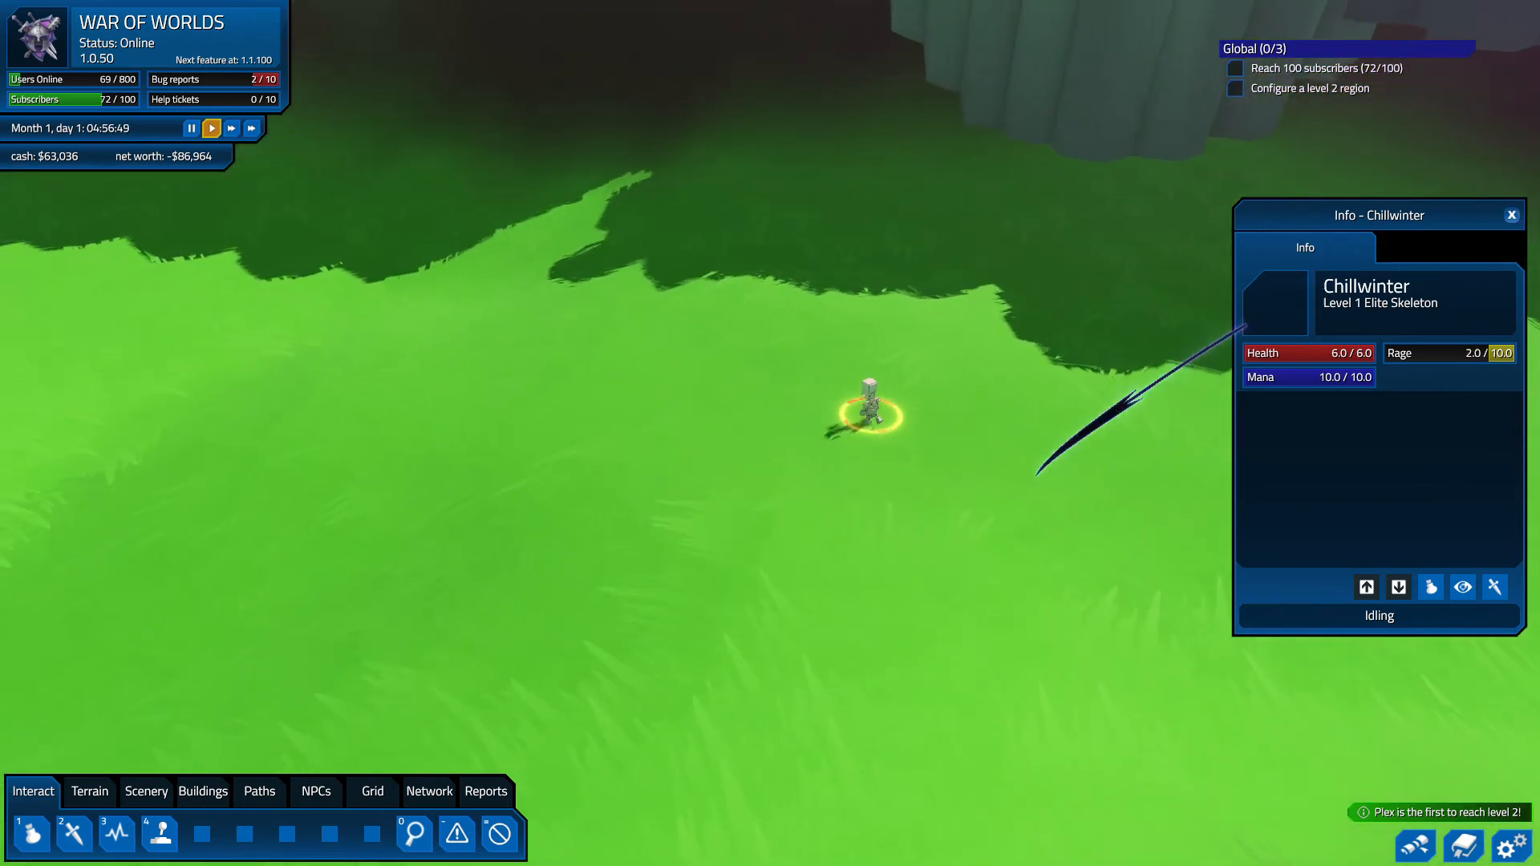
pyautogui.click(316, 792)
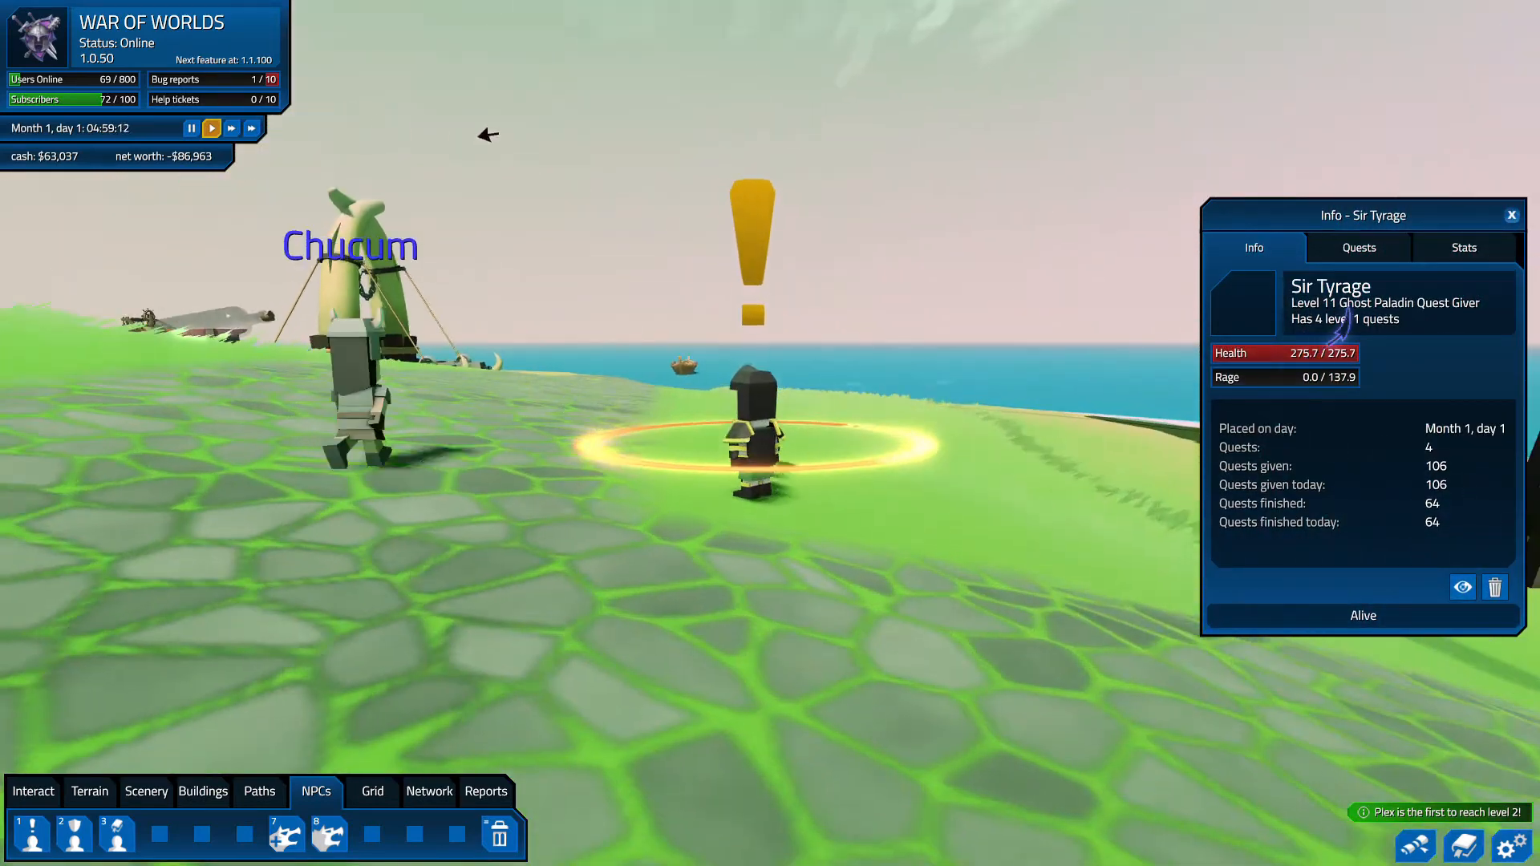
# - Delete Sir Tyrage's Waste the Spiders quest so he offers Massacre the Bears
pyautogui.click(1360, 248)
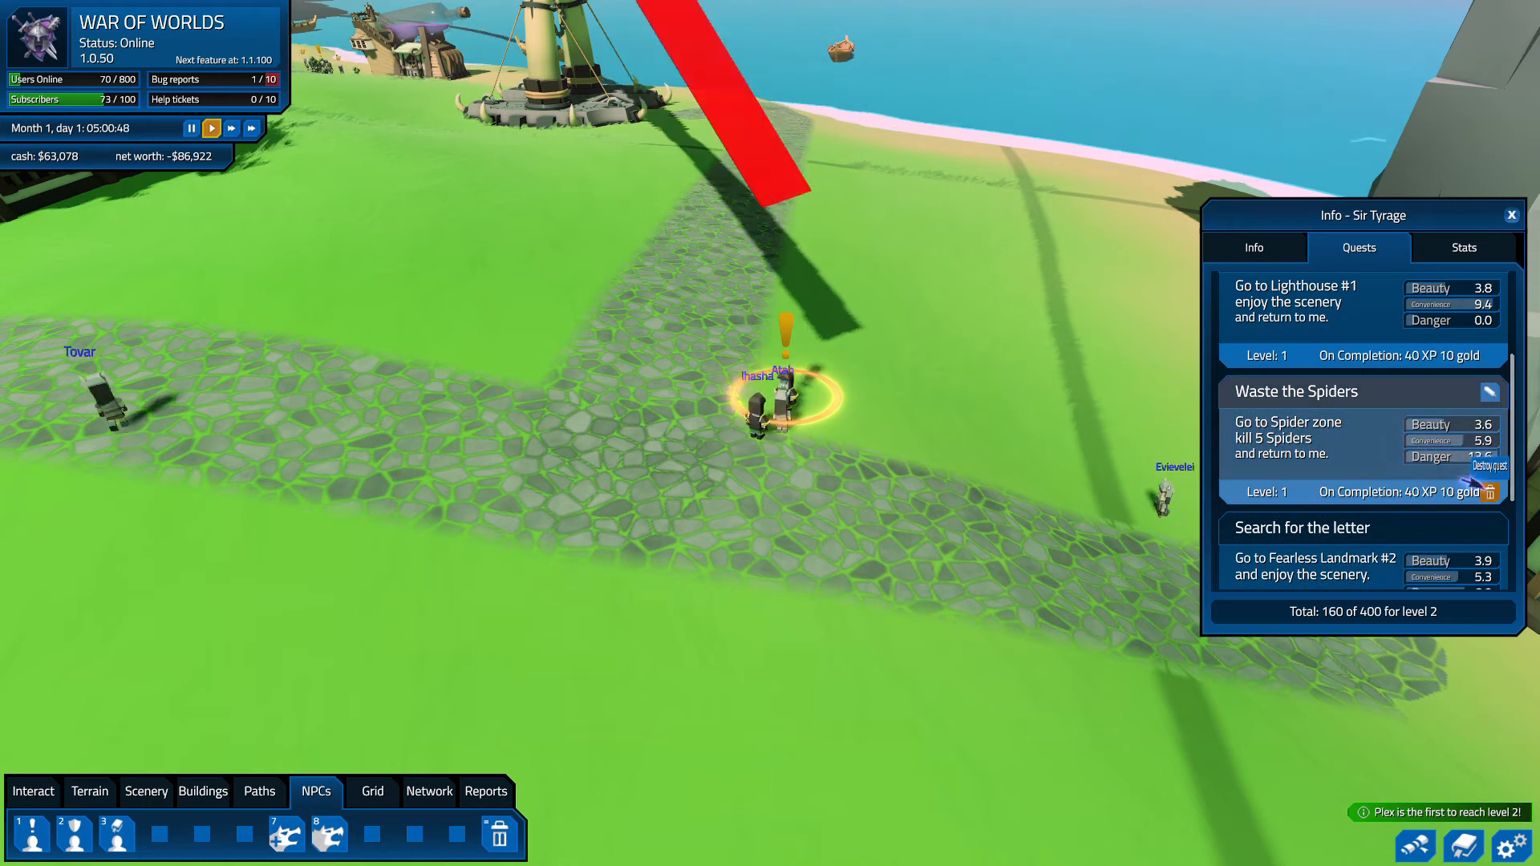
pyautogui.click(1491, 491)
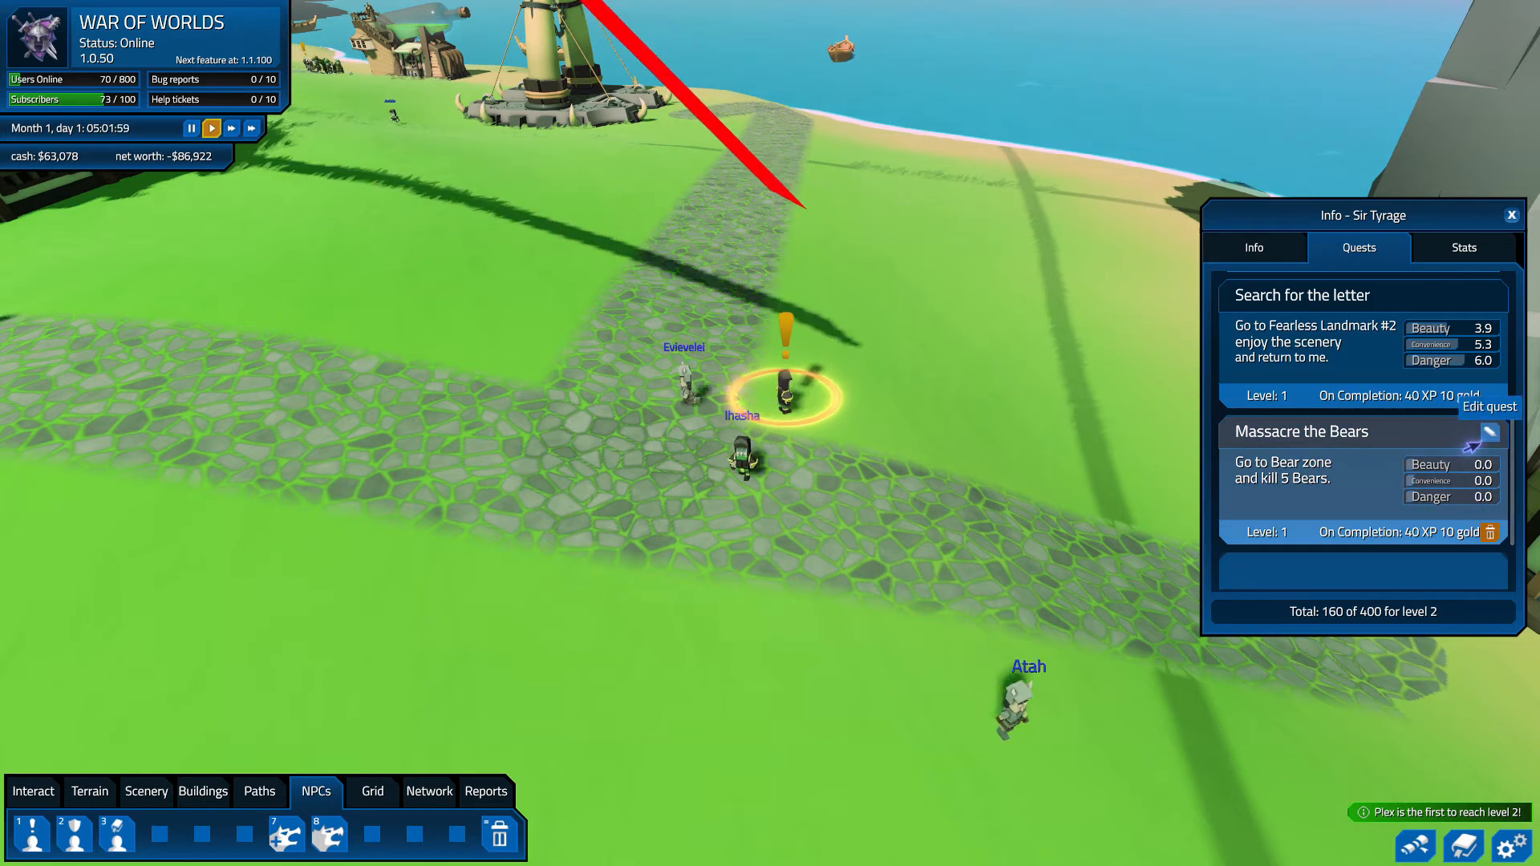
pyautogui.click(1488, 432)
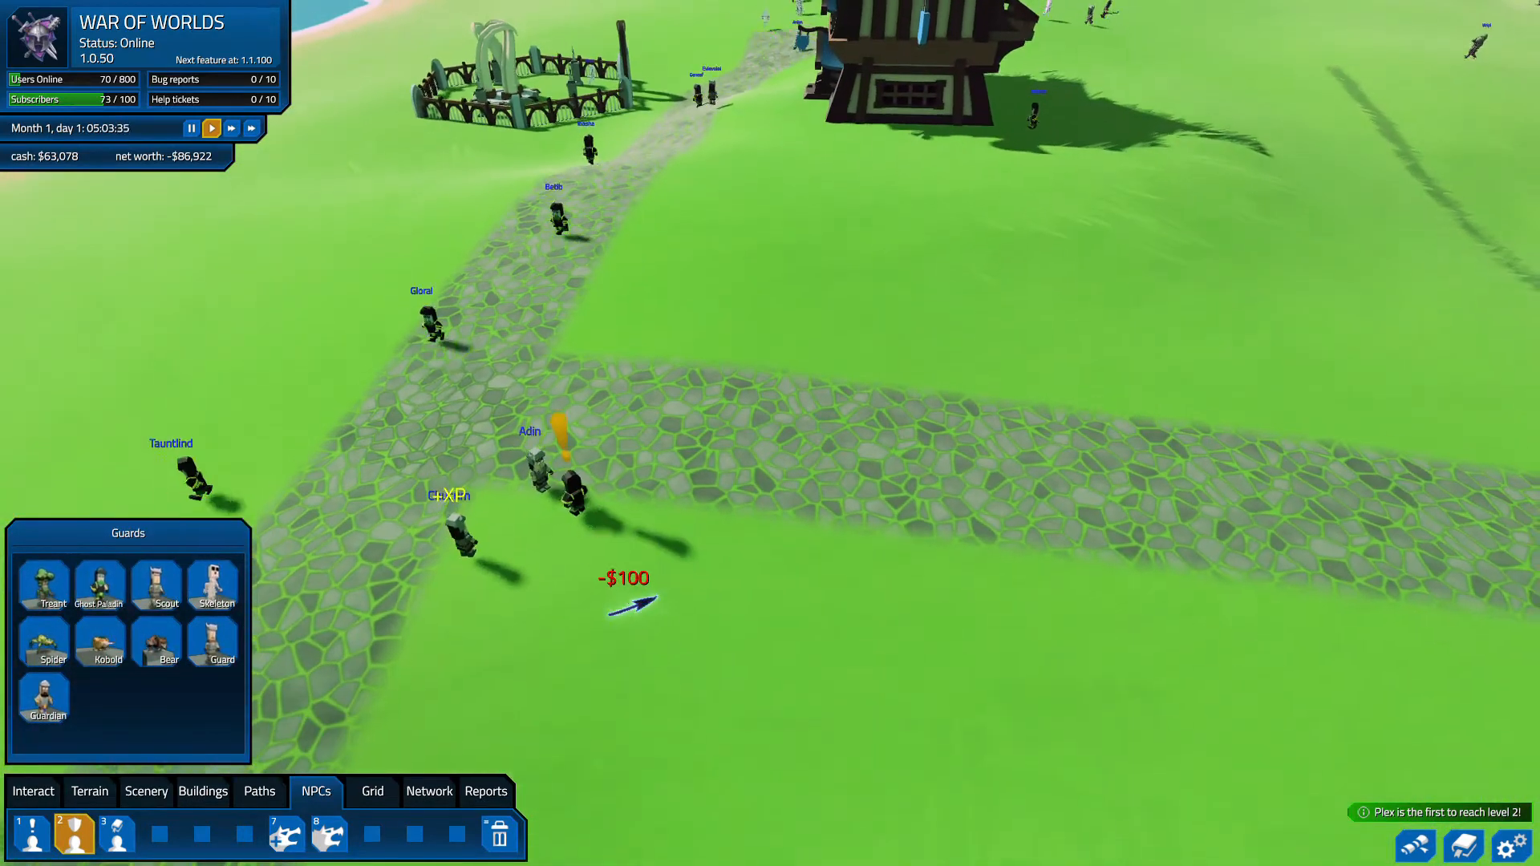
# - Station a guard beside Sir Tyrage and recheck his details
pyautogui.click(32, 792)
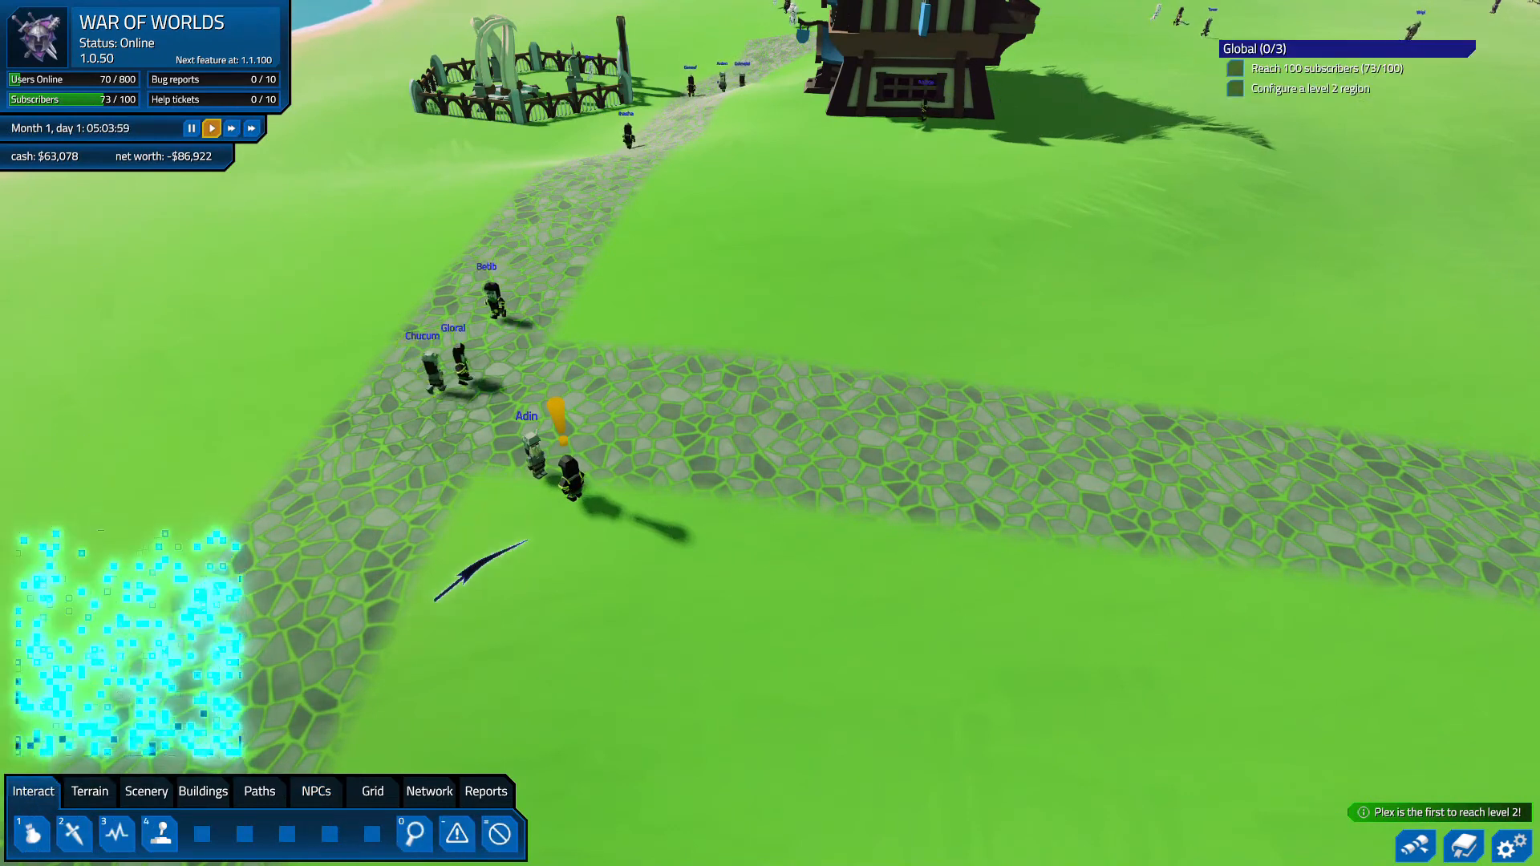
pyautogui.click(565, 476)
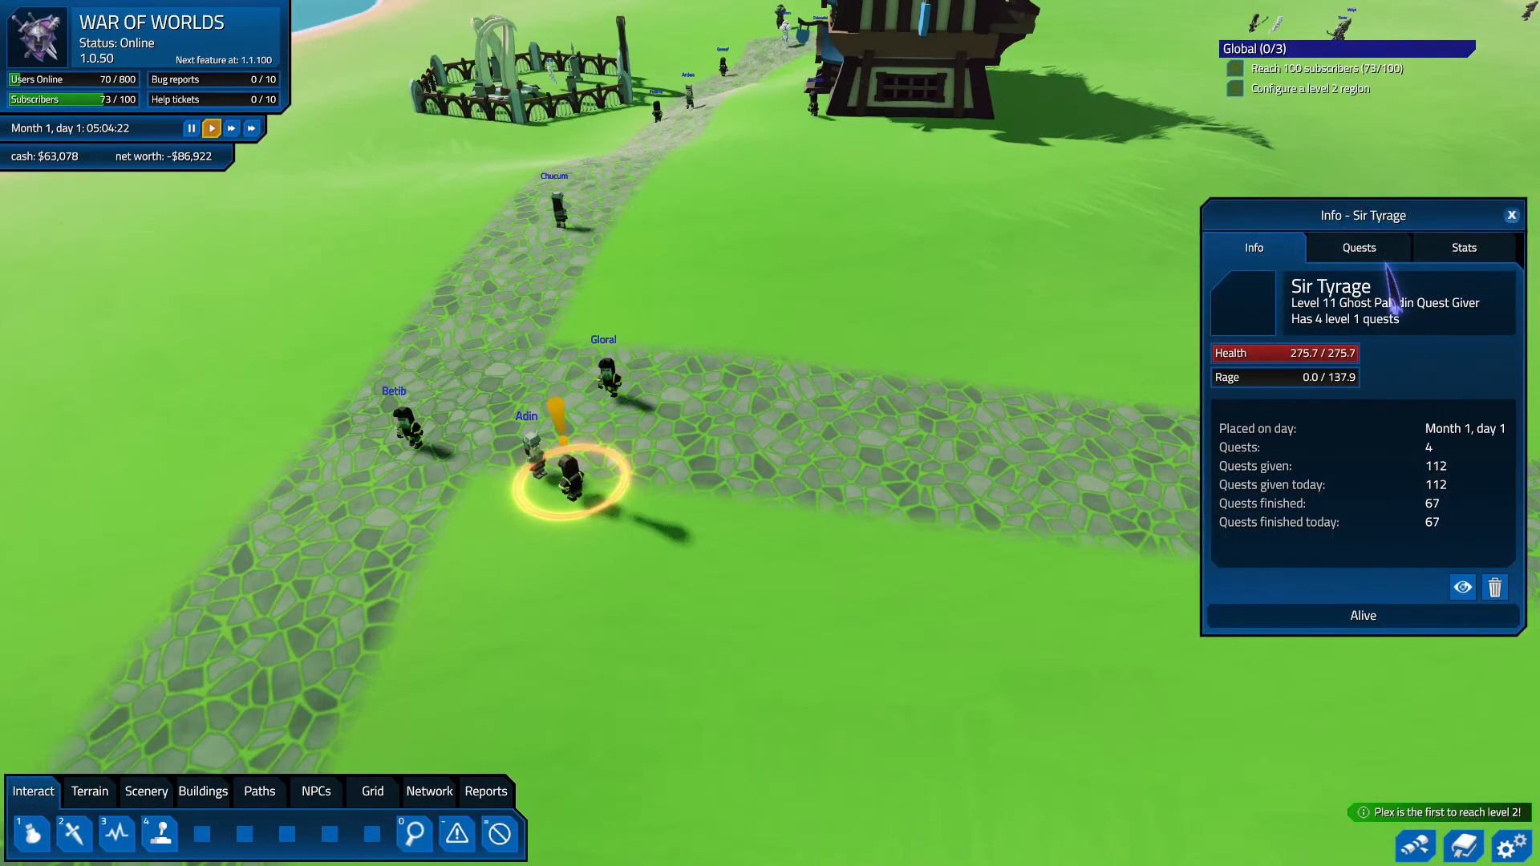
pyautogui.click(1359, 247)
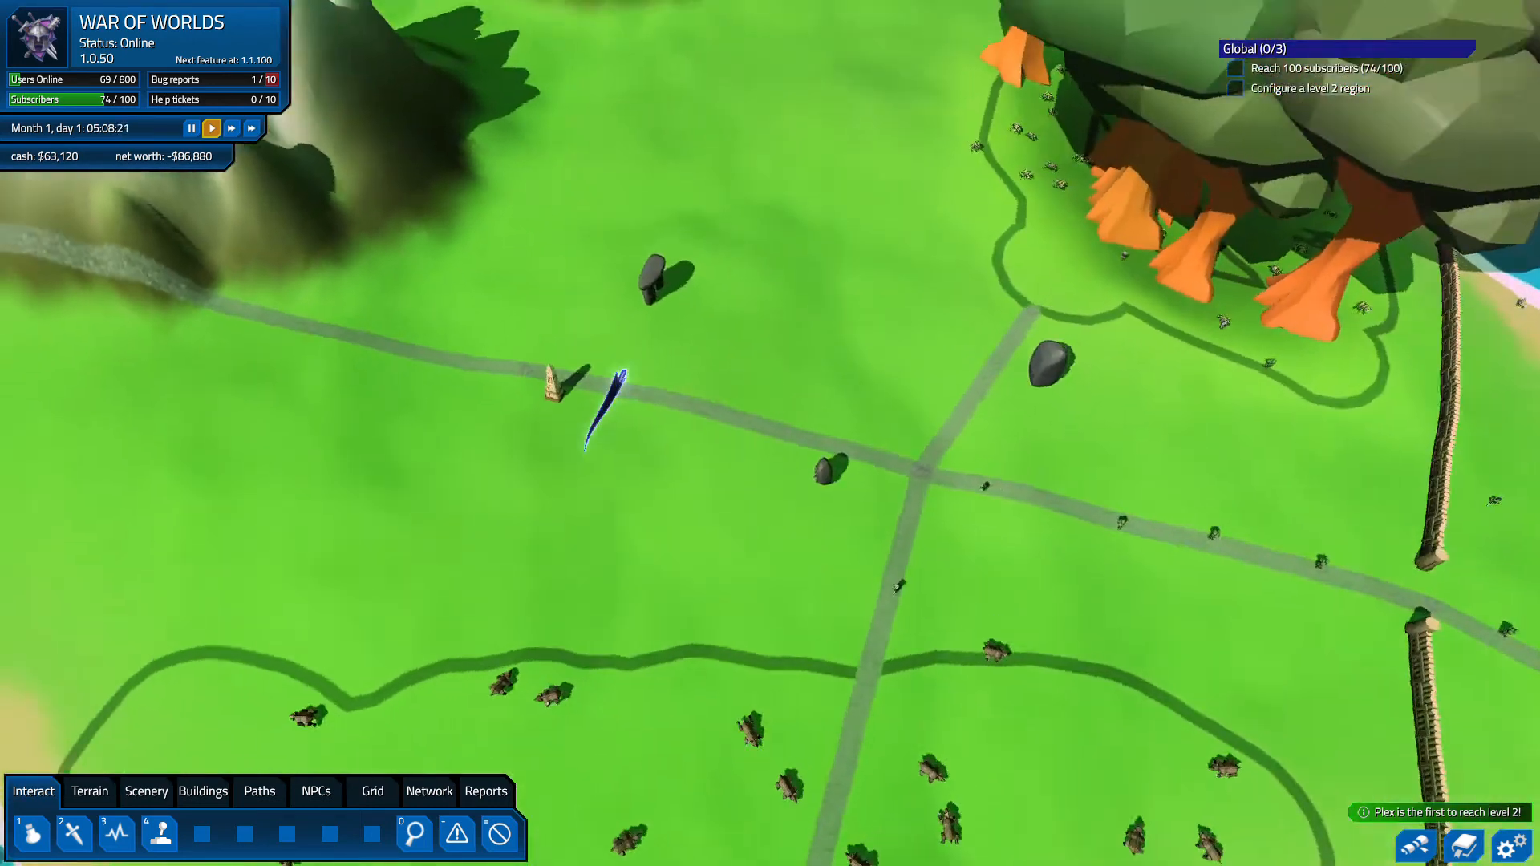
# - Select the path placement tool under Paths
pyautogui.click(259, 792)
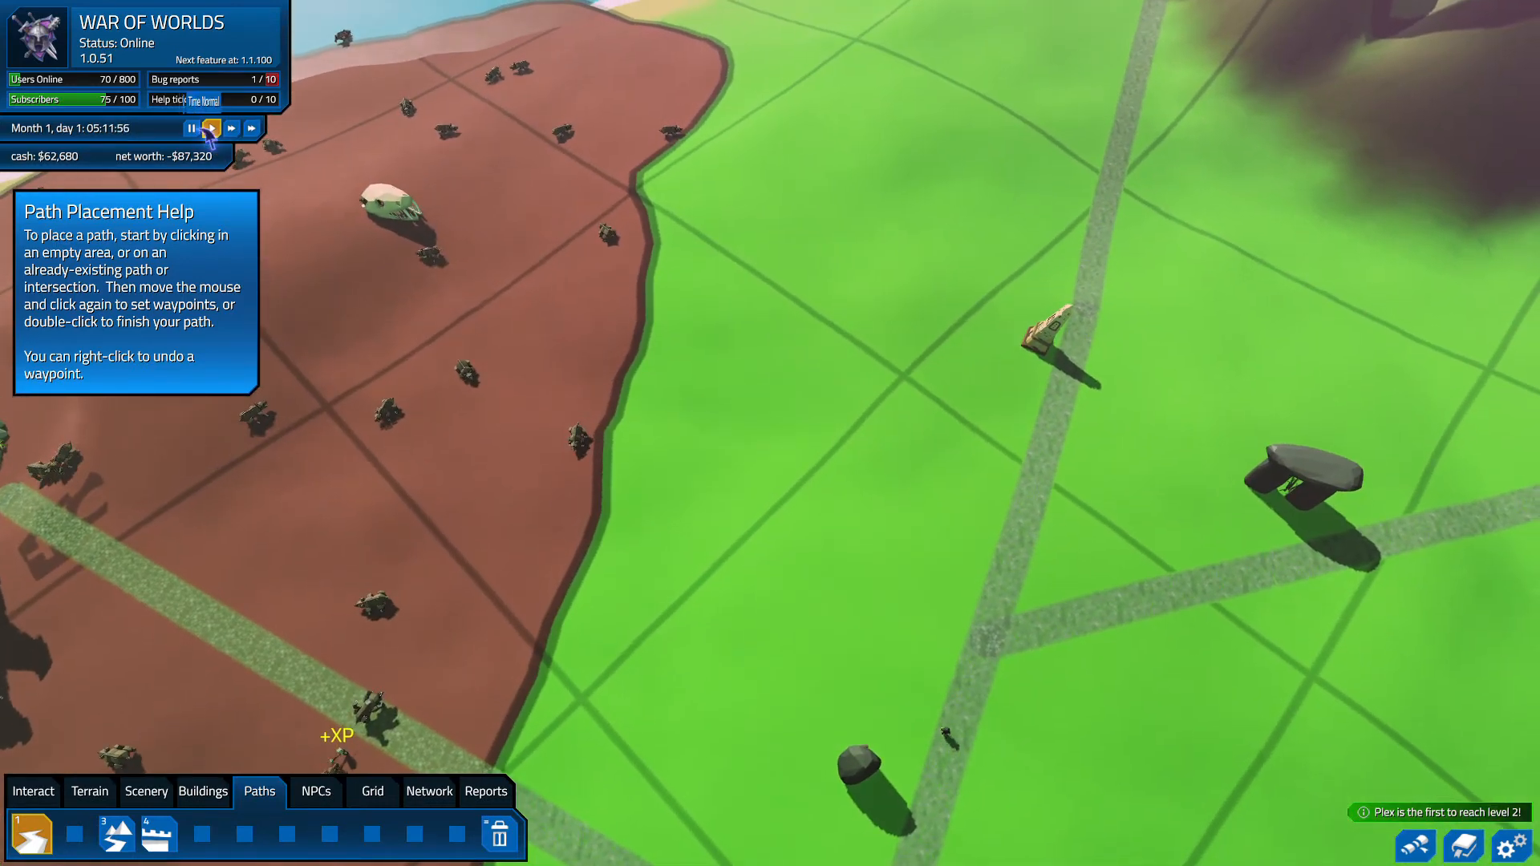
# - Pause the game and pick the Spider monster zone tool
pyautogui.click(191, 128)
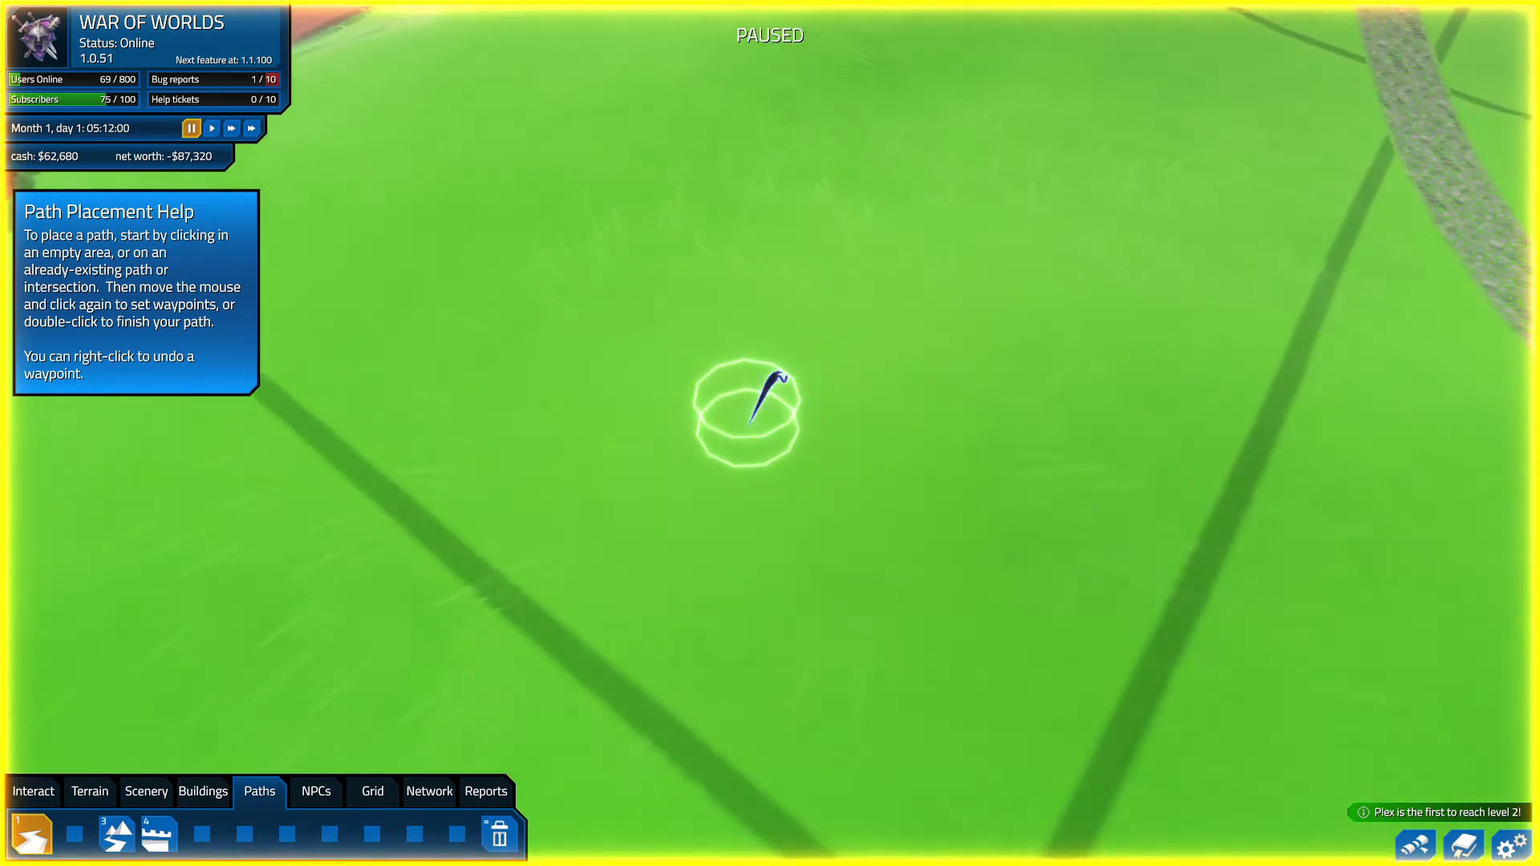
pyautogui.click(315, 792)
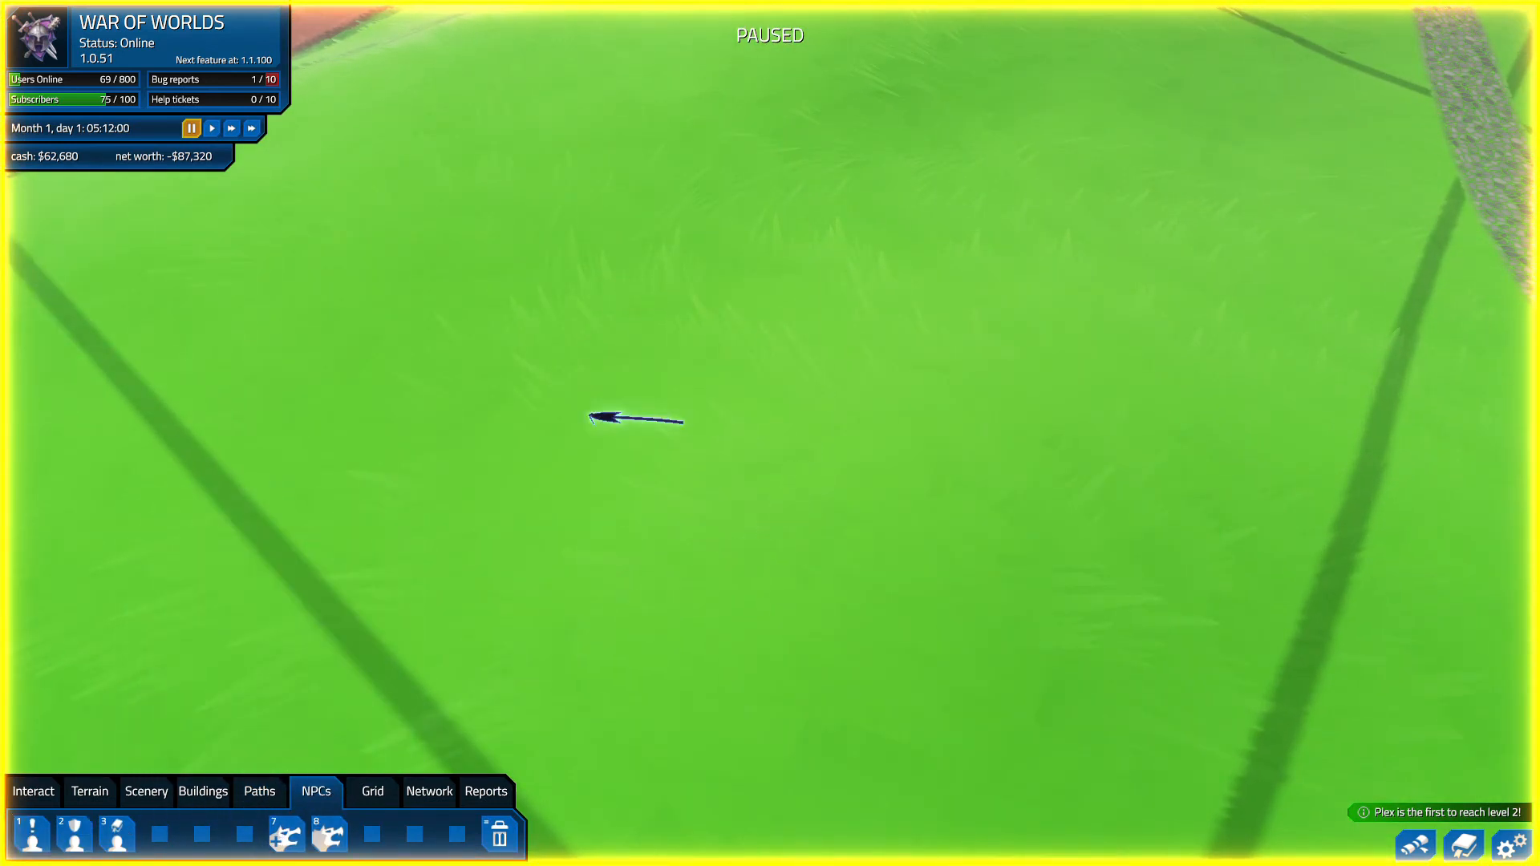
pyautogui.click(285, 835)
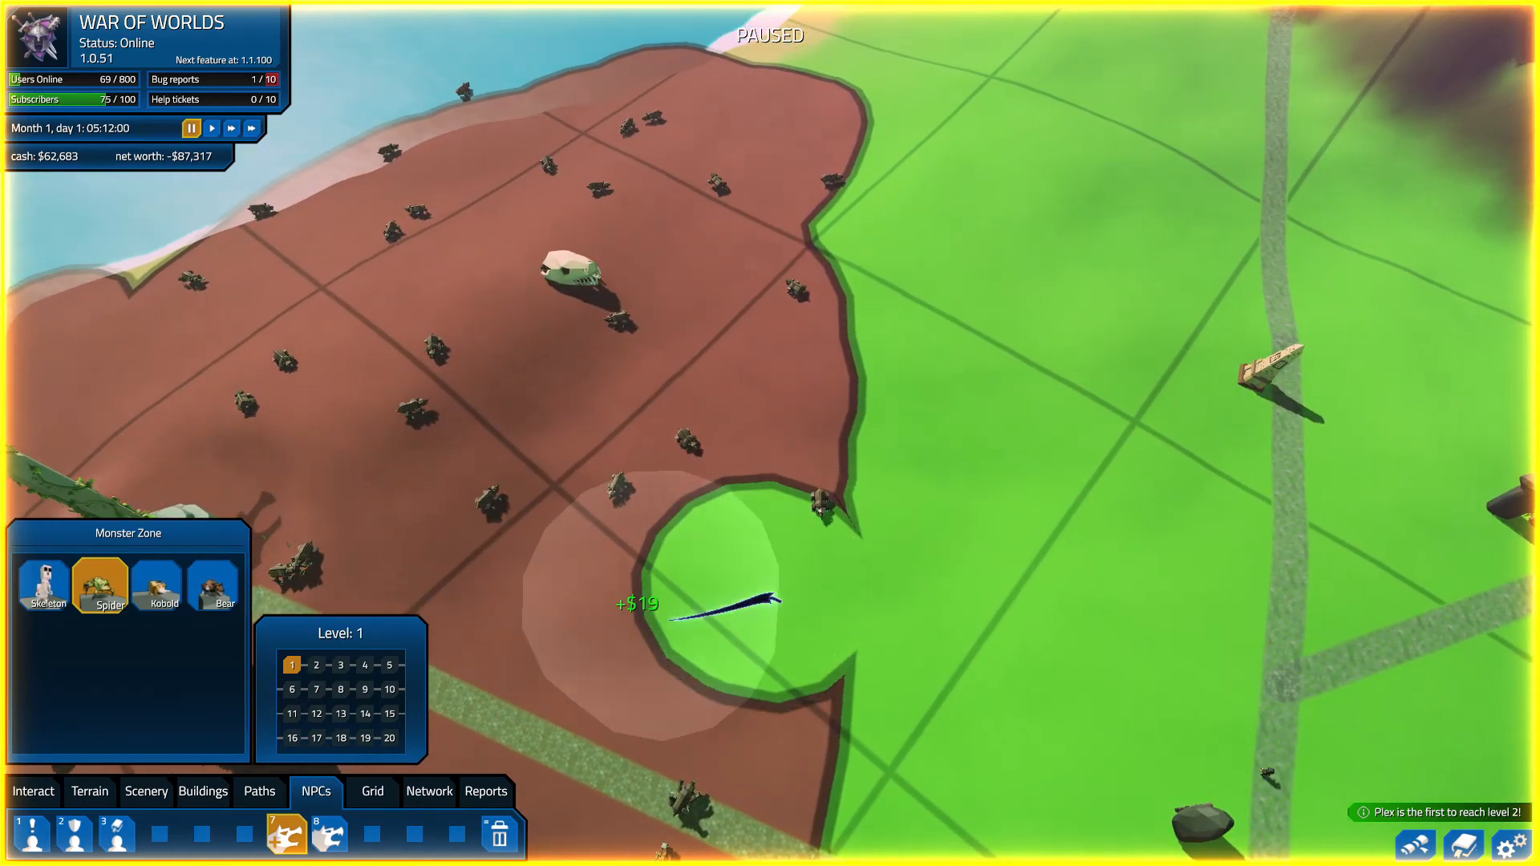
# - Erase a round Spider-zone patch, restore the Bear zone's service, and resume normal speed
pyautogui.click(215, 587)
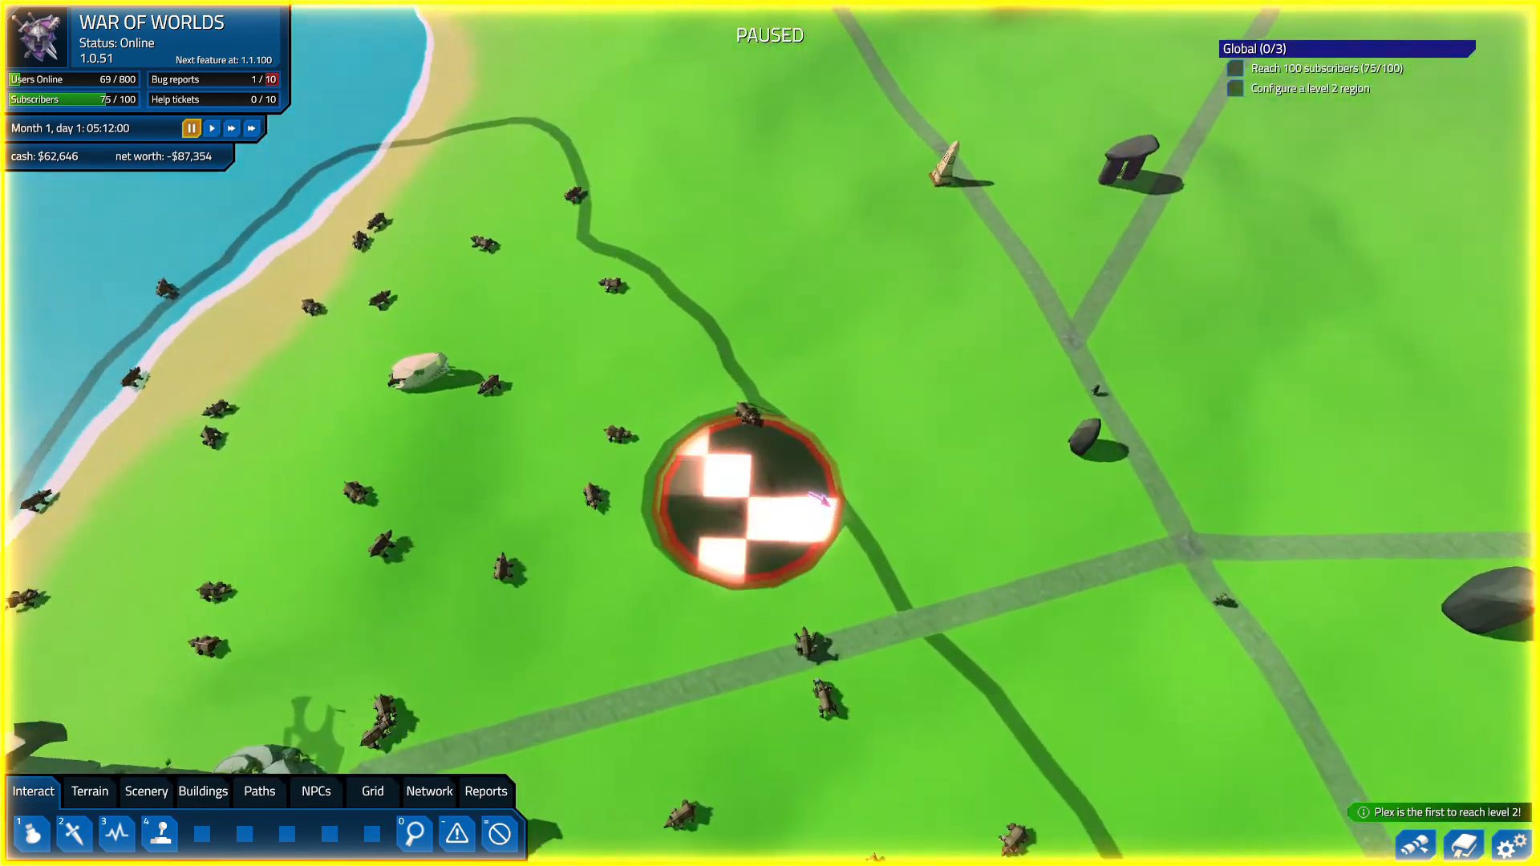
pyautogui.click(747, 501)
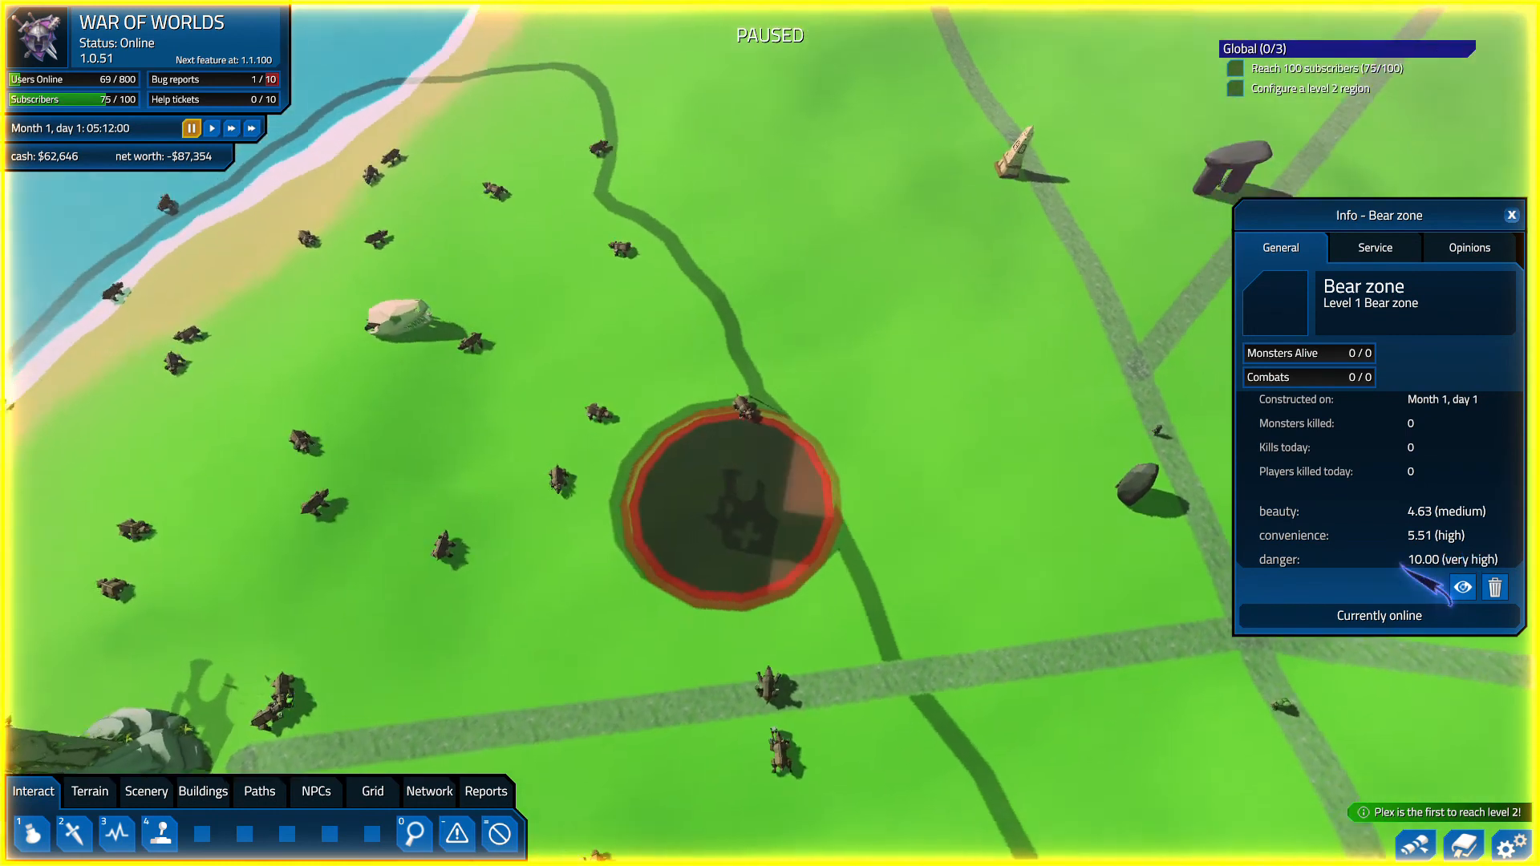
pyautogui.click(1374, 248)
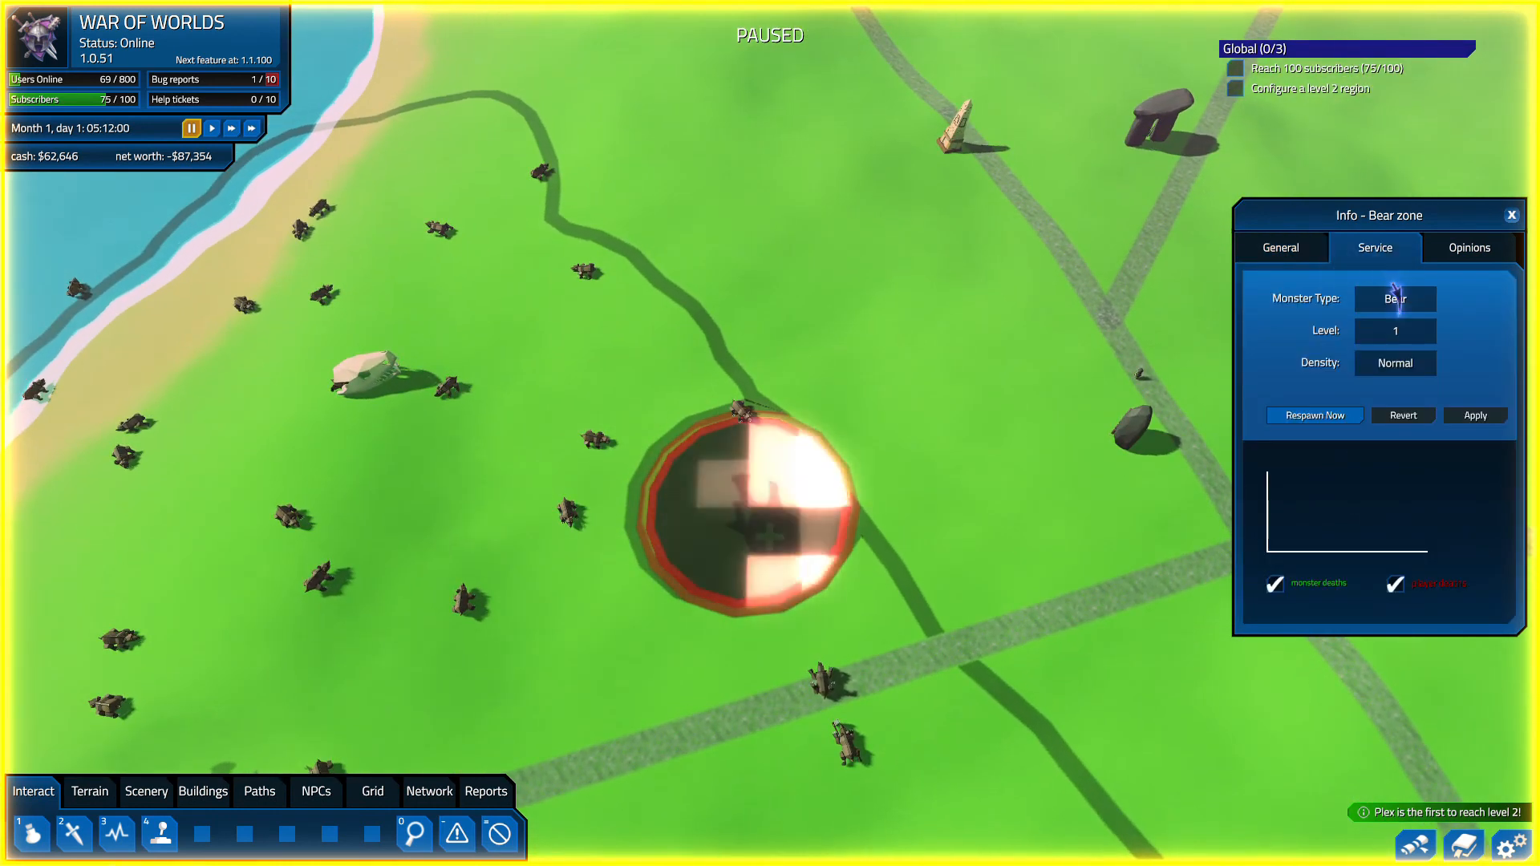
pyautogui.click(1394, 362)
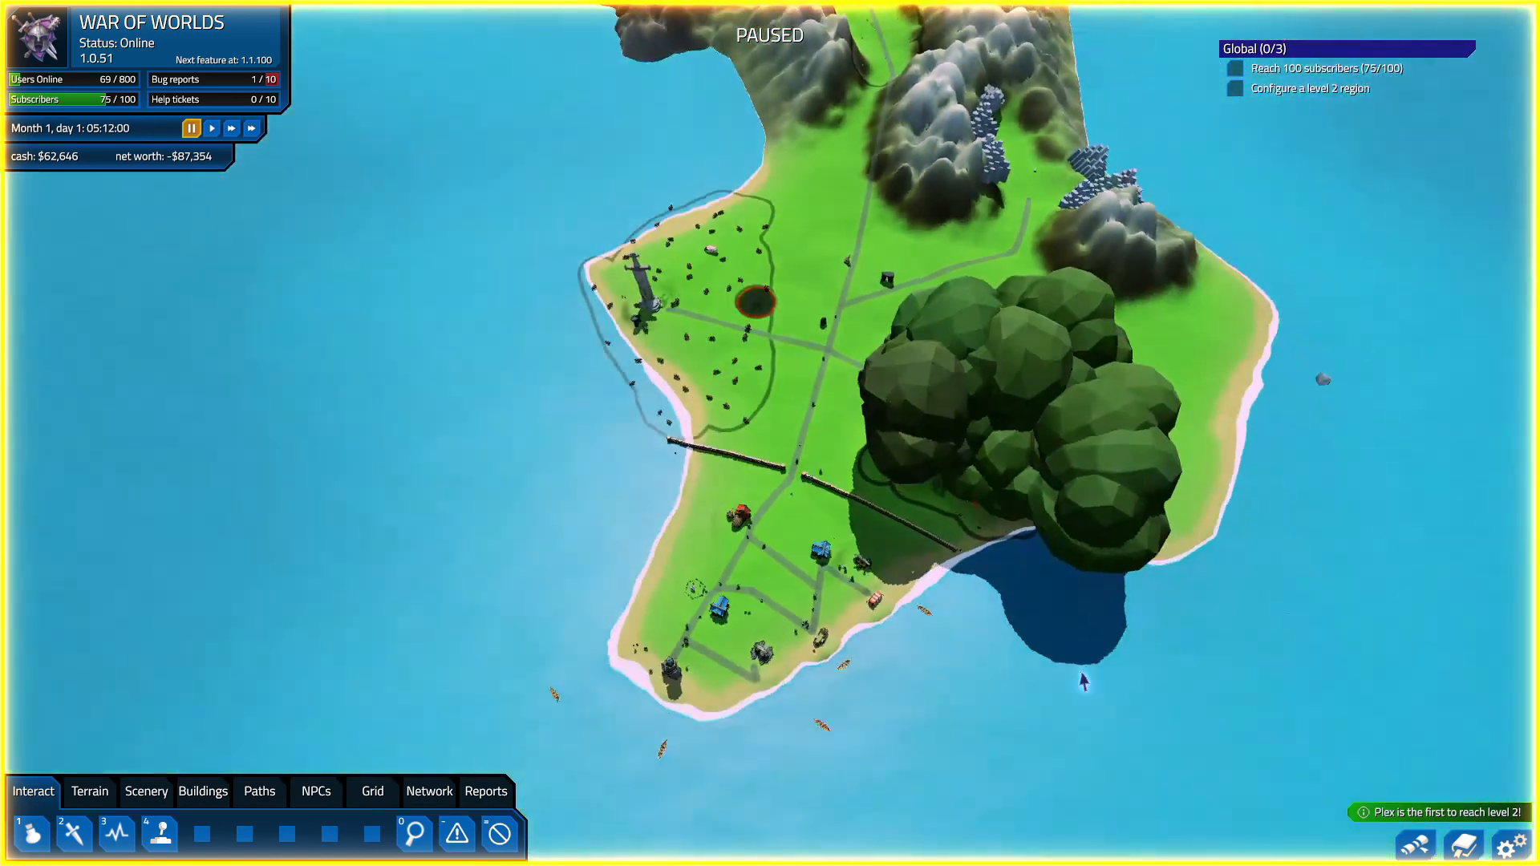
pyautogui.click(212, 127)
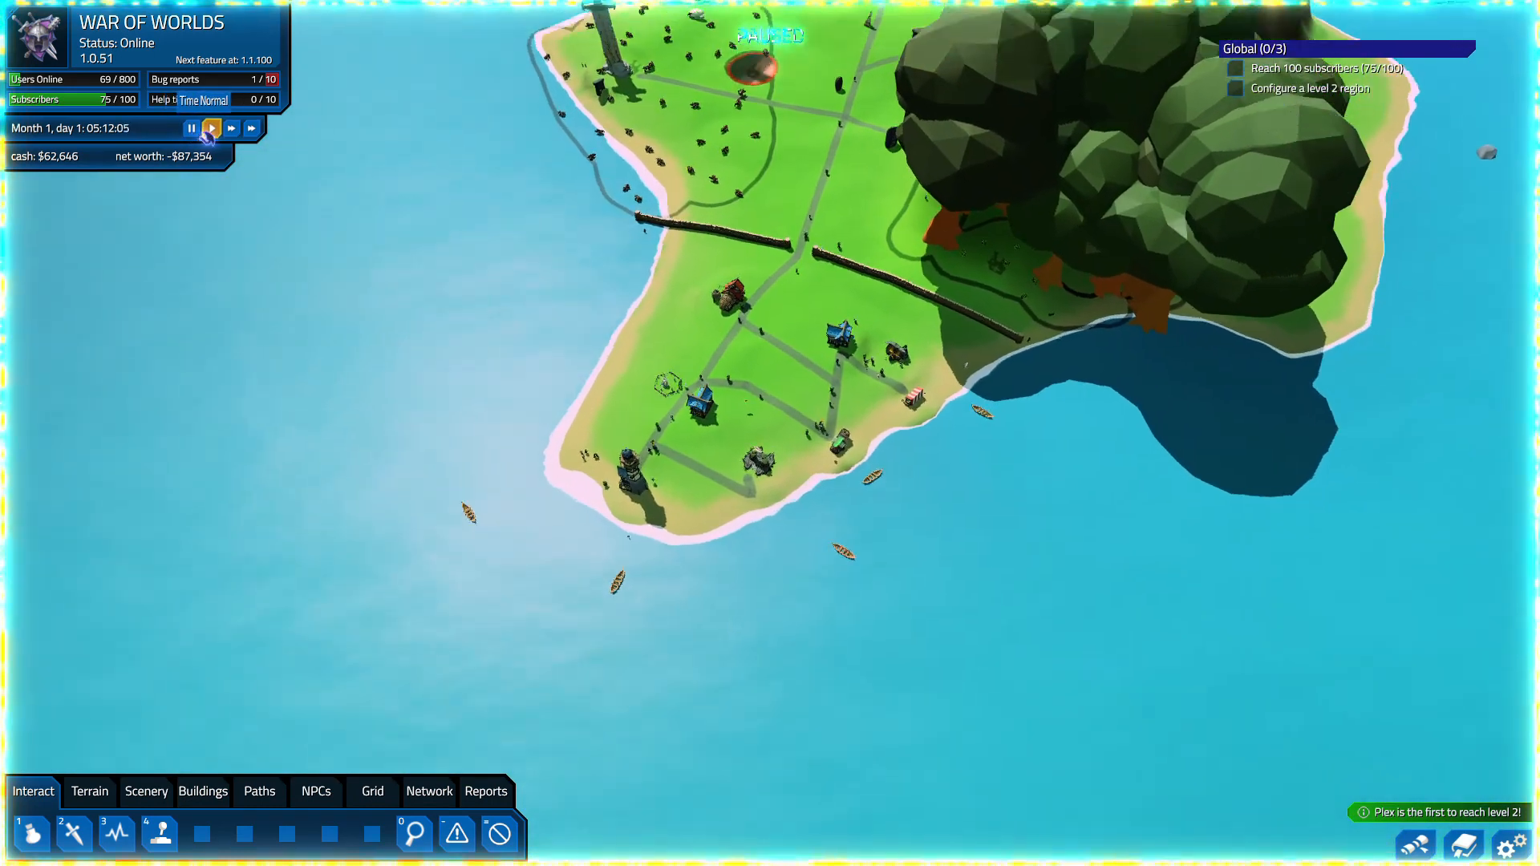